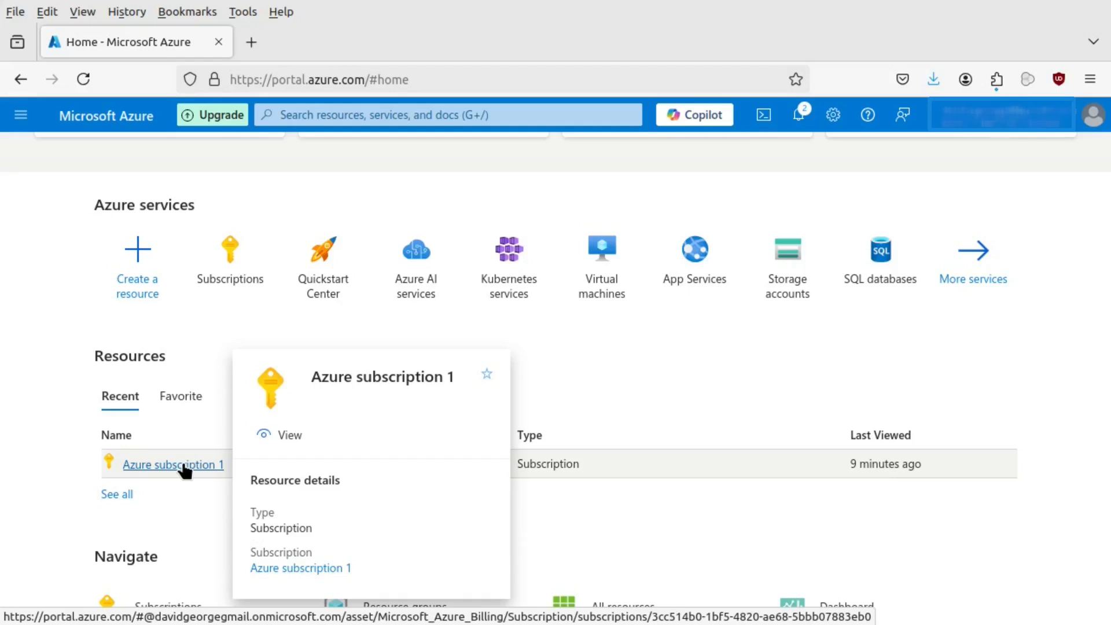
# Search Kubernetes services for 'kubernetes' and open the Azure Kubernetes Service (AKS) page
pyautogui.click(446, 114)
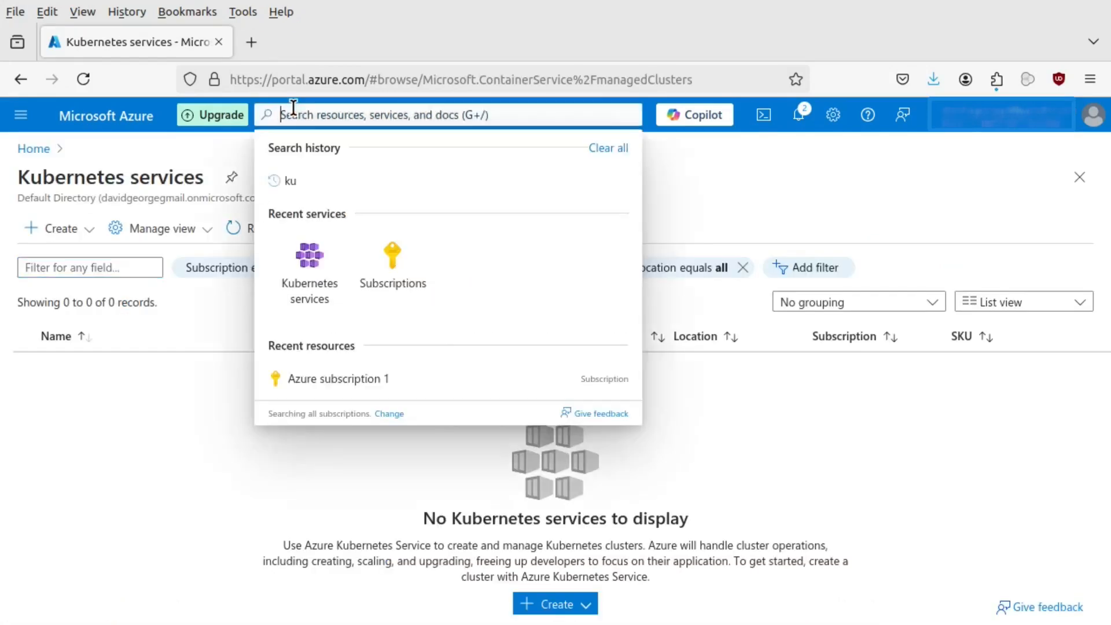
pyautogui.write('kube')
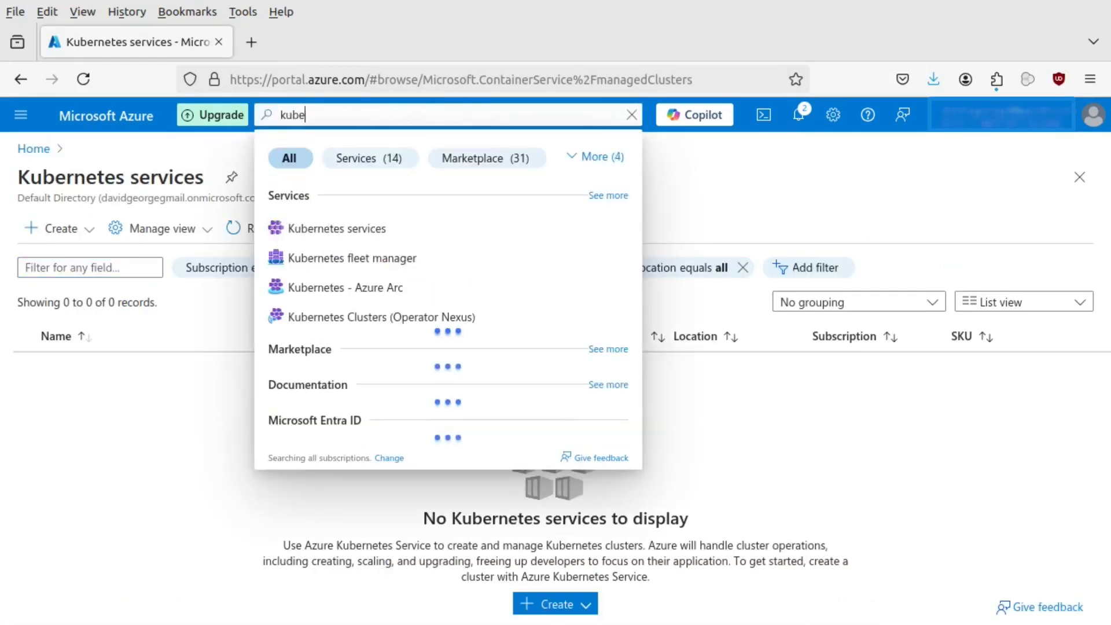
pyautogui.write('rnetes')
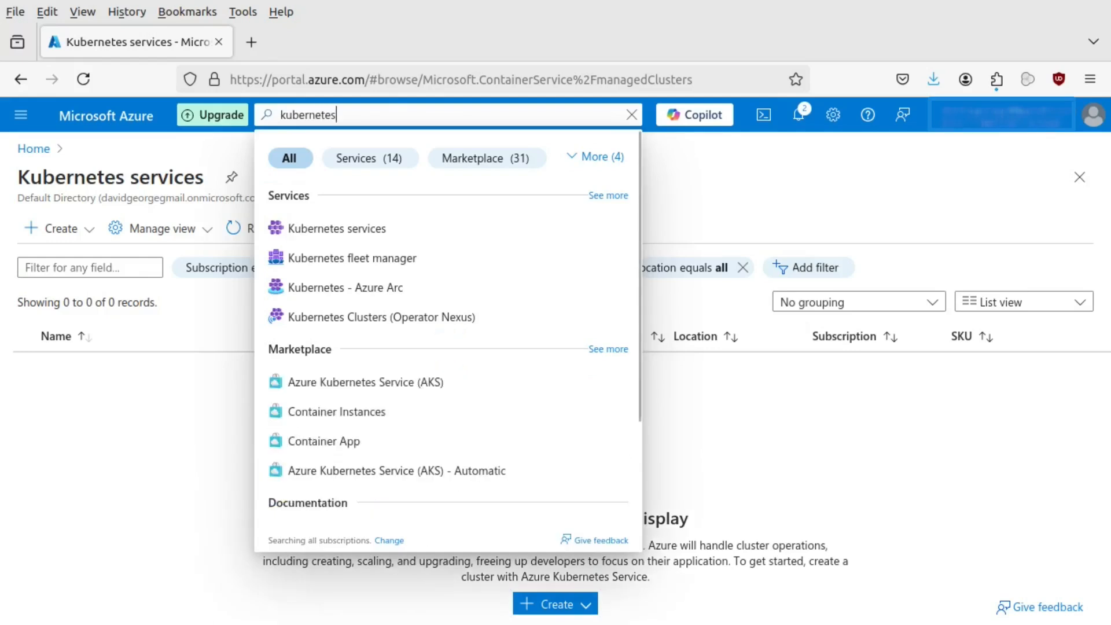
pyautogui.moveTo(354, 381)
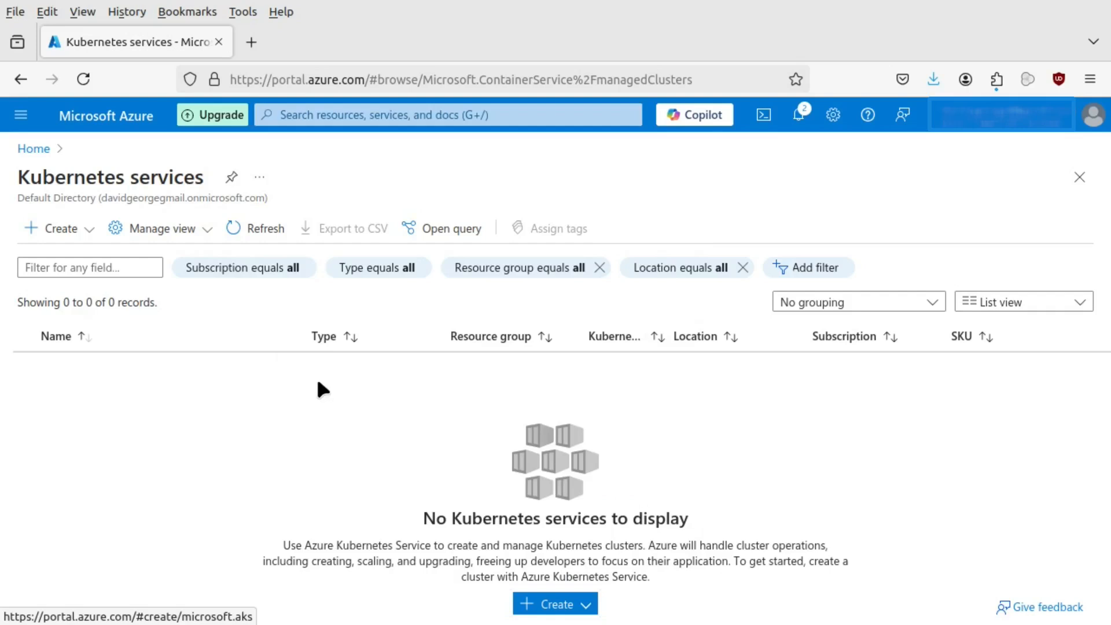
pyautogui.moveTo(270, 417)
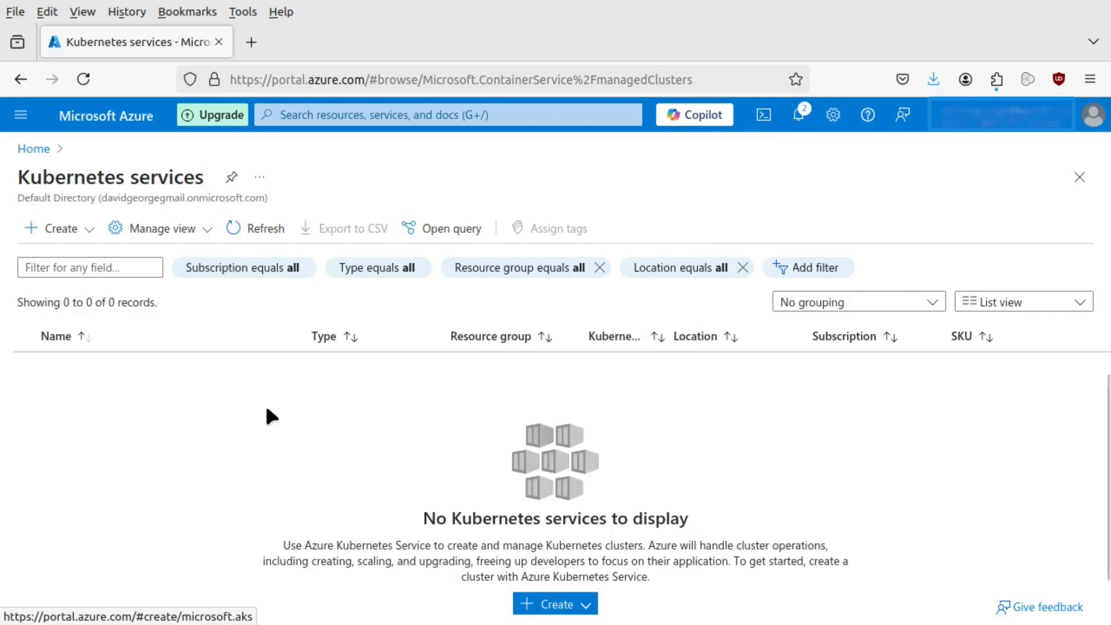
pyautogui.click(555, 603)
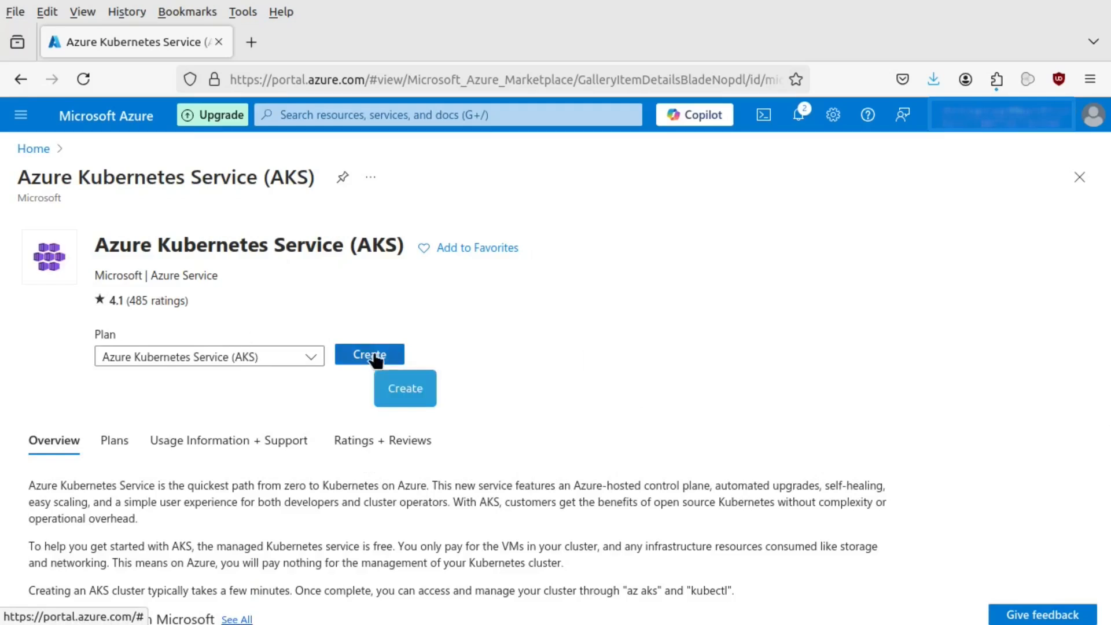
# Start a cluster named my-cluster in (Europe) France Central with a my-cluster_group resource group
pyautogui.click(369, 354)
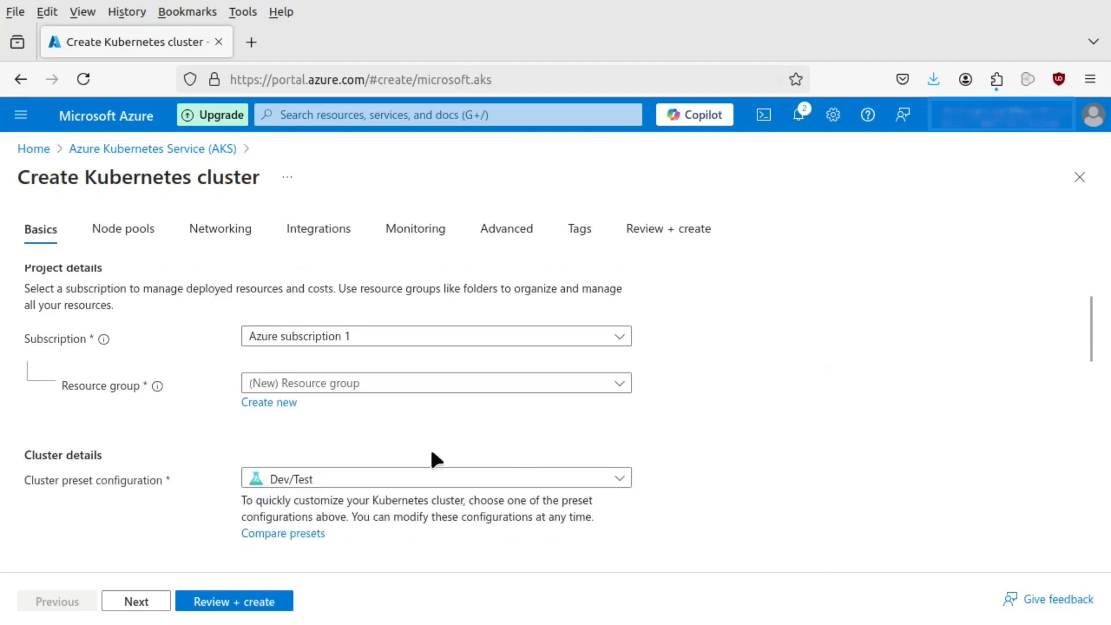
pyautogui.moveTo(333, 389)
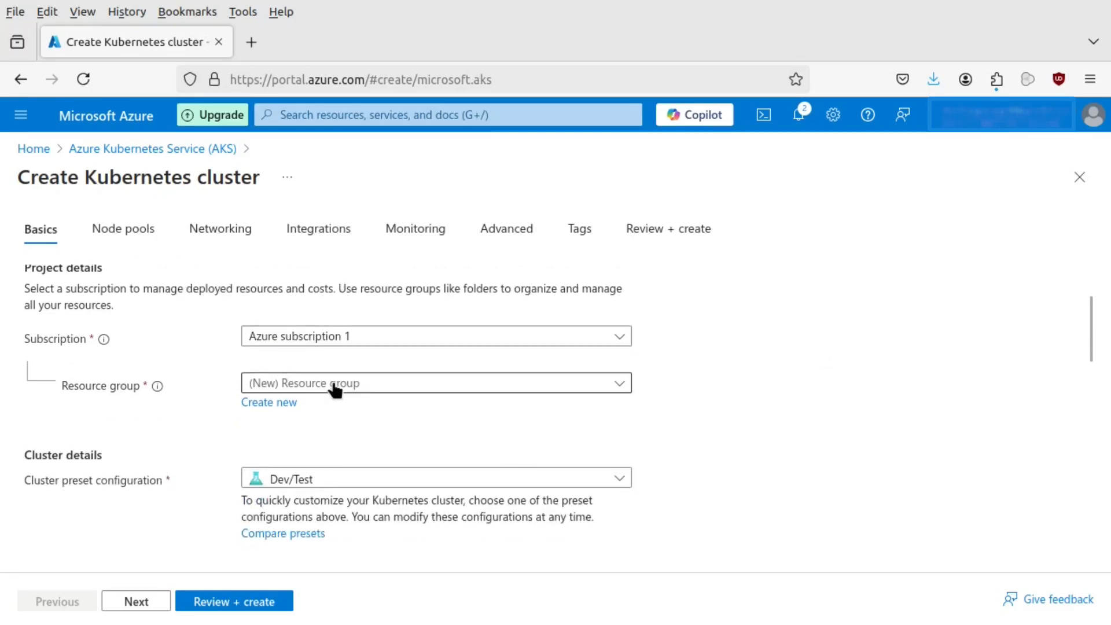
pyautogui.scroll(-3)
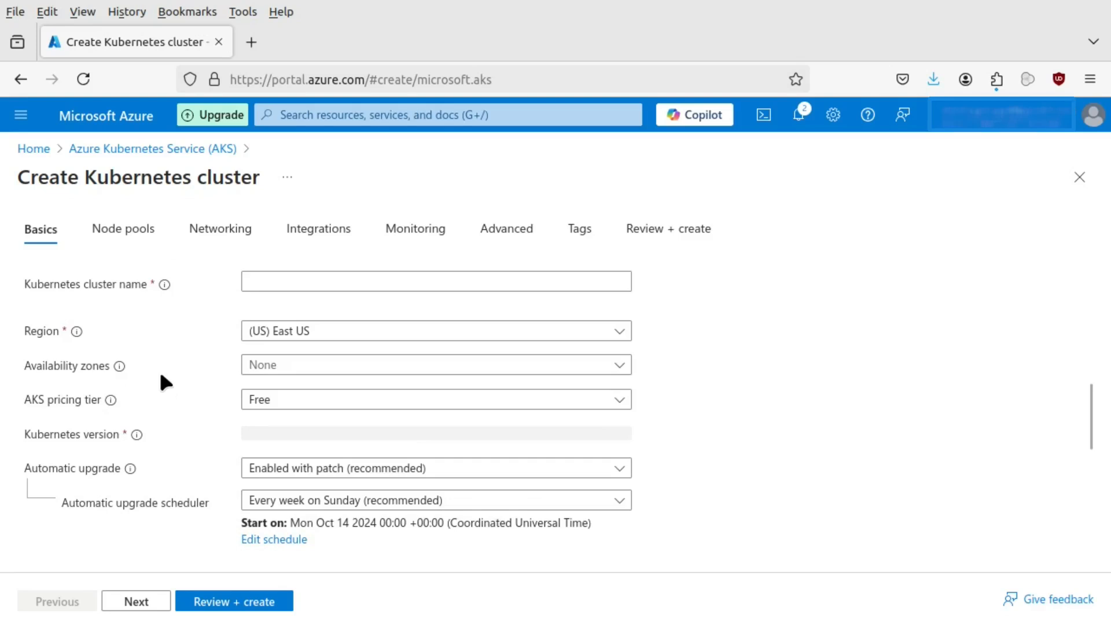
pyautogui.moveTo(256, 364)
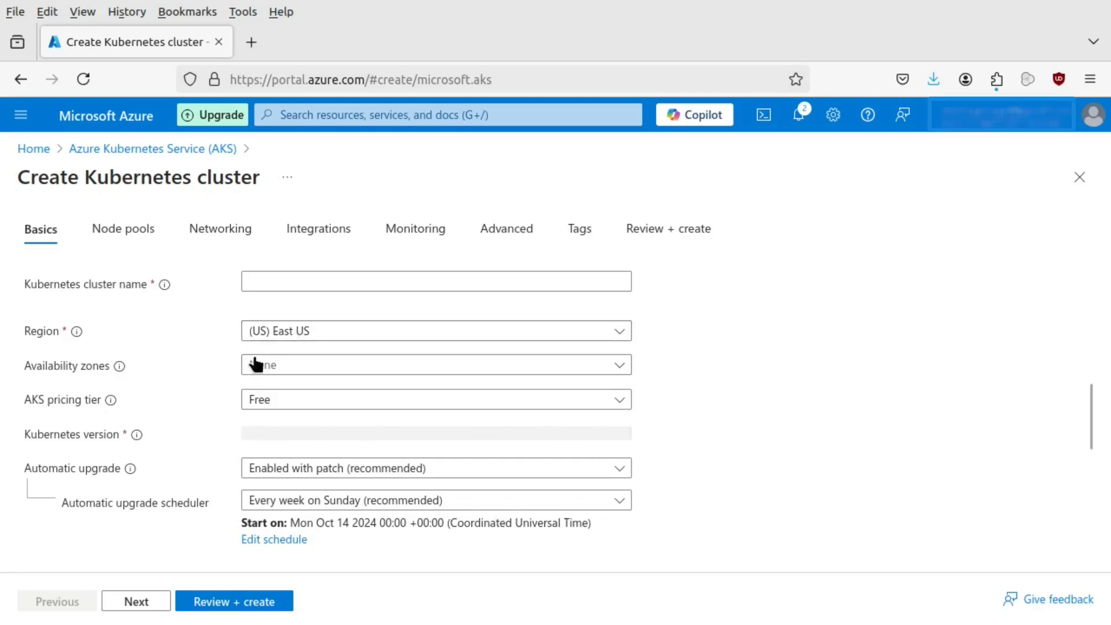
pyautogui.moveTo(208, 390)
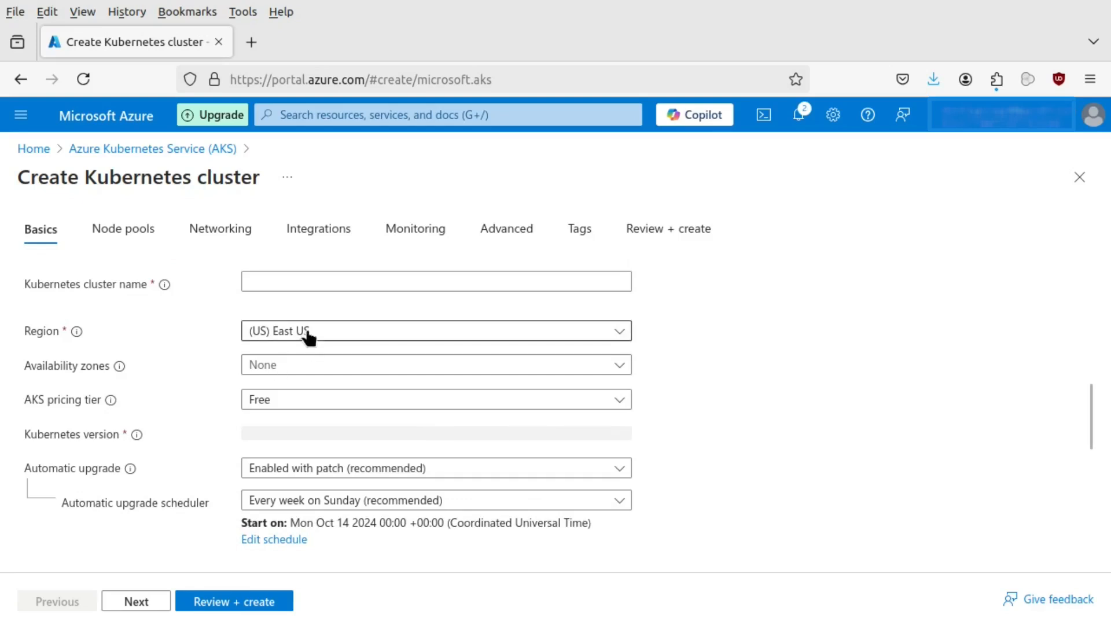
pyautogui.click(435, 330)
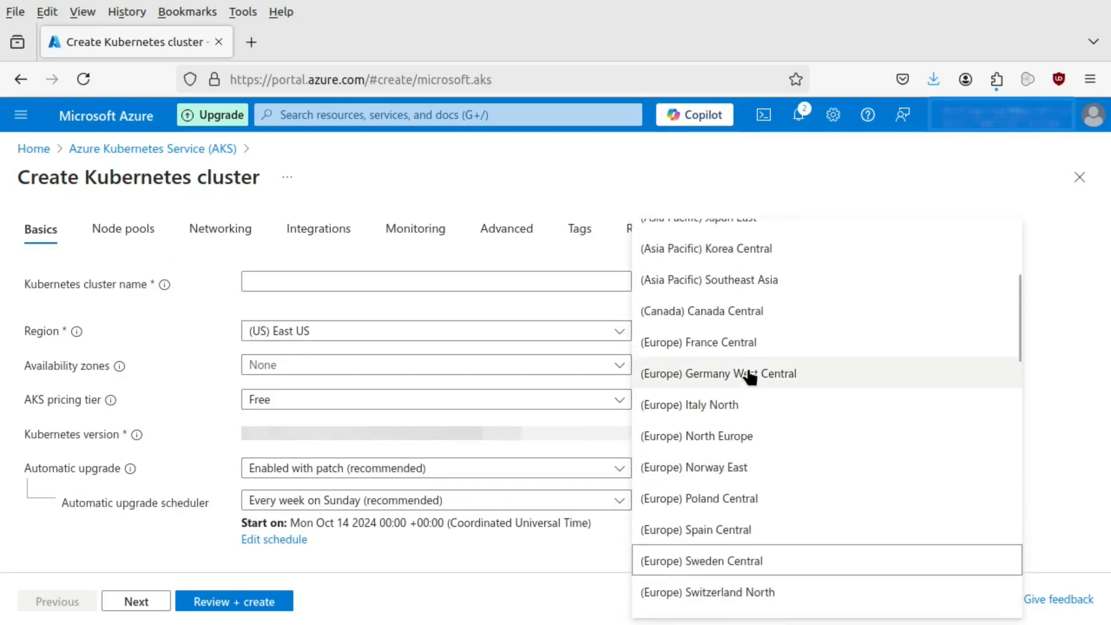
pyautogui.click(697, 342)
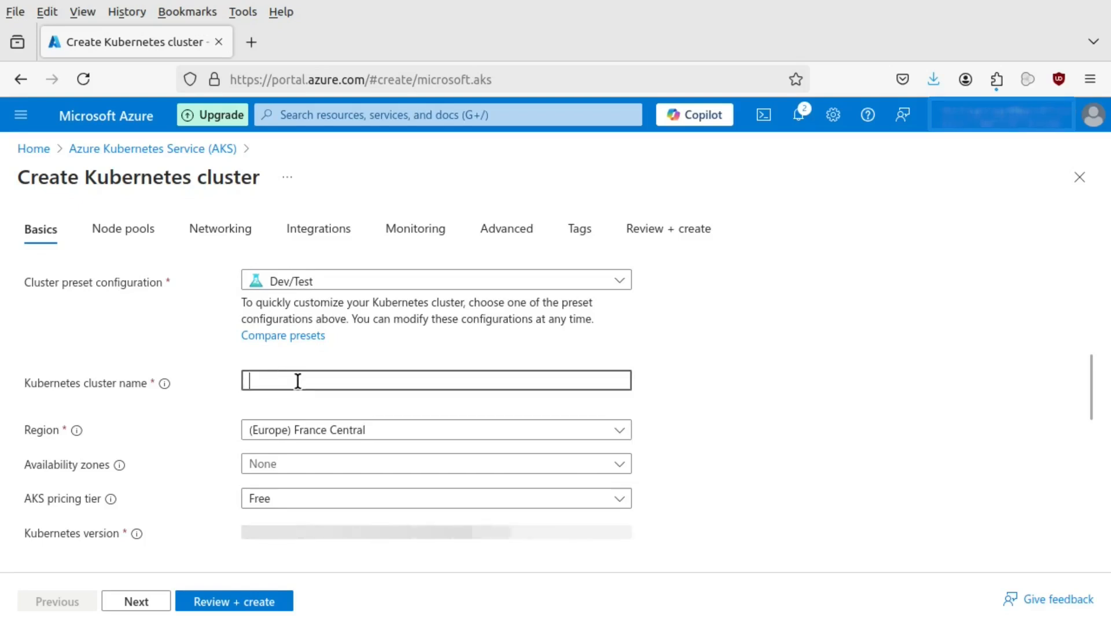
pyautogui.write('my-cl')
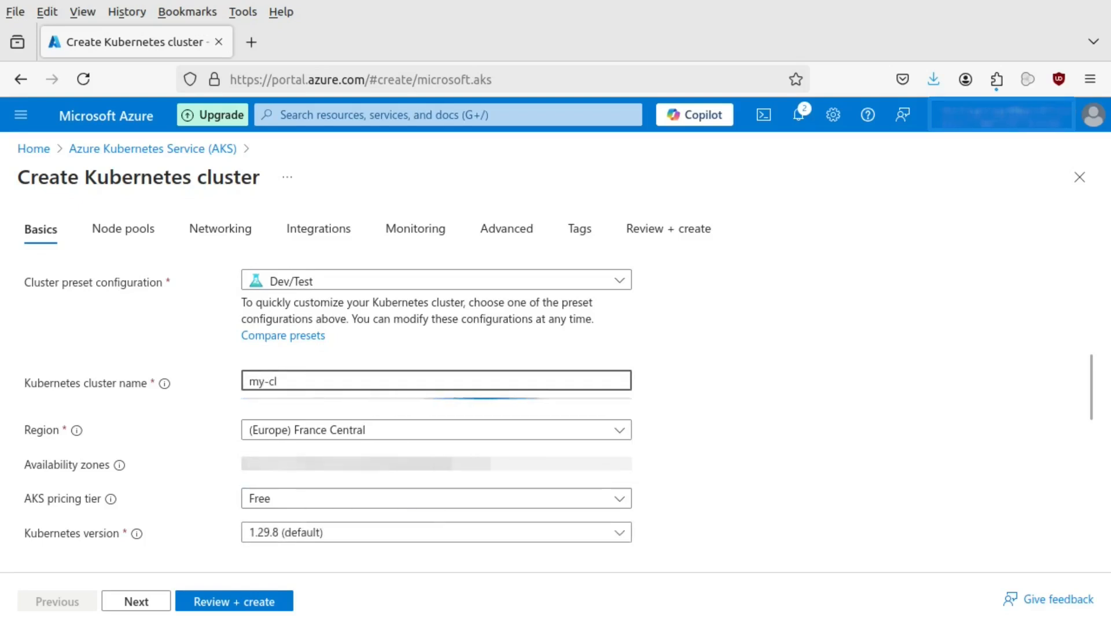
pyautogui.write('uster')
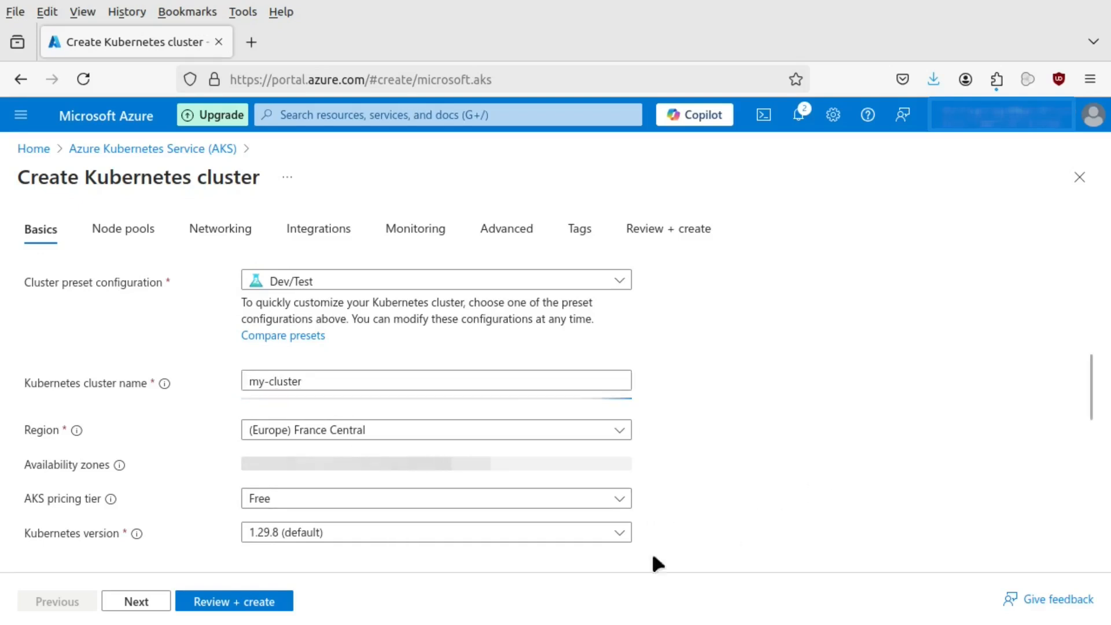
pyautogui.moveTo(183, 511)
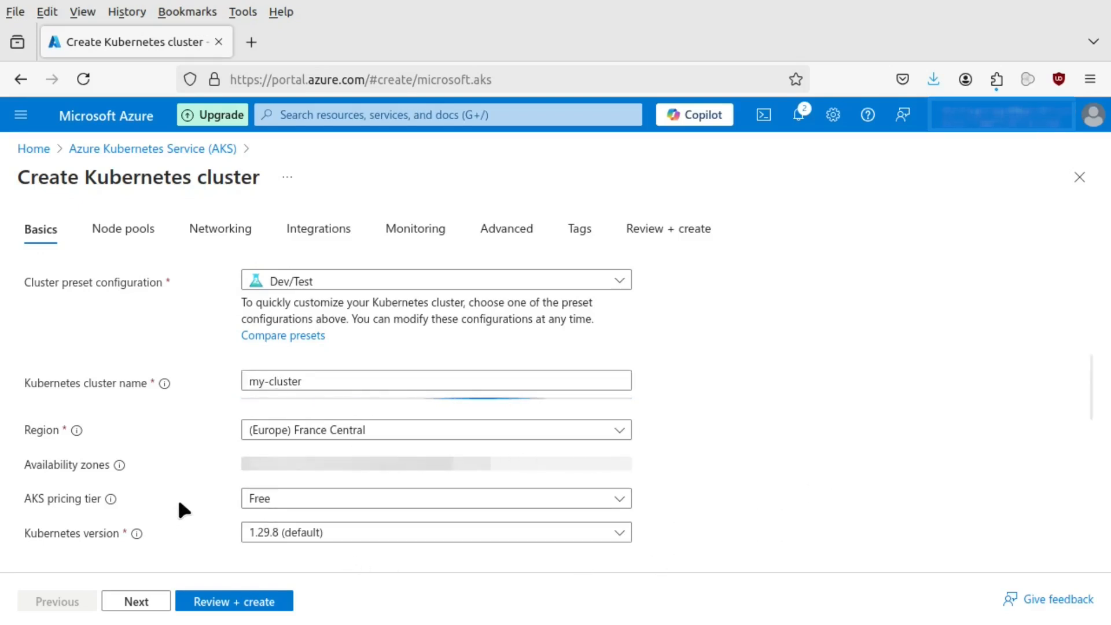
pyautogui.scroll(3)
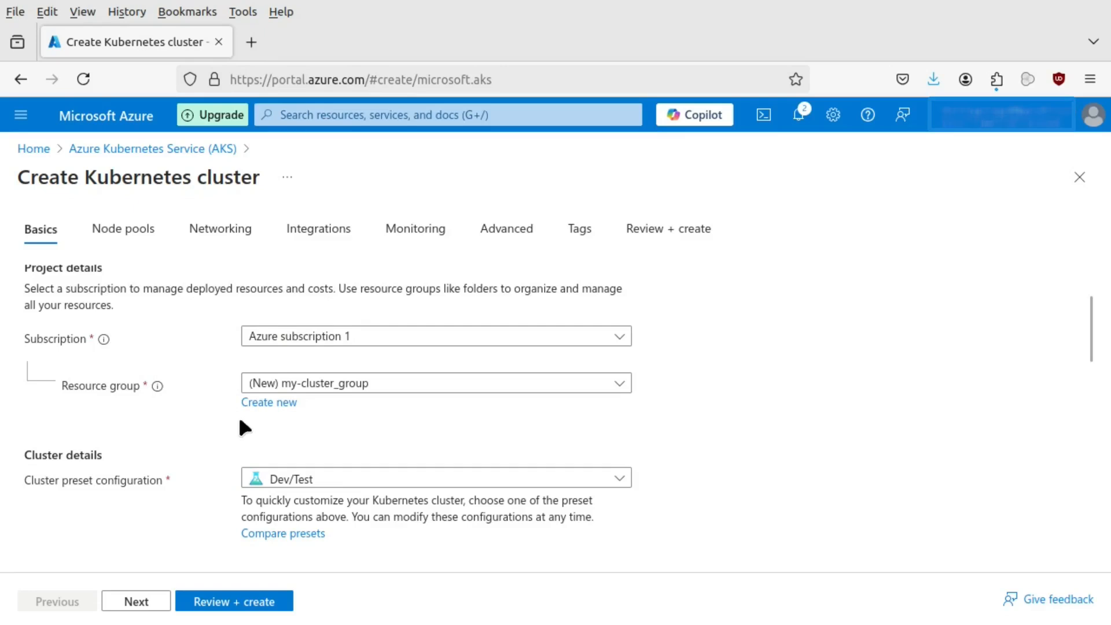
pyautogui.moveTo(161, 447)
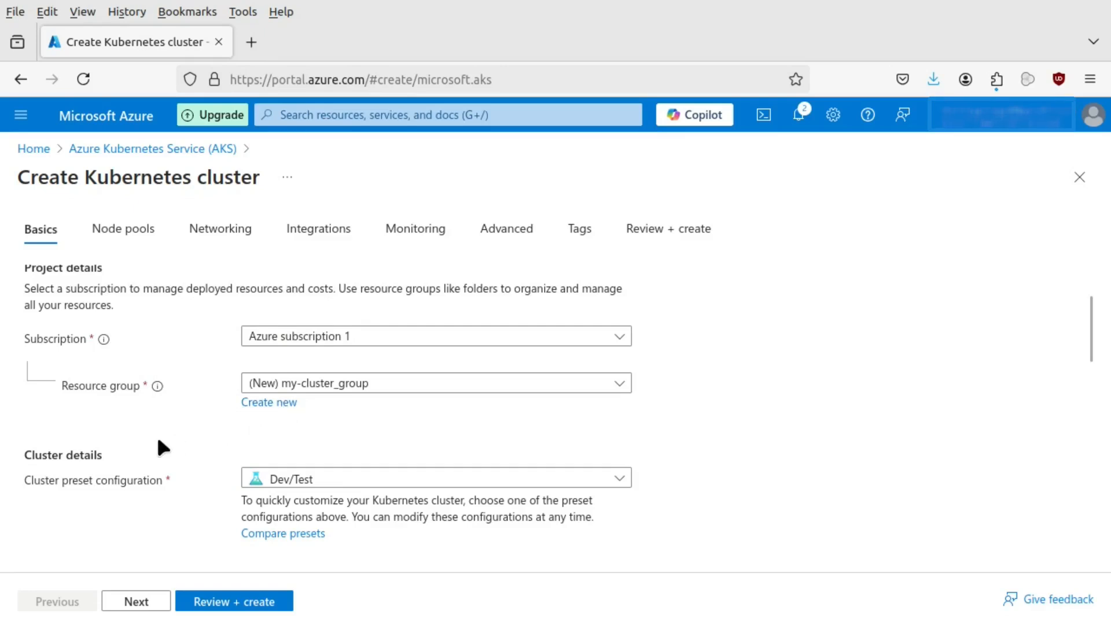
pyautogui.moveTo(205, 430)
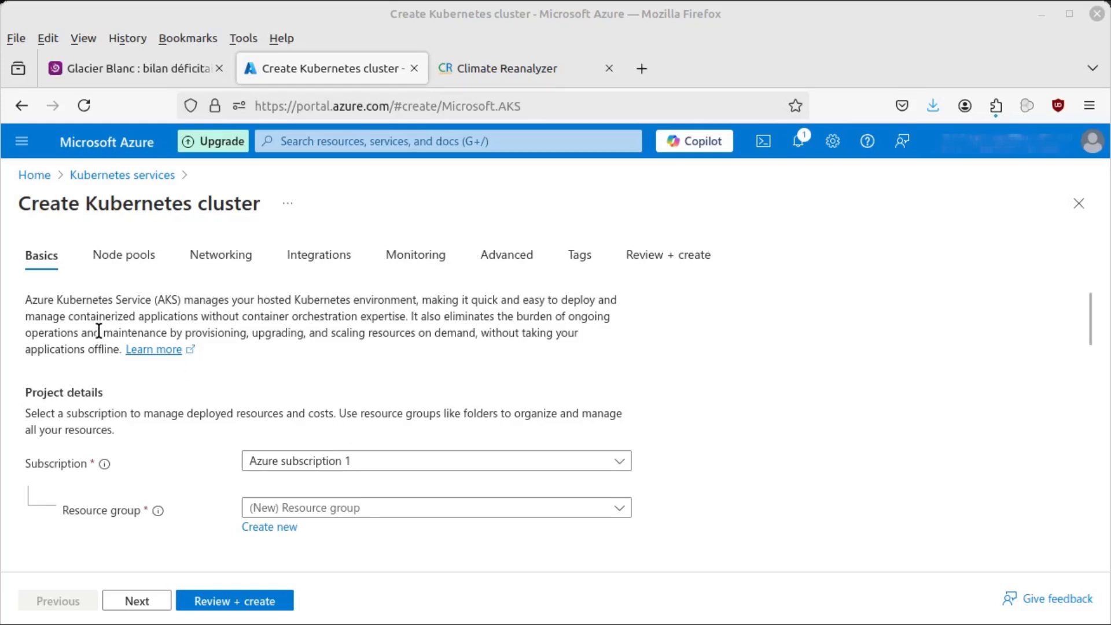
pyautogui.moveTo(120, 293)
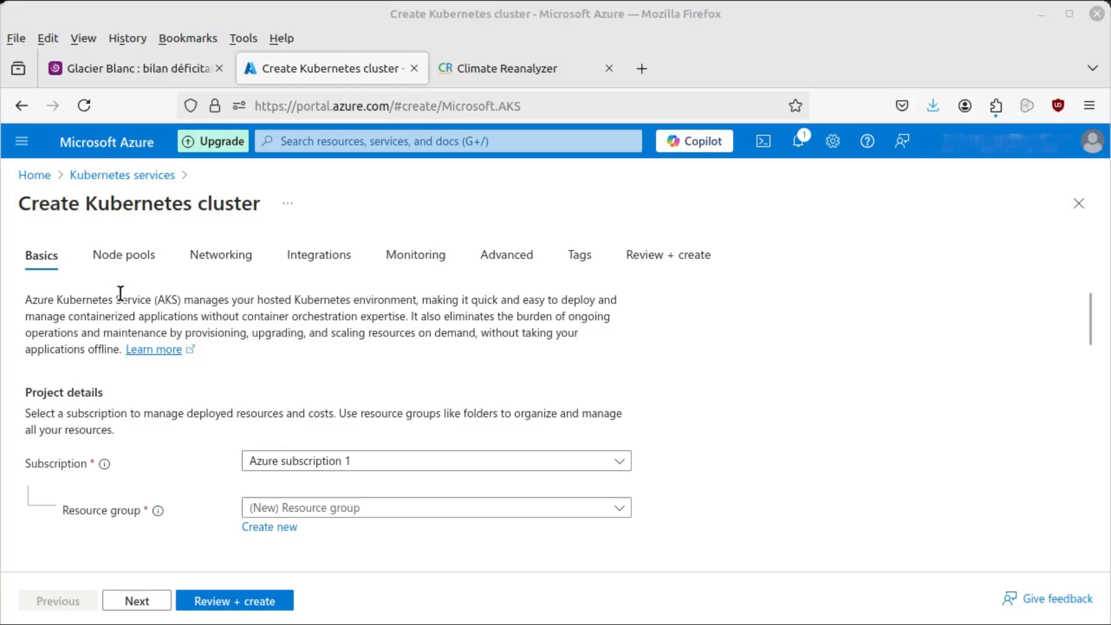
pyautogui.moveTo(122, 298)
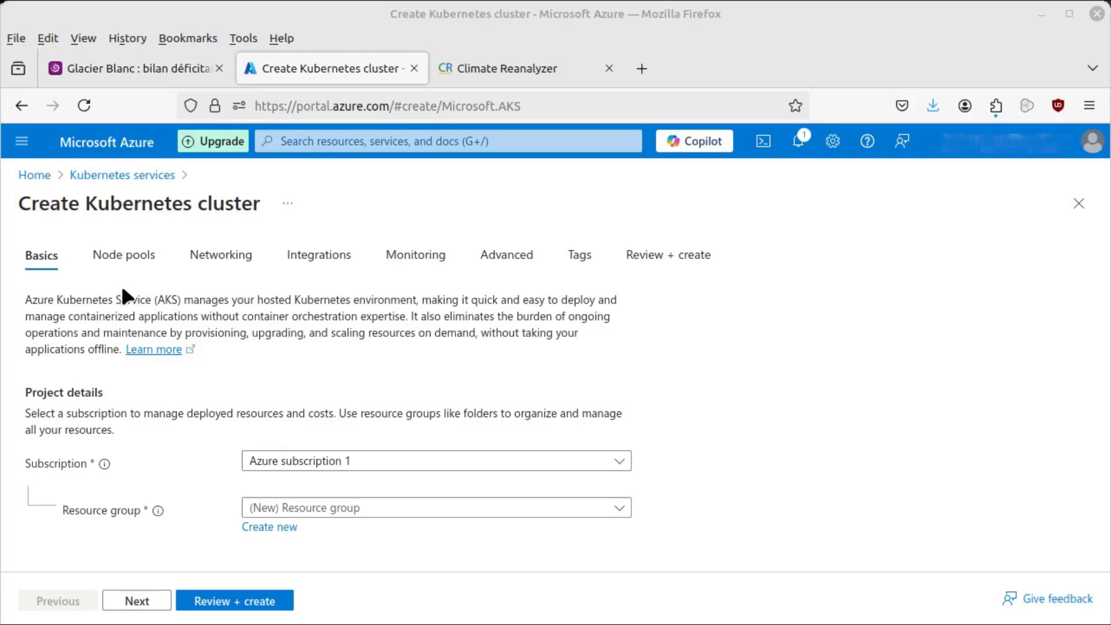
# Switch the cluster wizard to Node pools, showing the default agentpool system pool
pyautogui.click(123, 255)
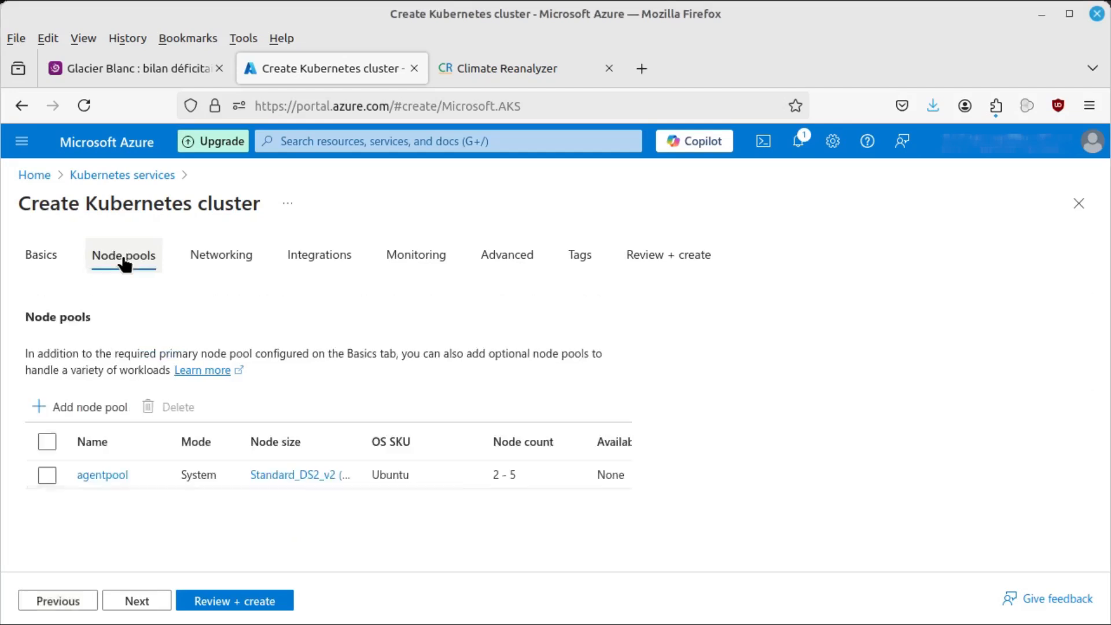
pyautogui.moveTo(23, 491)
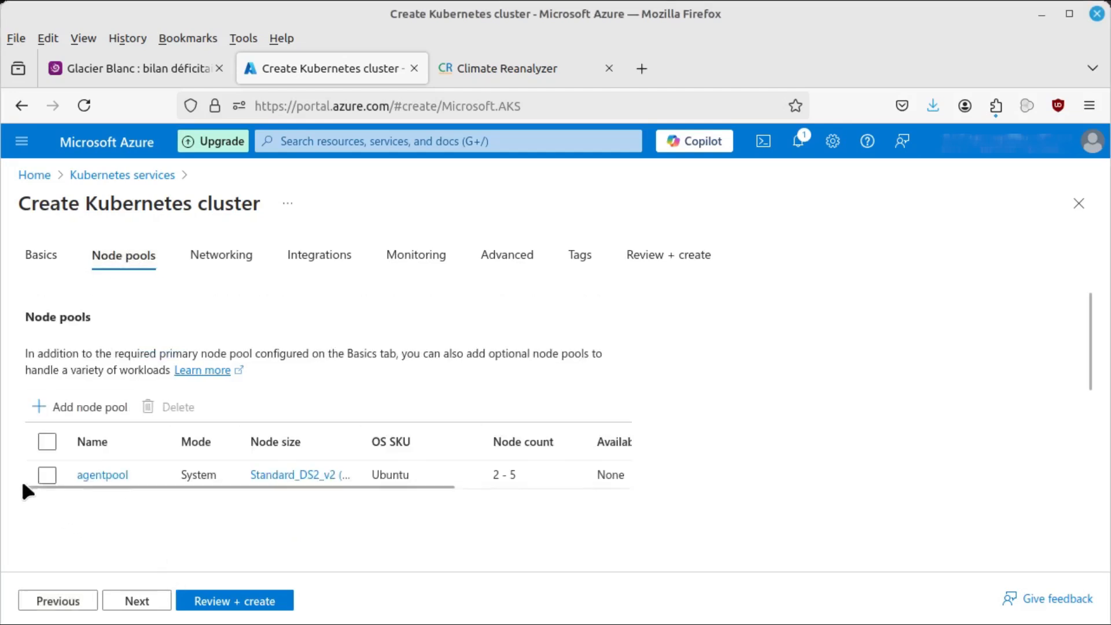
pyautogui.moveTo(182, 505)
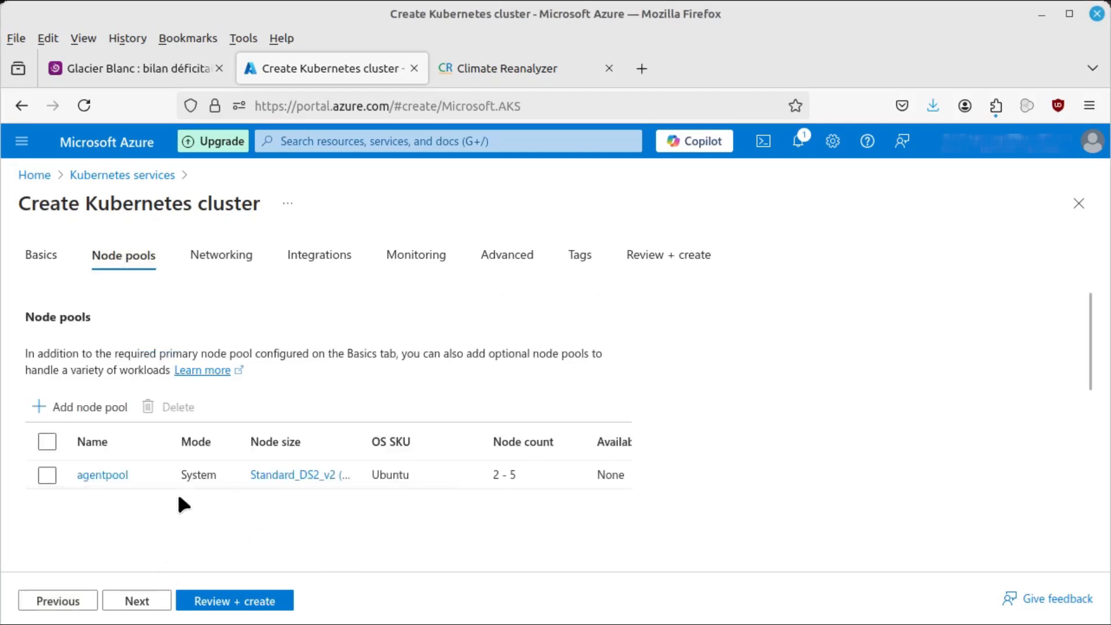
pyautogui.moveTo(389, 511)
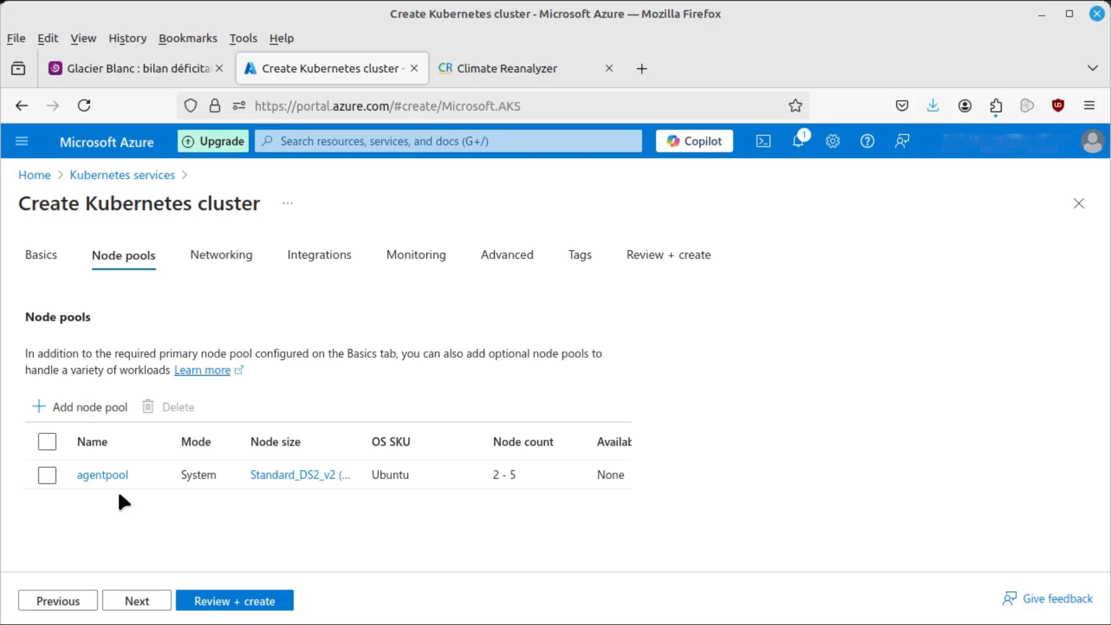
pyautogui.moveTo(92, 406)
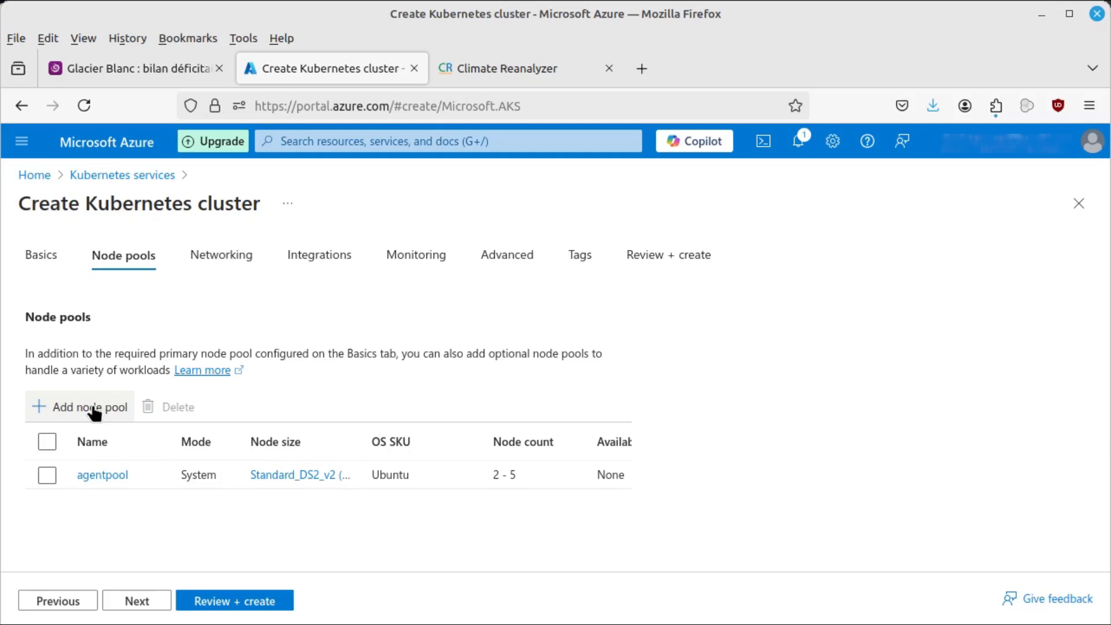
# Add a node pool and open its Node size picker listing 875 VM sizes
pyautogui.click(79, 406)
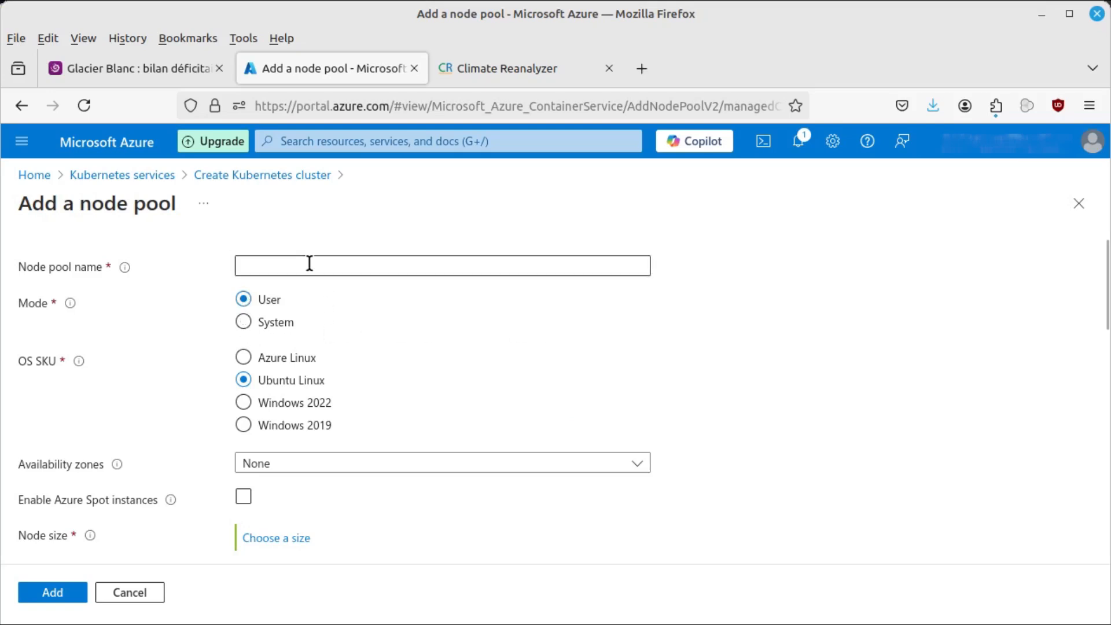
pyautogui.moveTo(435, 599)
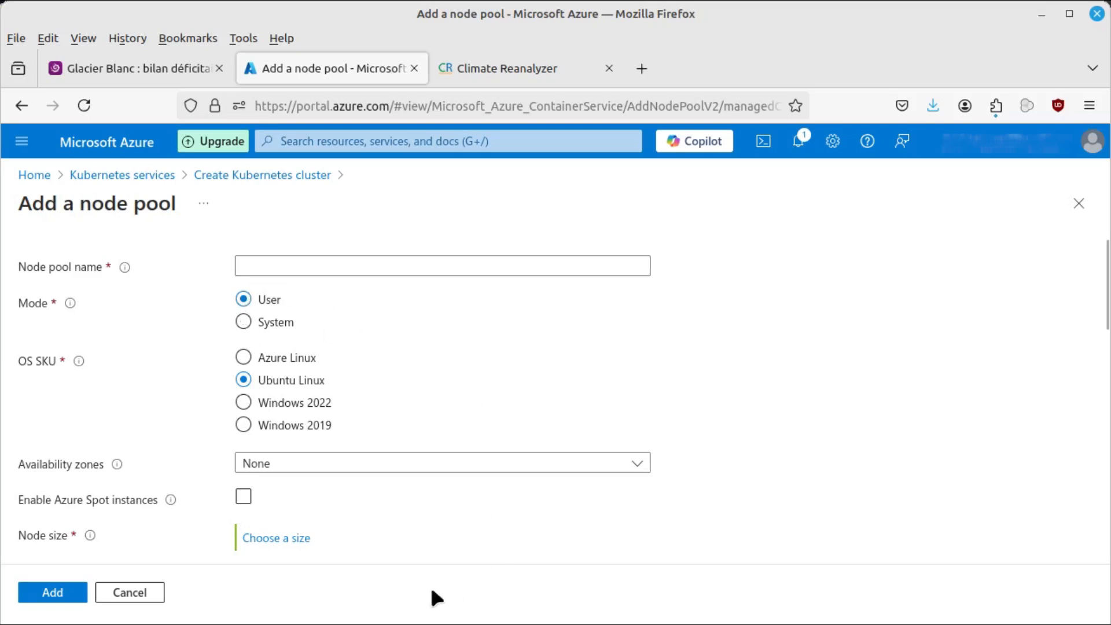
pyautogui.moveTo(391, 525)
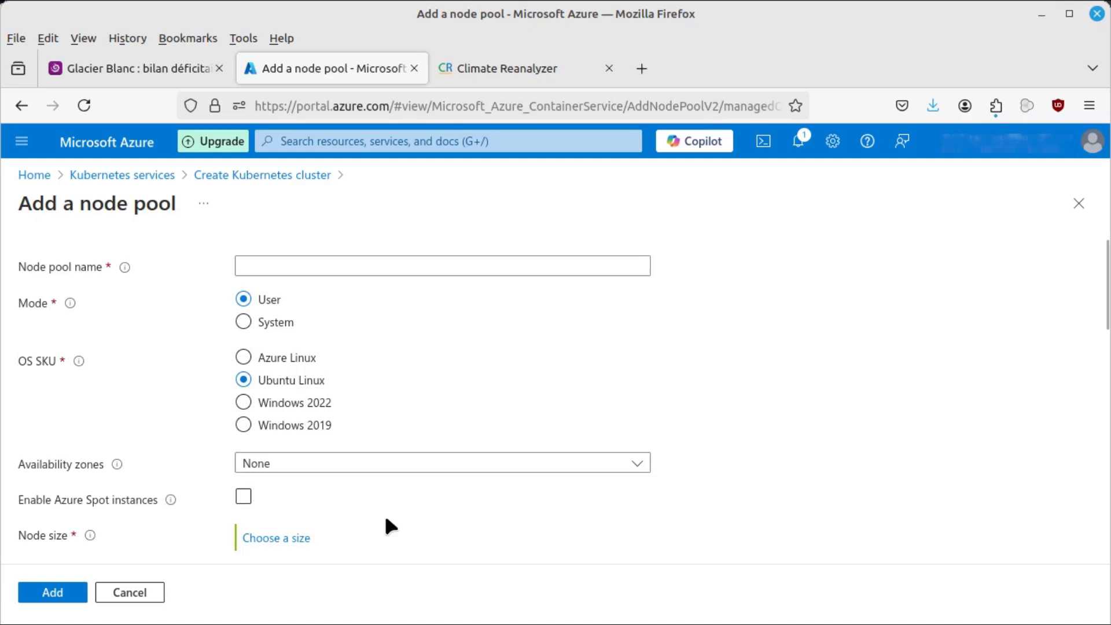
pyautogui.scroll(-3)
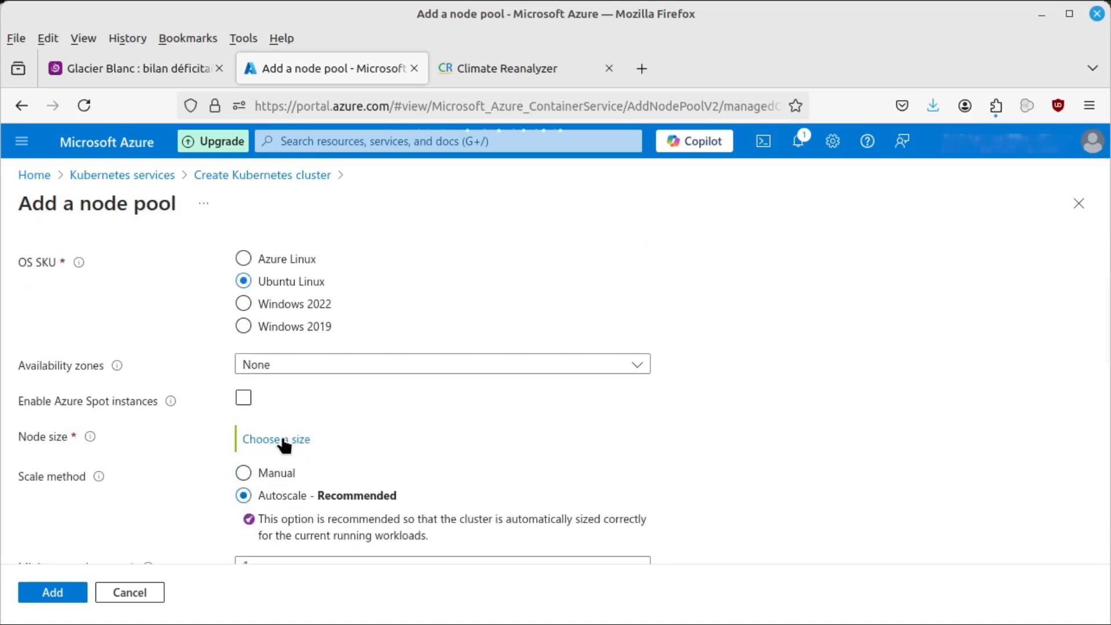
pyautogui.click(274, 438)
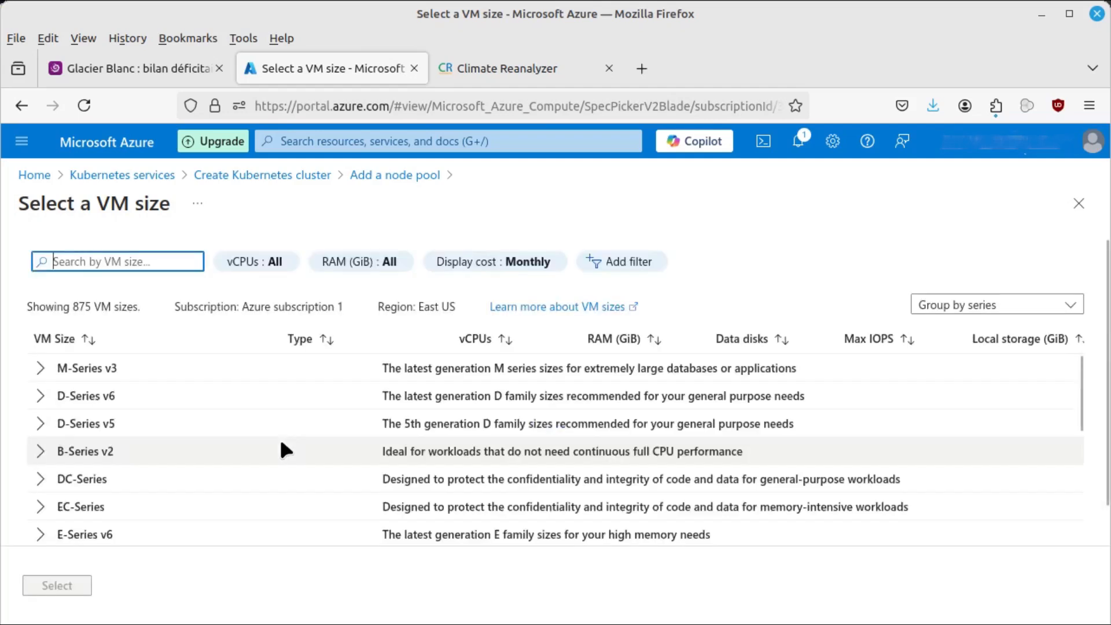
pyautogui.moveTo(149, 443)
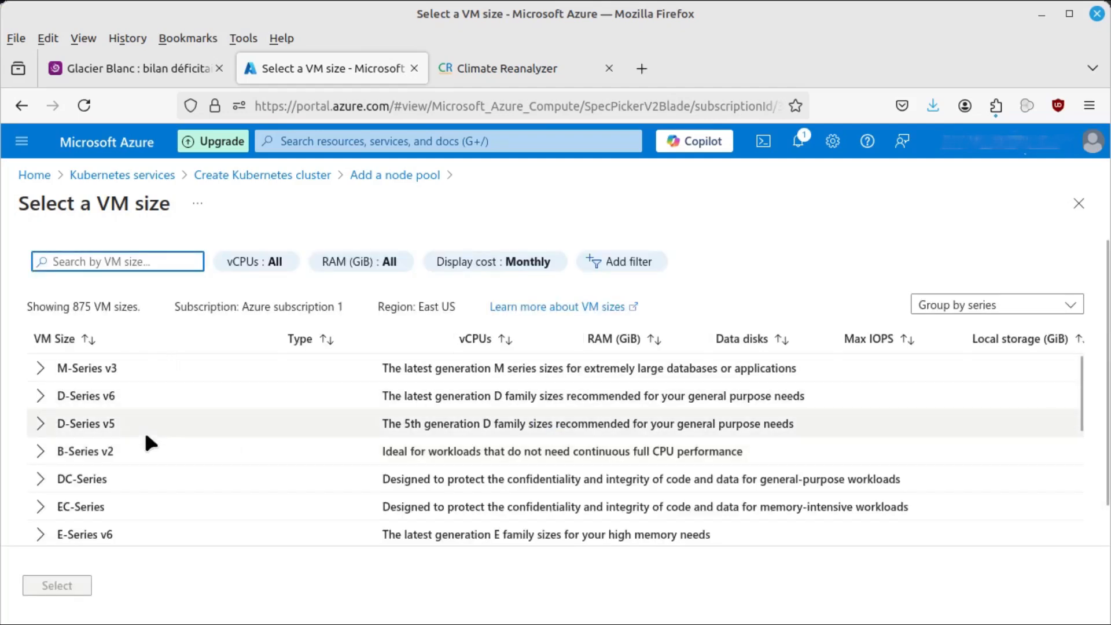
# Browse VM sizes, expanding and collapsing D-Series v6, then return to Node pools unchanged
pyautogui.scroll(-3)
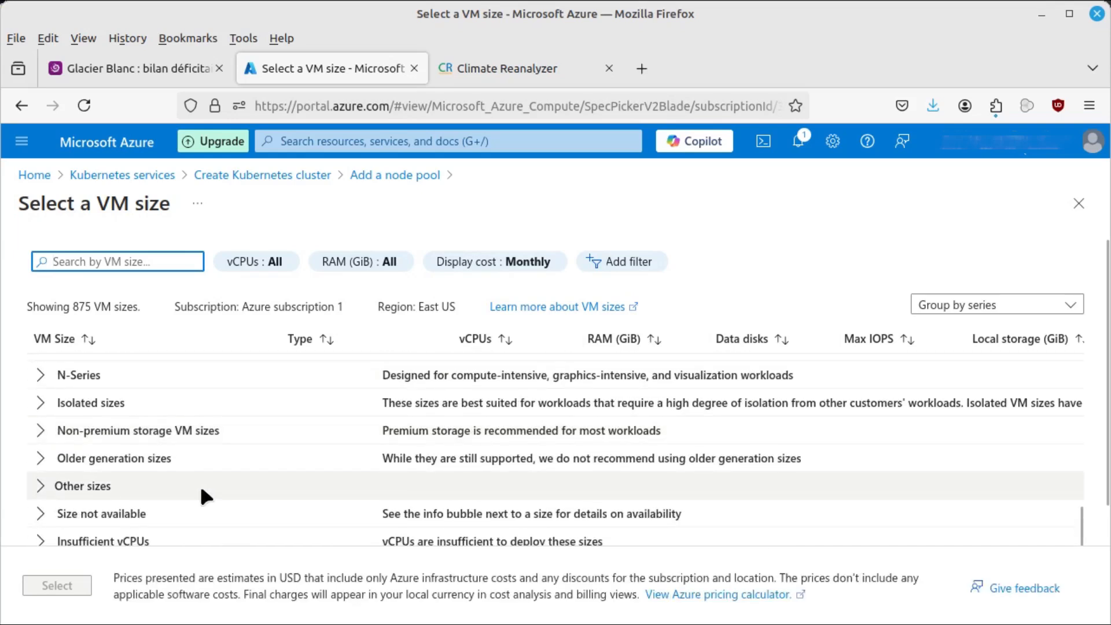
pyautogui.scroll(3)
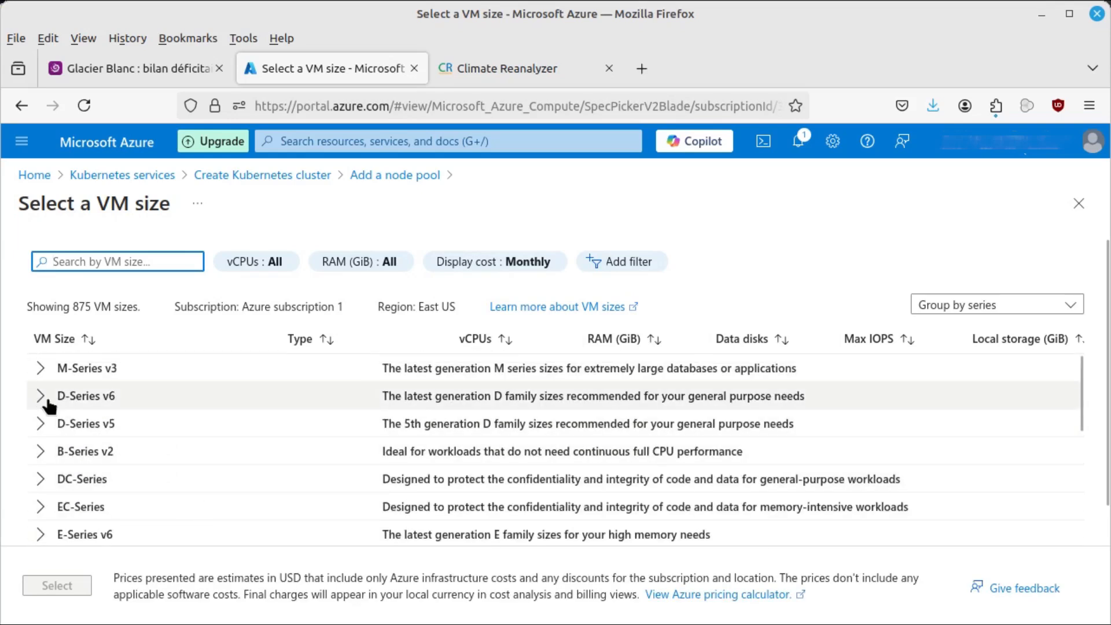
pyautogui.click(40, 395)
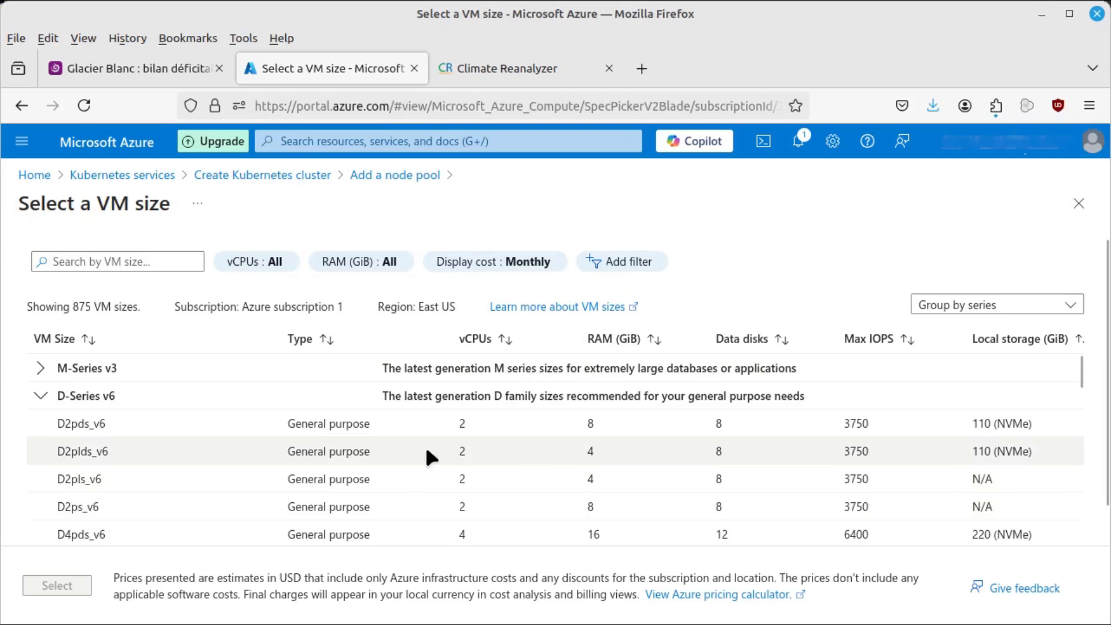
pyautogui.moveTo(106, 528)
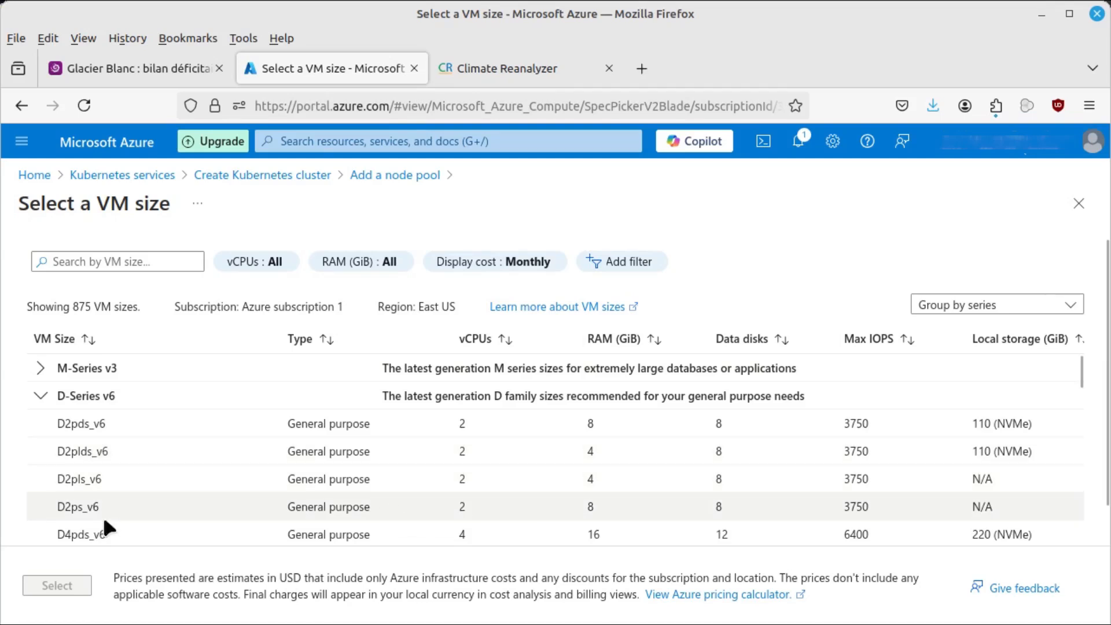
pyautogui.moveTo(138, 493)
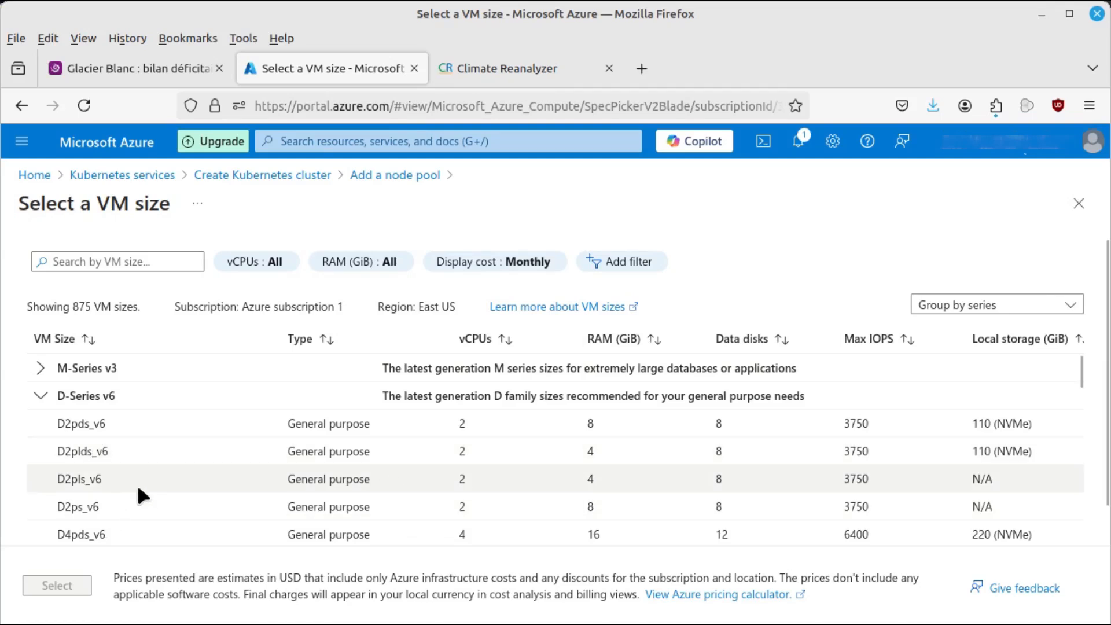
pyautogui.moveTo(275, 482)
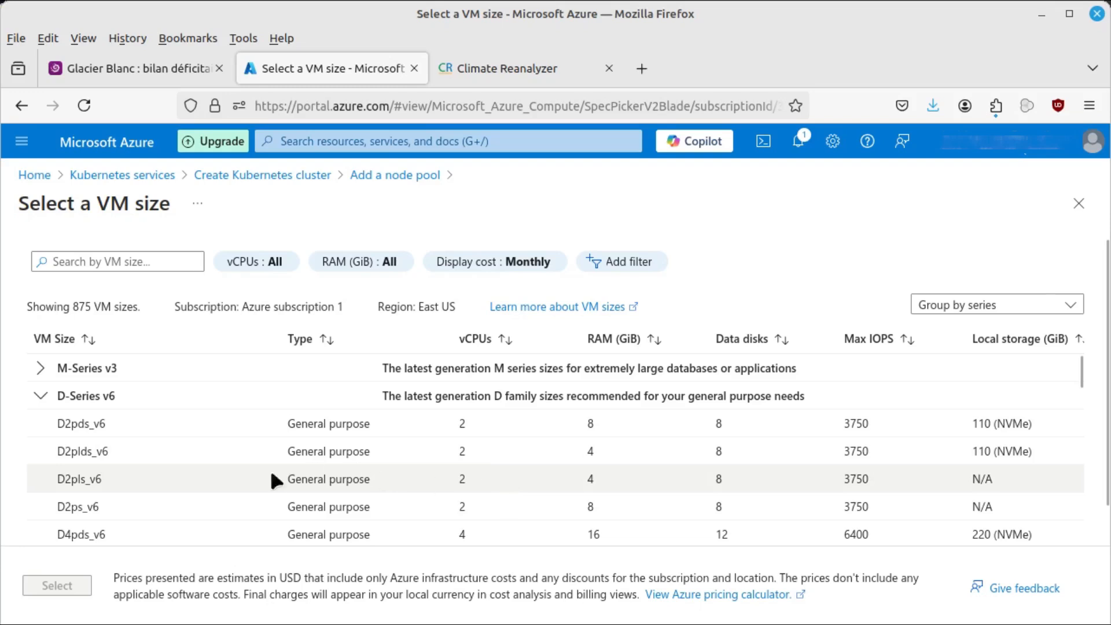
pyautogui.moveTo(494, 484)
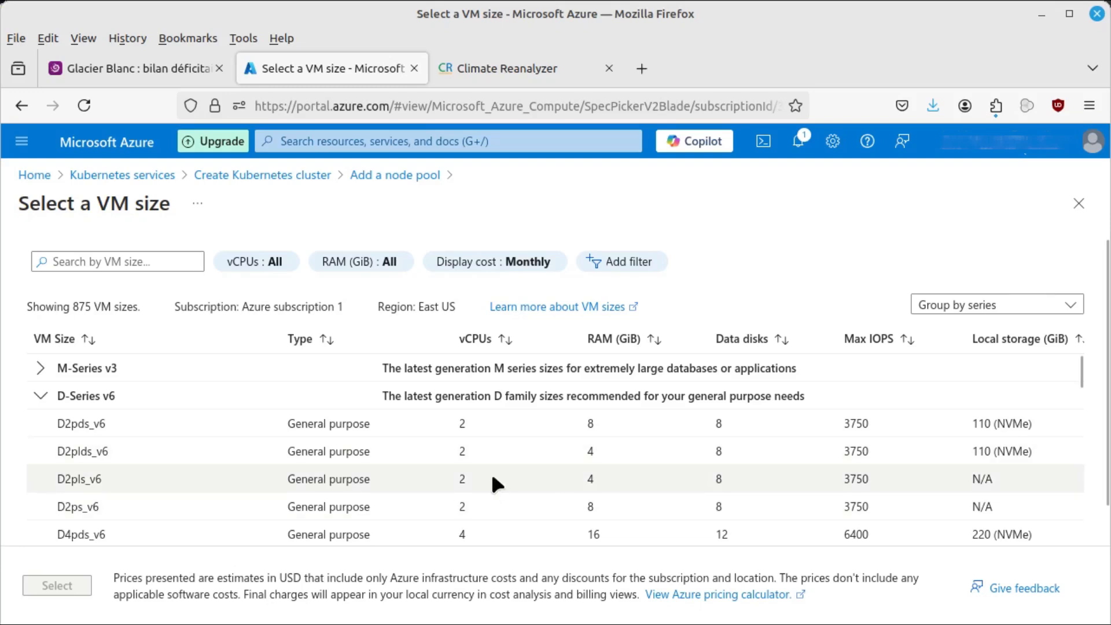
pyautogui.scroll(-3)
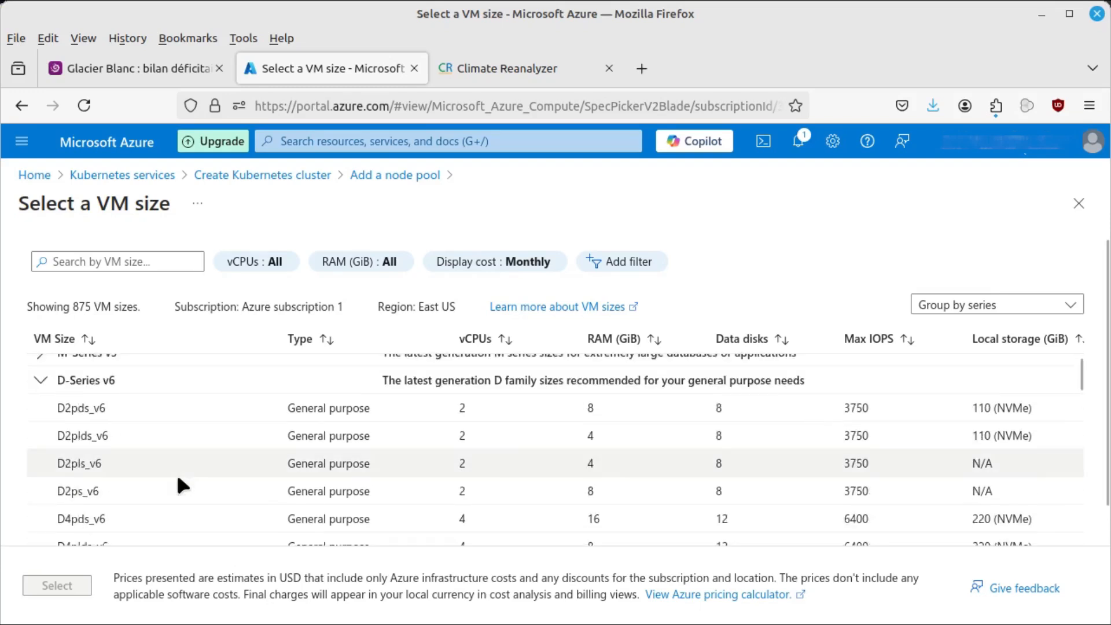
pyautogui.scroll(3)
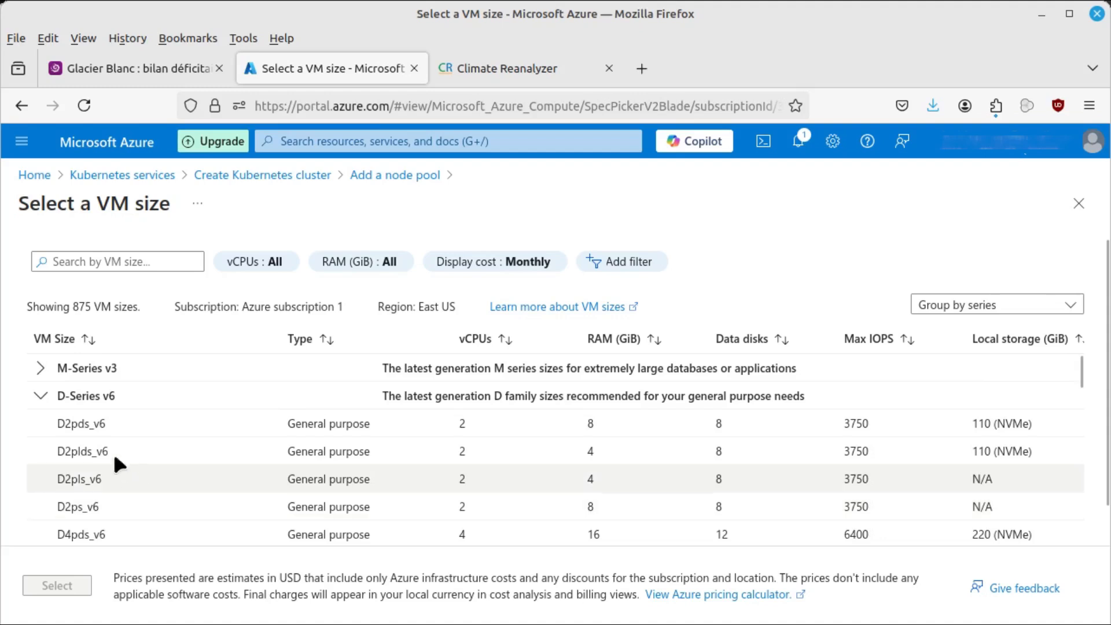
pyautogui.moveTo(637, 392)
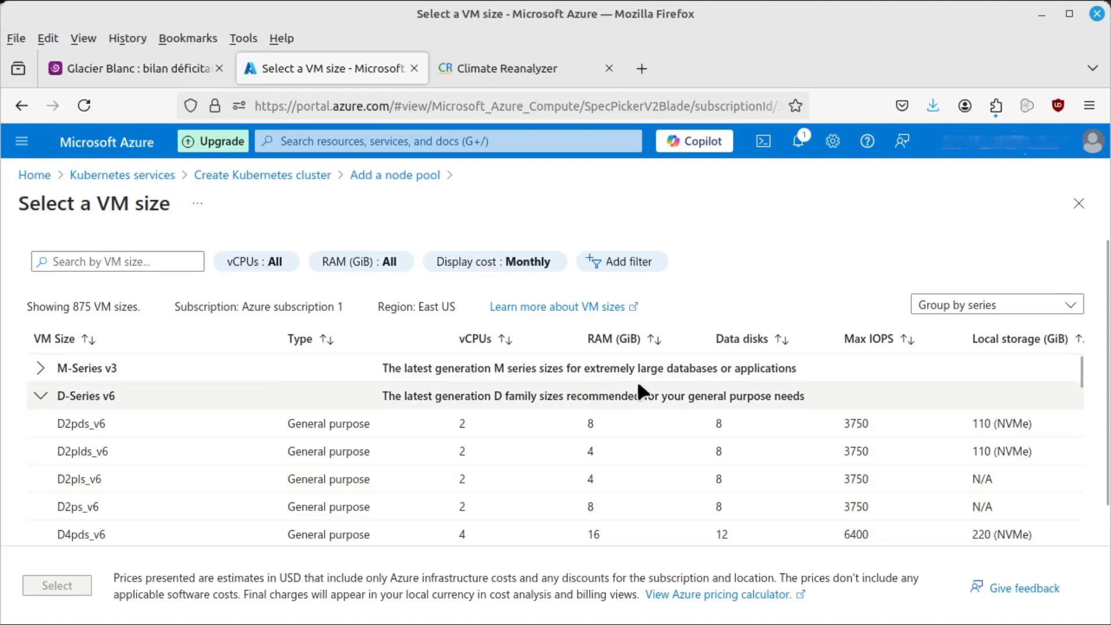
pyautogui.click(41, 395)
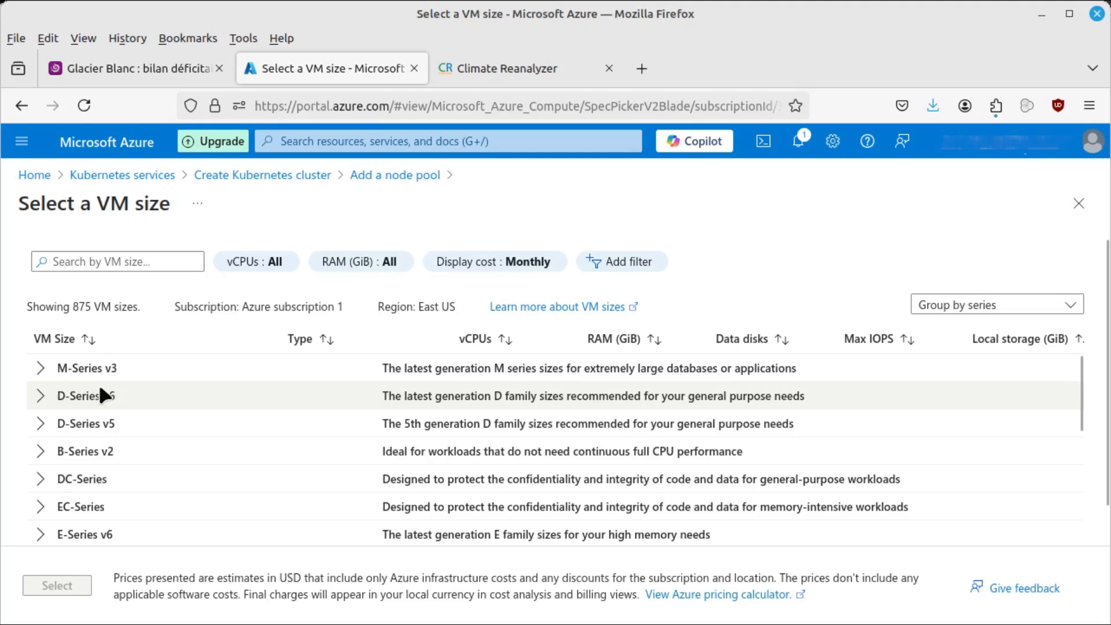
pyautogui.moveTo(567, 388)
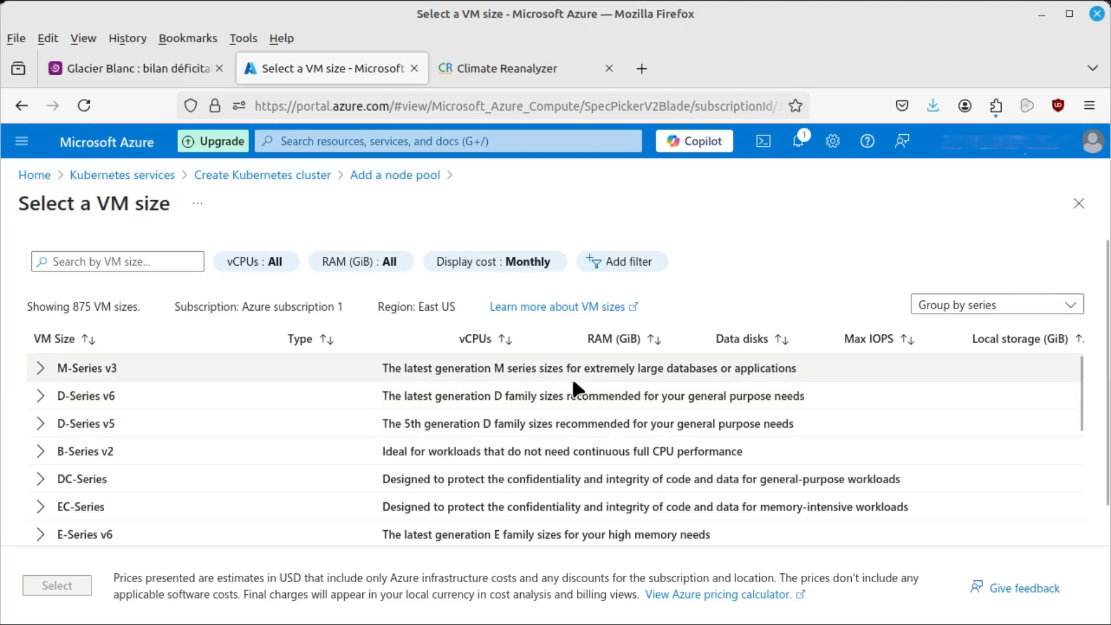
pyautogui.moveTo(525, 469)
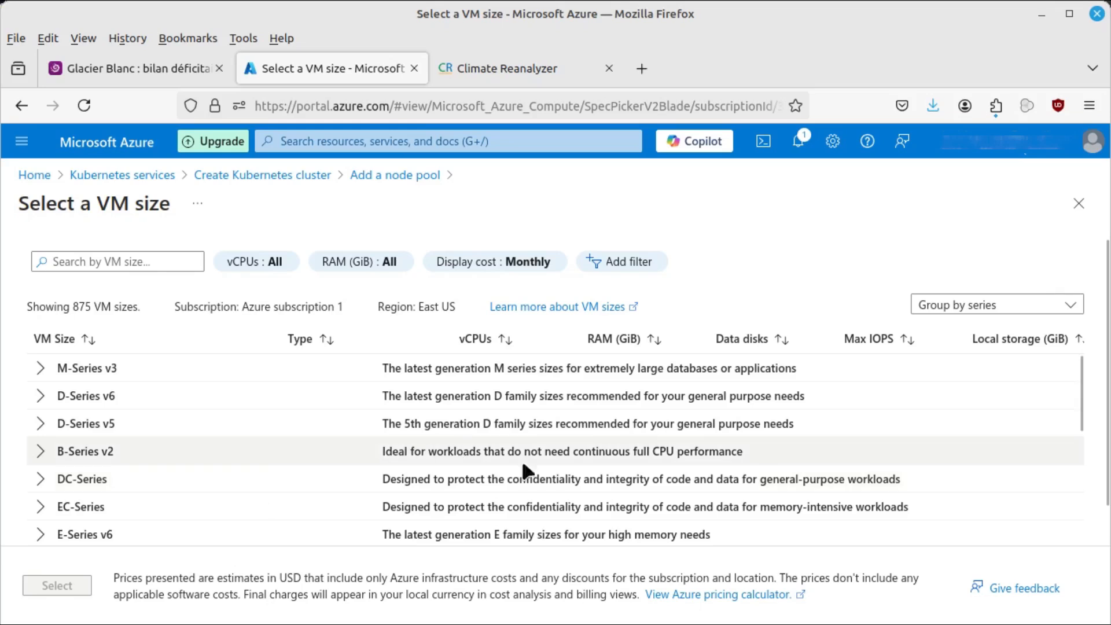
pyautogui.moveTo(439, 446)
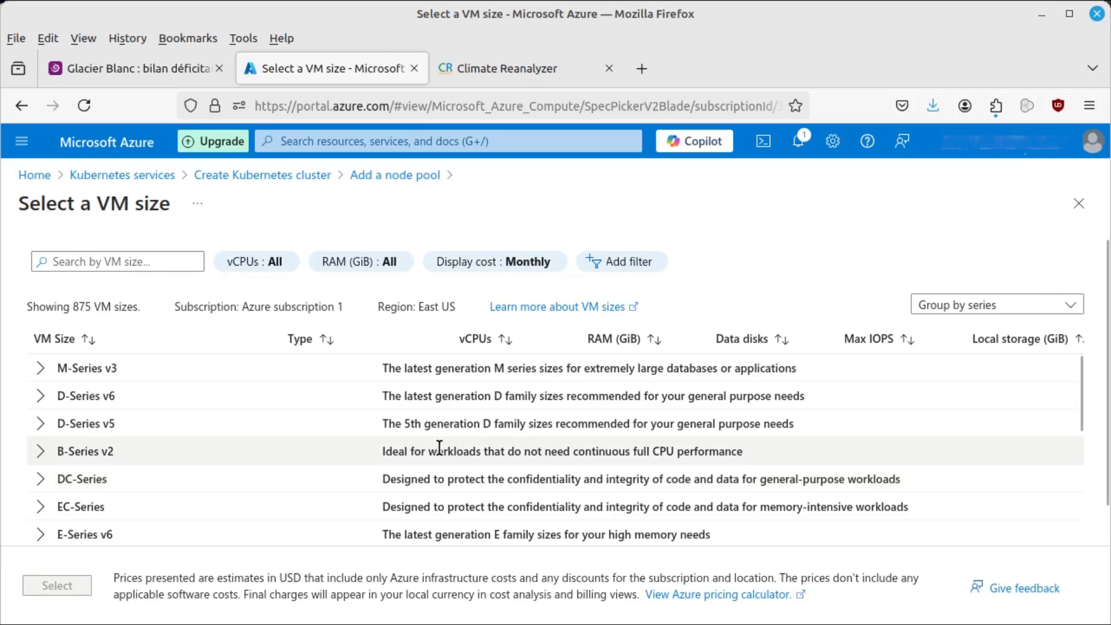
pyautogui.scroll(-3)
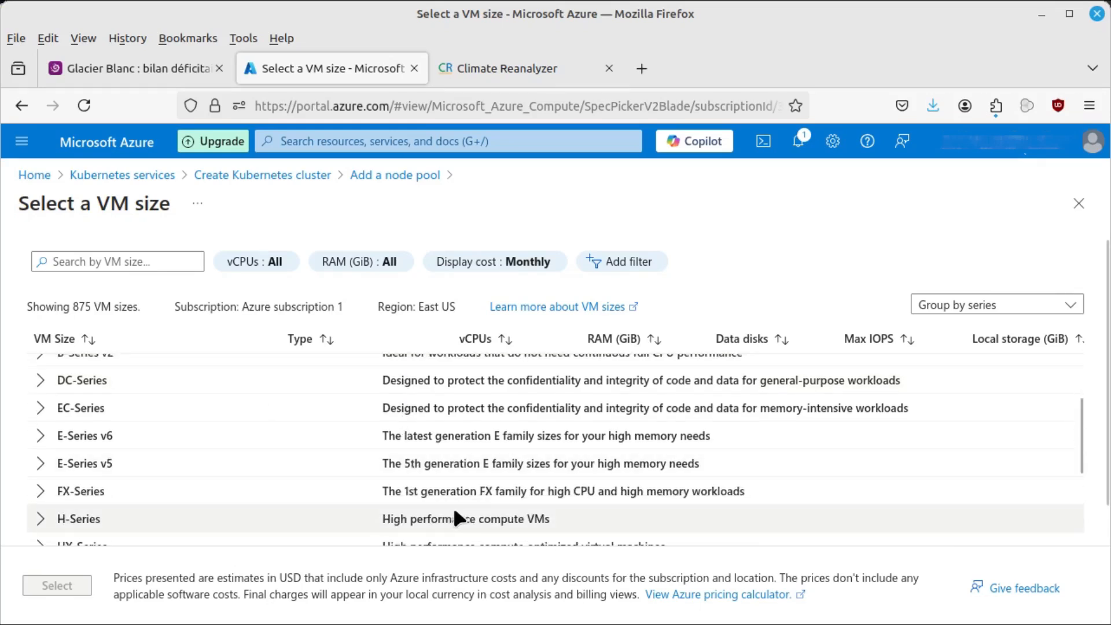
pyautogui.scroll(-3)
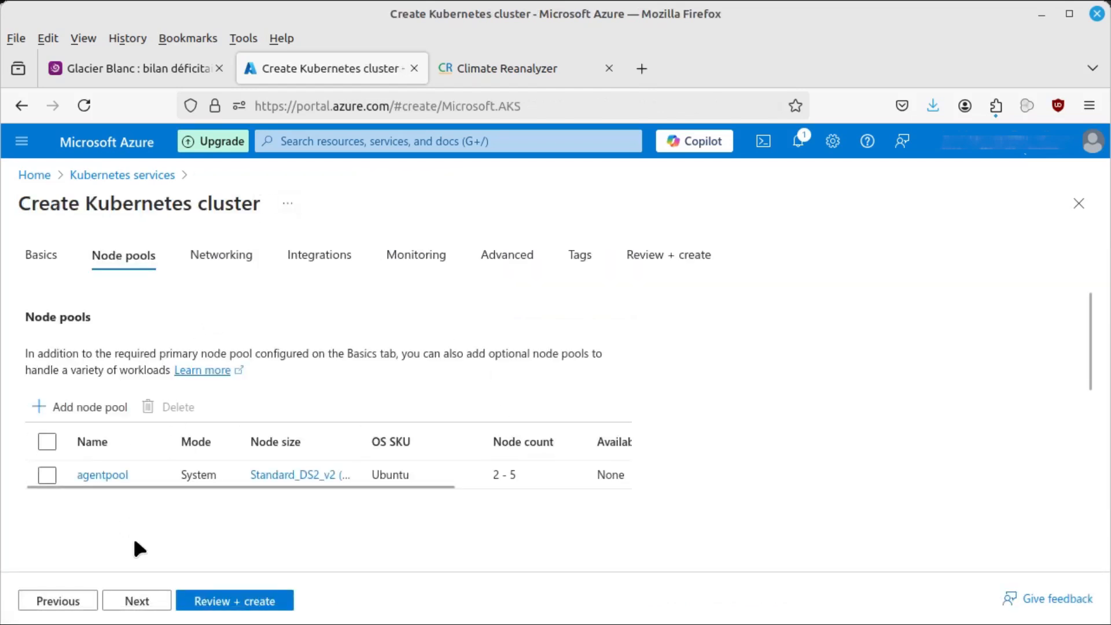
# View the Networking and Integrations tabs, then check Basics for local-account Kubernetes RBAC
pyautogui.click(221, 255)
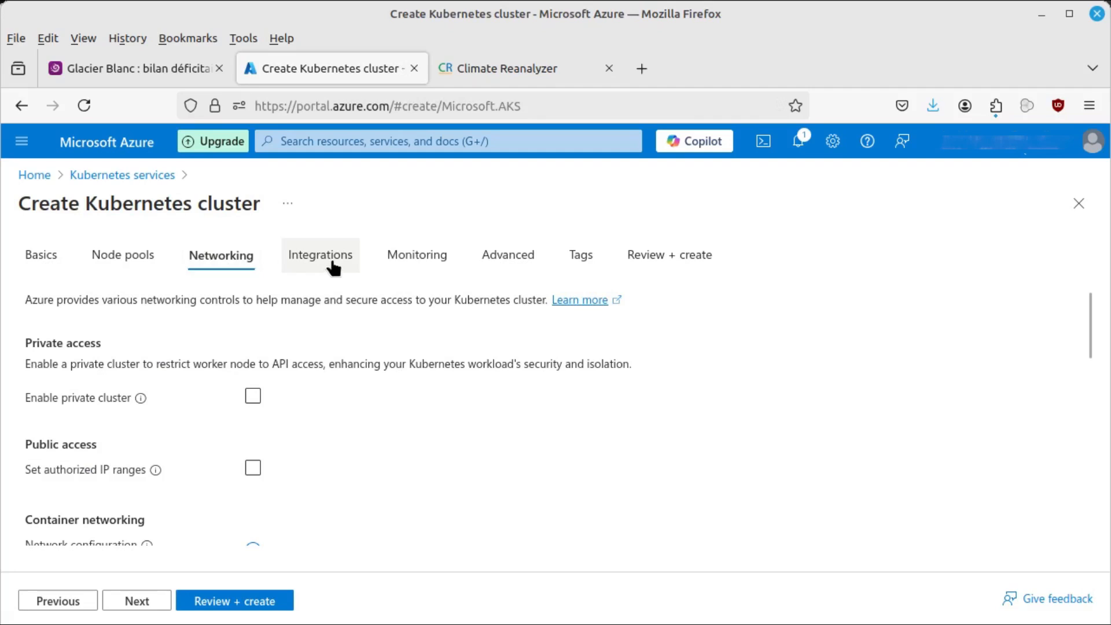
pyautogui.click(319, 255)
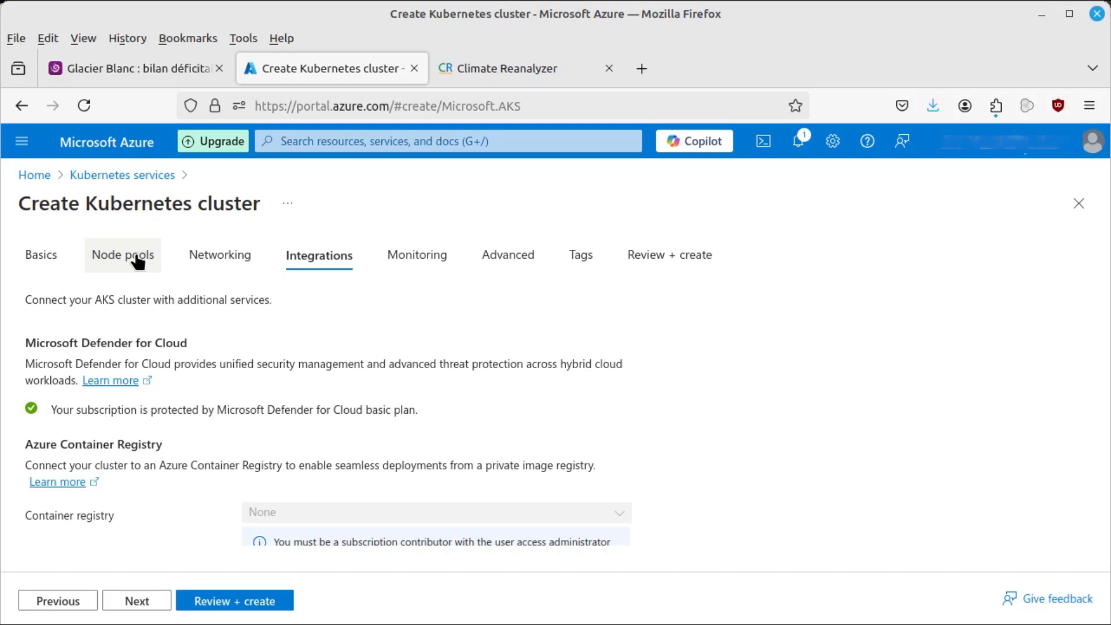
pyautogui.click(40, 255)
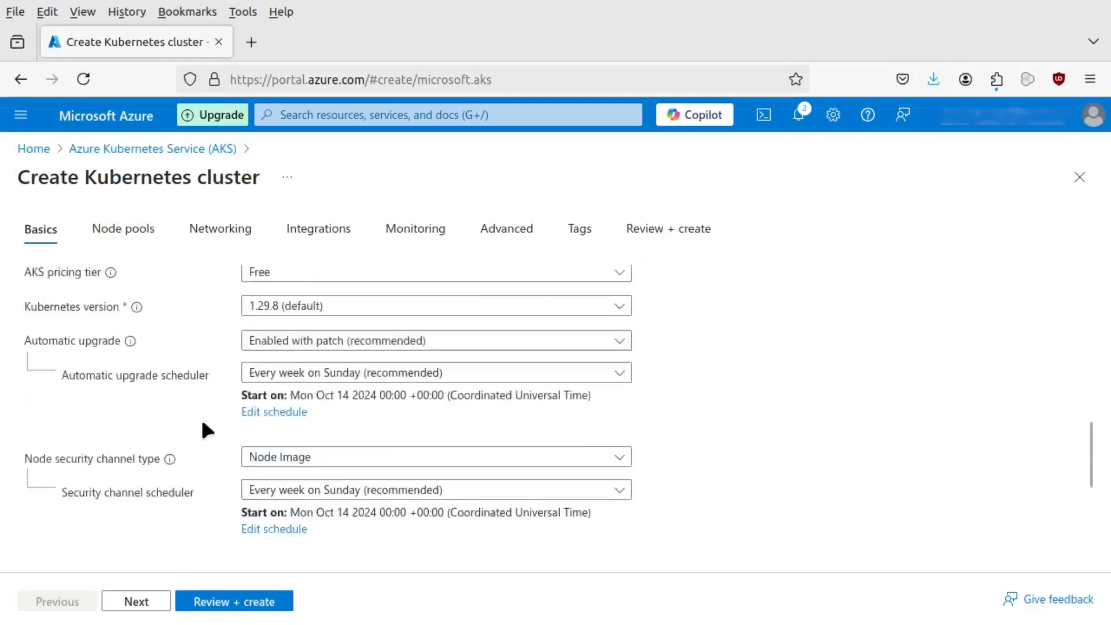
pyautogui.scroll(-3)
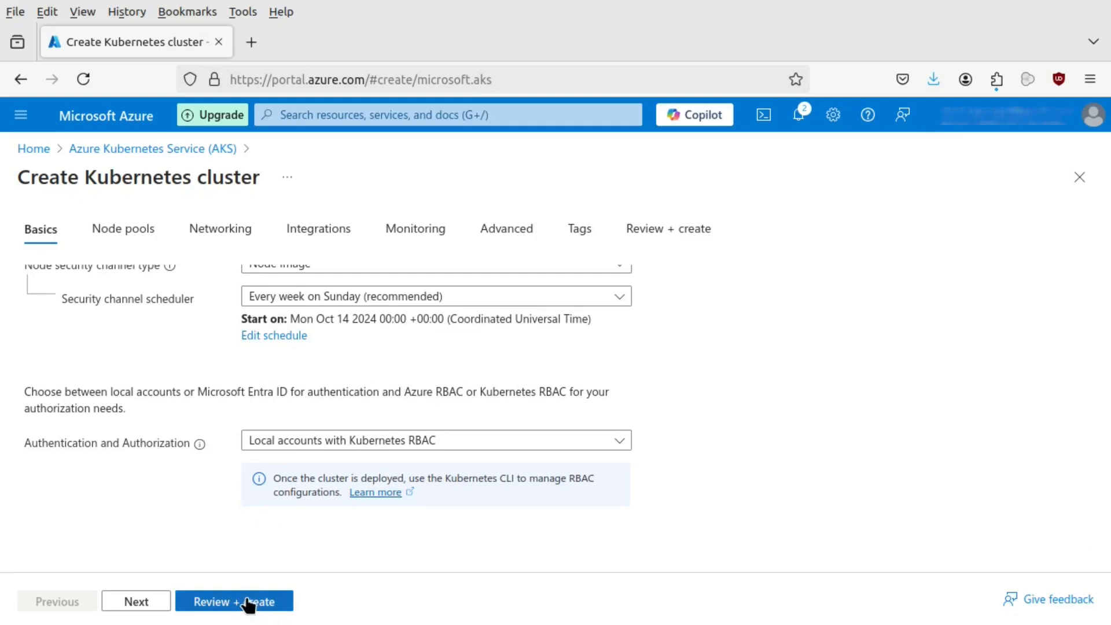
# Validate my-cluster with Review + create and scroll through the summary before deploying
pyautogui.click(234, 600)
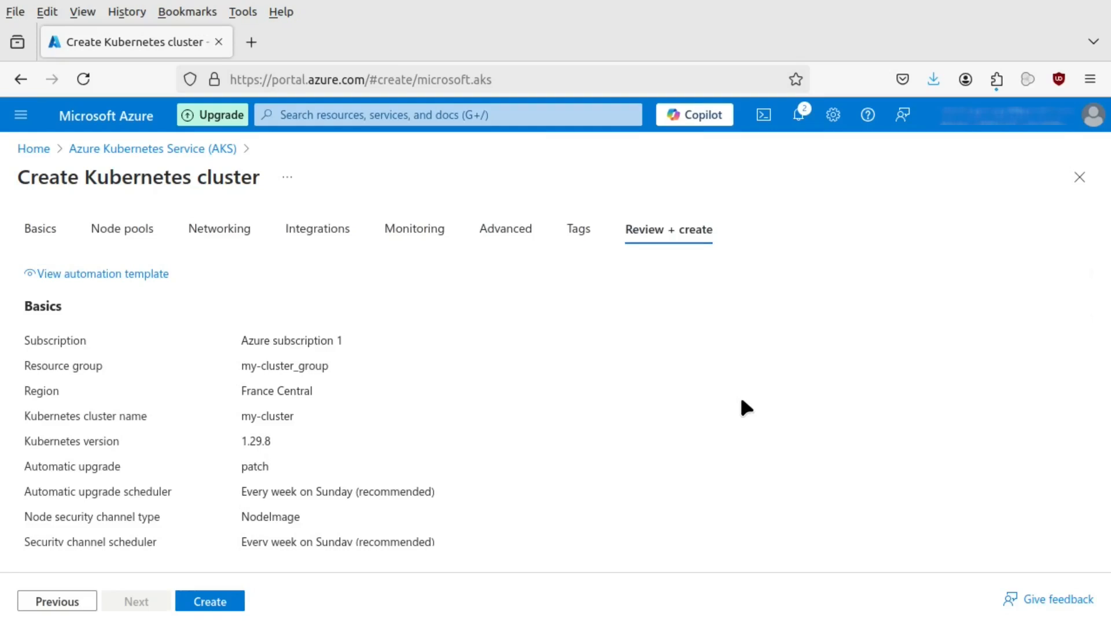
pyautogui.scroll(-3)
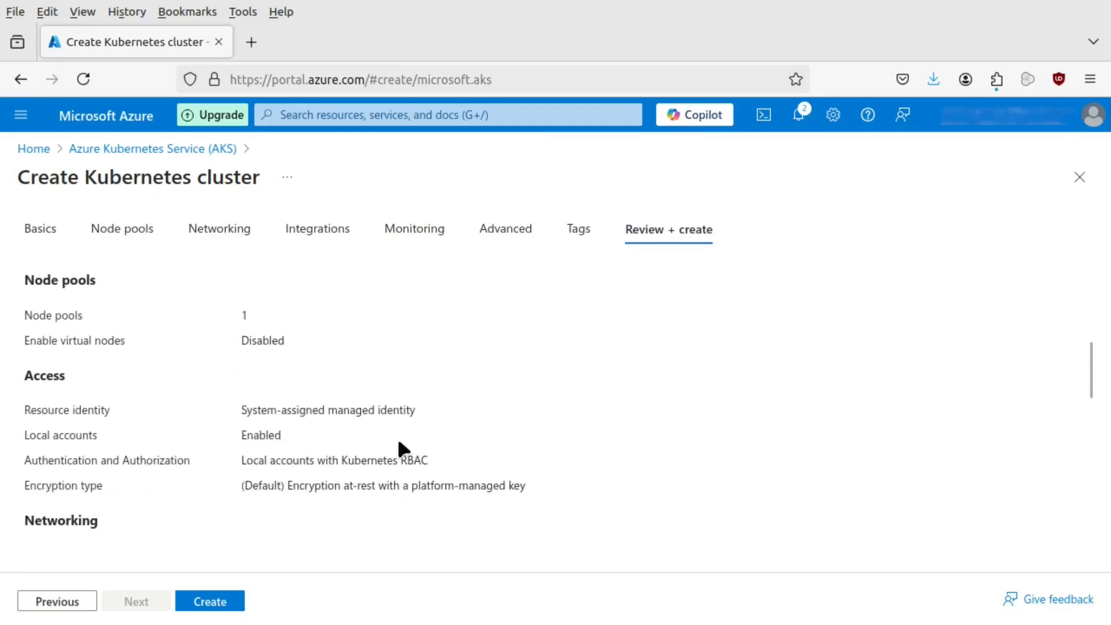
pyautogui.scroll(-3)
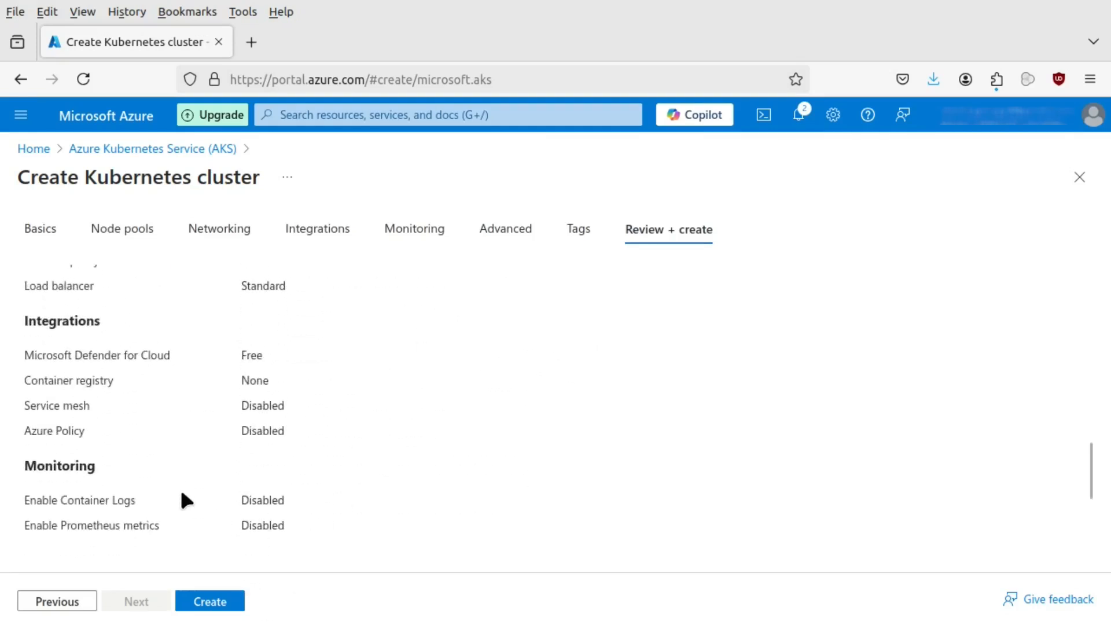
pyautogui.scroll(-3)
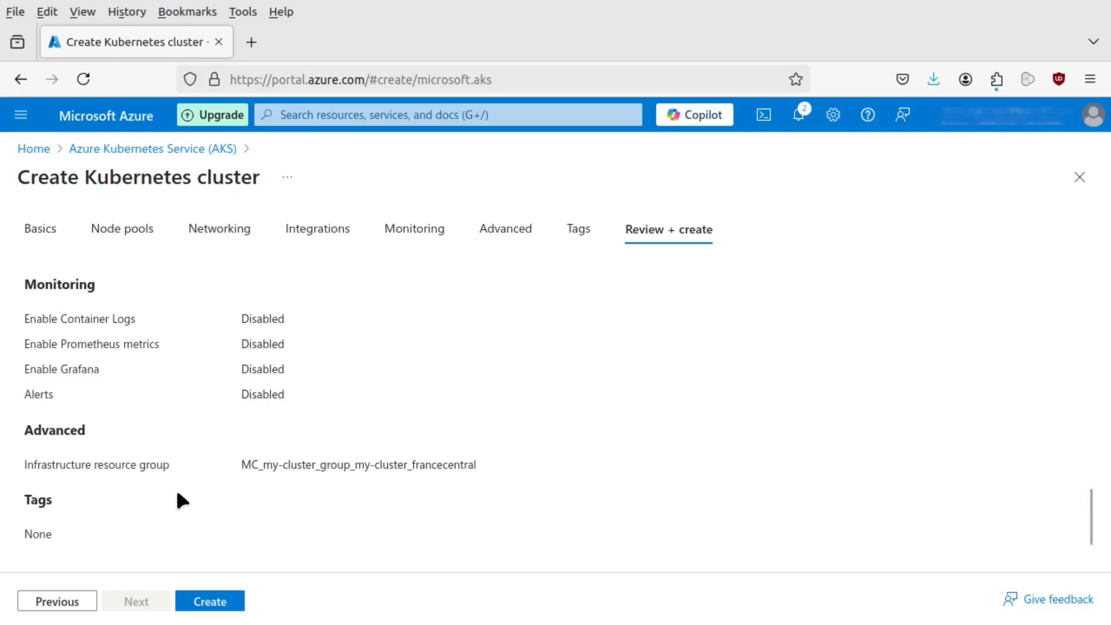
pyautogui.scroll(3)
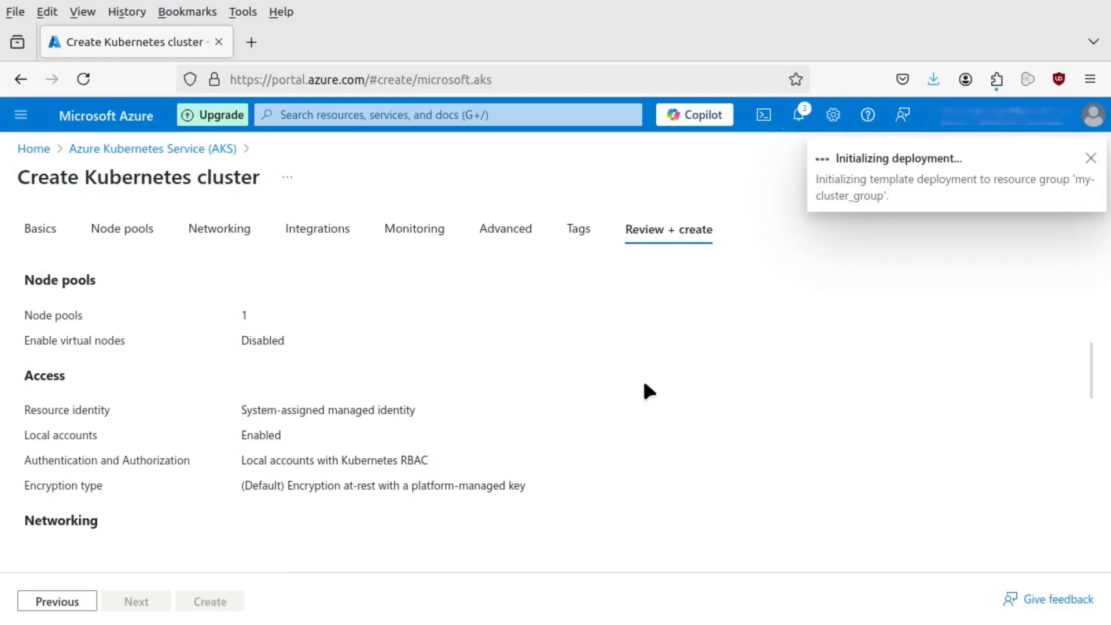
pyautogui.moveTo(932, 395)
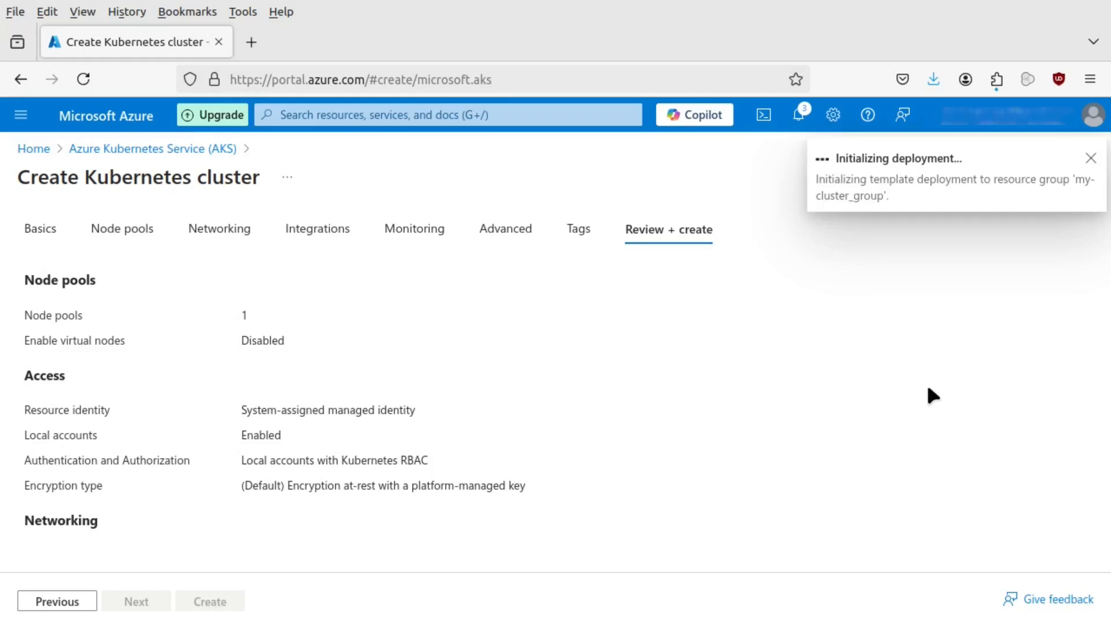
# Open the deployment notification to view the in-progress my-cluster deployment Overview
pyautogui.click(1090, 158)
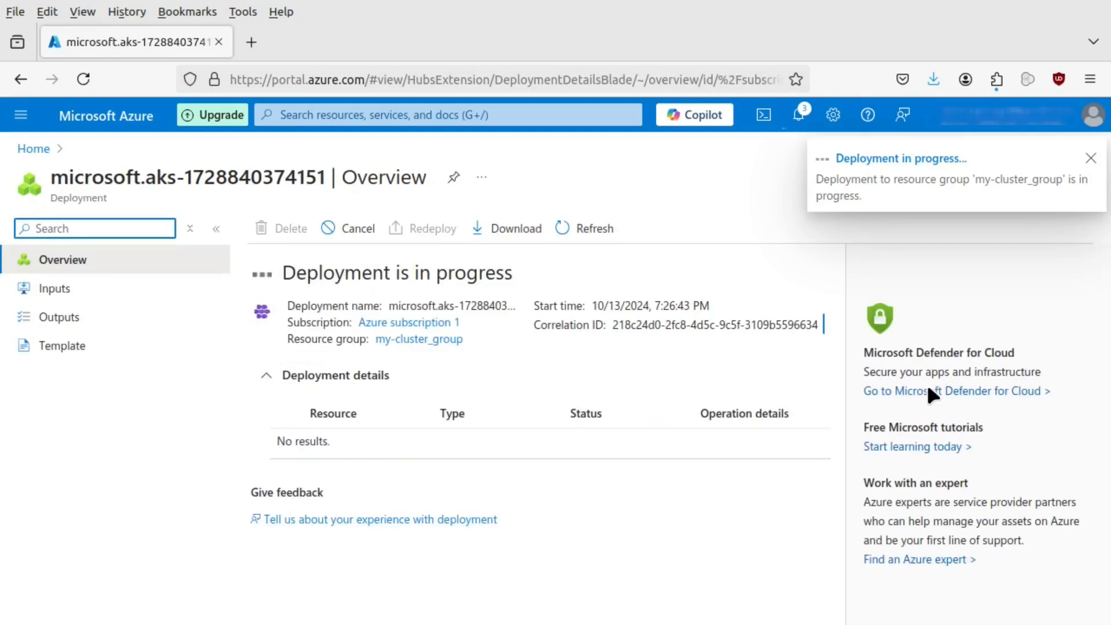
pyautogui.click(1090, 158)
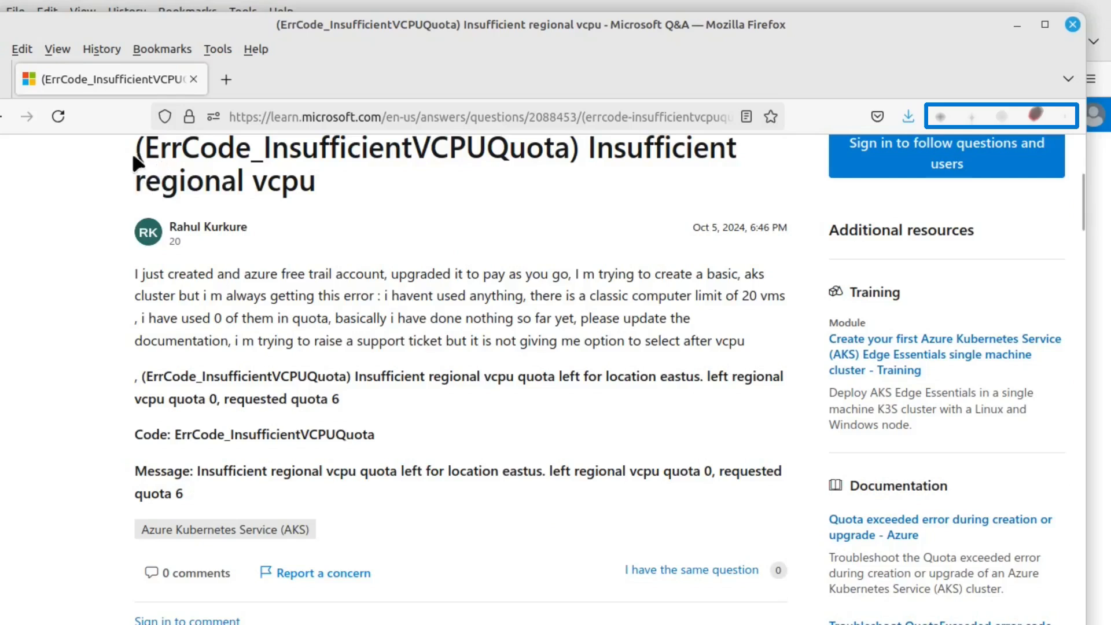
pyautogui.moveTo(192, 384)
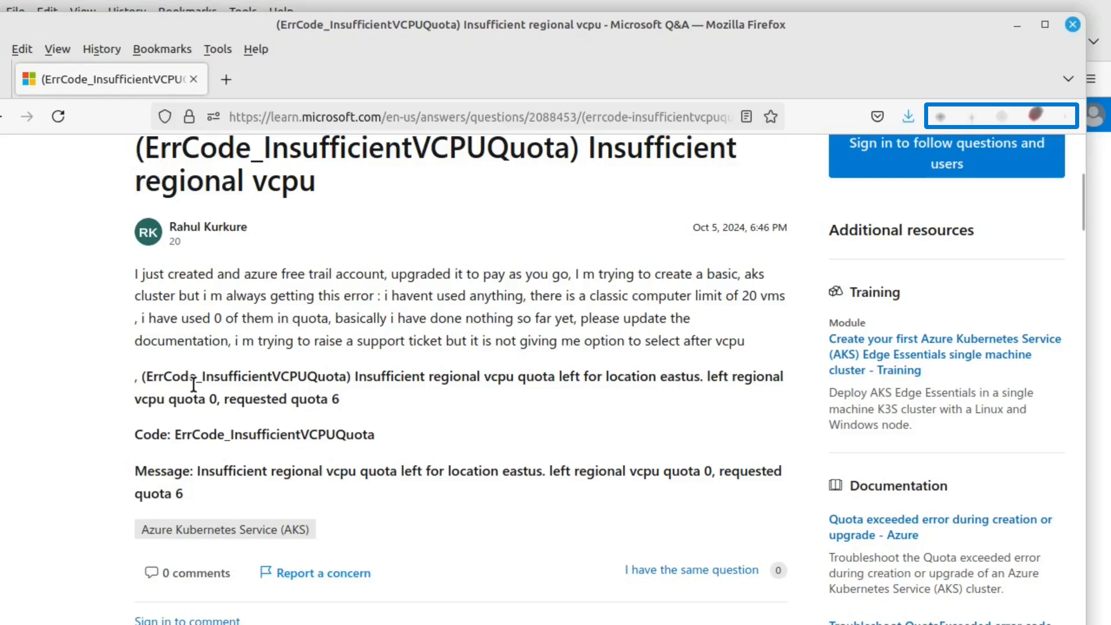
pyautogui.moveTo(718, 397)
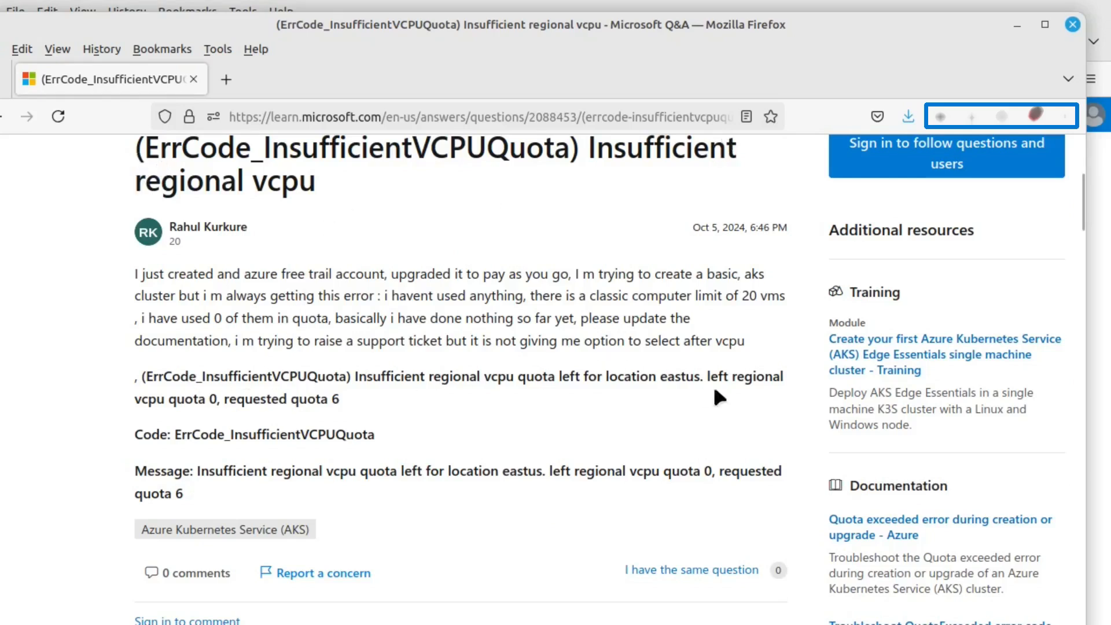
pyautogui.moveTo(272, 468)
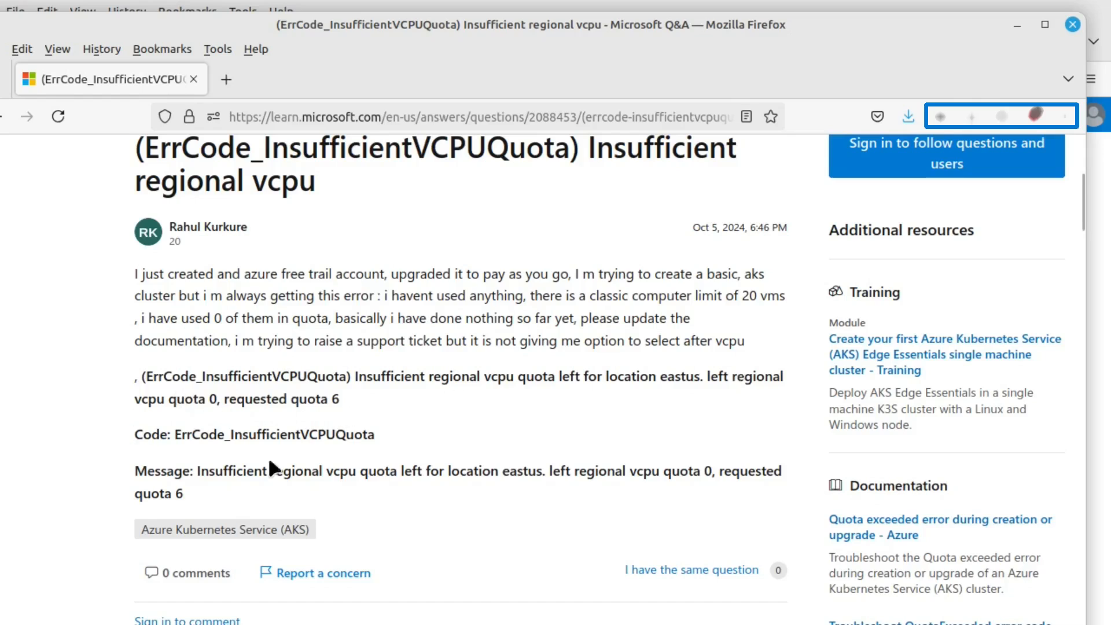
pyautogui.moveTo(570, 306)
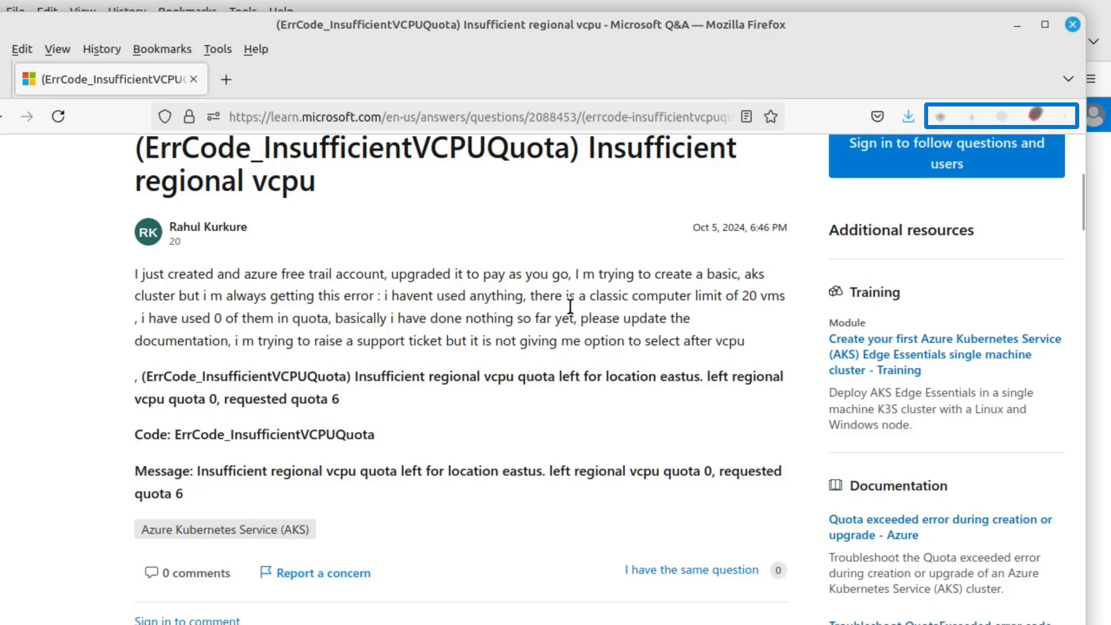
pyautogui.moveTo(616, 40)
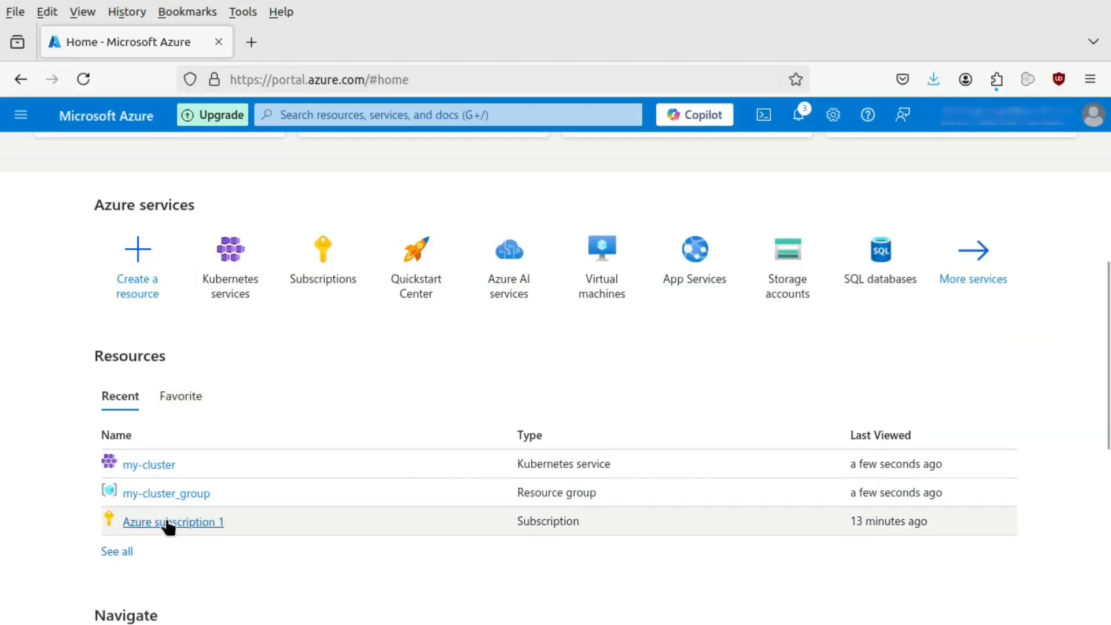
# Filter Azure subscription 1's resource providers by 'comp' to show Microsoft.Compute registering
pyautogui.click(172, 521)
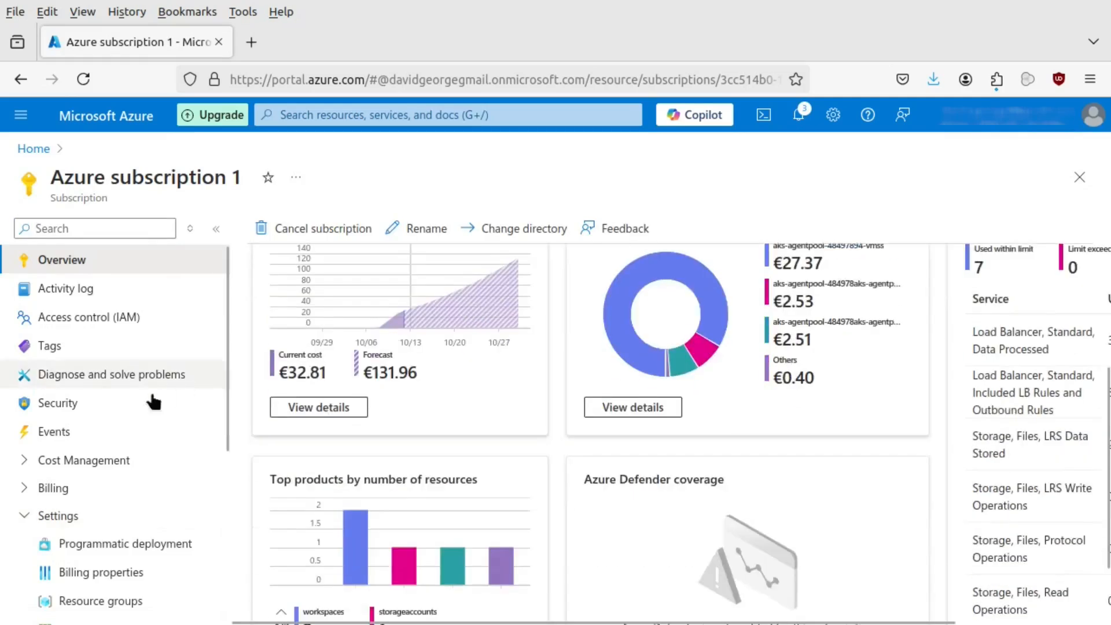
pyautogui.scroll(-3)
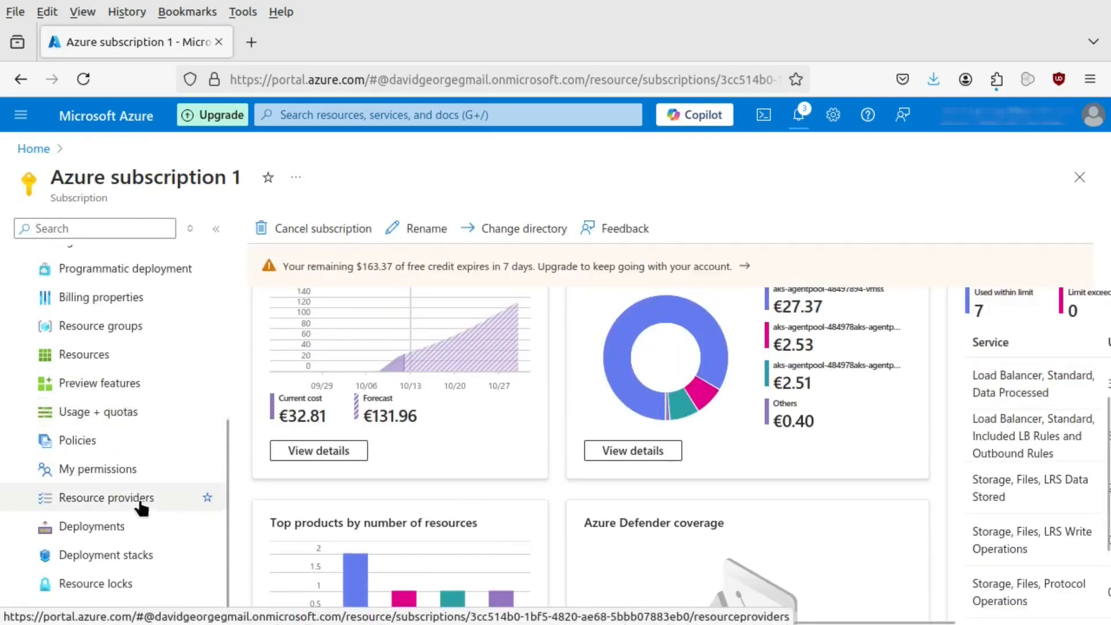
pyautogui.click(107, 498)
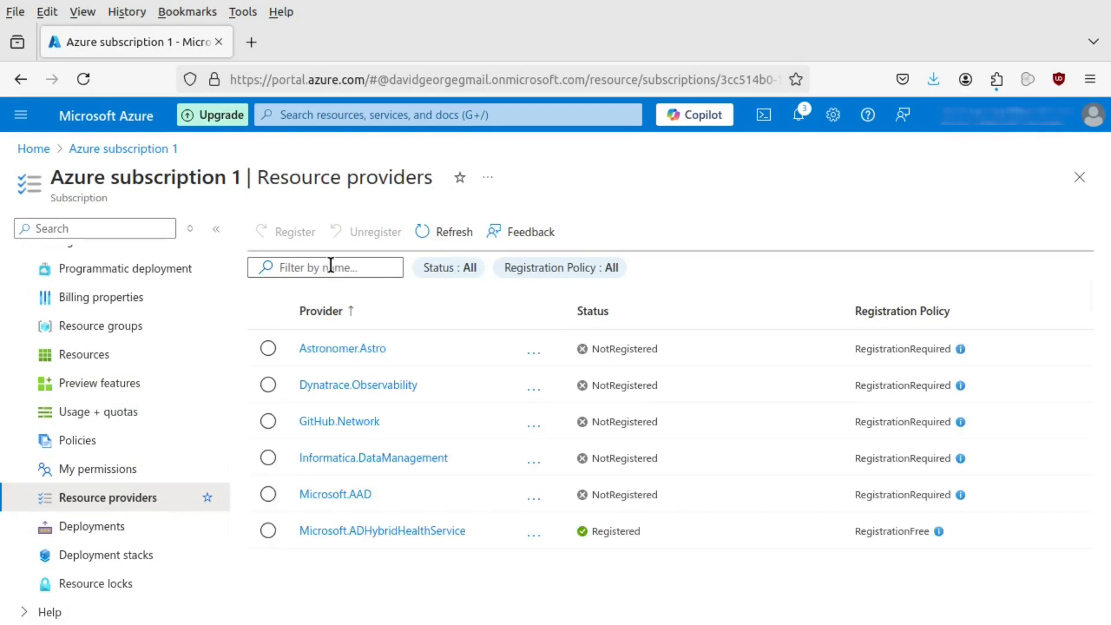
pyautogui.click(324, 267)
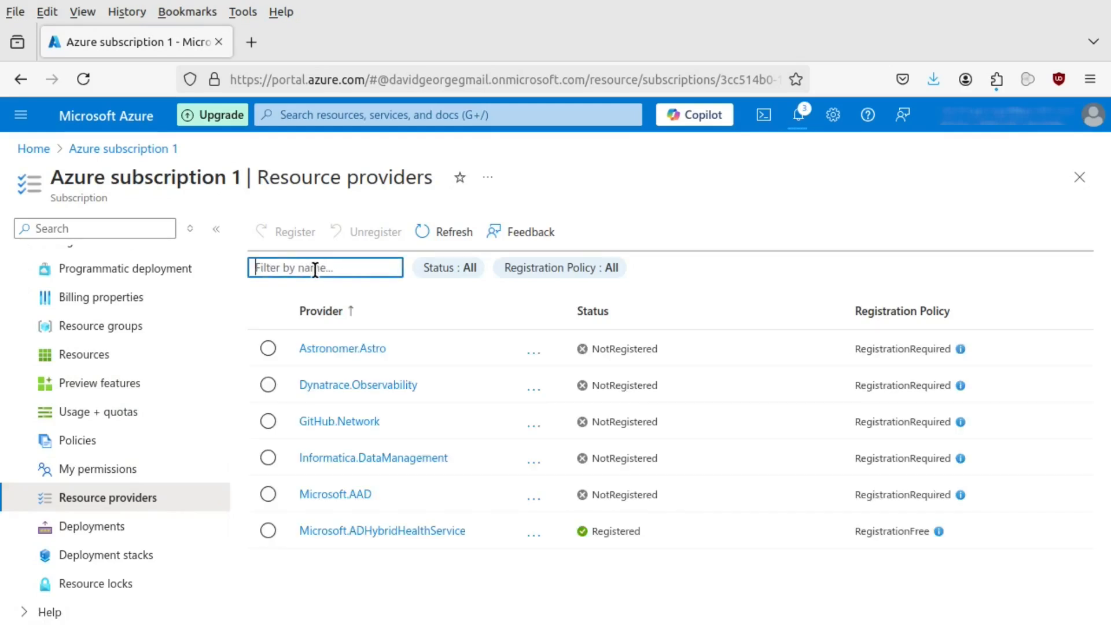
pyautogui.write('comput')
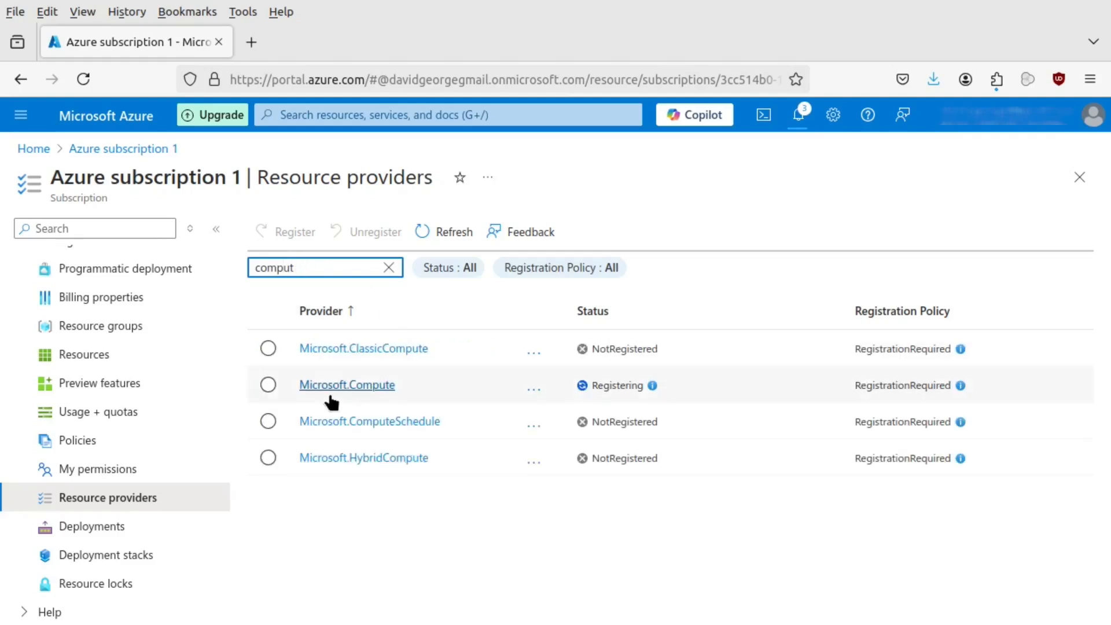
pyautogui.moveTo(626, 389)
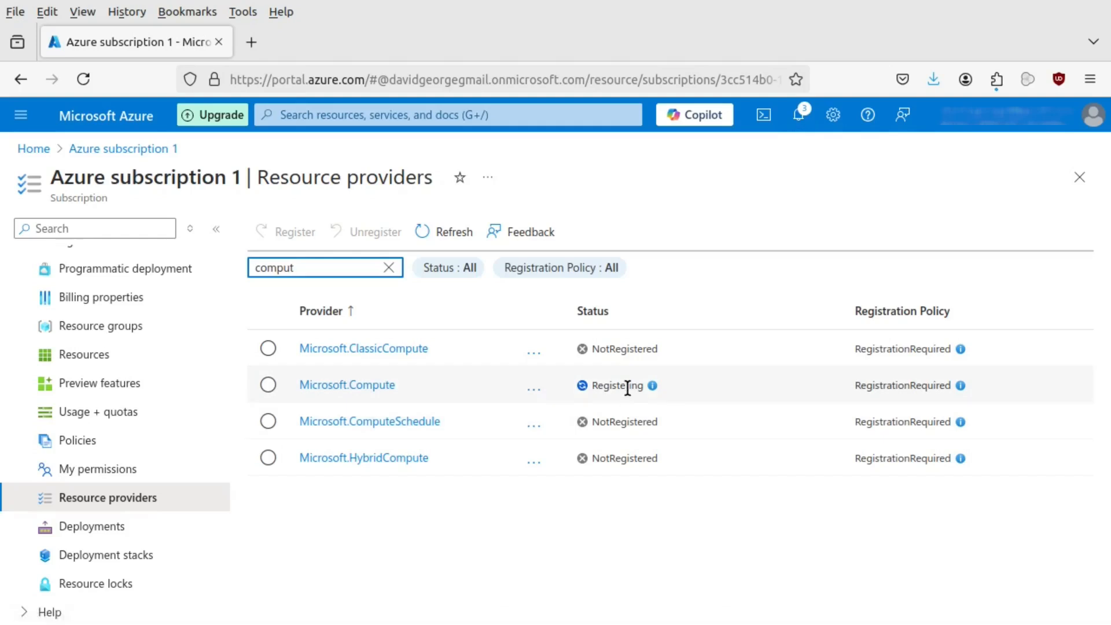
pyautogui.moveTo(546, 498)
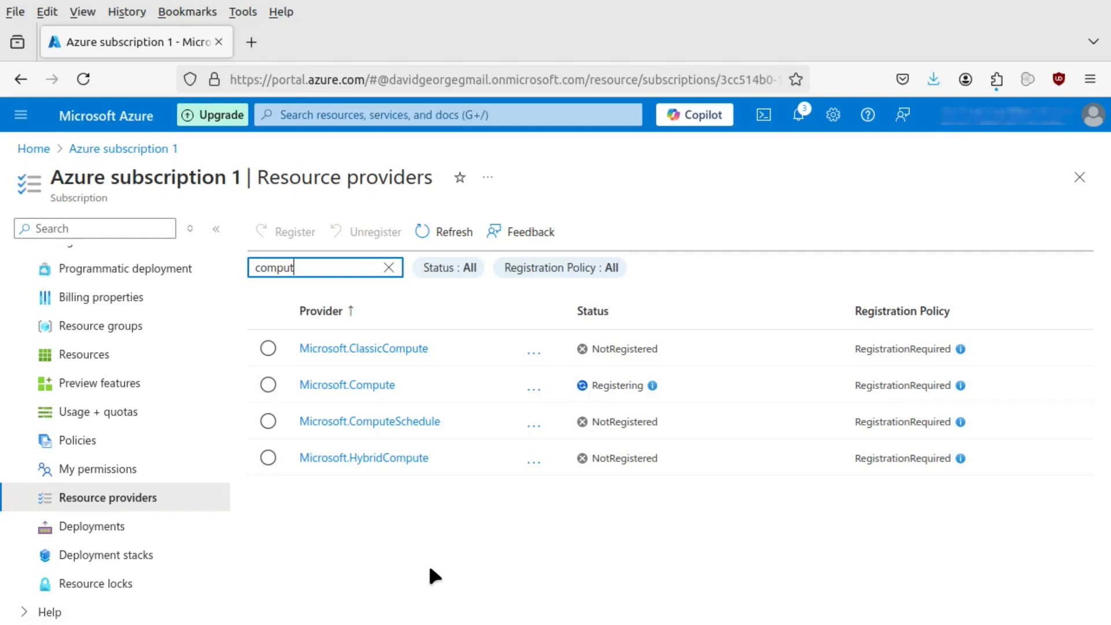
pyautogui.moveTo(97, 411)
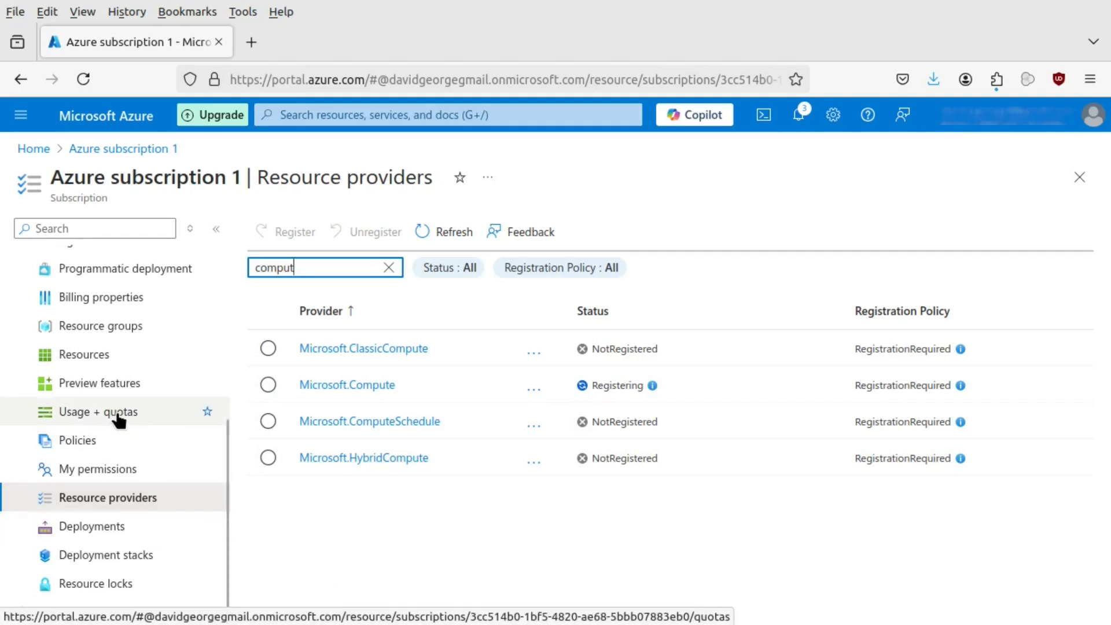
# Search the compute quotas for 'france' (mostly 0 of 4), then return Home
pyautogui.click(97, 411)
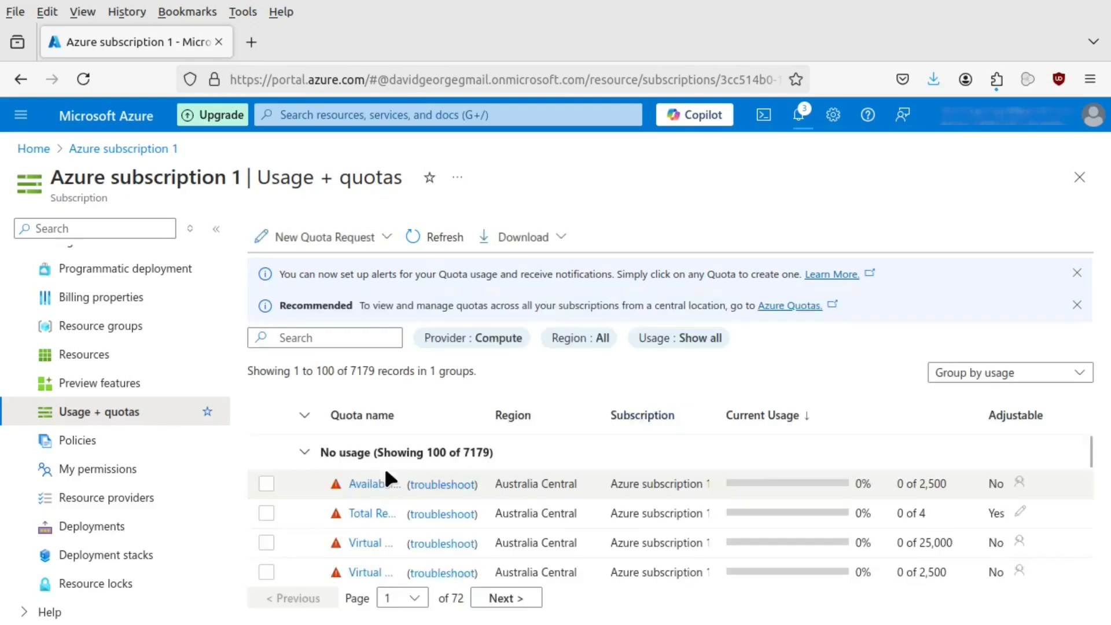
pyautogui.moveTo(637, 397)
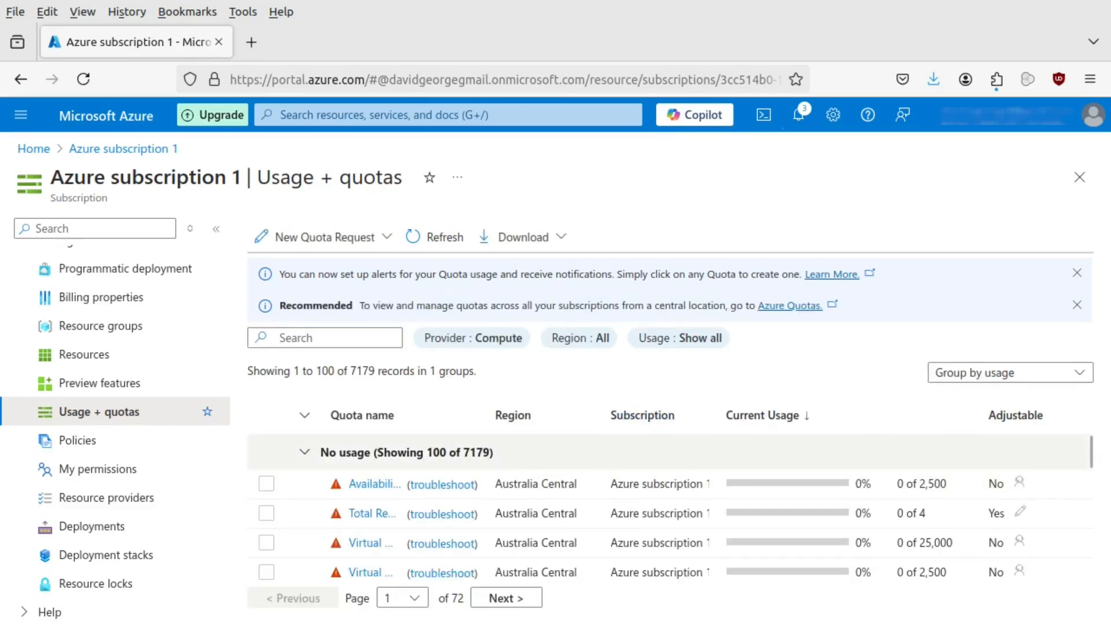
pyautogui.moveTo(147, 423)
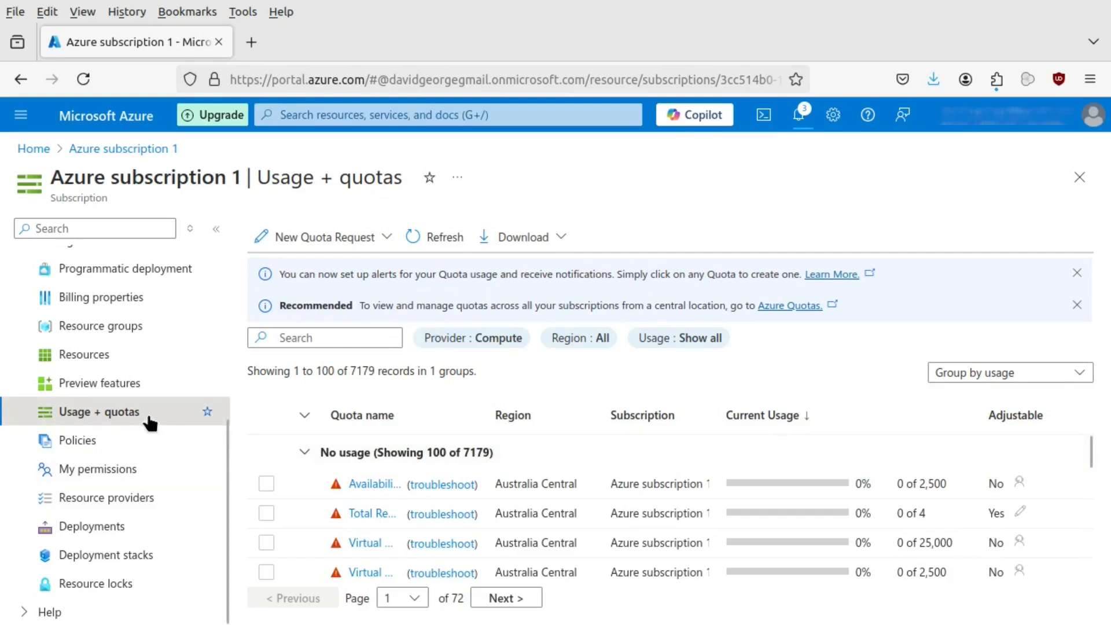
pyautogui.scroll(-3)
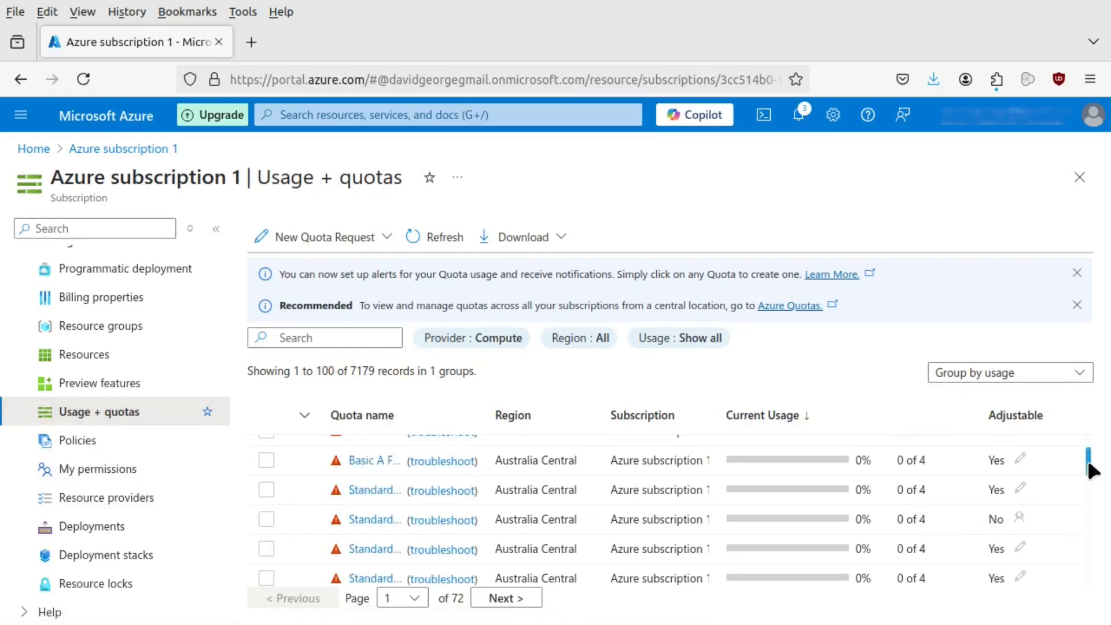
pyautogui.scroll(-3)
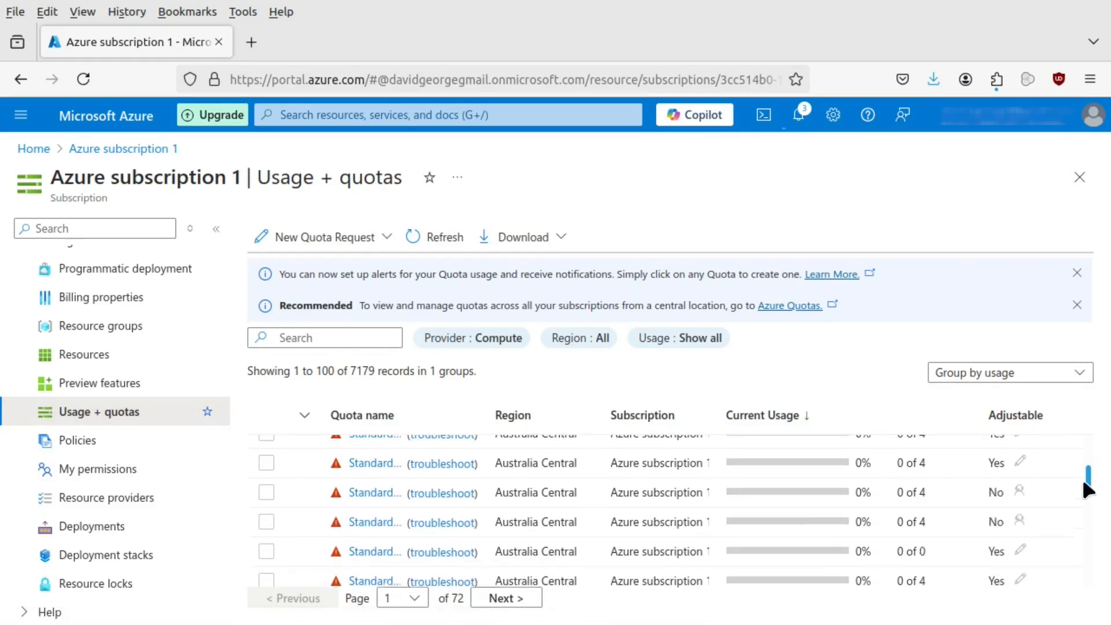
pyautogui.click(324, 337)
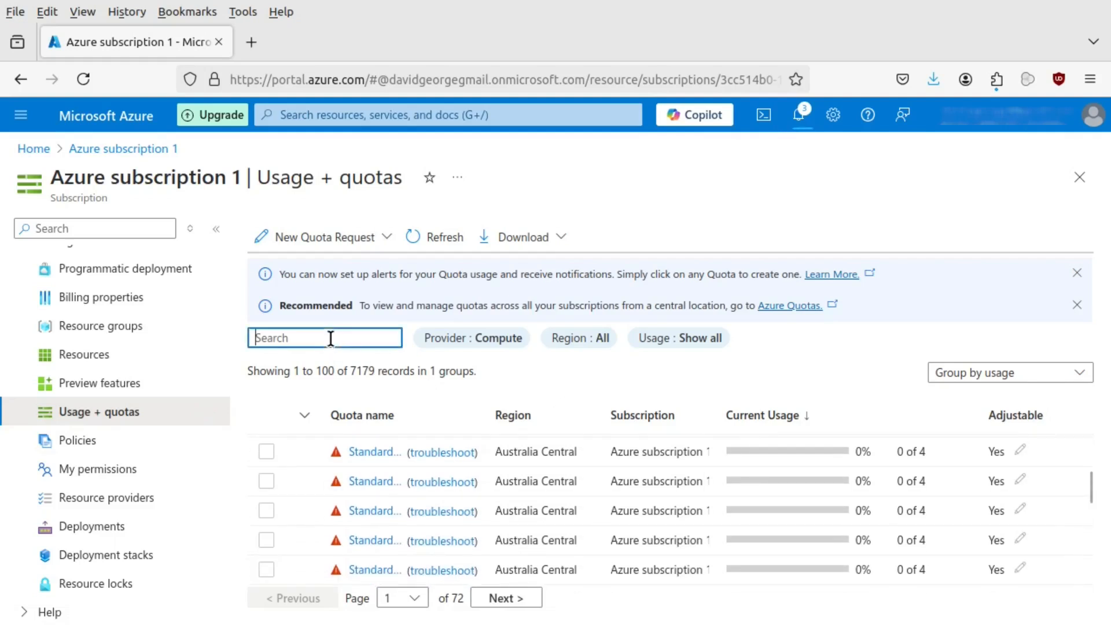
pyautogui.write('france')
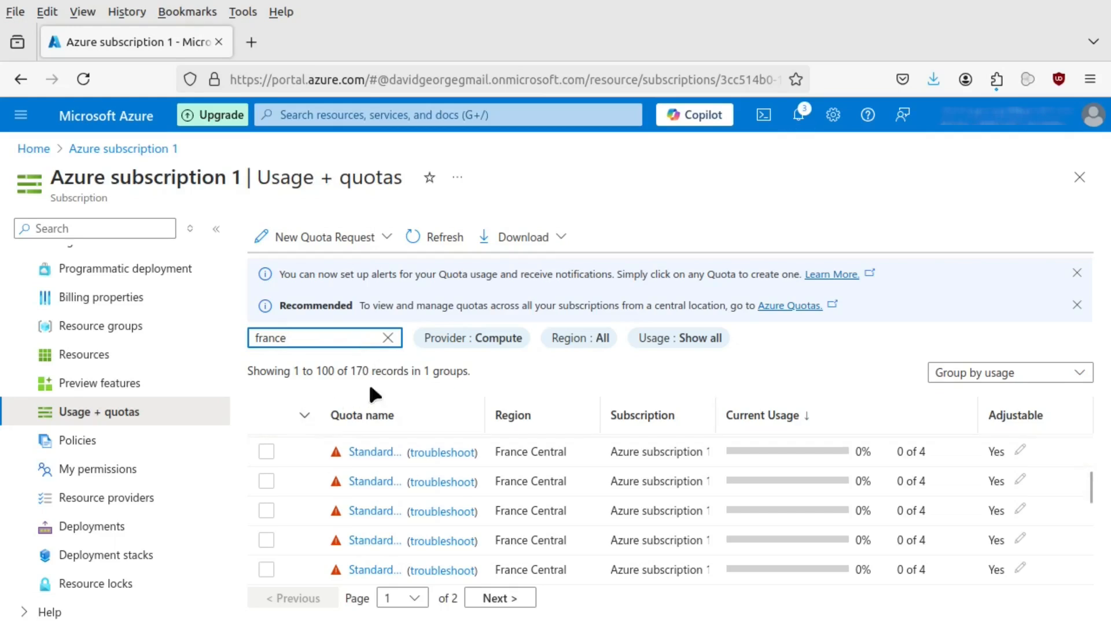
pyautogui.scroll(-3)
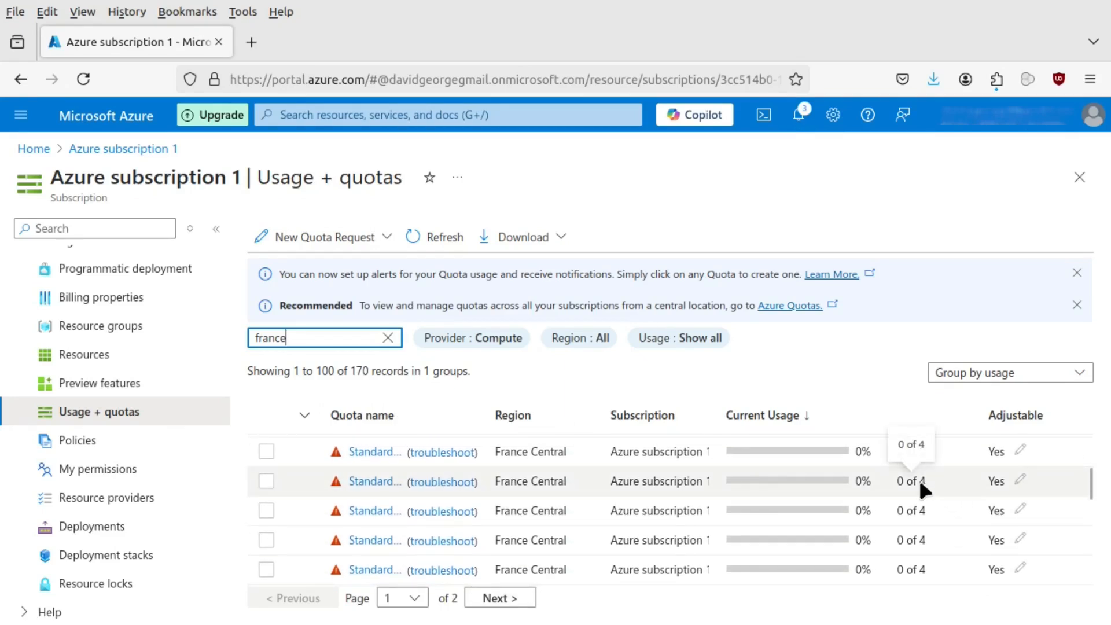
pyautogui.scroll(-3)
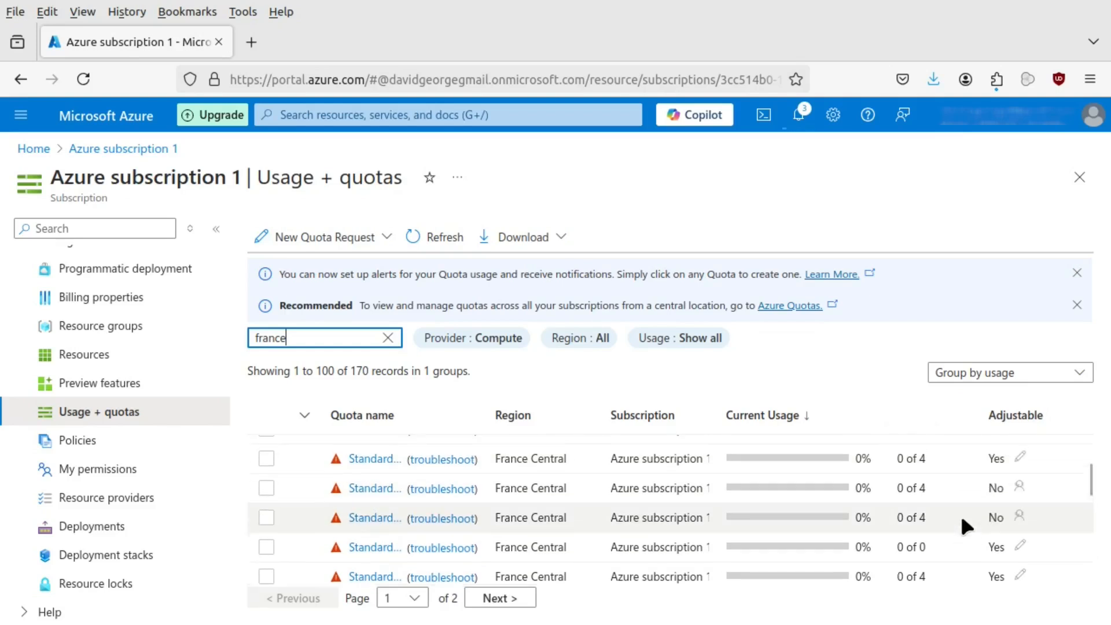
pyautogui.click(33, 148)
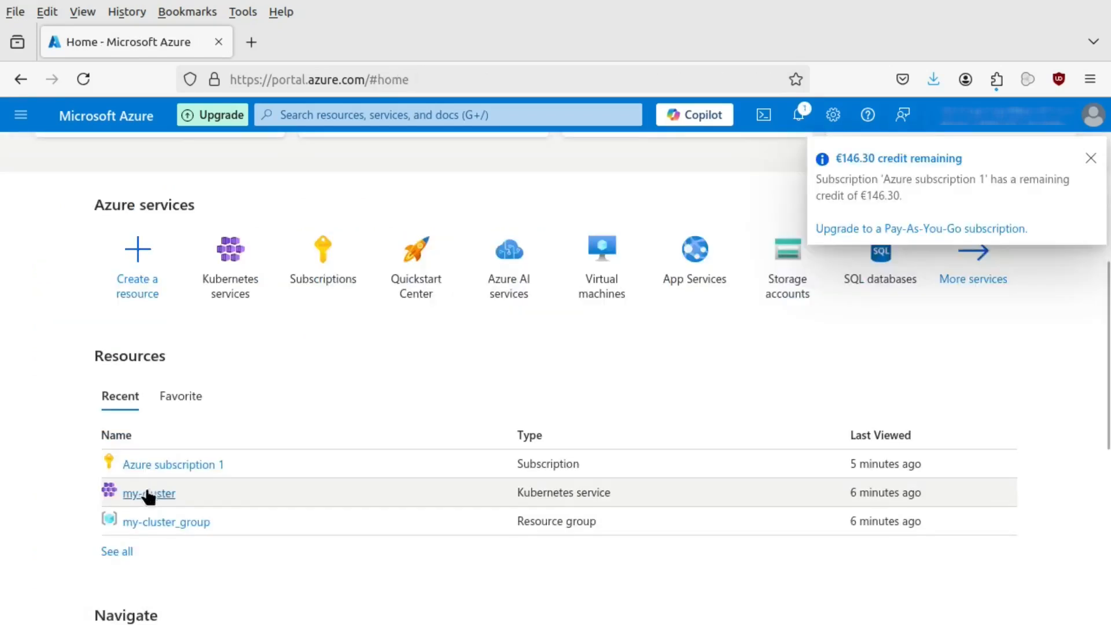
# Open my-cluster from the Home page's Recent resources list
pyautogui.click(149, 493)
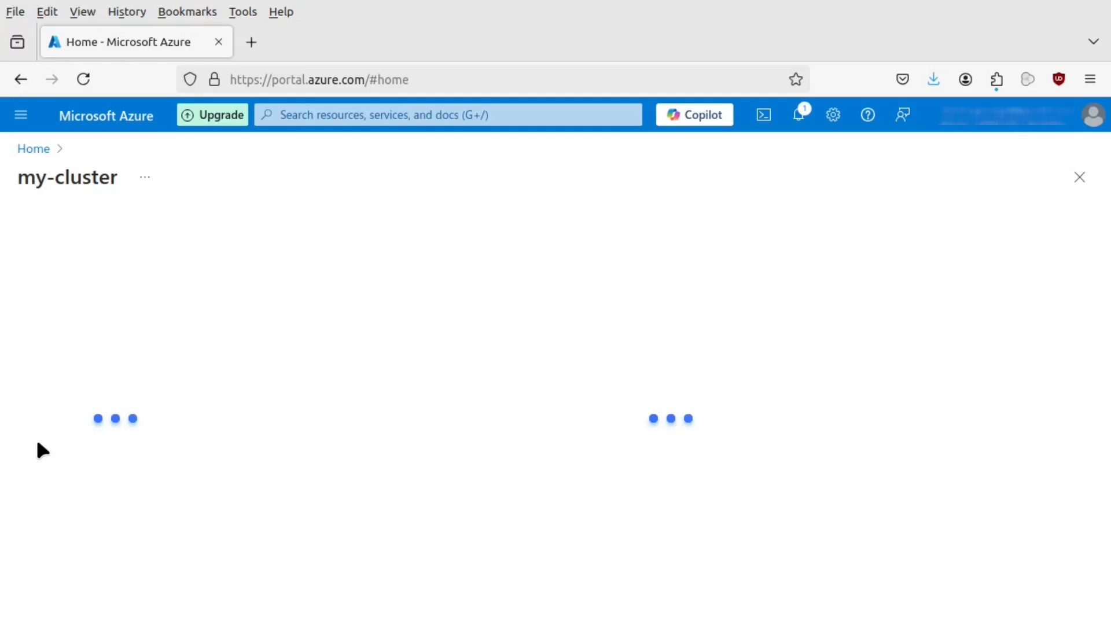
pyautogui.moveTo(347, 460)
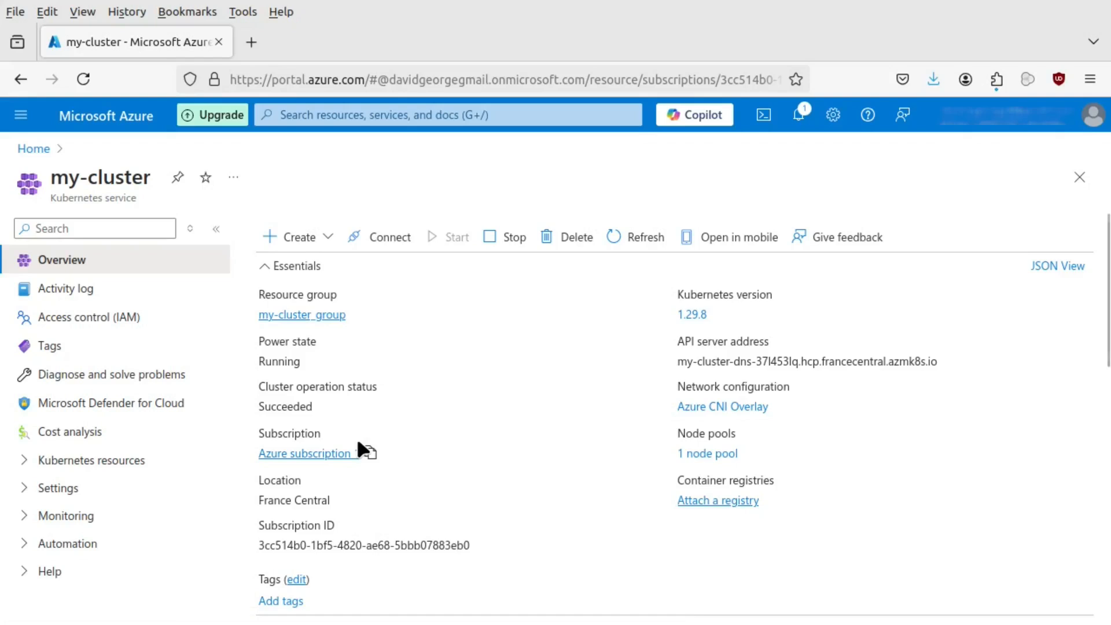
pyautogui.moveTo(521, 438)
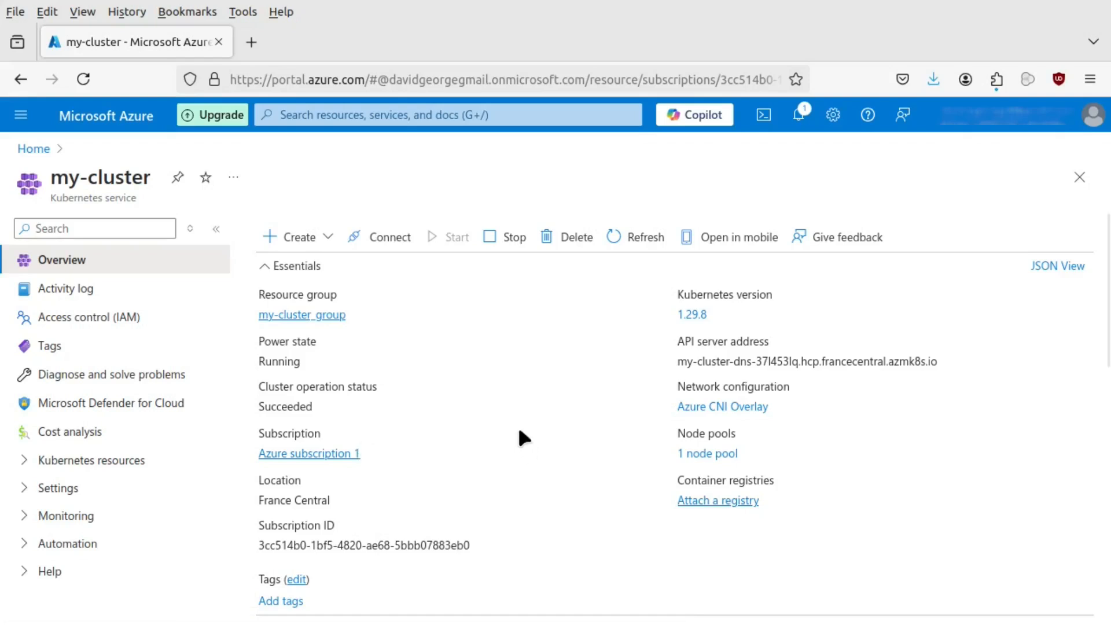
pyautogui.moveTo(754, 360)
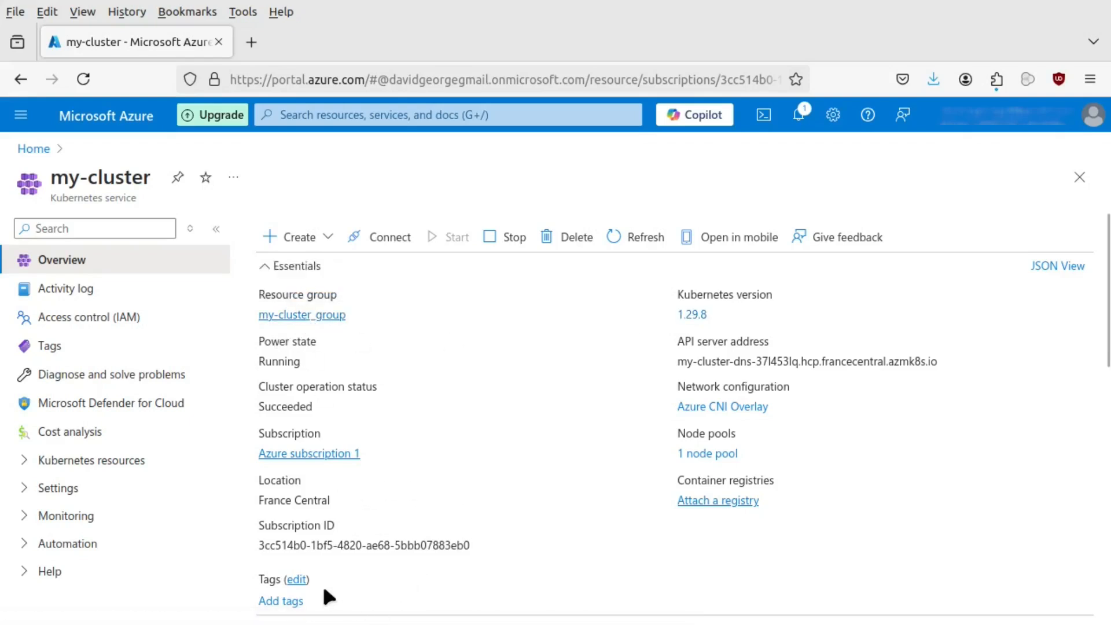
pyautogui.moveTo(111, 403)
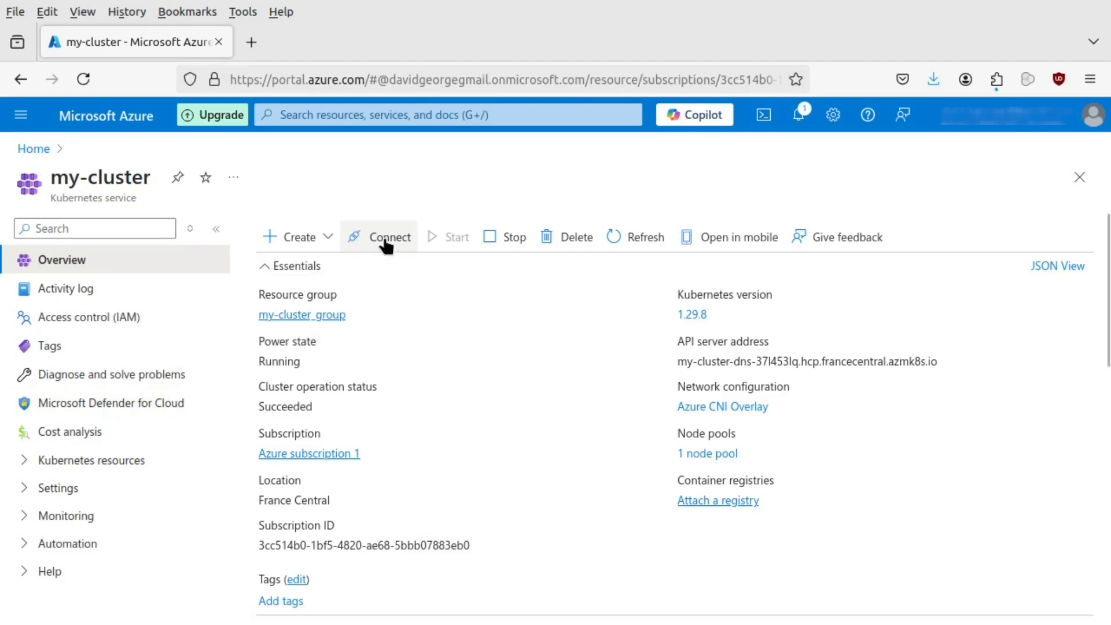
# Open Cloud Shell from my-cluster's Connect panel and merge the cluster credentials into kubectl
pyautogui.click(388, 237)
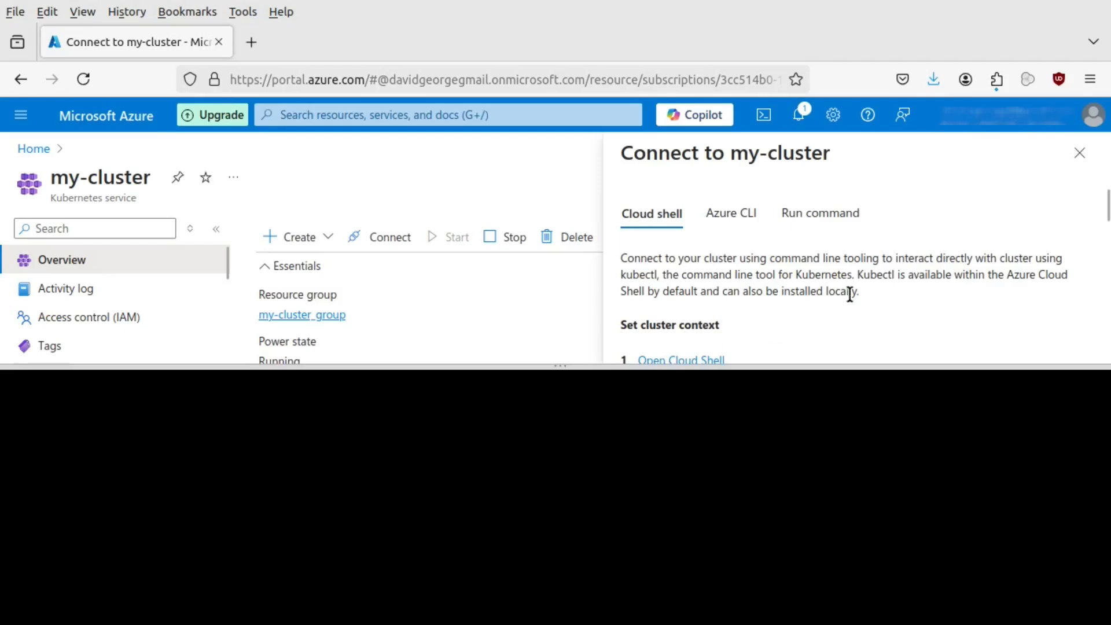
pyautogui.click(681, 359)
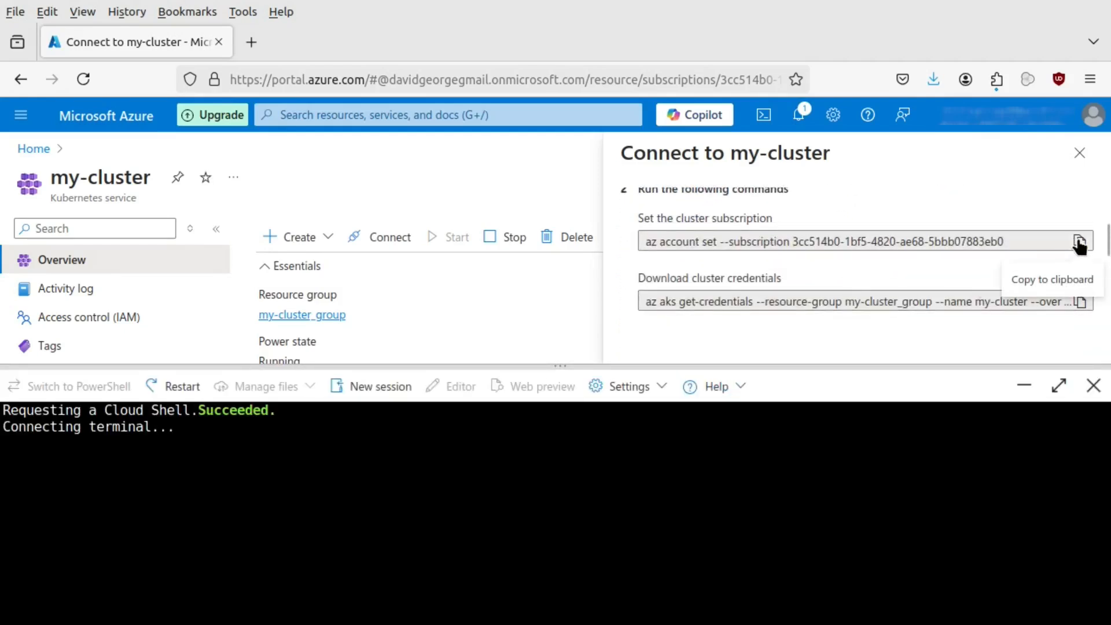
pyautogui.moveTo(838, 211)
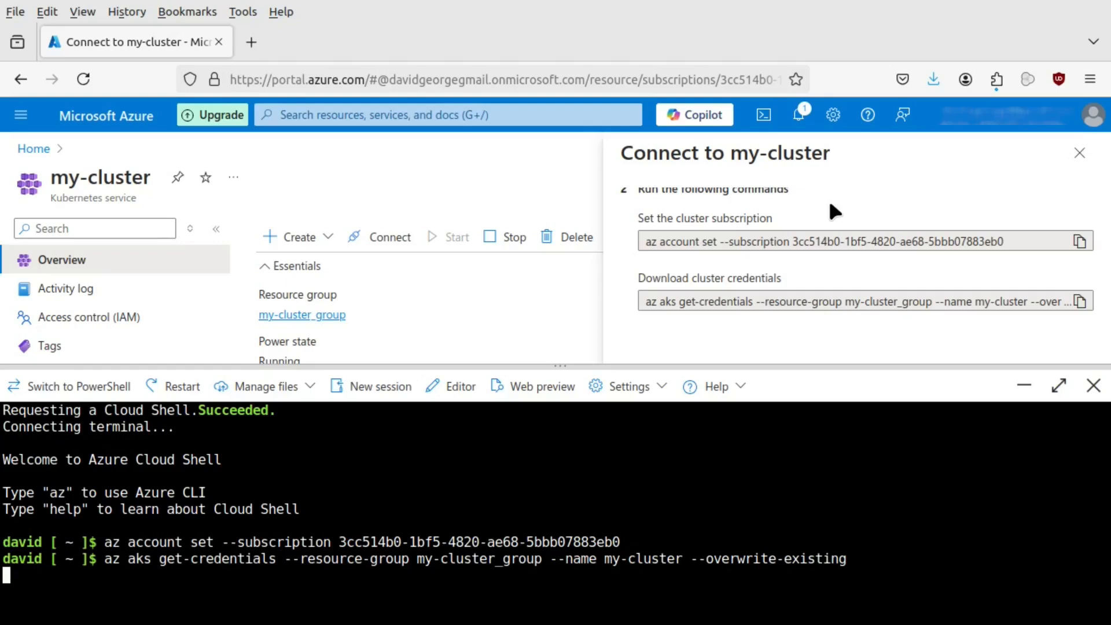
pyautogui.moveTo(639, 496)
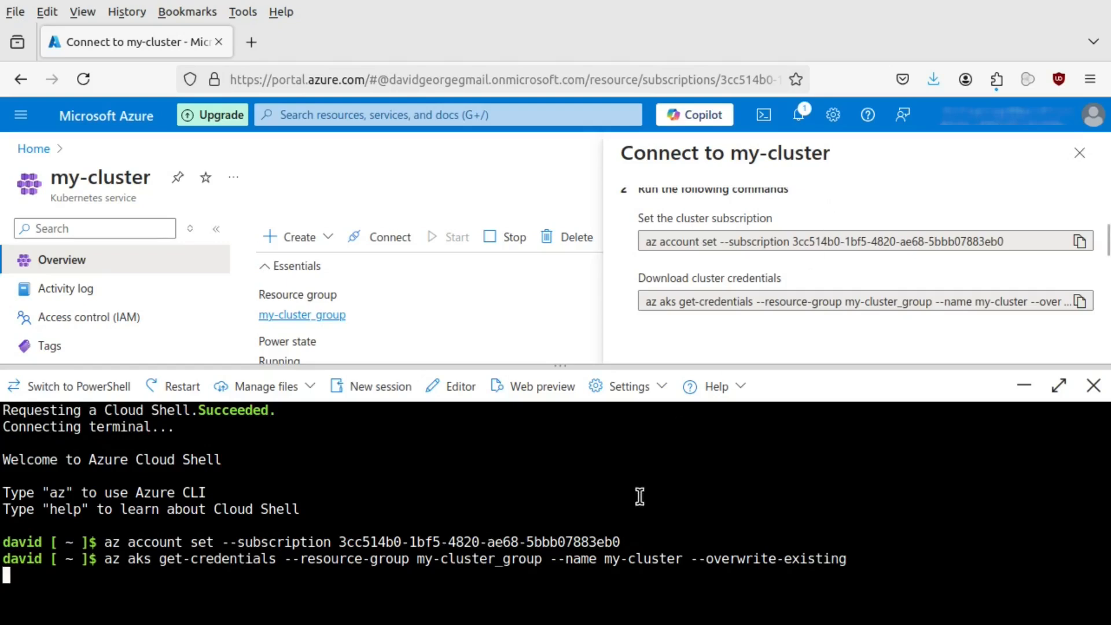
pyautogui.press('Return')
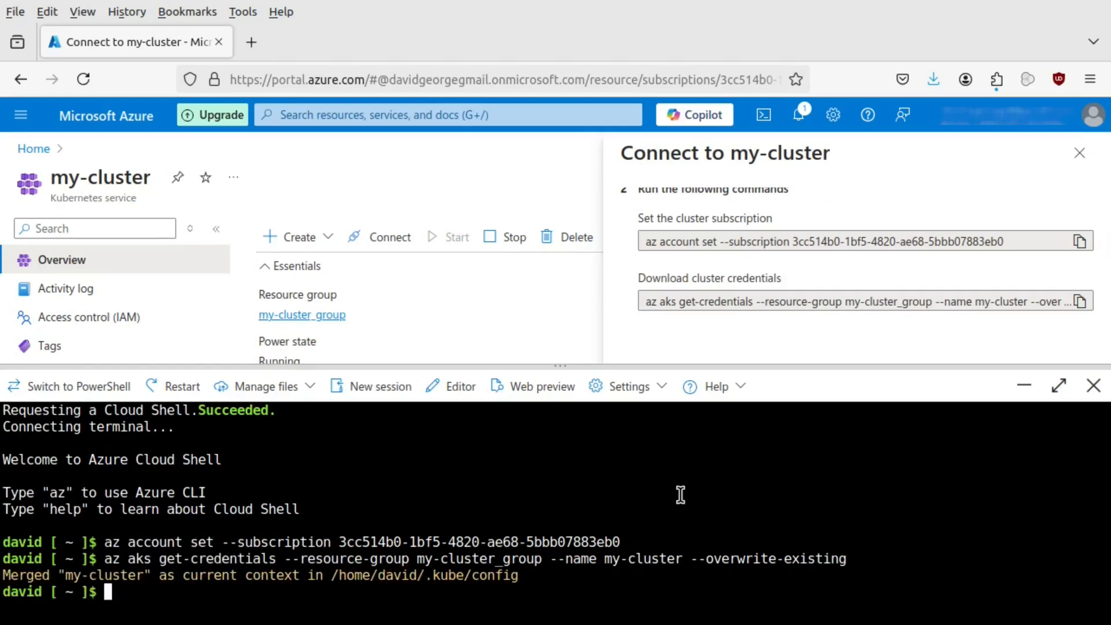
pyautogui.write('k get po')
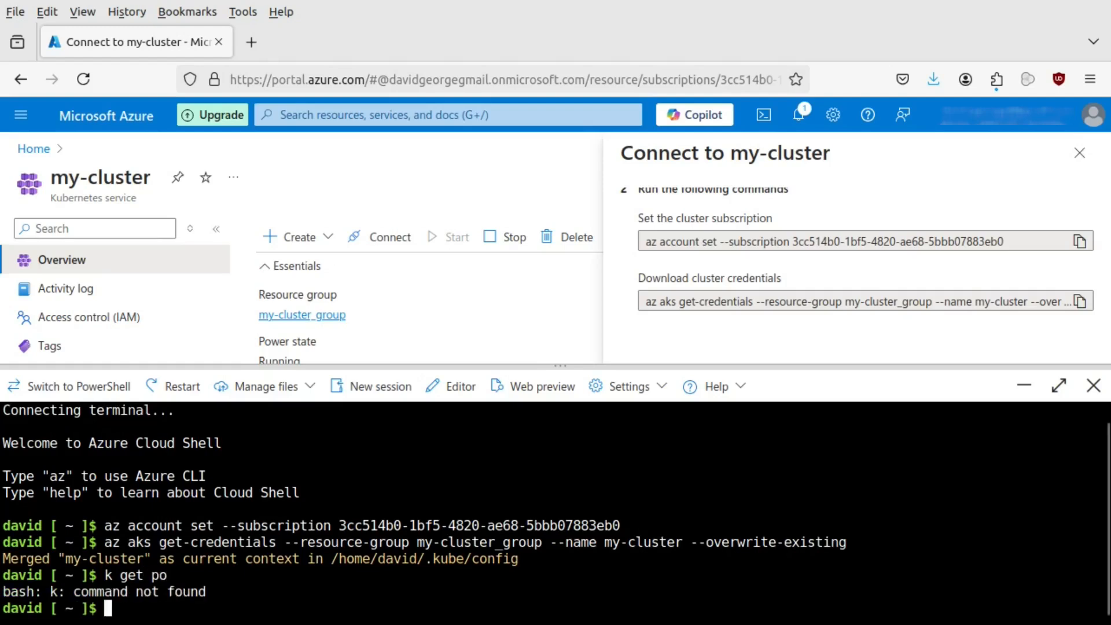
pyautogui.write('kubectl get po')
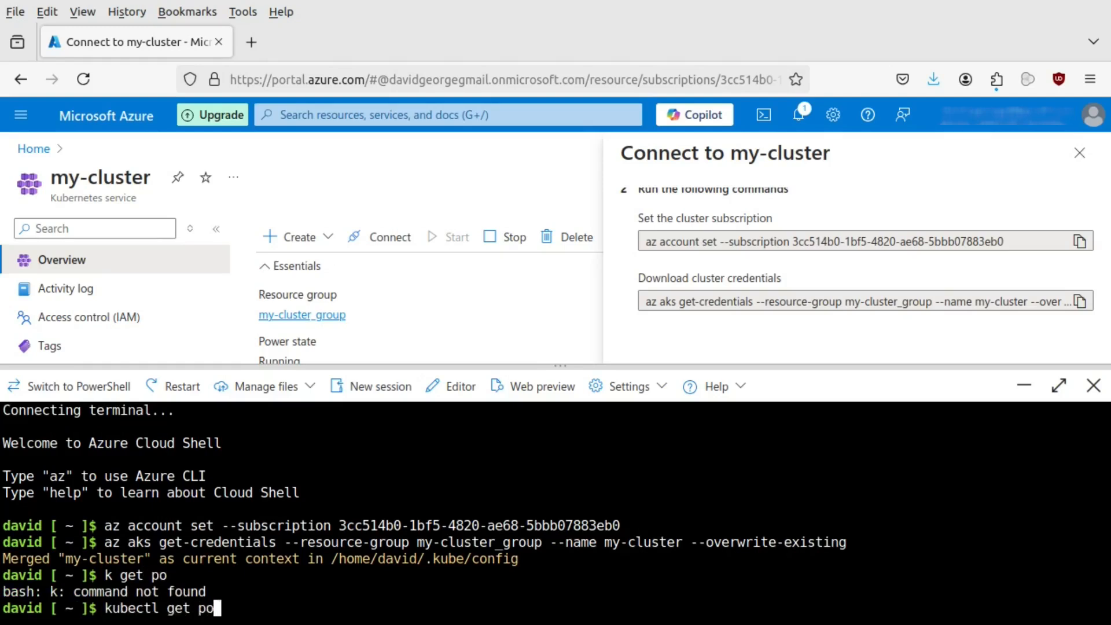
# List default-namespace pods, finding none, then define the alias k=kubectl
pyautogui.press('Return')
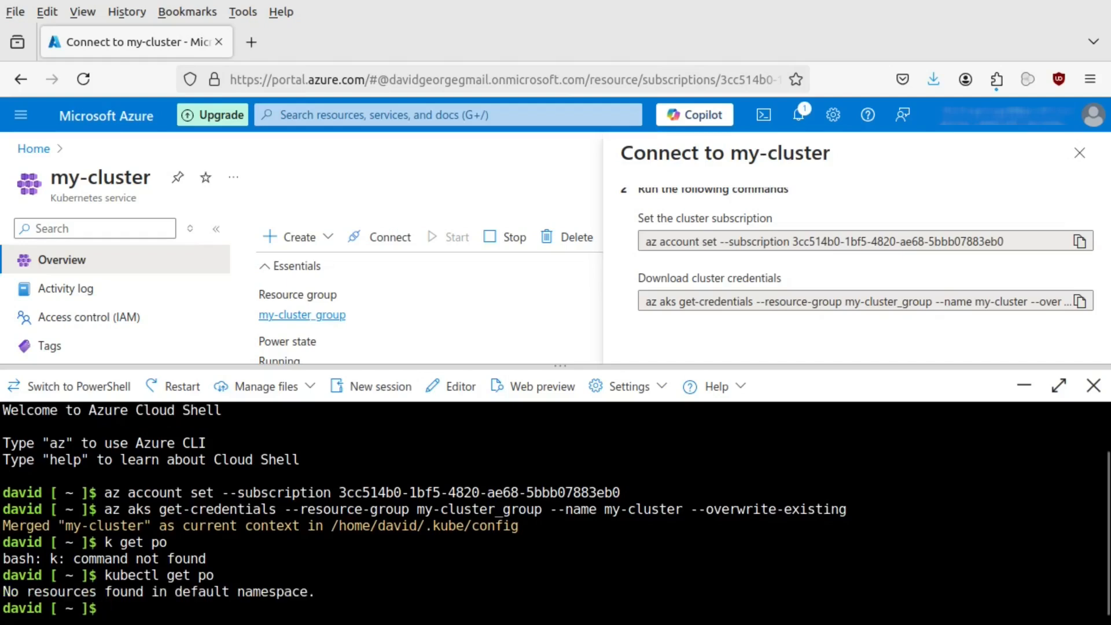
pyautogui.write('ali')
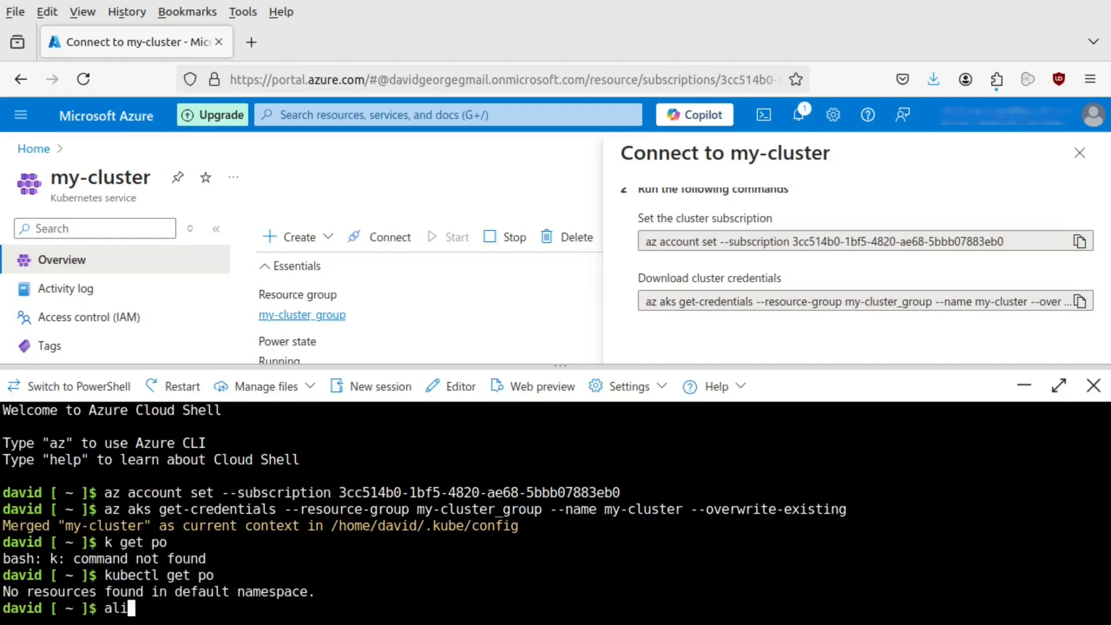
pyautogui.write('as k')
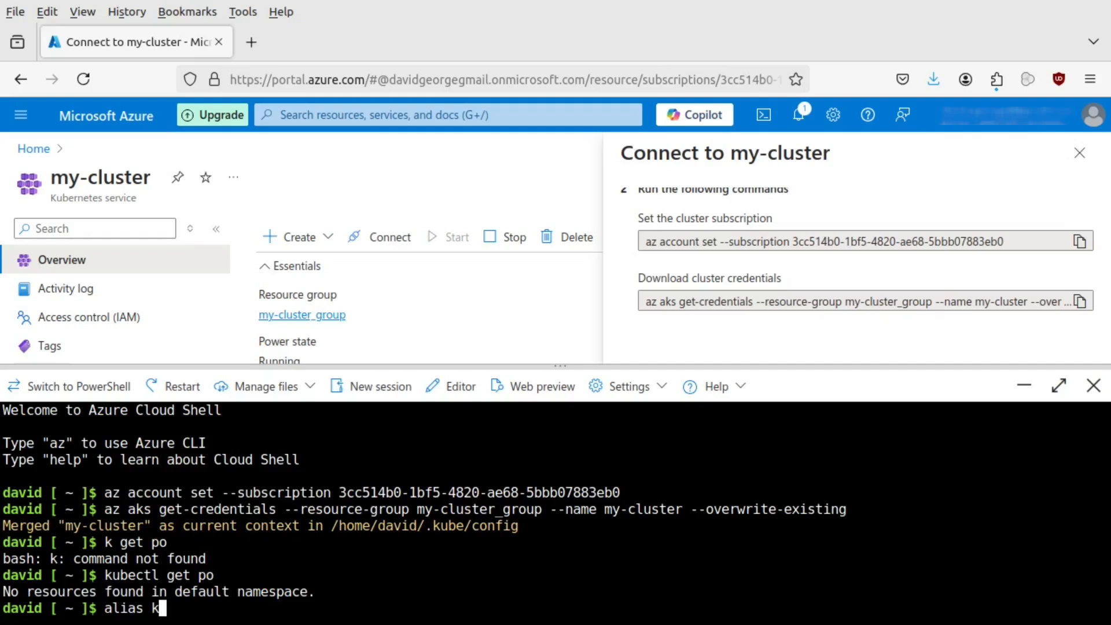
pyautogui.write('=kubect')
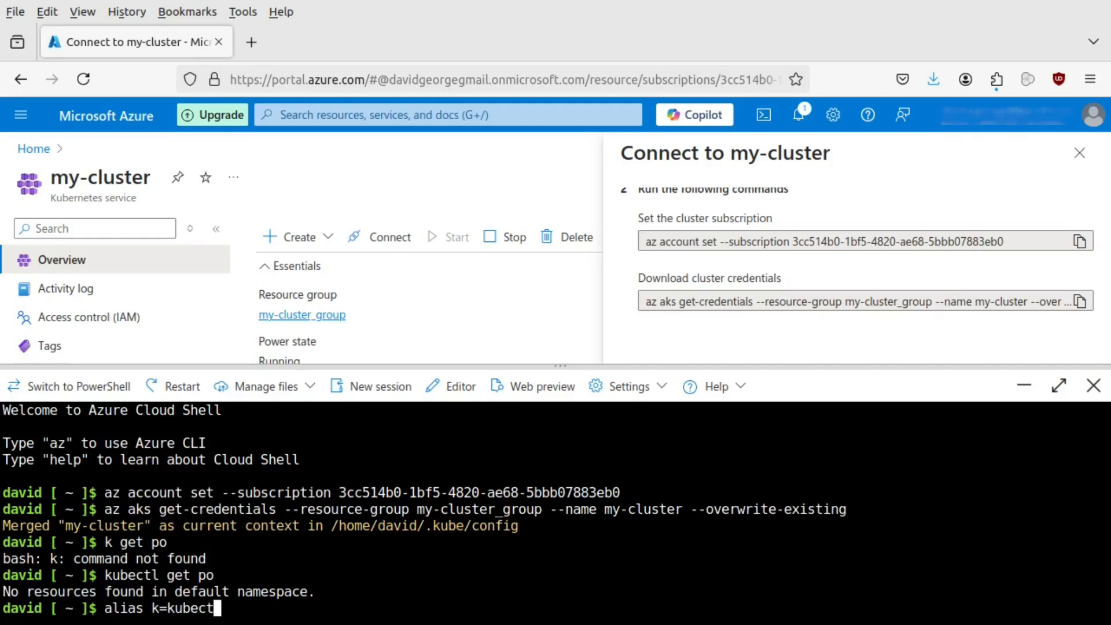
pyautogui.press('Return')
pyautogui.write('k')
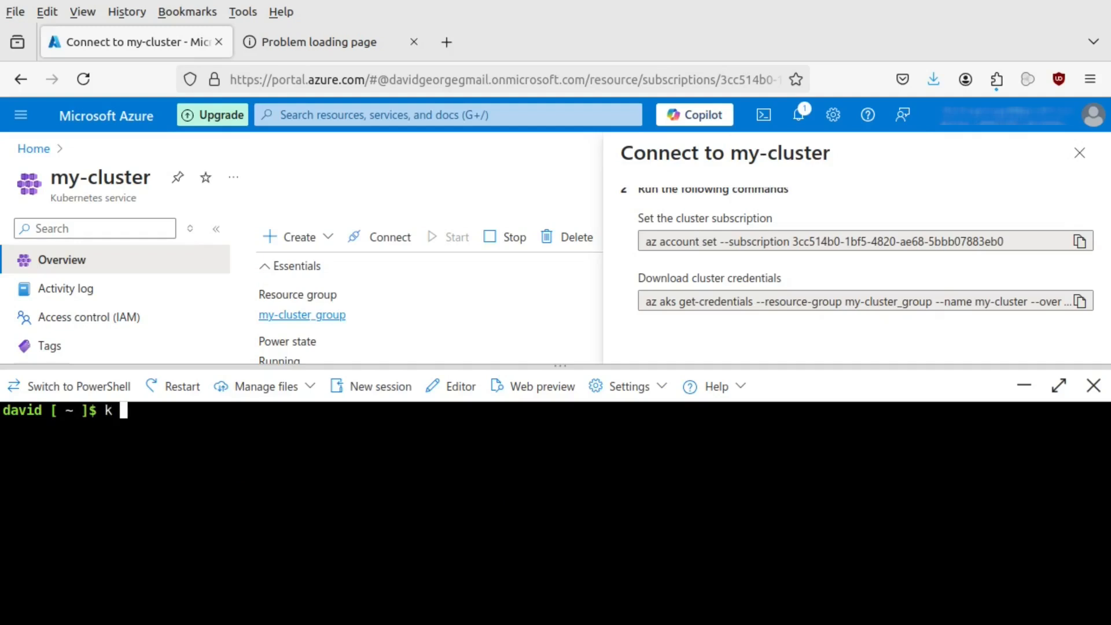
# Run nginx pod mypod with --restart=Never on port 80 and confirm it shows Running 1/1
pyautogui.write('run mypod')
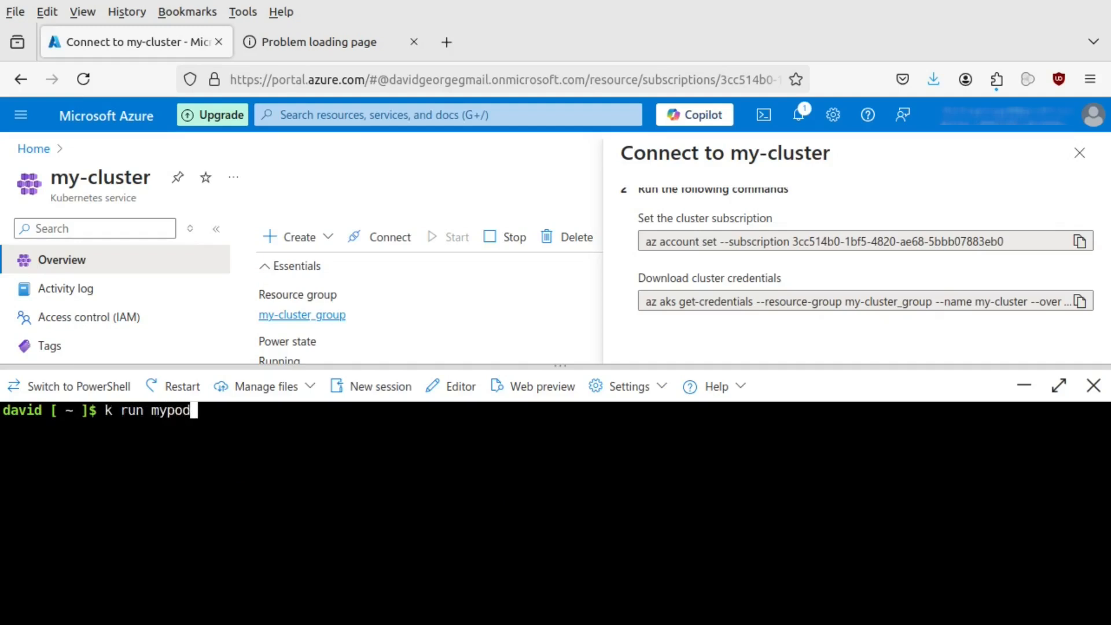
pyautogui.write('--image')
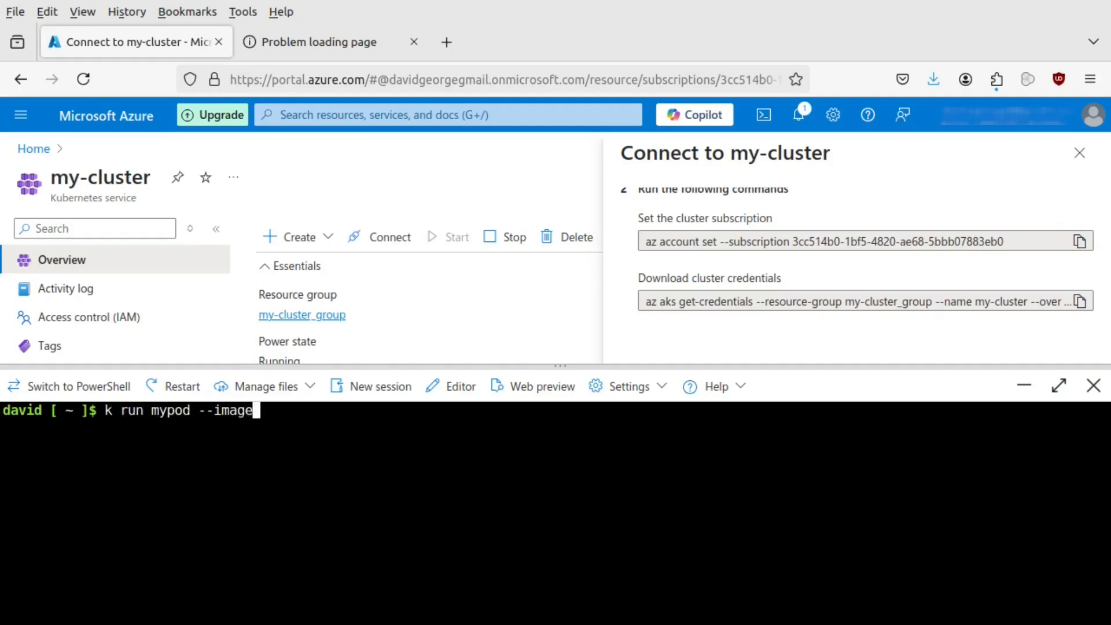
pyautogui.write('=nginx --')
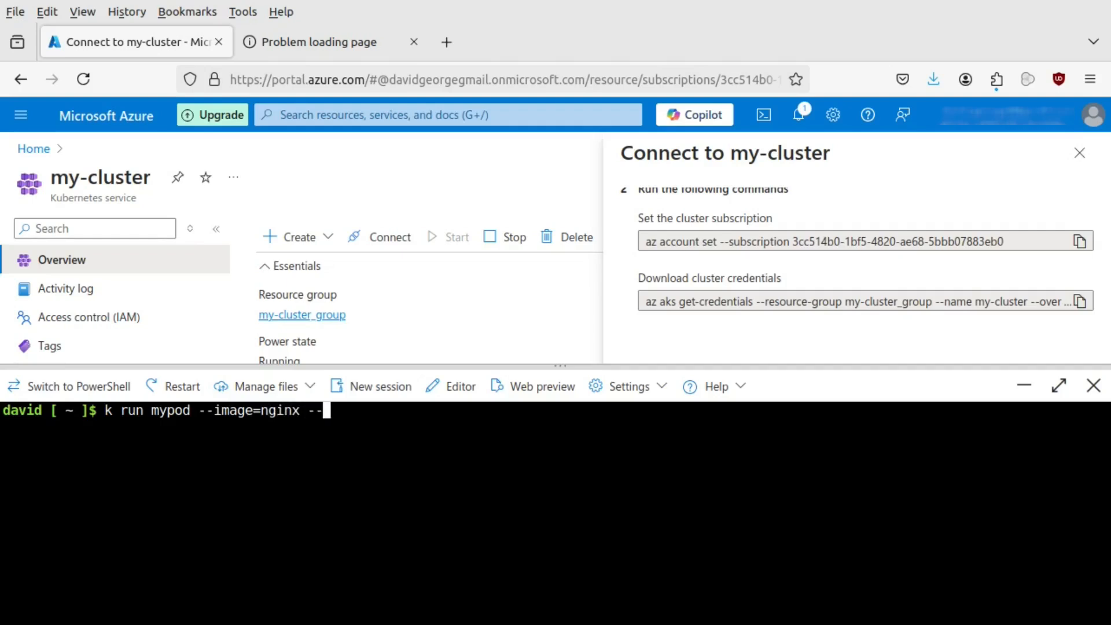
pyautogui.write('restart=')
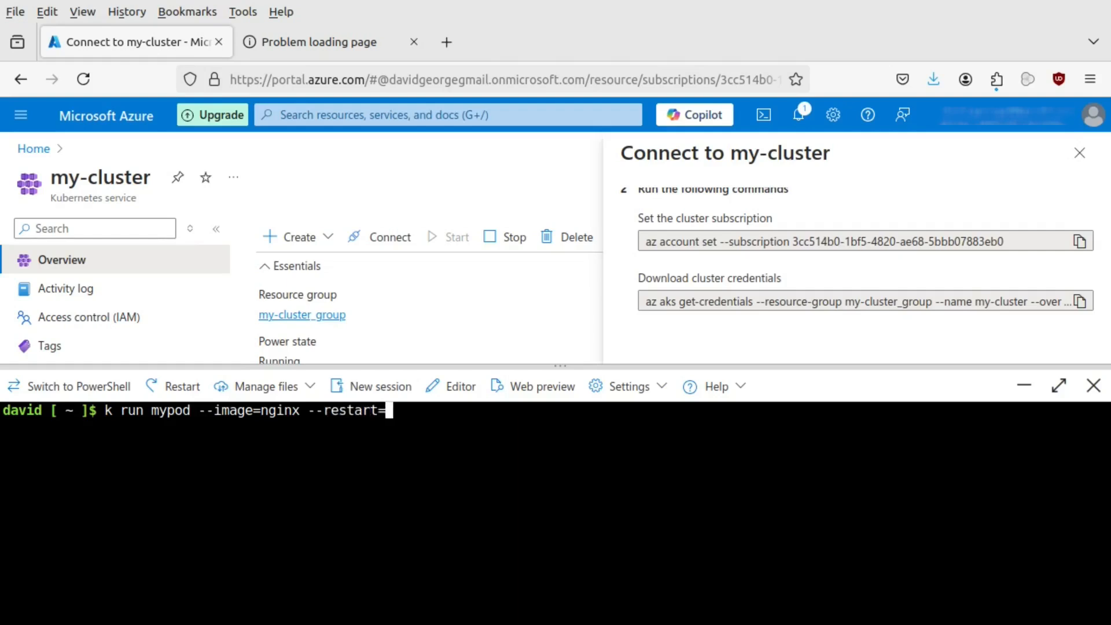
pyautogui.write('Never --p')
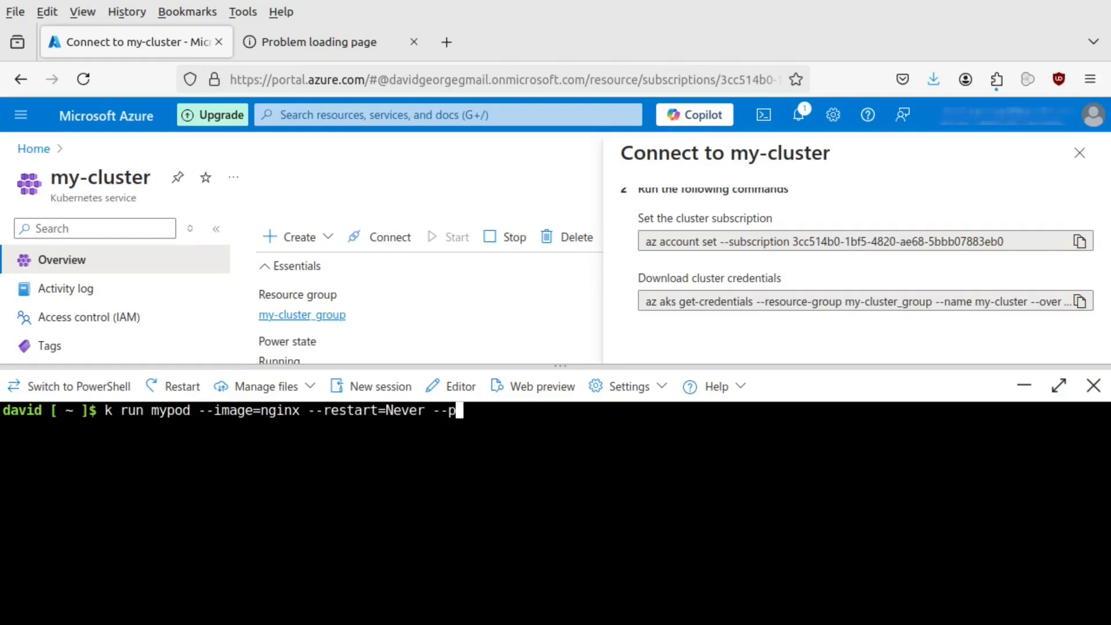
pyautogui.write('ort')
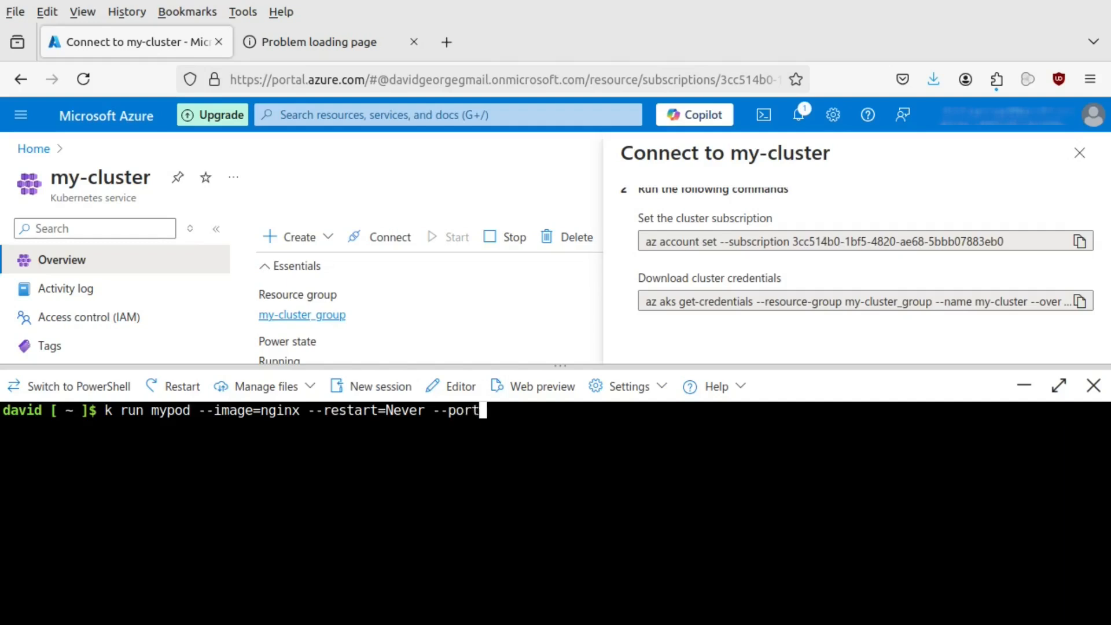
pyautogui.write('80')
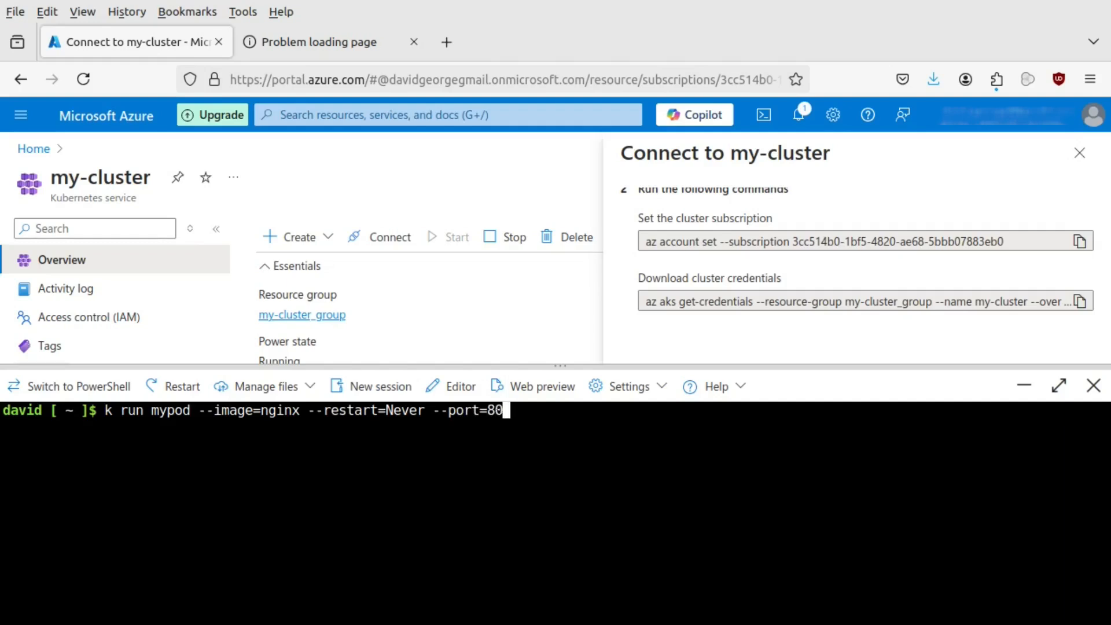
pyautogui.press('Return')
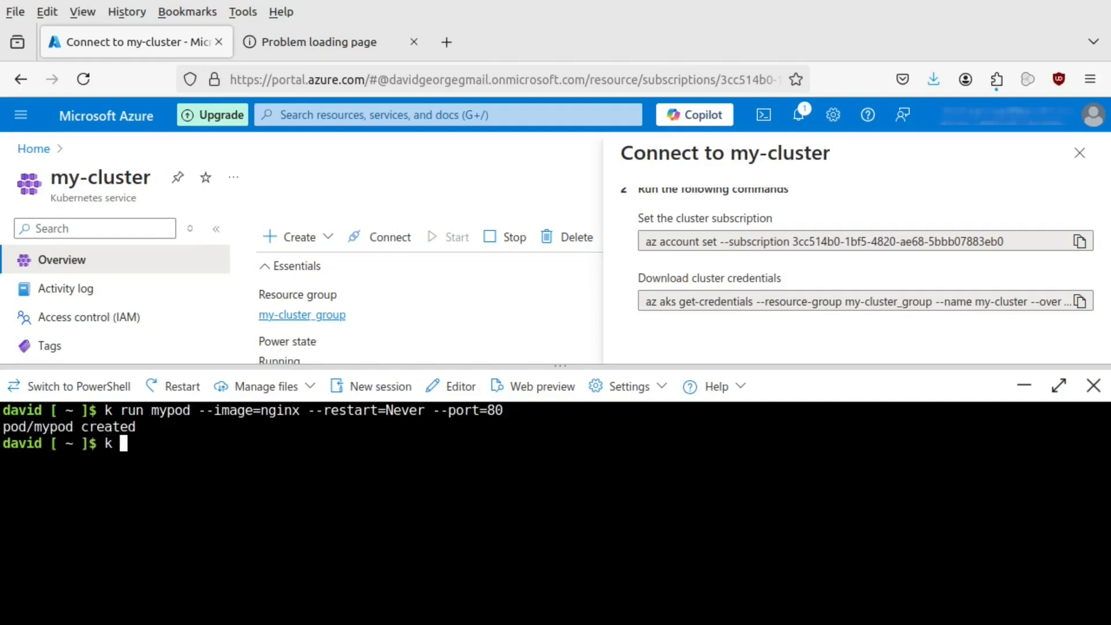
pyautogui.write('get po')
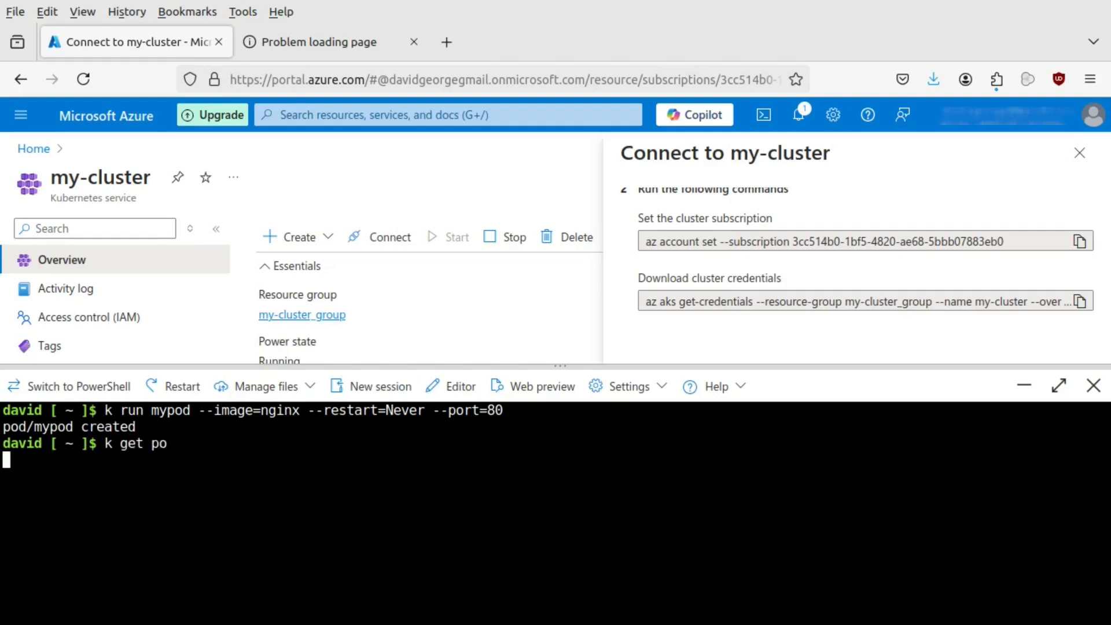
pyautogui.press('Return')
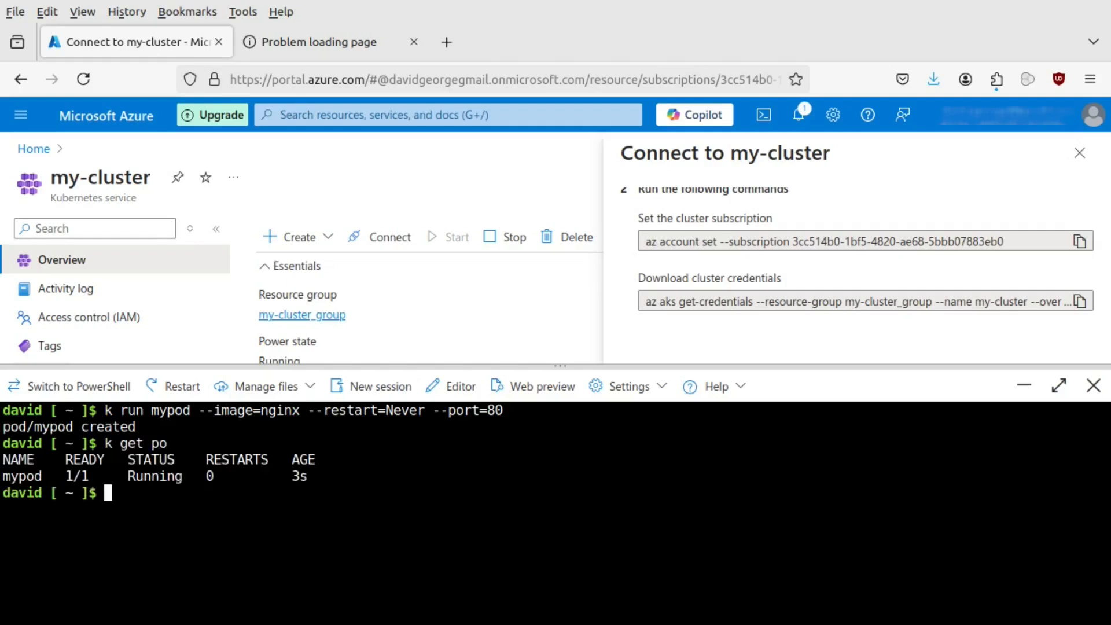
# Exec into mypod with /bin/sh, curl localhost for the nginx welcome page, then exit
pyautogui.write('k e')
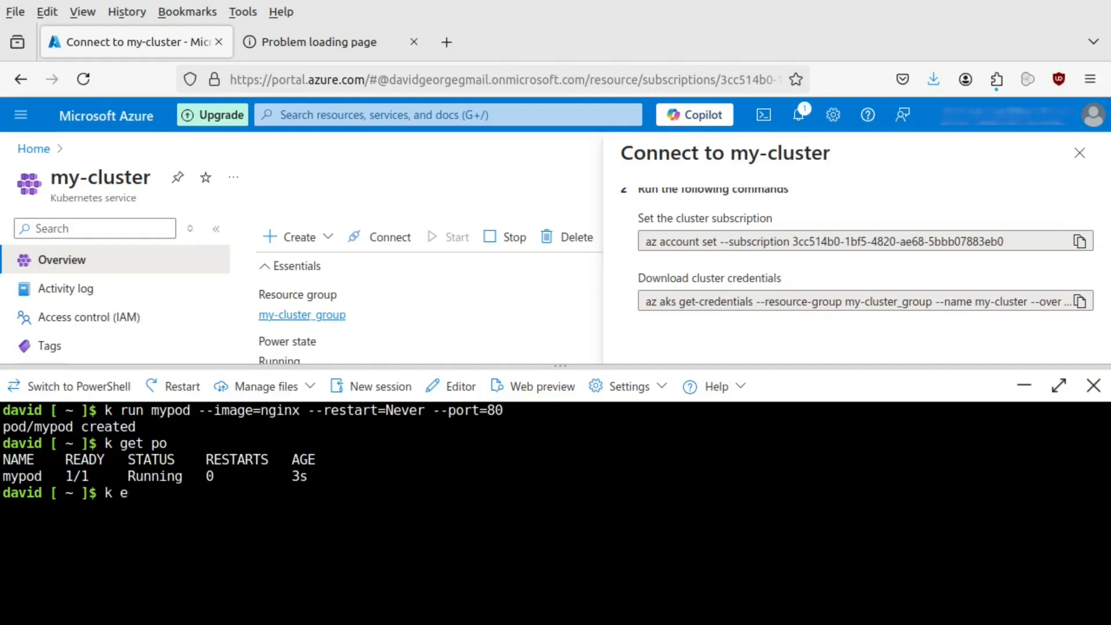
pyautogui.write('xec')
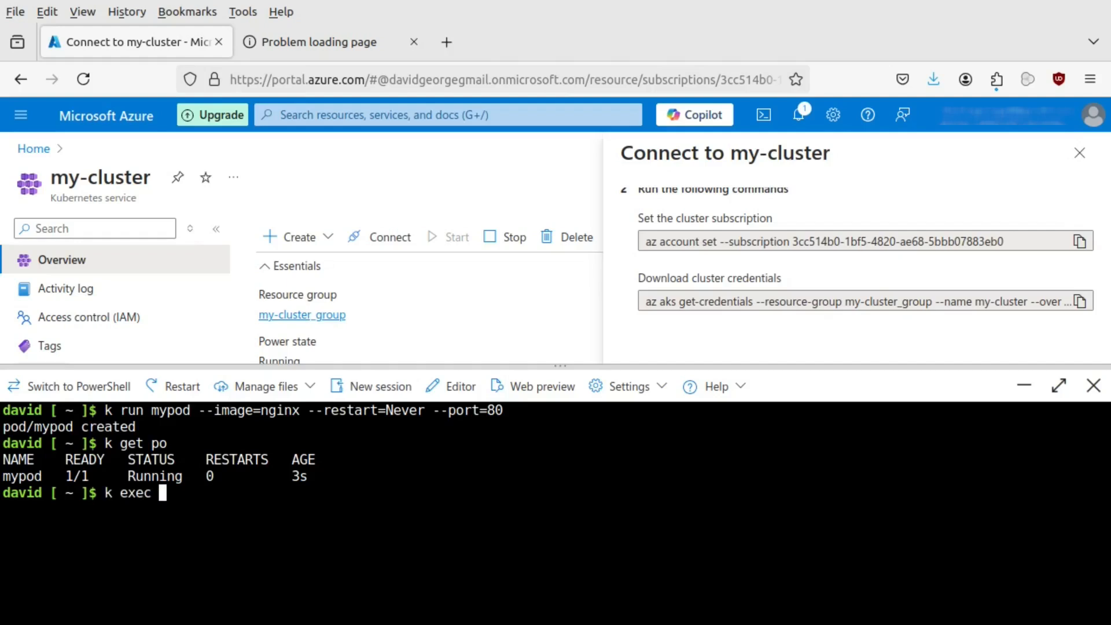
pyautogui.write('-it')
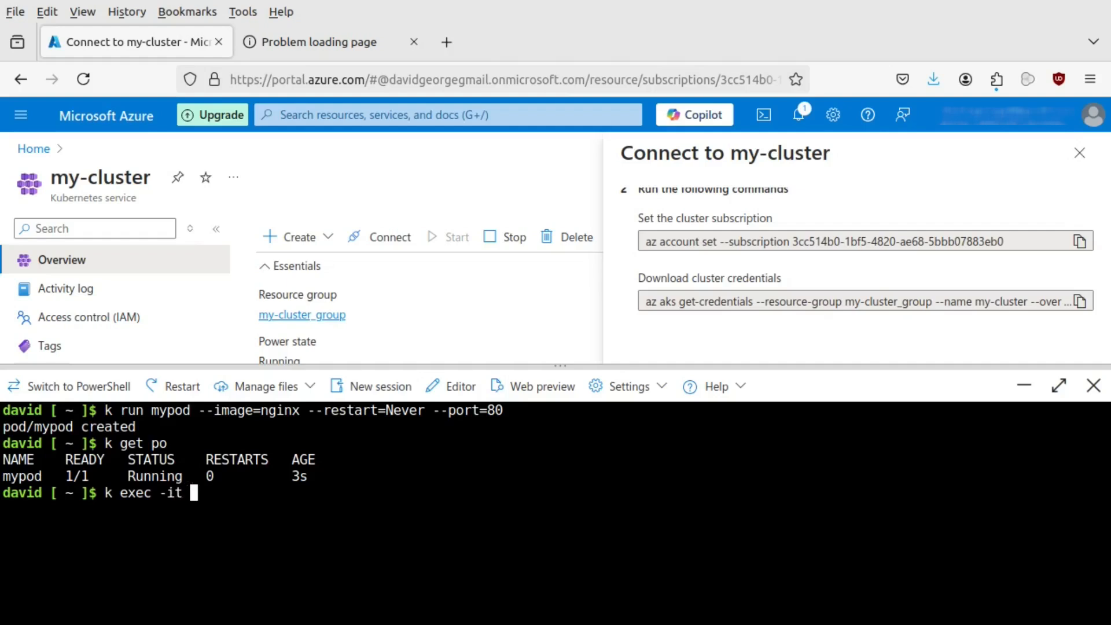
pyautogui.write('-- /bi')
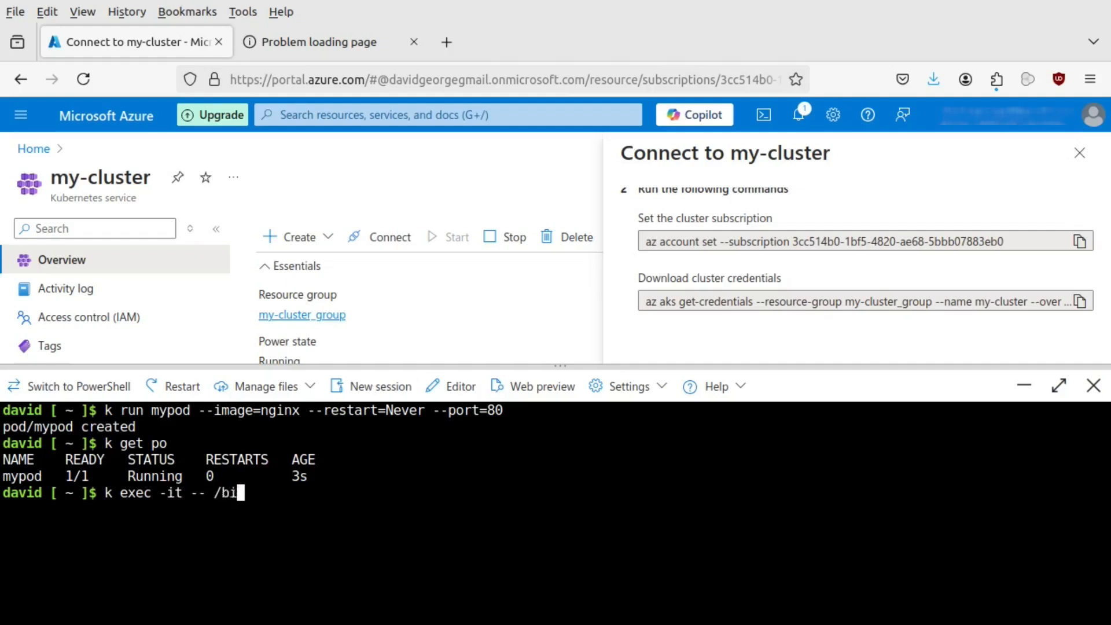
pyautogui.press('Return')
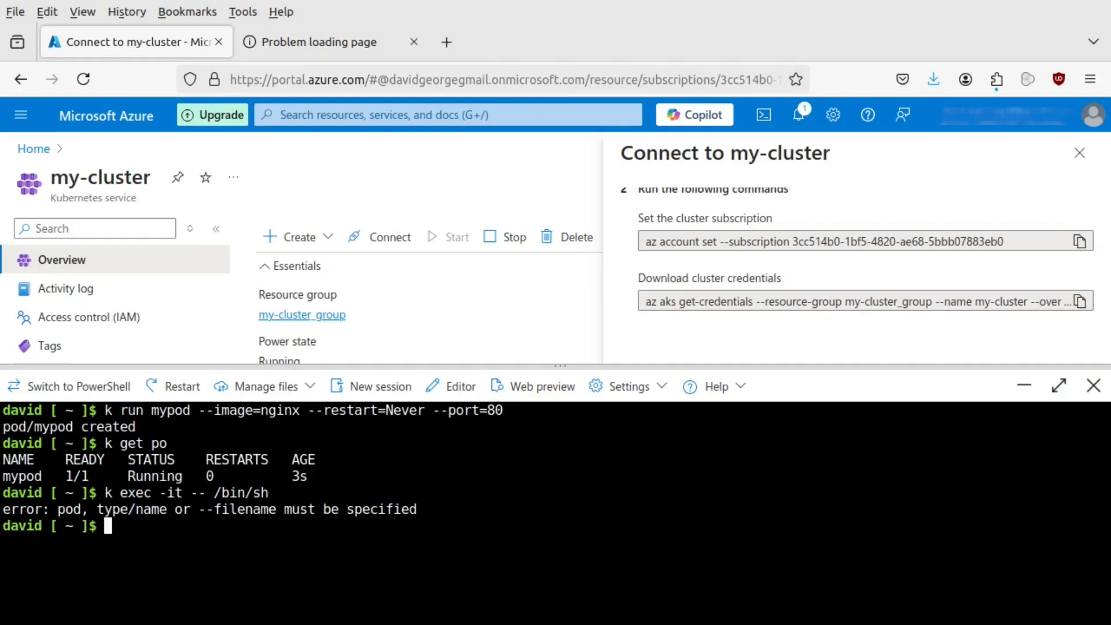
pyautogui.write('k exec -it -- /bin/sh')
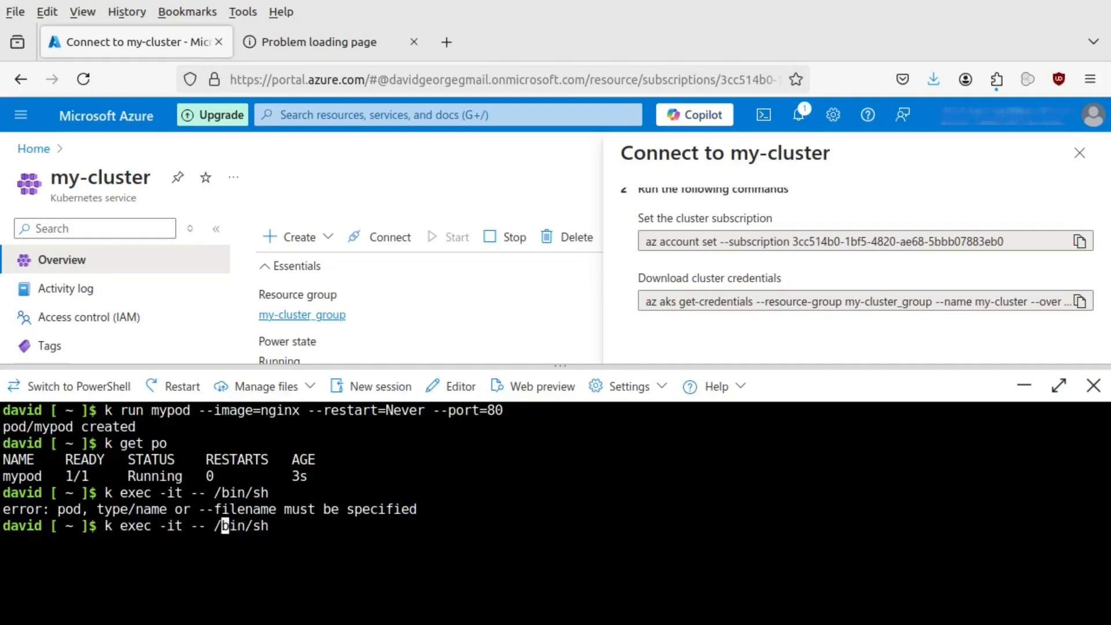
pyautogui.write('mypod')
pyautogui.write('cu')
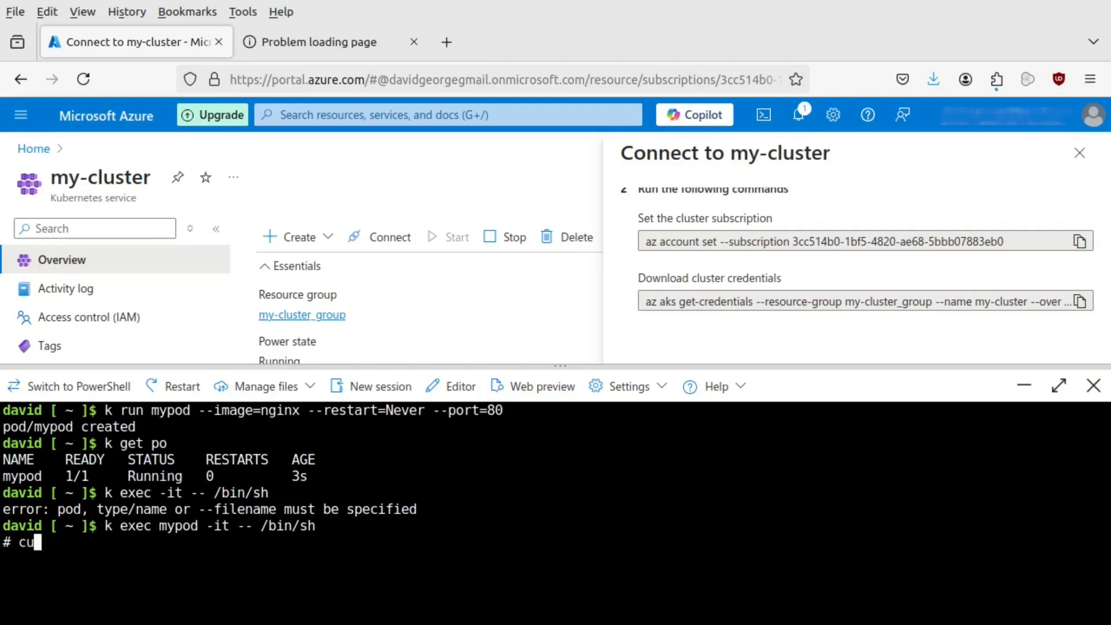
pyautogui.press('Return')
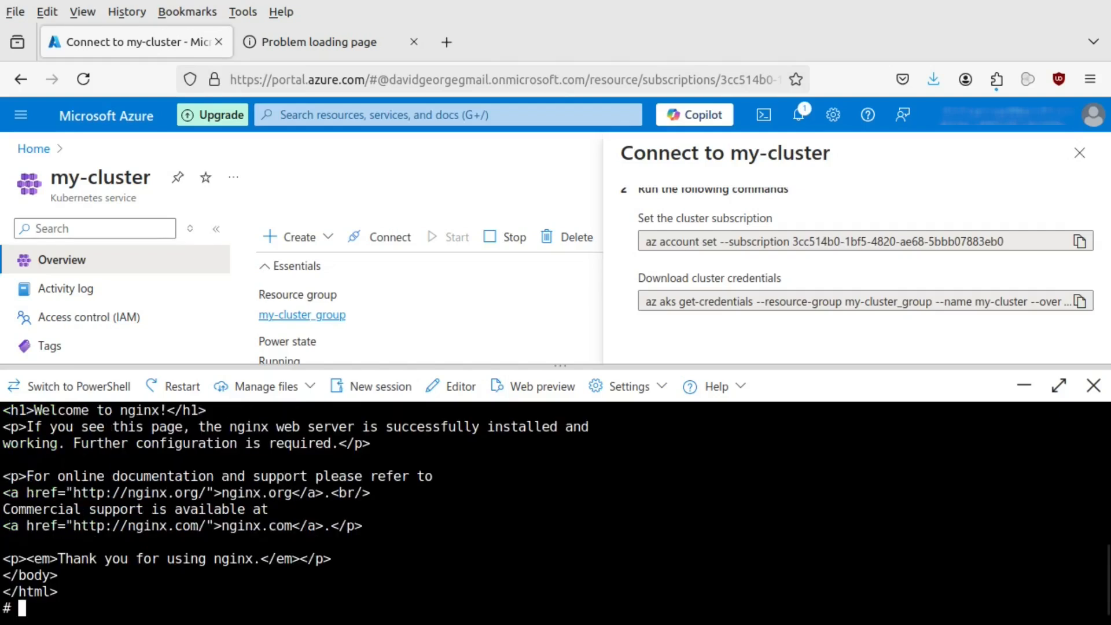
pyautogui.write('exit')
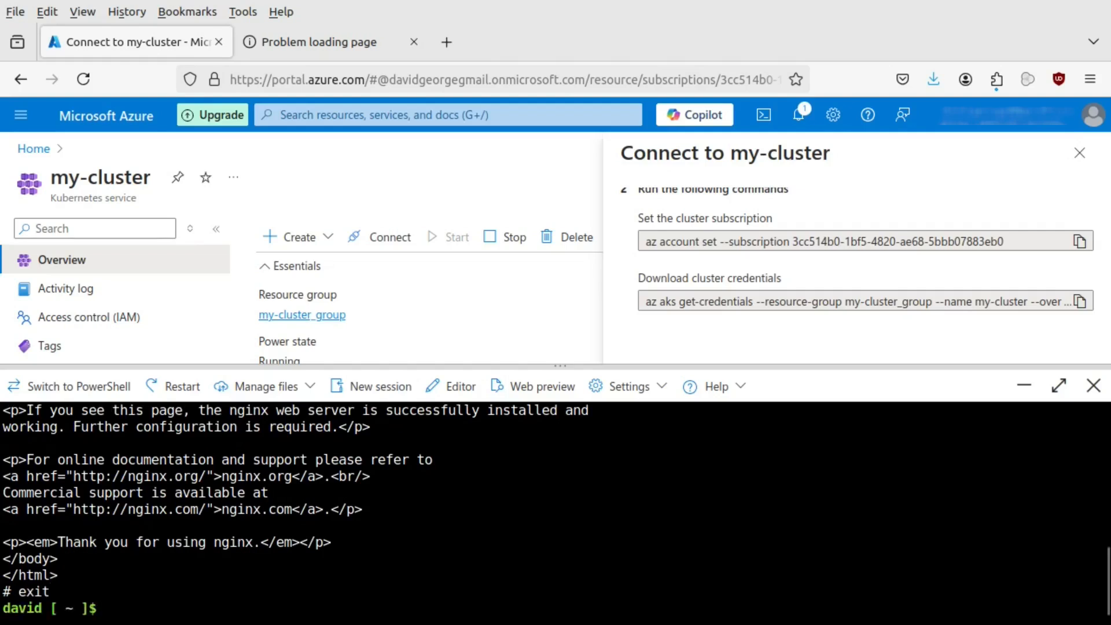
# Expose mypod as a LoadBalancer service with port 80 and target port 80
pyautogui.write('k exp')
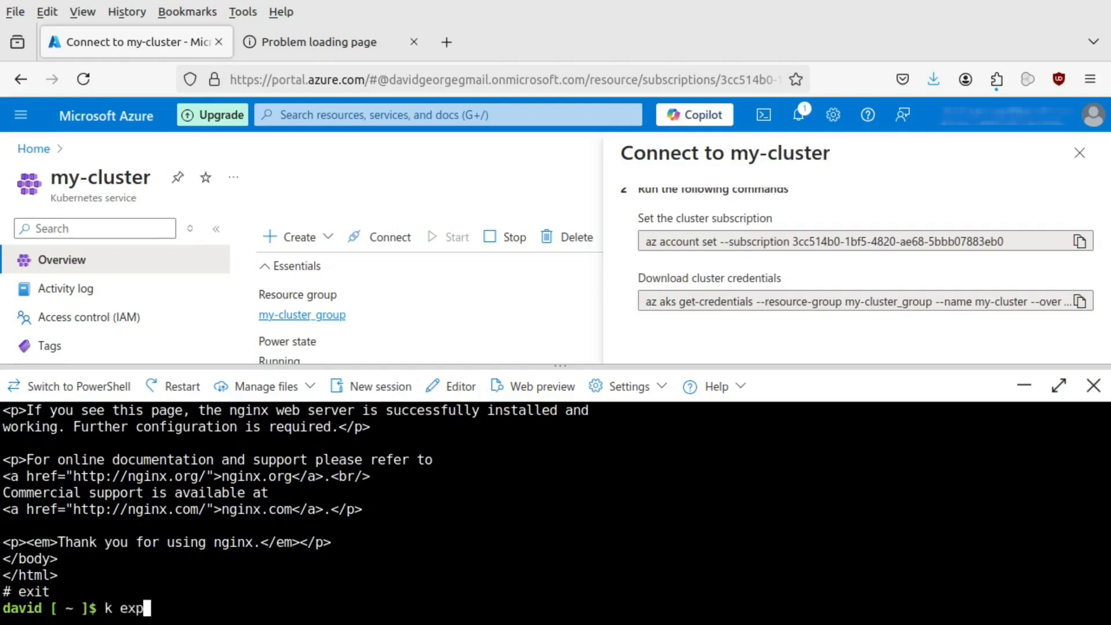
pyautogui.write('ose pod m')
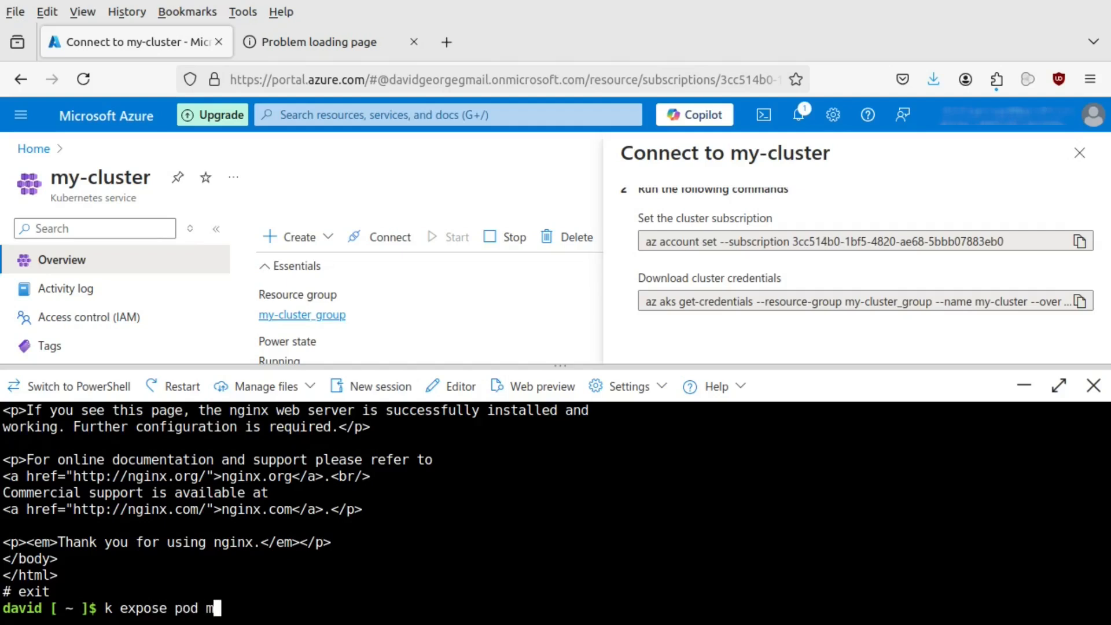
pyautogui.write('ypod --p')
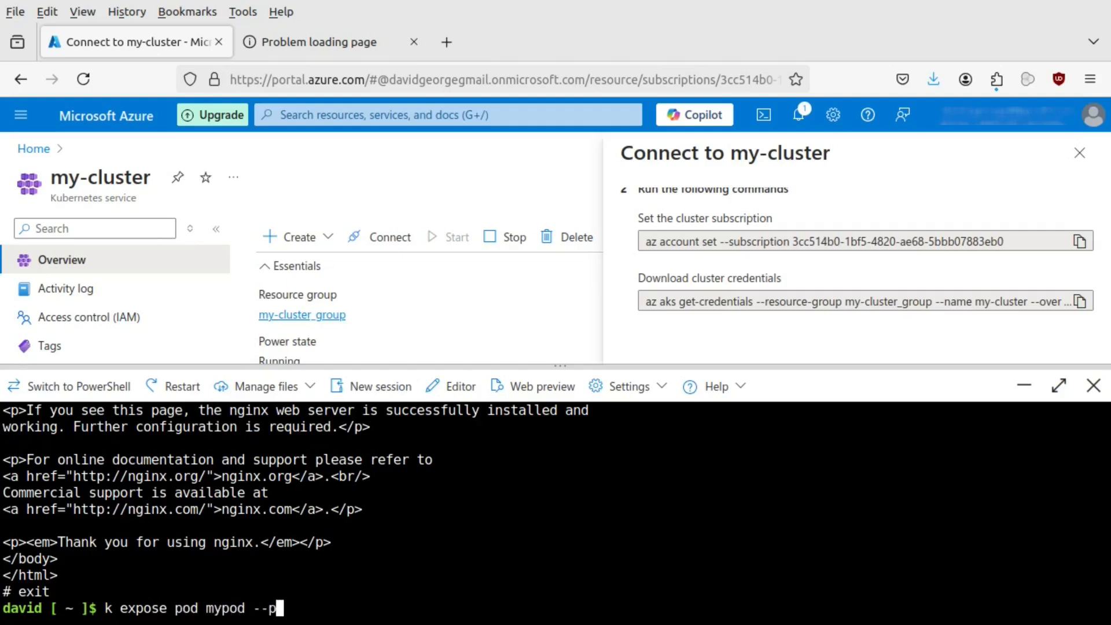
pyautogui.write('ort=80')
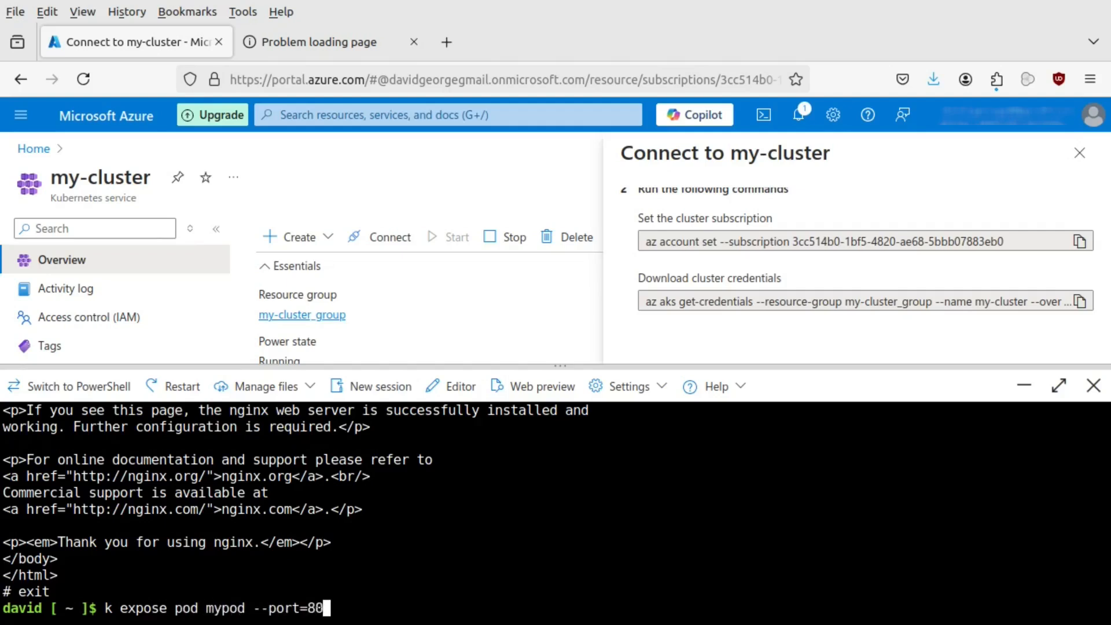
pyautogui.write('--t')
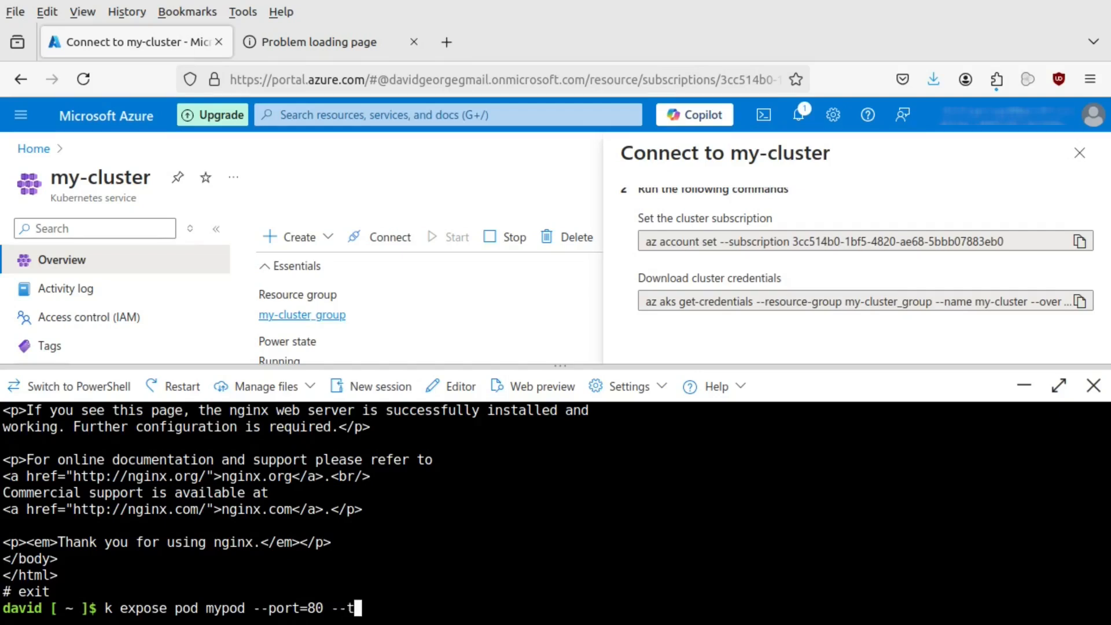
pyautogui.write('arget-port=80')
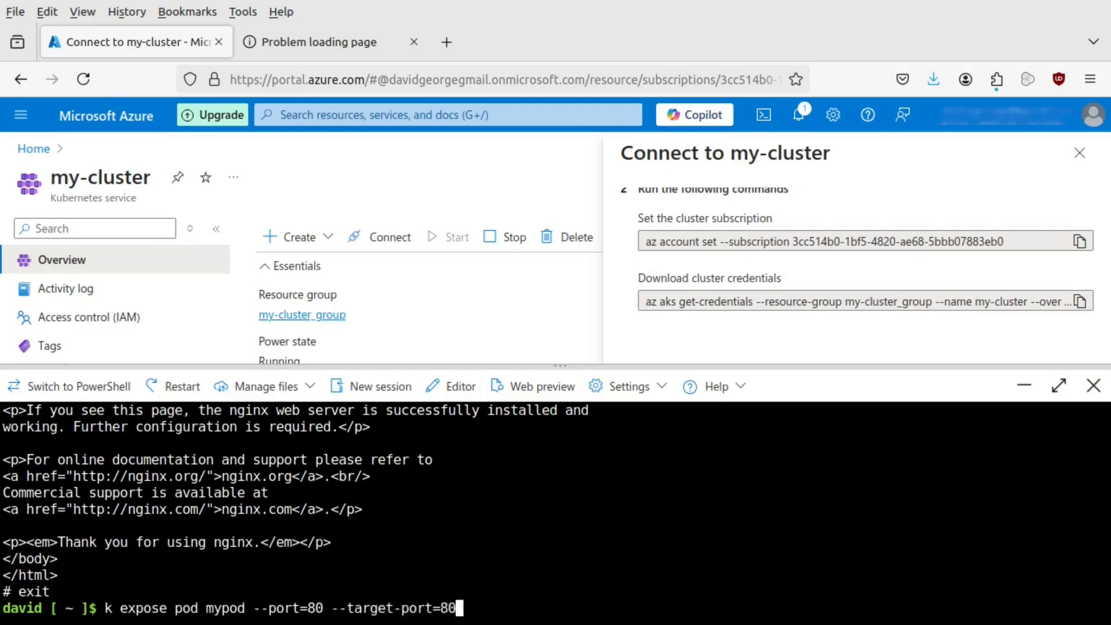
pyautogui.write('--type')
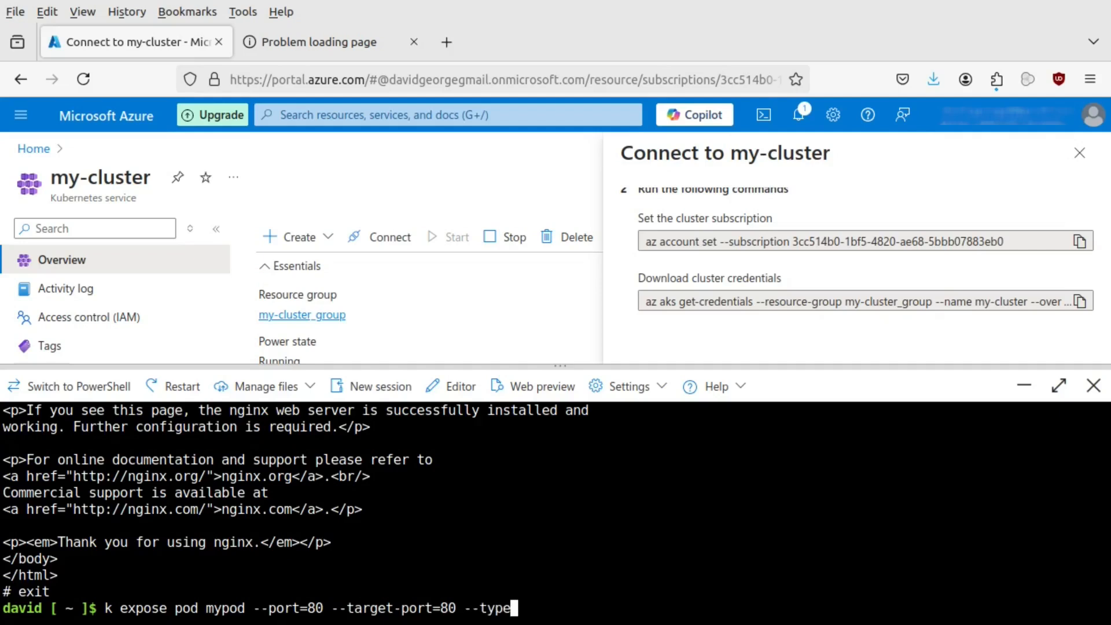
pyautogui.write('LoadBalanch')
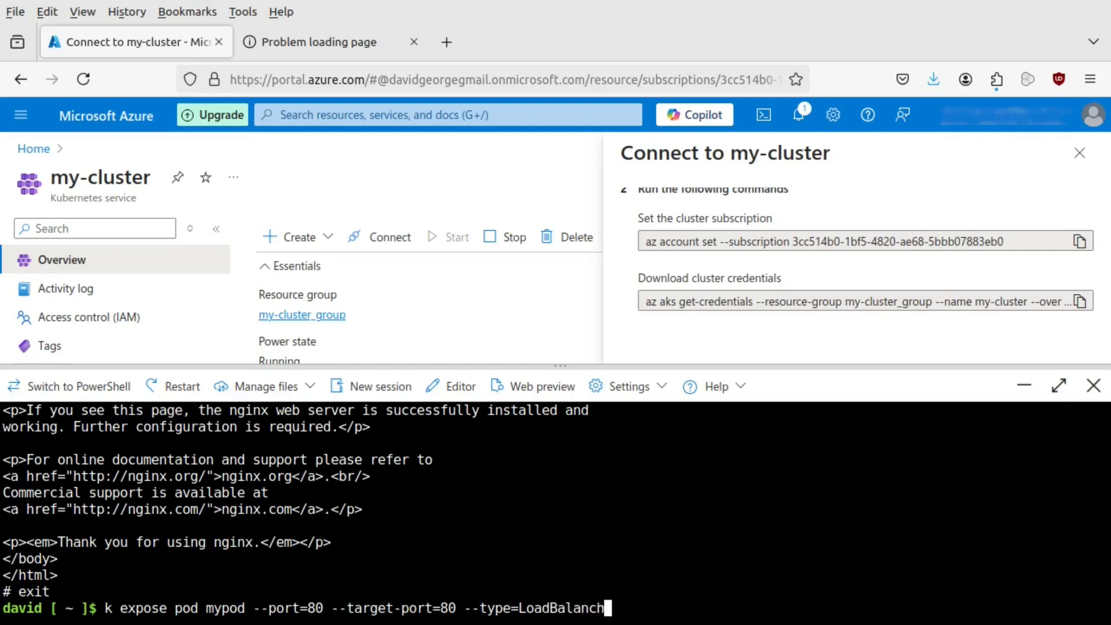
pyautogui.write('r')
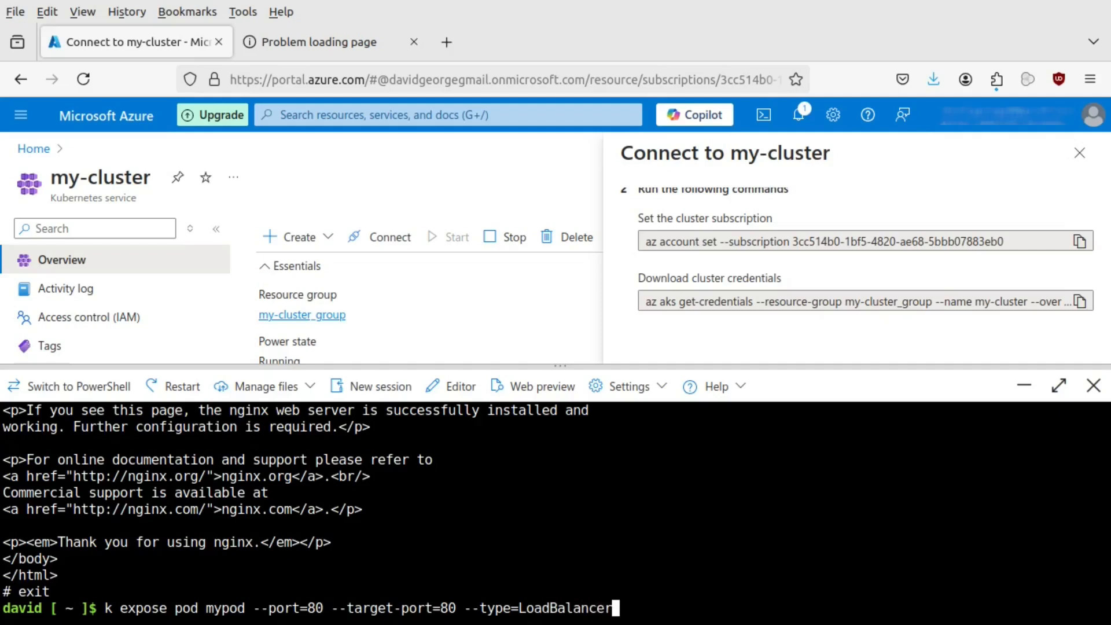
pyautogui.press('Return')
pyautogui.write('k get svc')
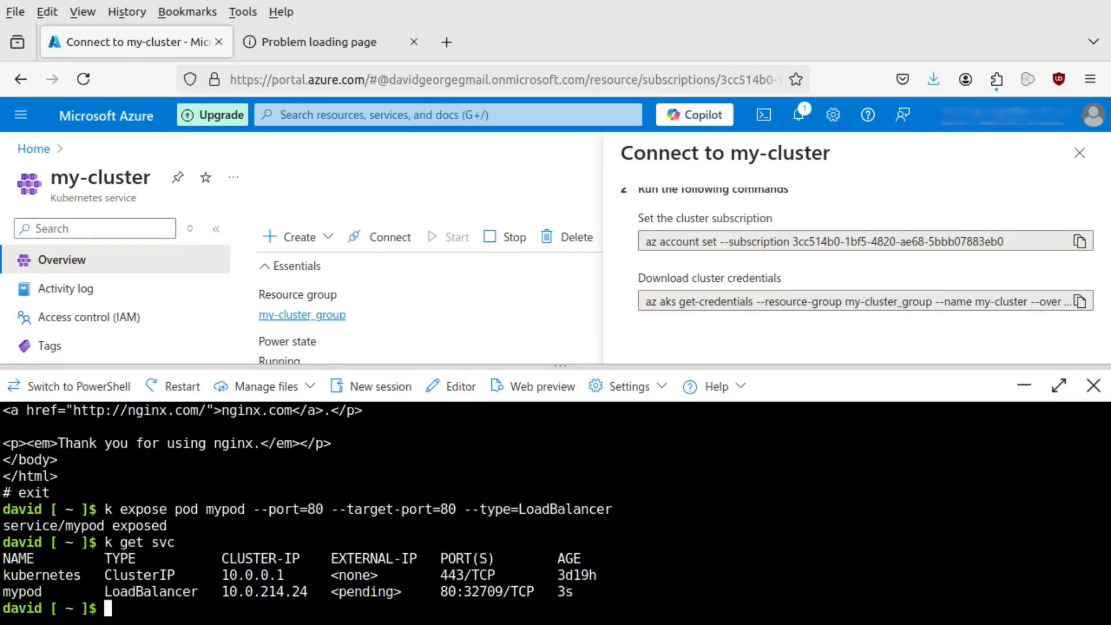
pyautogui.moveTo(777, 562)
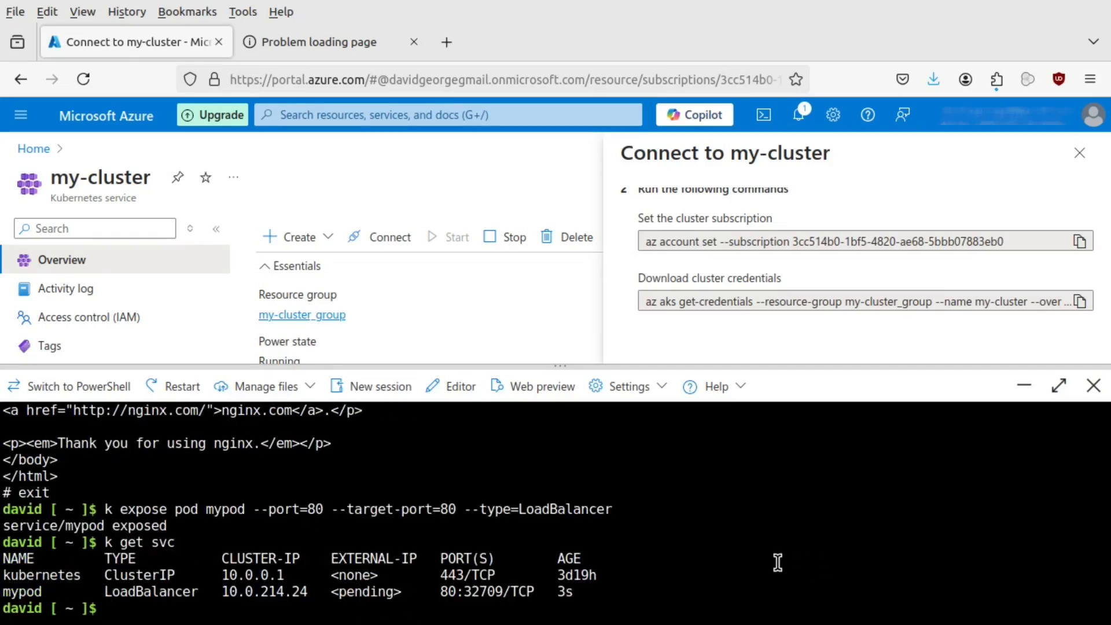
# Get external IP 98.66.223.172 from k get svc, curl it for nginx, and try it in a browser
pyautogui.write('k get svc')
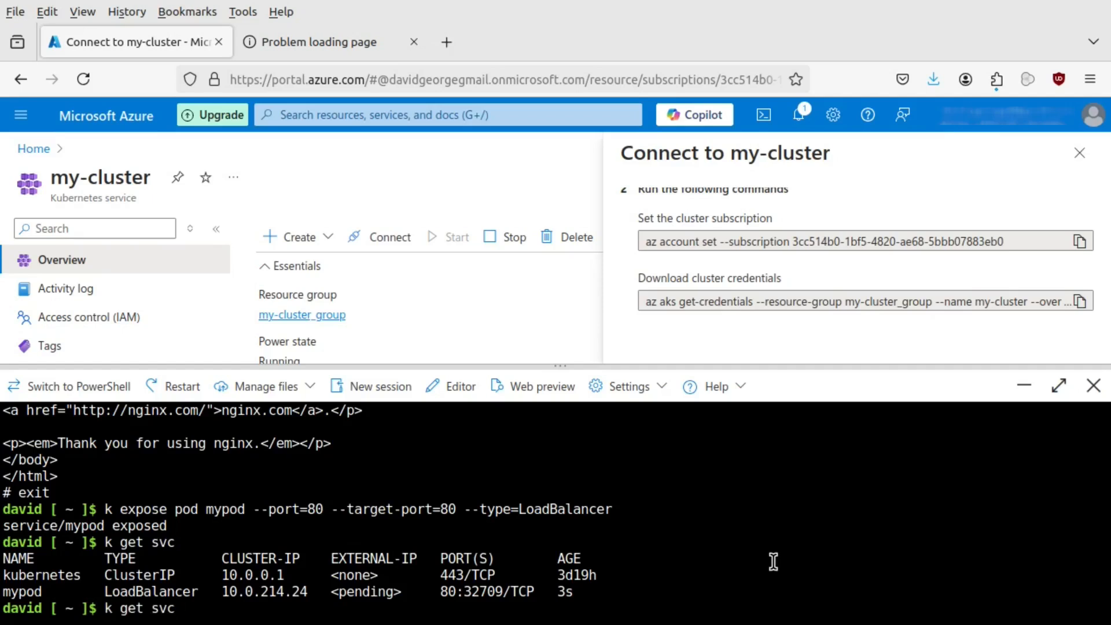
pyautogui.press('Return')
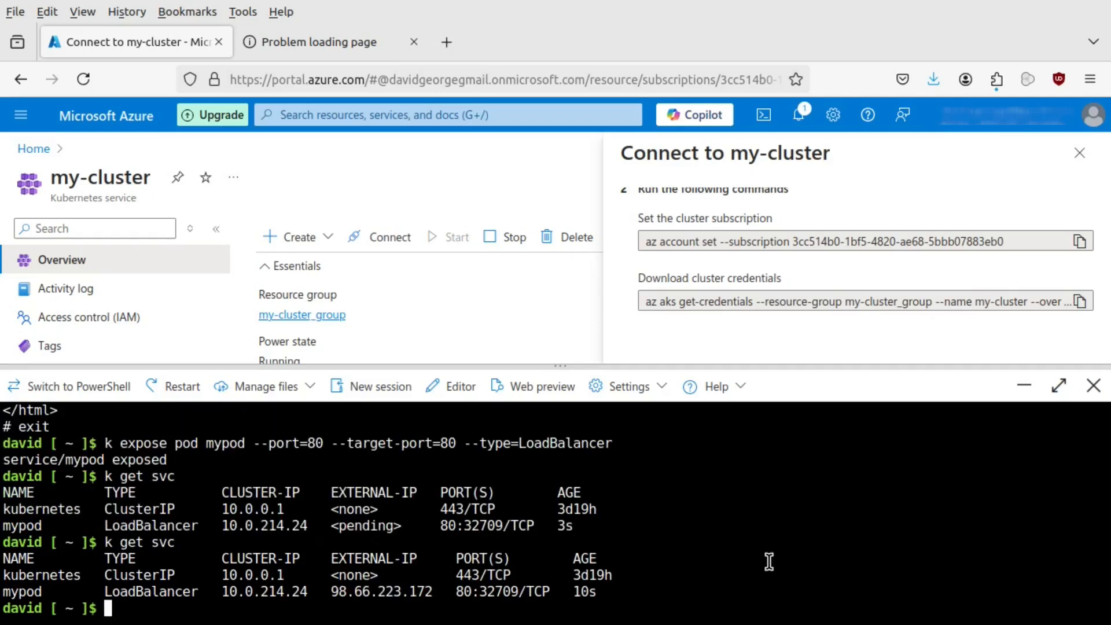
pyautogui.write('curl')
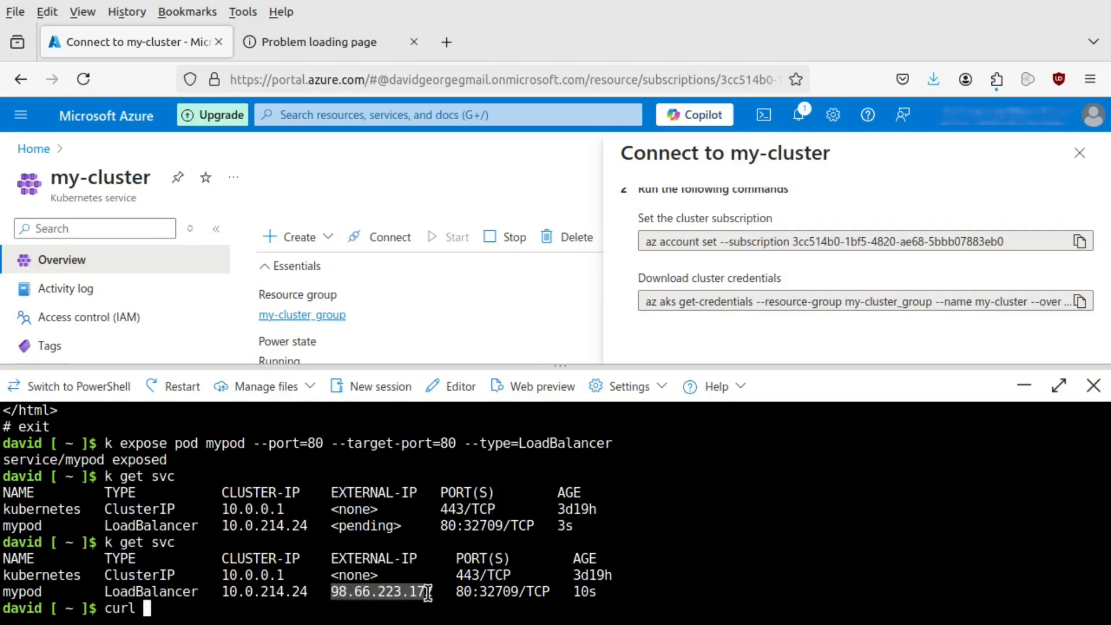
pyautogui.rightClick(382, 591)
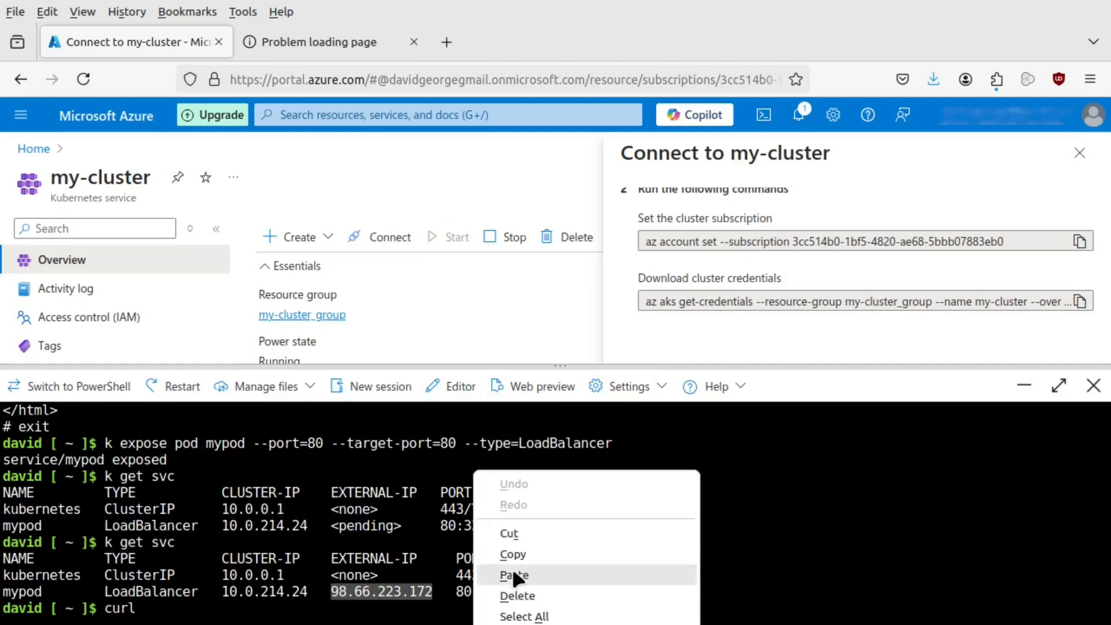
pyautogui.click(513, 575)
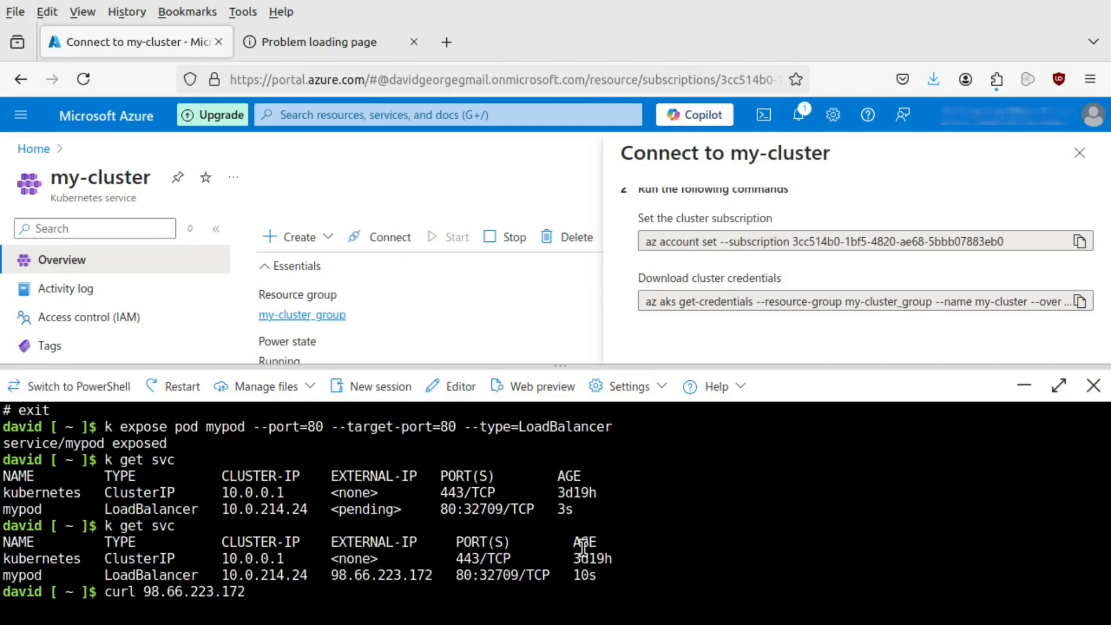
pyautogui.press('Return')
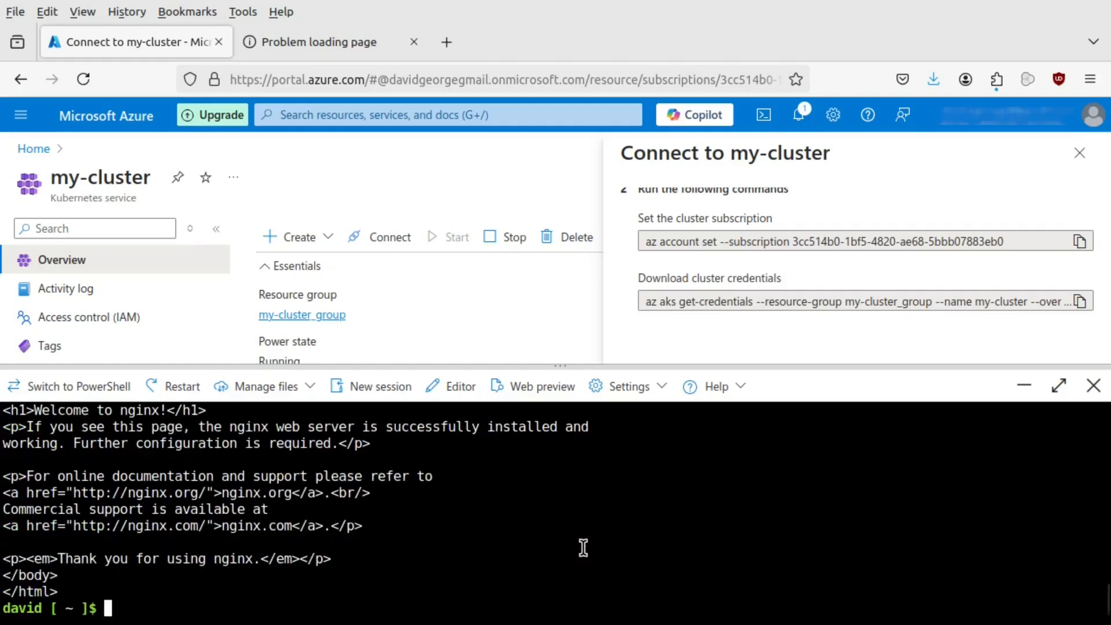
pyautogui.moveTo(322, 42)
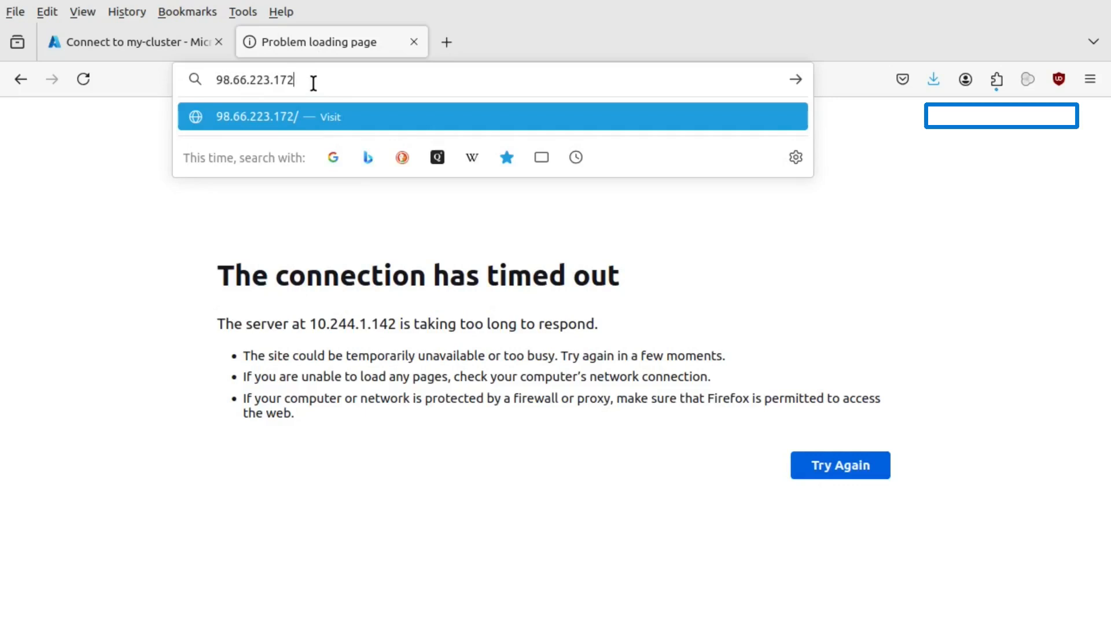
pyautogui.press('Return')
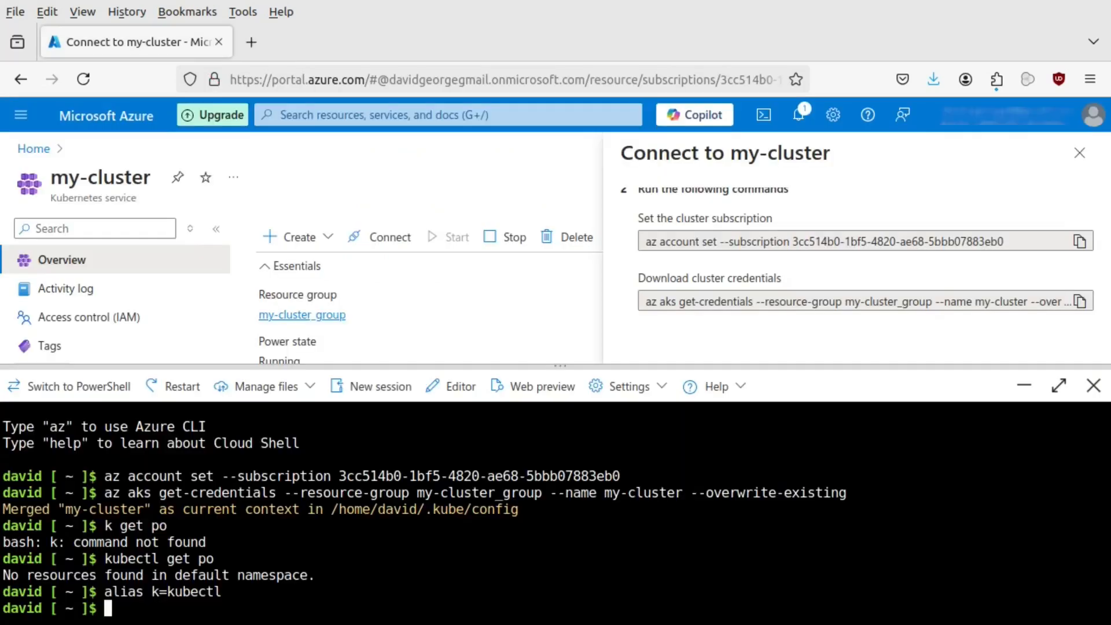
pyautogui.write('e')
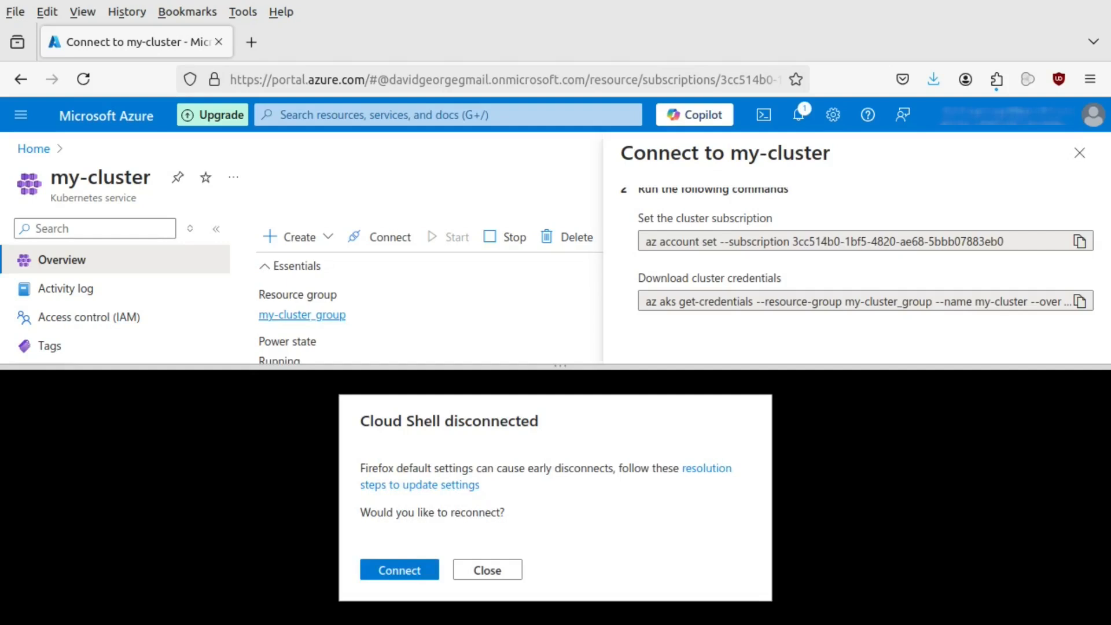
# Dismiss the 'Cloud Shell disconnected' dialog
pyautogui.click(486, 568)
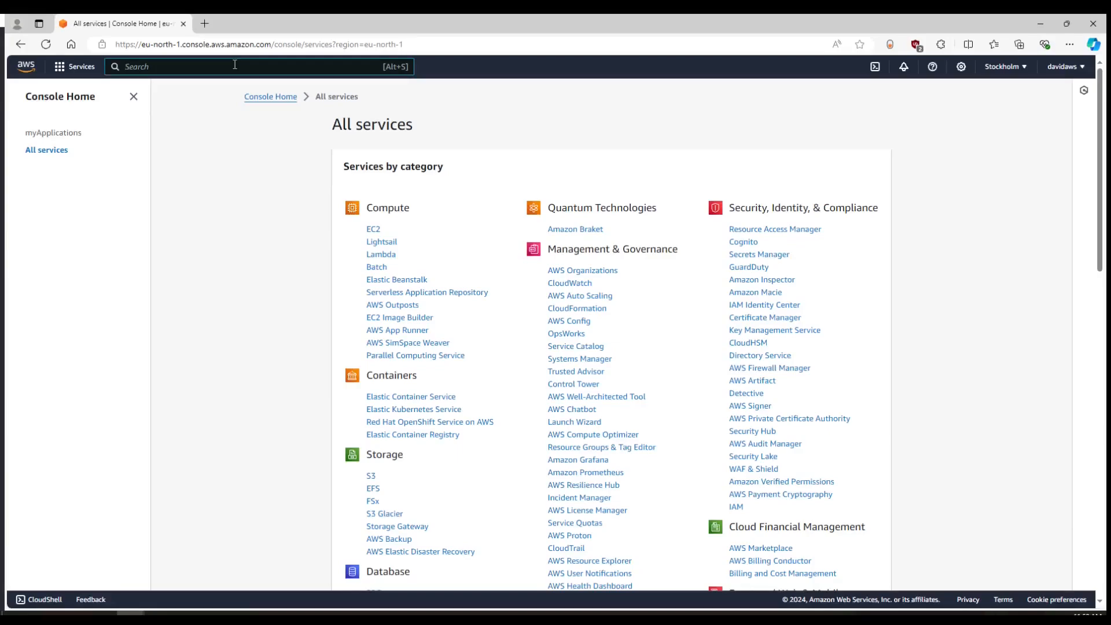
# Search for IAM and start creating a new role from the Roles page
pyautogui.write('iam')
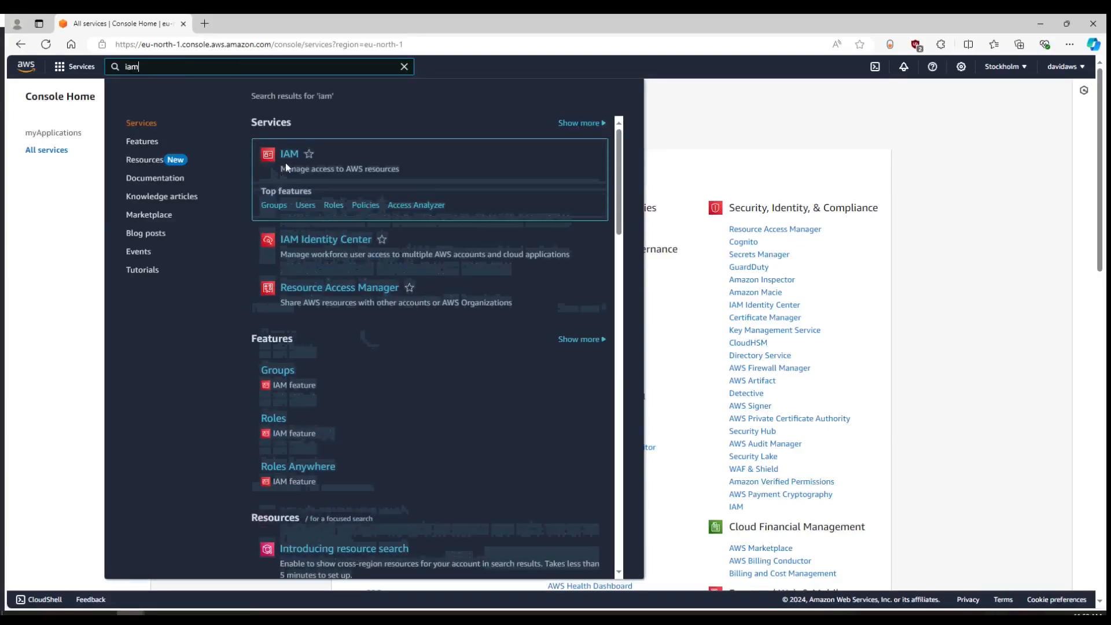
pyautogui.click(289, 154)
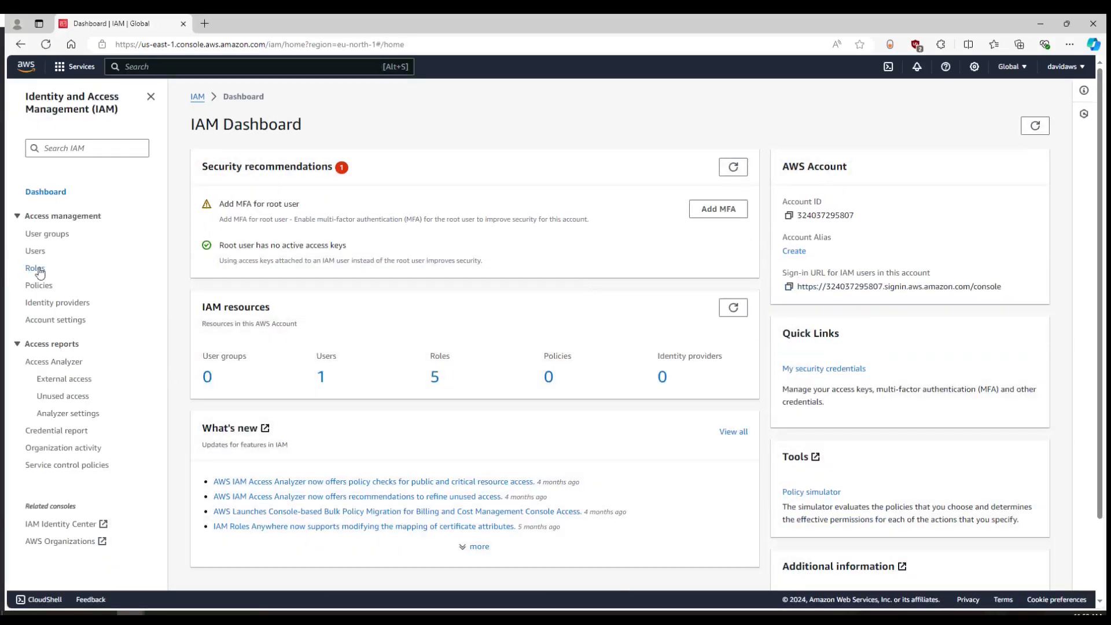
pyautogui.click(35, 268)
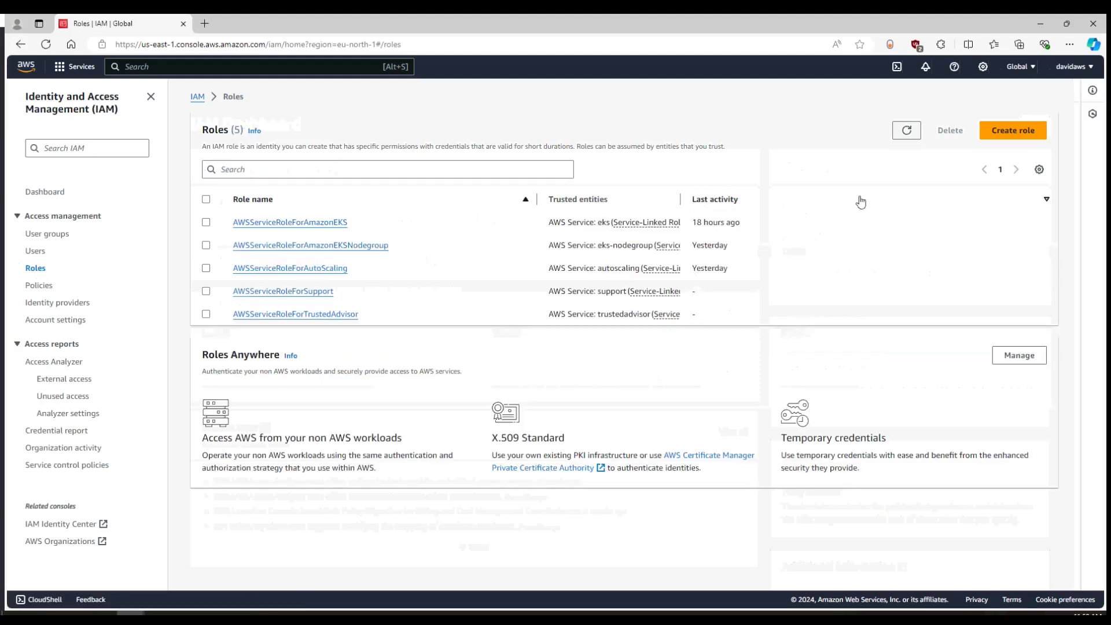
pyautogui.click(1010, 130)
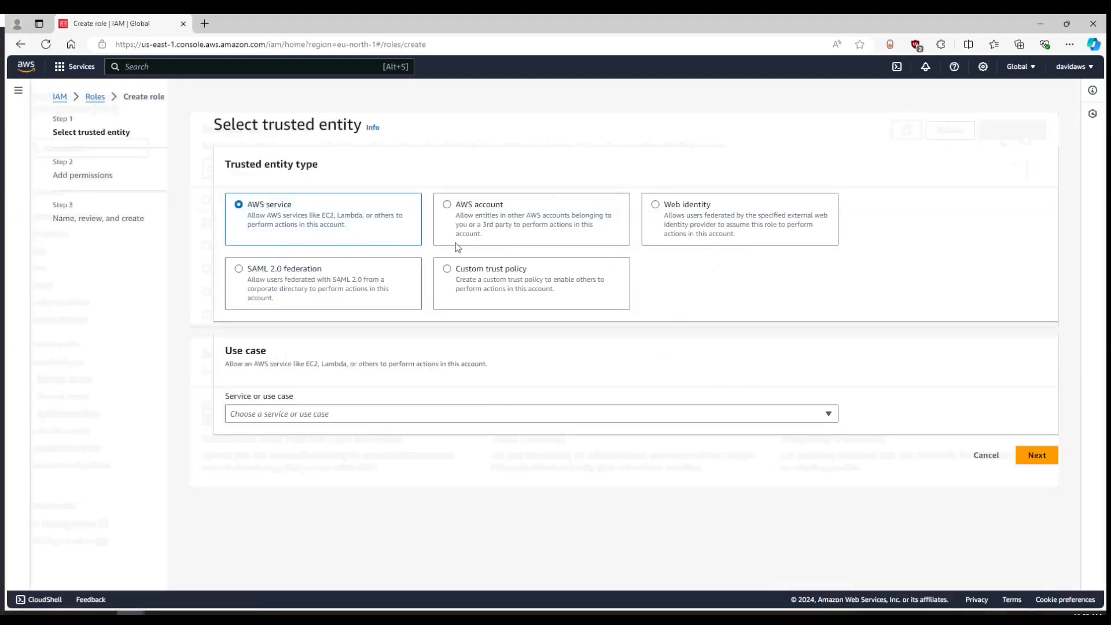
pyautogui.moveTo(389, 271)
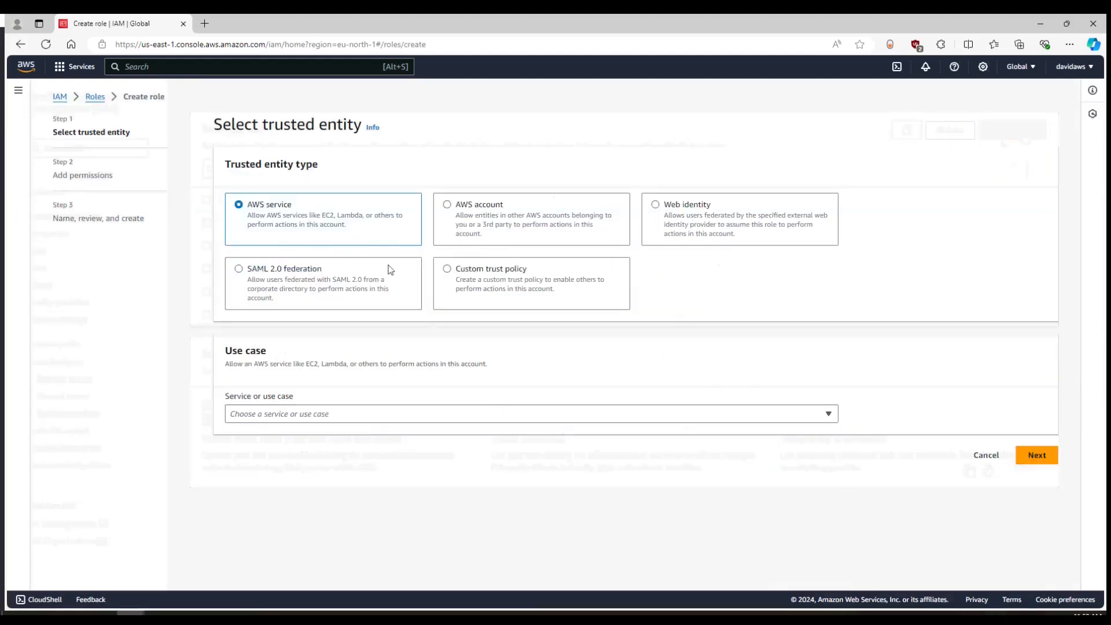
# Choose EKS as the trusted service with the EKS - Cluster use case, then continue
pyautogui.click(1035, 454)
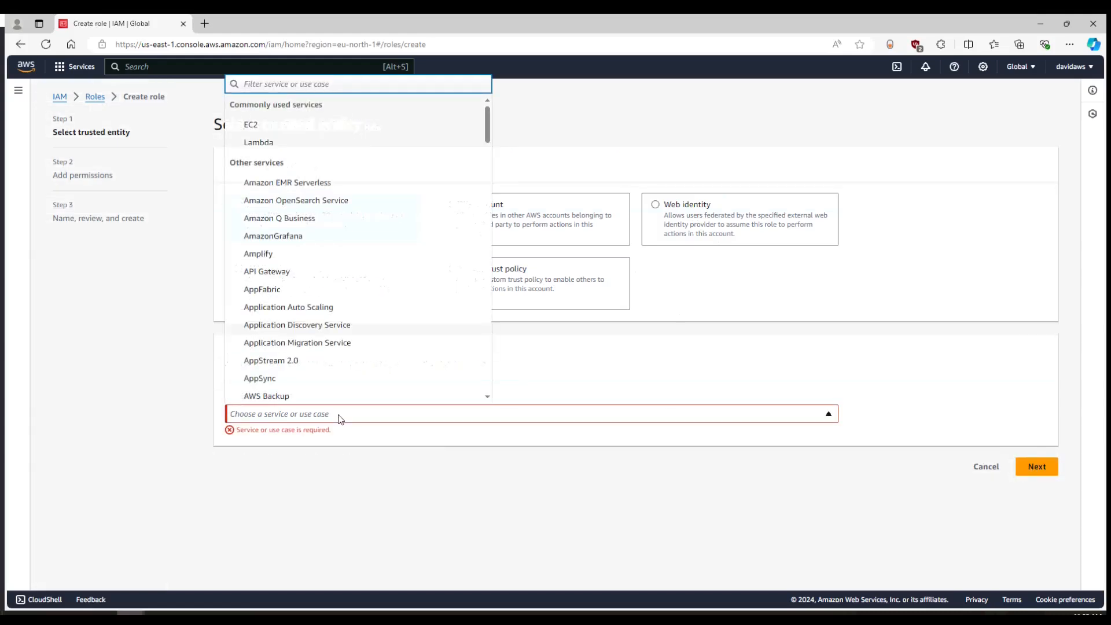
pyautogui.moveTo(306, 195)
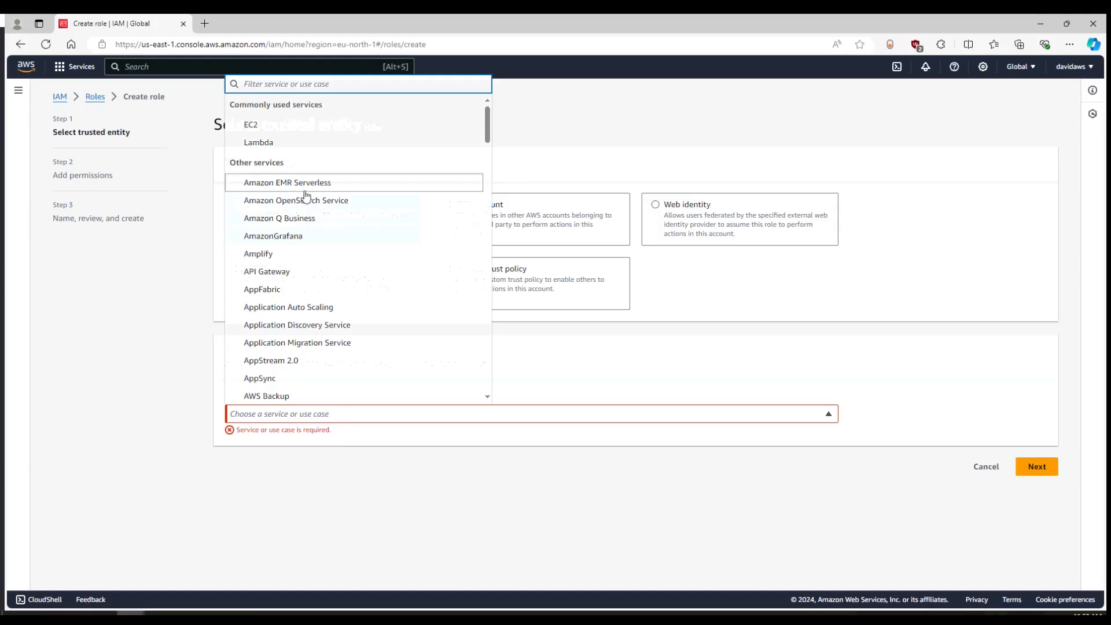
pyautogui.write('eks')
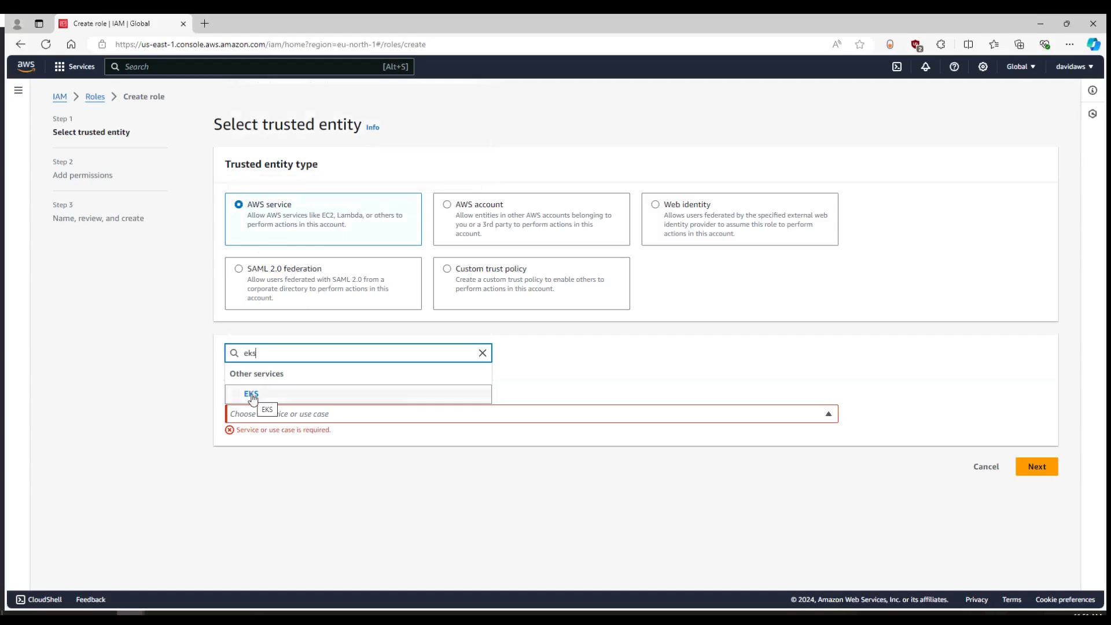
pyautogui.click(250, 394)
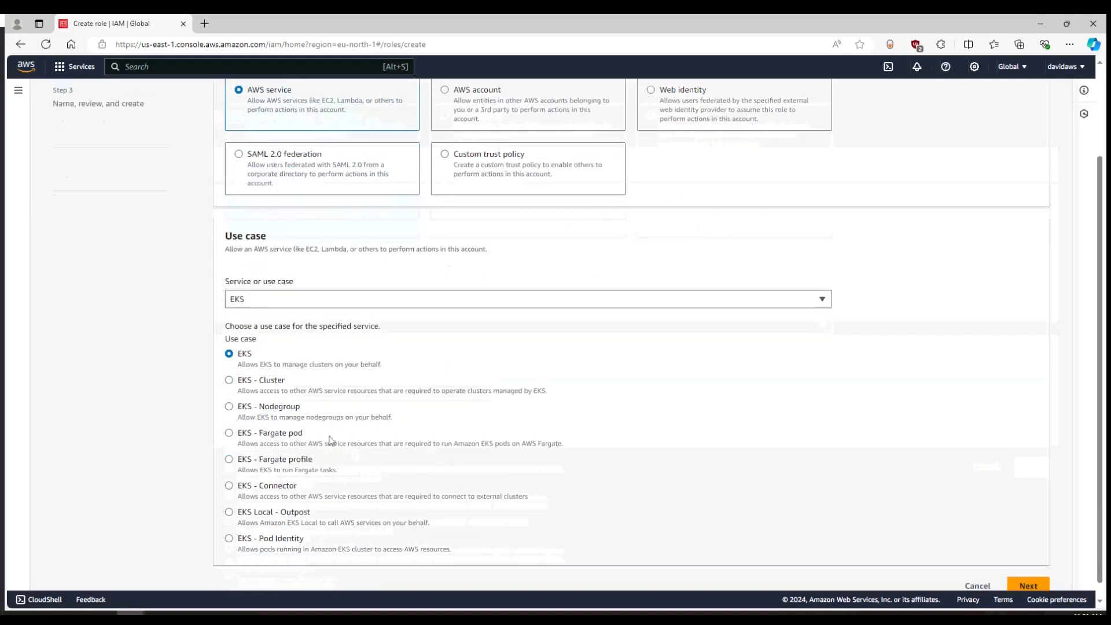
pyautogui.click(229, 379)
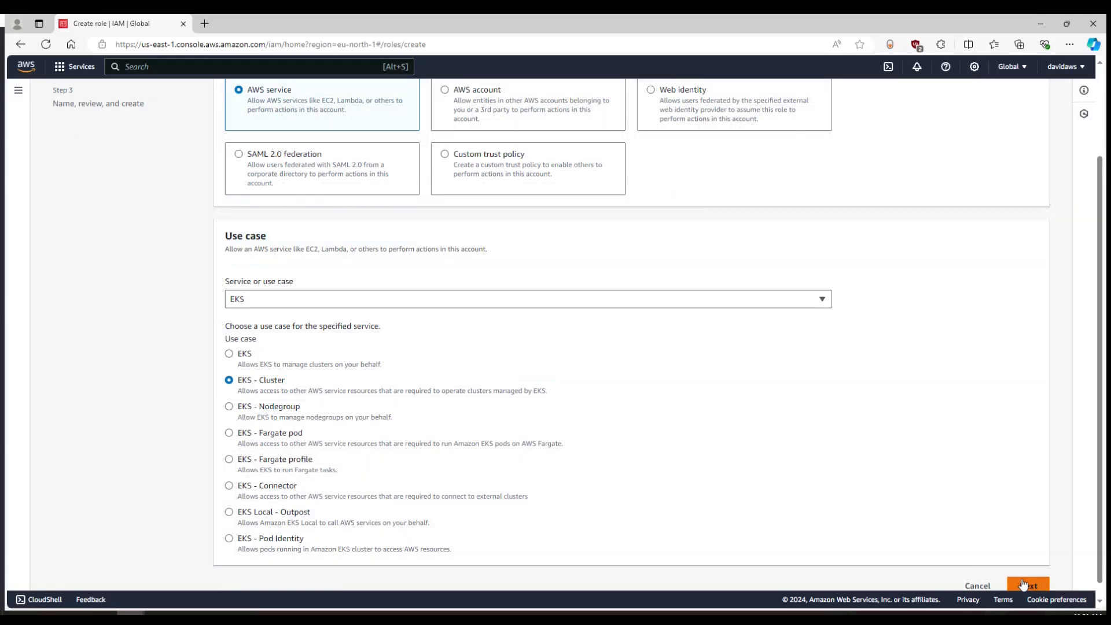
pyautogui.click(1026, 585)
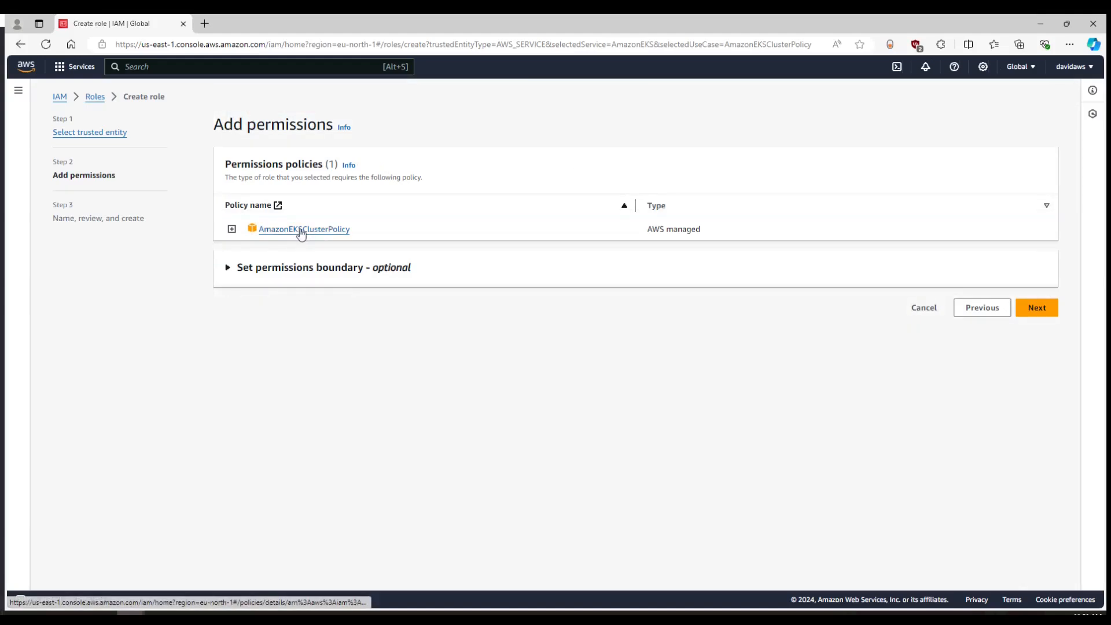
pyautogui.moveTo(329, 240)
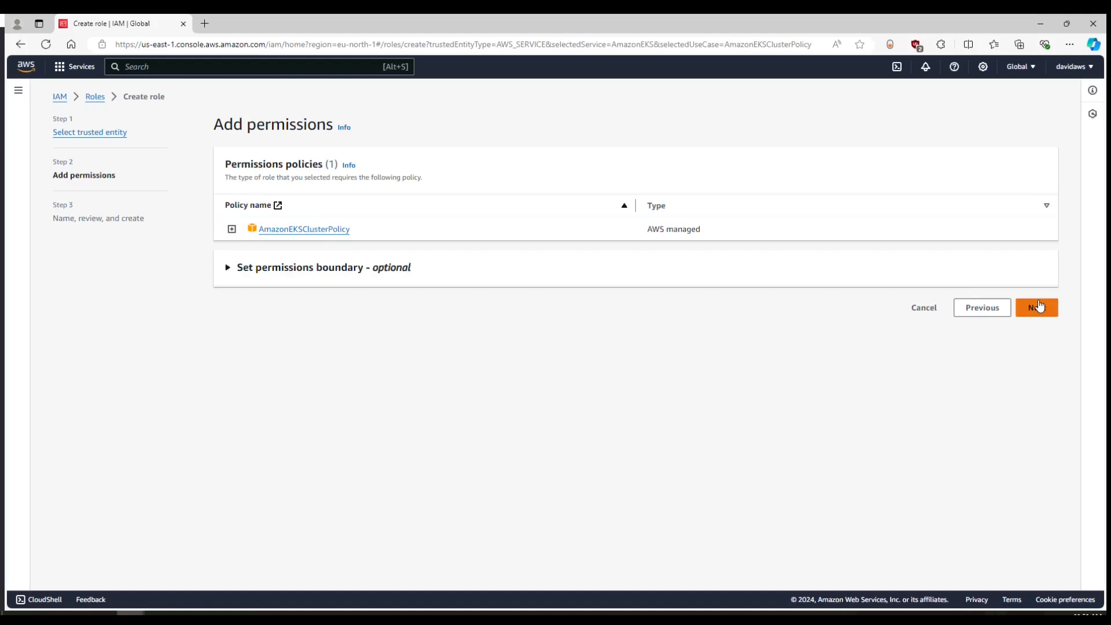
# Move past AmazonEKSClusterPolicy permissions, name the role eksClusterRole, and create it
pyautogui.click(1035, 306)
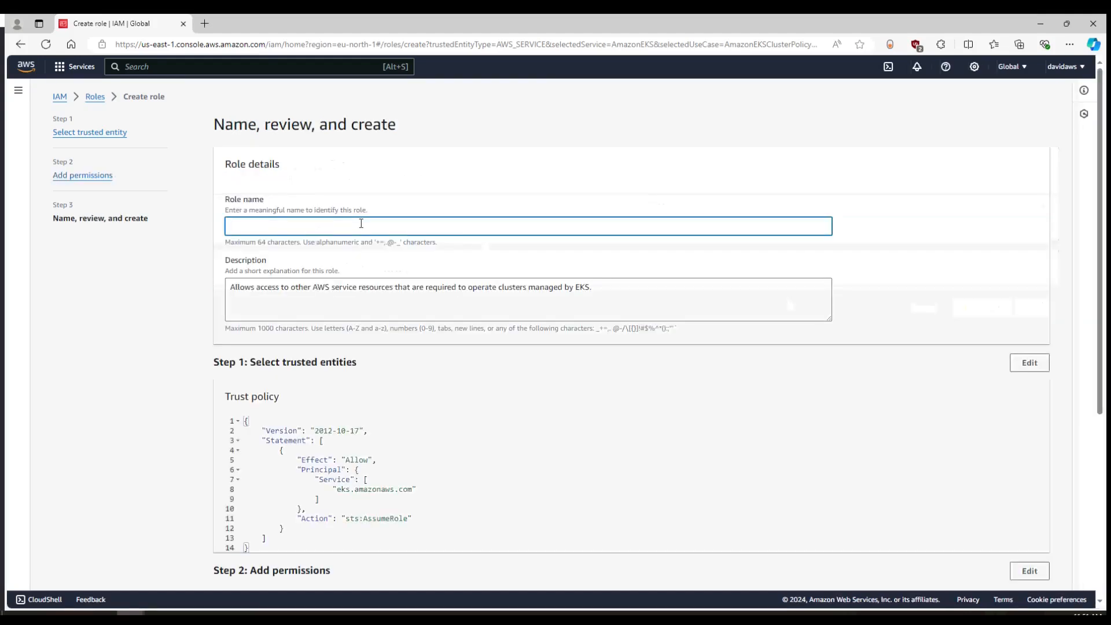
pyautogui.write('eksCluste')
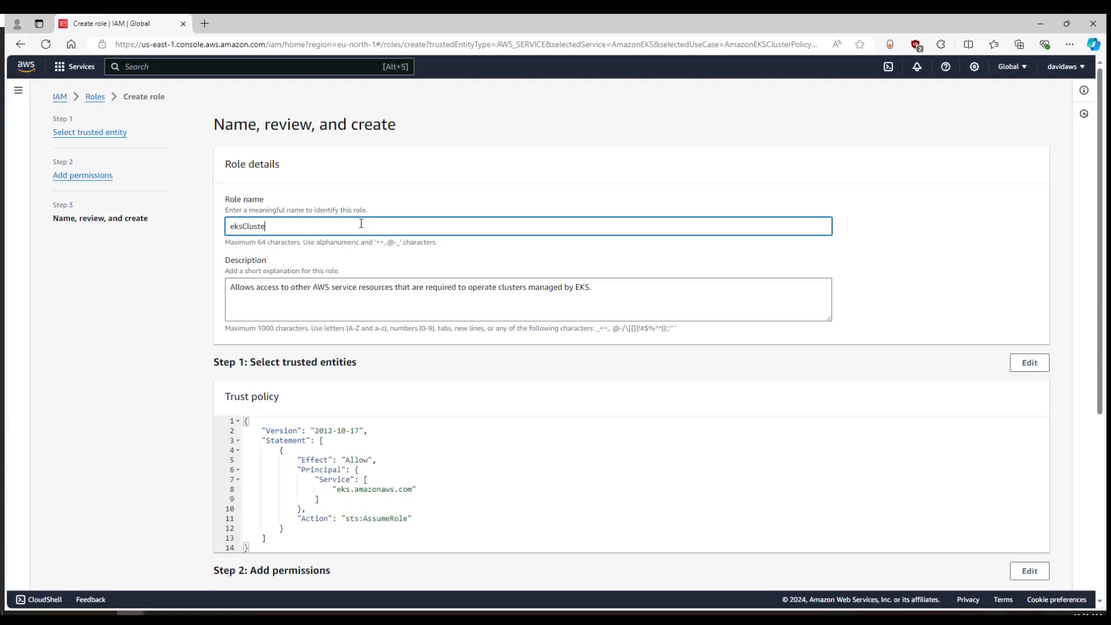
pyautogui.write('rRole')
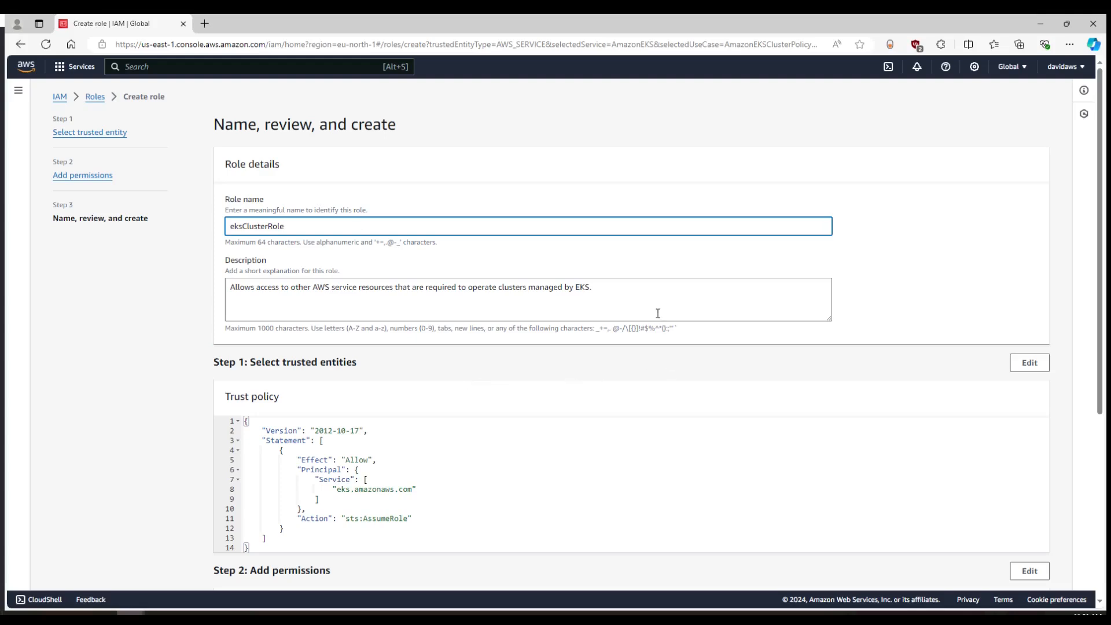
pyautogui.scroll(3)
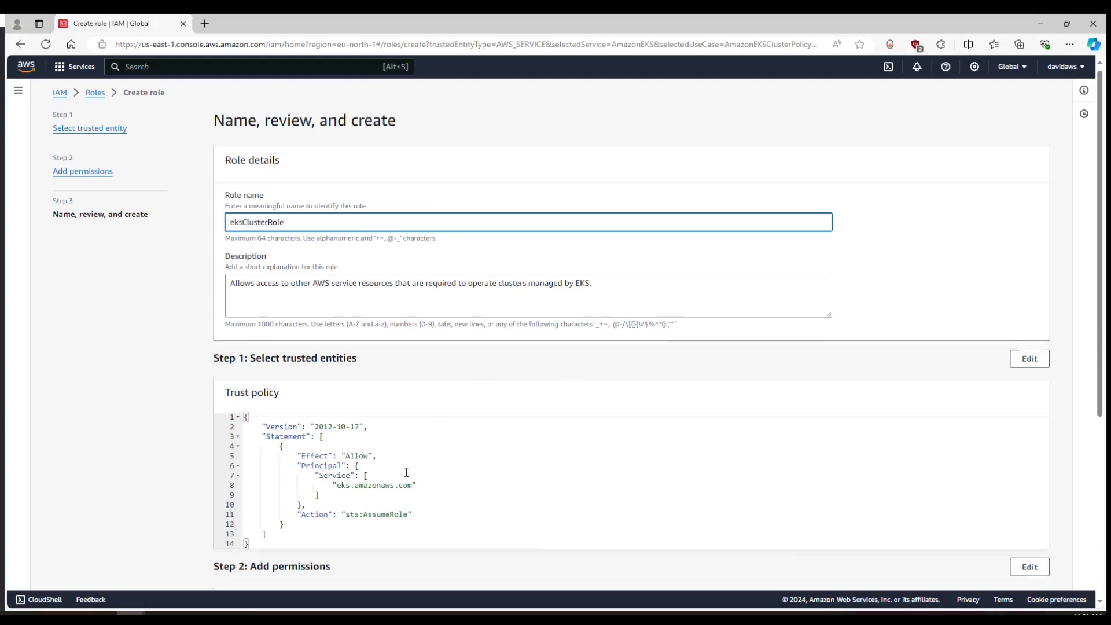
pyautogui.scroll(-3)
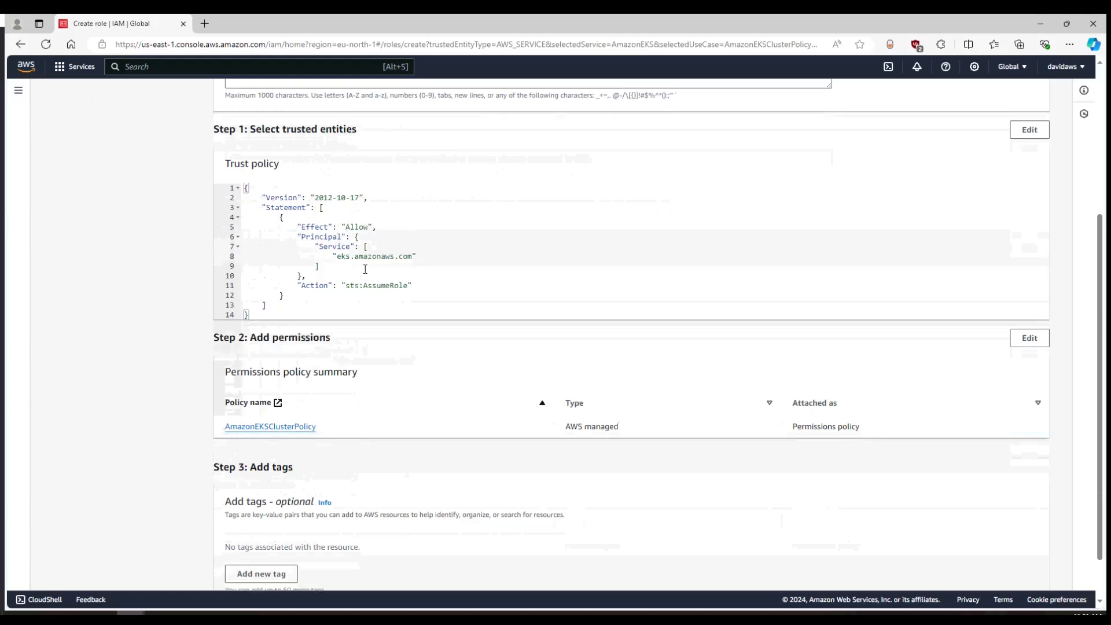
pyautogui.scroll(-3)
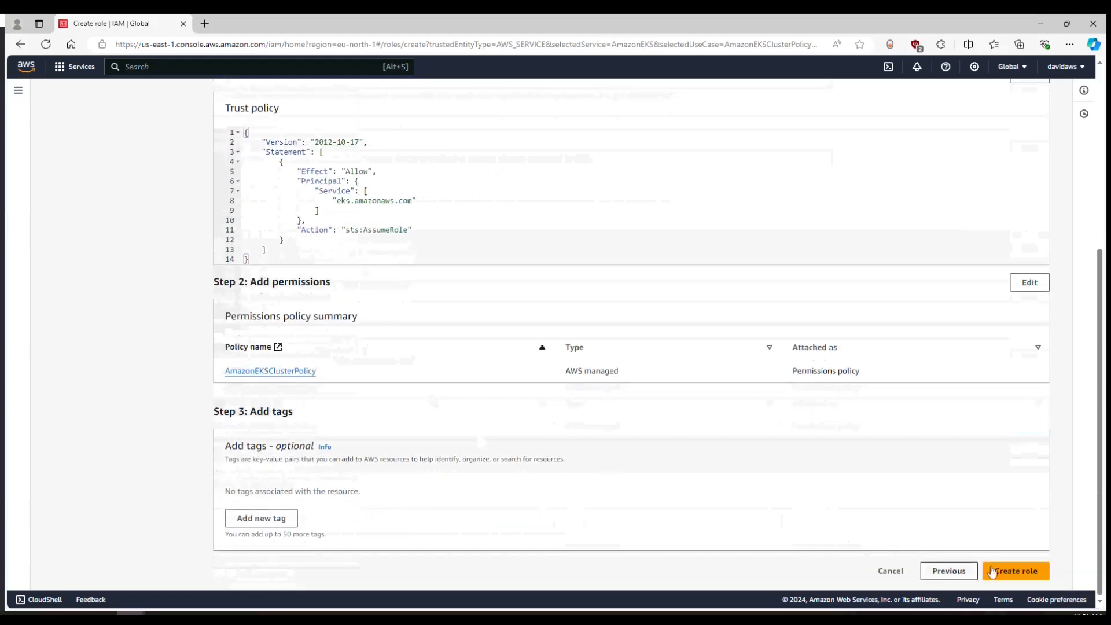
pyautogui.click(1014, 571)
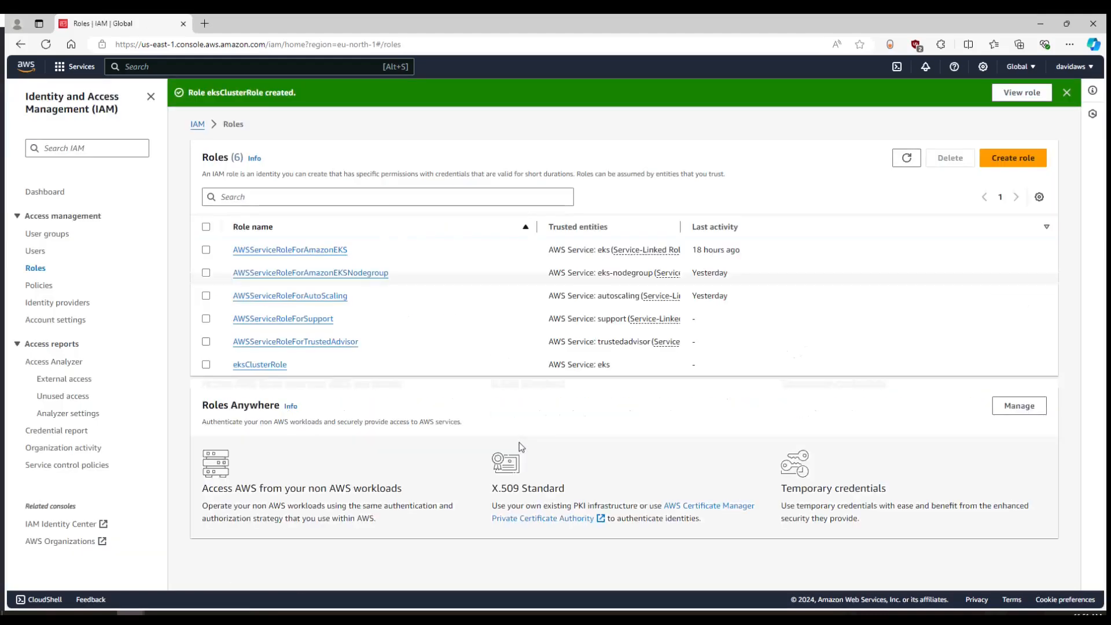
pyautogui.moveTo(229, 364)
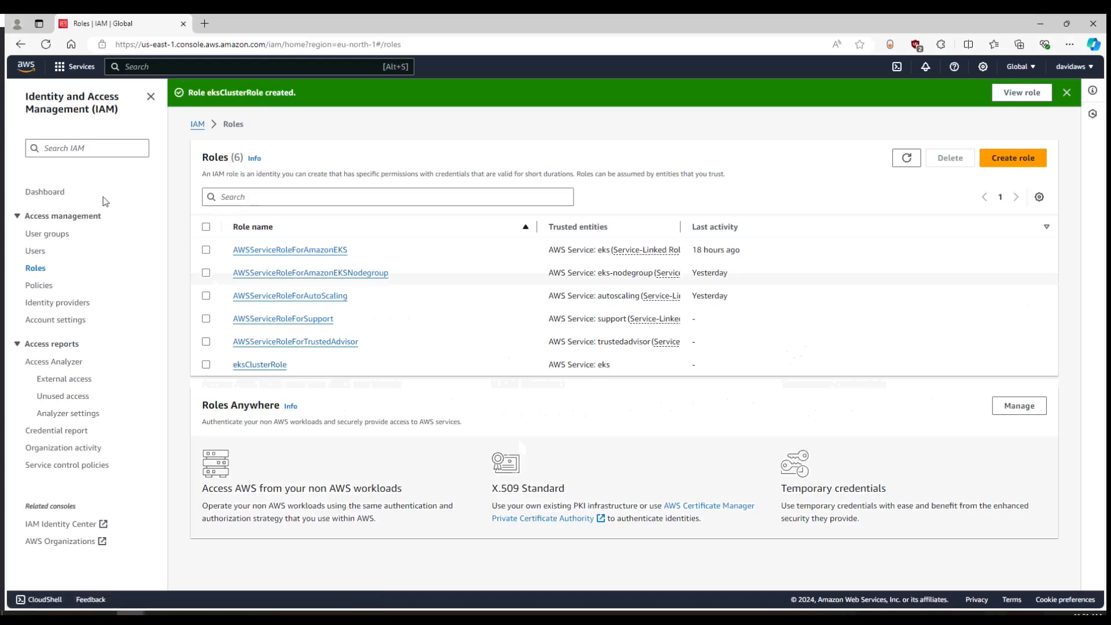
# Search the console for 'eks' and open Elastic Kubernetes Service
pyautogui.click(73, 66)
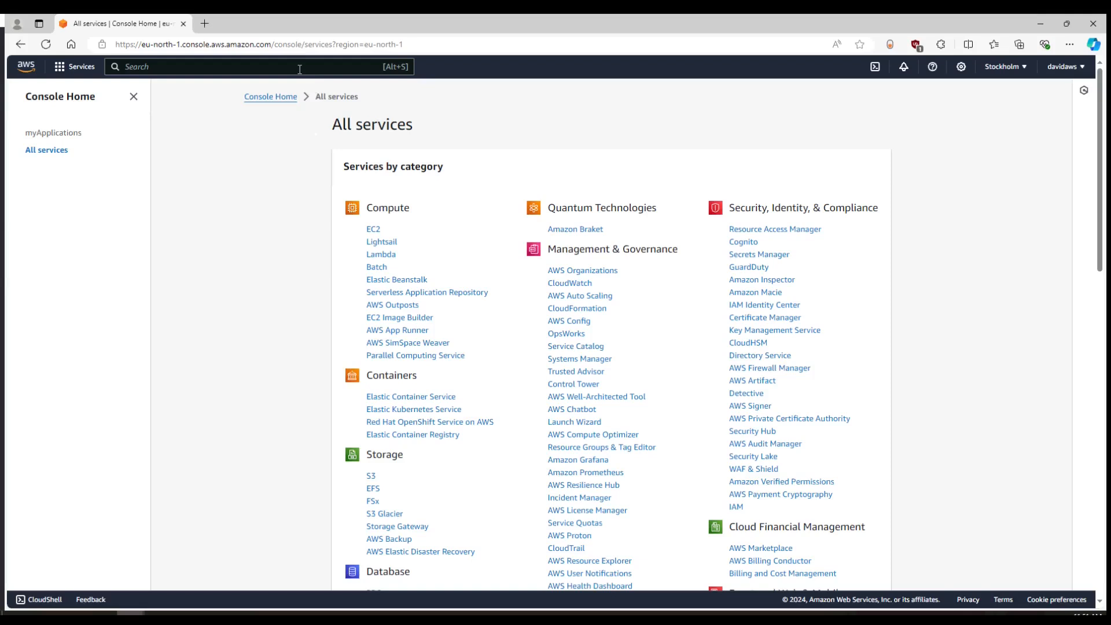
pyautogui.write('eks')
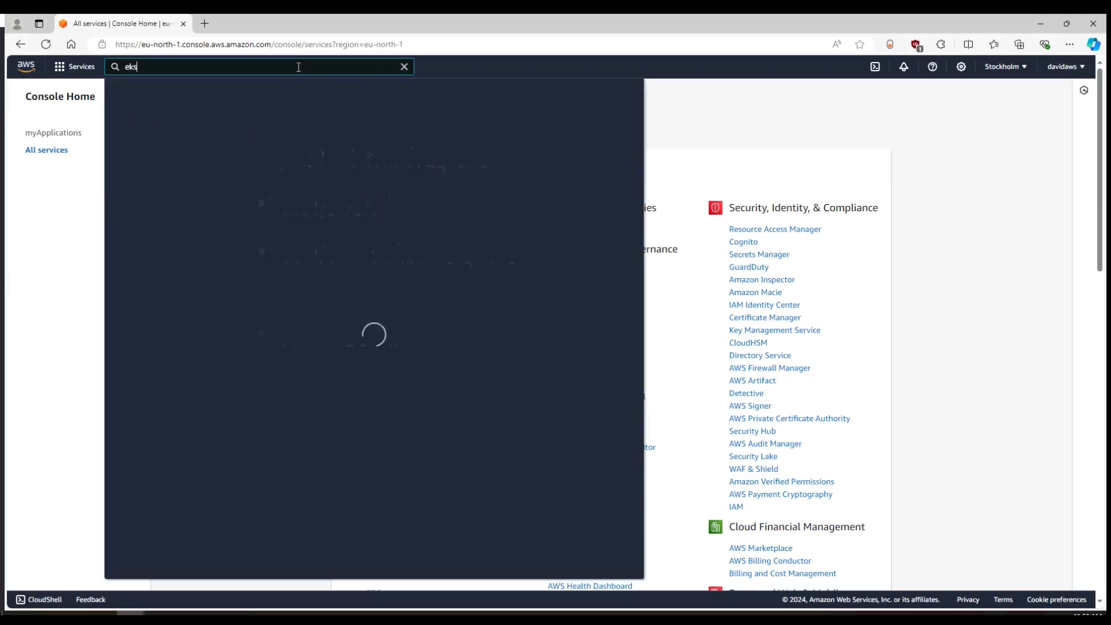
pyautogui.write('eks')
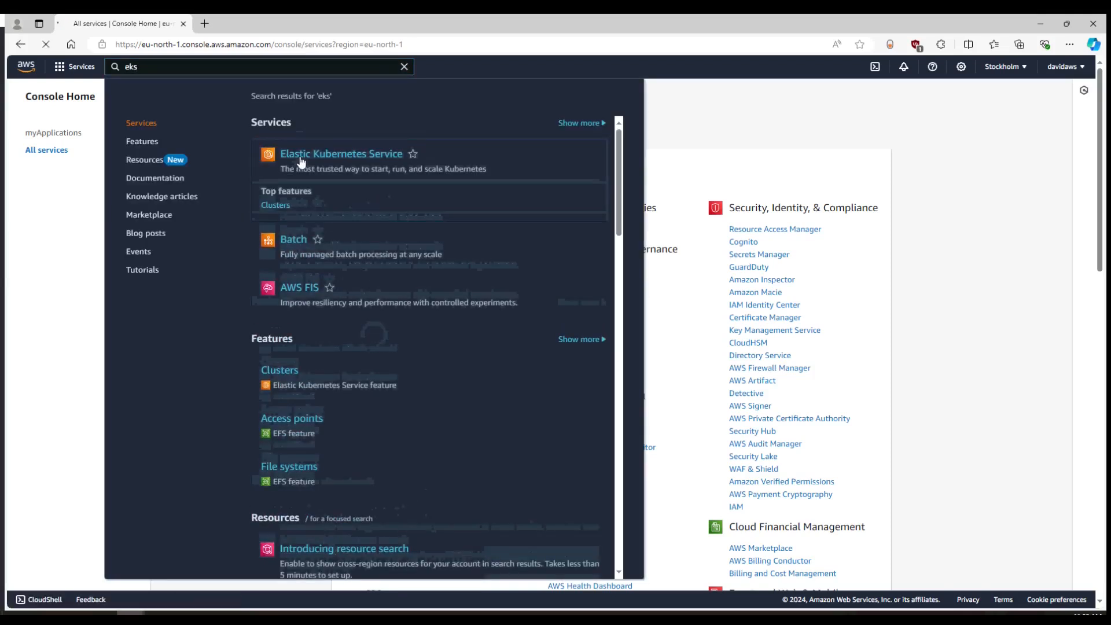
pyautogui.click(341, 154)
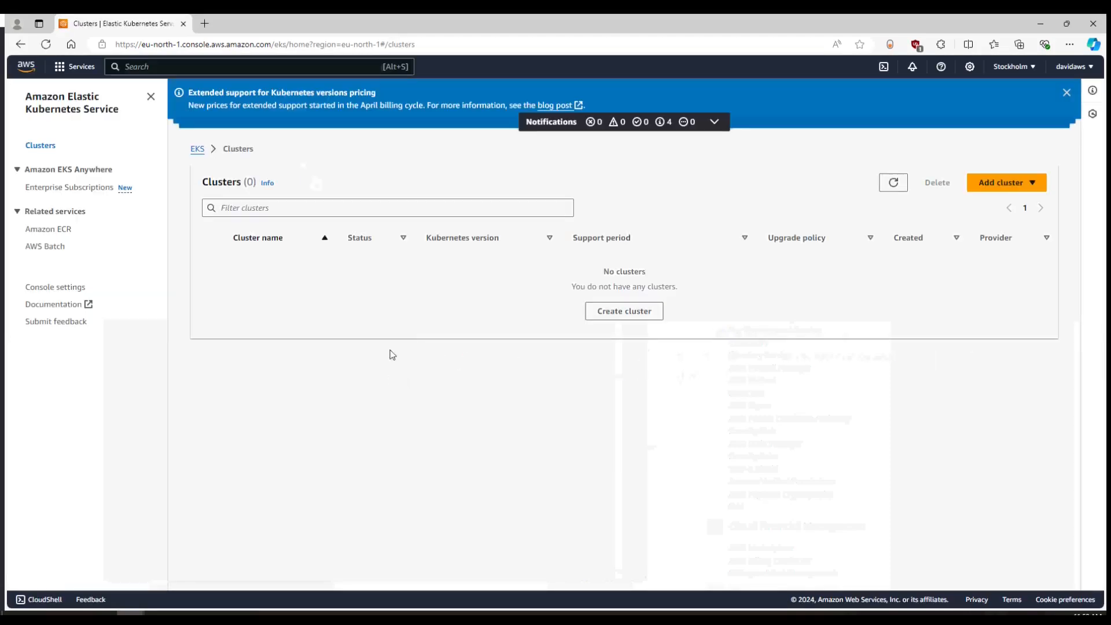
# Start a cluster named myTestEKSCluster with eksClusterRole as its service role
pyautogui.click(624, 311)
pyautogui.write('myTest')
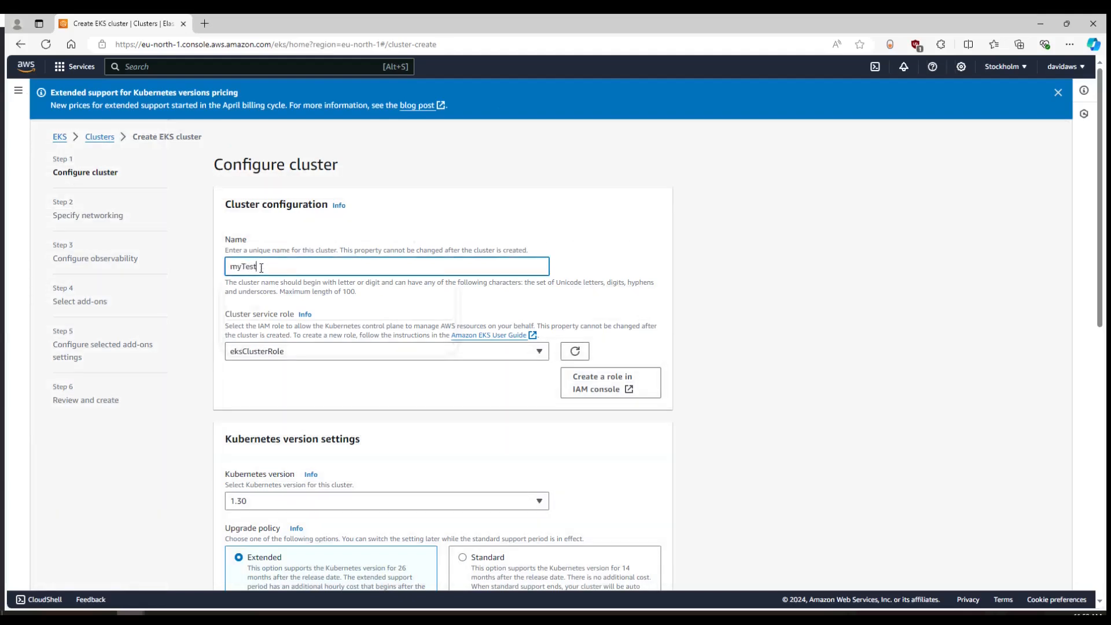
pyautogui.press('Backspace')
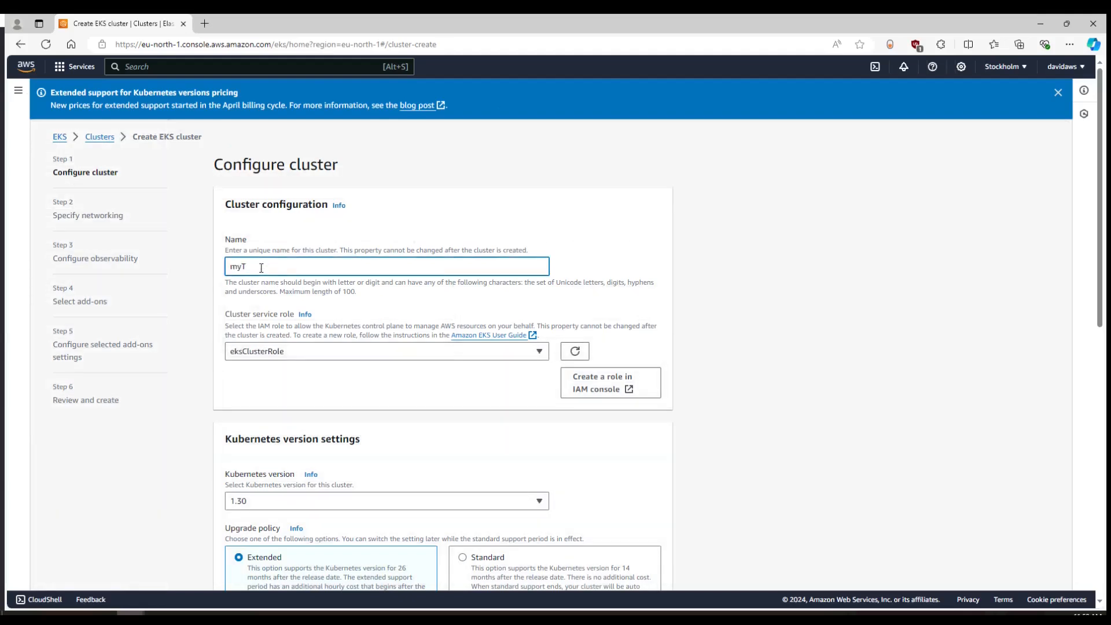
pyautogui.write('estE')
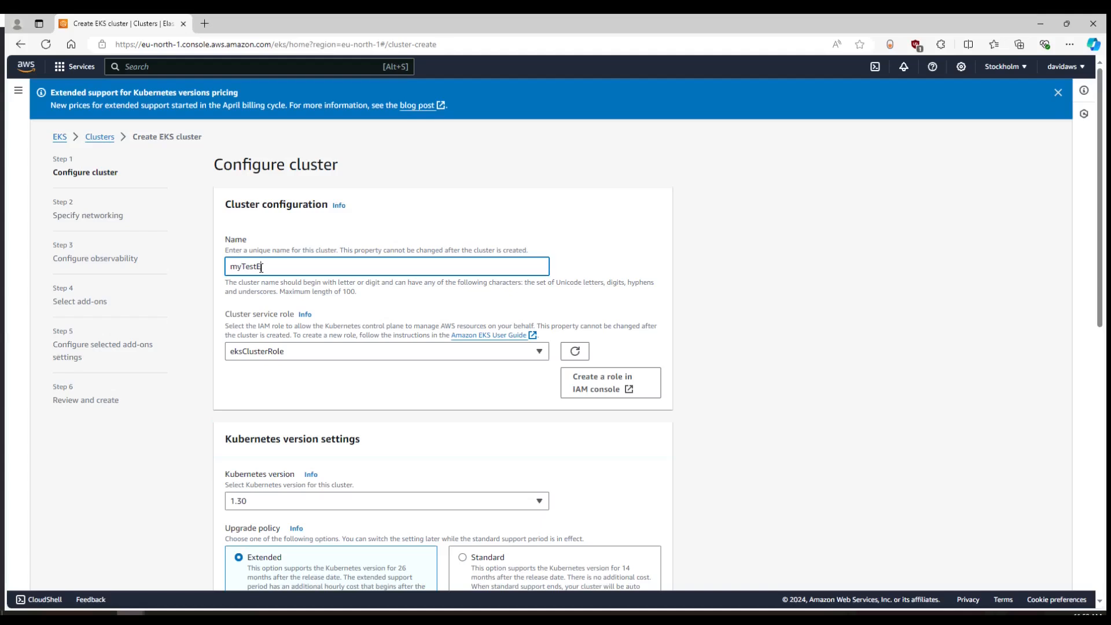
pyautogui.write('KSCluster')
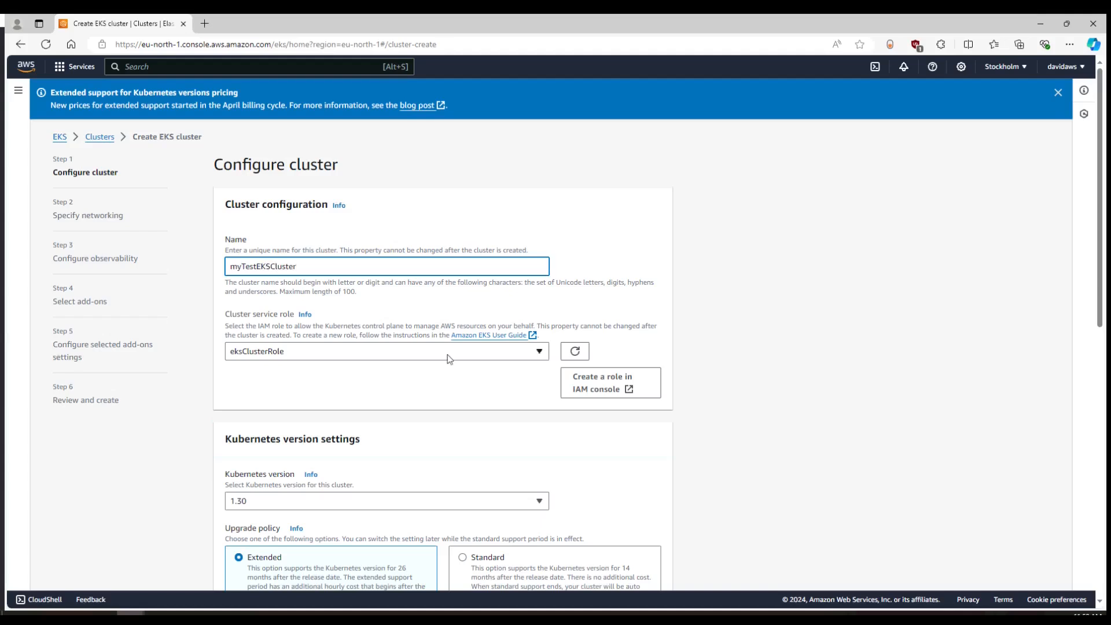
pyautogui.scroll(-3)
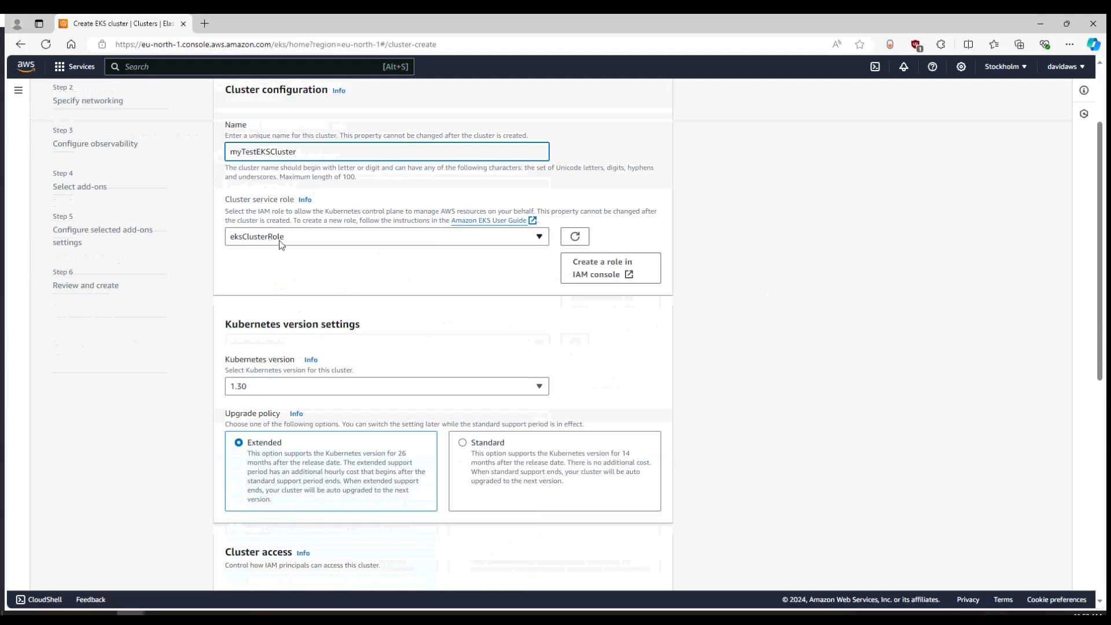
pyautogui.click(386, 236)
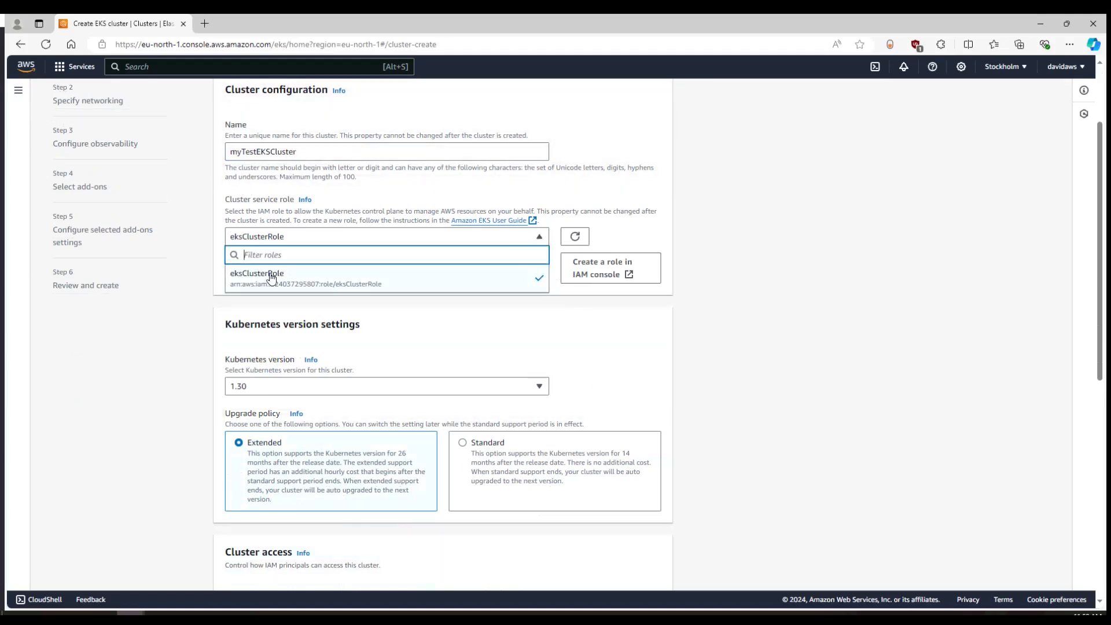
pyautogui.scroll(-3)
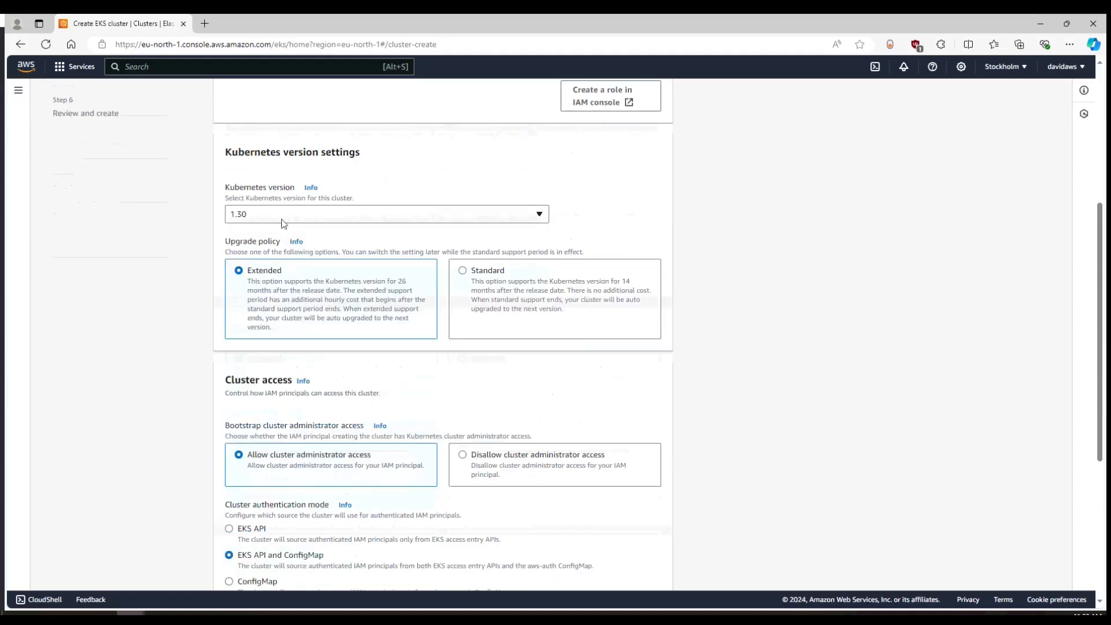
pyautogui.scroll(-3)
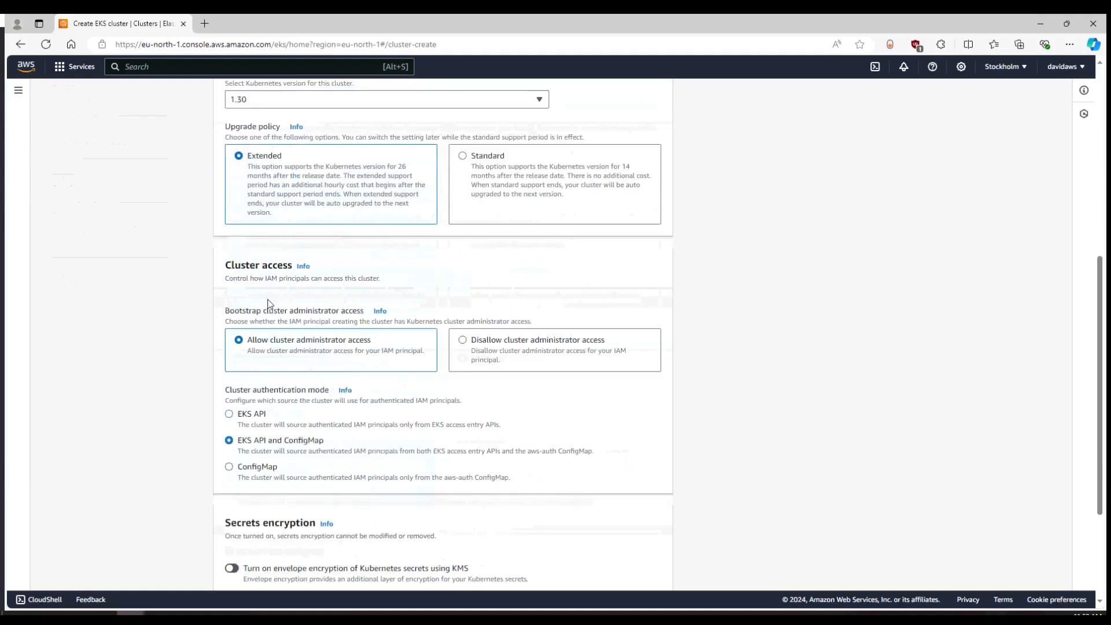
pyautogui.scroll(-3)
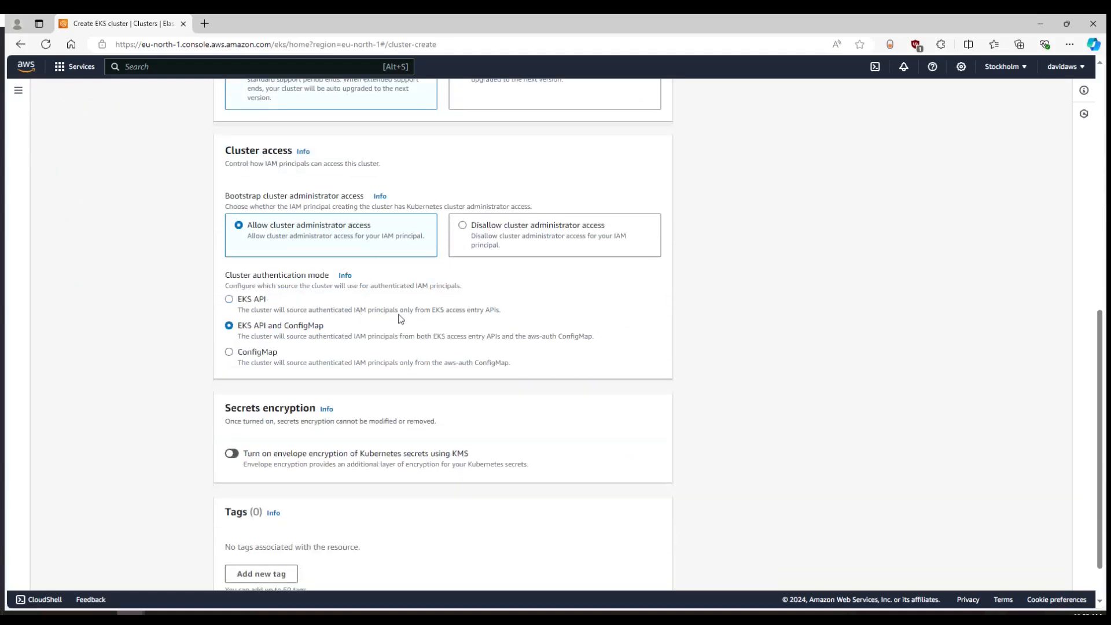
pyautogui.scroll(-3)
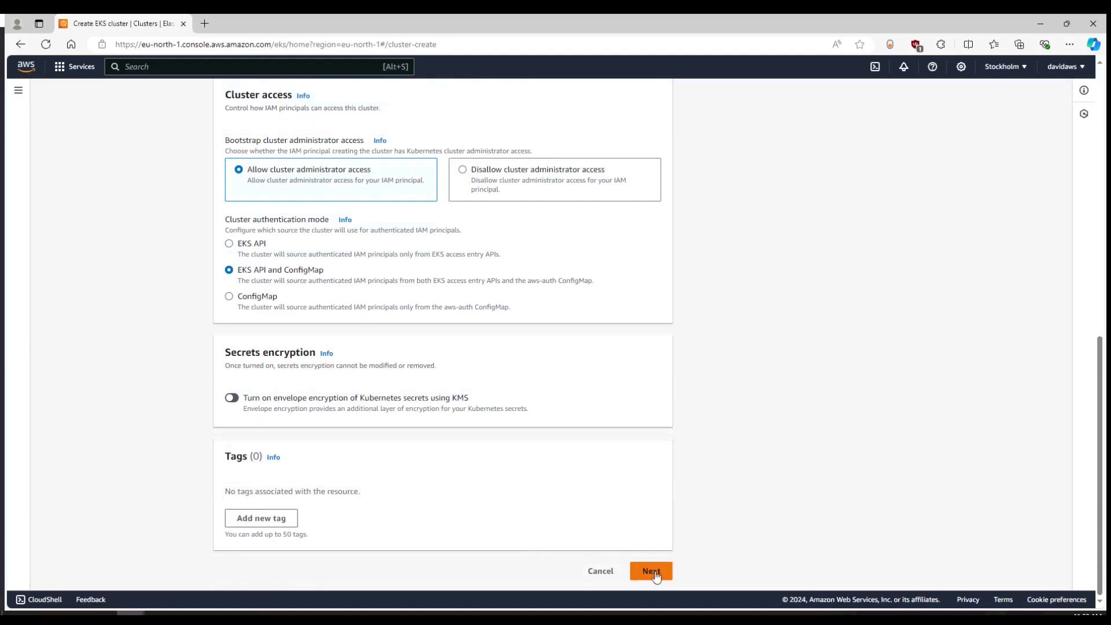
# Accept the default VPC, three subnets and observability defaults, advancing to add-ons
pyautogui.click(650, 571)
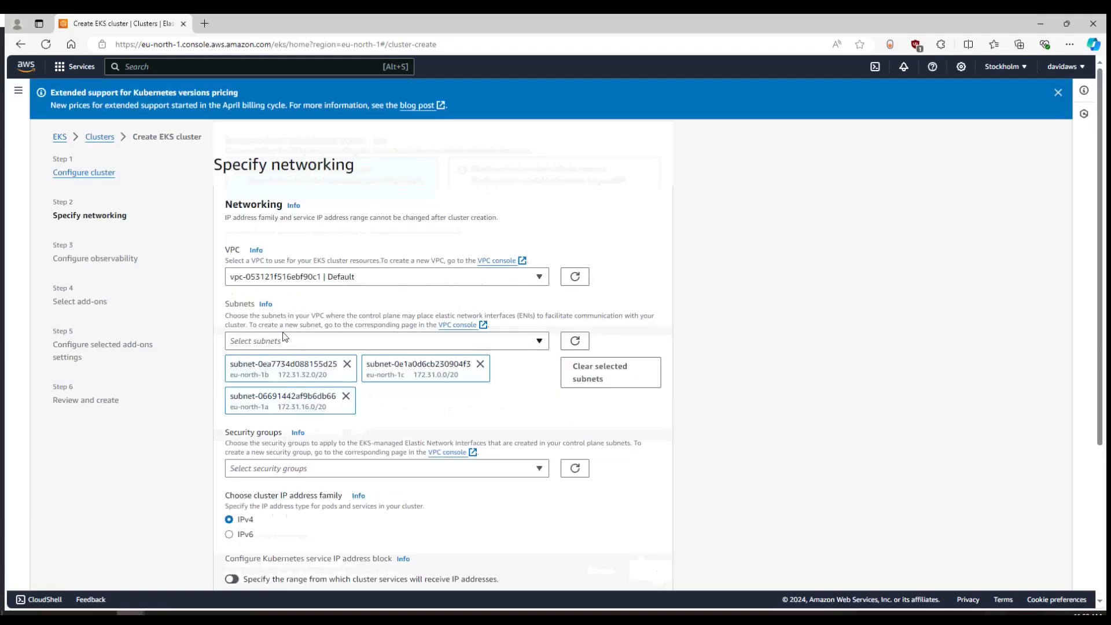
pyautogui.scroll(-3)
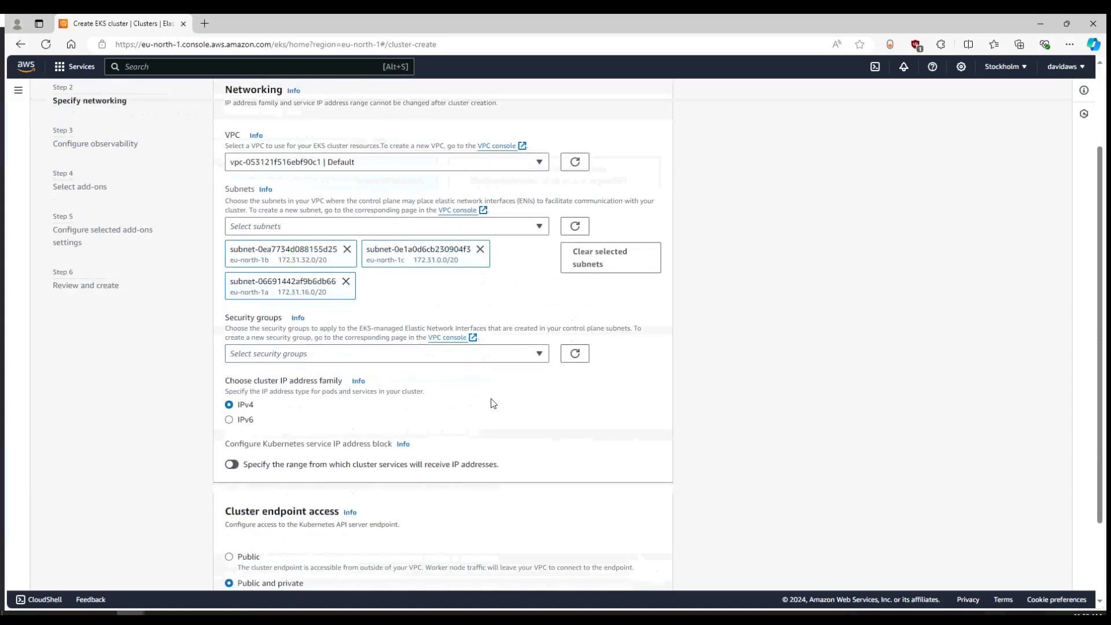
pyautogui.scroll(-3)
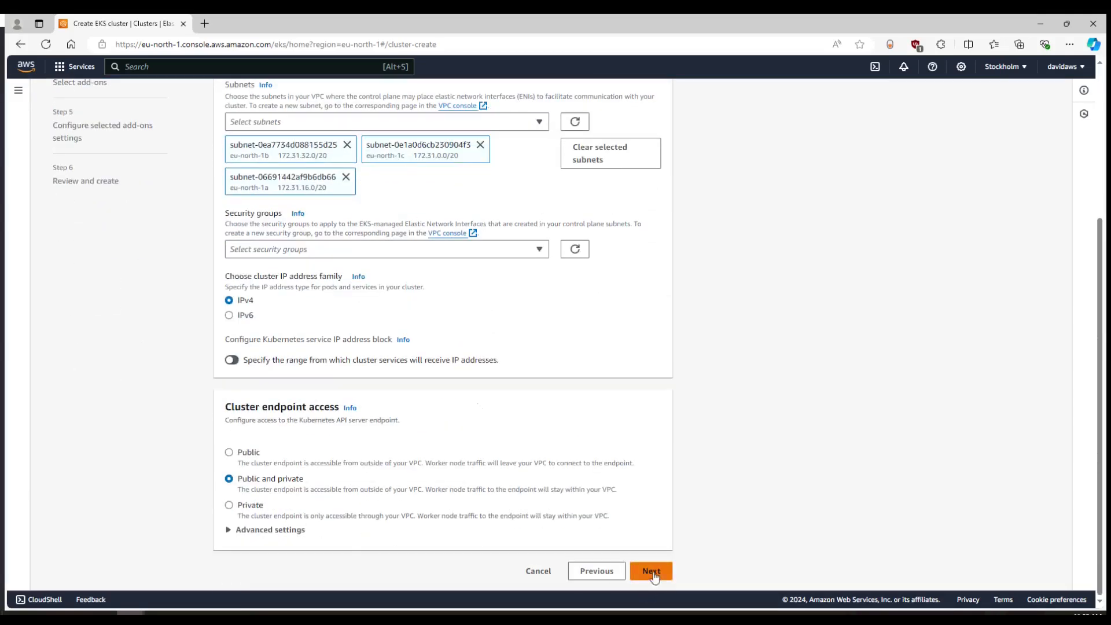
pyautogui.click(649, 571)
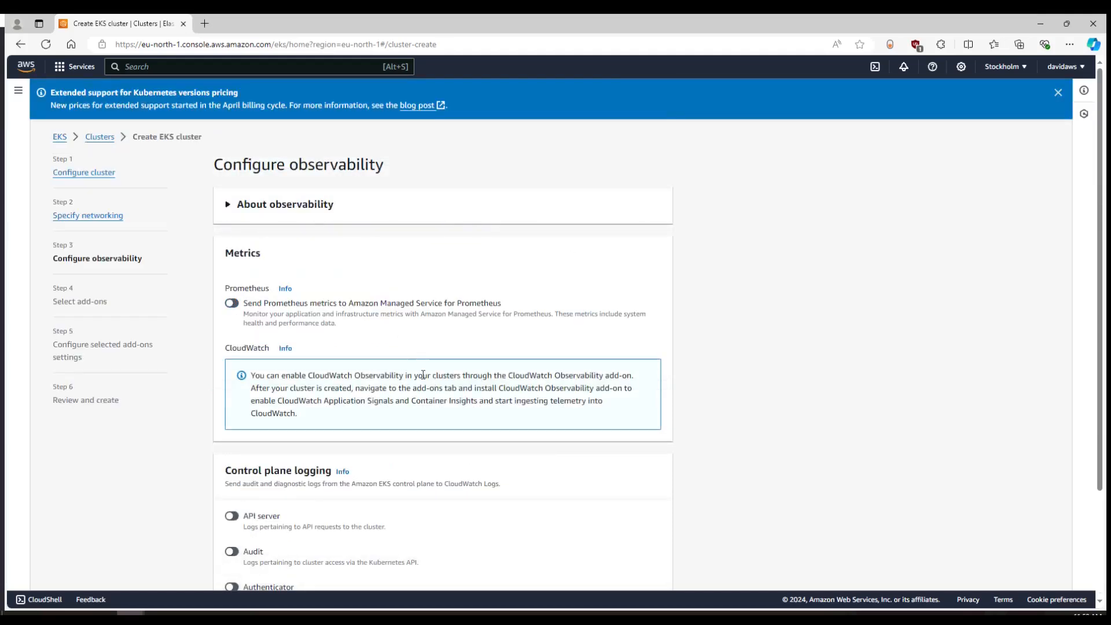
pyautogui.scroll(-3)
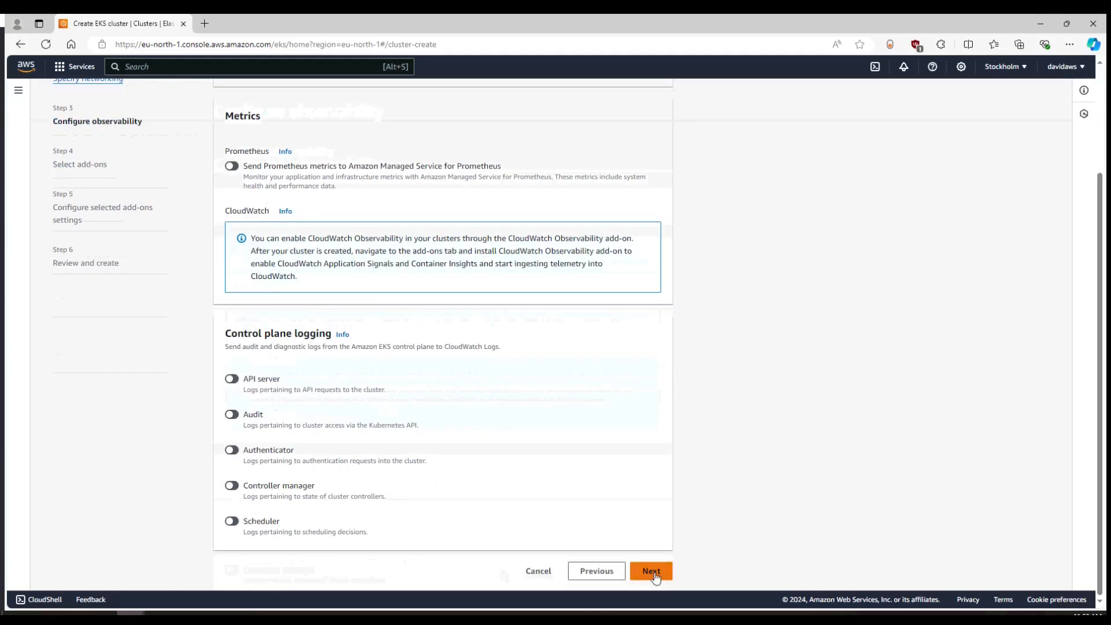
pyautogui.click(649, 570)
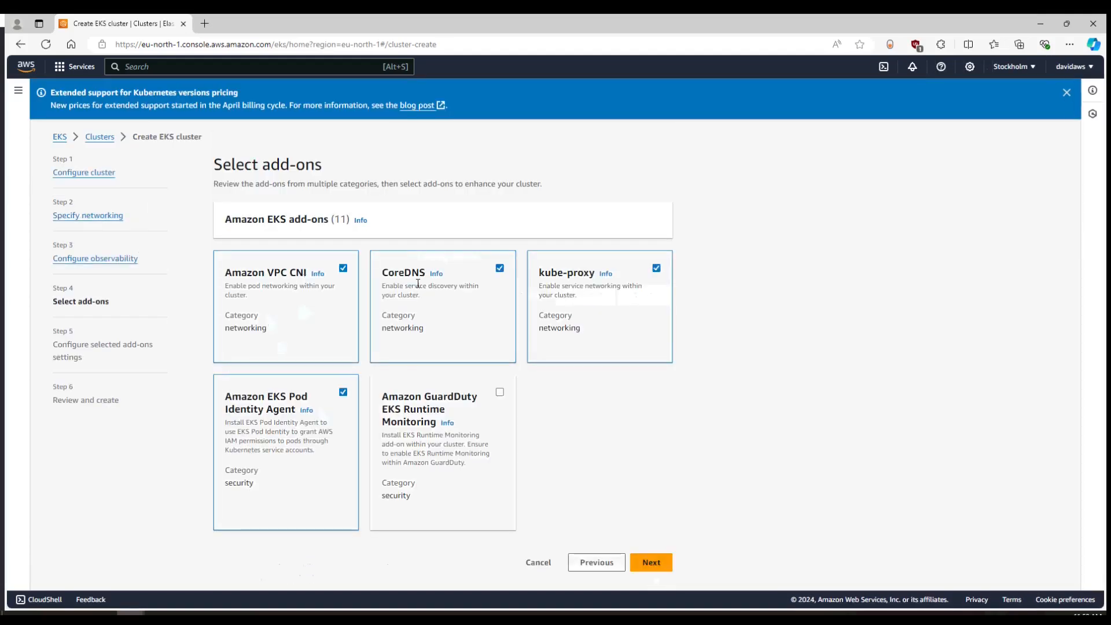
# Keep VPC CNI, CoreDNS, kube-proxy and Pod Identity Agent, and view their version settings
pyautogui.click(649, 562)
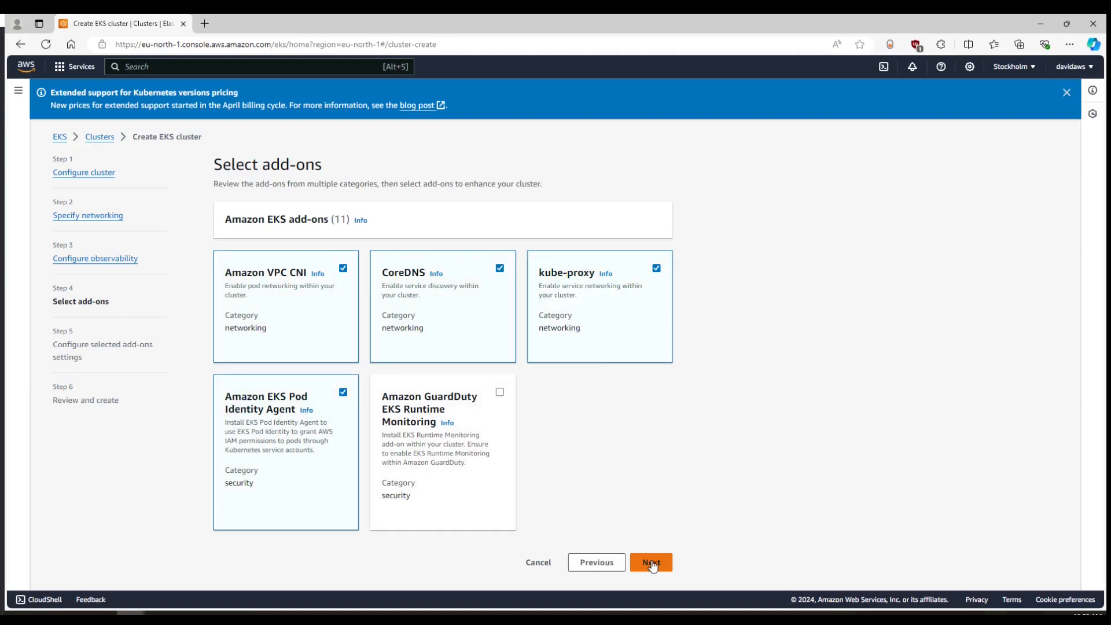
pyautogui.click(649, 562)
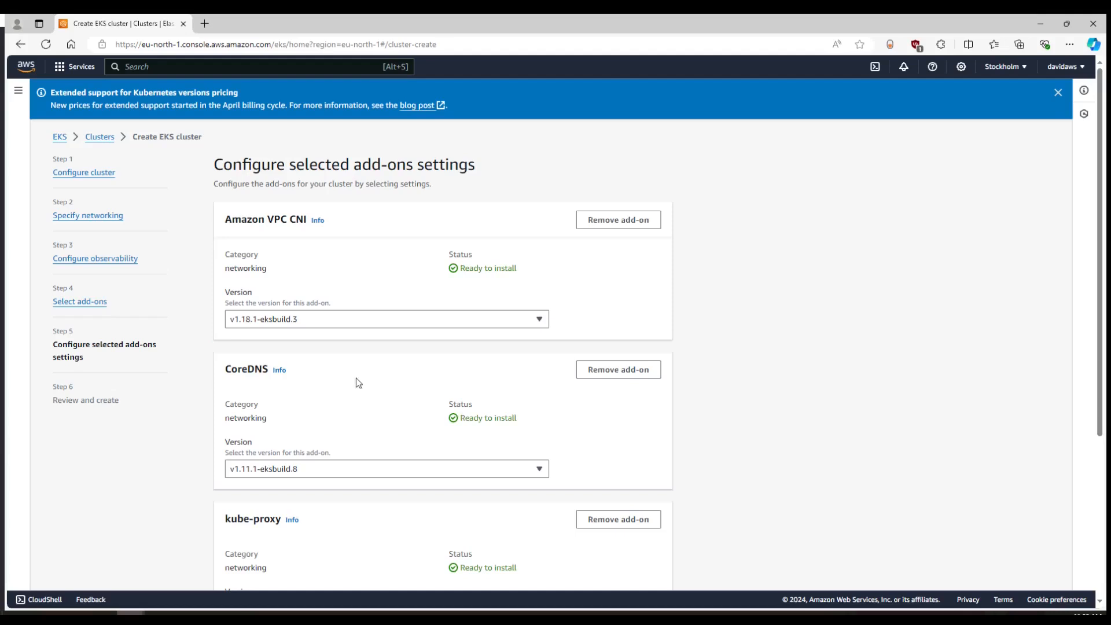
pyautogui.moveTo(325, 296)
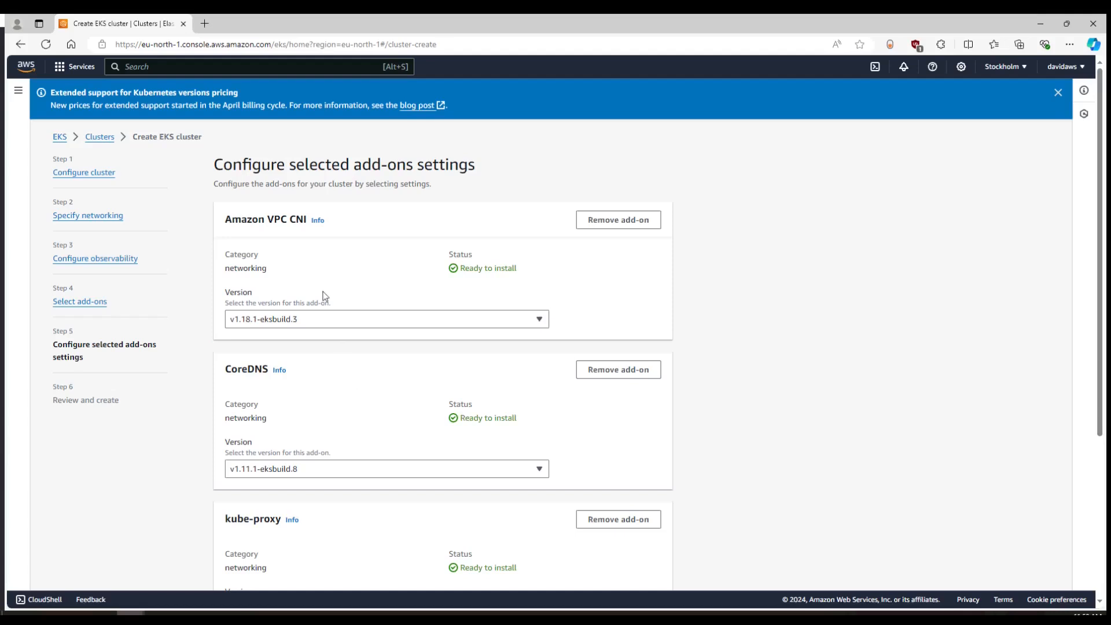
pyautogui.scroll(-3)
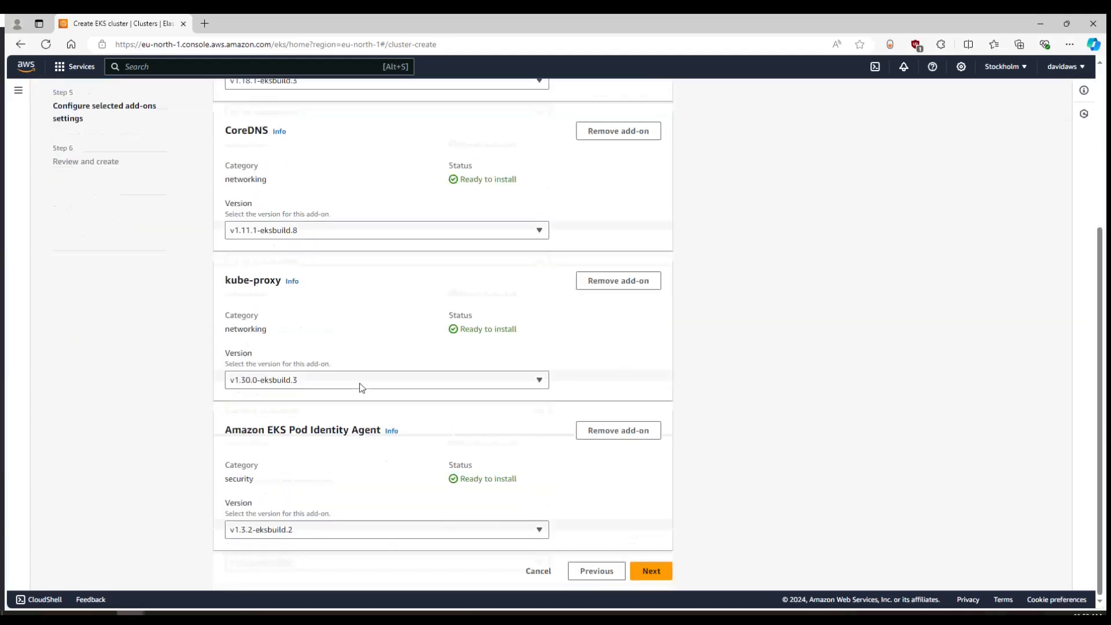
# Review the summary and create myTestEKSCluster, which enters Creating status
pyautogui.click(649, 571)
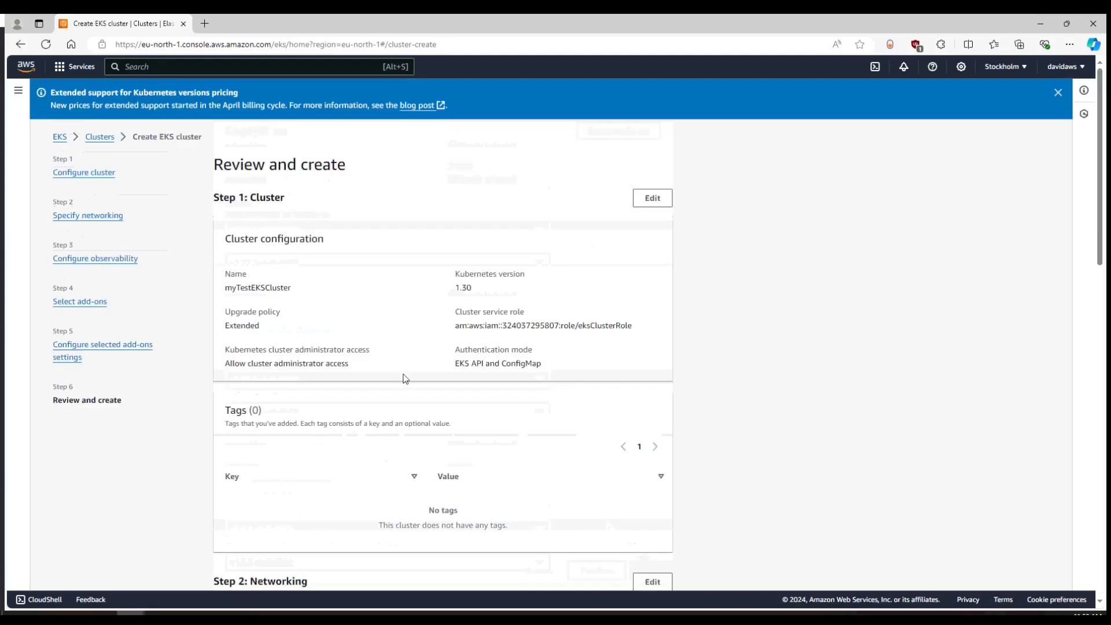
pyautogui.moveTo(326, 347)
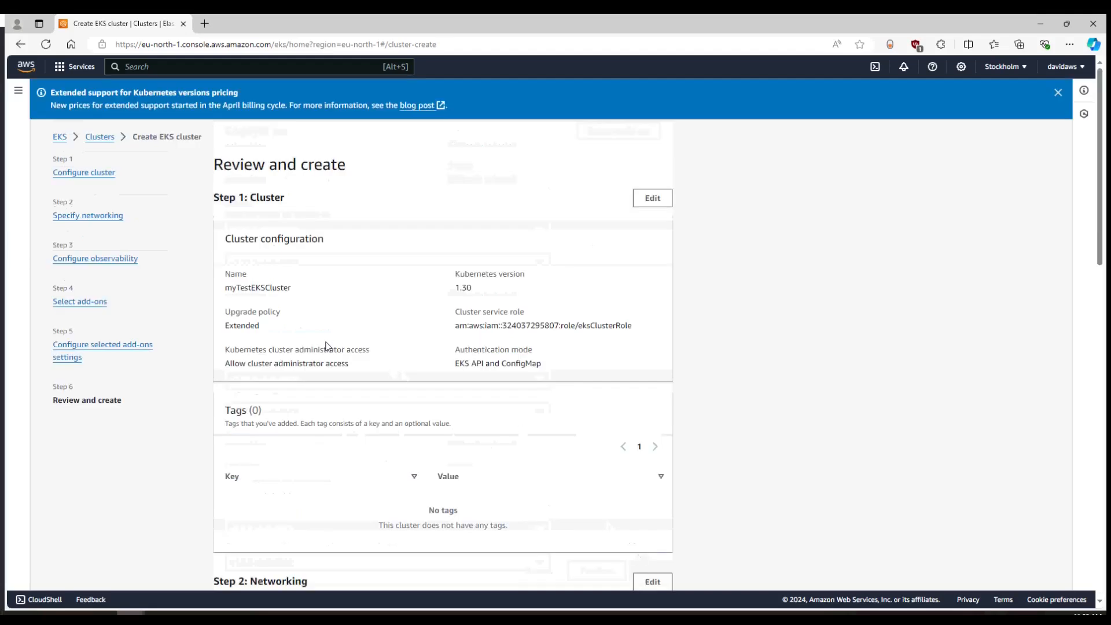
pyautogui.scroll(-3)
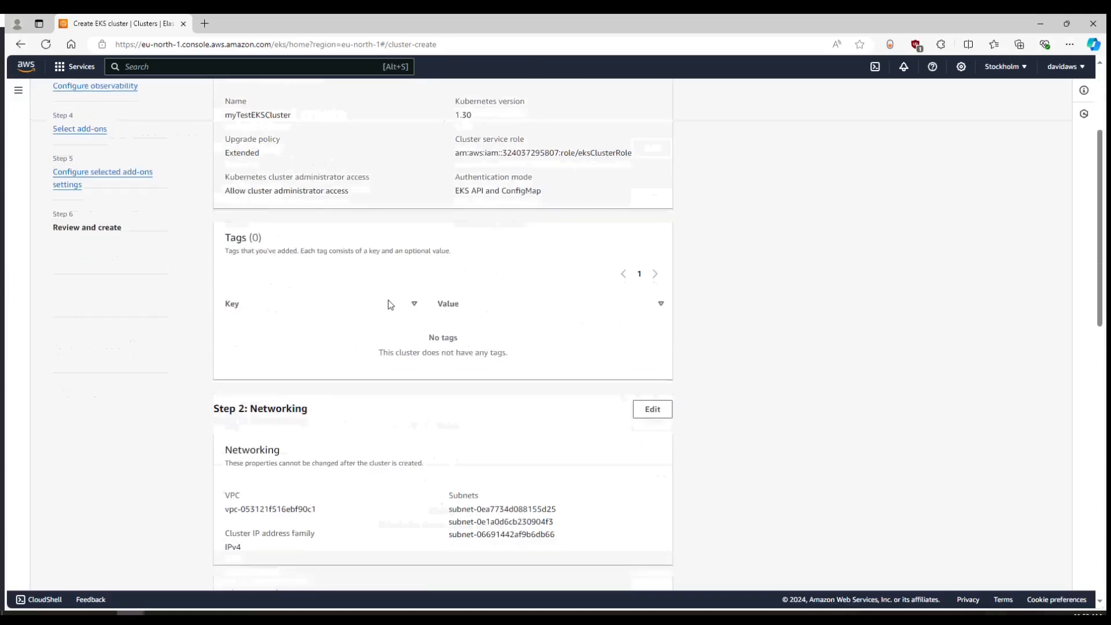
pyautogui.scroll(-3)
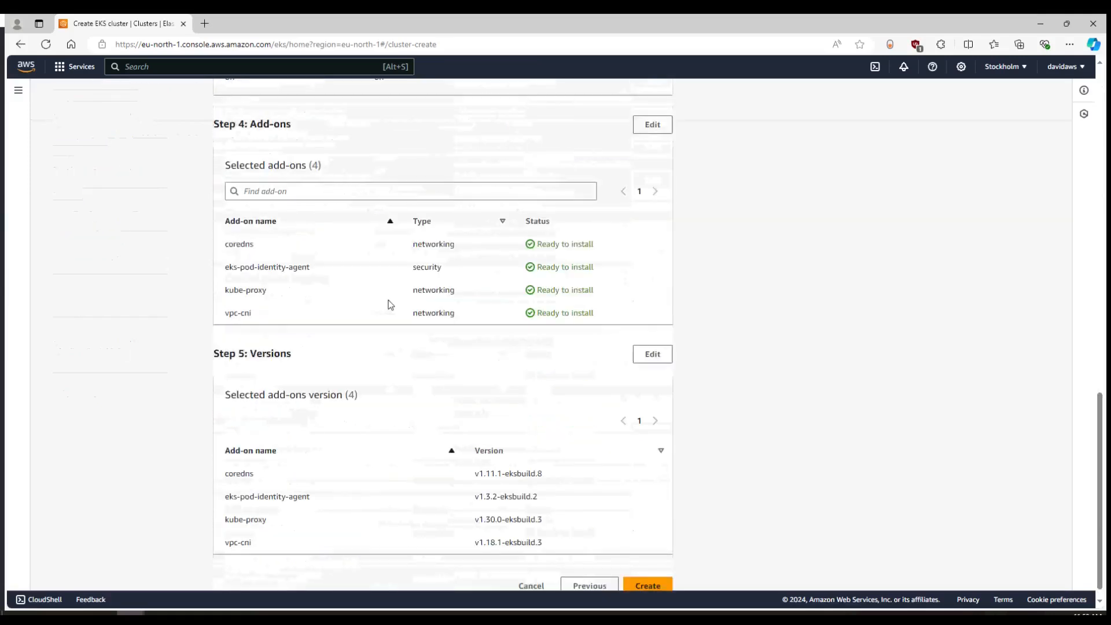
pyautogui.click(645, 571)
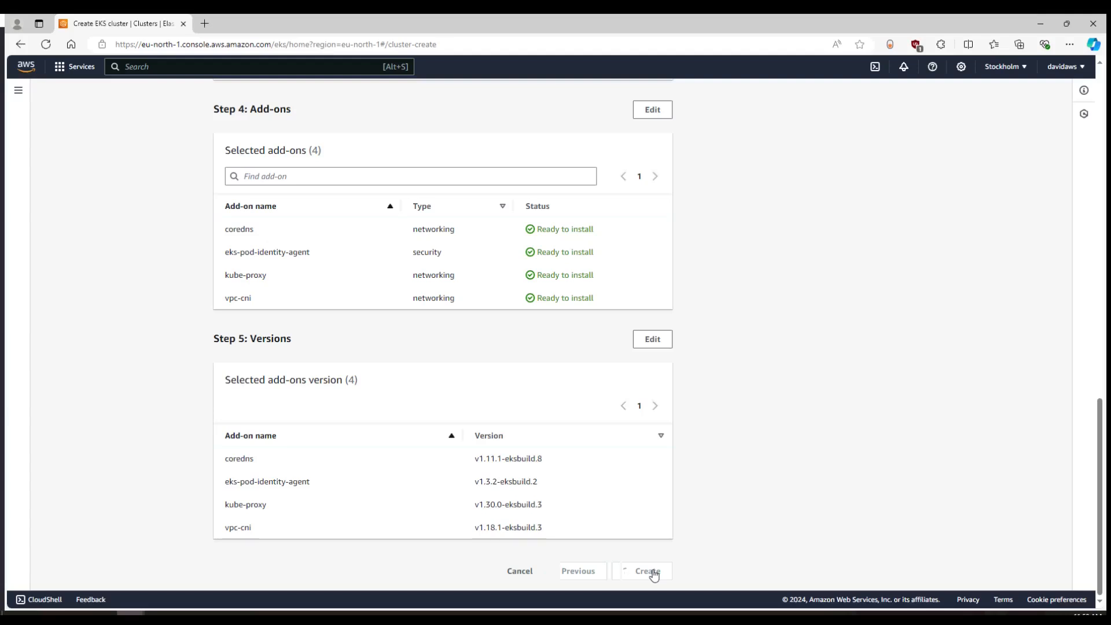
pyautogui.click(645, 571)
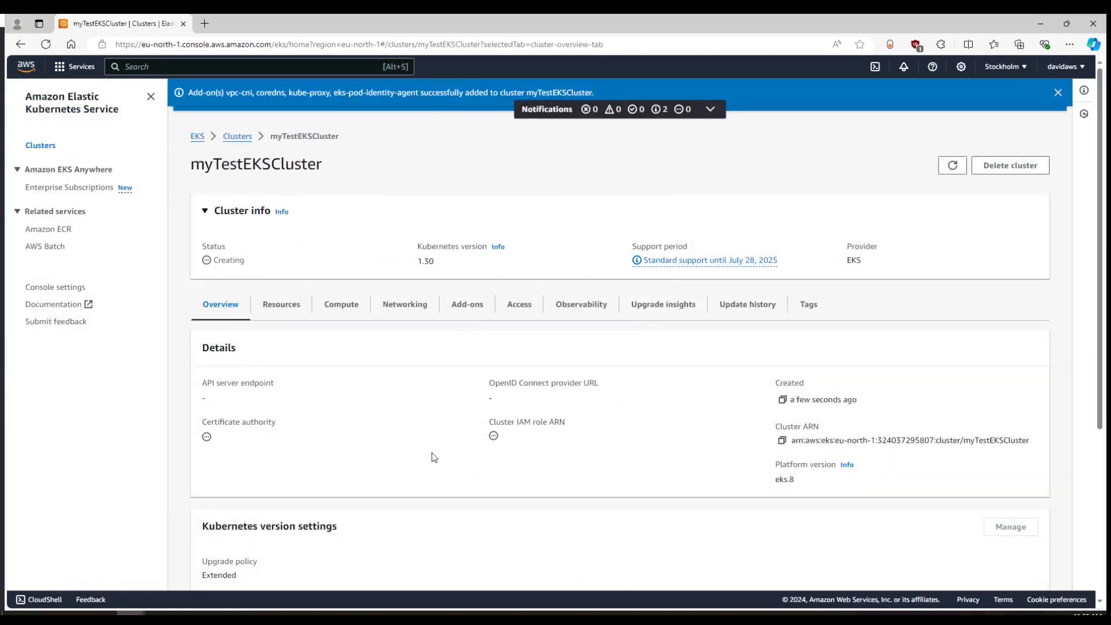
# Verify myTestEKSCluster shows Active and search the console for CloudShell
pyautogui.scroll(-3)
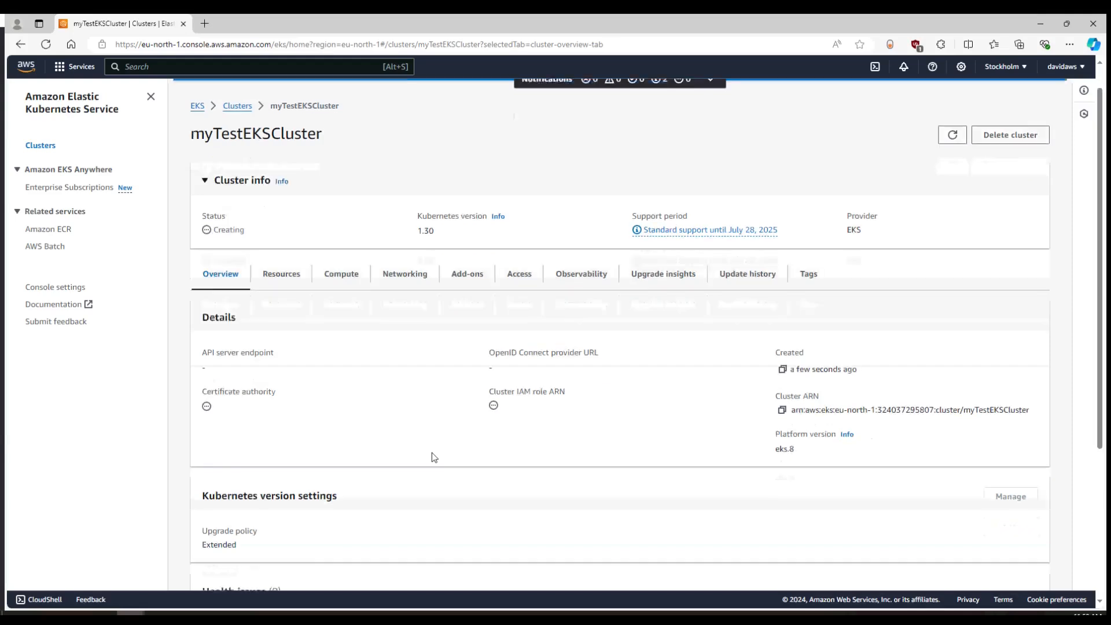
pyautogui.scroll(-3)
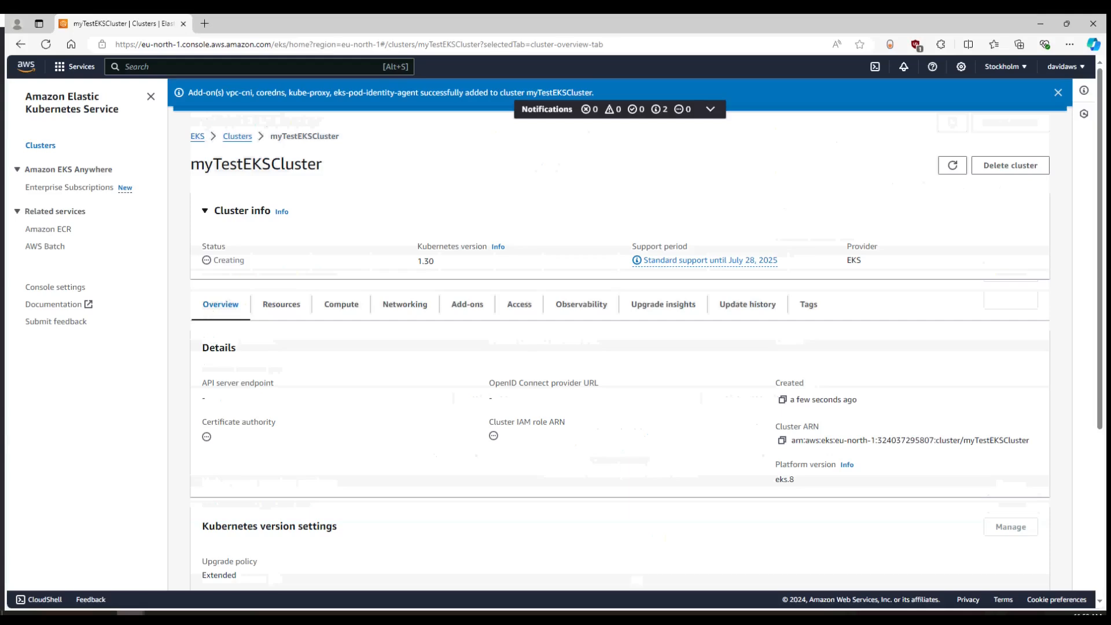
pyautogui.write('clod')
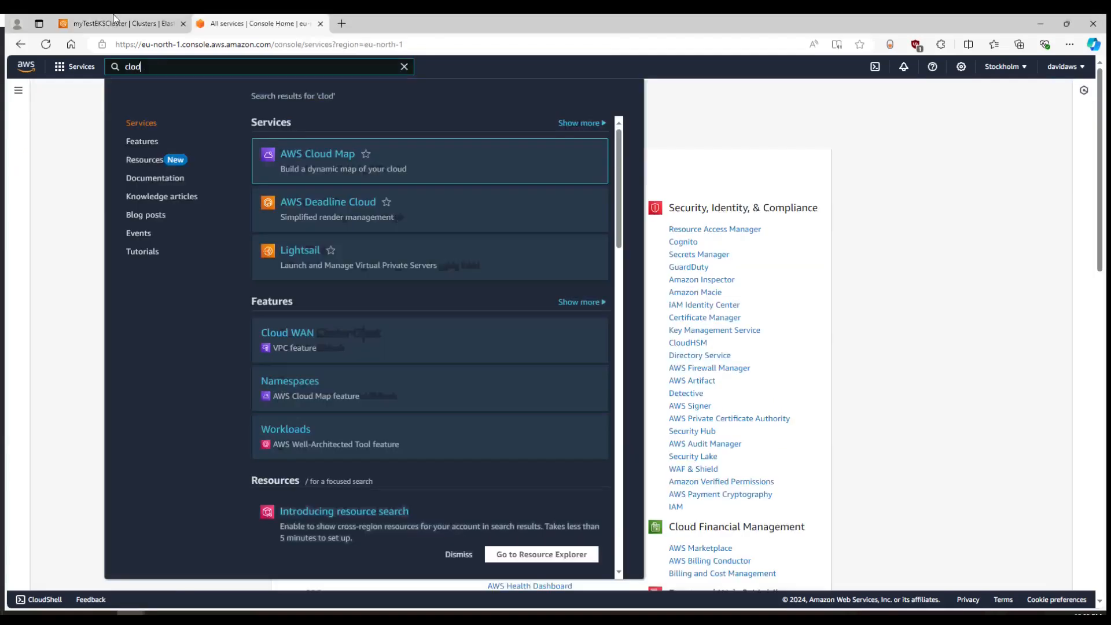
pyautogui.click(120, 23)
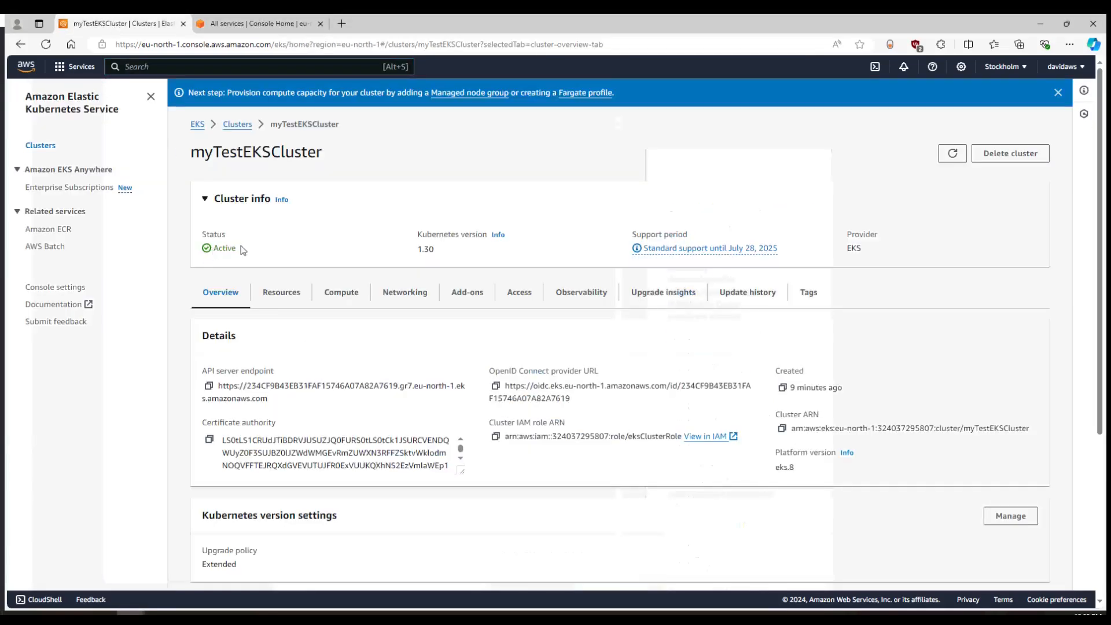
pyautogui.moveTo(241, 253)
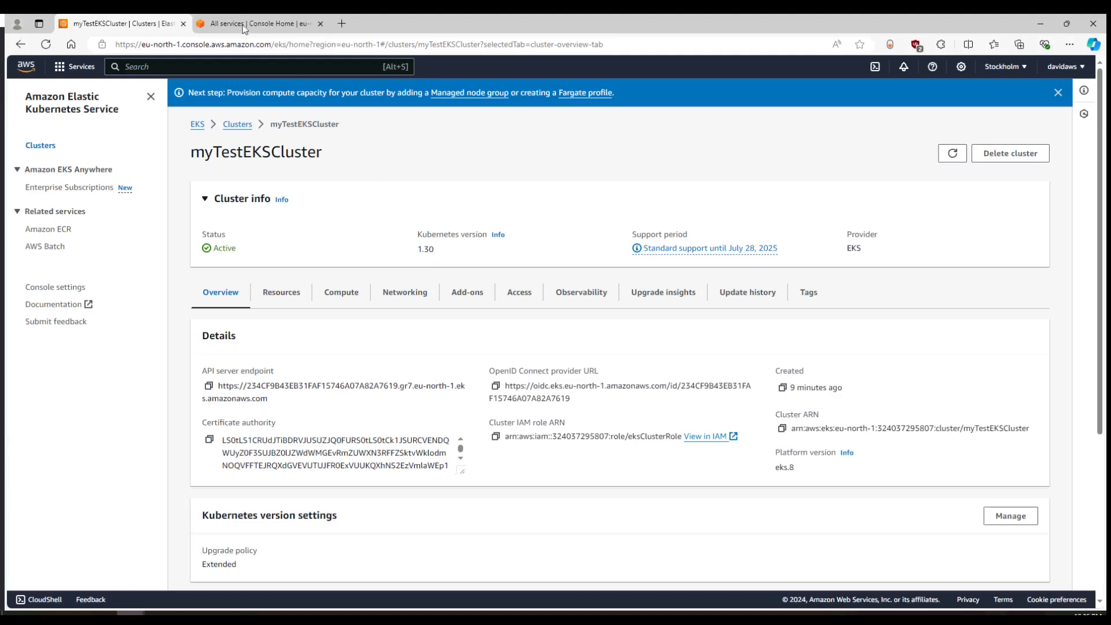
pyautogui.write('clod')
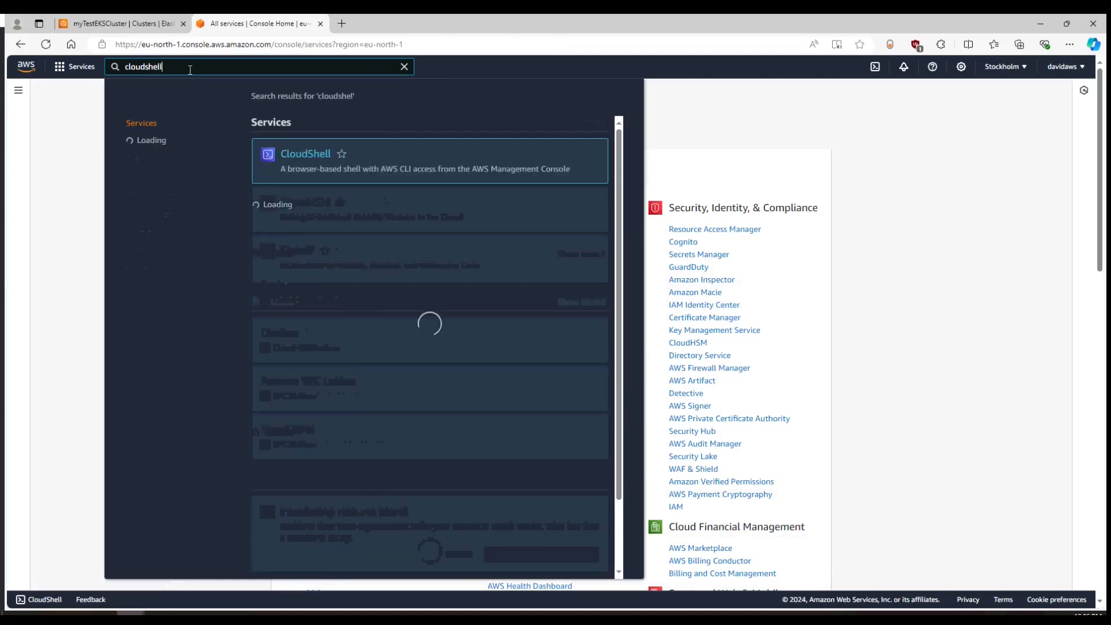
# Launch CloudShell from the search results and wait for the eu-north-1 terminal
pyautogui.click(305, 154)
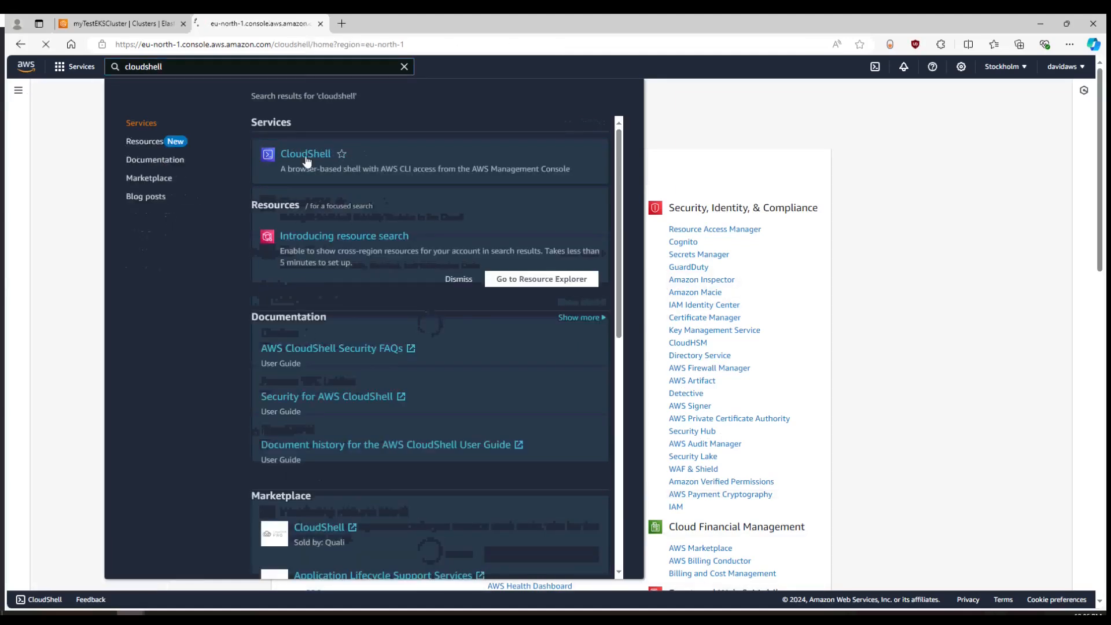
pyautogui.click(305, 154)
pyautogui.write('s')
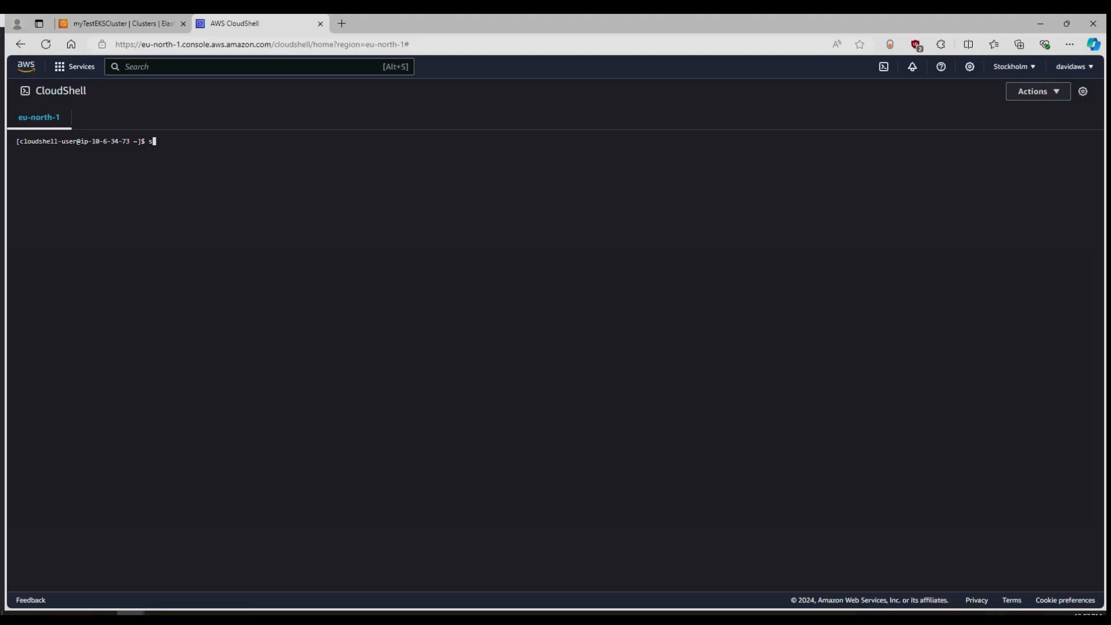
# Run 'aws --version' to confirm AWS CLI 2.17.50
pyautogui.write('aws -')
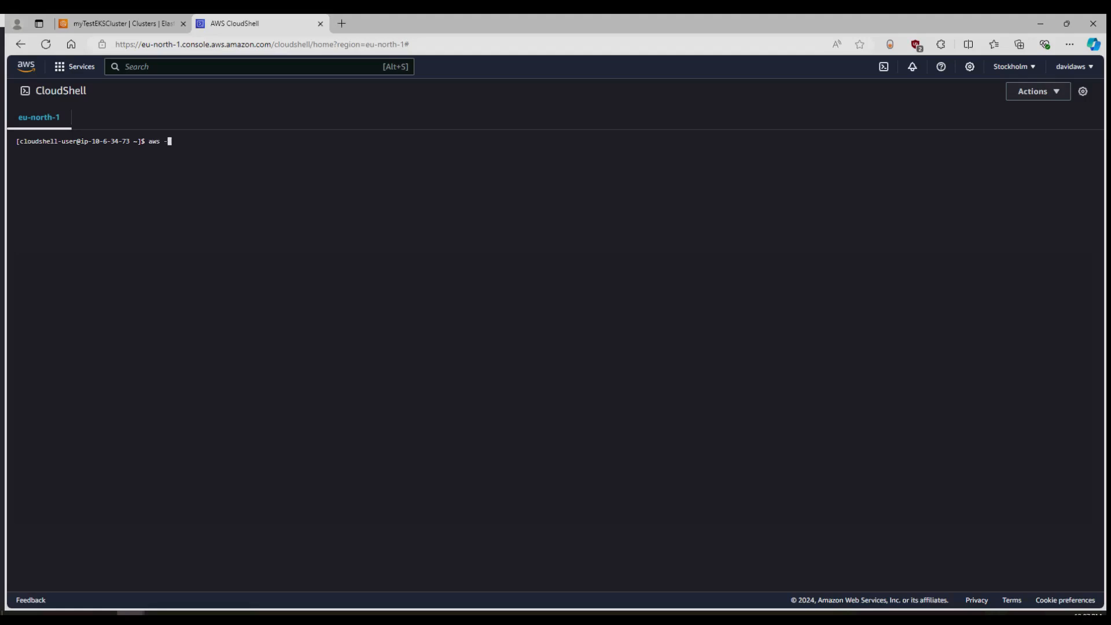
pyautogui.write('-versi')
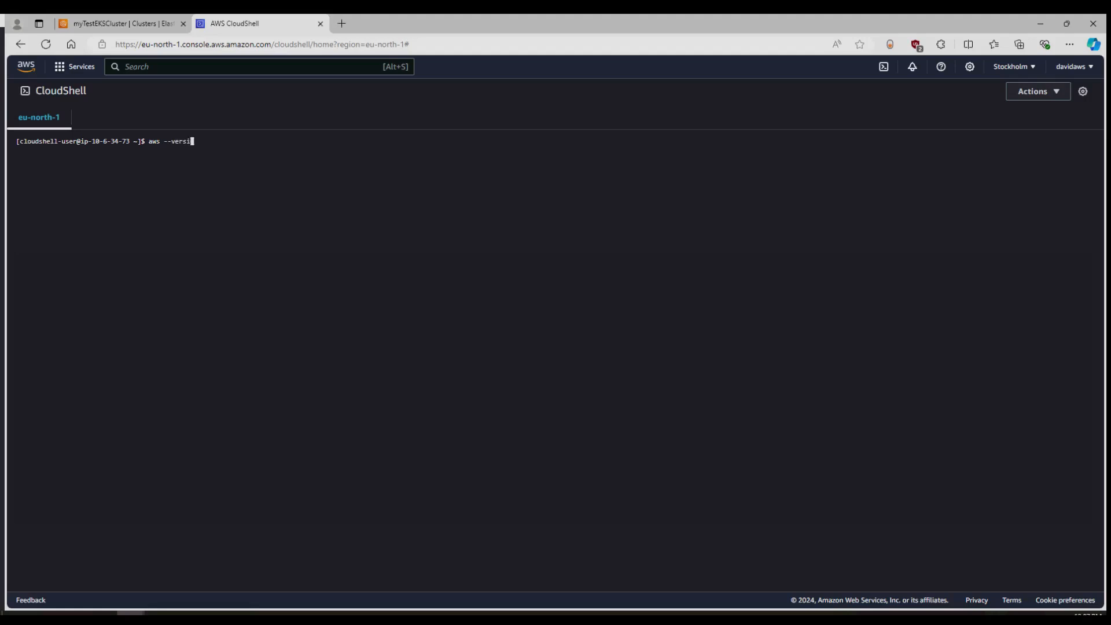
pyautogui.press('Return')
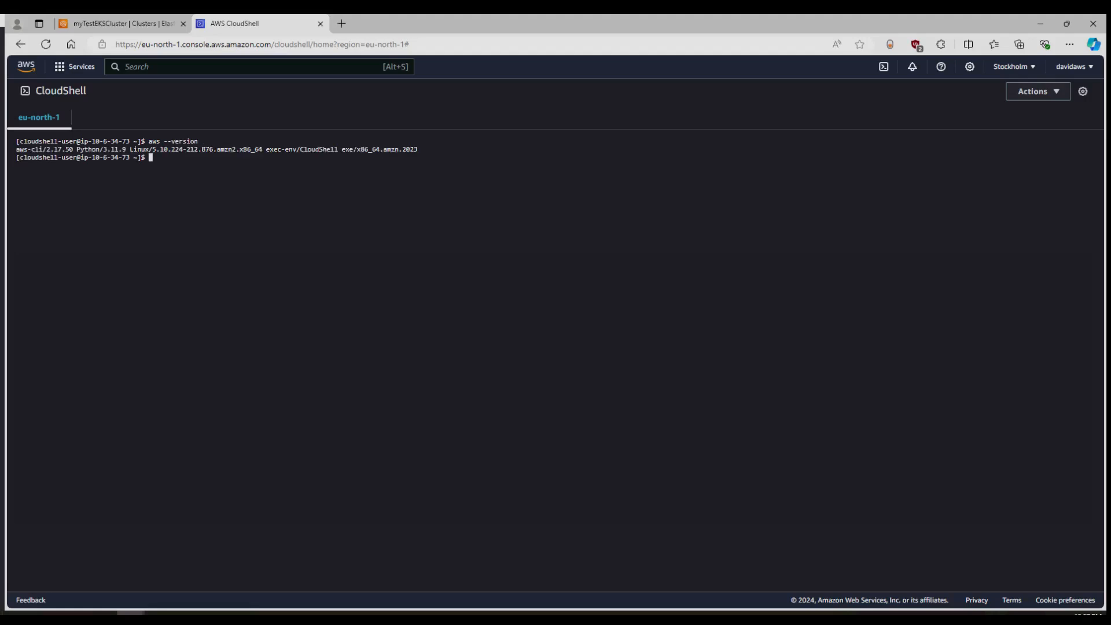
# Run 'aws eks update-kubeconfig' for myTestEKSCluster in eu-north-1
pyautogui.write('aws')
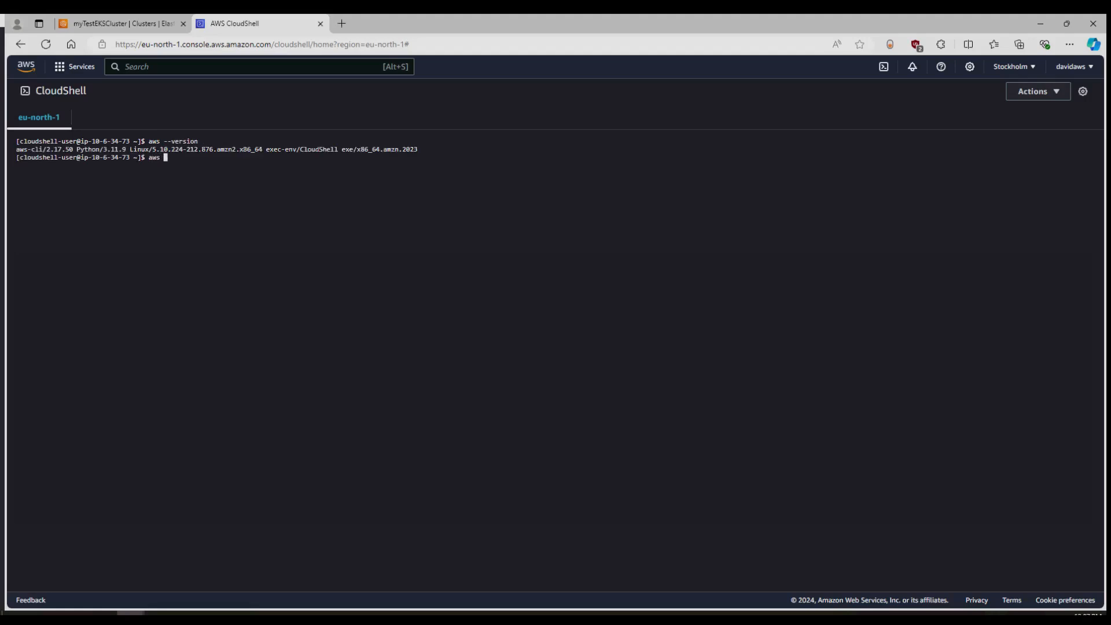
pyautogui.write('eks')
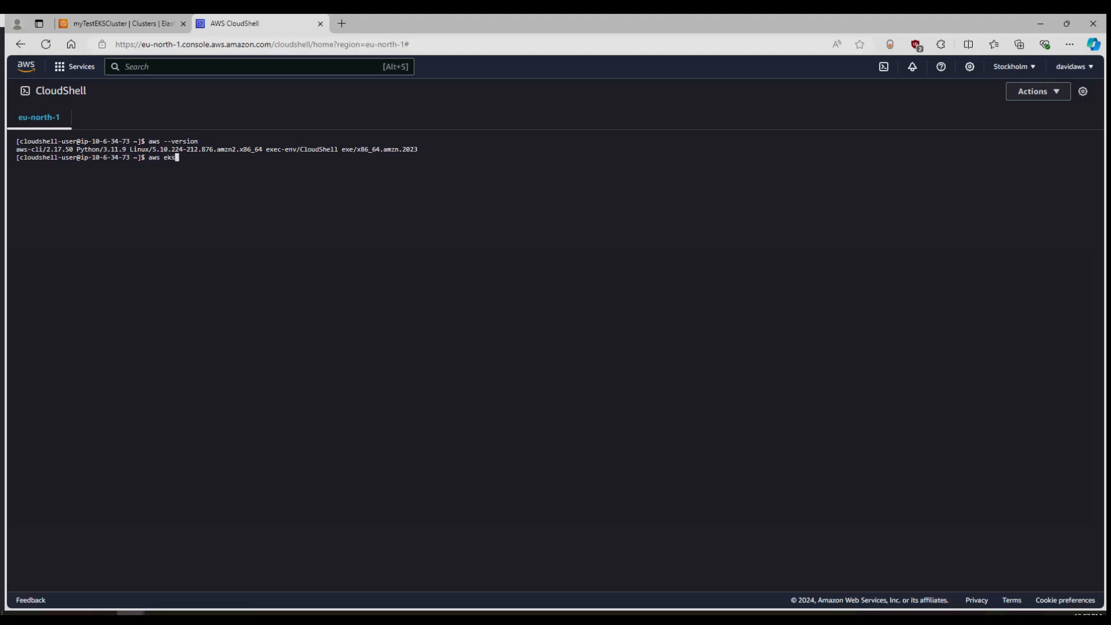
pyautogui.write('--region')
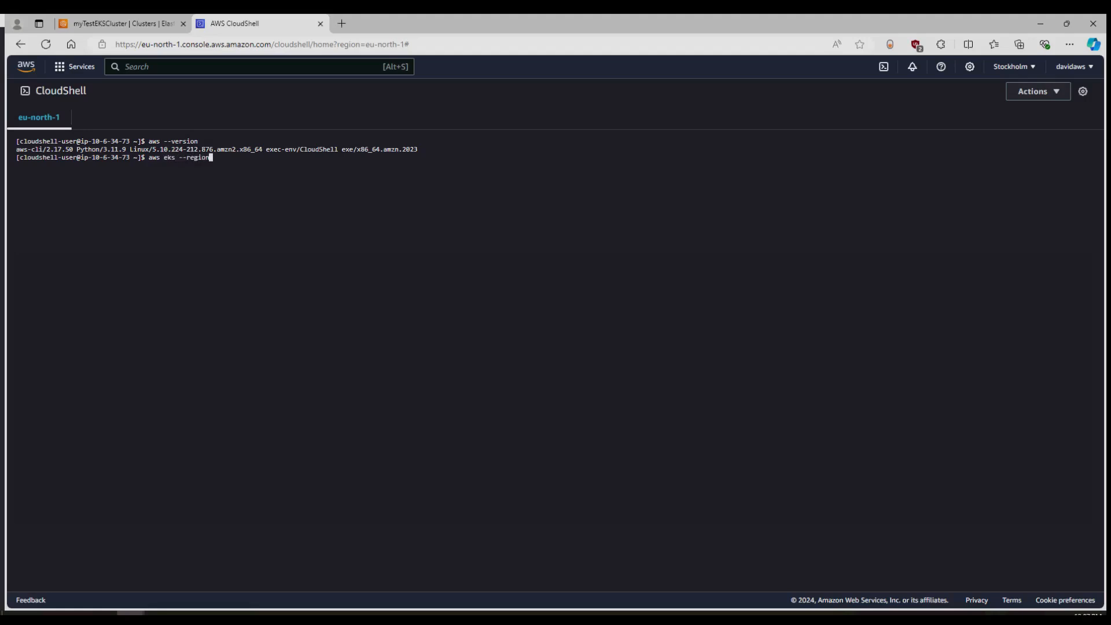
pyautogui.write('eu-')
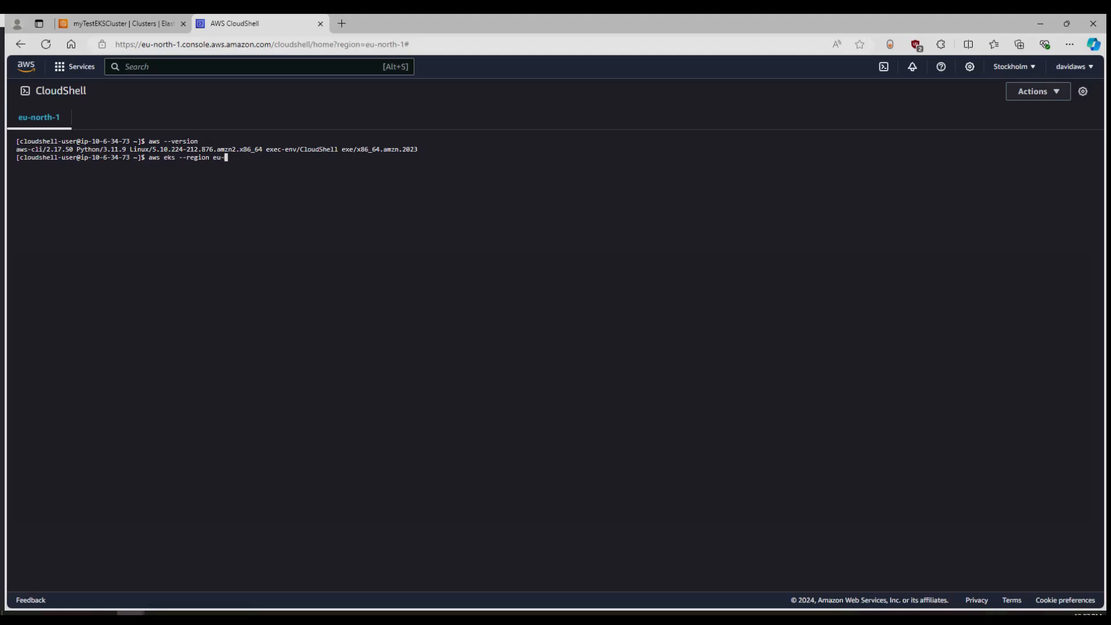
pyautogui.write('north-1')
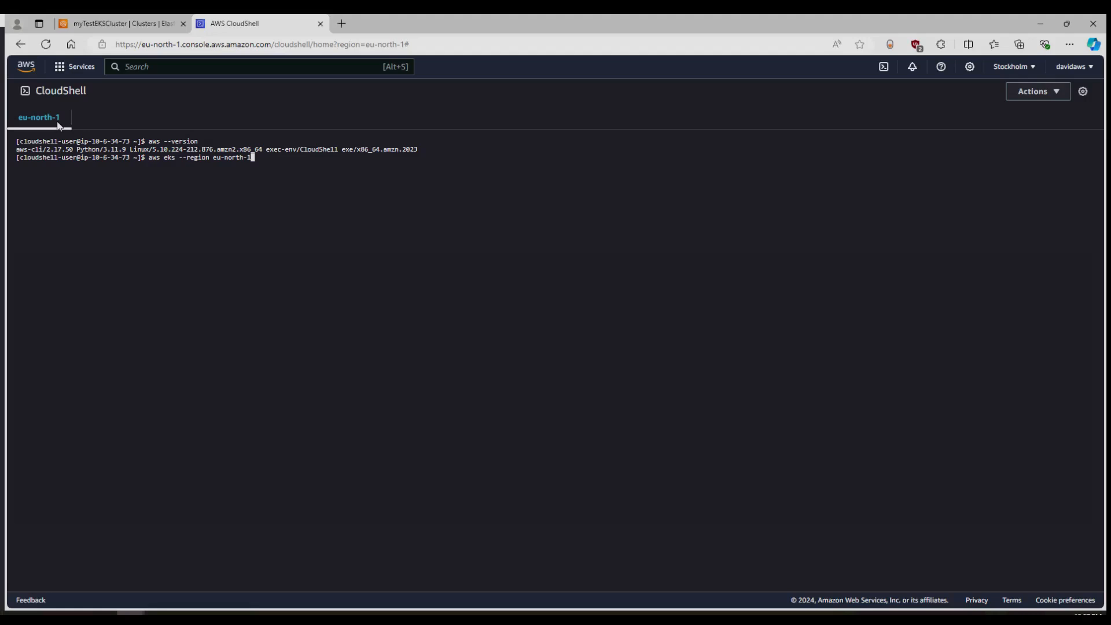
pyautogui.moveTo(333, 252)
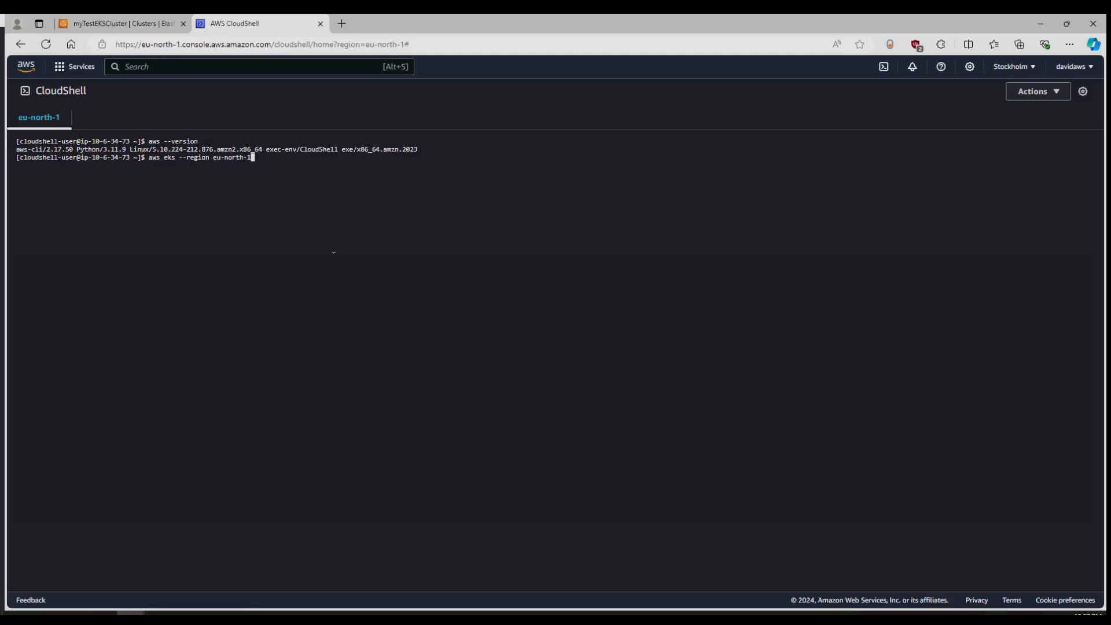
pyautogui.write('update-kube')
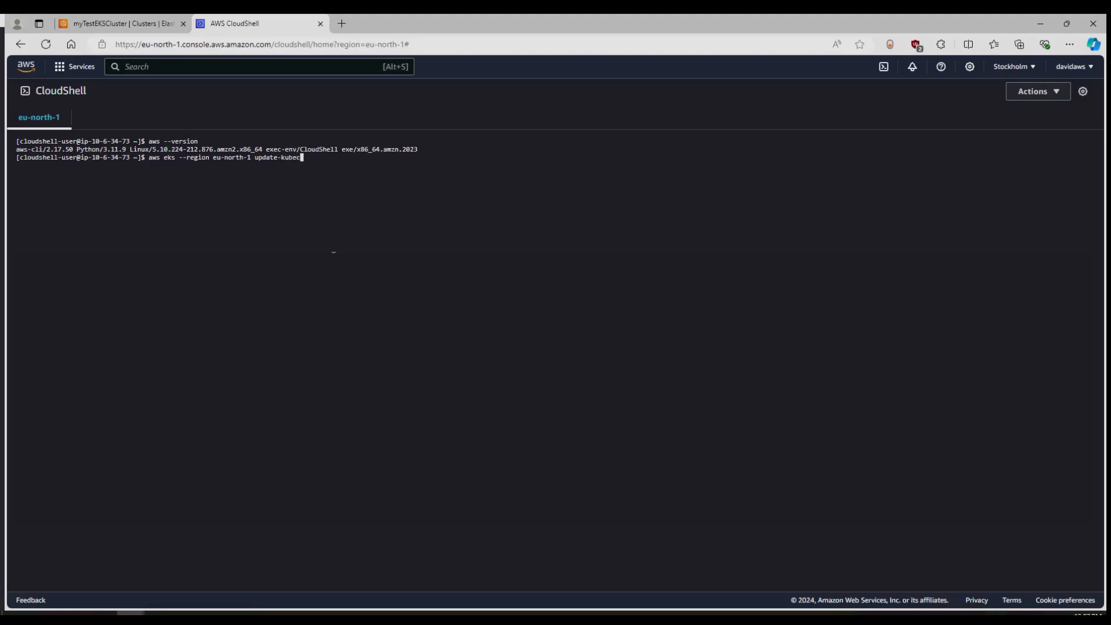
pyautogui.write('config --name')
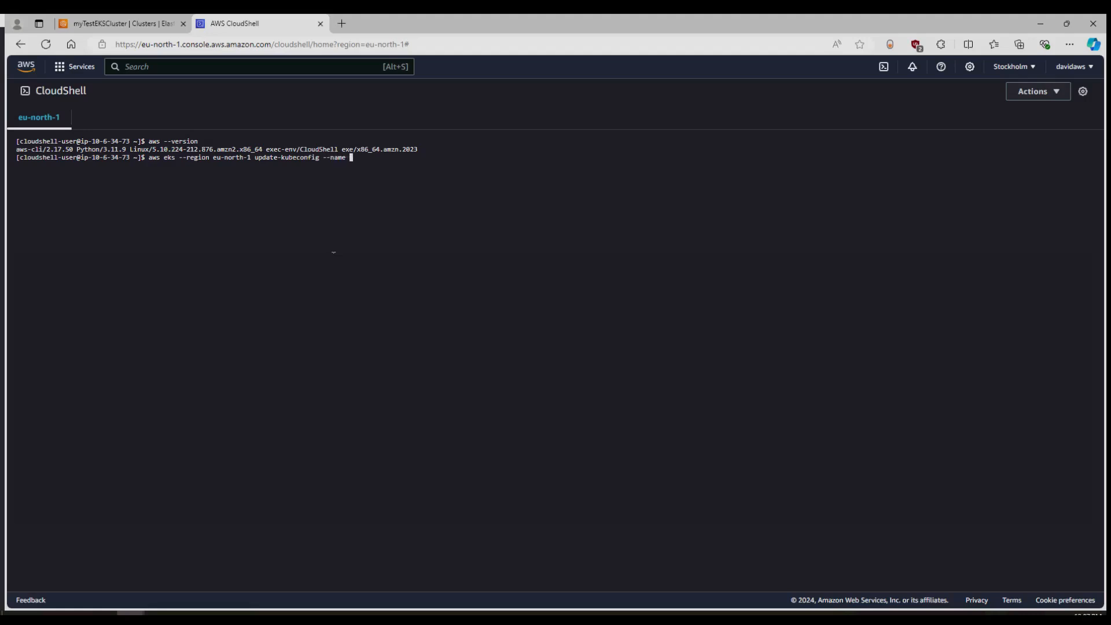
pyautogui.write('m')
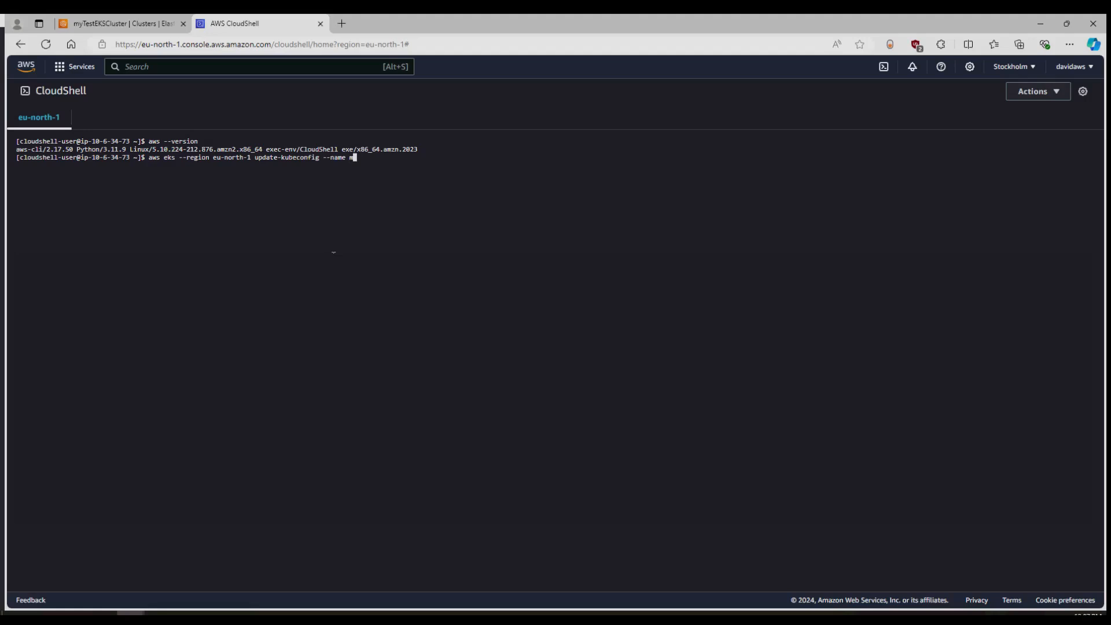
pyautogui.write('ytestE')
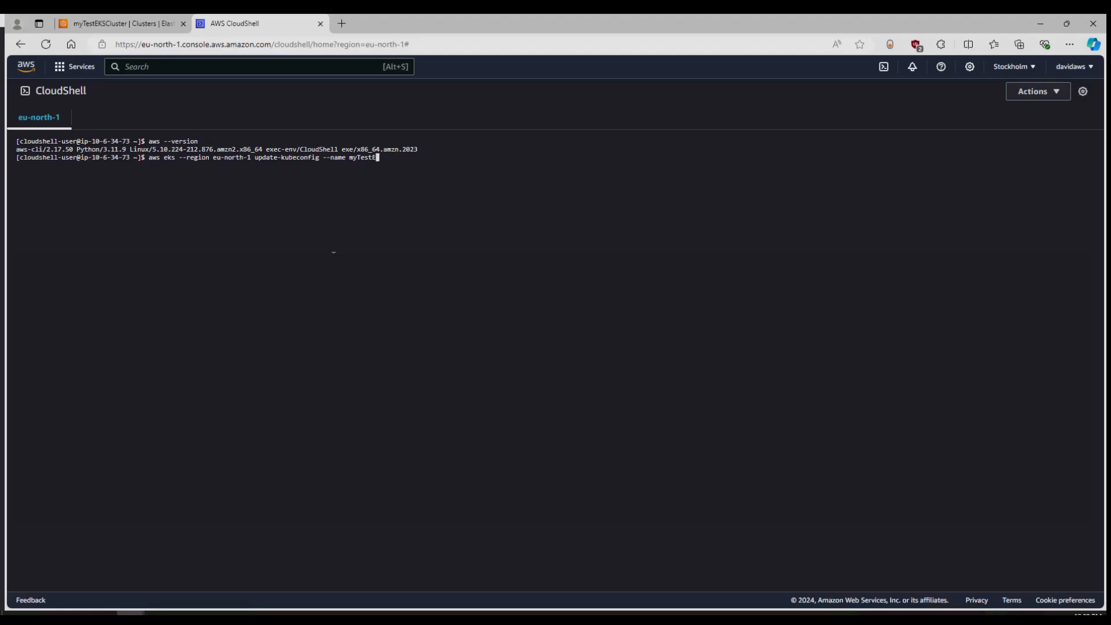
pyautogui.write('KS')
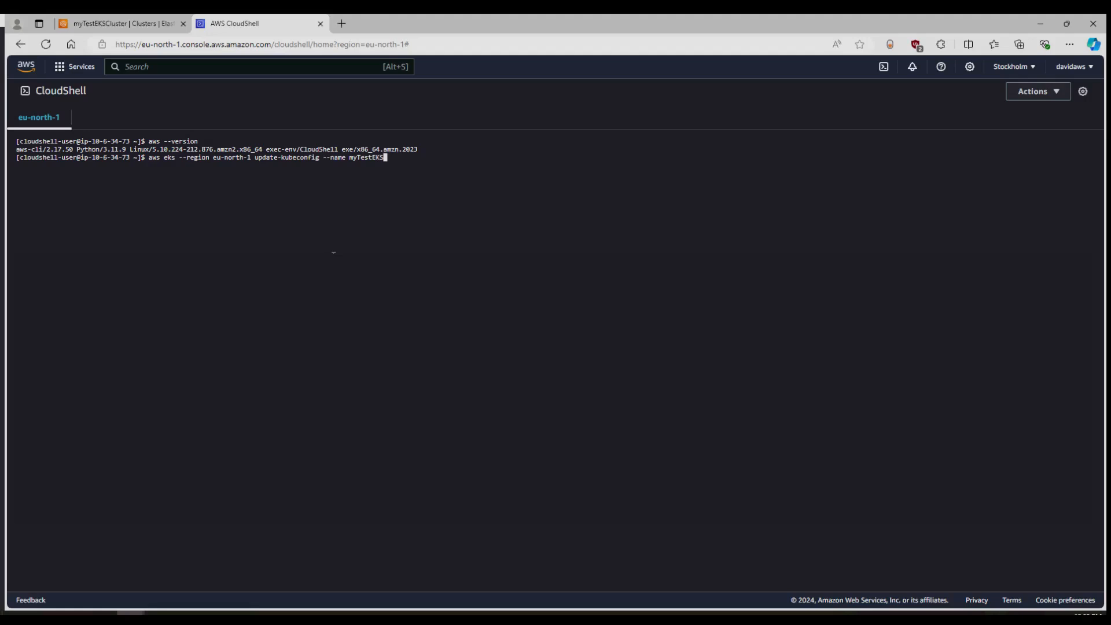
pyautogui.write('luster')
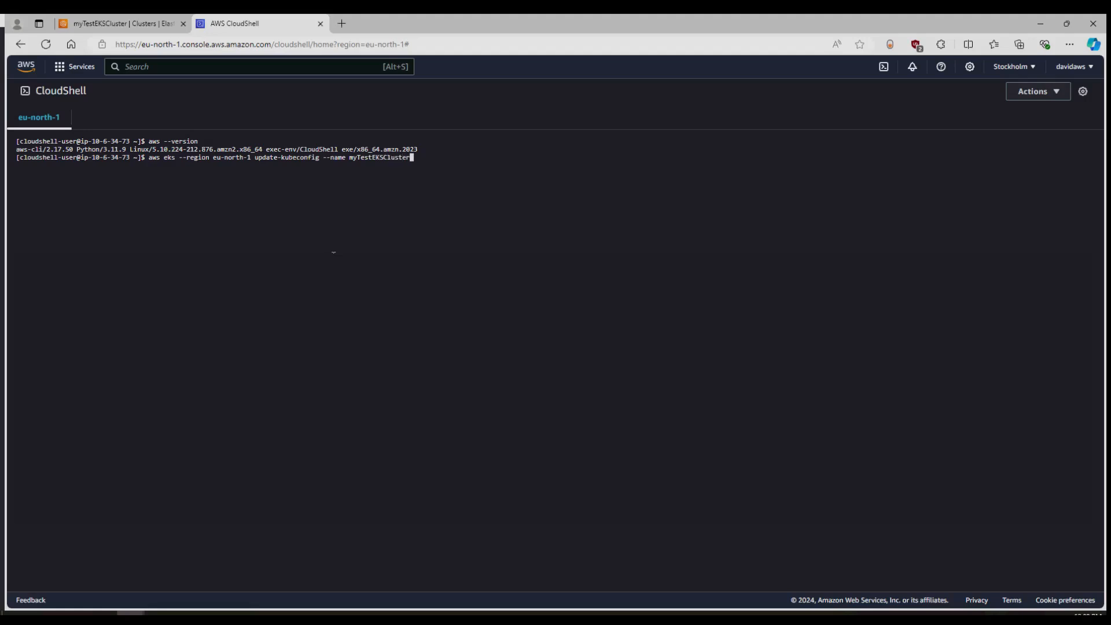
pyautogui.press('Return')
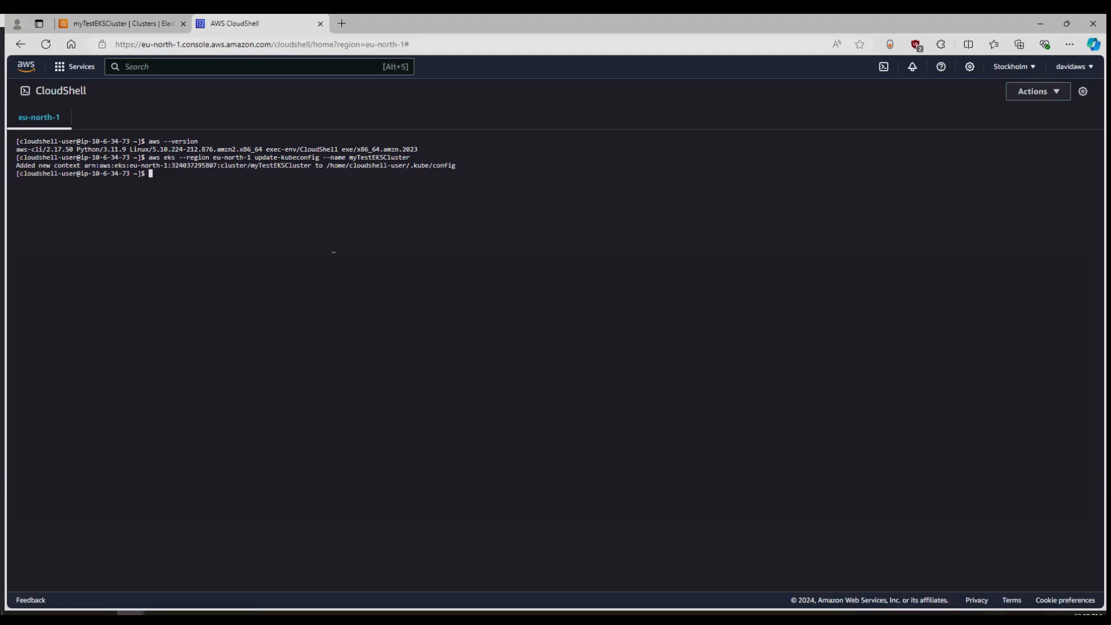
# List the .kube folder to confirm the kubeconfig file exists
pyautogui.write('ls .kube')
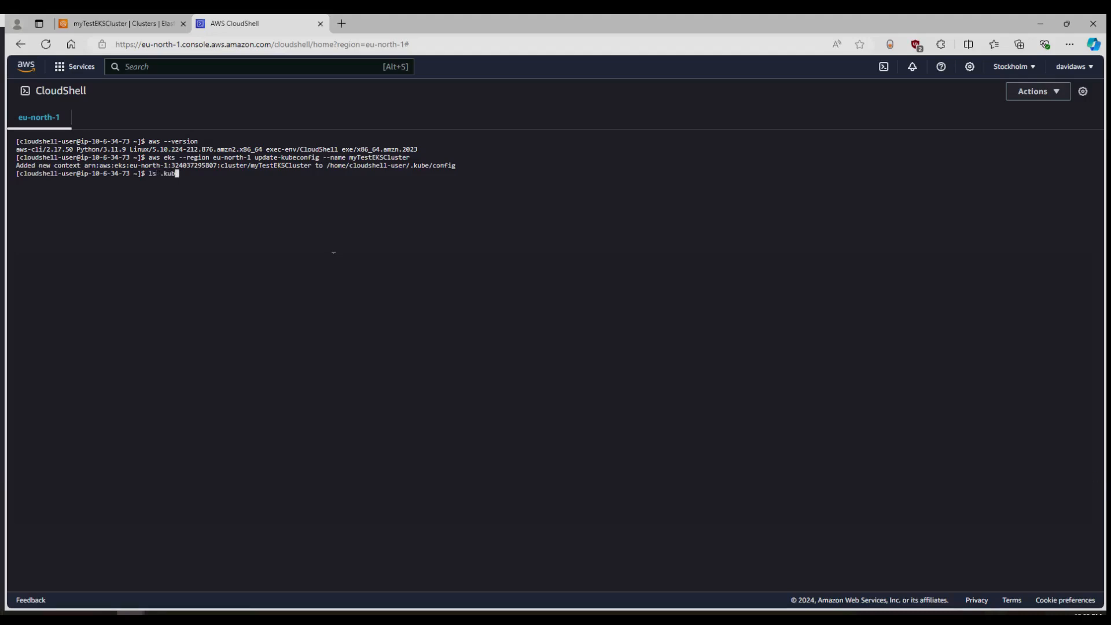
pyautogui.press('Return')
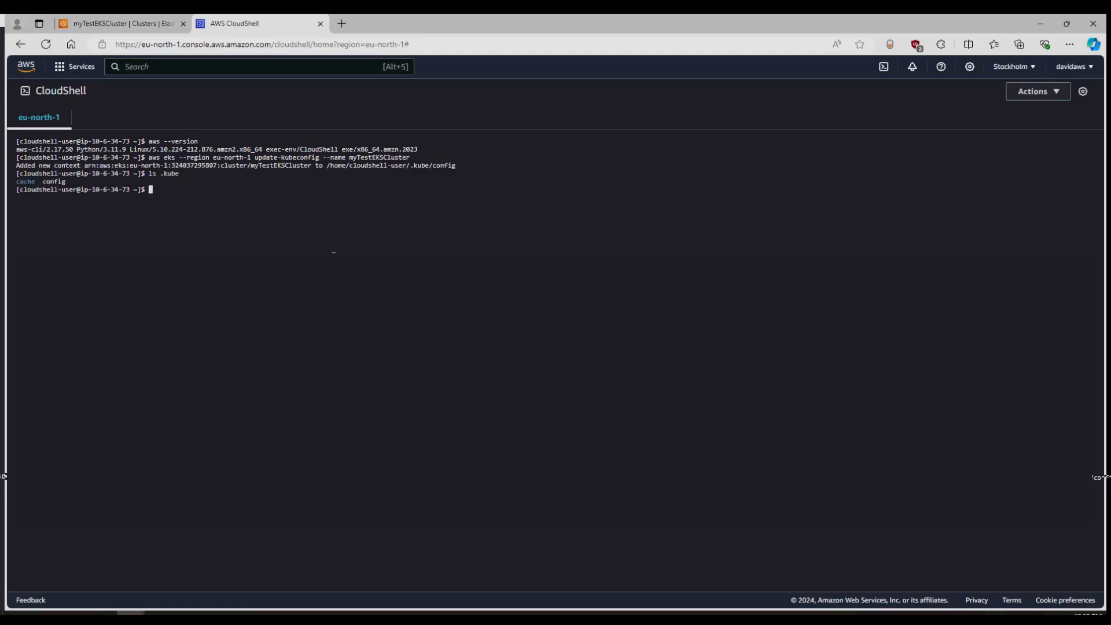
pyautogui.write('ls .kube')
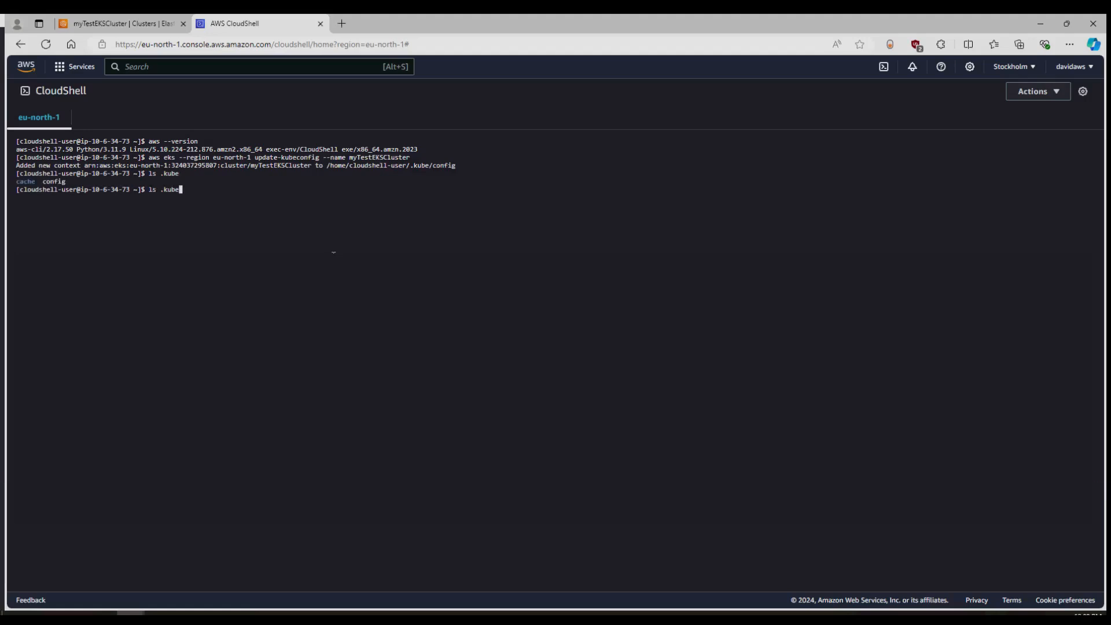
pyautogui.press('Return')
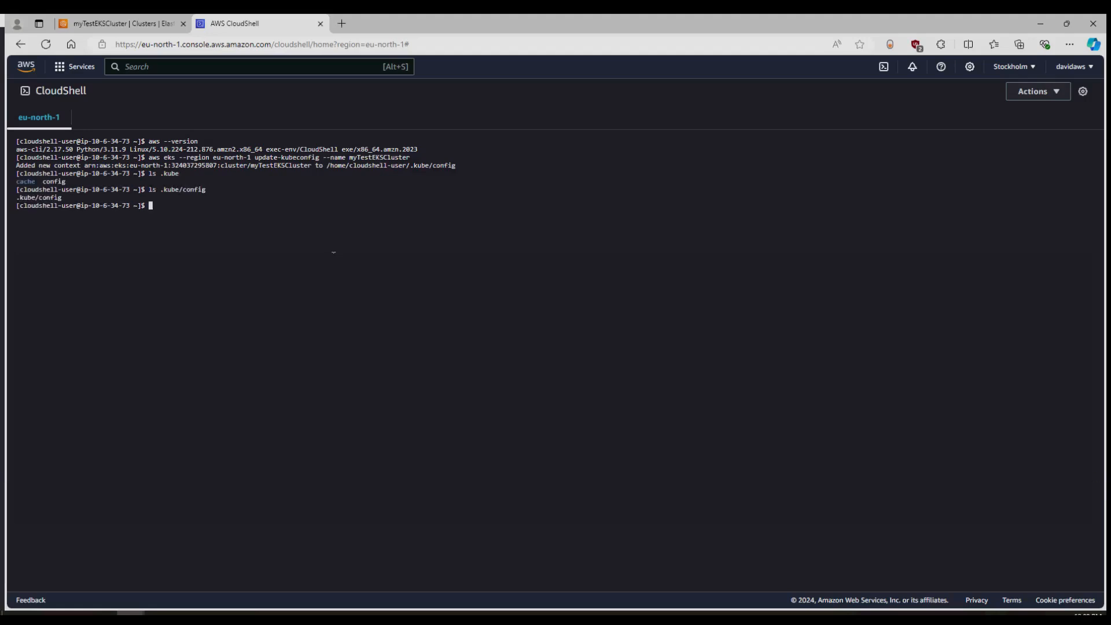
pyautogui.write('ls .kube/config')
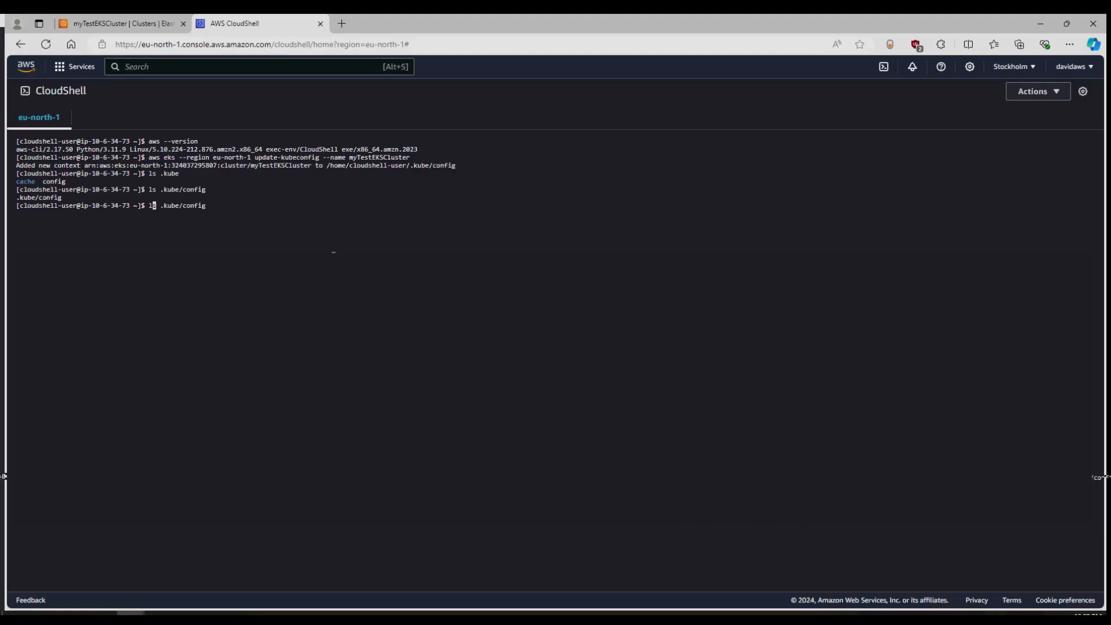
pyautogui.press('Return')
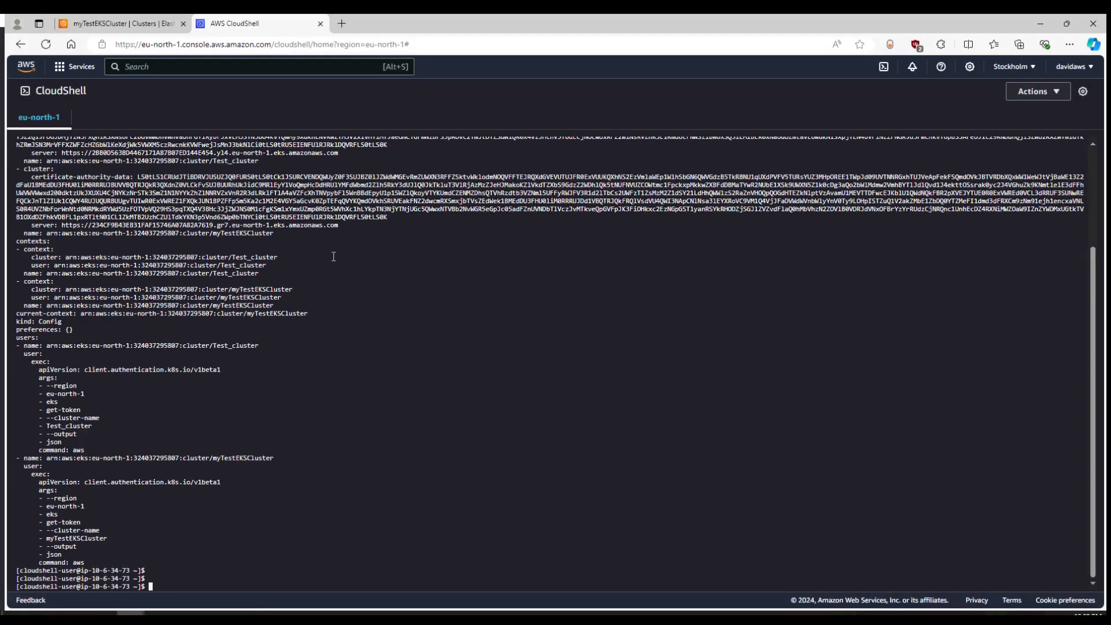
# Run 'kubectl get pods' and see that no pods exist
pyautogui.write('kubectl get pods')
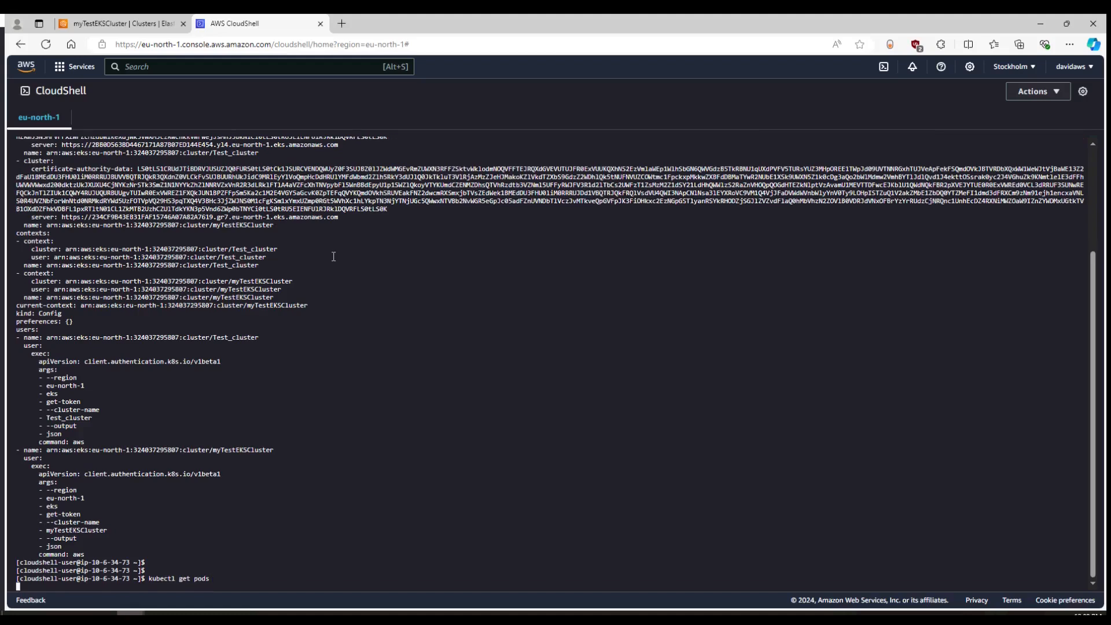
pyautogui.press('Return')
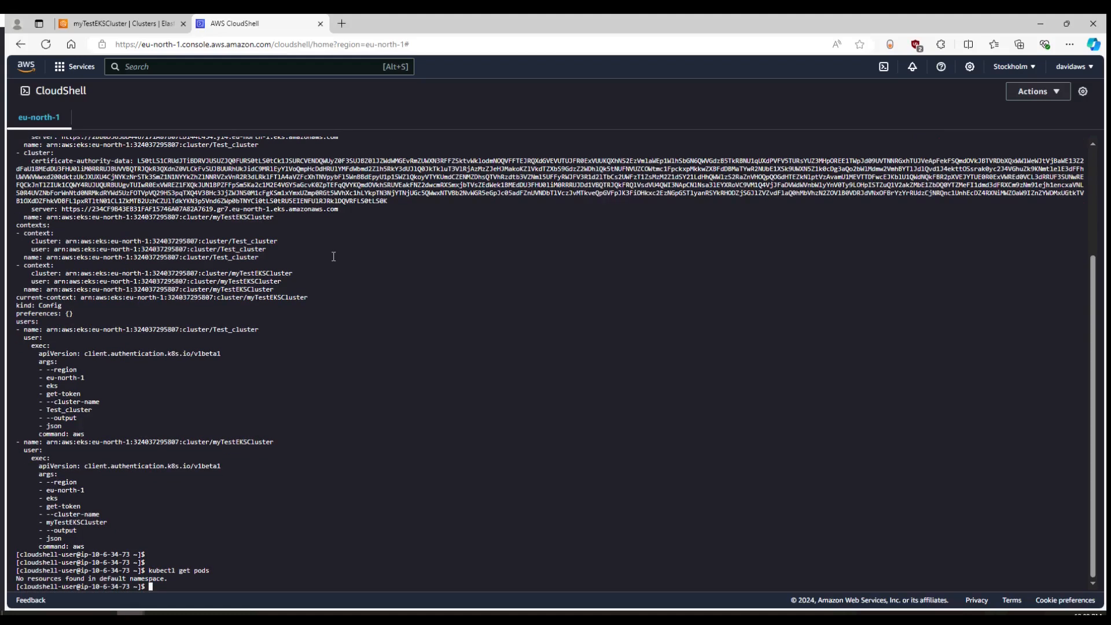
pyautogui.write('kubectl')
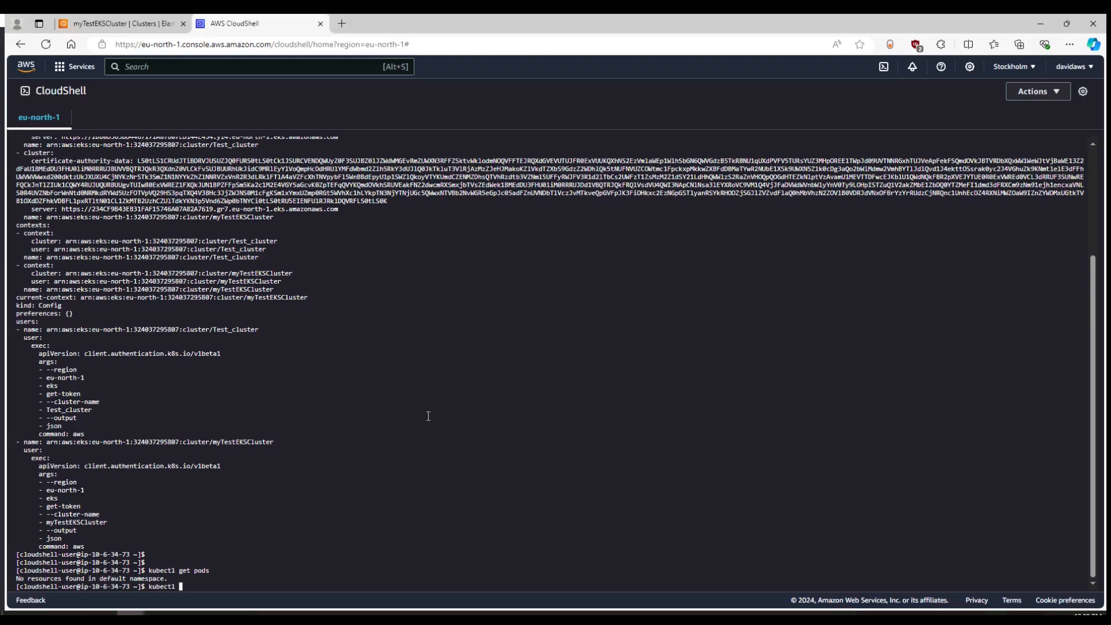
pyautogui.write('run')
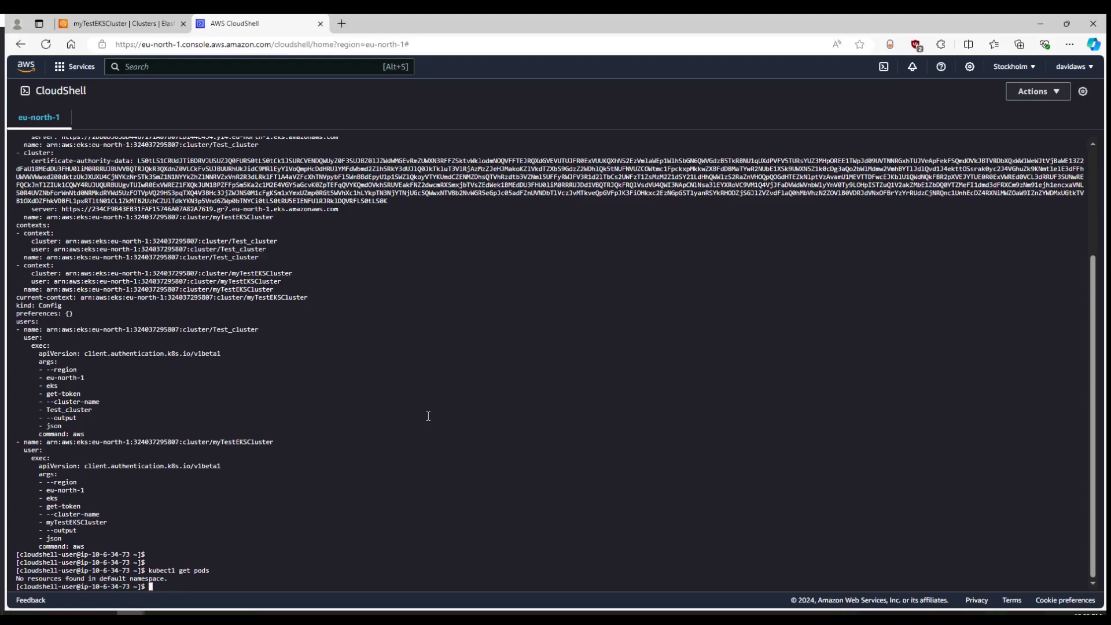
pyautogui.write('kubectl run')
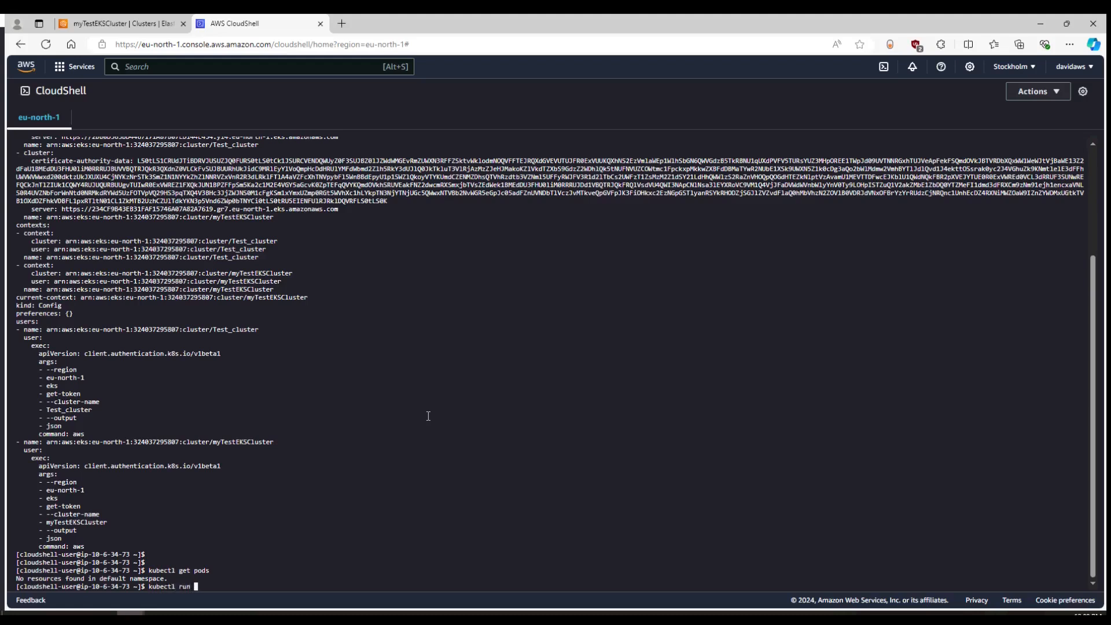
# Run 'kubectl run mypod --image=nginx --restart=Never --port=80' to create the pod
pyautogui.write('mypod')
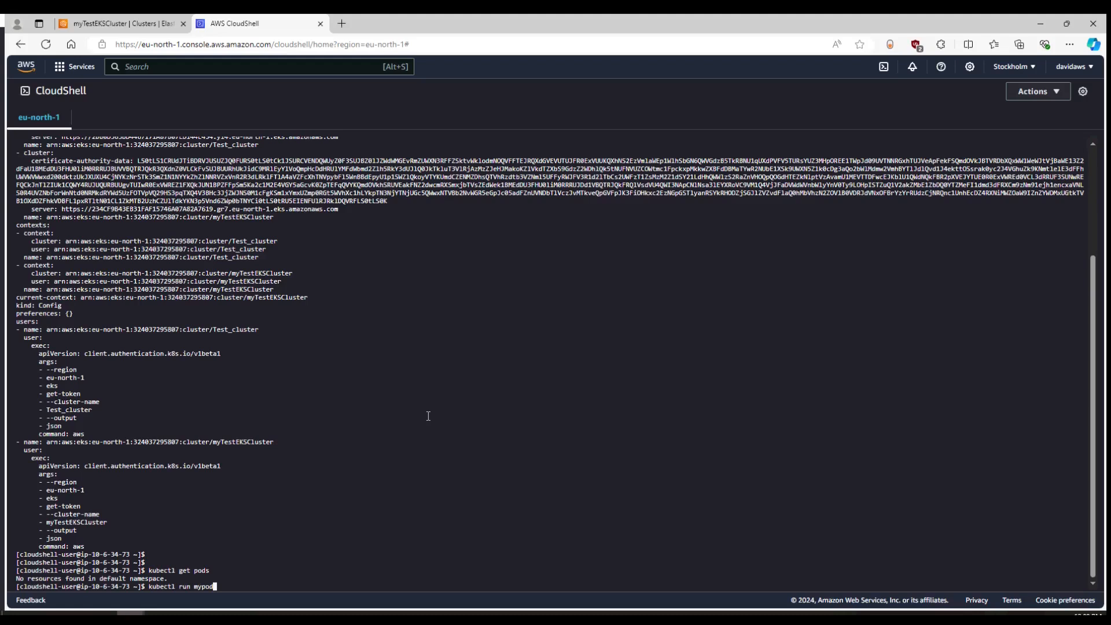
pyautogui.write('-')
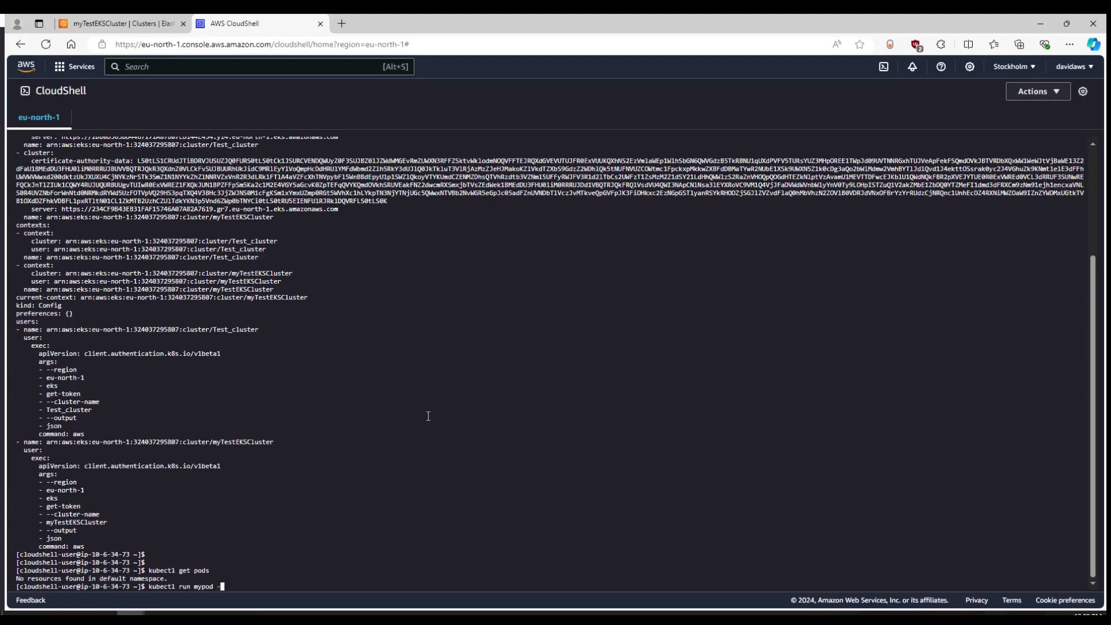
pyautogui.write('--image')
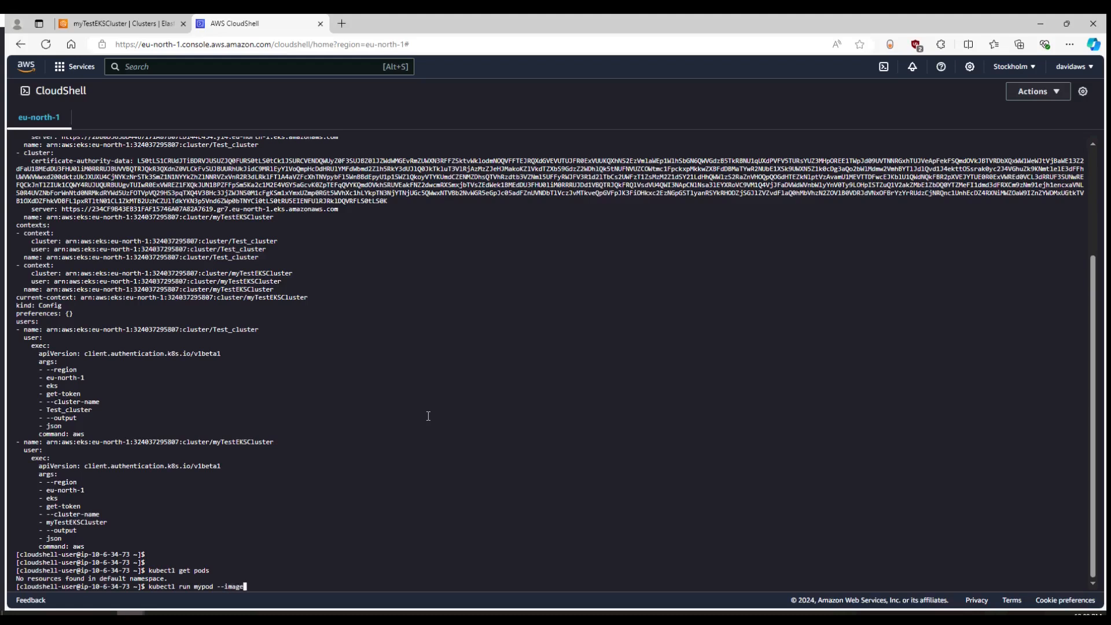
pyautogui.write('nginx')
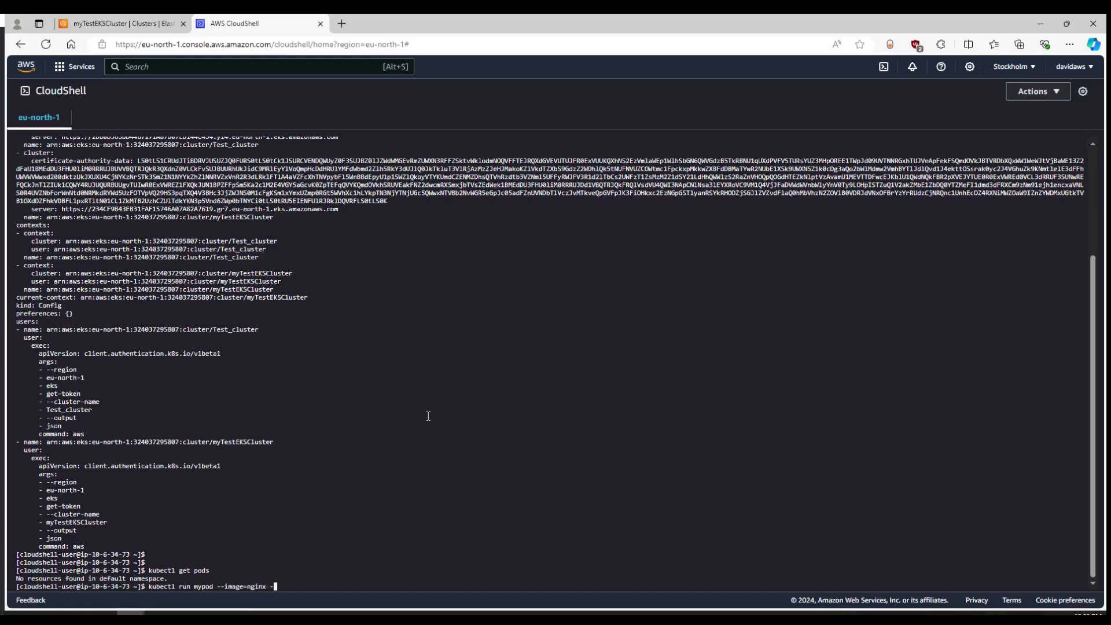
pyautogui.write('--restart')
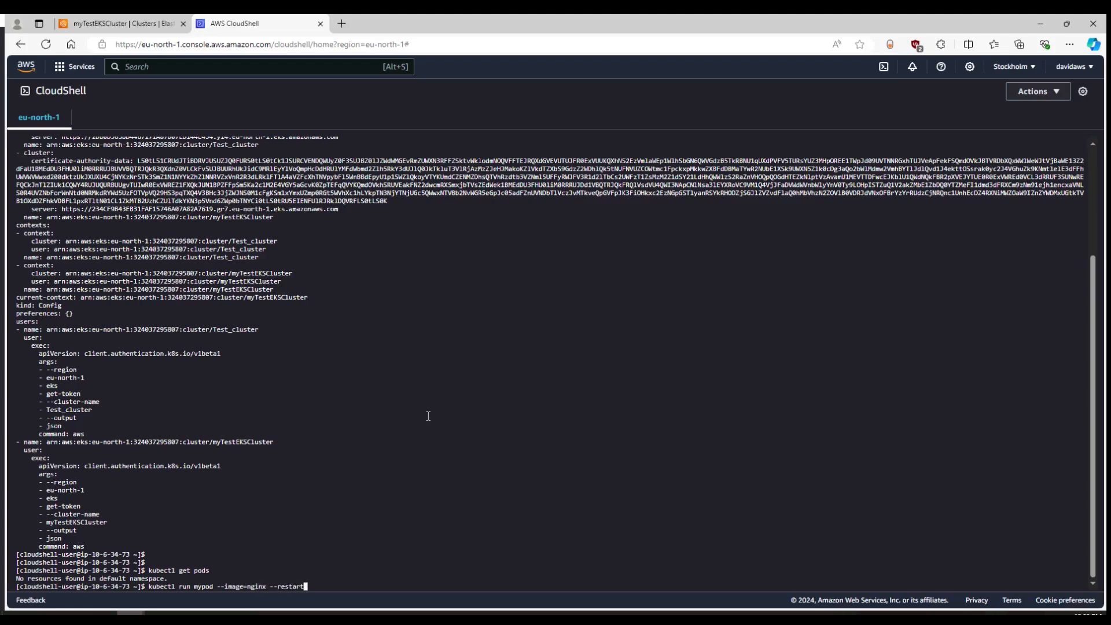
pyautogui.write('Never')
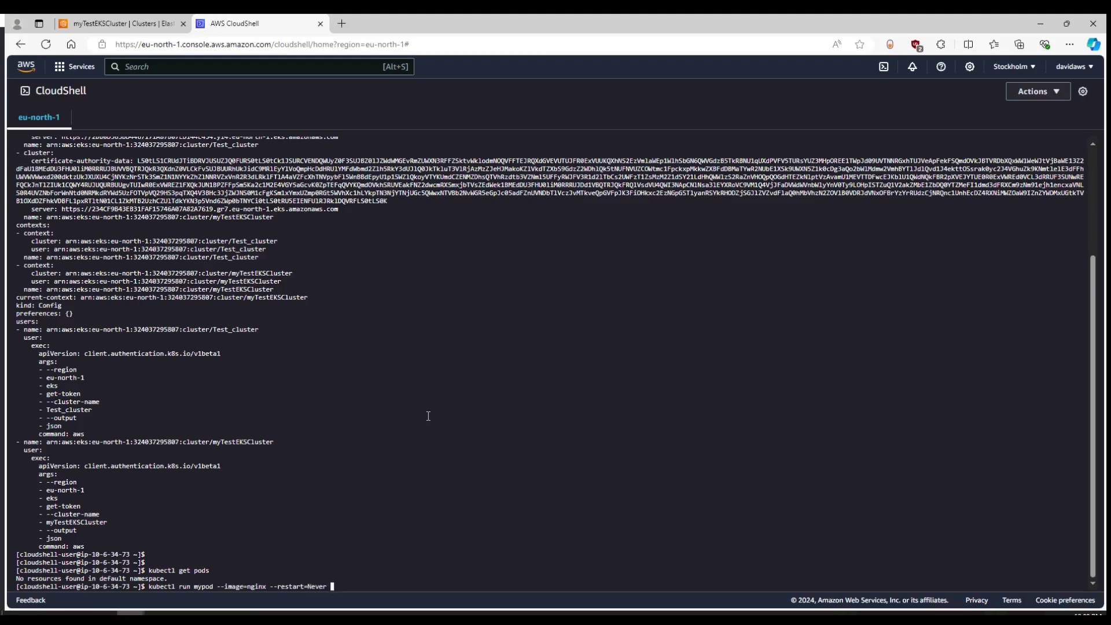
pyautogui.write('--port')
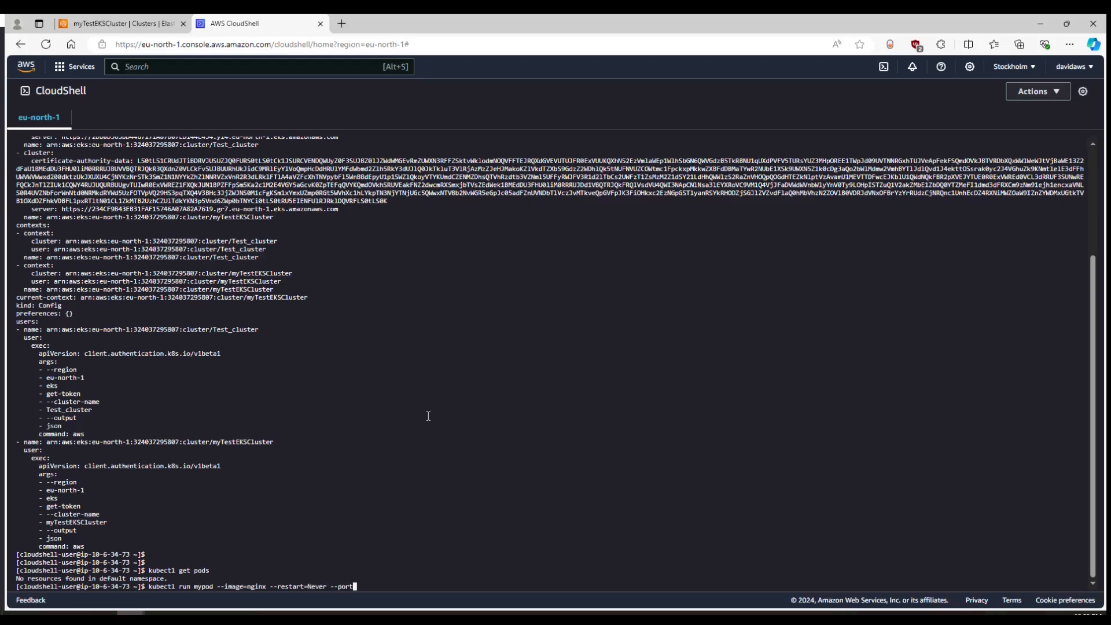
pyautogui.write('80')
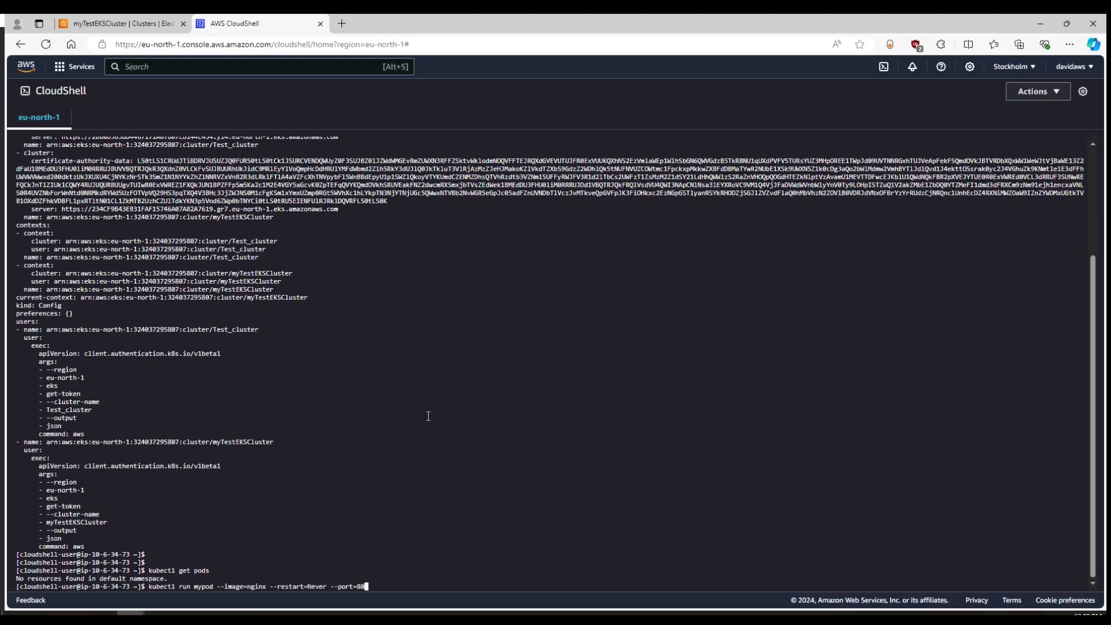
pyautogui.press('Return')
pyautogui.write('k')
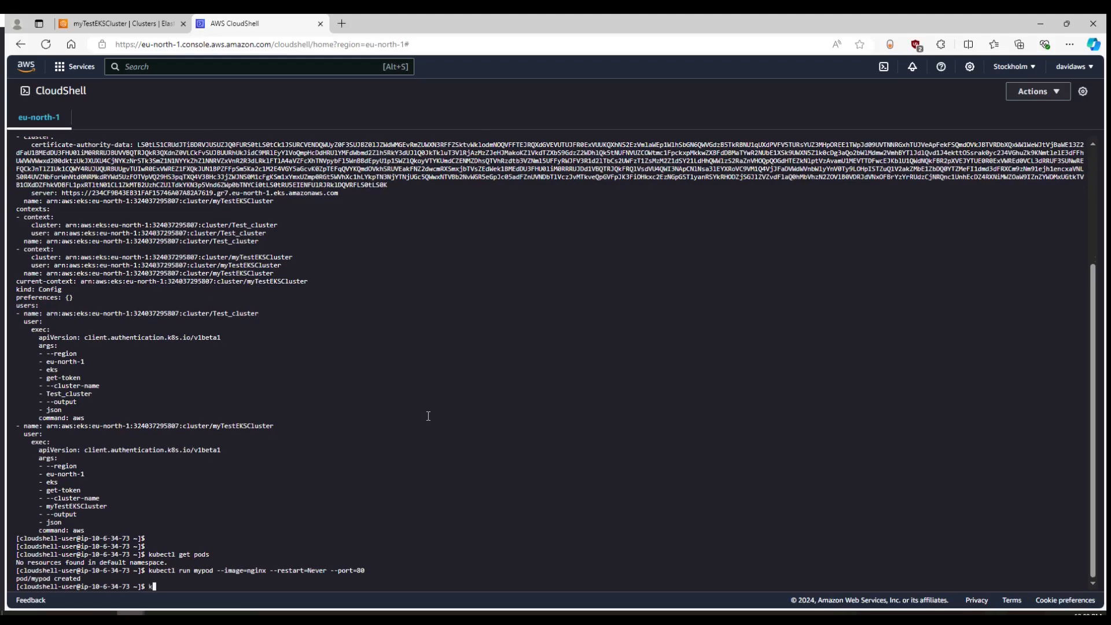
# Begin entering 'kubectl describe po mypod' to inspect the new pod
pyautogui.write('ub')
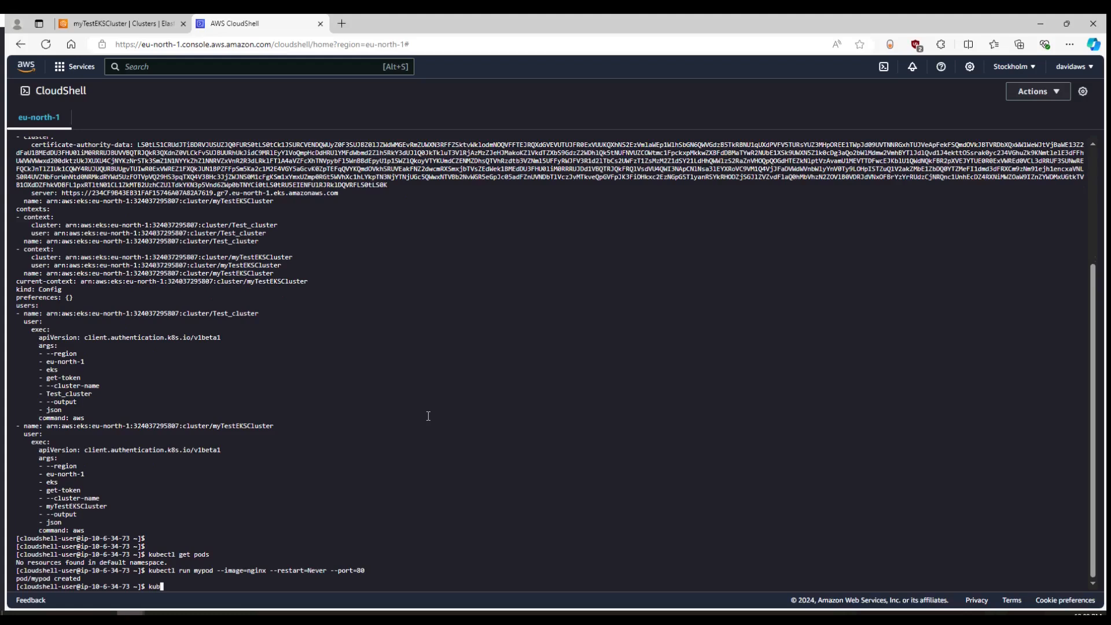
pyautogui.write('ectl descr')
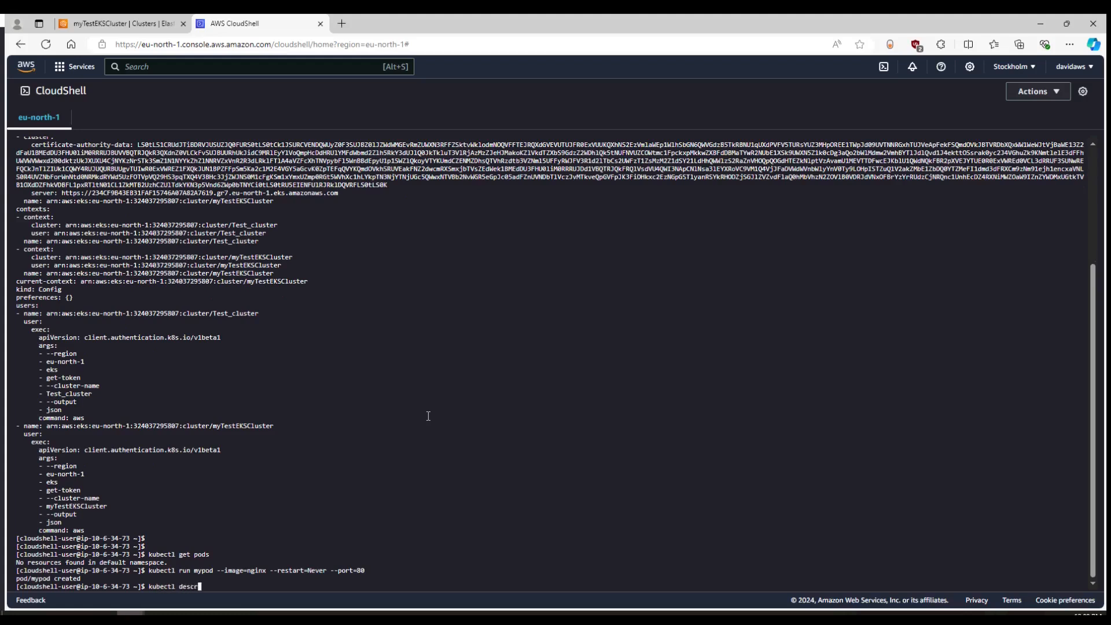
pyautogui.write('ibe po mypod')
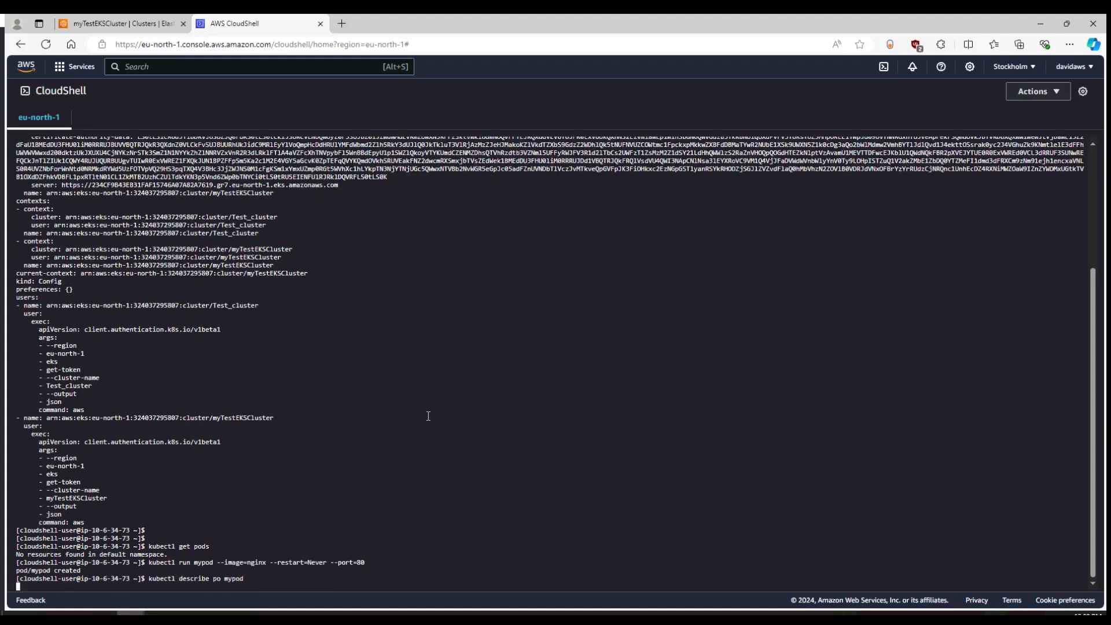
# Describe and get mypod, showing Pending and FailedScheduling with no nodes available
pyautogui.press('Return')
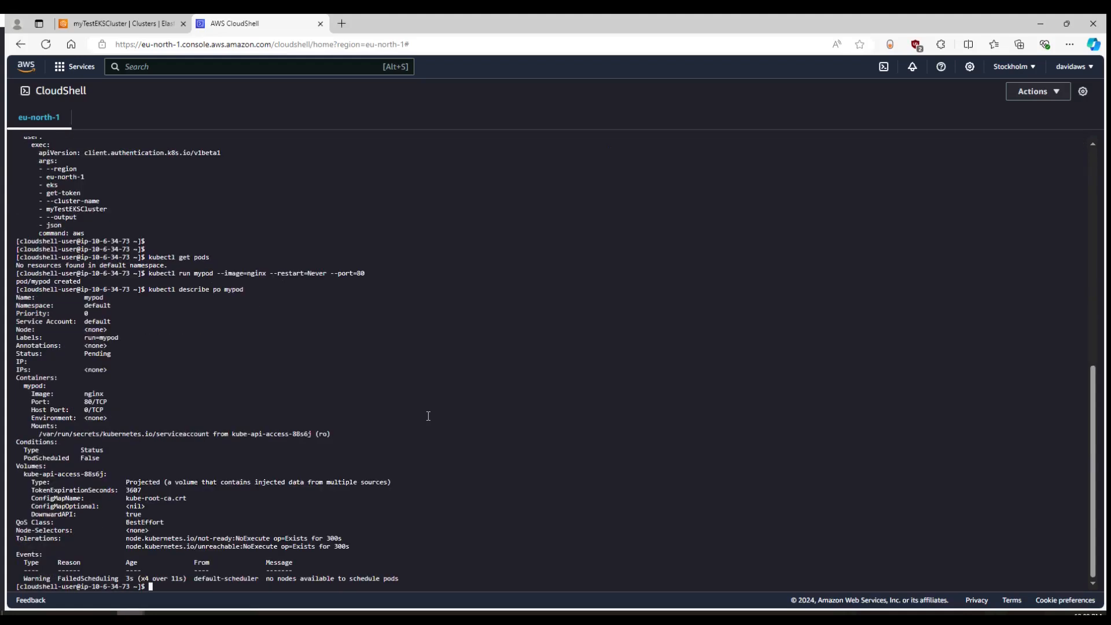
pyautogui.write('k')
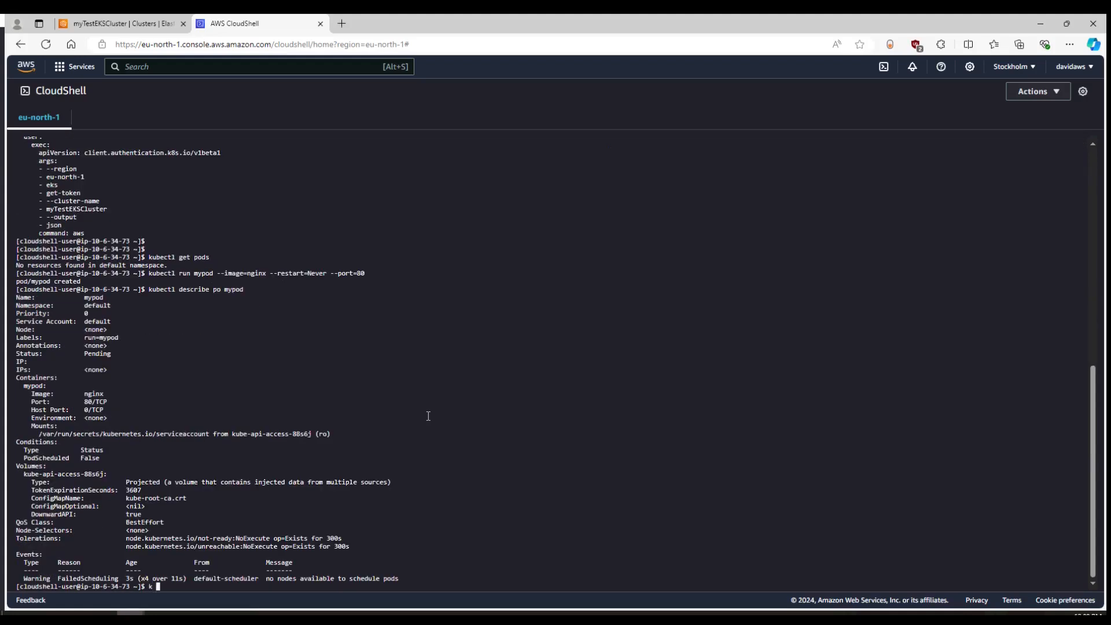
pyautogui.write('get')
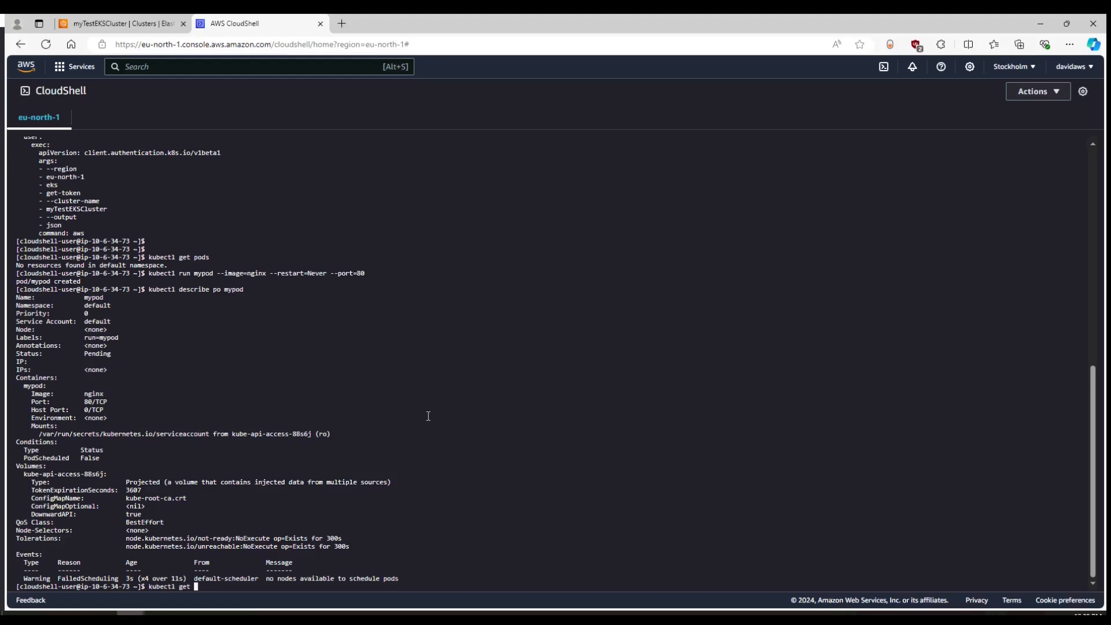
pyautogui.write('po mypod')
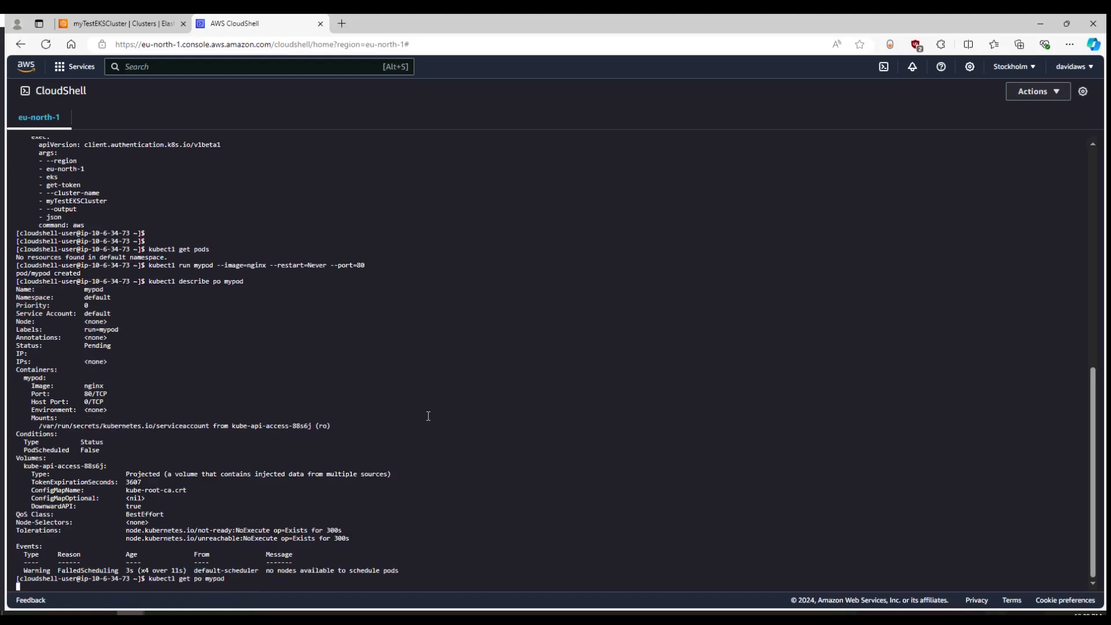
pyautogui.press('Return')
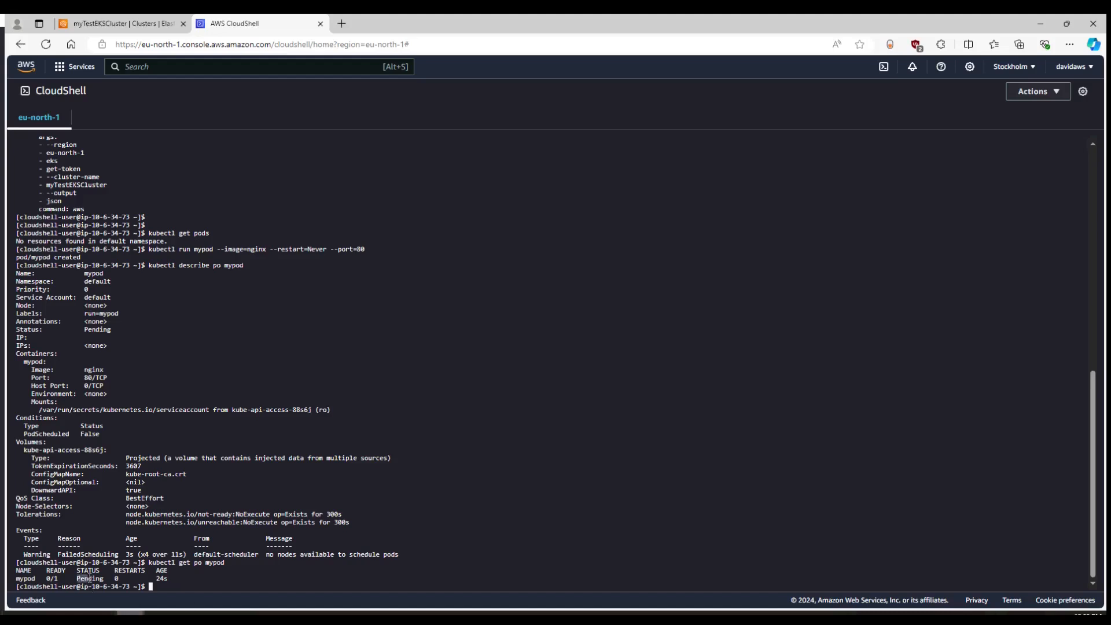
pyautogui.moveTo(294, 563)
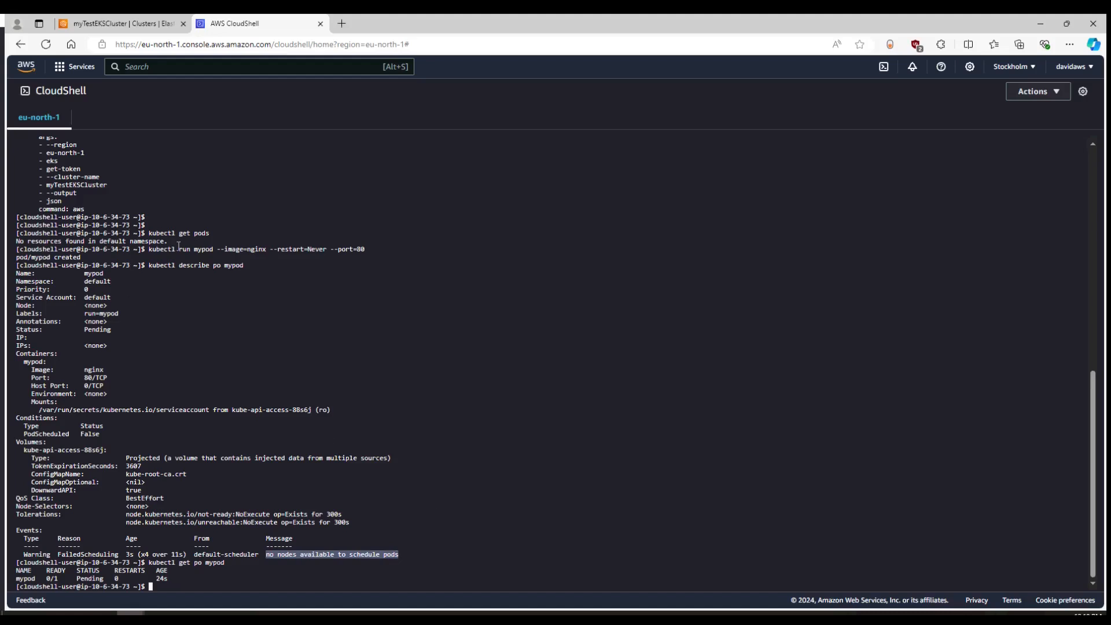
# Show myTestEKSCluster's Compute tab, confirming zero nodes and zero node groups
pyautogui.click(120, 23)
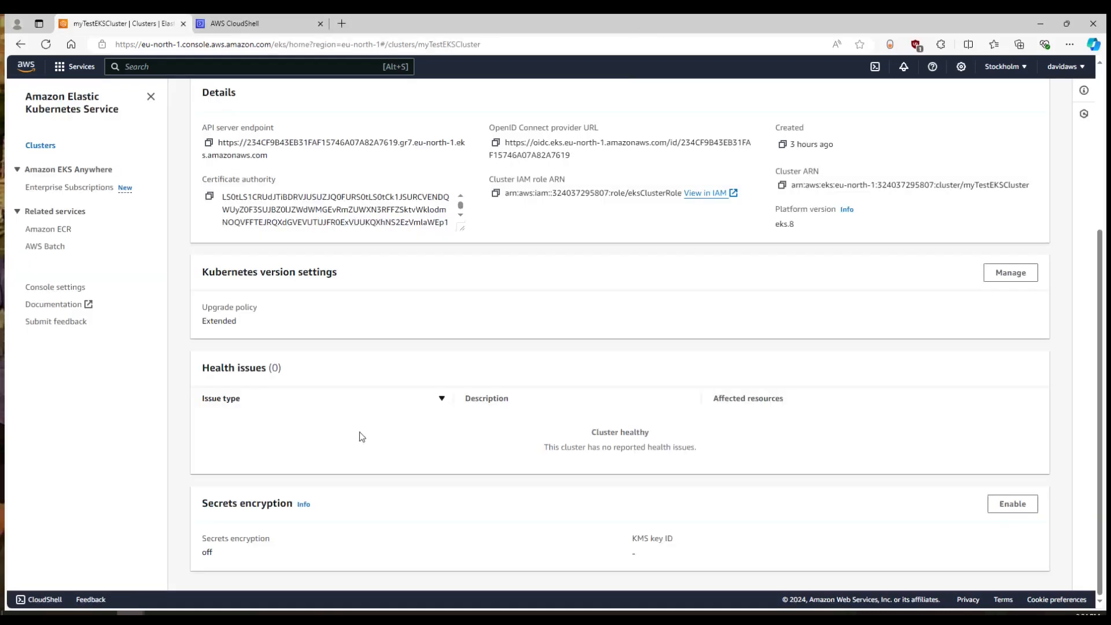
pyautogui.moveTo(376, 361)
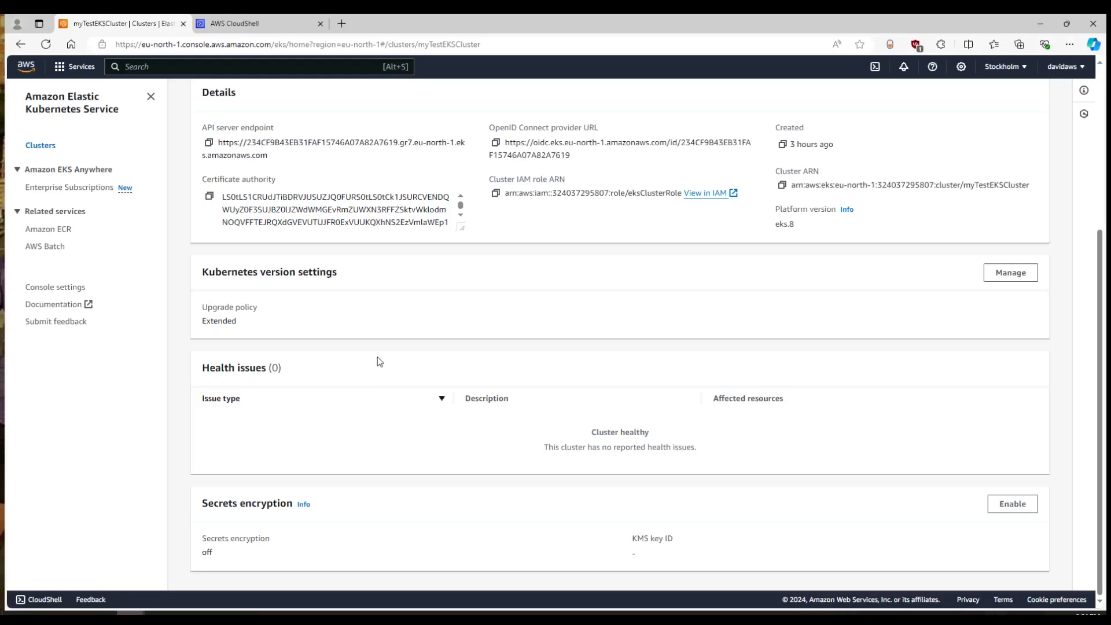
pyautogui.moveTo(827, 289)
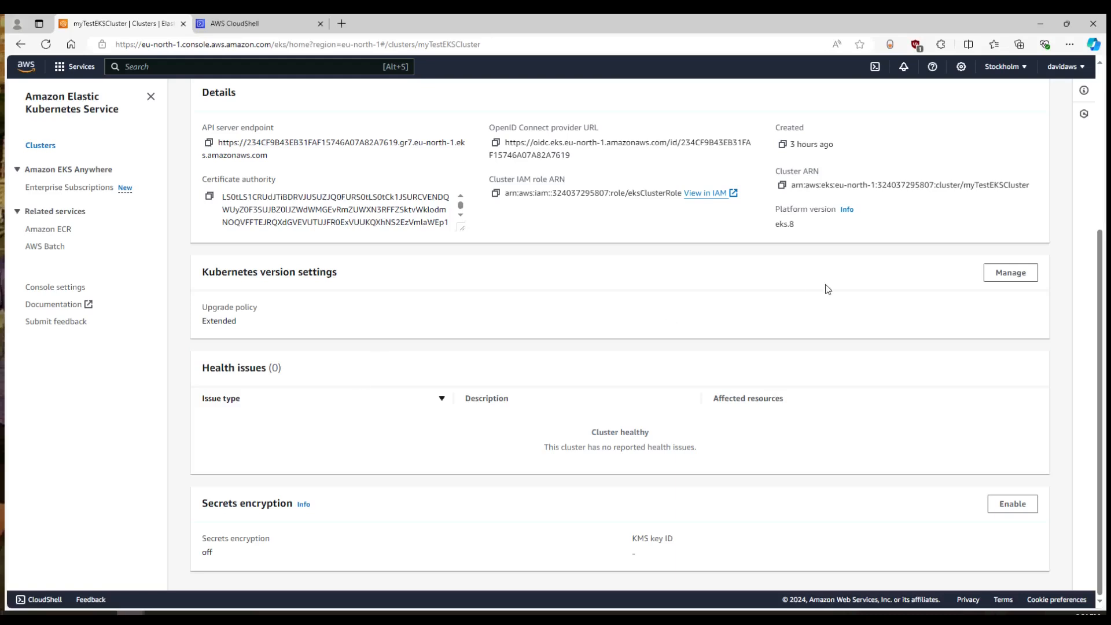
pyautogui.scroll(3)
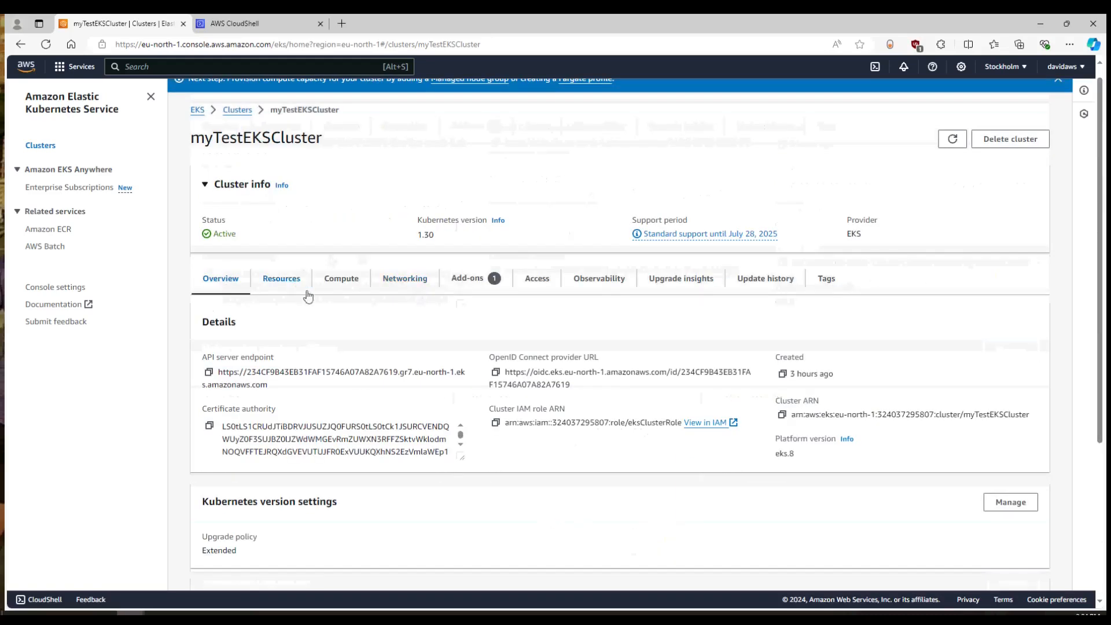
pyautogui.click(340, 278)
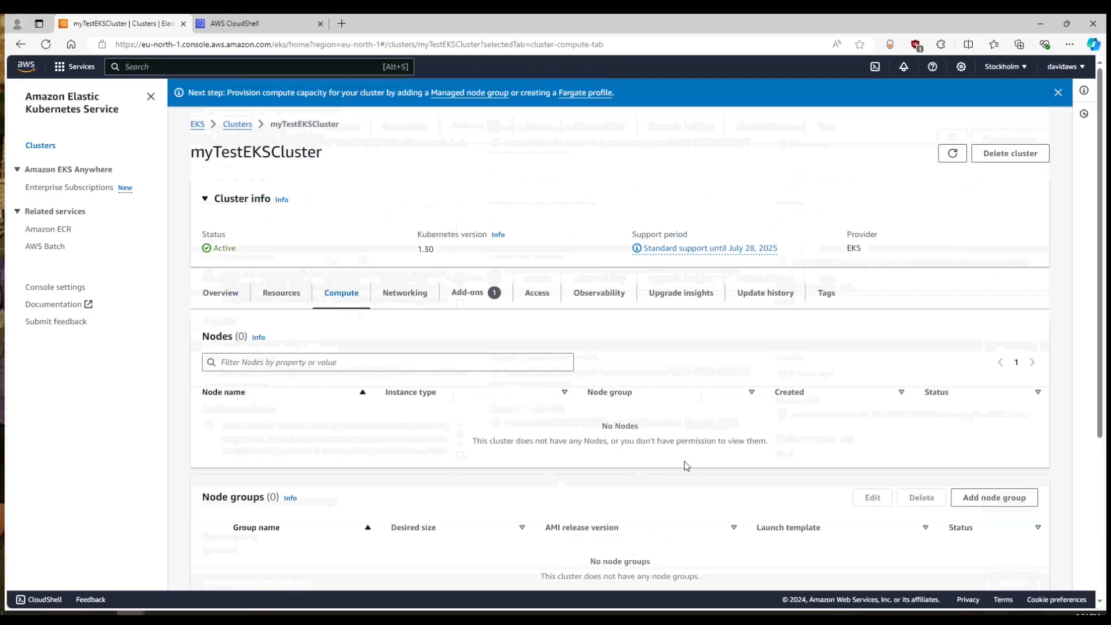
pyautogui.scroll(-3)
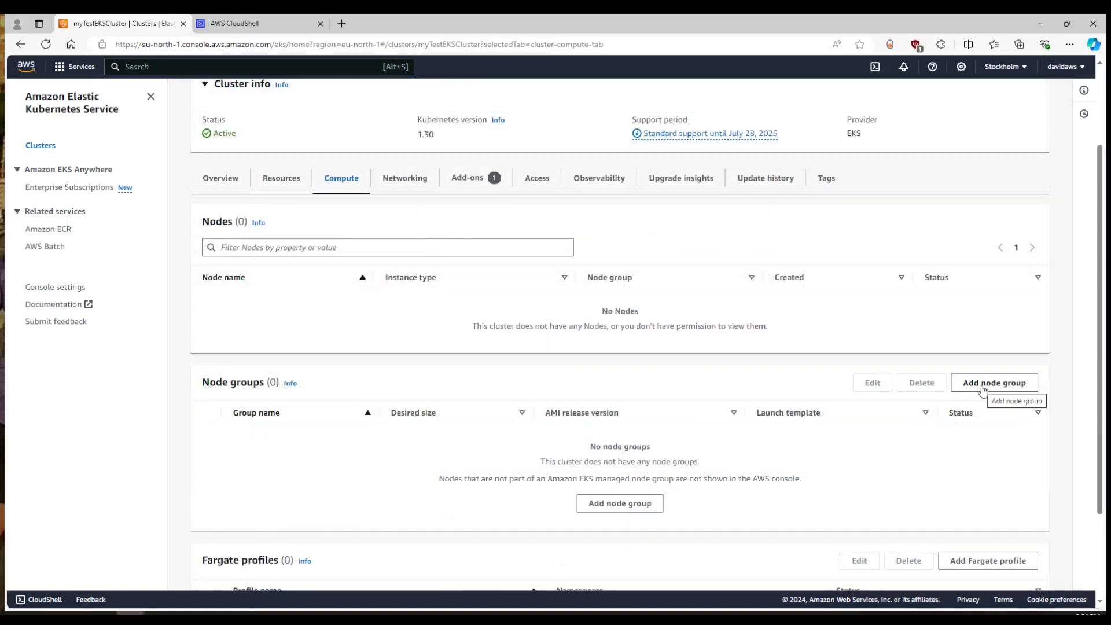
# Start node group myNodeGroup and create an EC2 IAM role with the three worker-node policies
pyautogui.click(993, 383)
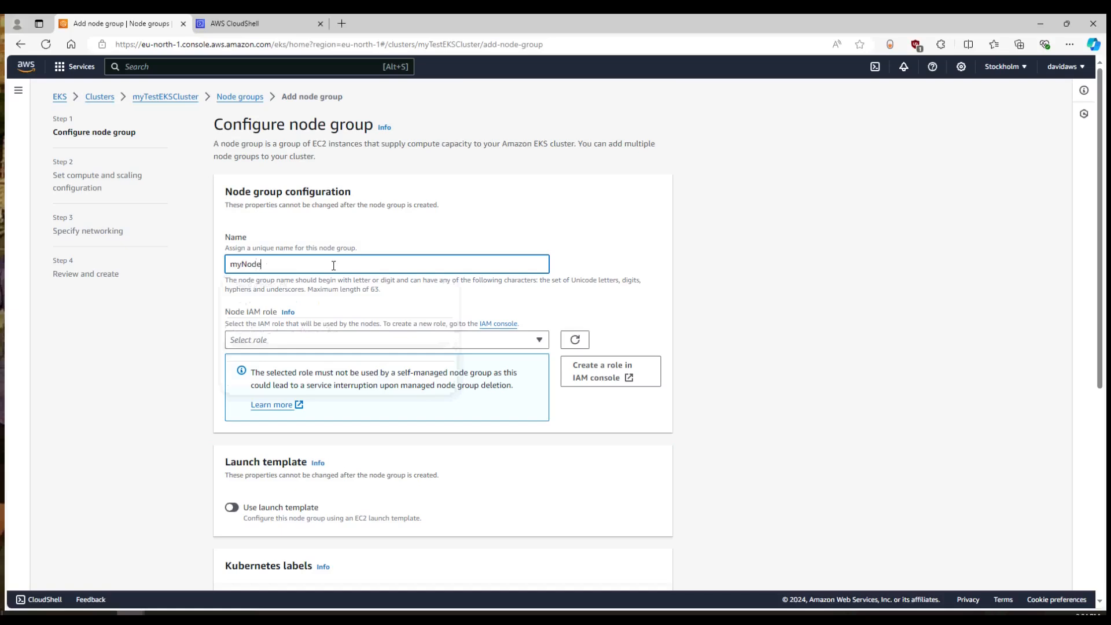
pyautogui.write('Group')
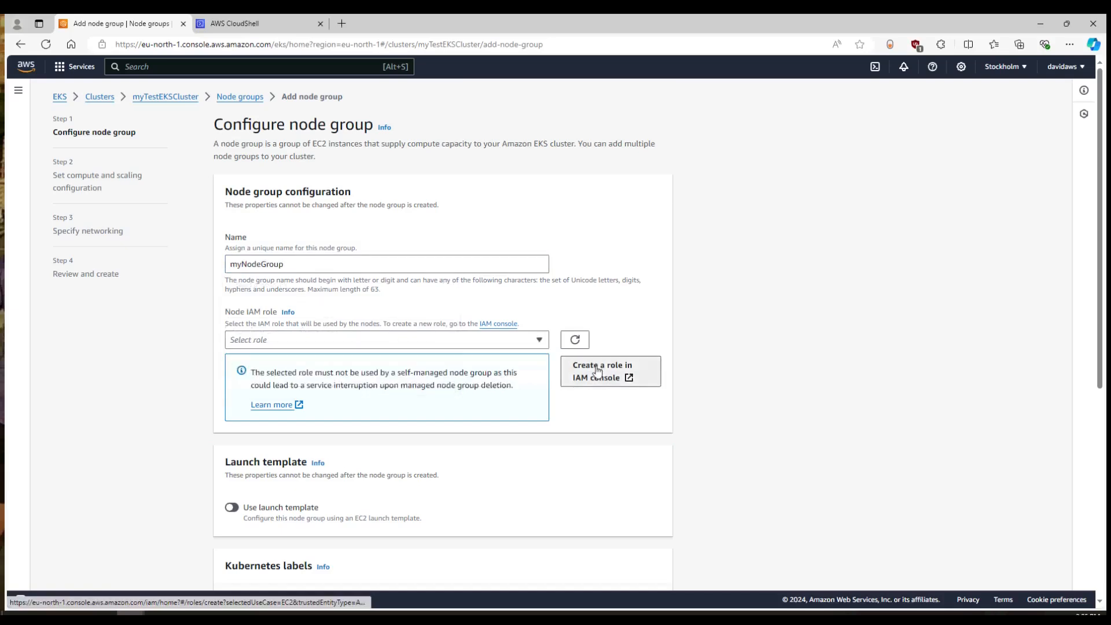
pyautogui.click(601, 370)
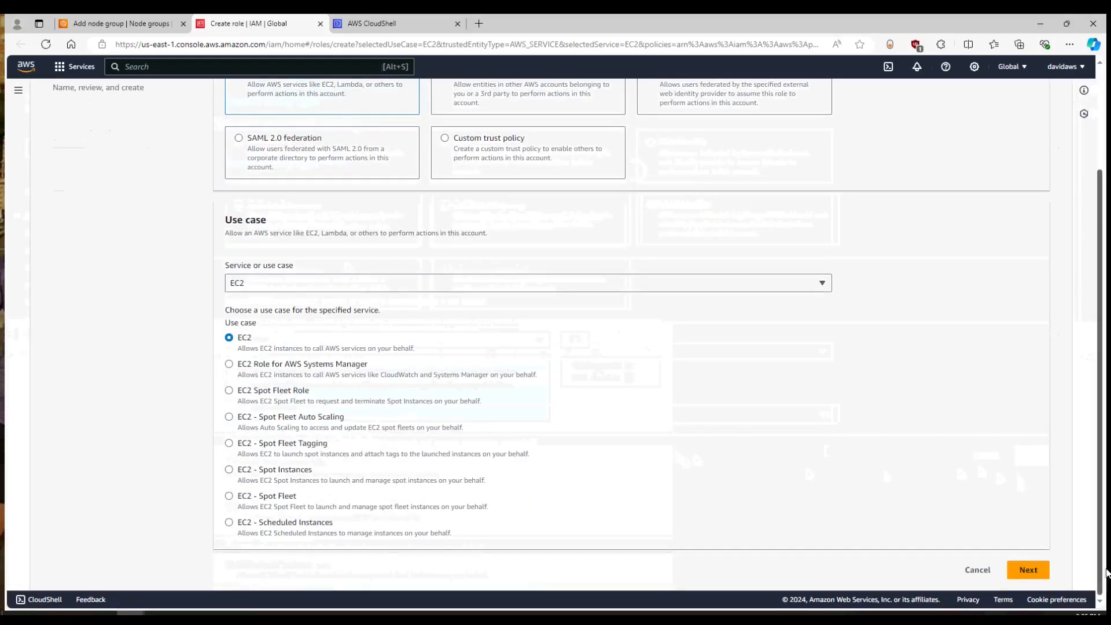
pyautogui.click(1026, 569)
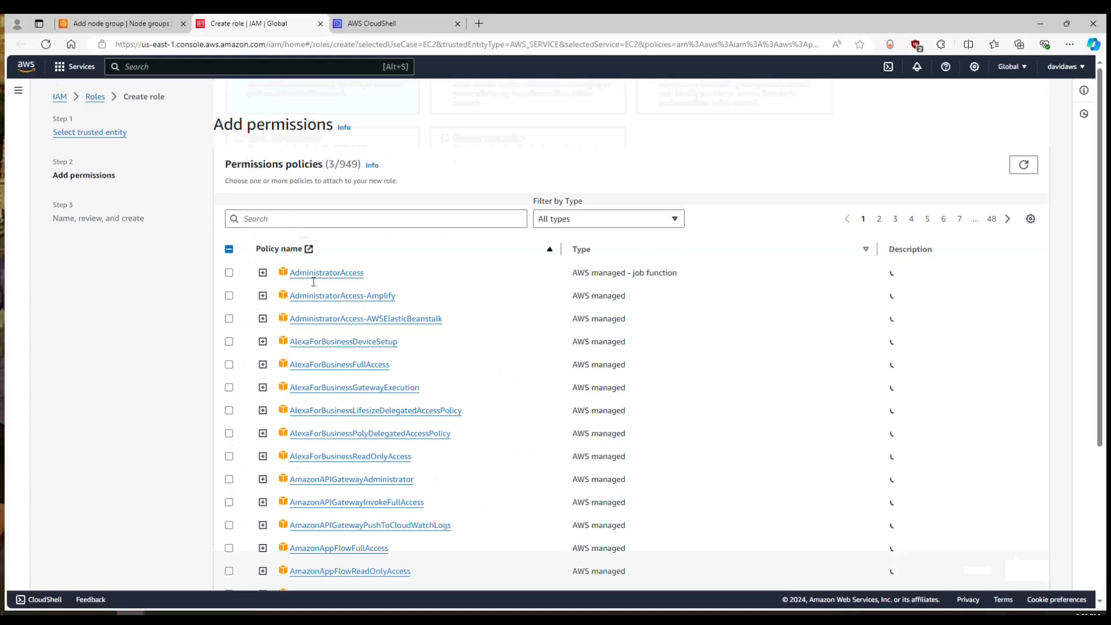
pyautogui.scroll(-3)
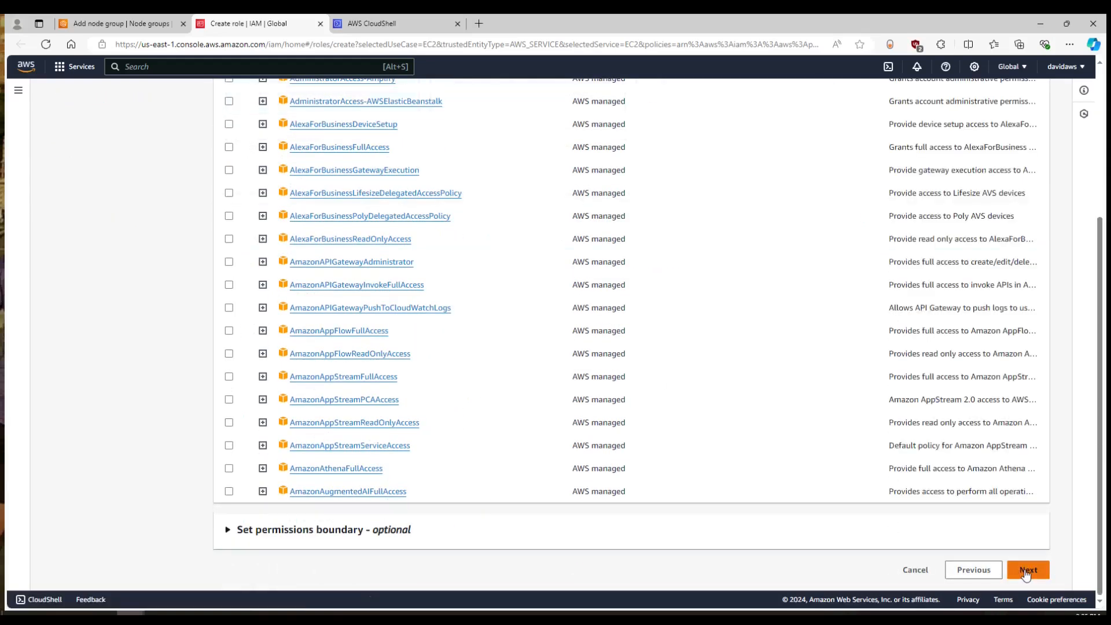
pyautogui.click(1026, 569)
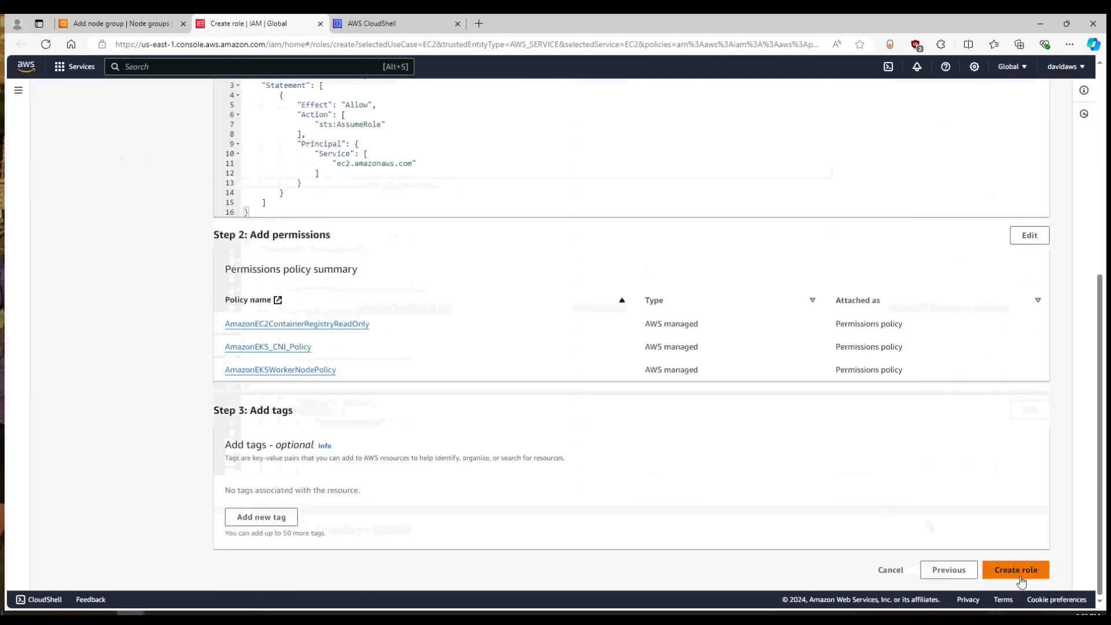
pyautogui.click(1014, 568)
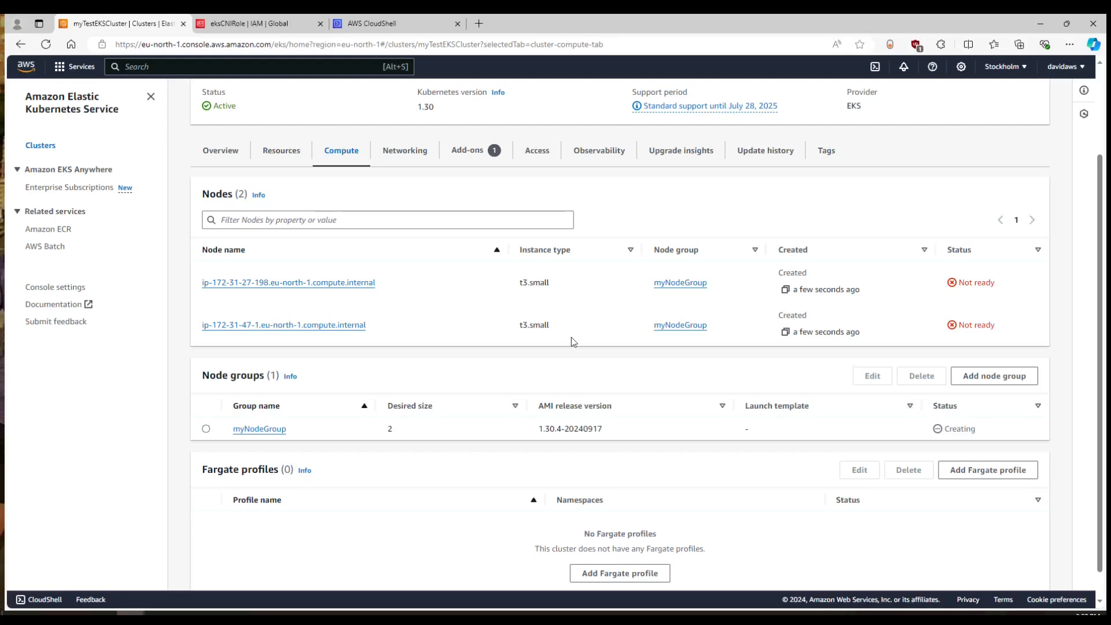
pyautogui.moveTo(201, 316)
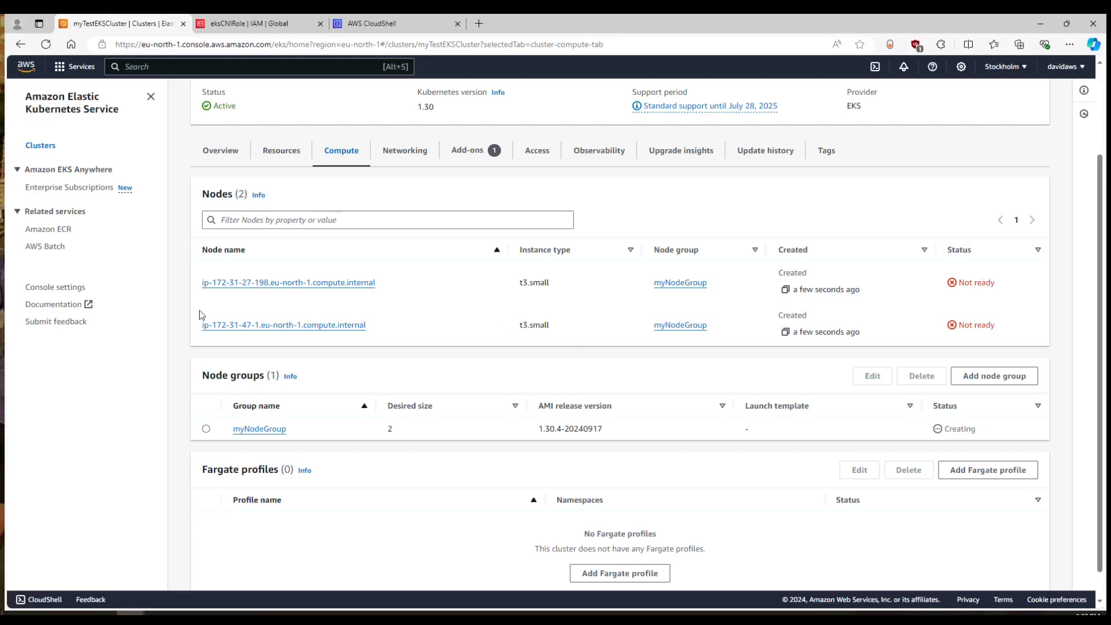
pyautogui.click(287, 282)
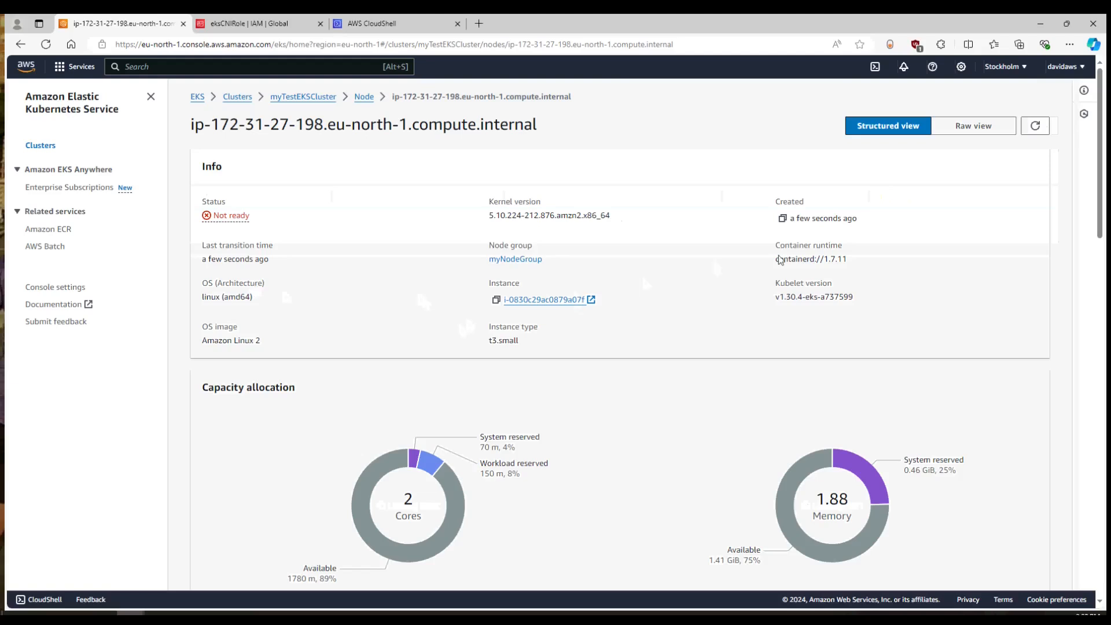
pyautogui.scroll(-3)
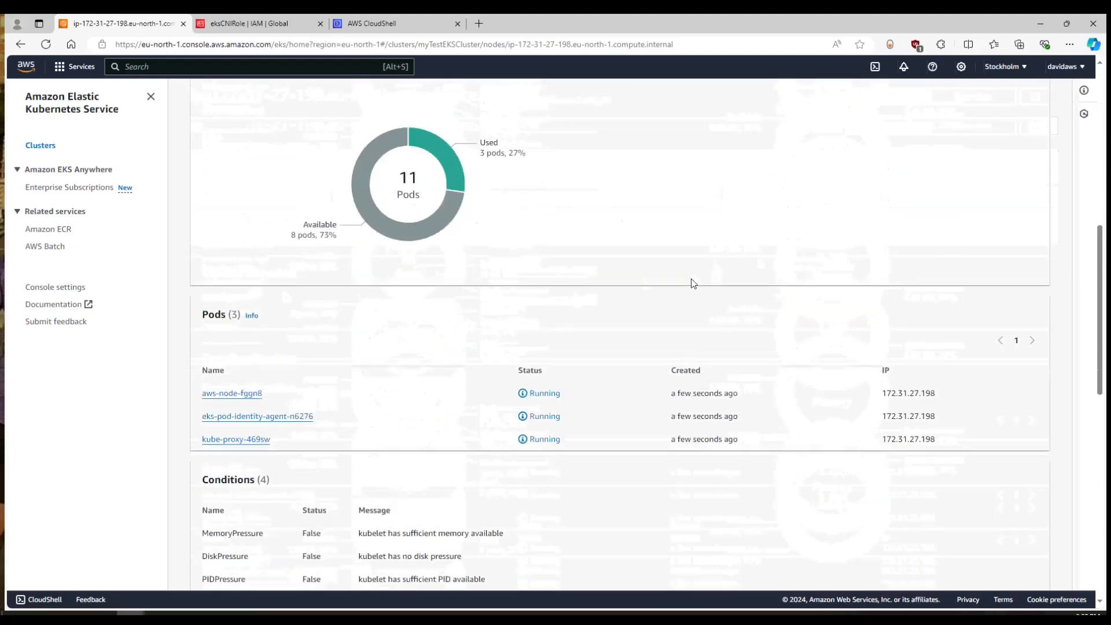
pyautogui.scroll(-3)
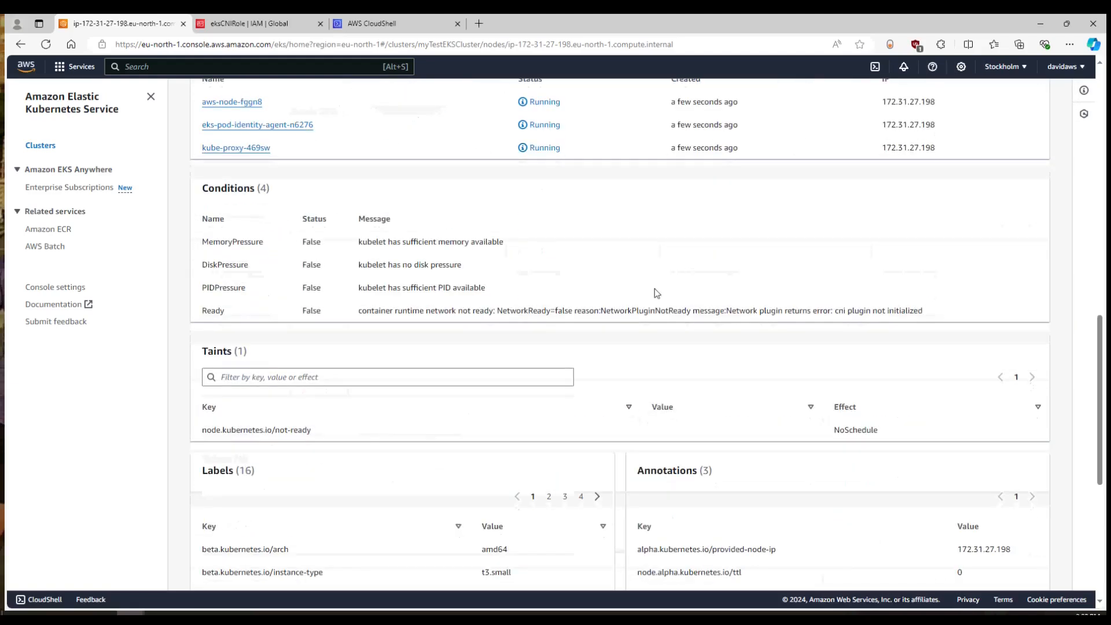
pyautogui.moveTo(444, 306)
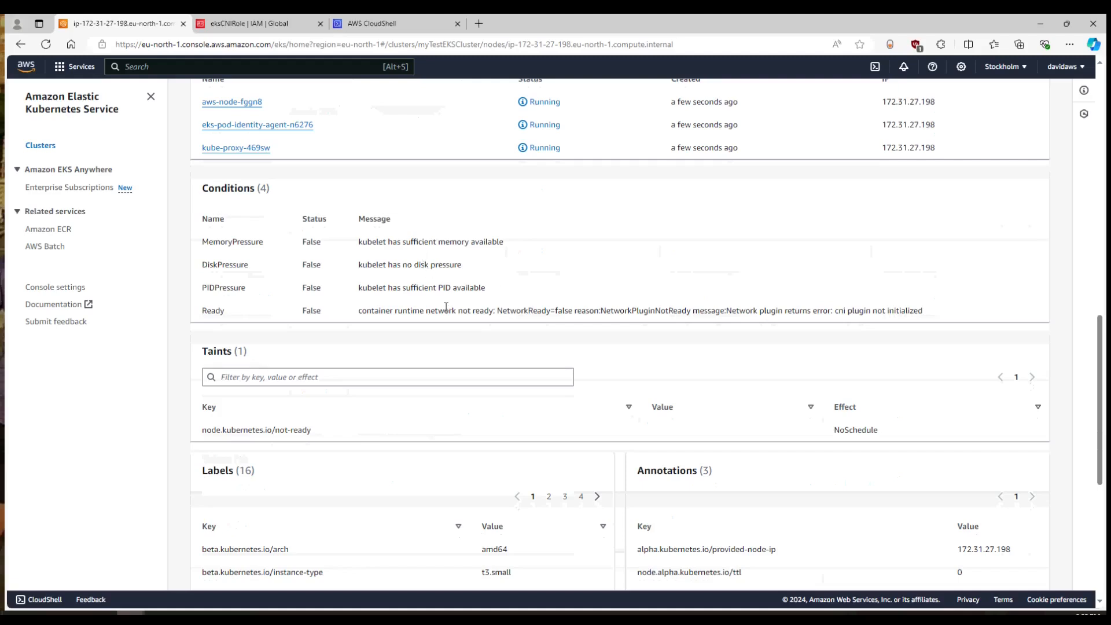
pyautogui.moveTo(640, 320)
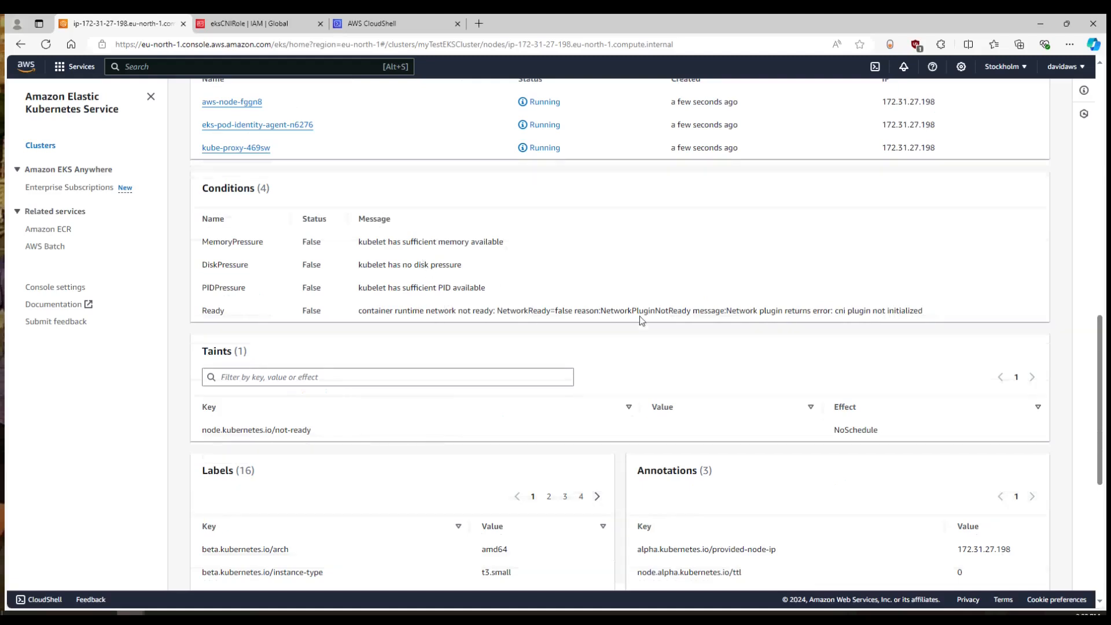
pyautogui.moveTo(933, 314)
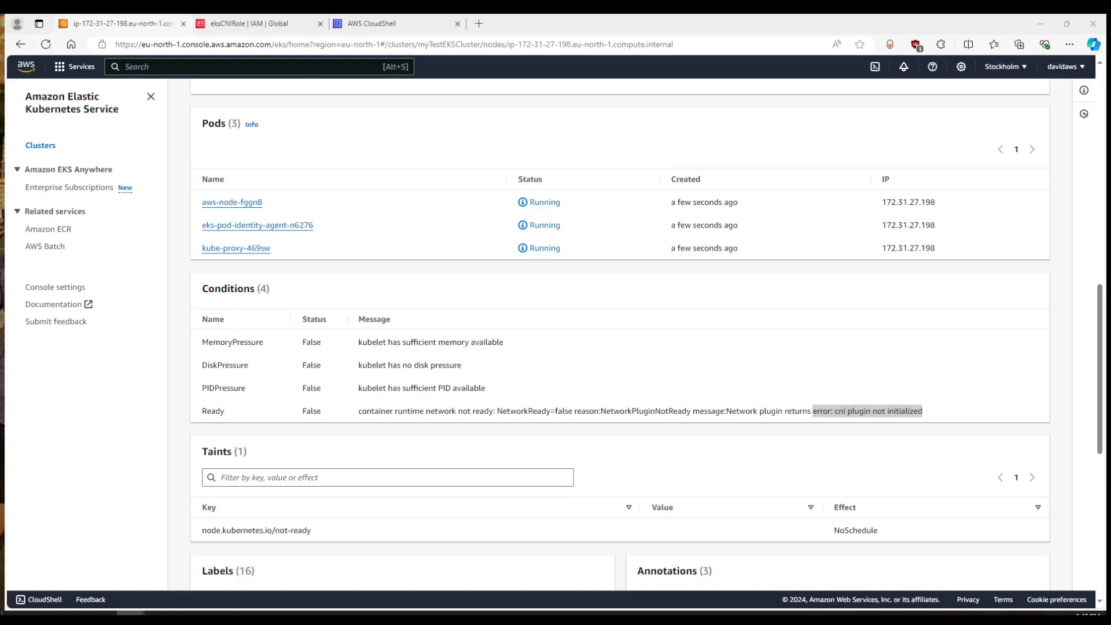
pyautogui.click(396, 23)
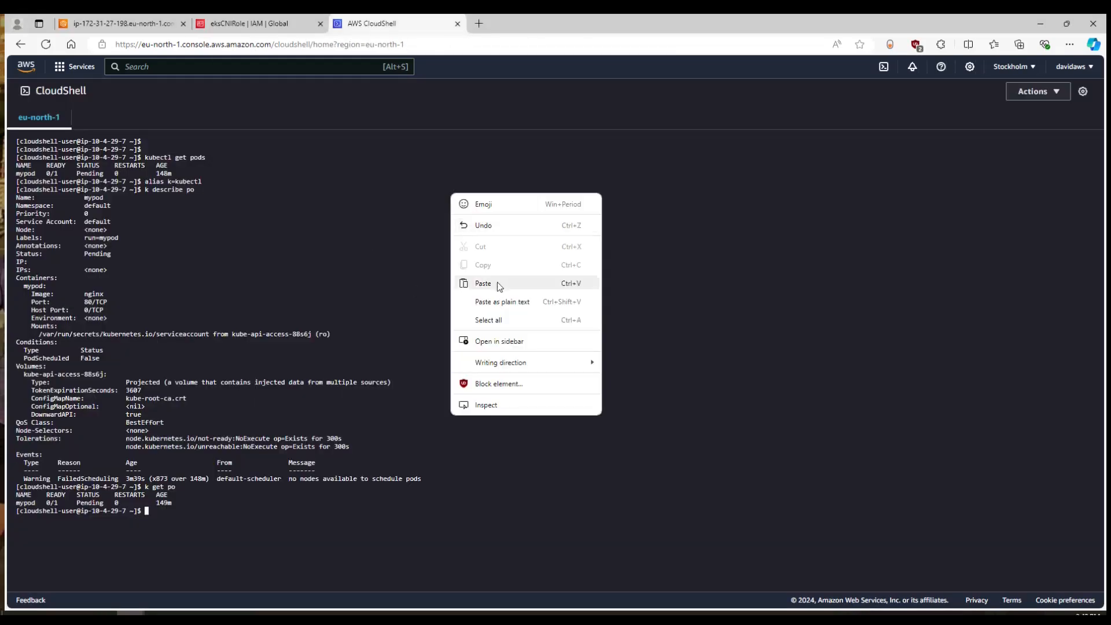
# Run kubectl get pods -n kube-system -l k8s-app=aws-node -o wide, showing 1/2 containers ready
pyautogui.click(482, 282)
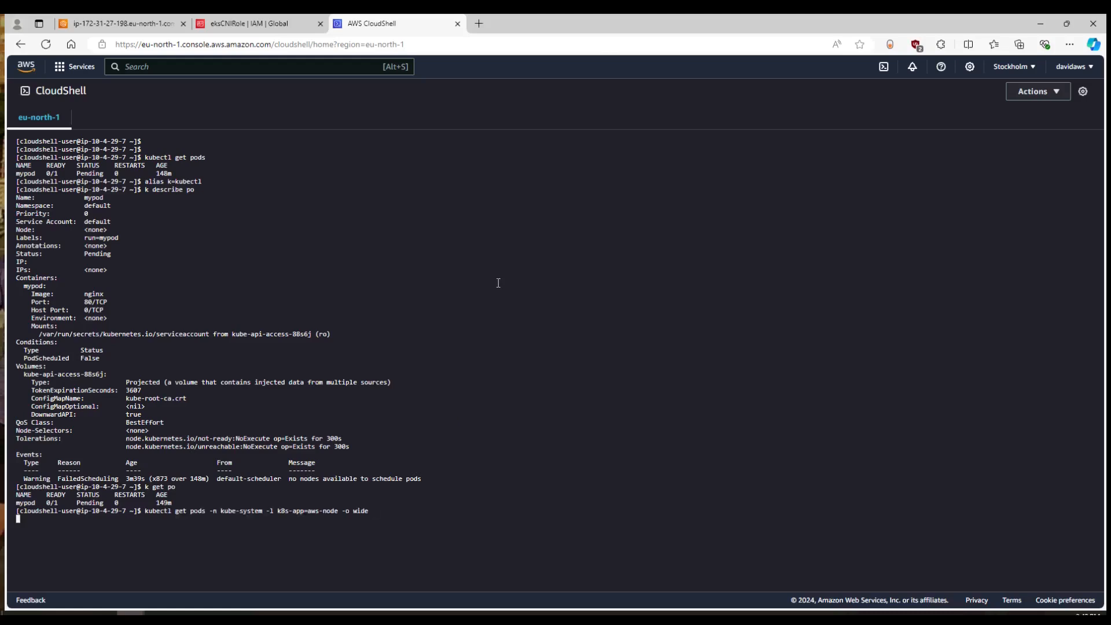
pyautogui.press('Return')
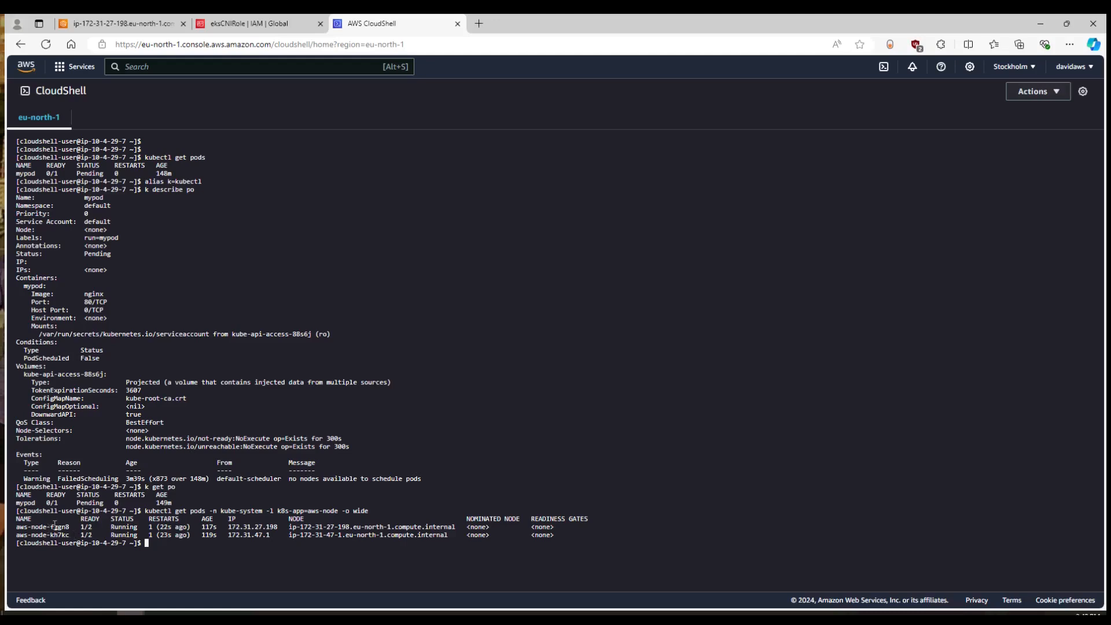
pyautogui.moveTo(365, 111)
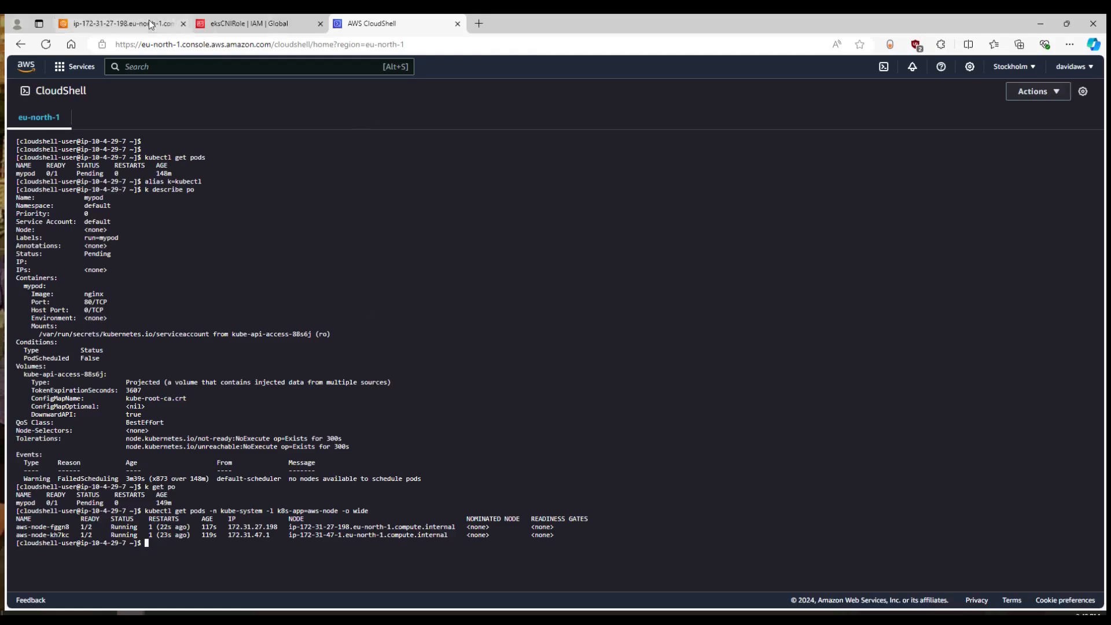
# Review the node's Events and Conditions network error, then open eksCNIRole's policy list
pyautogui.click(121, 23)
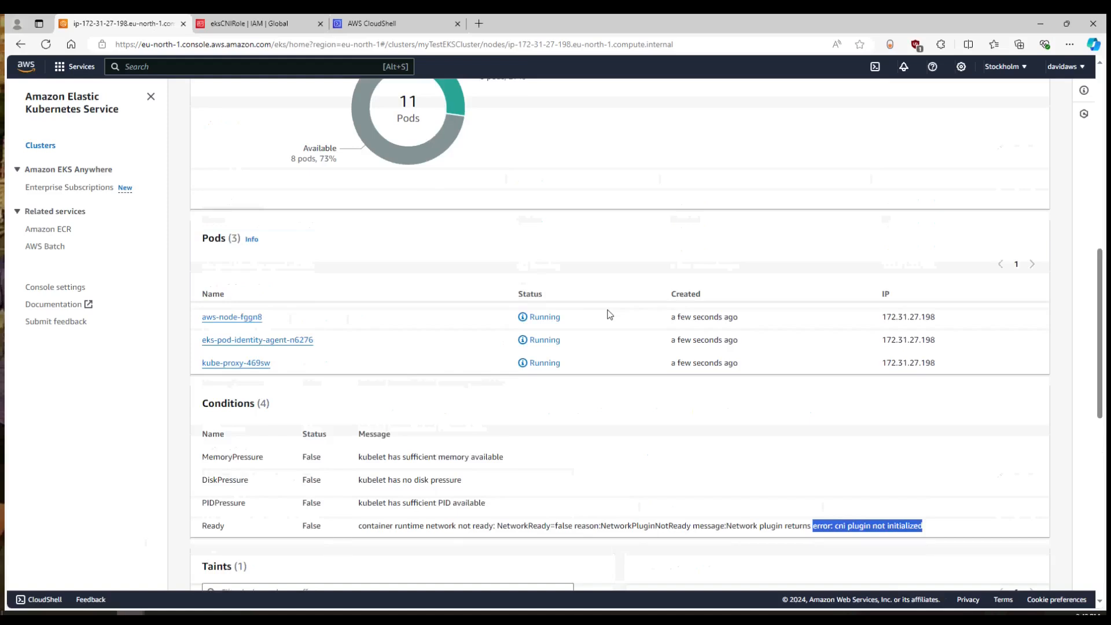
pyautogui.scroll(-3)
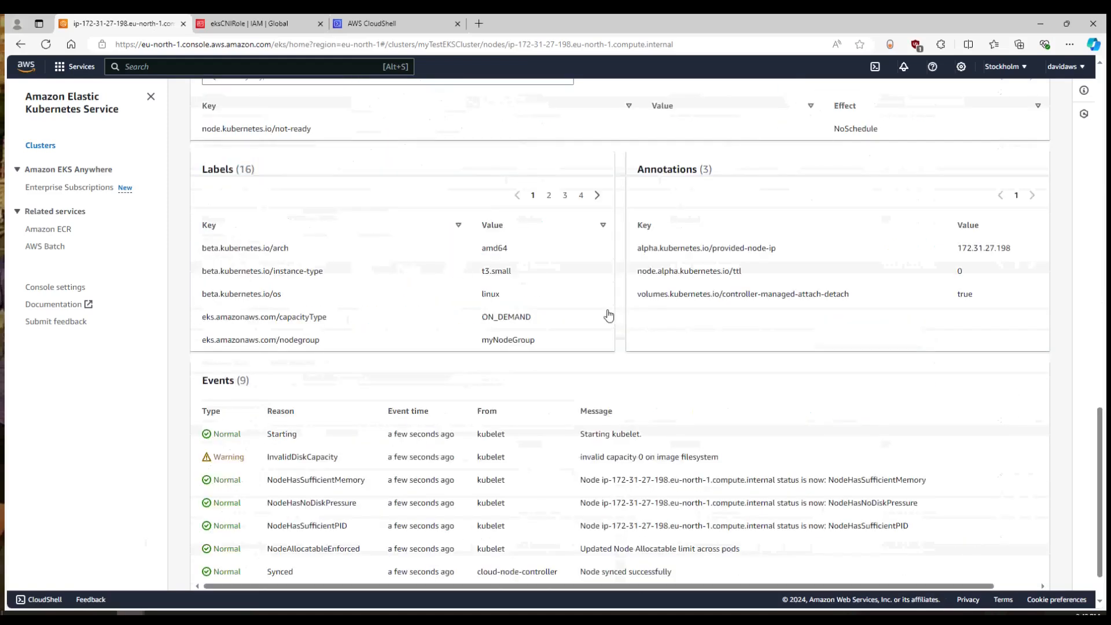
pyautogui.scroll(-3)
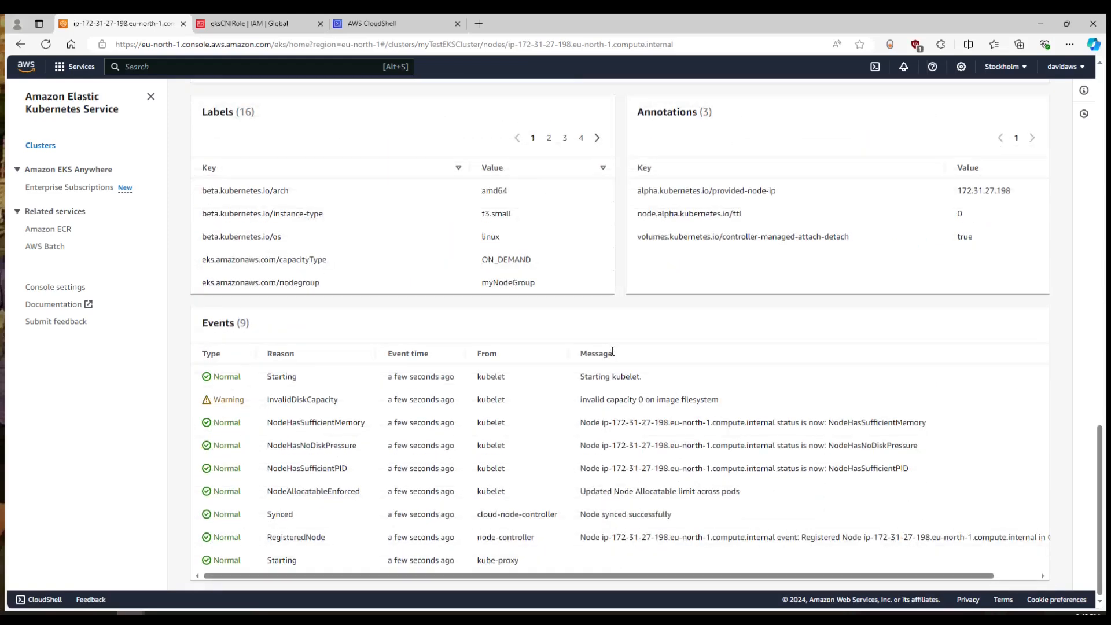
pyautogui.moveTo(698, 425)
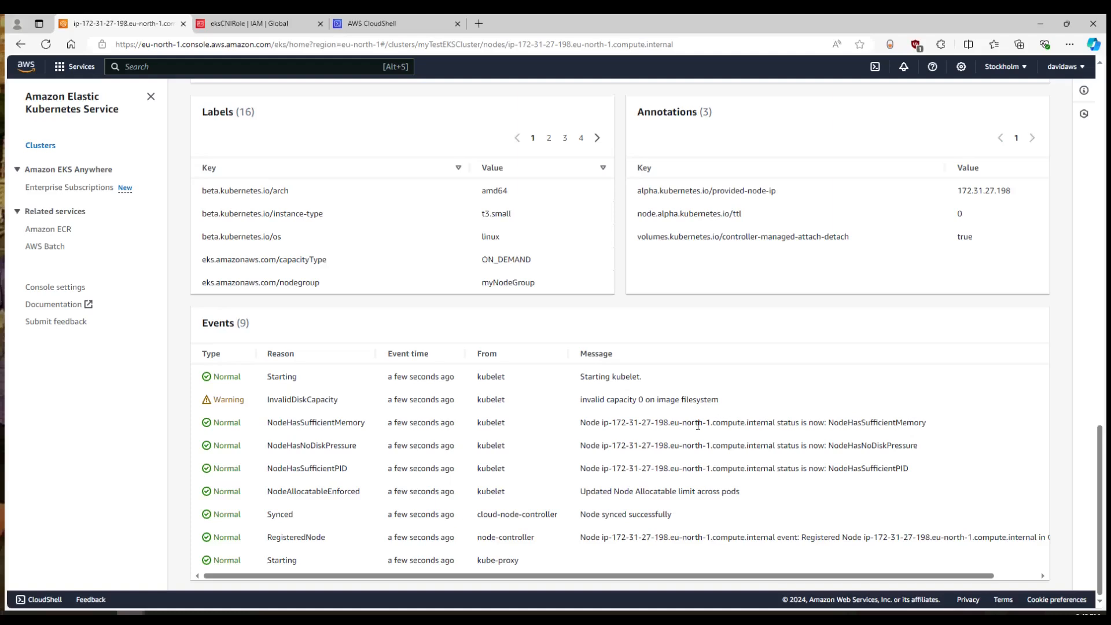
pyautogui.moveTo(624, 520)
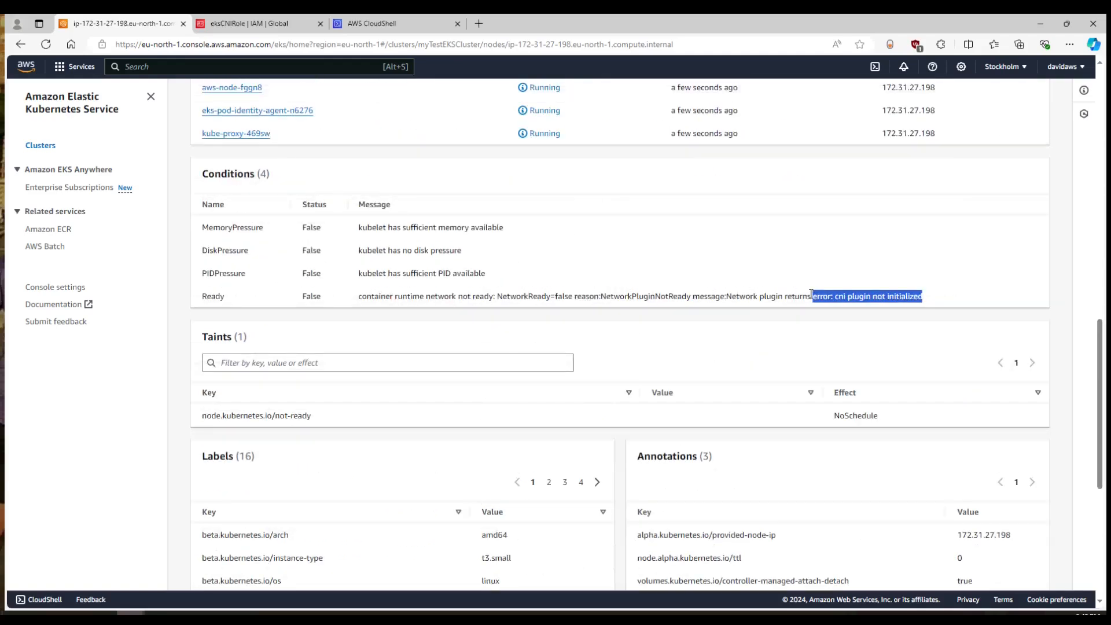
pyautogui.scroll(3)
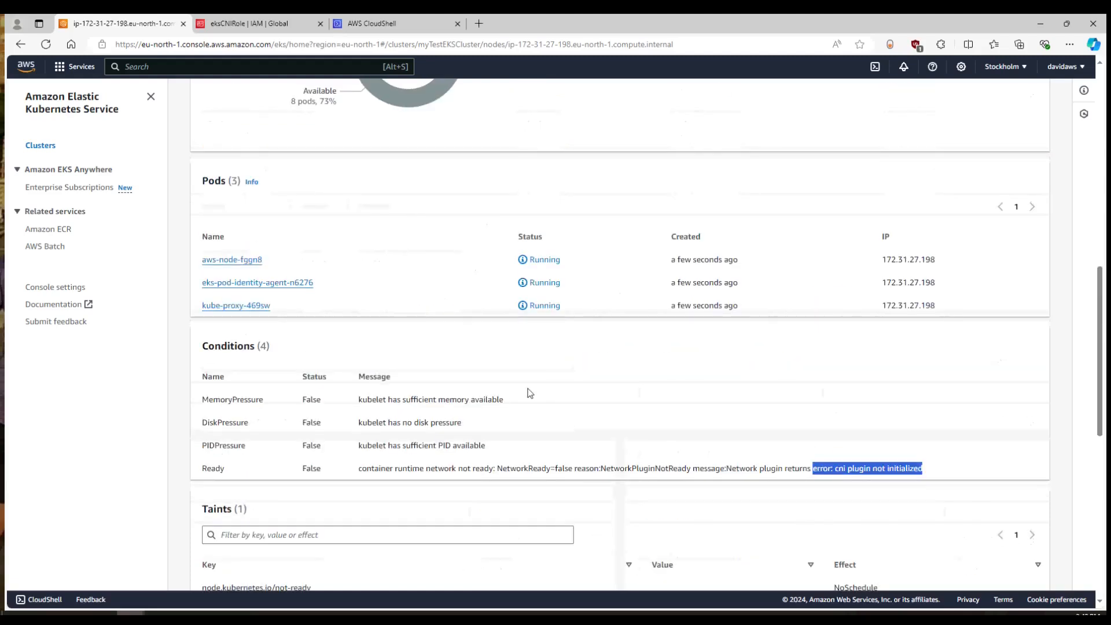
pyautogui.moveTo(437, 420)
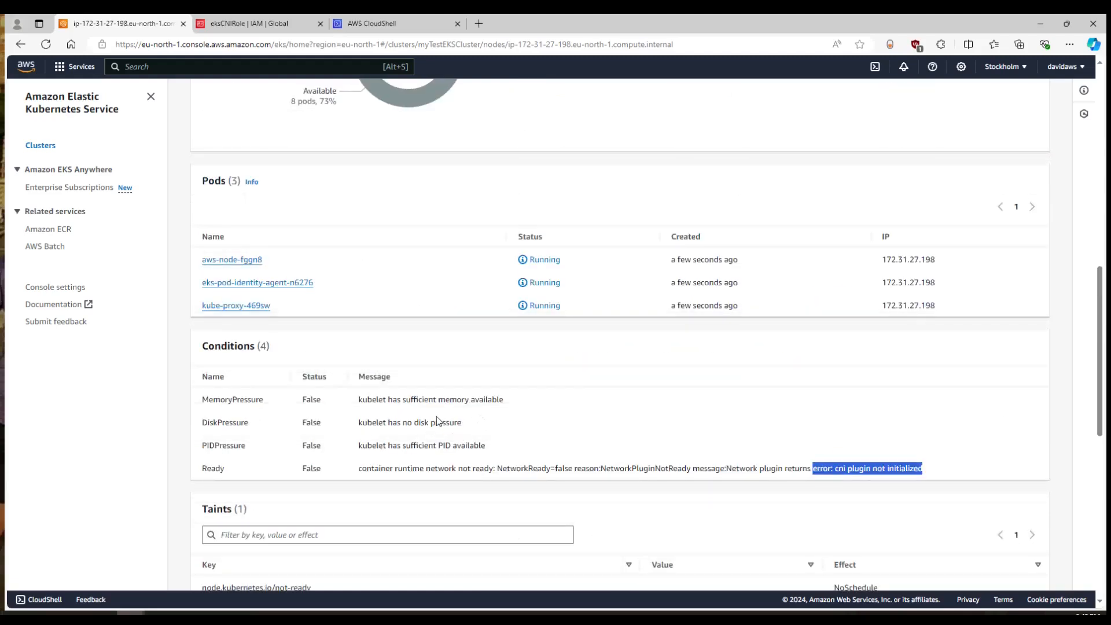
pyautogui.scroll(3)
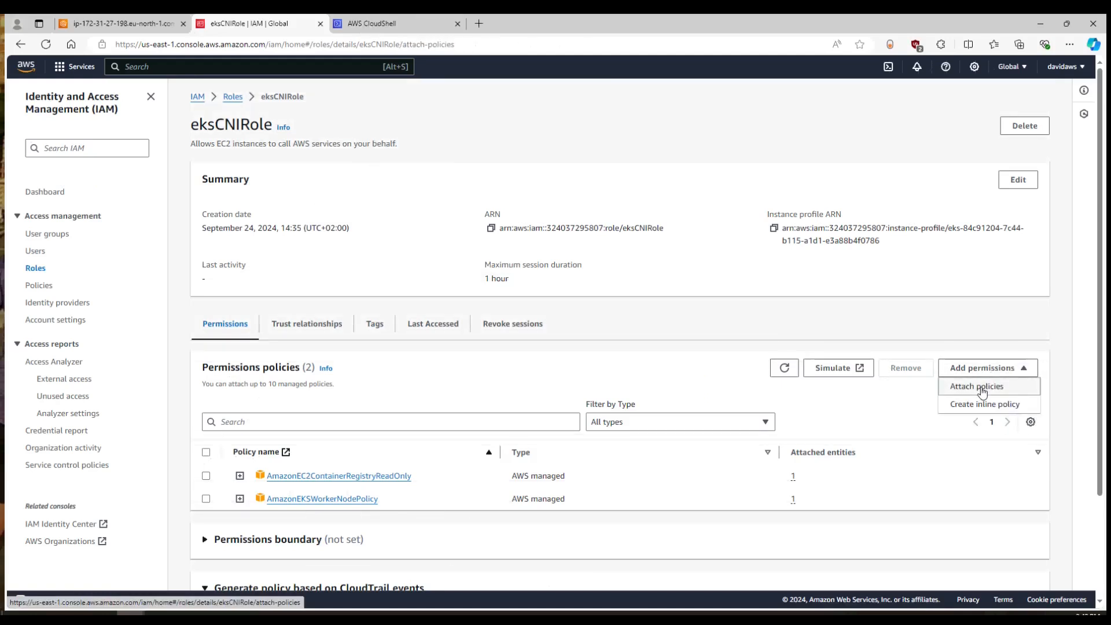
# Attach AmazonEKS_CNI_Policy to eksCNIRole and go back to the EKS node details
pyautogui.click(976, 385)
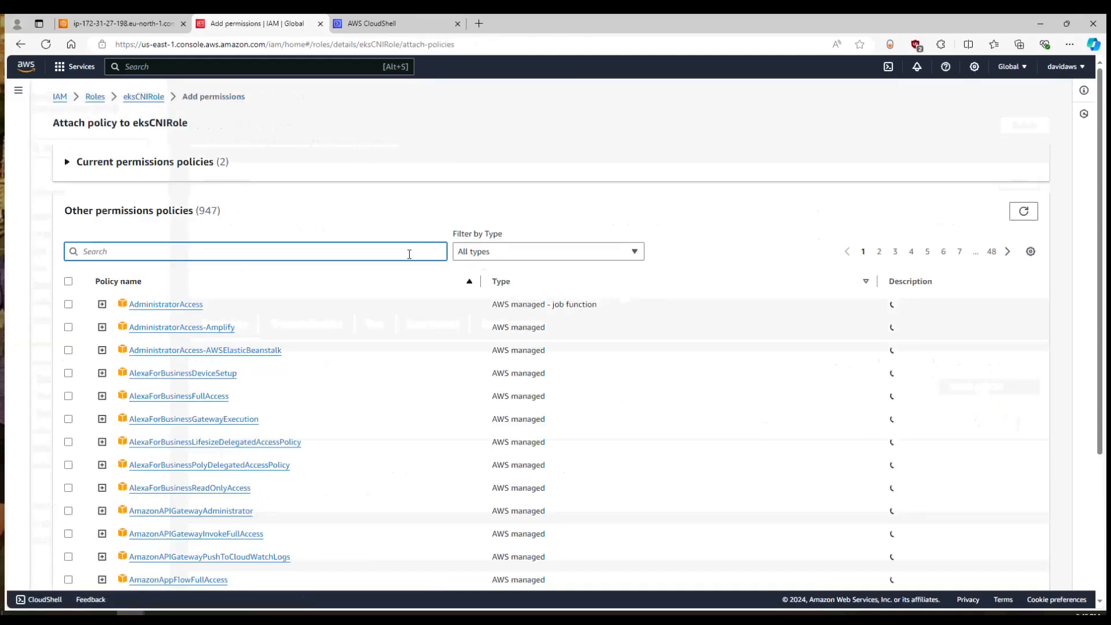
pyautogui.write('CNI')
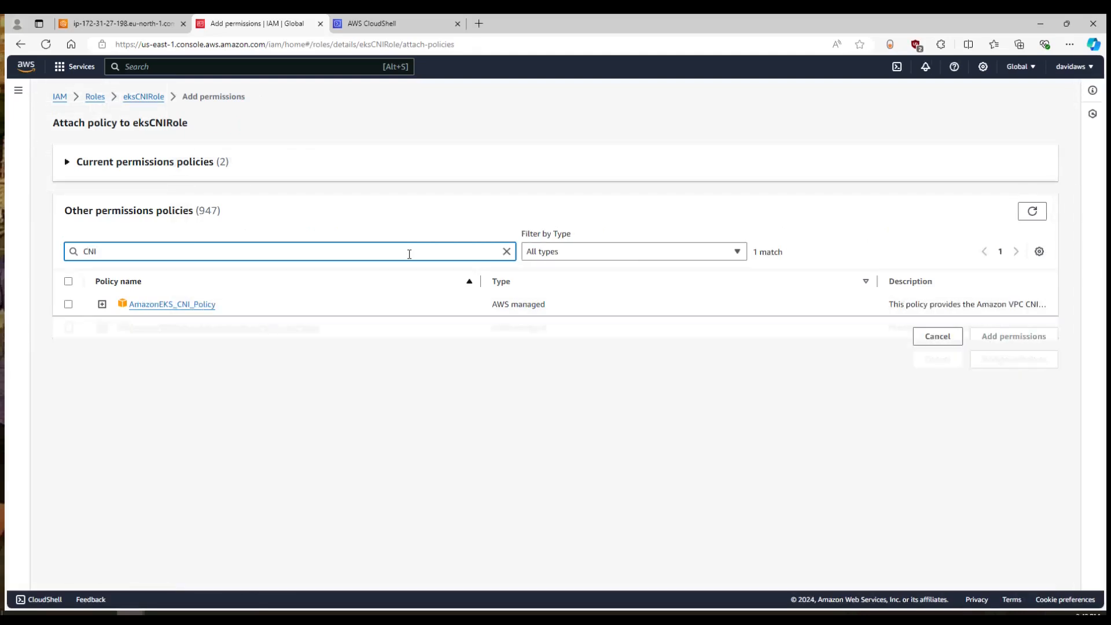
pyautogui.click(68, 303)
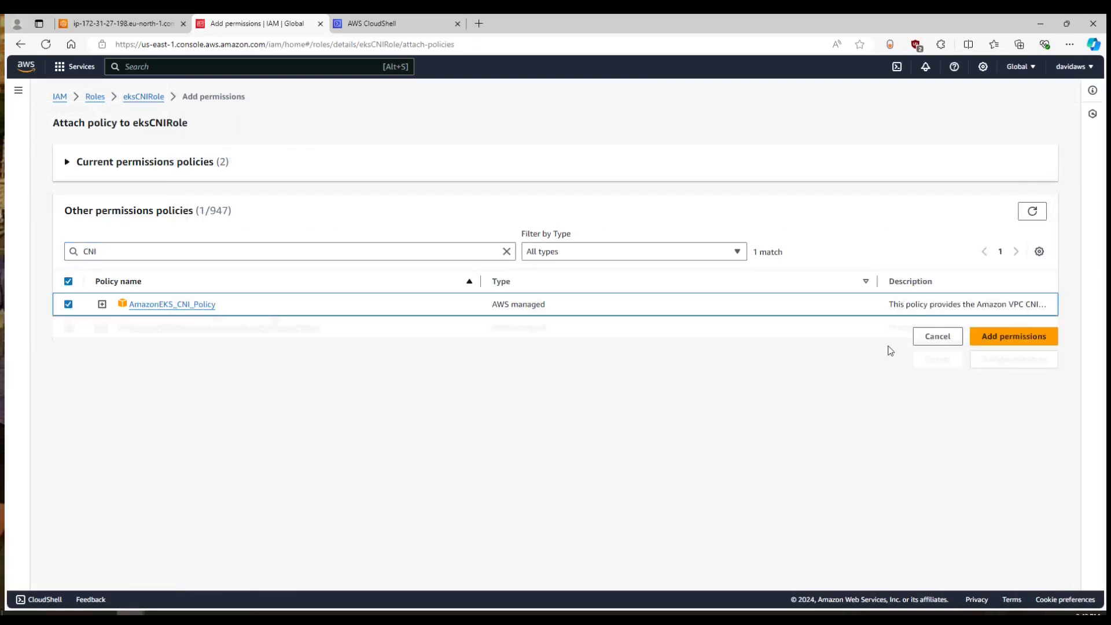
pyautogui.click(1012, 336)
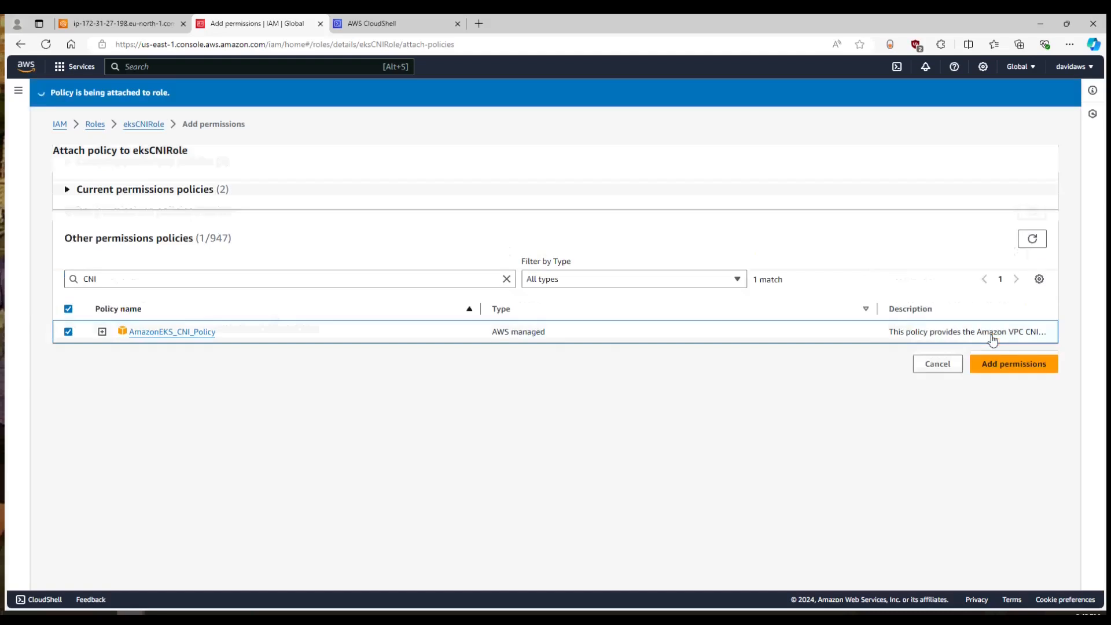
pyautogui.click(1012, 363)
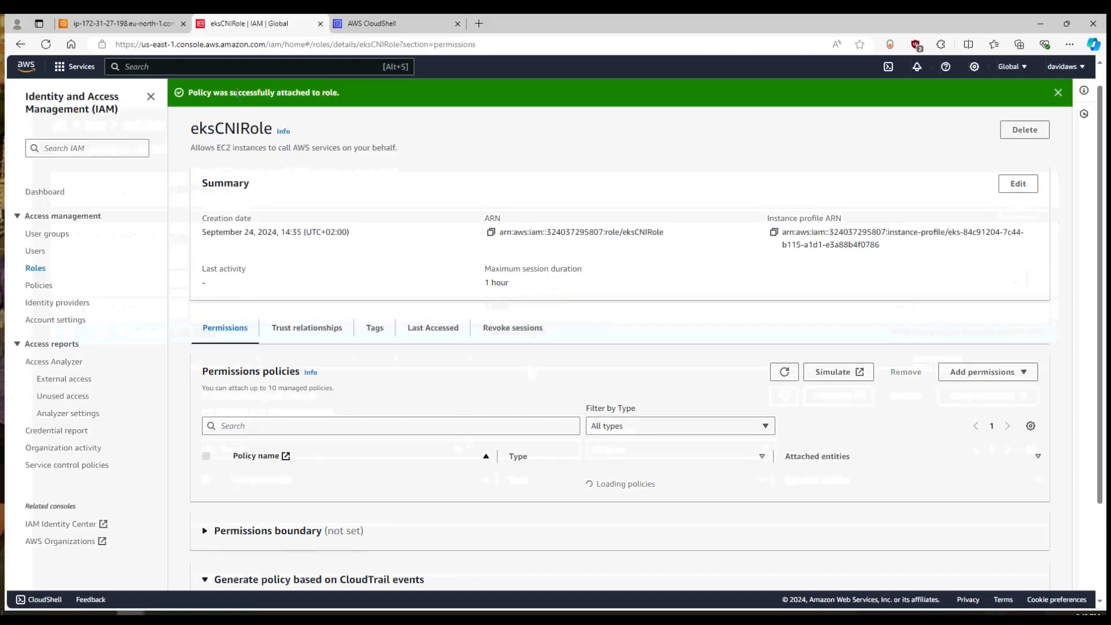
pyautogui.click(120, 23)
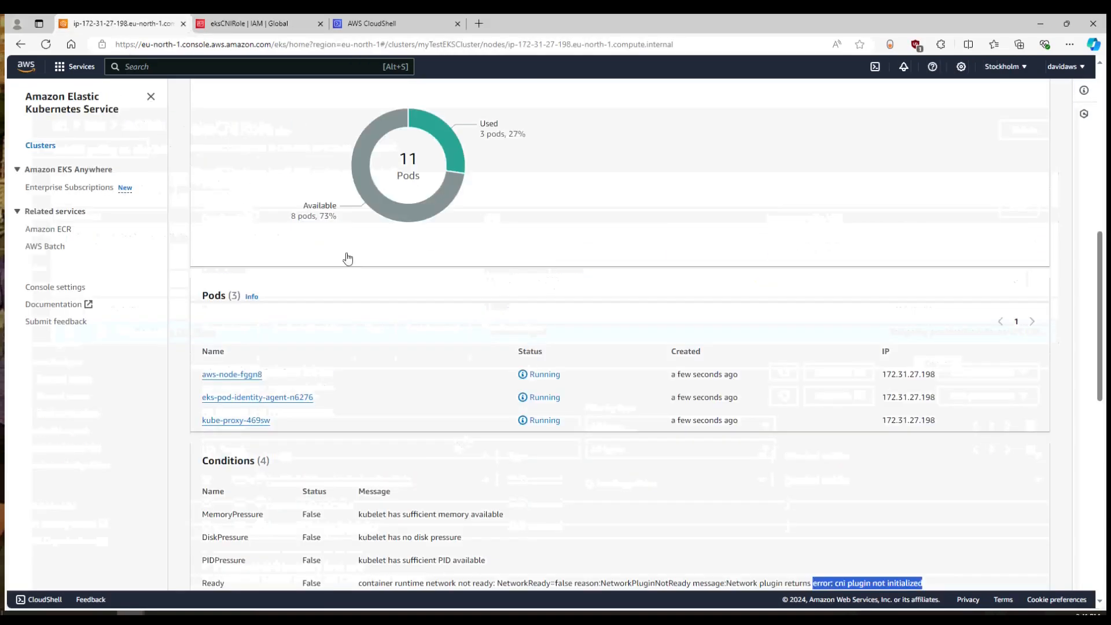
# Reload myTestEKSCluster's Compute tab to confirm both nodes now report Ready
pyautogui.scroll(3)
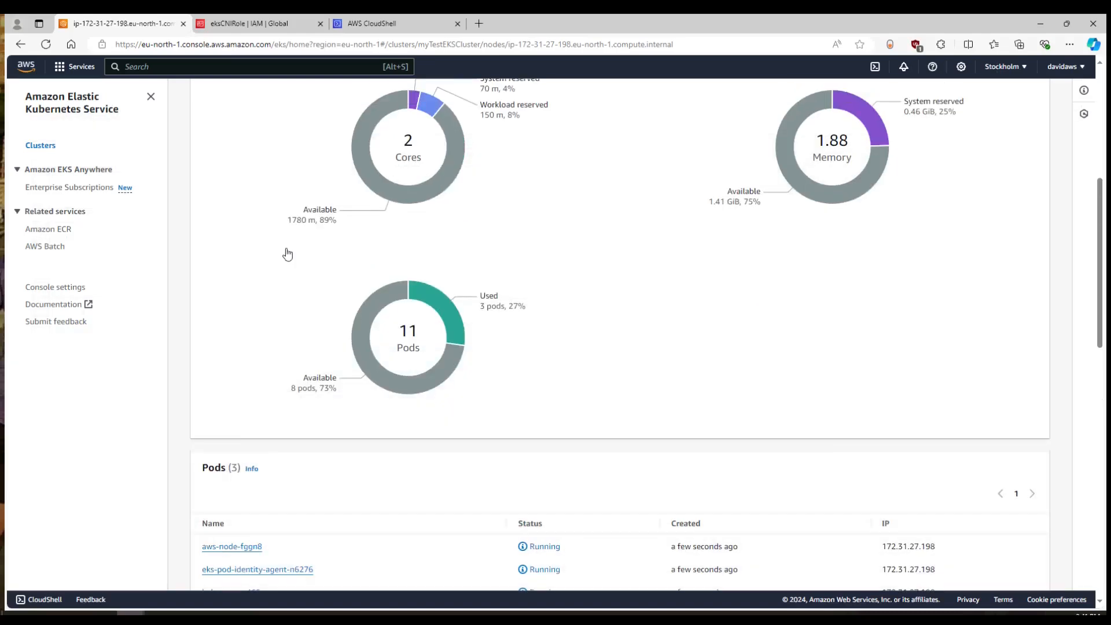
pyautogui.scroll(3)
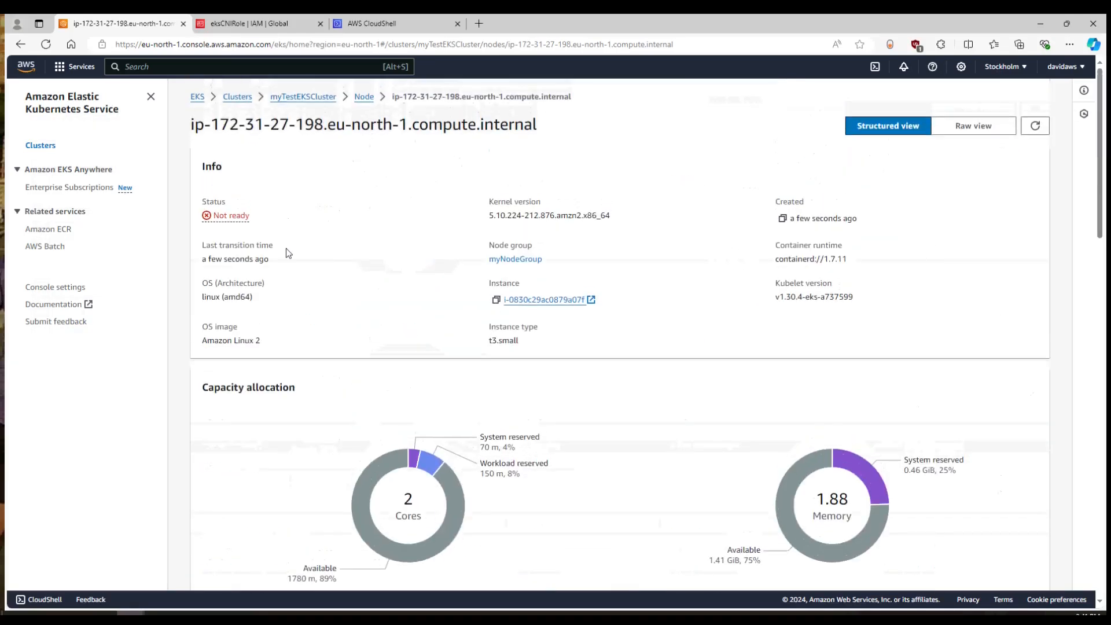
pyautogui.moveTo(304, 96)
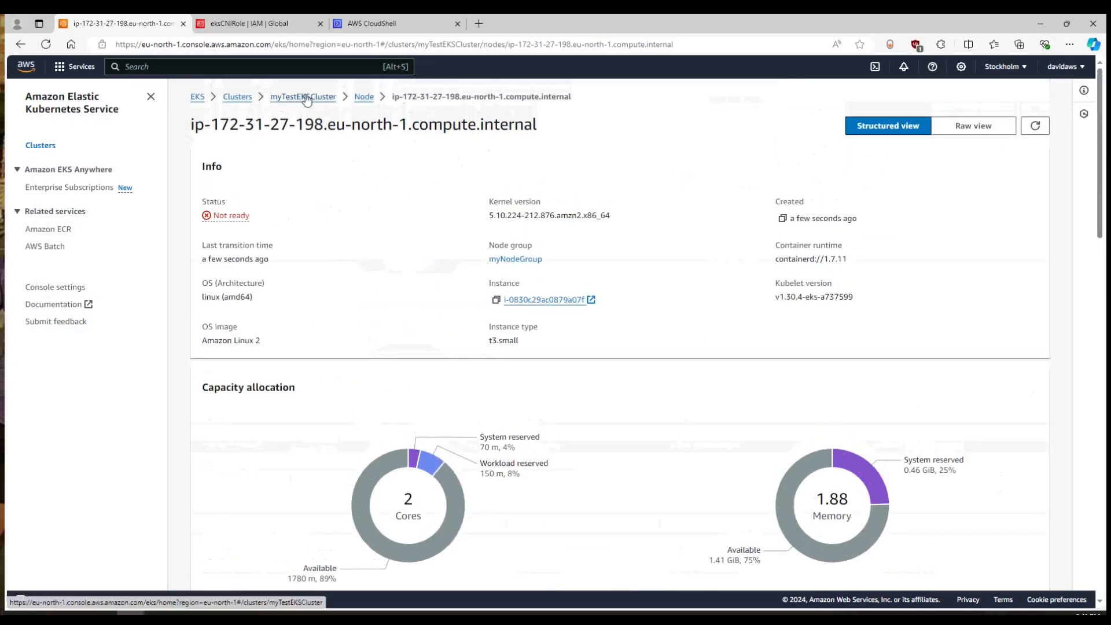
pyautogui.click(302, 97)
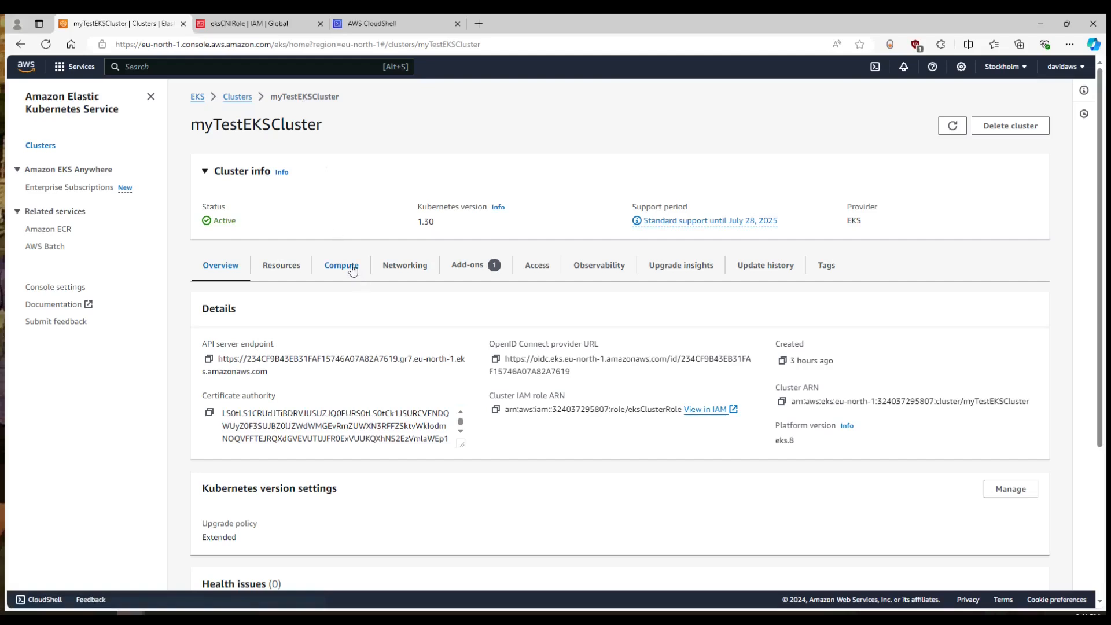
pyautogui.click(340, 264)
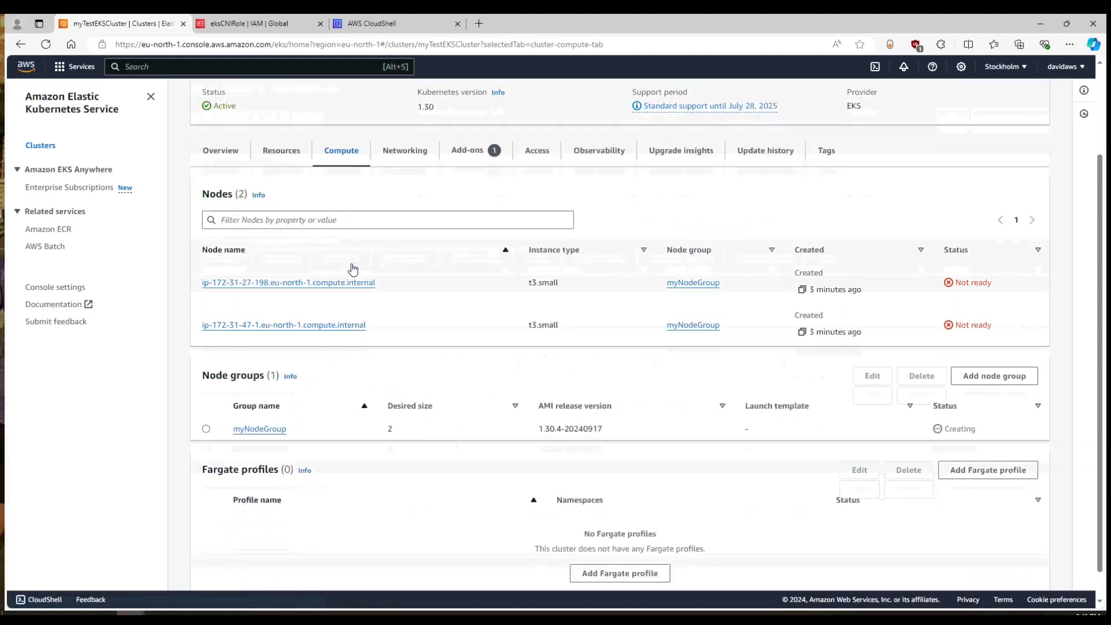
pyautogui.moveTo(314, 443)
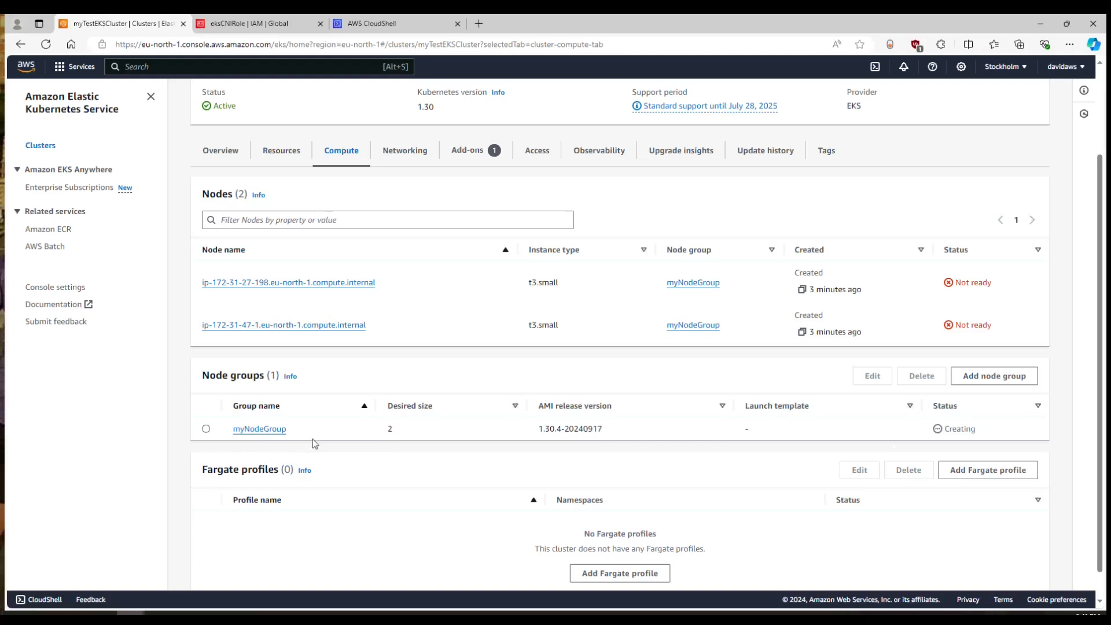
pyautogui.moveTo(442, 452)
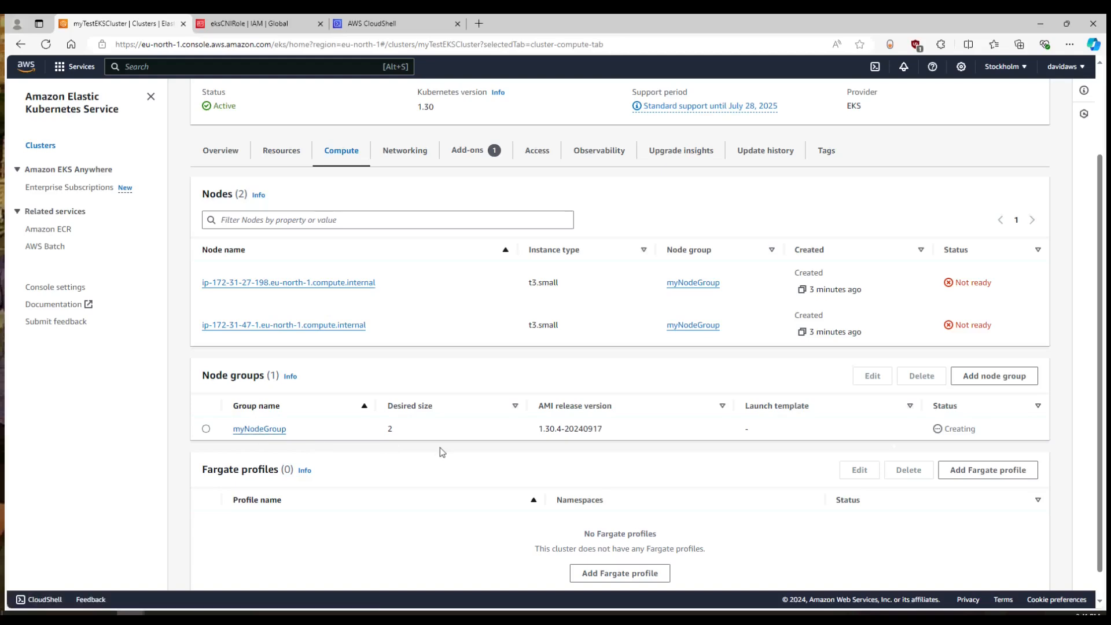
pyautogui.moveTo(397, 344)
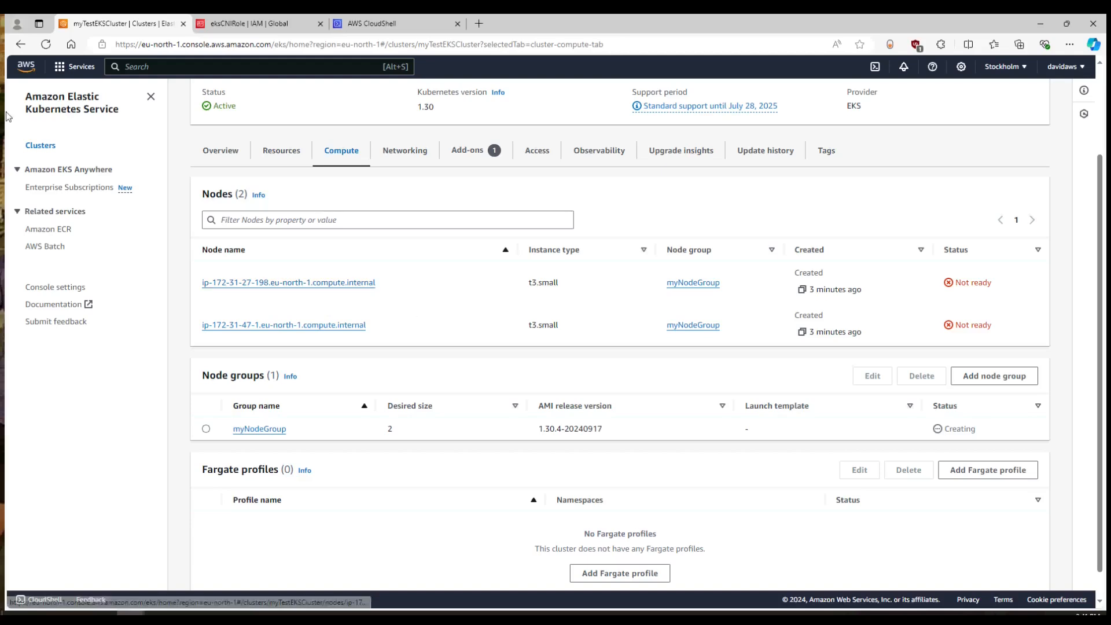
pyautogui.click(45, 44)
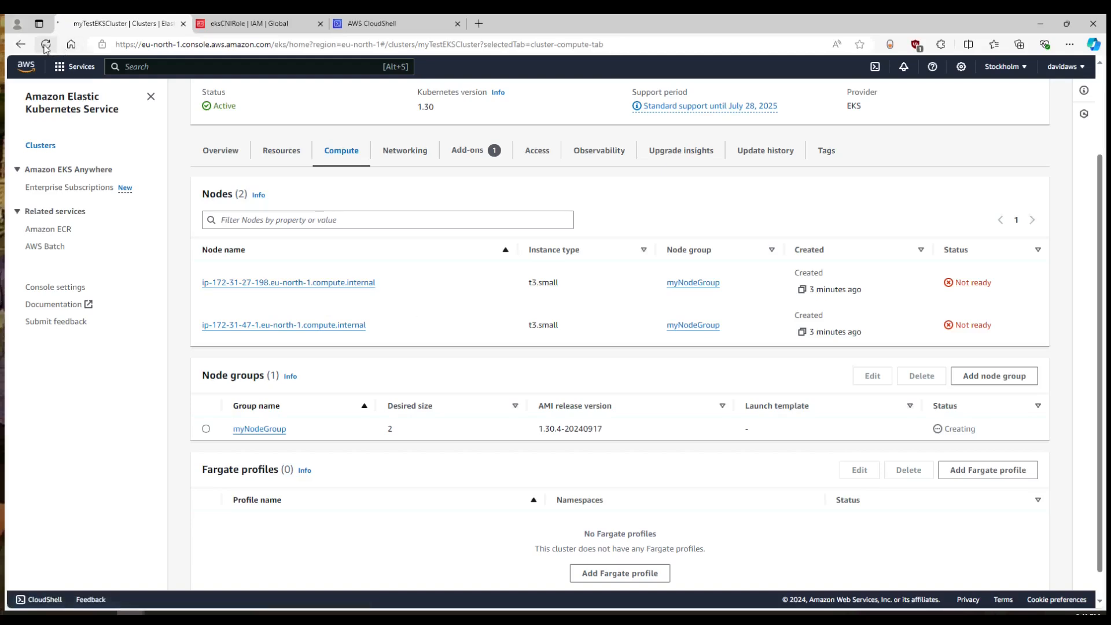
pyautogui.click(45, 43)
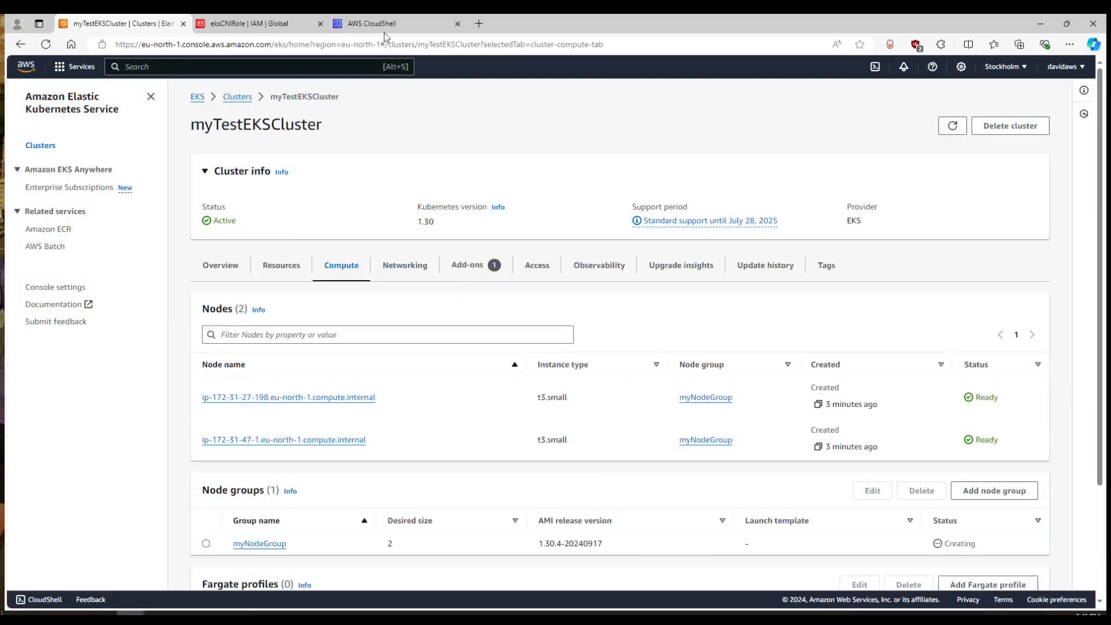
pyautogui.click(369, 23)
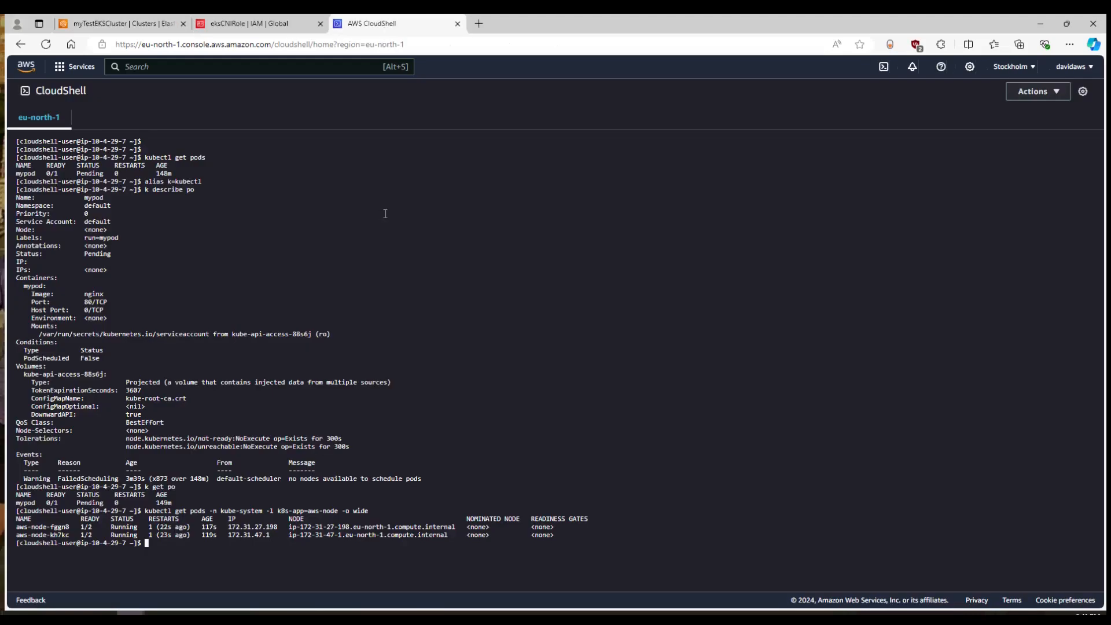
# Rerun the aws-node pod listing, clear the screen, and confirm mypod is Running
pyautogui.write('kubectl get pods -n kube-system -l k8s-app=aws-node -o wide')
pyautogui.write('k get po')
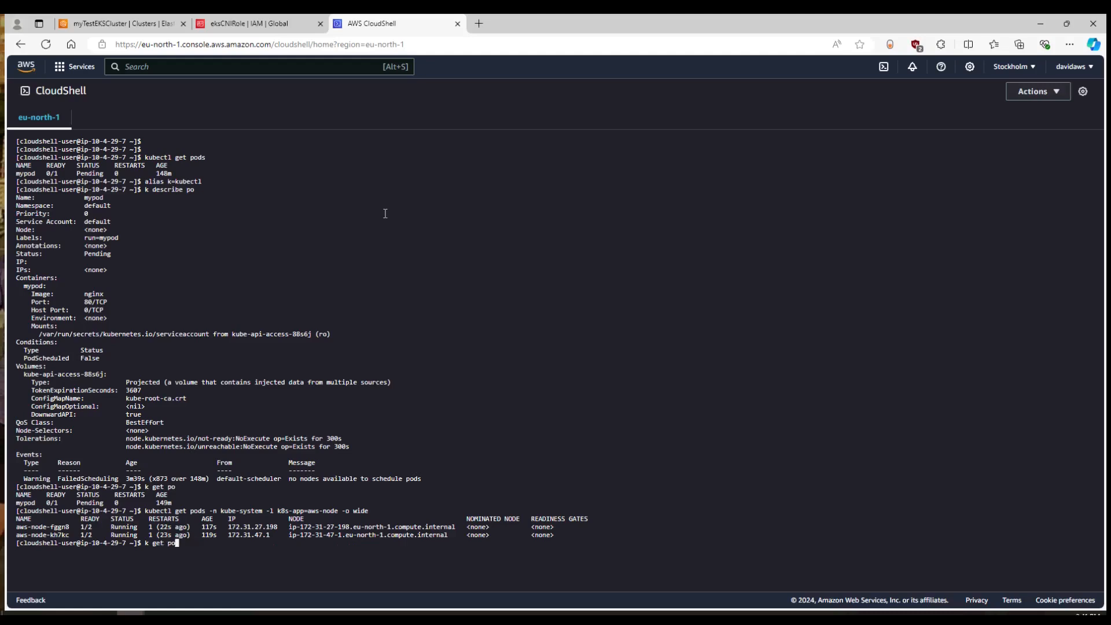
pyautogui.press('Return')
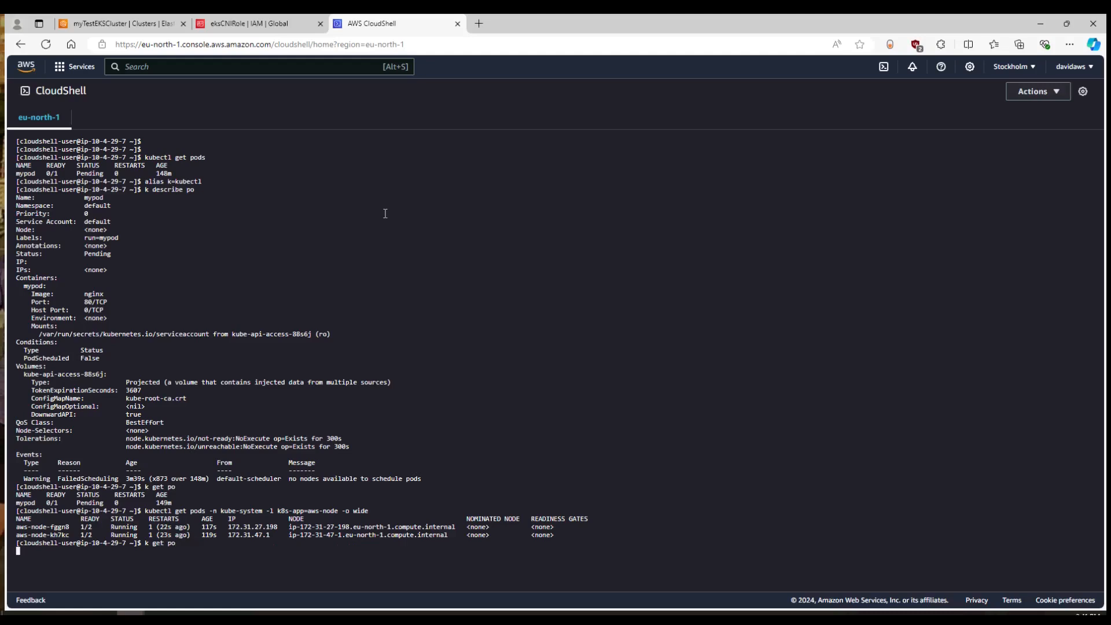
pyautogui.press('Return')
pyautogui.write('k')
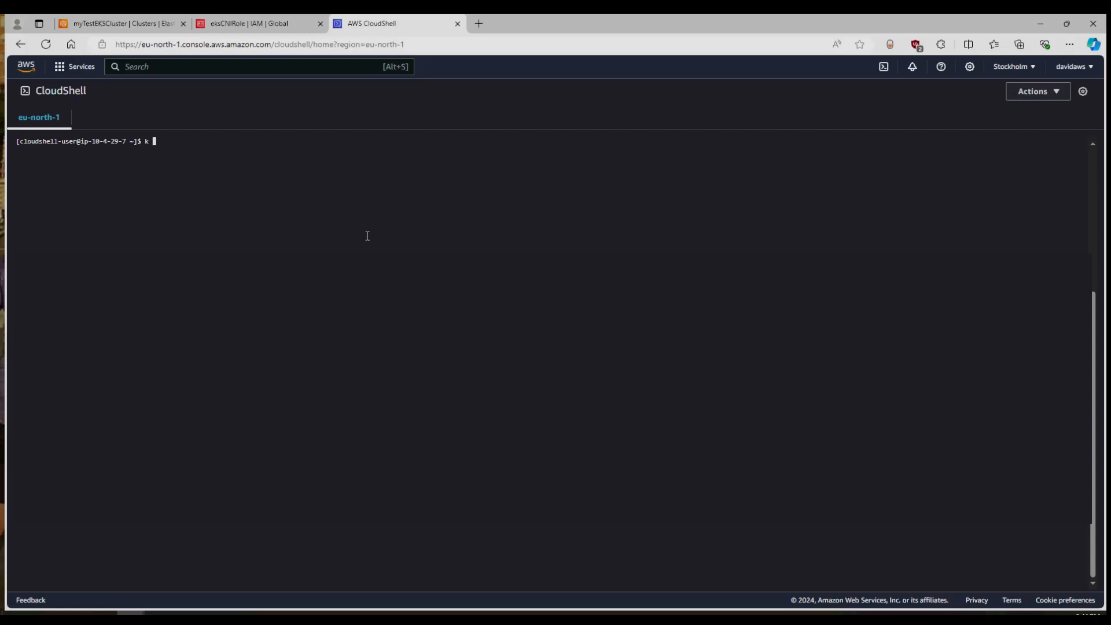
pyautogui.write('get')
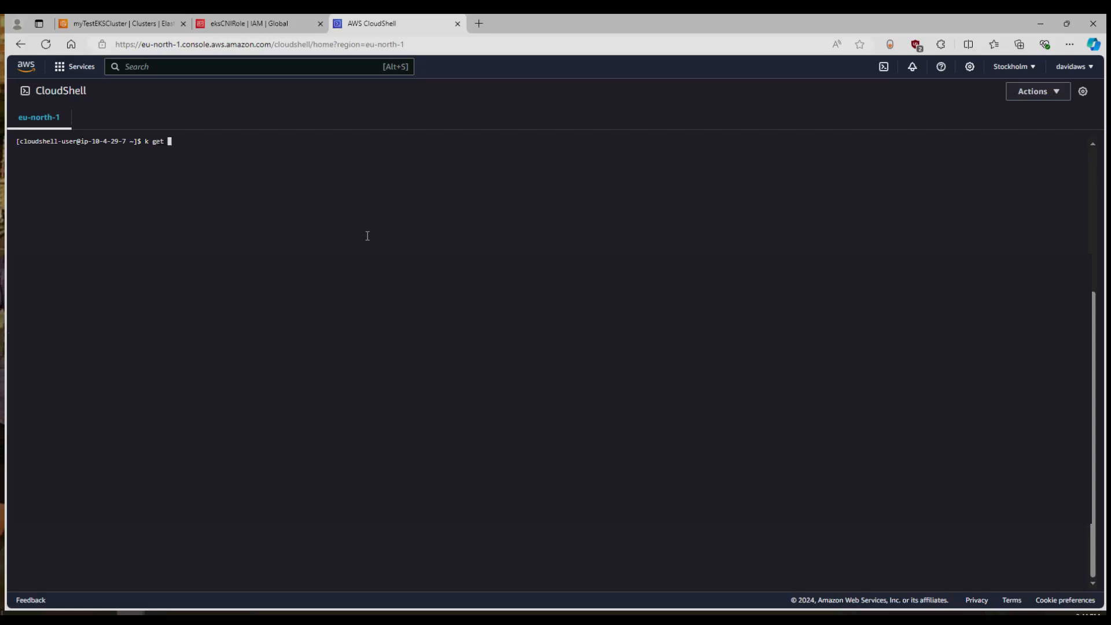
pyautogui.press('Return')
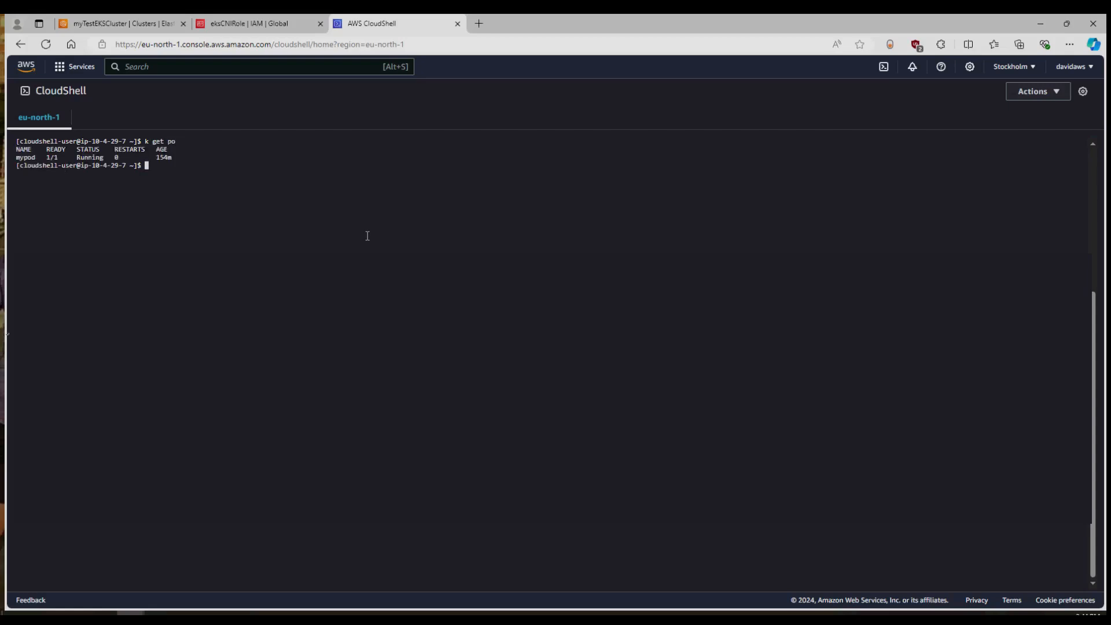
# Open a /bin/sh shell in mypod and try 'wget localhost' and 'curl localhost'
pyautogui.write('k exec')
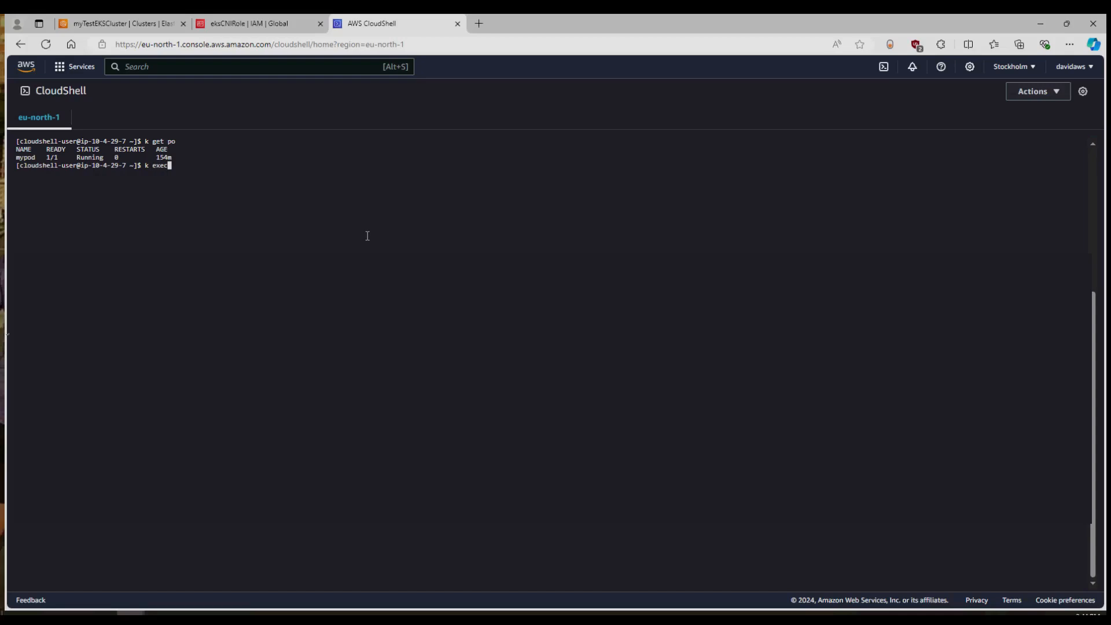
pyautogui.write('mypod -i')
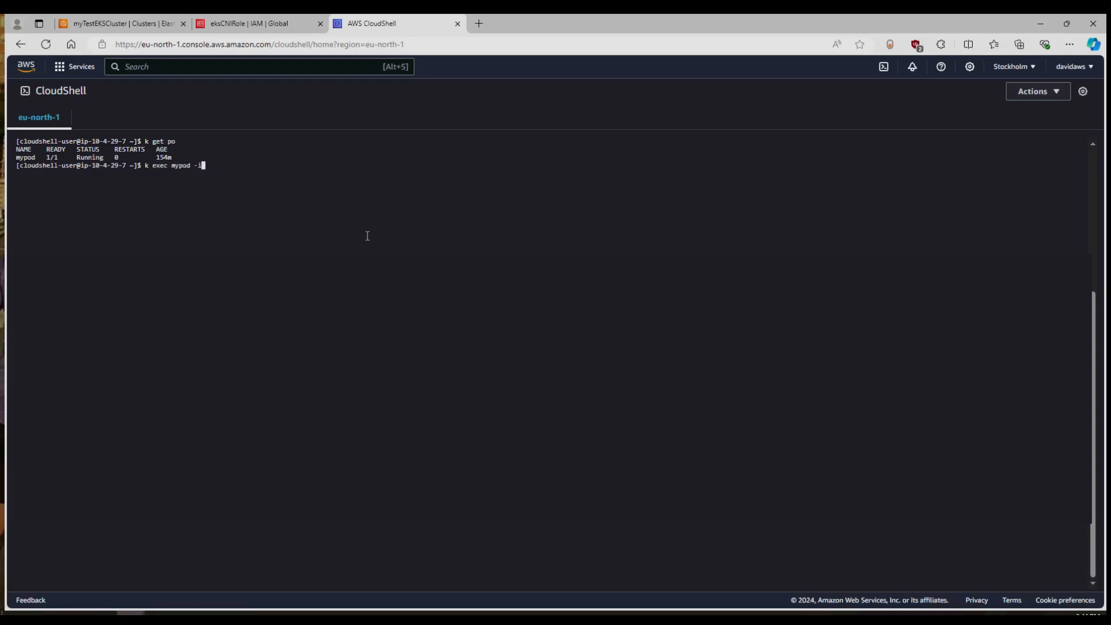
pyautogui.write('t --')
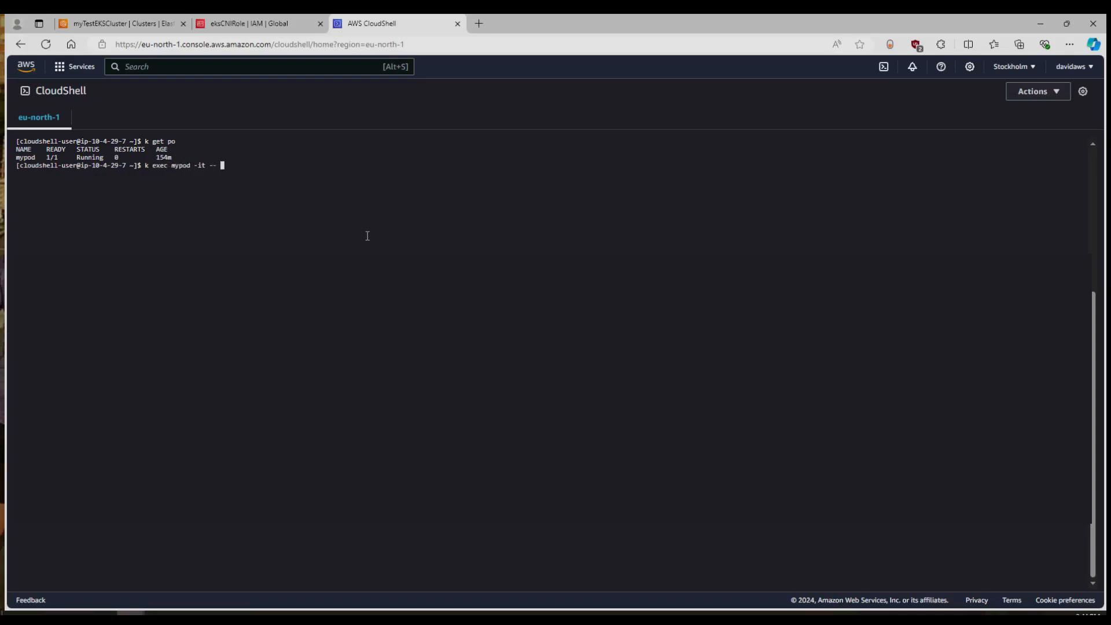
pyautogui.write('/bin/sh')
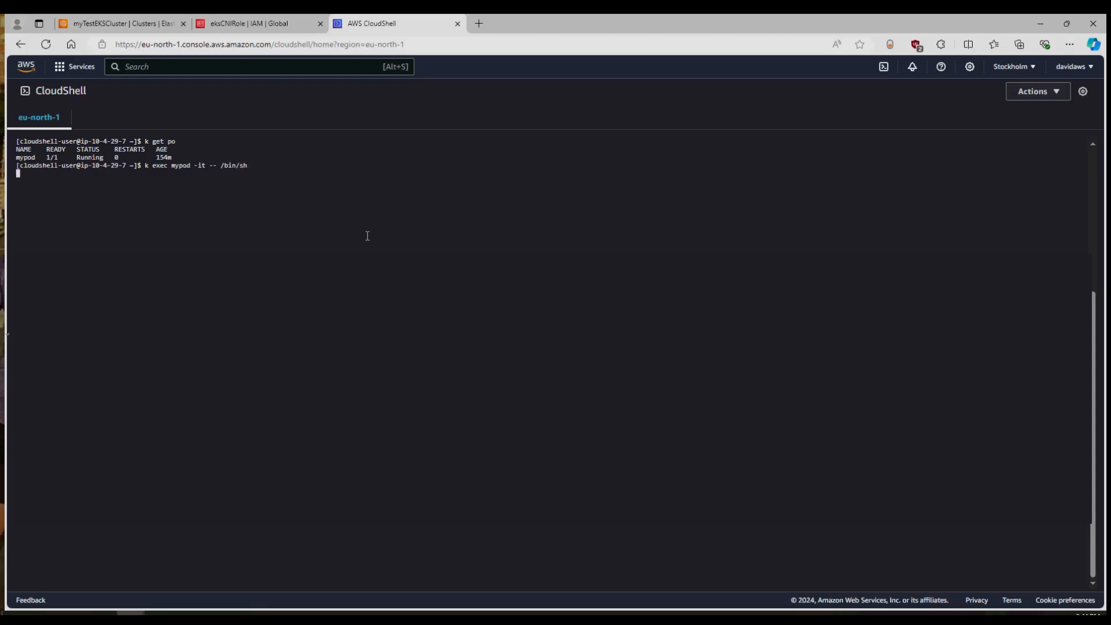
pyautogui.press('Return')
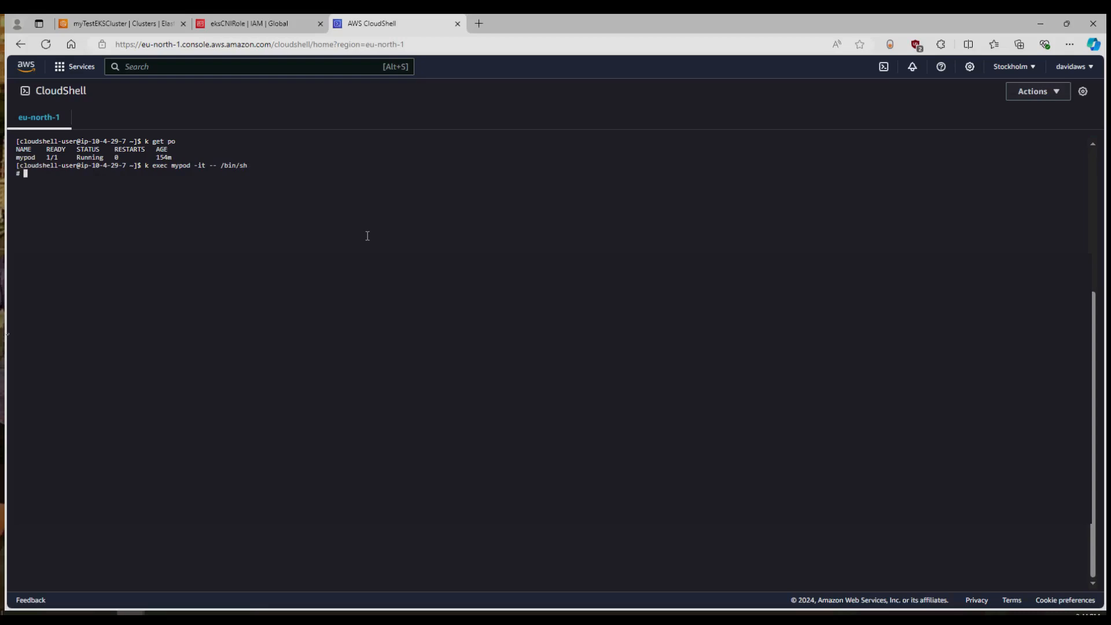
pyautogui.write('wget')
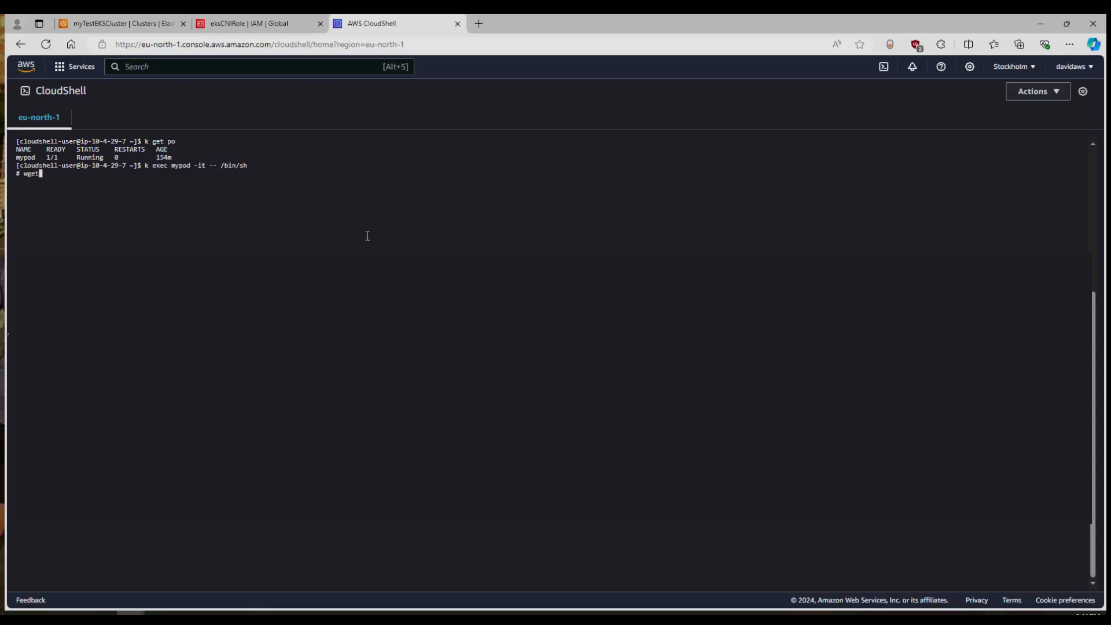
pyautogui.write('localhost')
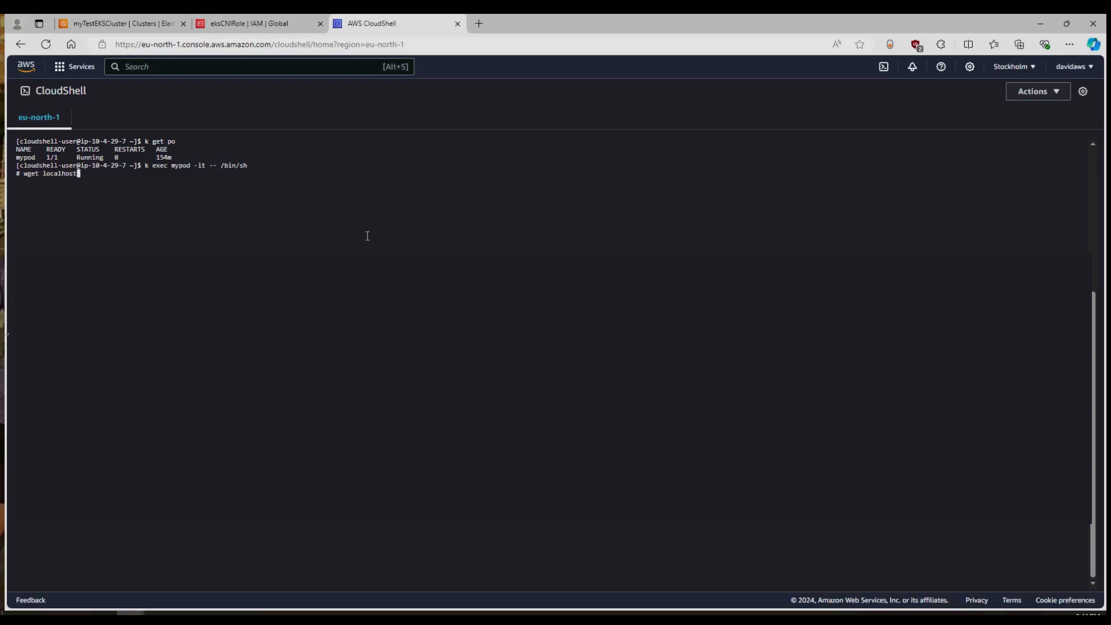
pyautogui.press('Return')
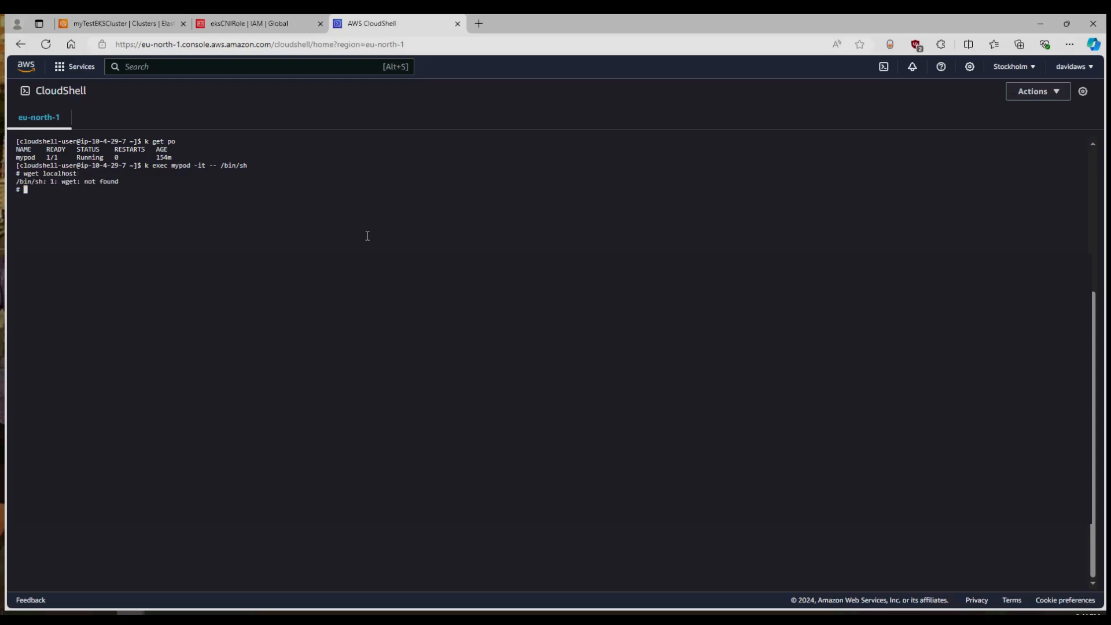
pyautogui.write('curl localhost')
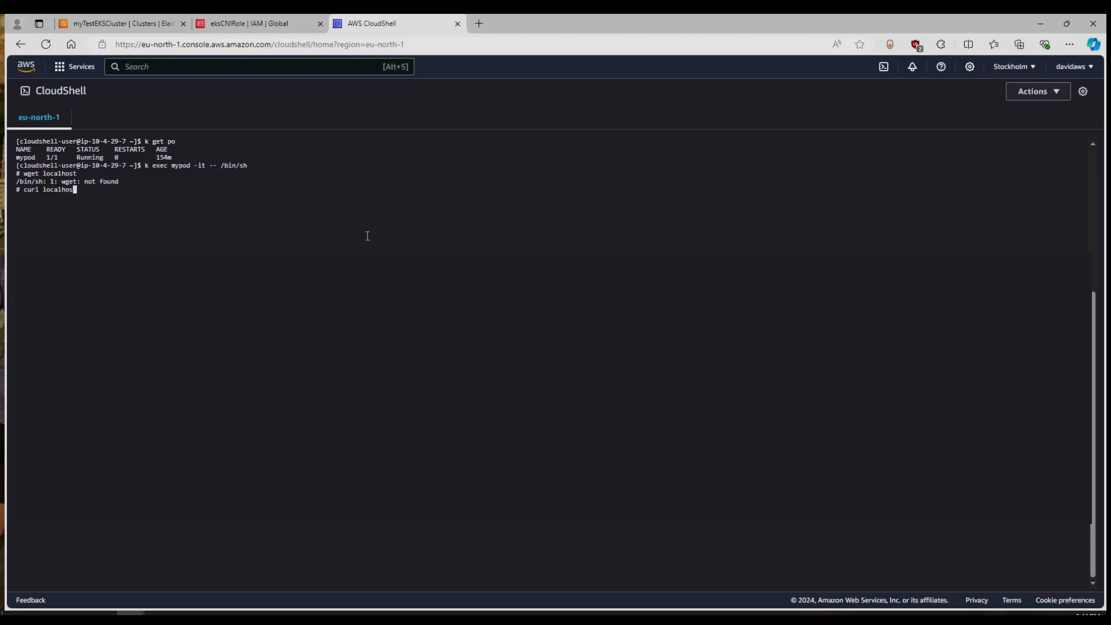
pyautogui.press('Return')
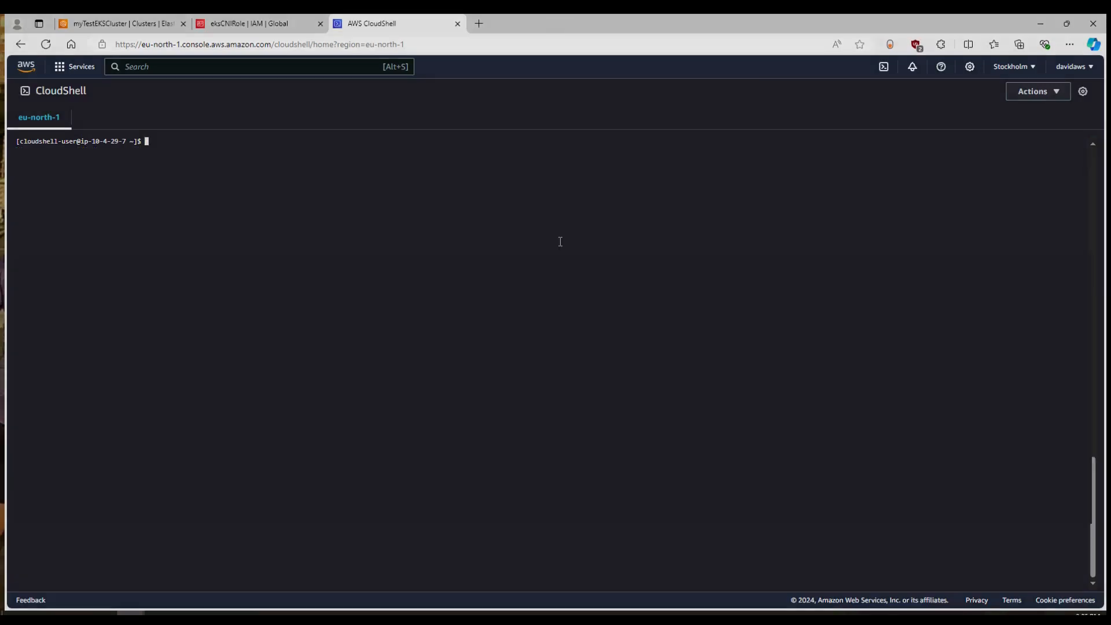
# Expose mypod as a LoadBalancer service on port 80 and list the services
pyautogui.write('k get po')
pyautogui.write('k e')
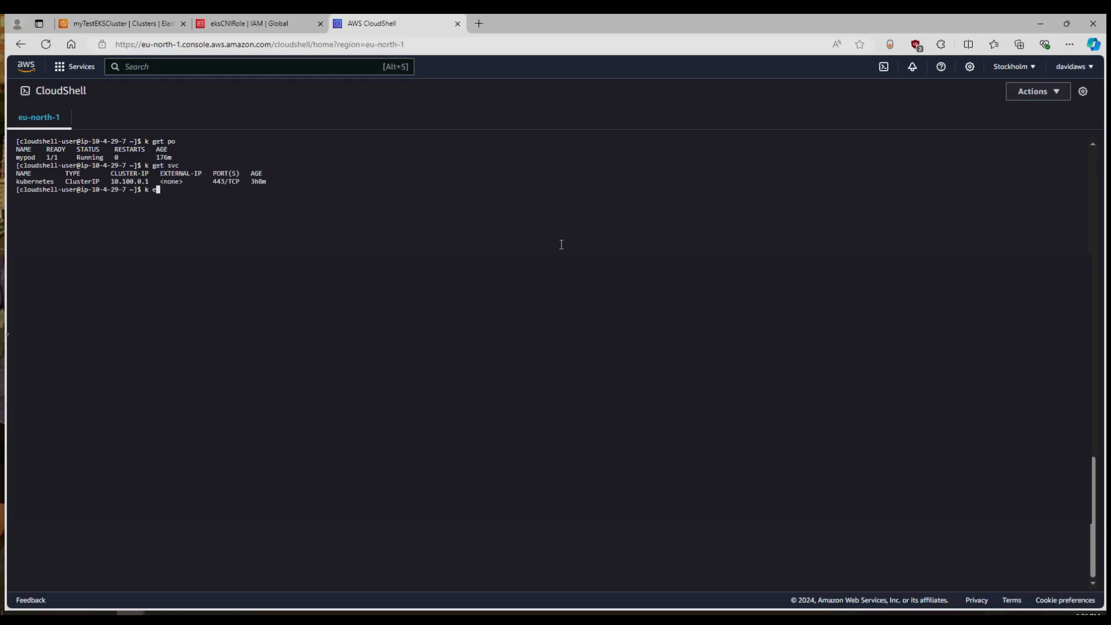
pyautogui.write('xpose pod')
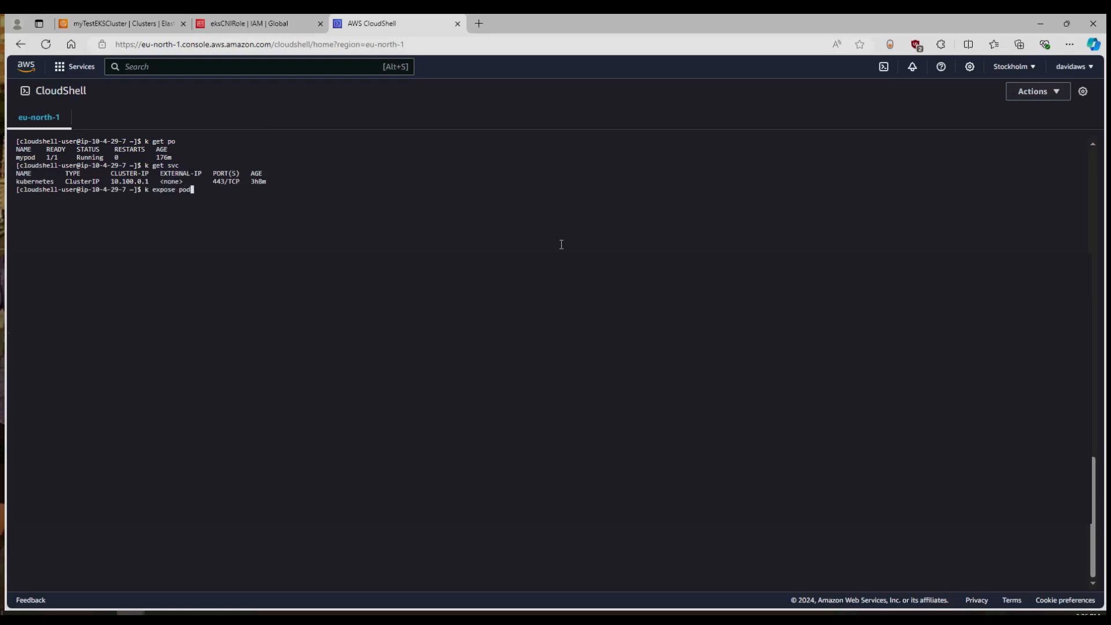
pyautogui.write('mypod')
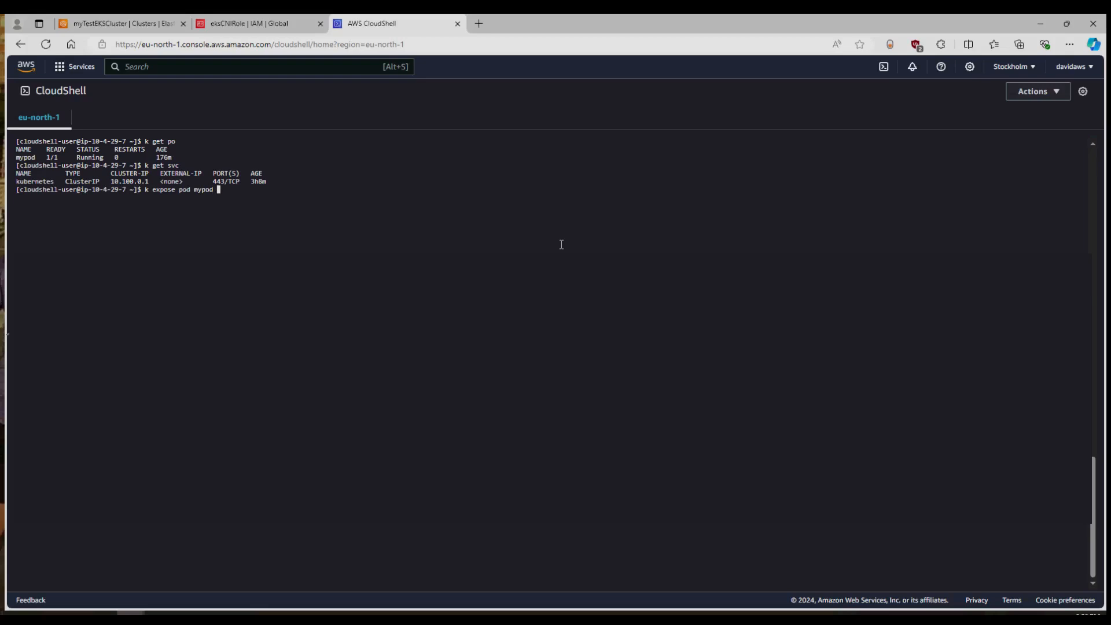
pyautogui.write('--port')
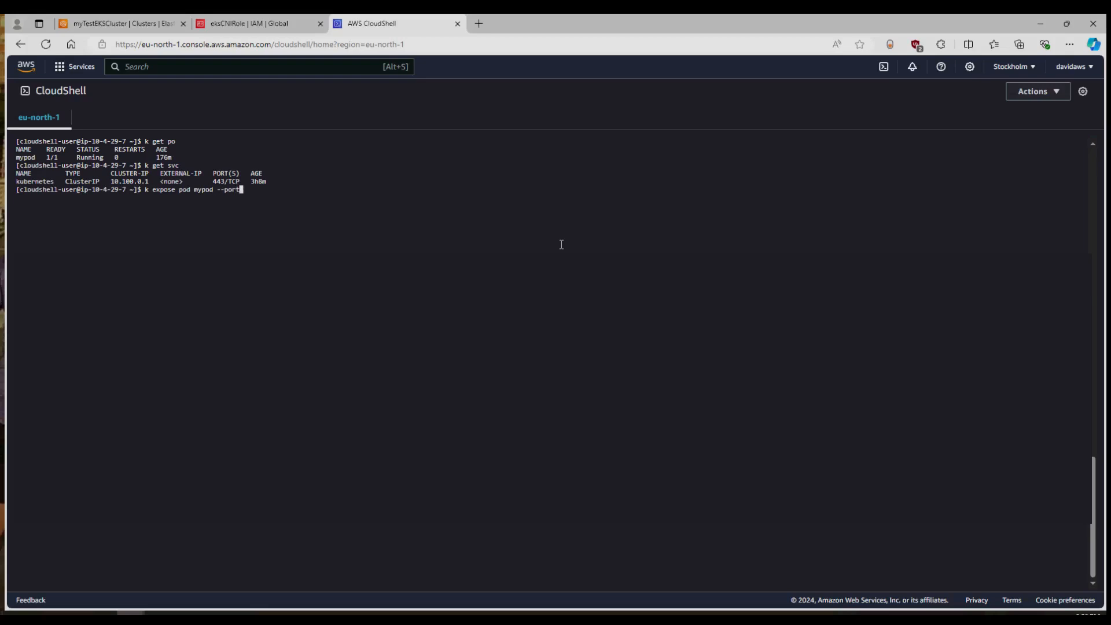
pyautogui.write('80 --target-por')
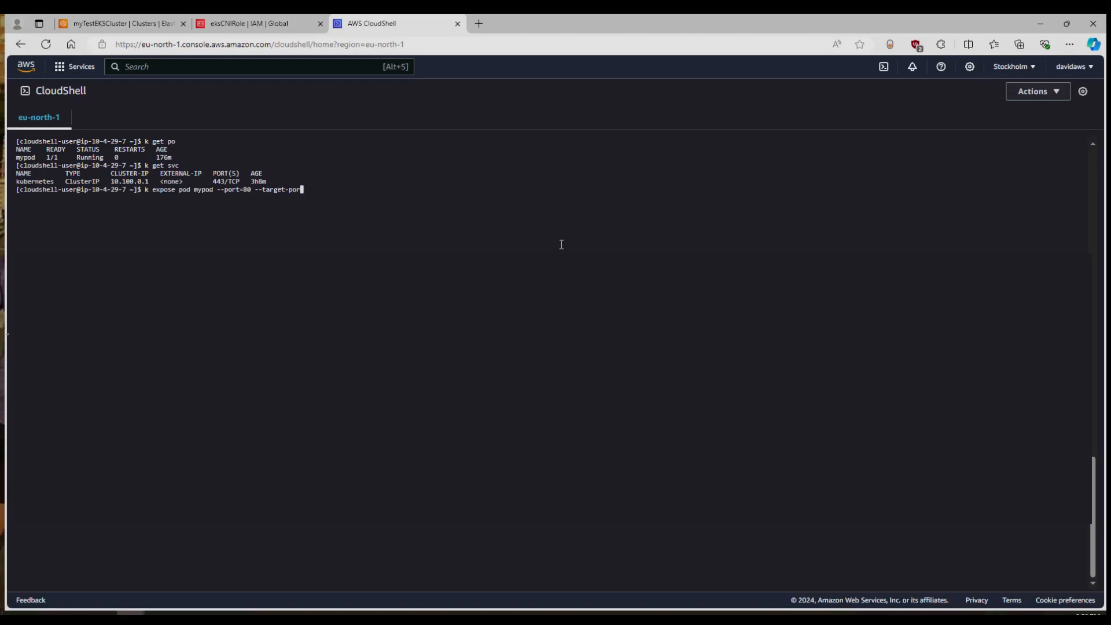
pyautogui.write('=')
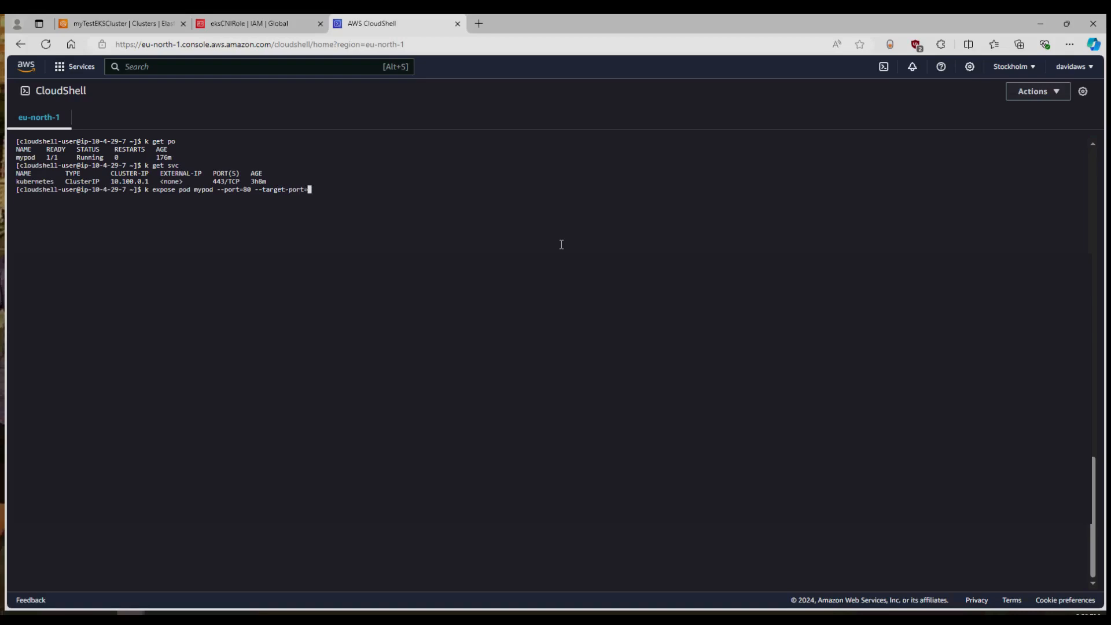
pyautogui.write('80 --ty')
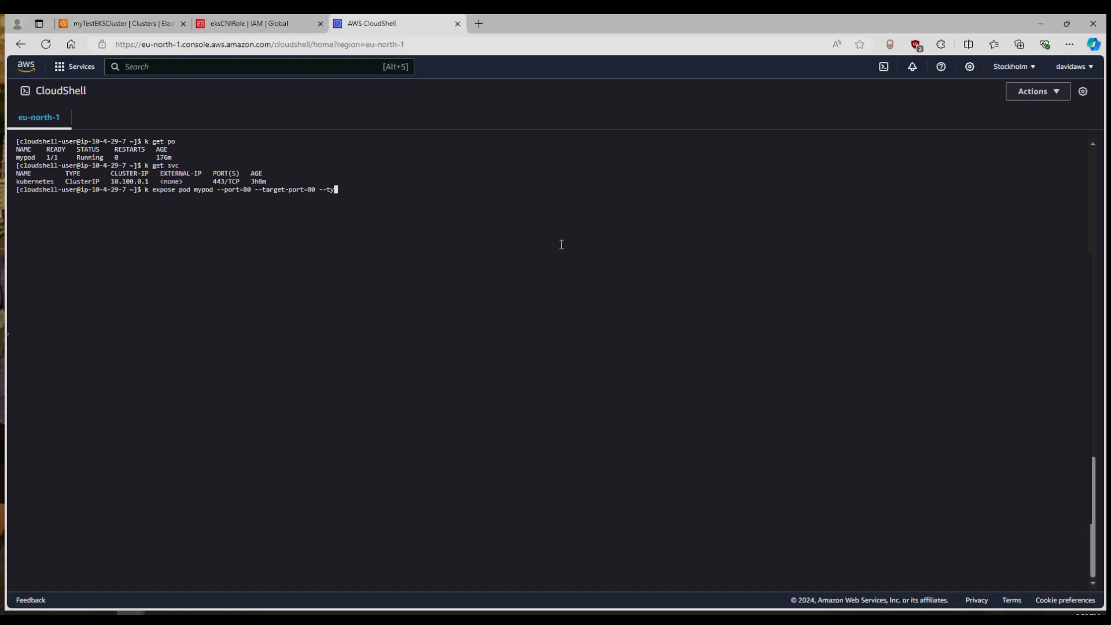
pyautogui.write('ype=LoadBalancer')
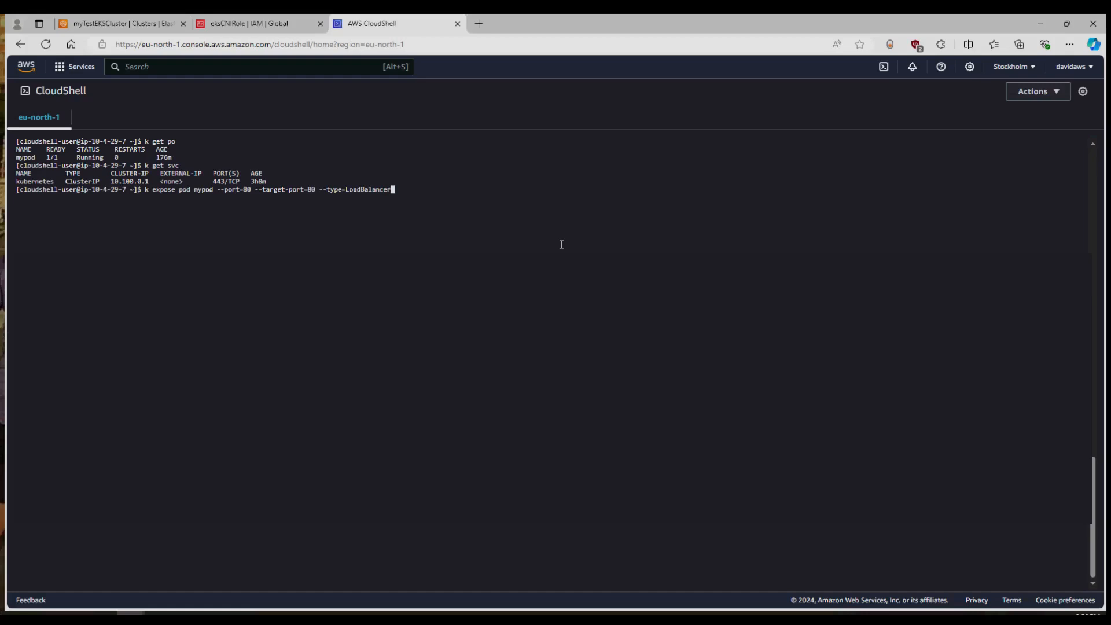
pyautogui.press('Return')
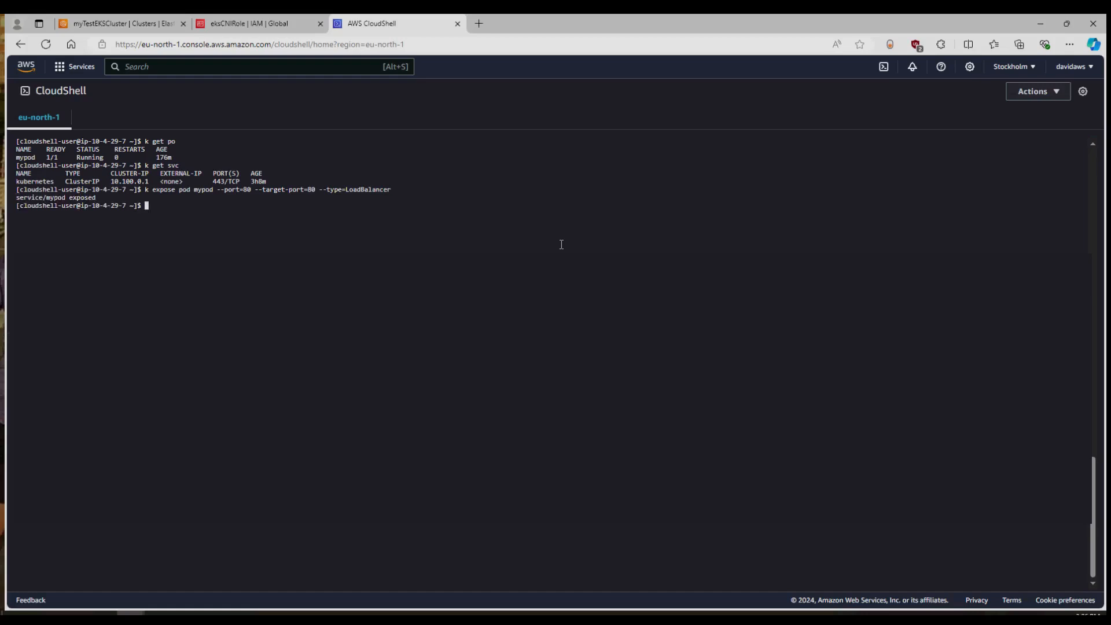
pyautogui.write('k get svc')
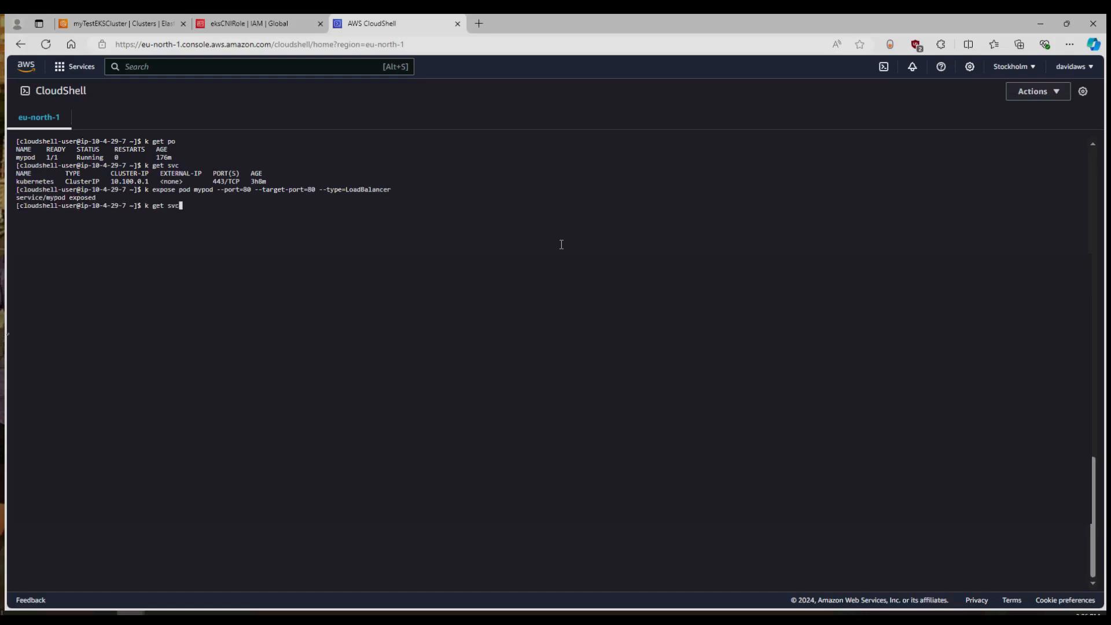
pyautogui.press('Return')
pyautogui.write('k descr')
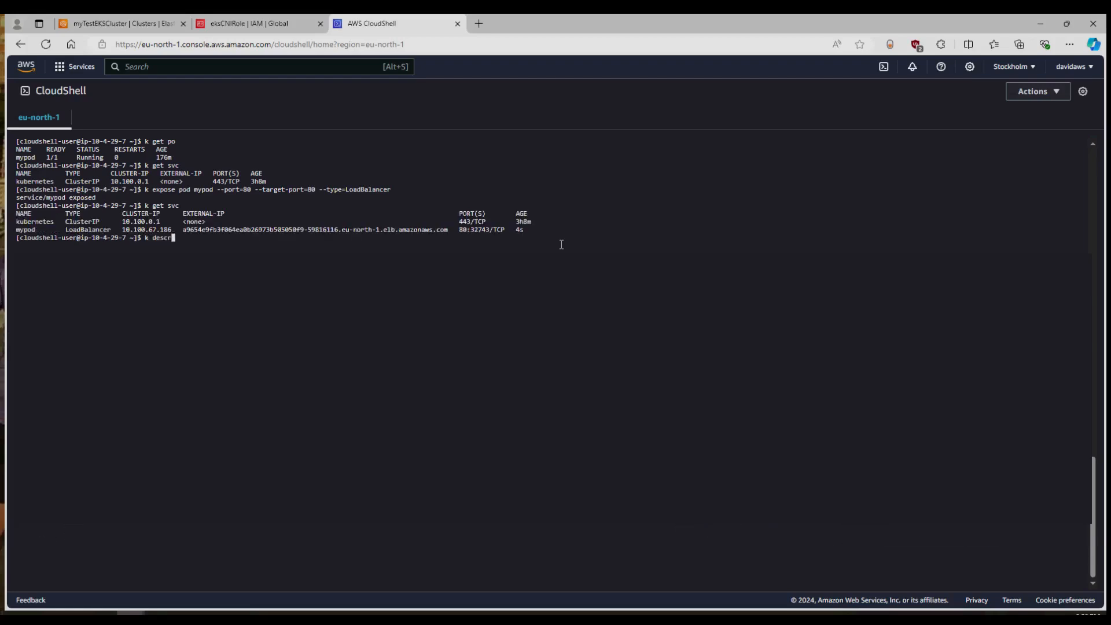
# Describe svc mypod and build a curl command using its load balancer hostname
pyautogui.write('ibe svc')
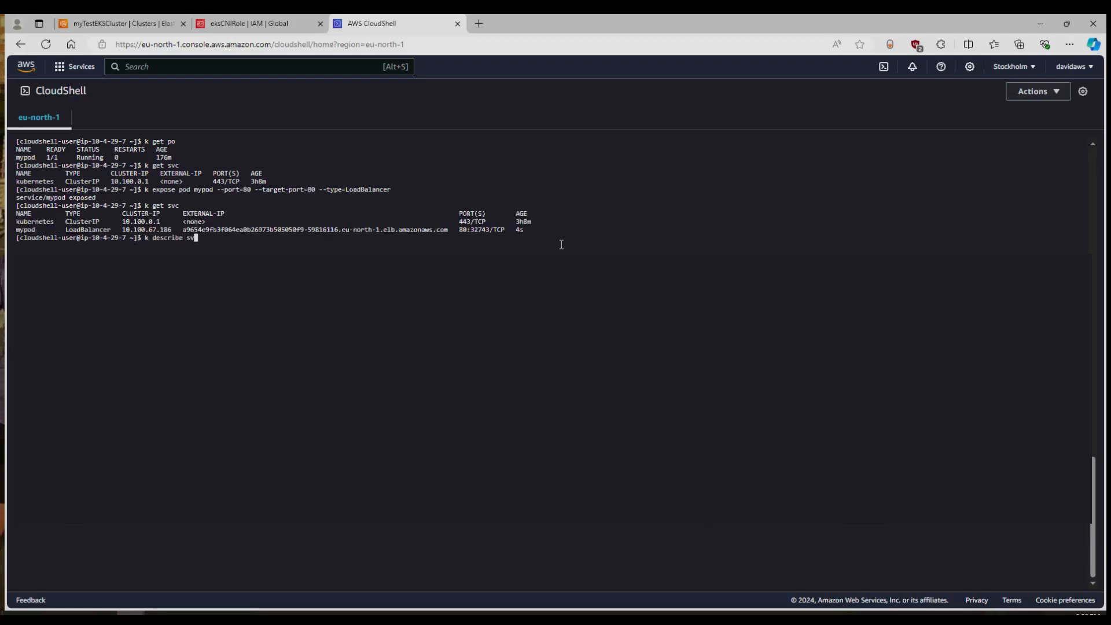
pyautogui.write('mypod')
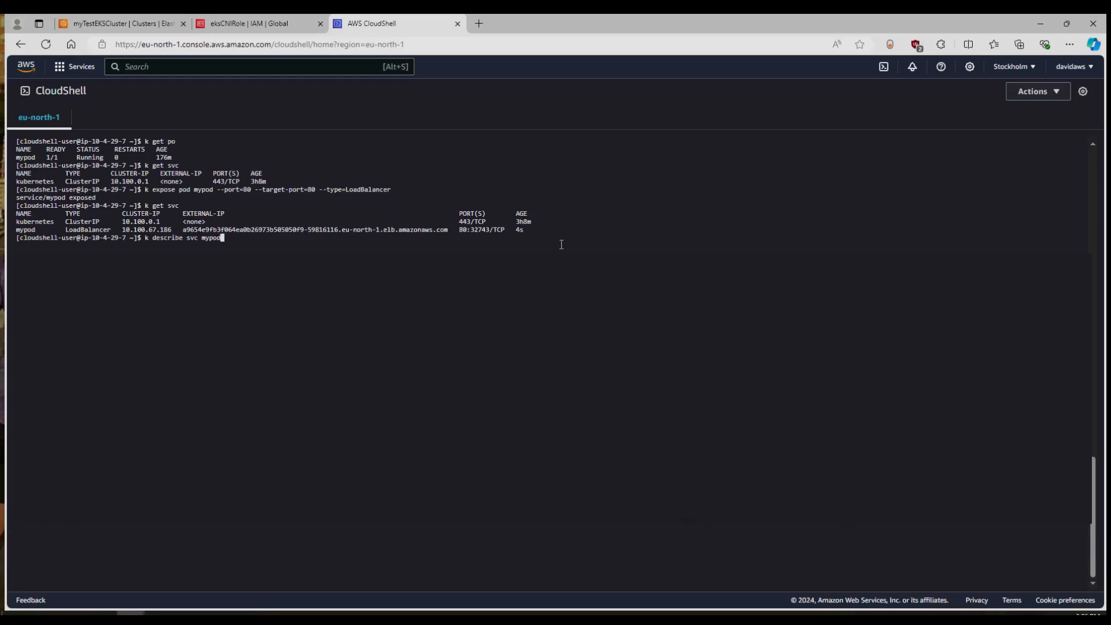
pyautogui.press('Return')
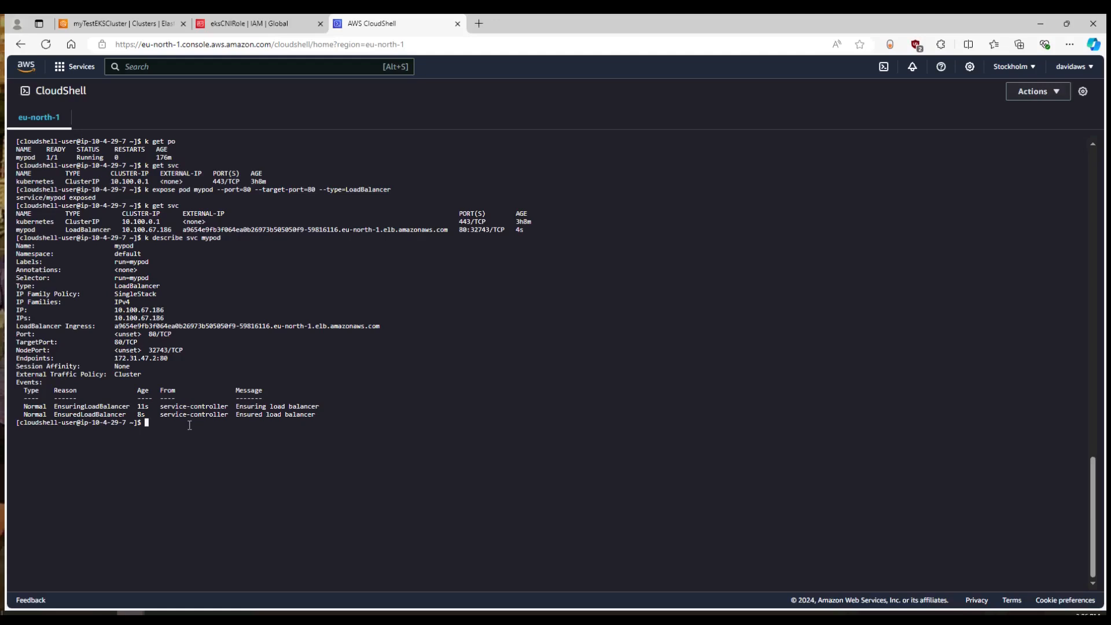
pyautogui.moveTo(436, 416)
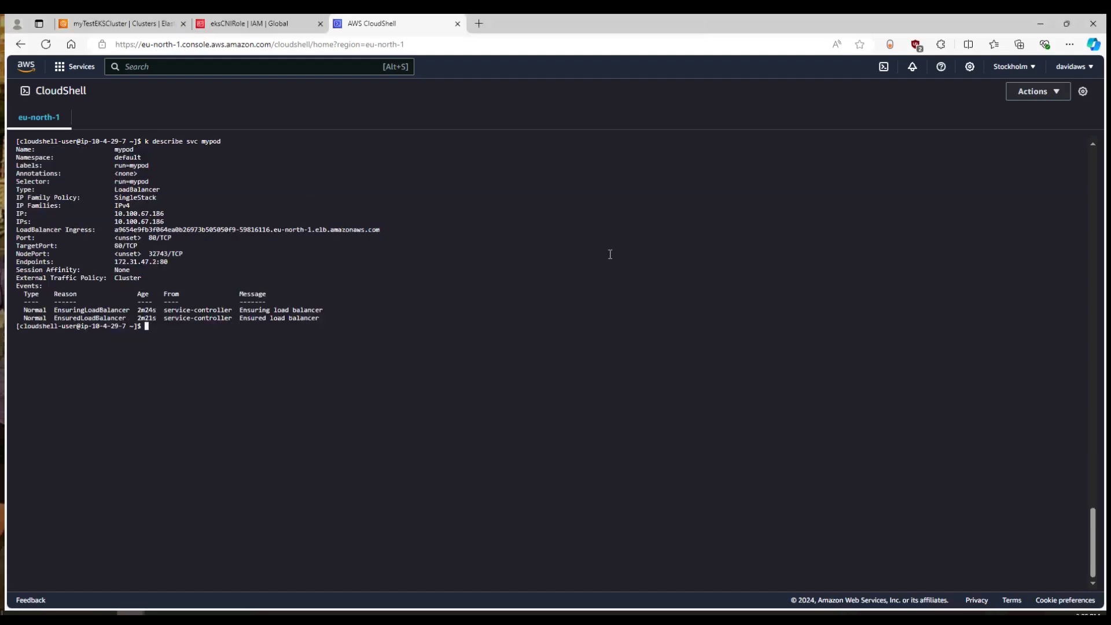
pyautogui.write('curl')
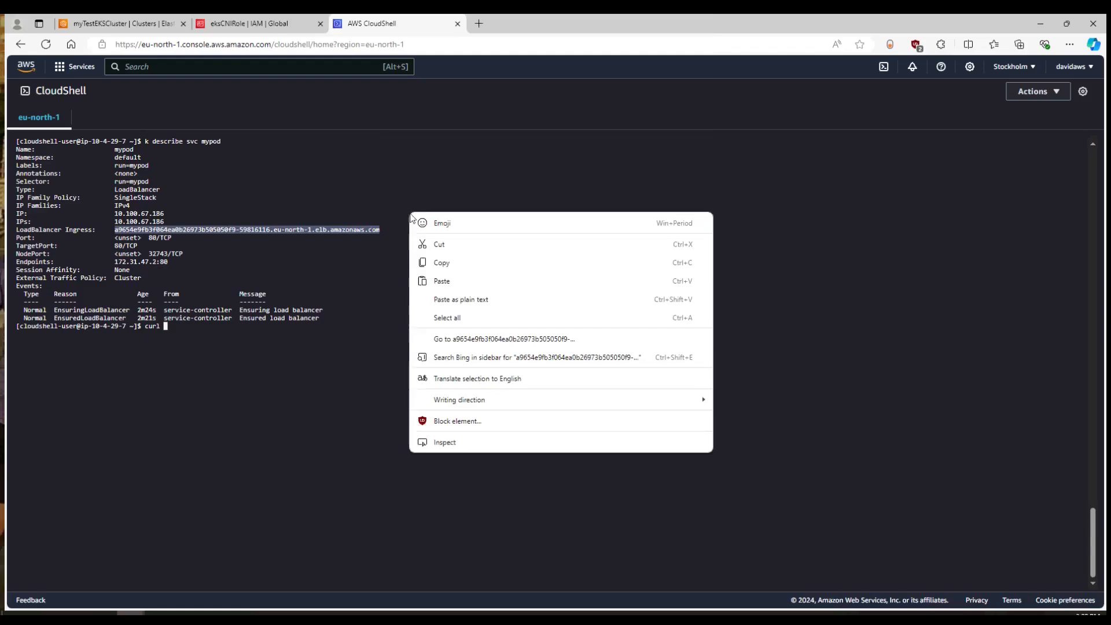
pyautogui.click(441, 281)
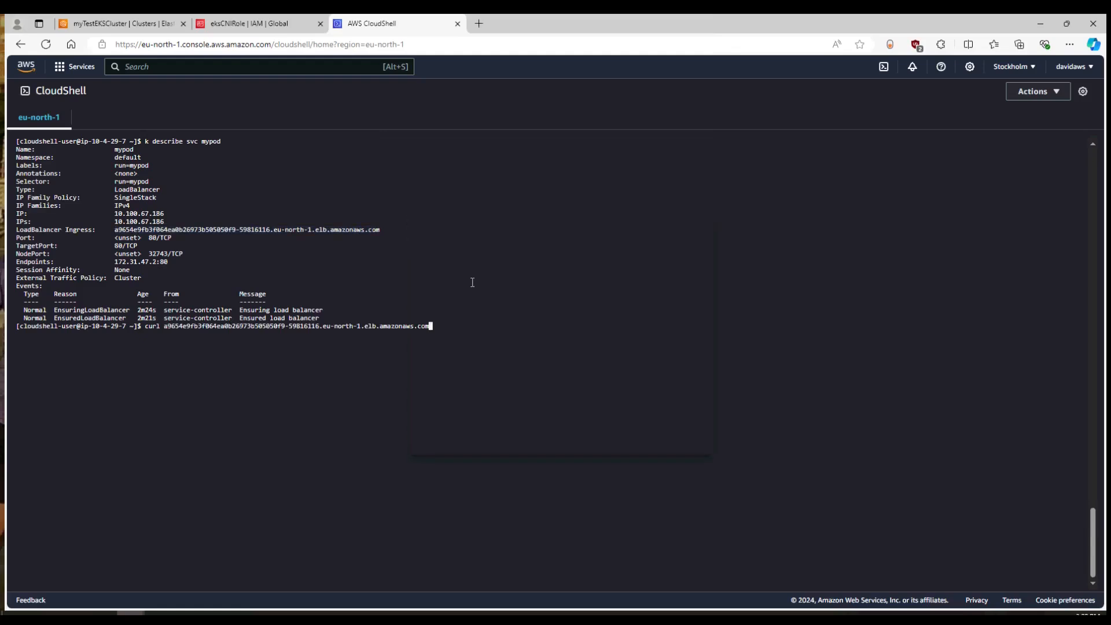
pyautogui.press('Return')
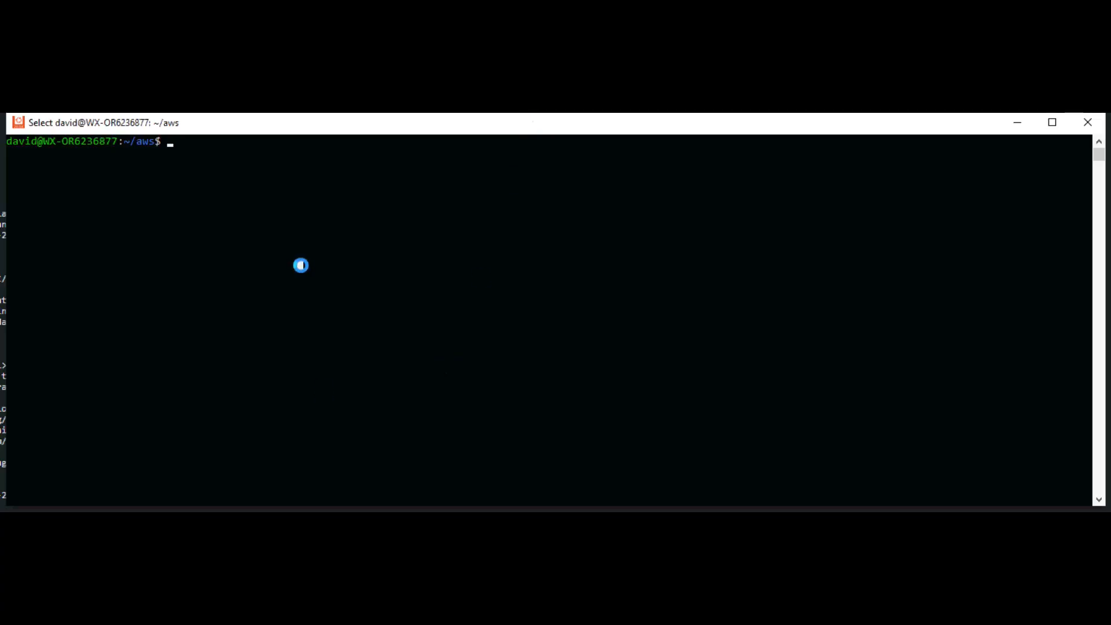
# Curl a9654e9fb3f064ea0b26973b505050f9-59816116.eu-north-1.elb.amazonaws.com from the local WSL terminal
pyautogui.write('curl a9654e9fb3f064ea0b26973b505050f9-59816116.eu-north-1.elb.amazonaws.com')
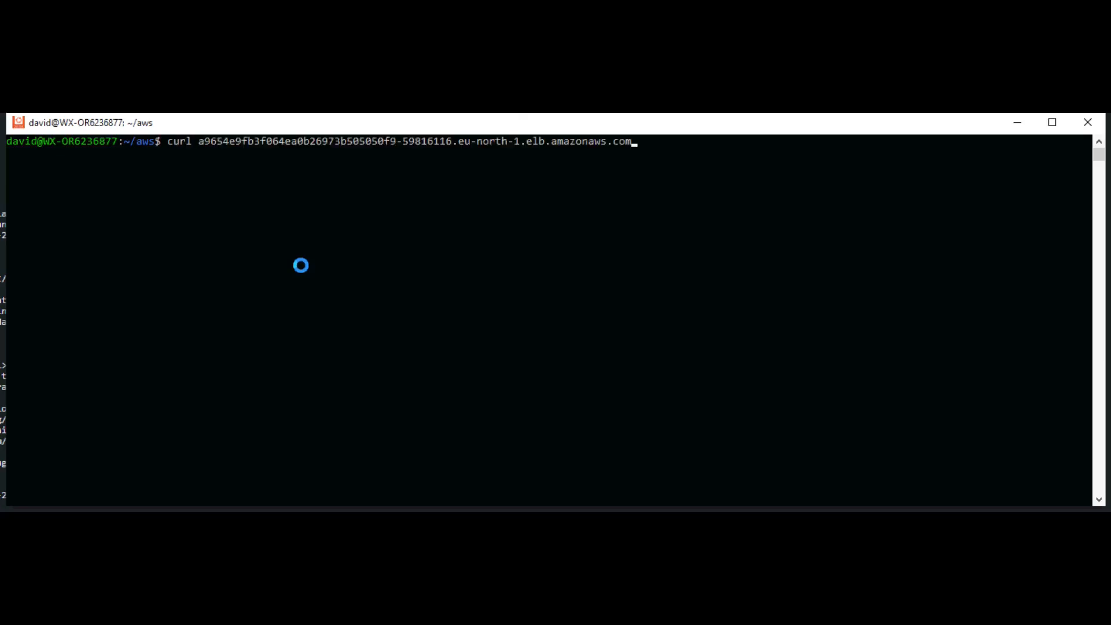
pyautogui.press('Return')
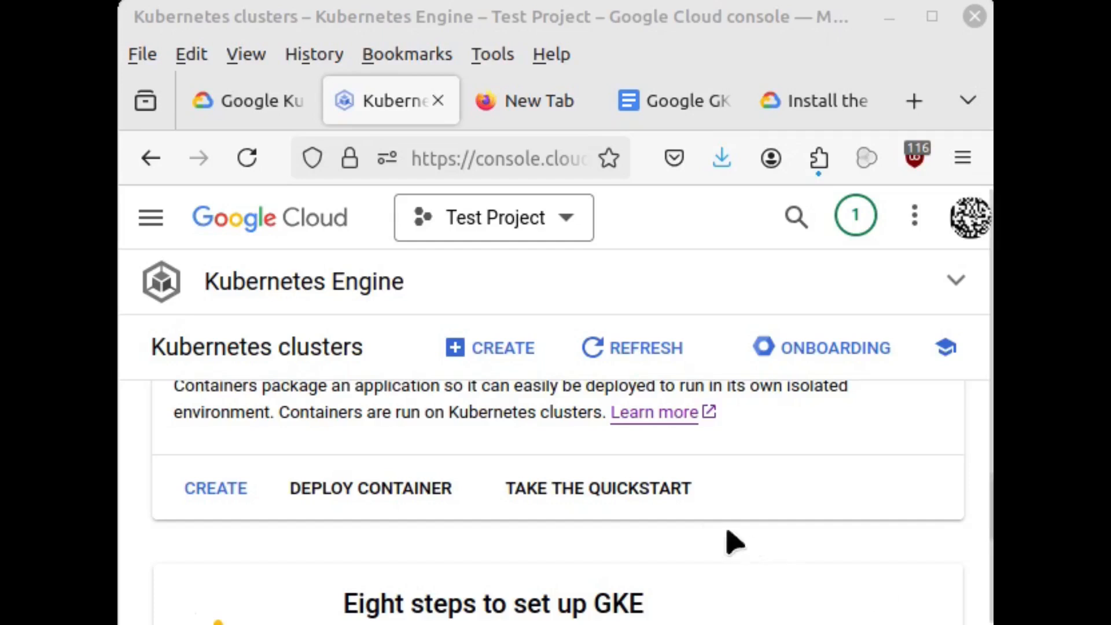
pyautogui.moveTo(211, 296)
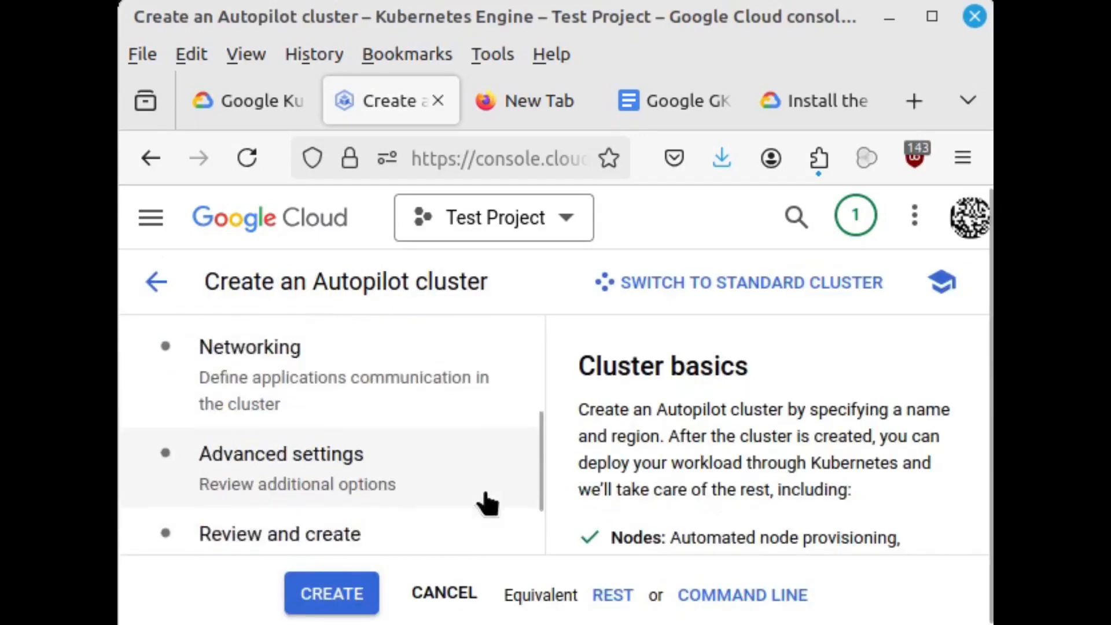
# Pick europe-north1 as the region and submit Autopilot cluster autopilot-cluster-1
pyautogui.scroll(-3)
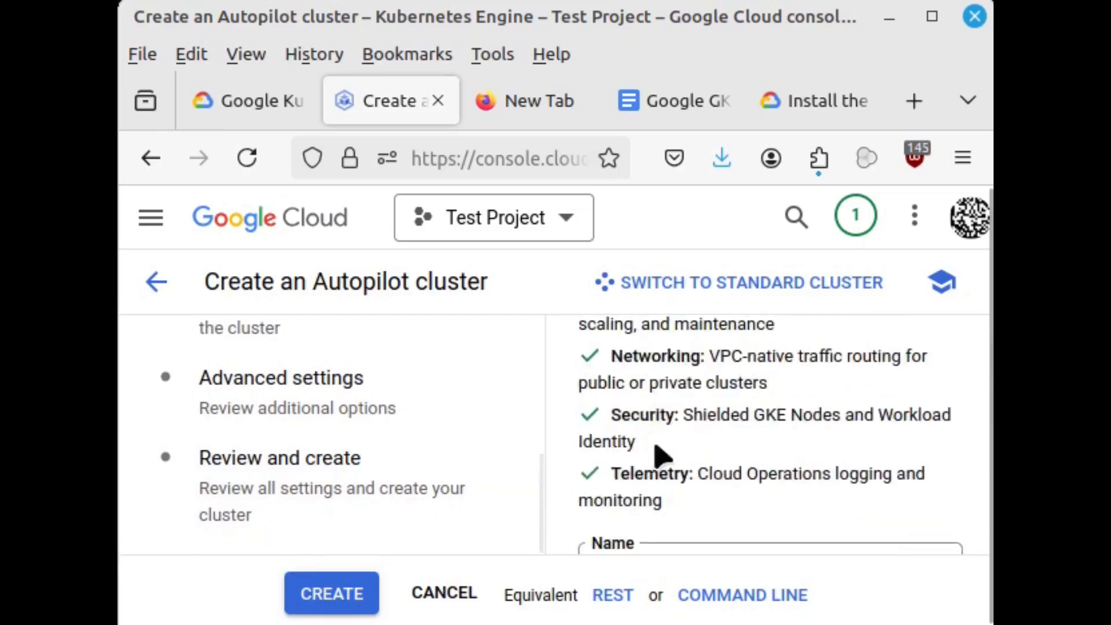
pyautogui.scroll(-3)
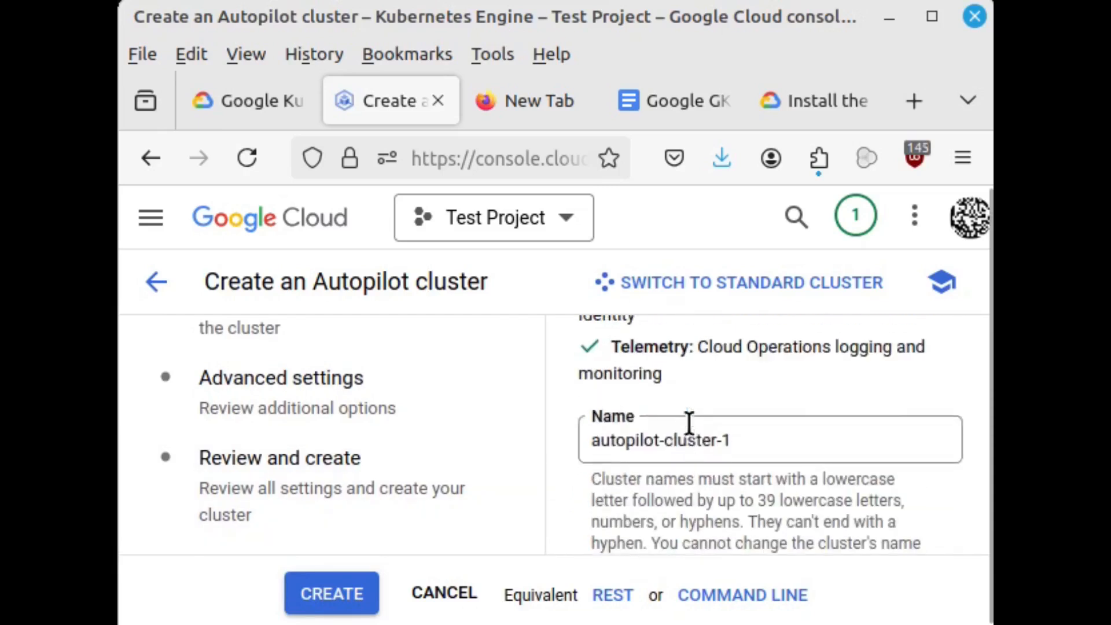
pyautogui.scroll(3)
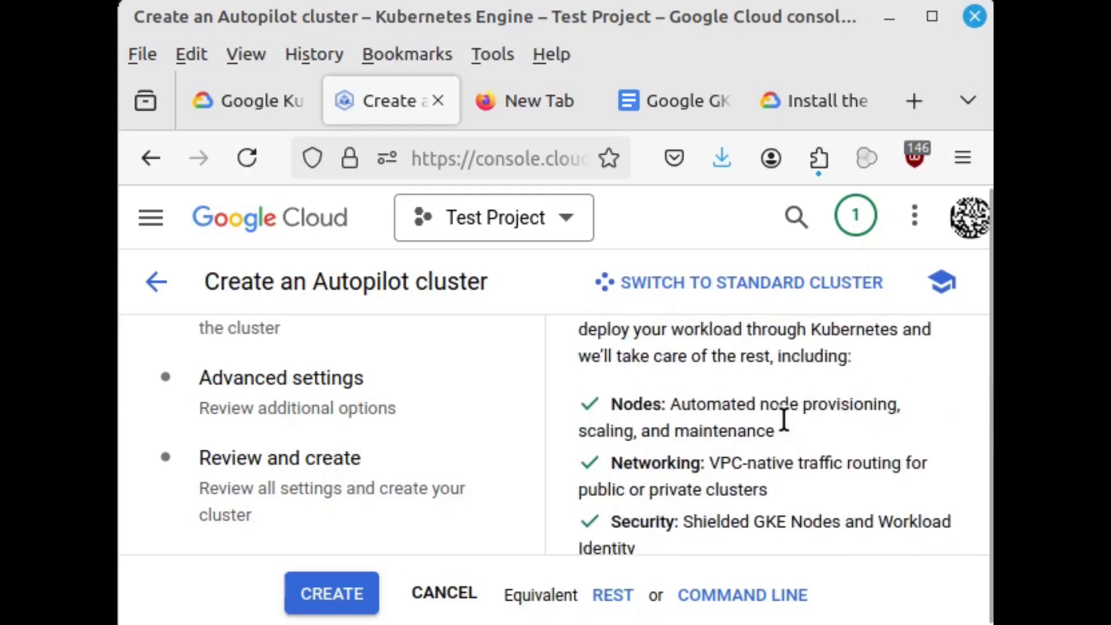
pyautogui.scroll(3)
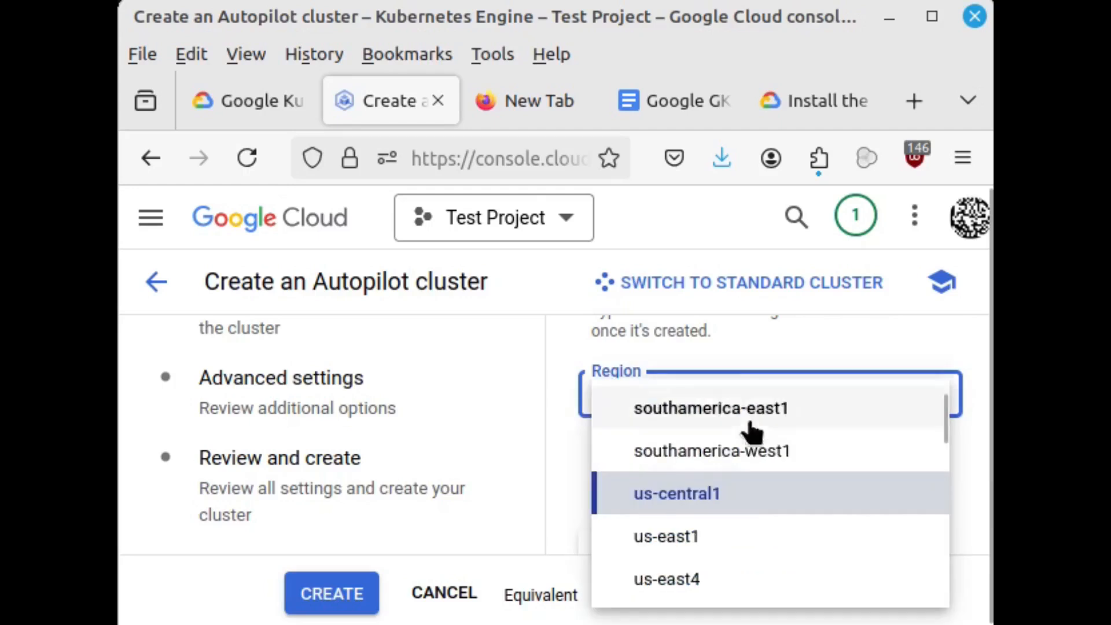
pyautogui.scroll(-3)
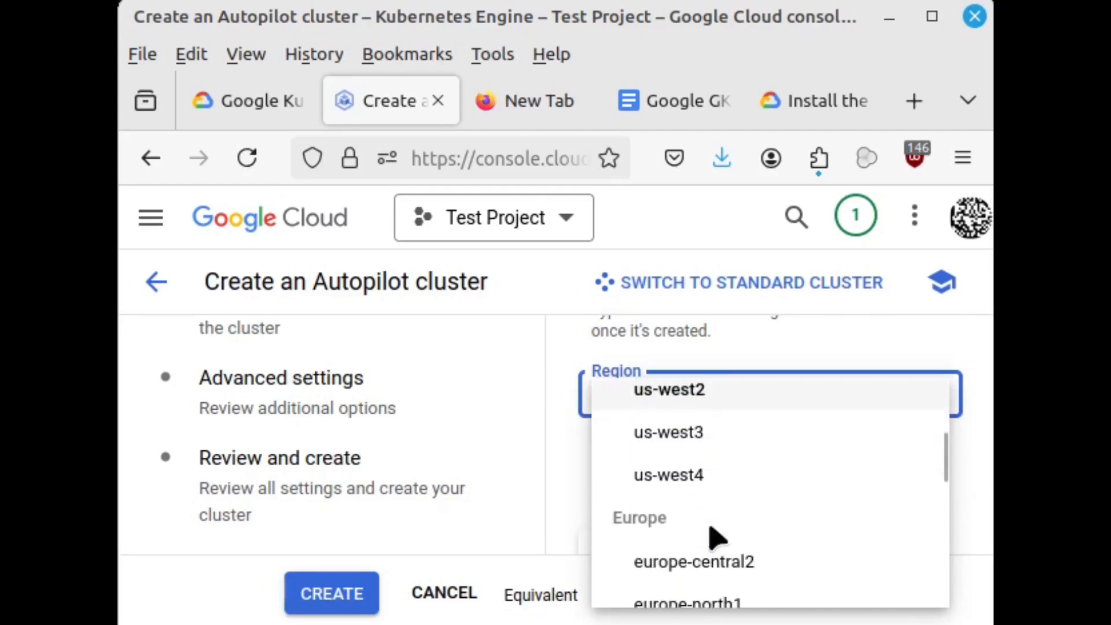
pyautogui.scroll(-3)
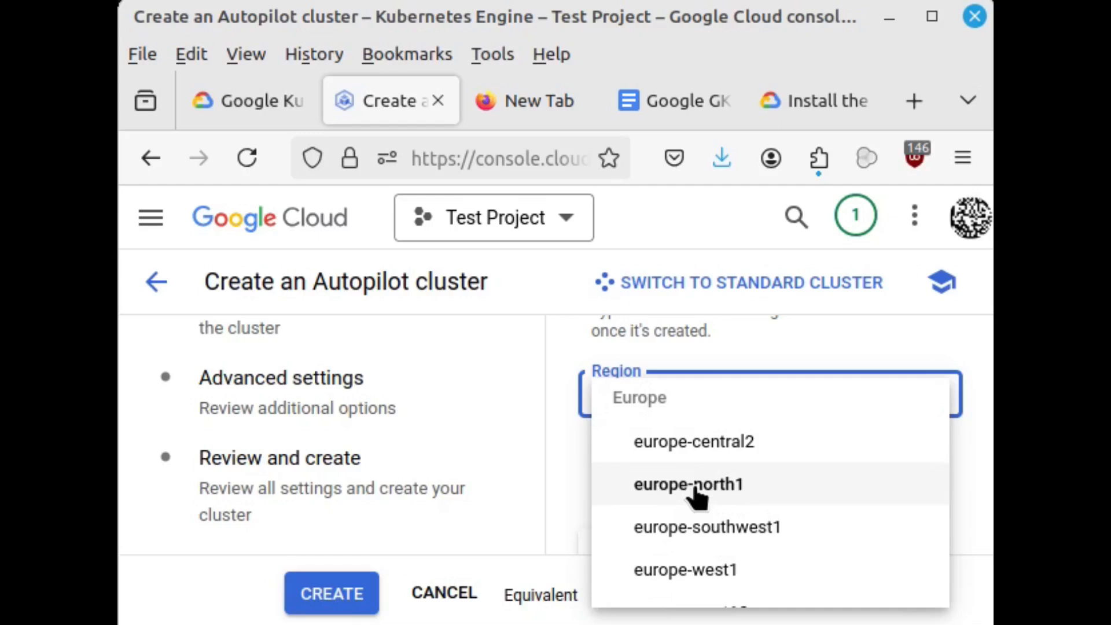
pyautogui.click(688, 484)
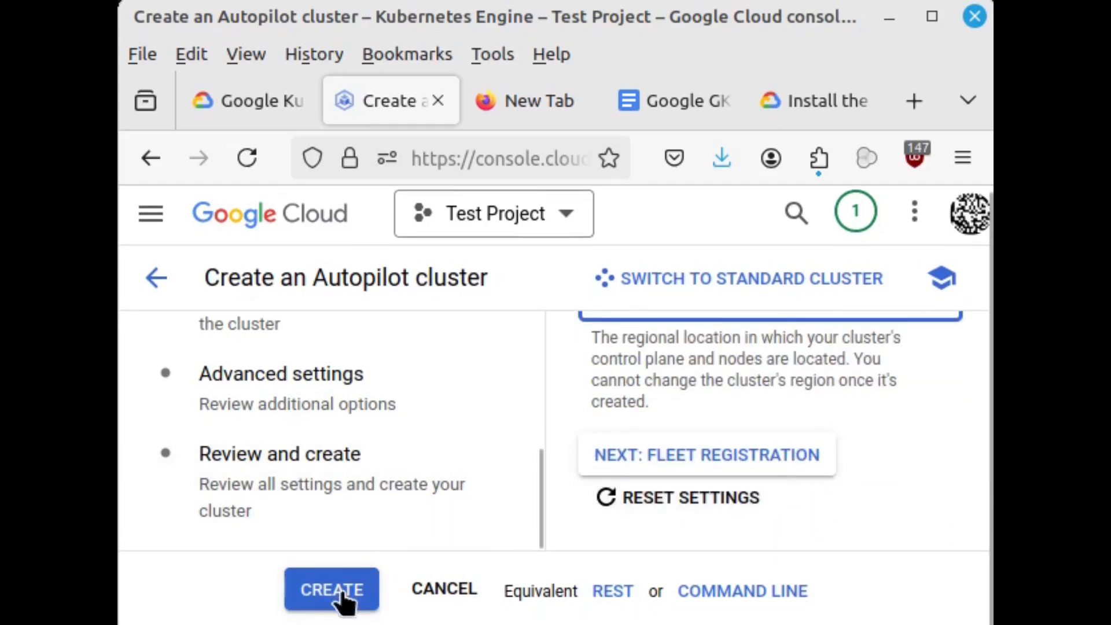
pyautogui.click(331, 589)
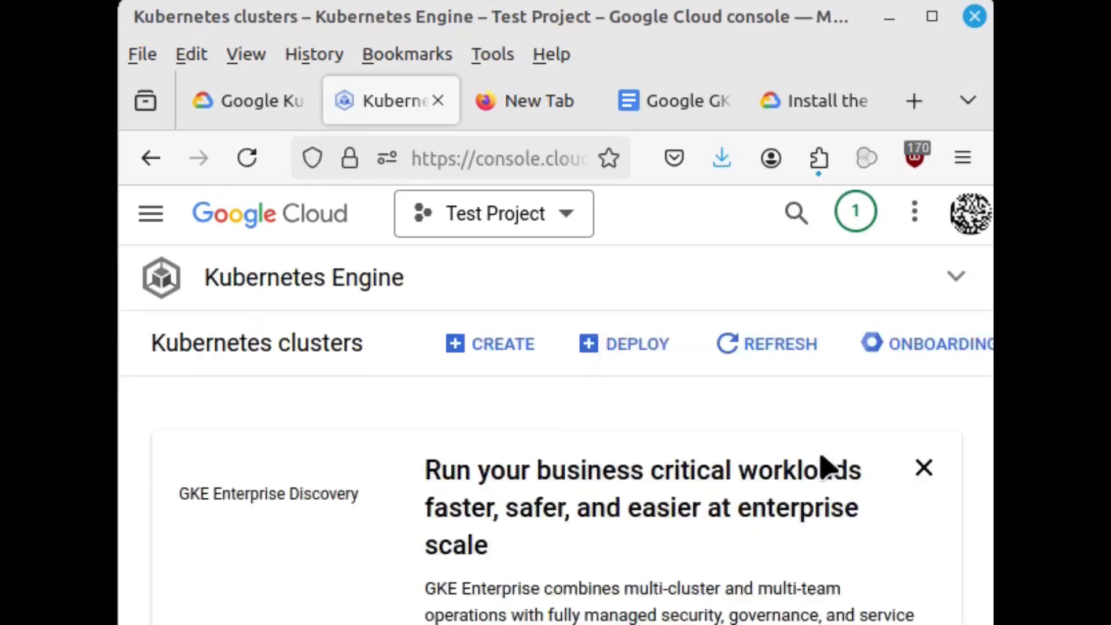
pyautogui.click(923, 468)
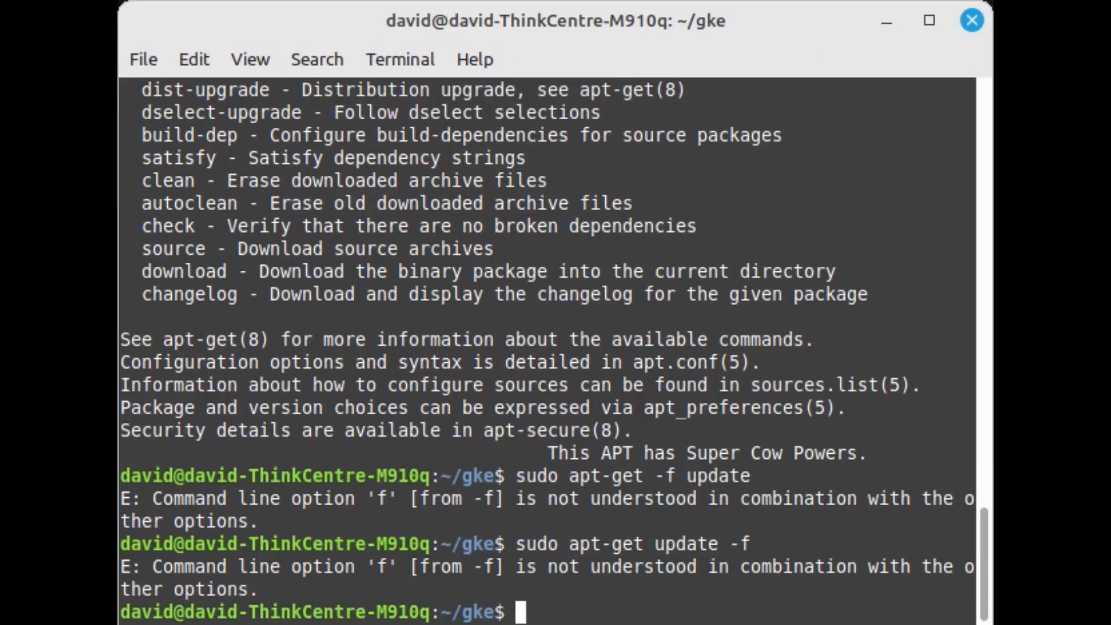
pyautogui.moveTo(814, 385)
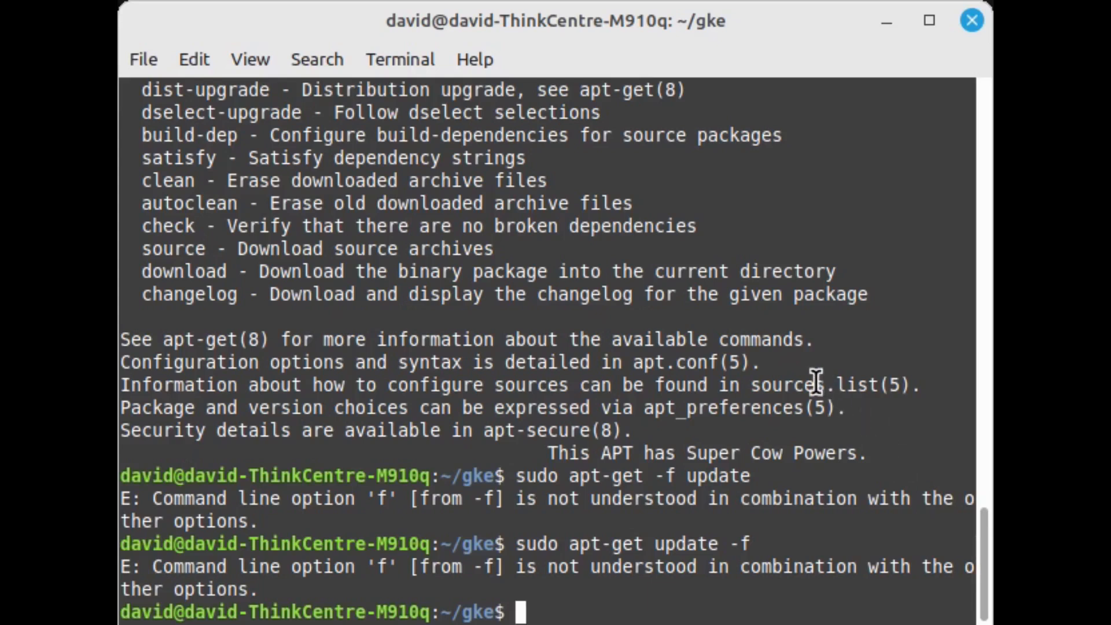
# Upgrade the 95 outdated packages, confirming with y
pyautogui.write('sudo apt-get update -f')
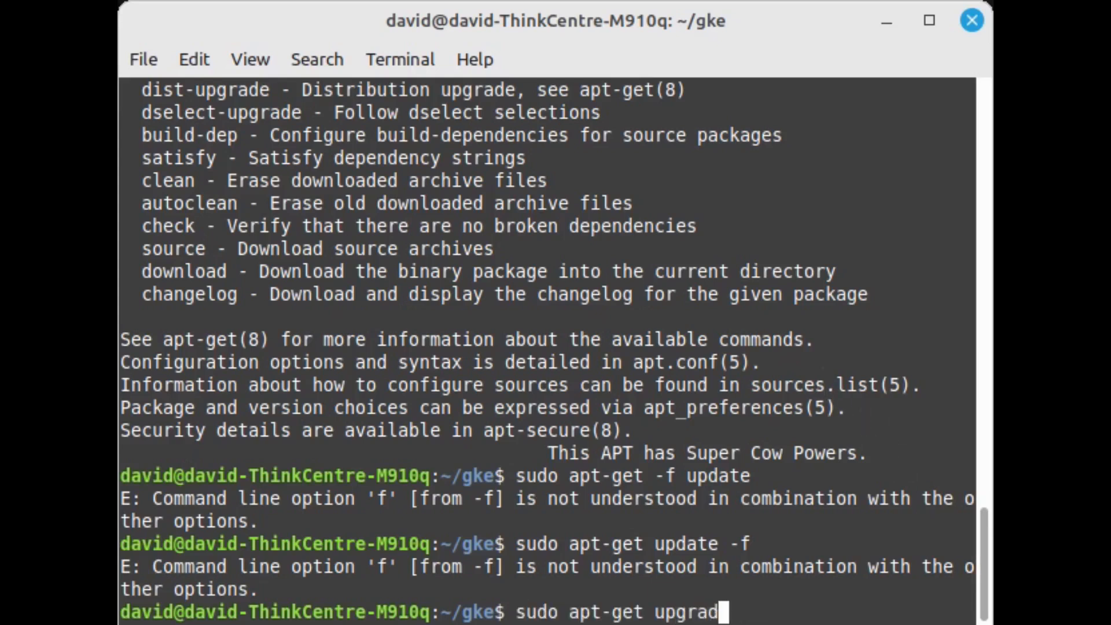
pyautogui.press('Return')
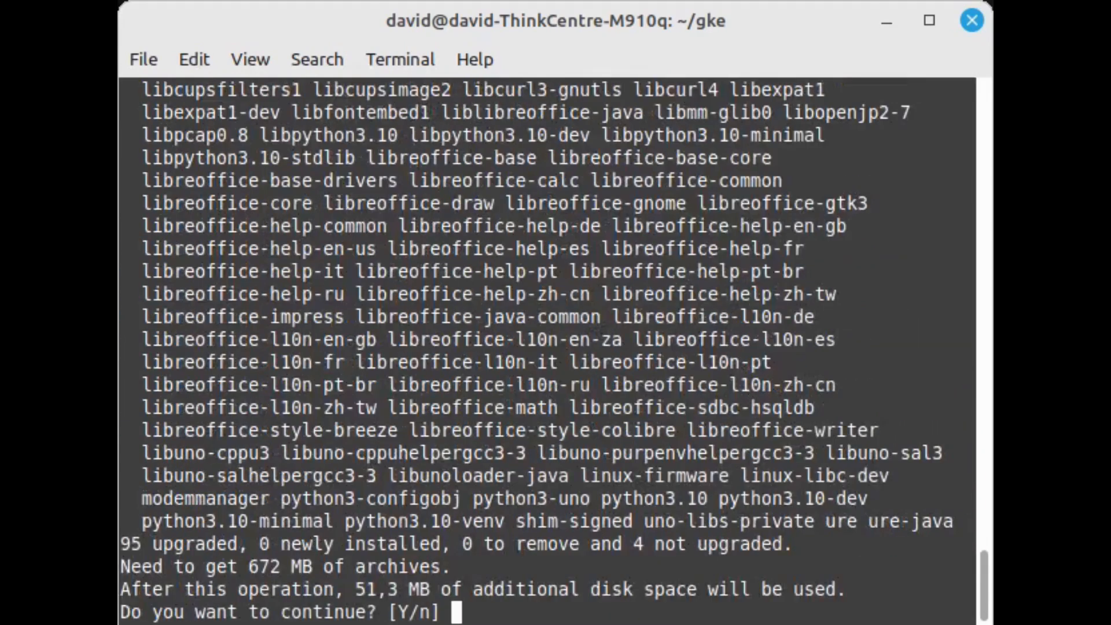
pyautogui.write('y')
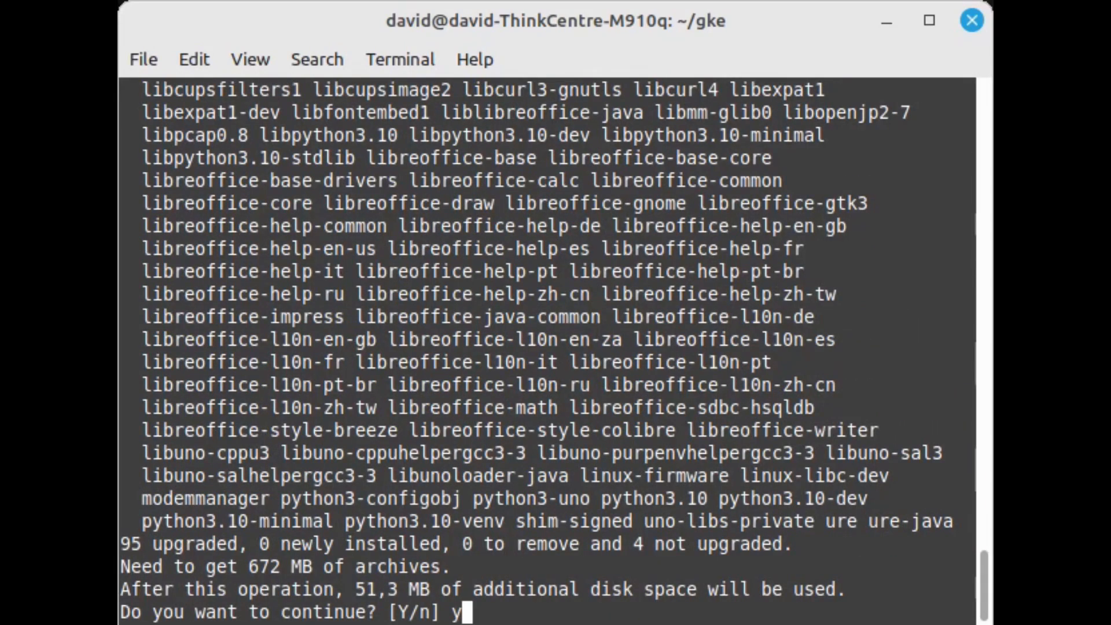
pyautogui.press('Return')
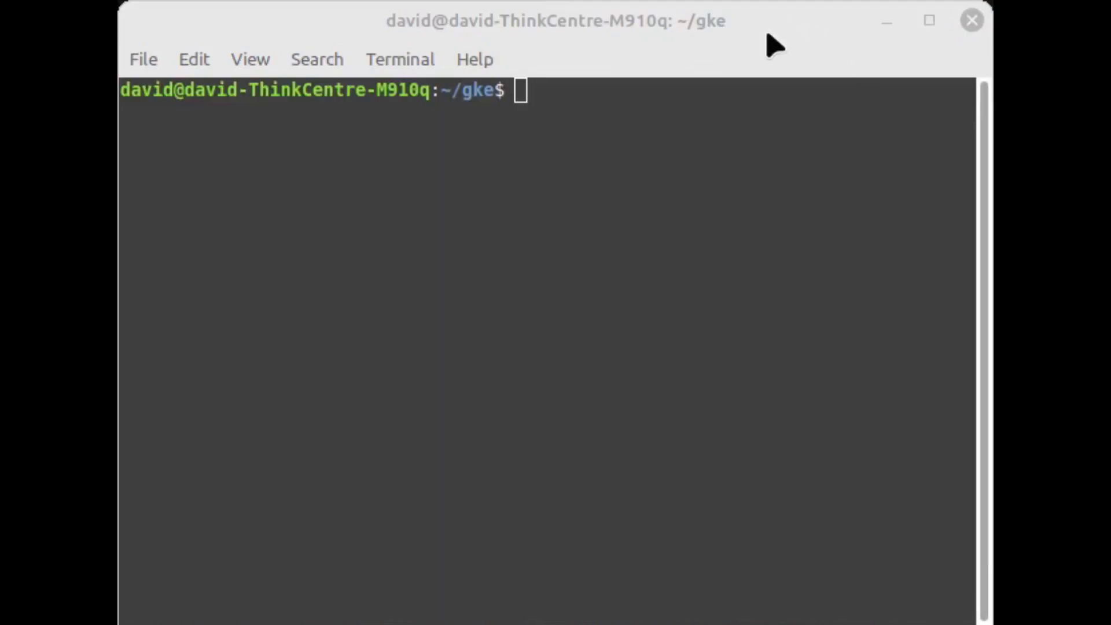
# Refresh the apt package lists with sudo apt-get update
pyautogui.write('sud')
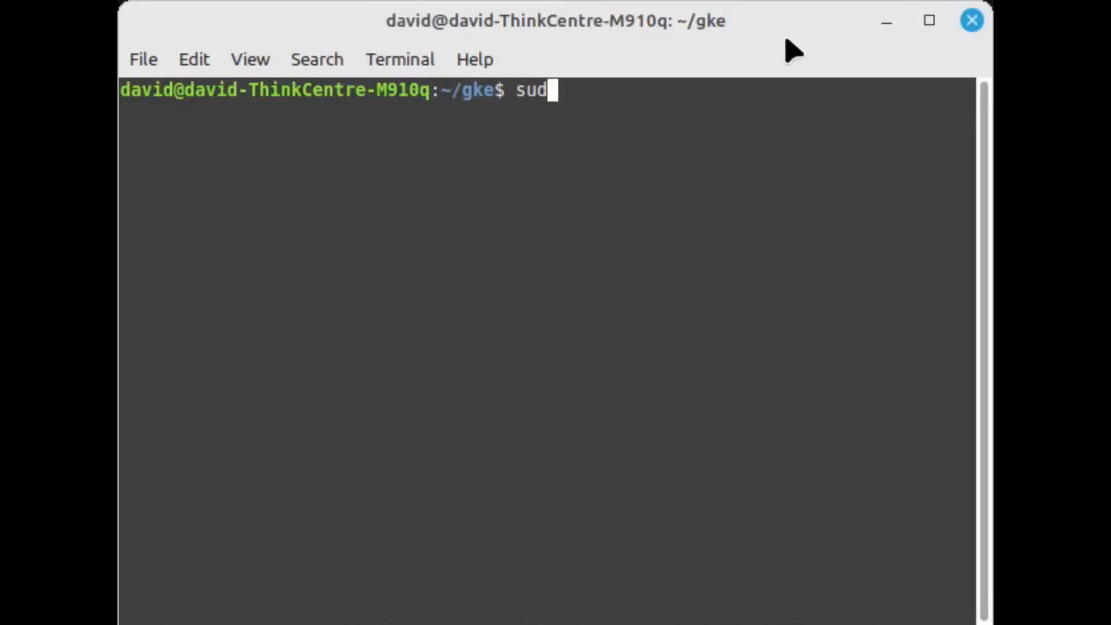
pyautogui.write('o apt-')
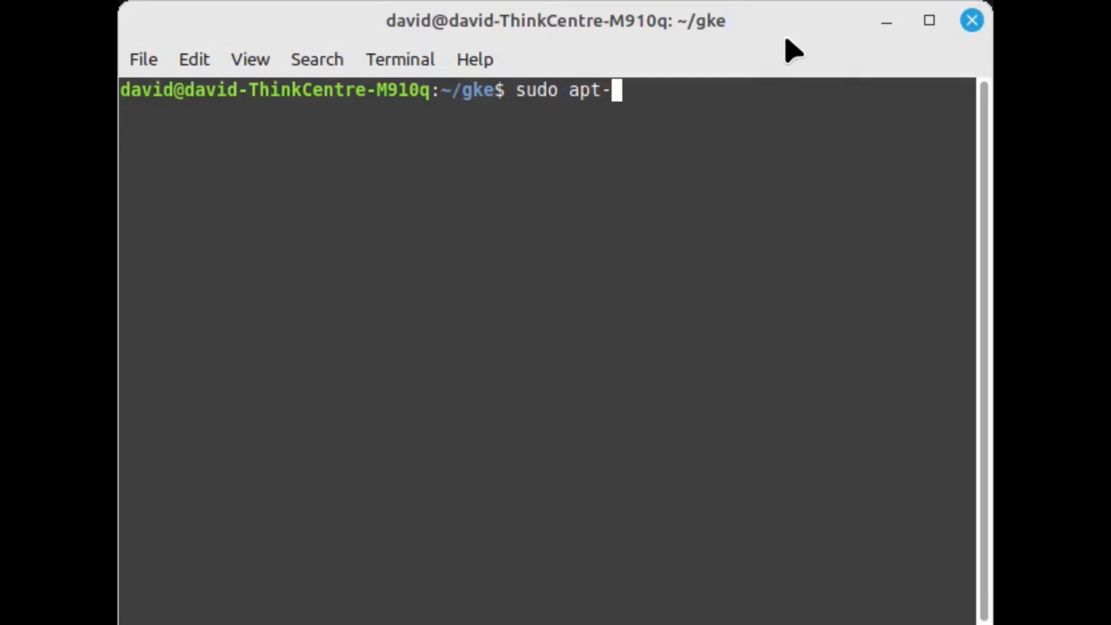
pyautogui.write('get u')
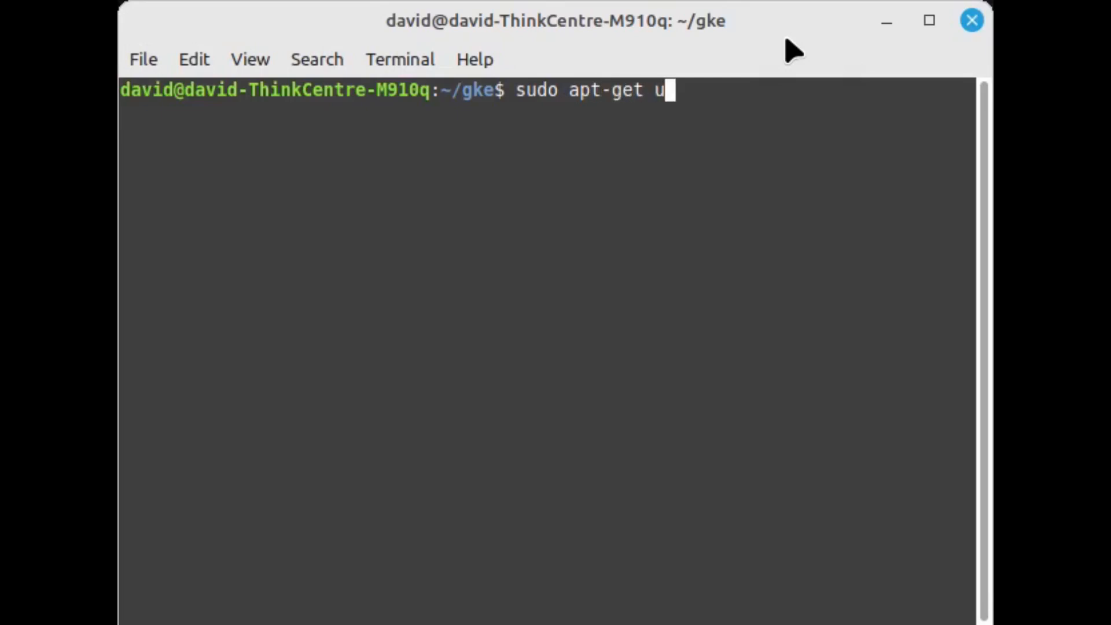
pyautogui.press('Return')
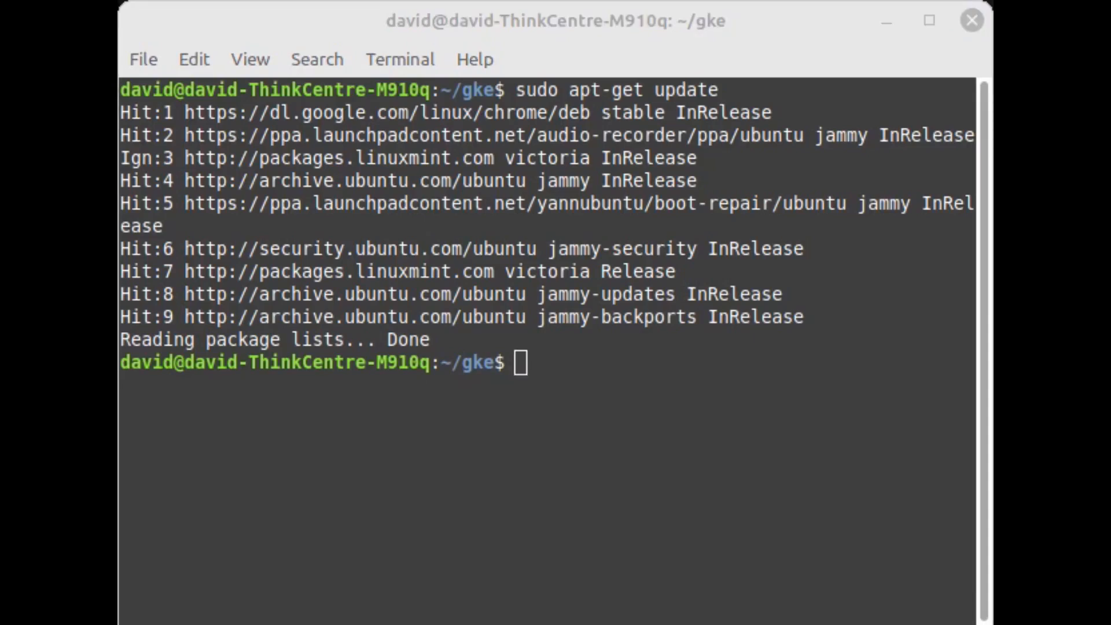
# Add the Google Cloud signing key and cloud-sdk apt source, then install google-cloud-cli
pyautogui.rightClick(673, 365)
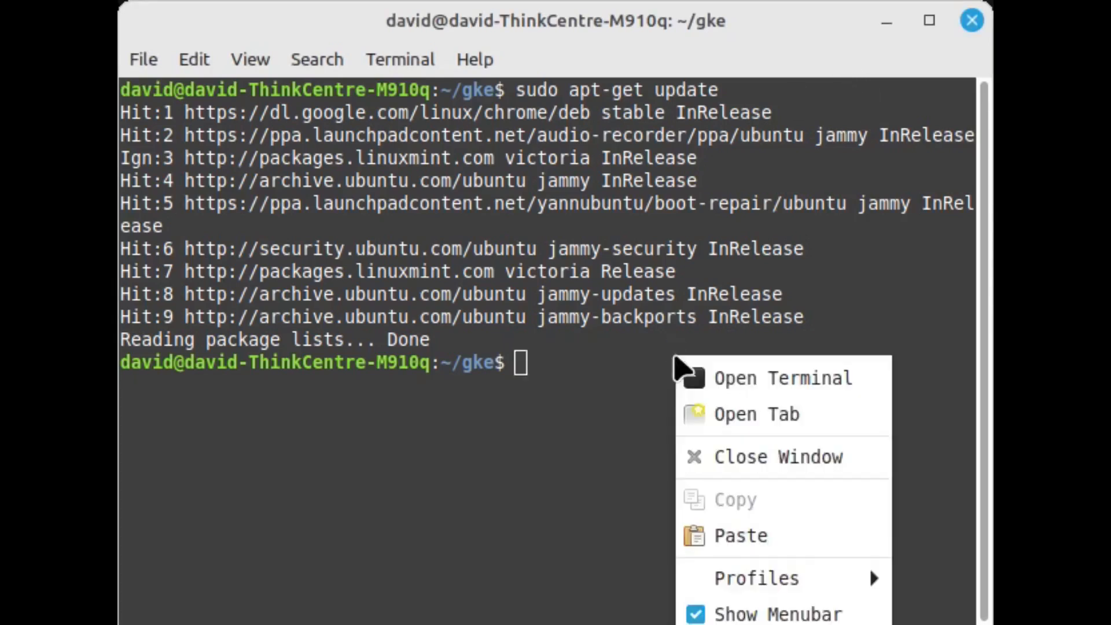
pyautogui.click(739, 536)
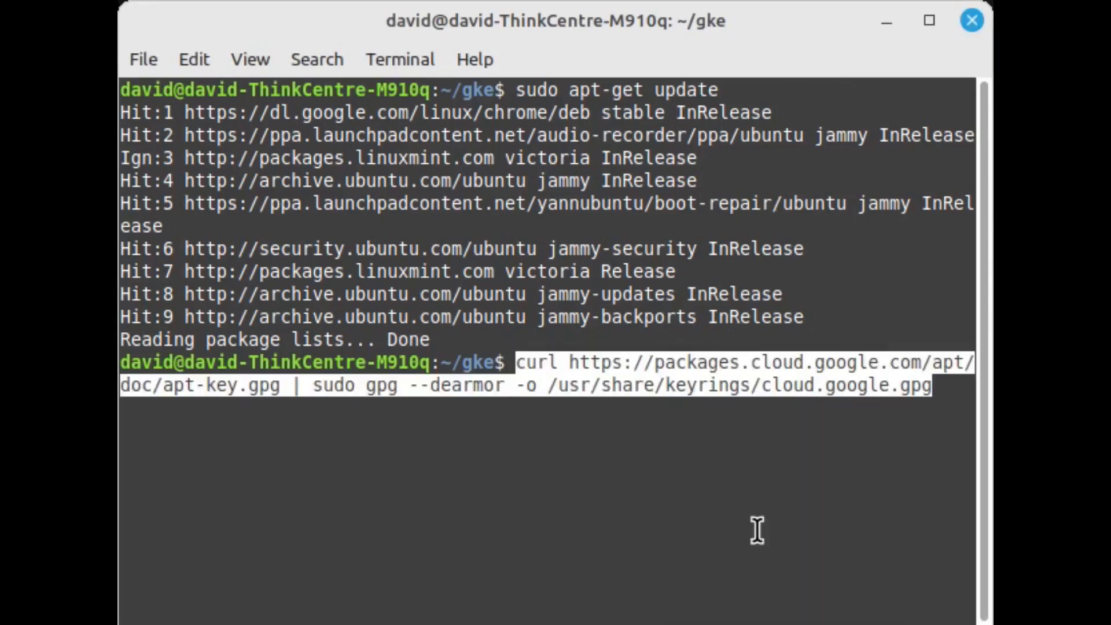
pyautogui.press('Return')
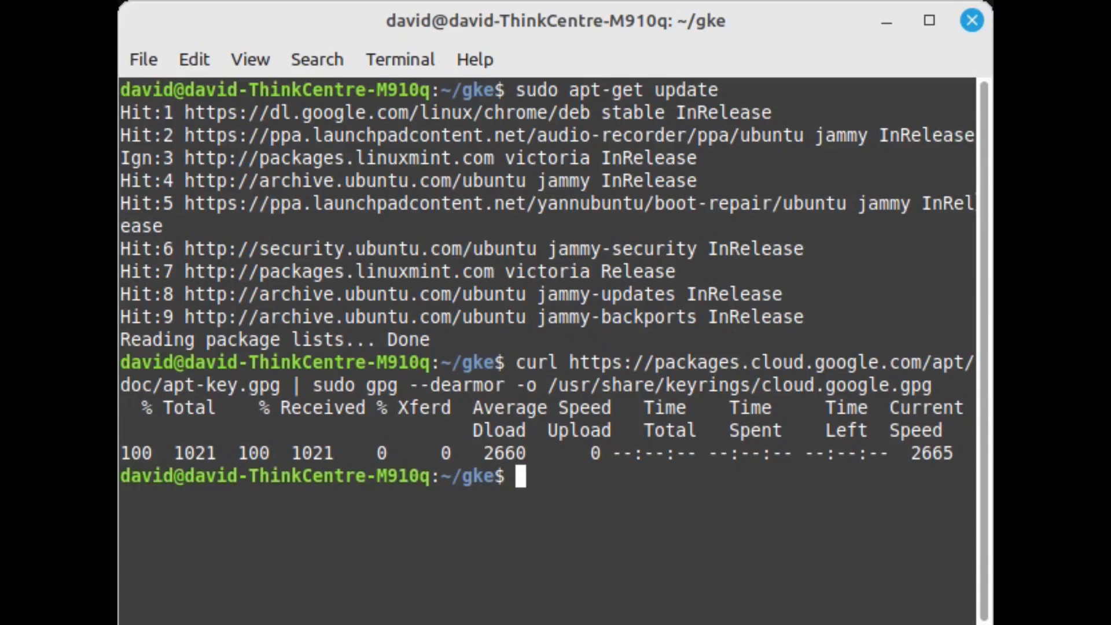
pyautogui.moveTo(810, 309)
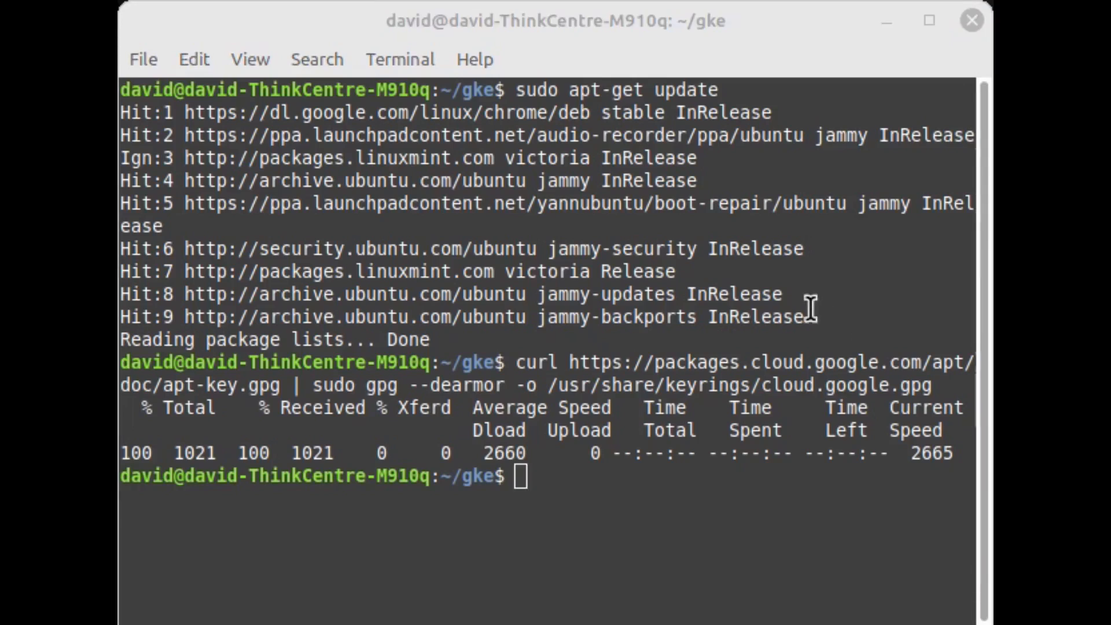
pyautogui.write('echo "deb [signed-by=/usr/share/keyrings/cloud.google.gpg] https://packages.cloud.google.com/apt cloud-sdk main" | sudo tee -a /etc/apt/sources.list.d/google-cloud-sdk.list')
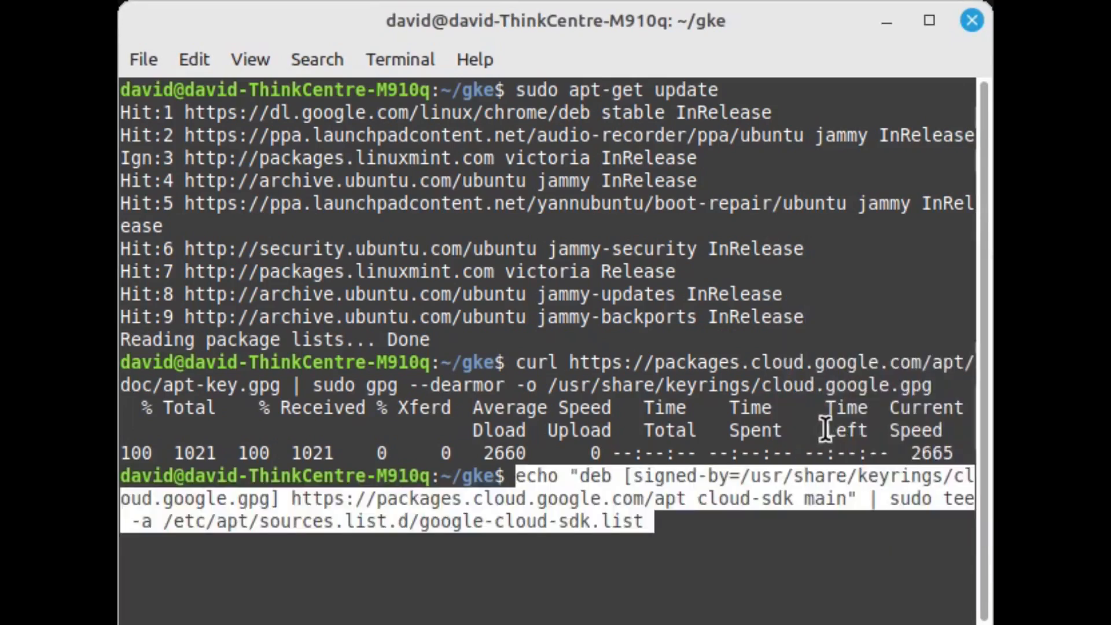
pyautogui.press('Return')
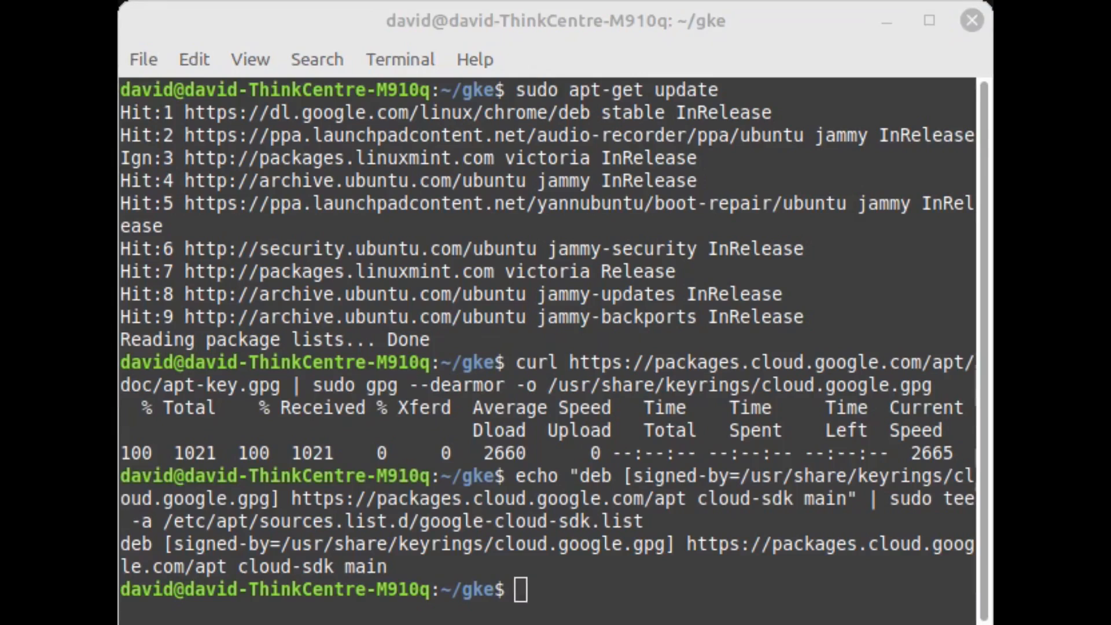
pyautogui.moveTo(764, 64)
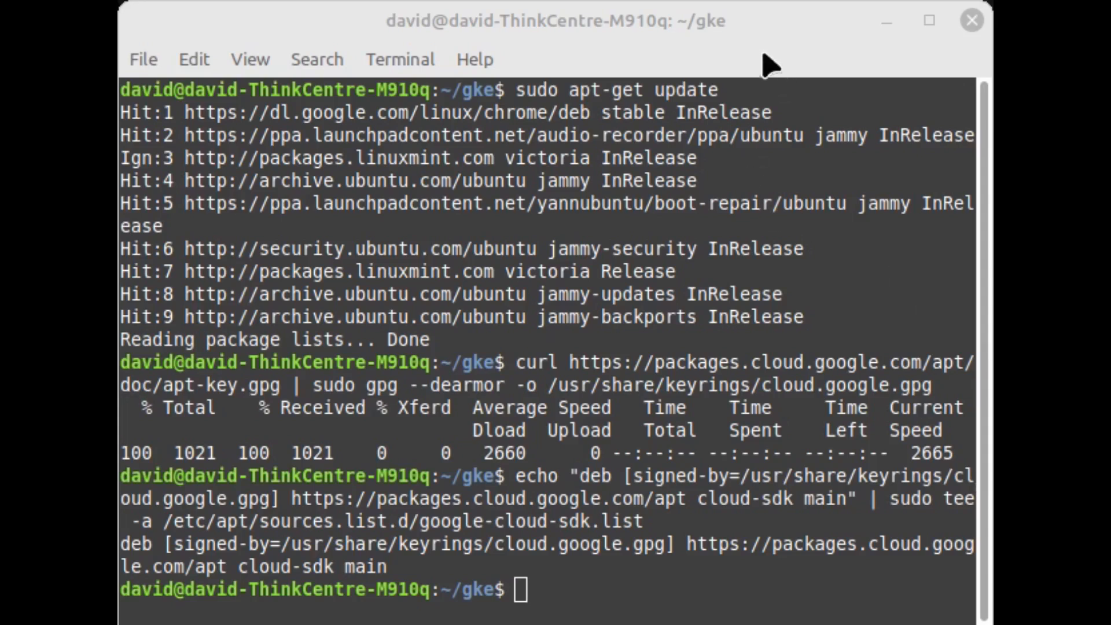
pyautogui.write('sudo apt-get update && sudo apt-get install google-cloud-cli')
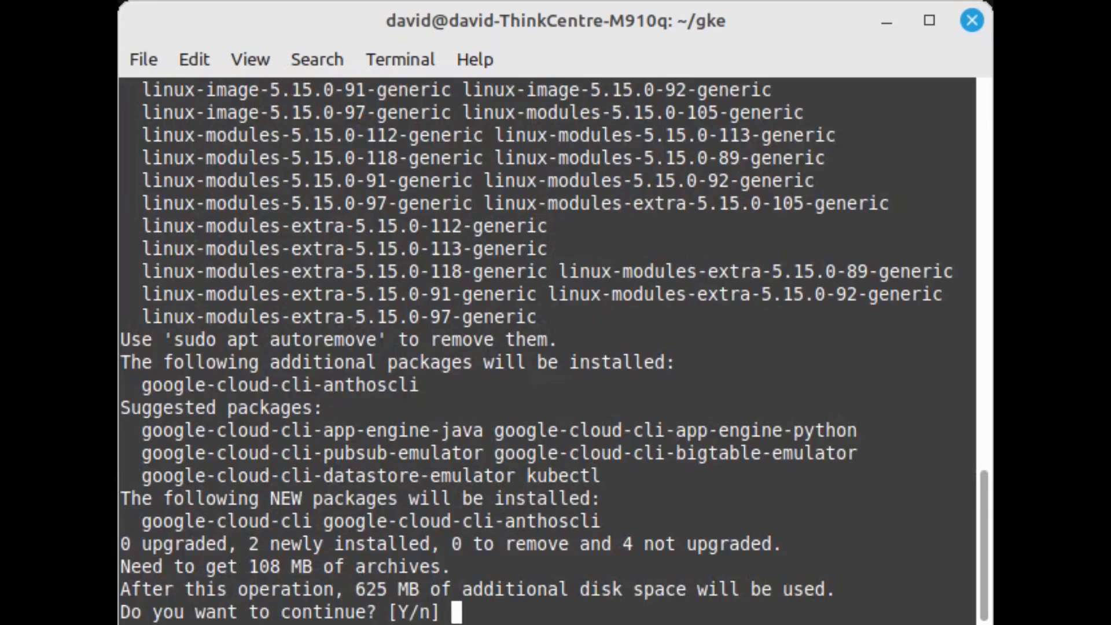
# Confirm the google-cloud-cli installation with y, then launch gcloud init
pyautogui.write('y')
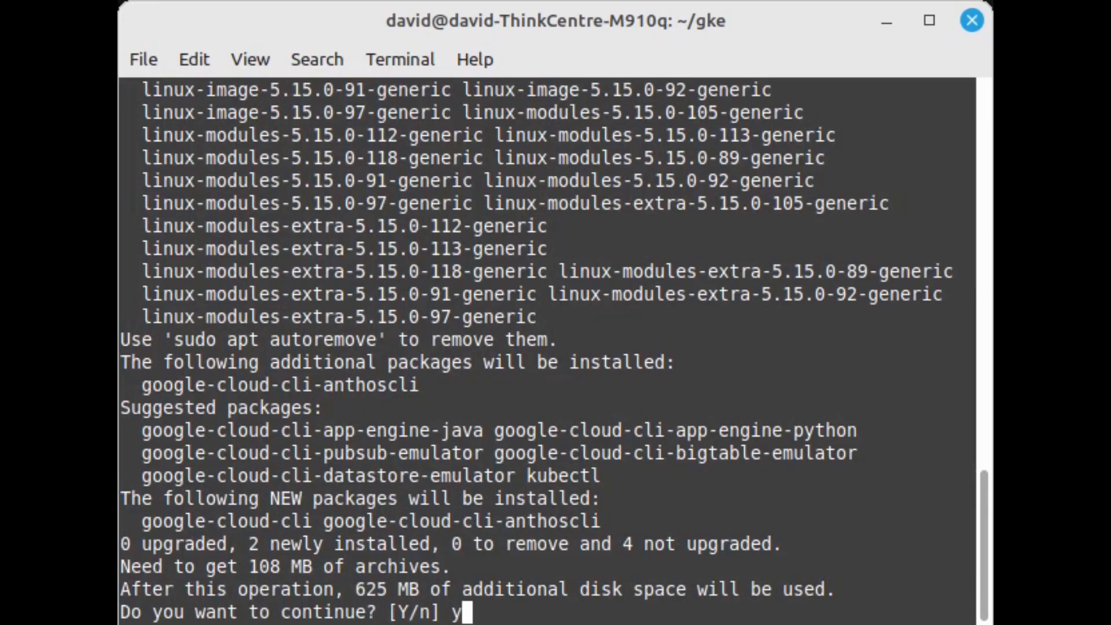
pyautogui.press('Return')
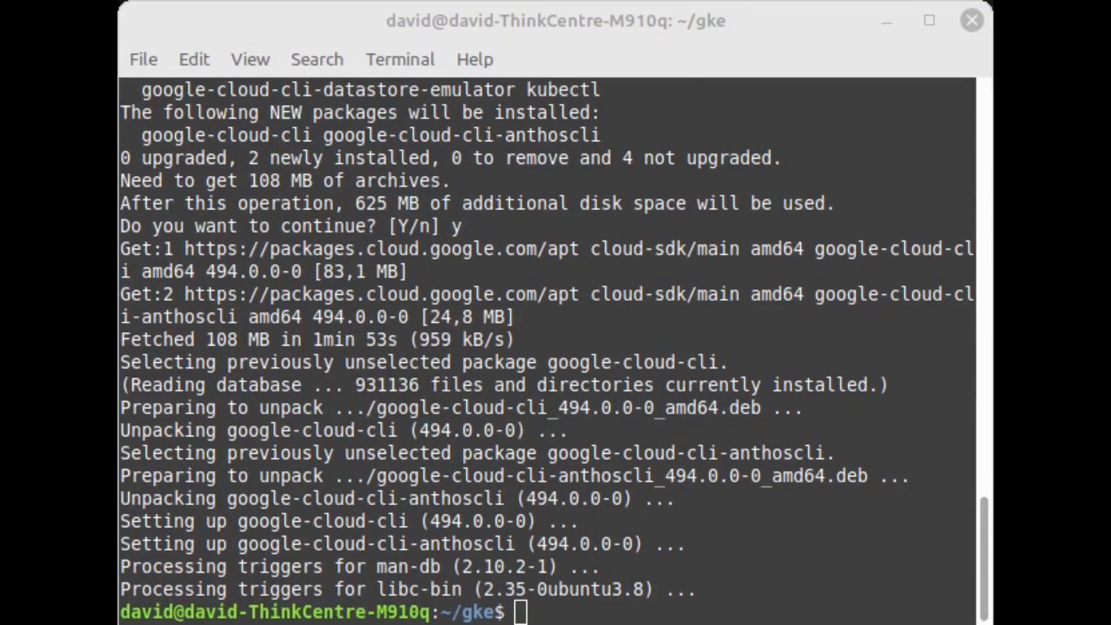
pyautogui.moveTo(776, 37)
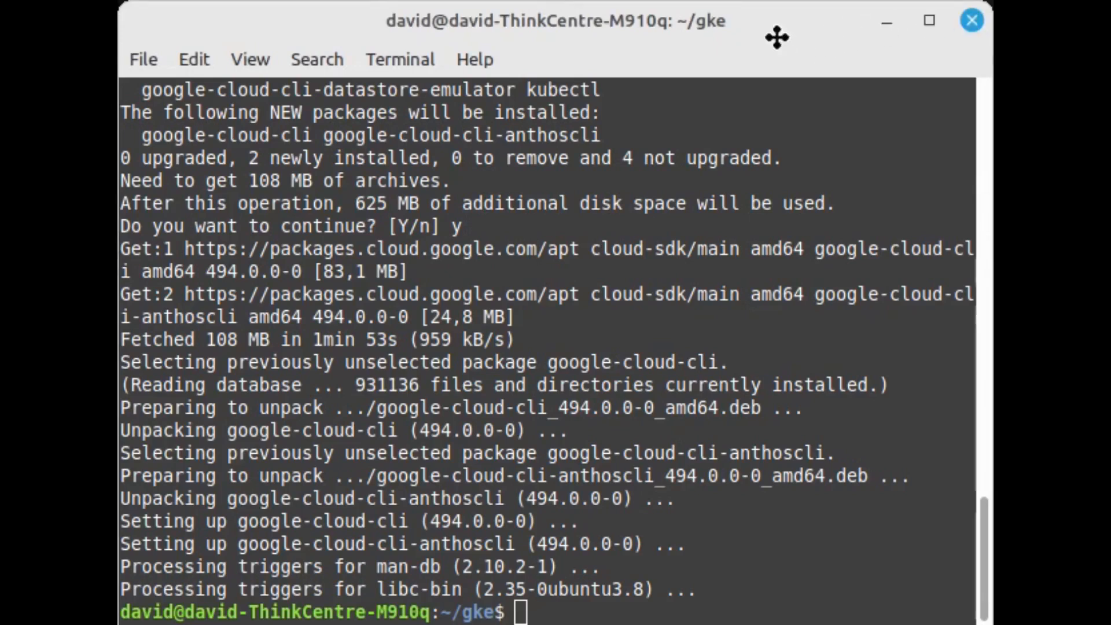
pyautogui.moveTo(758, 249)
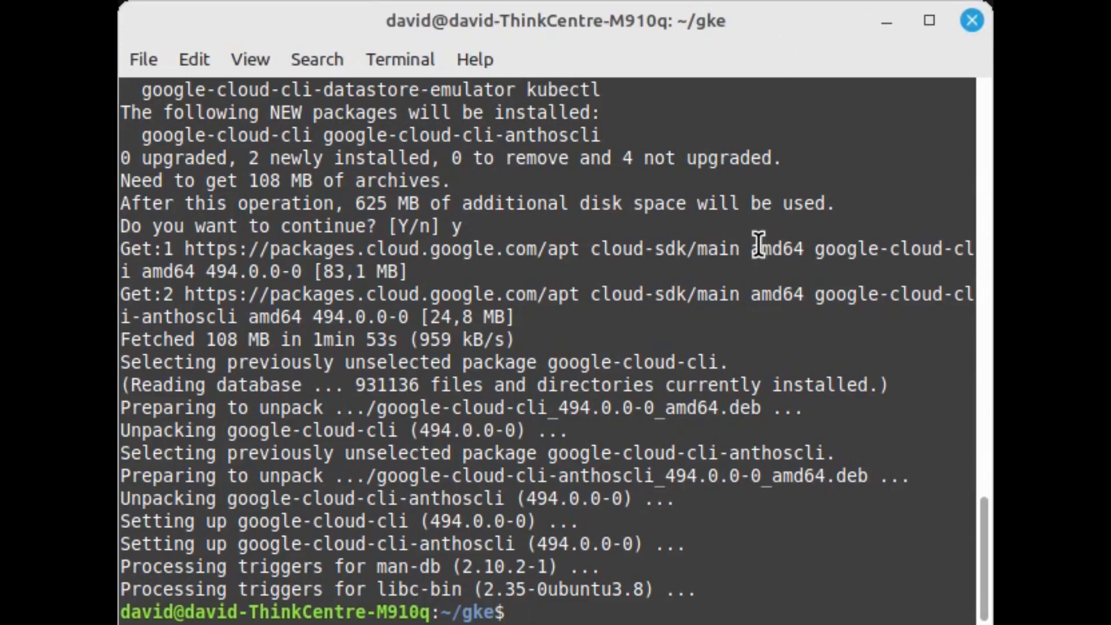
pyautogui.write('gcloud i')
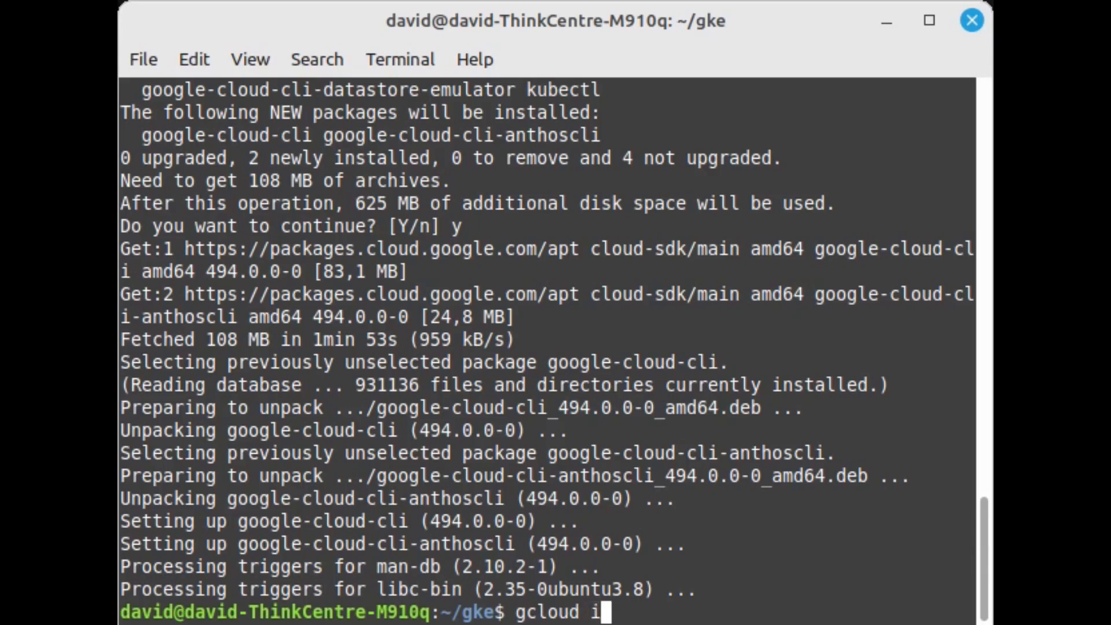
pyautogui.press('Return')
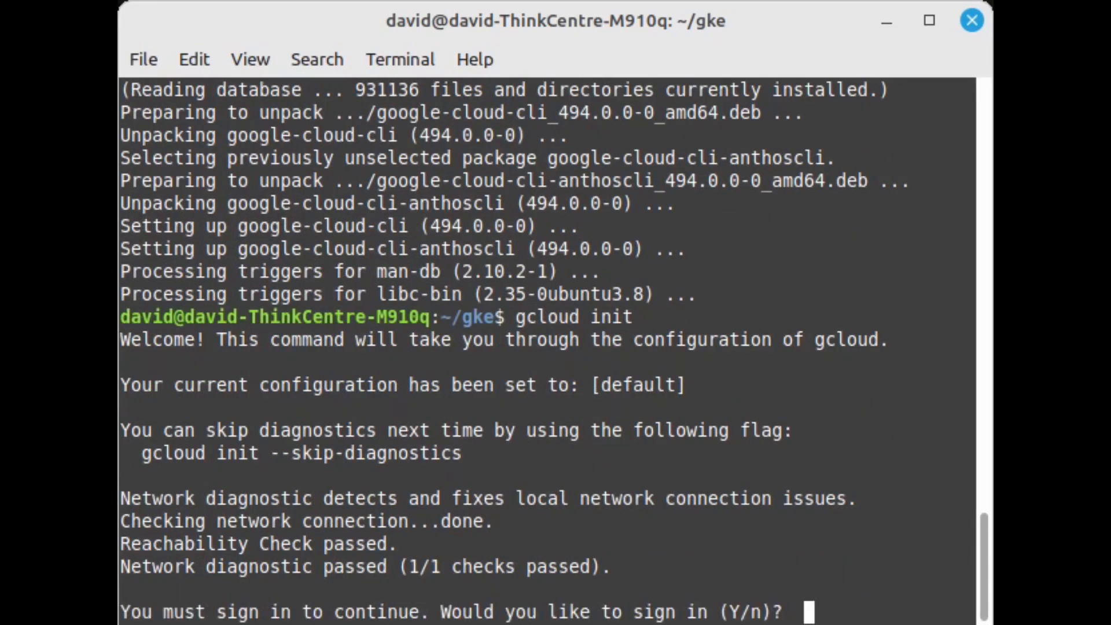
# Agree to sign in to Google Cloud and authenticate through the browser
pyautogui.write('y')
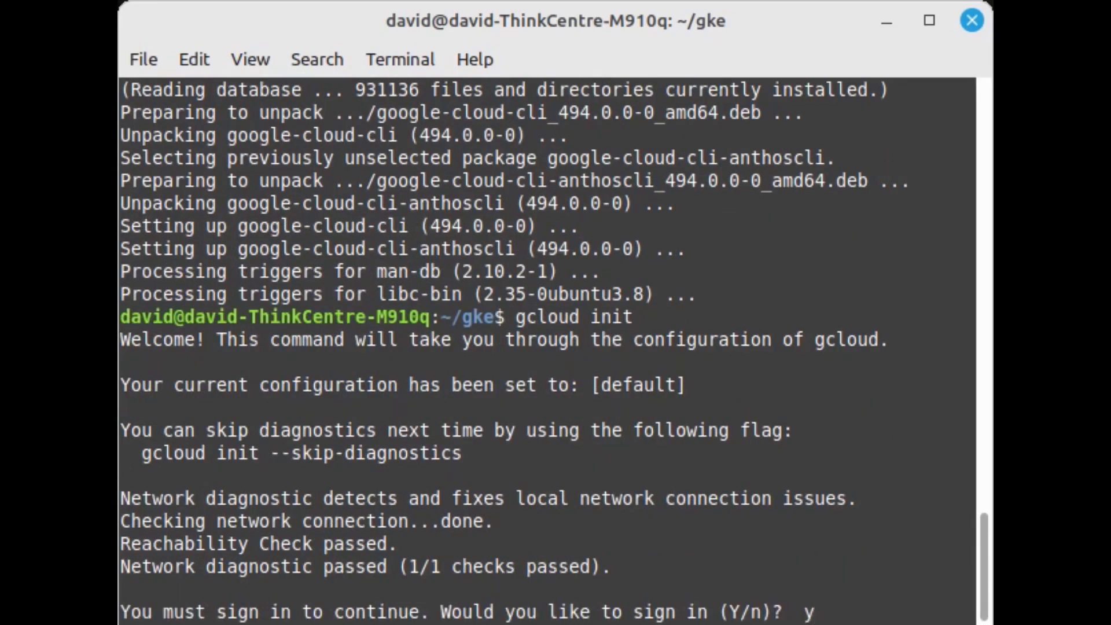
pyautogui.press('Return')
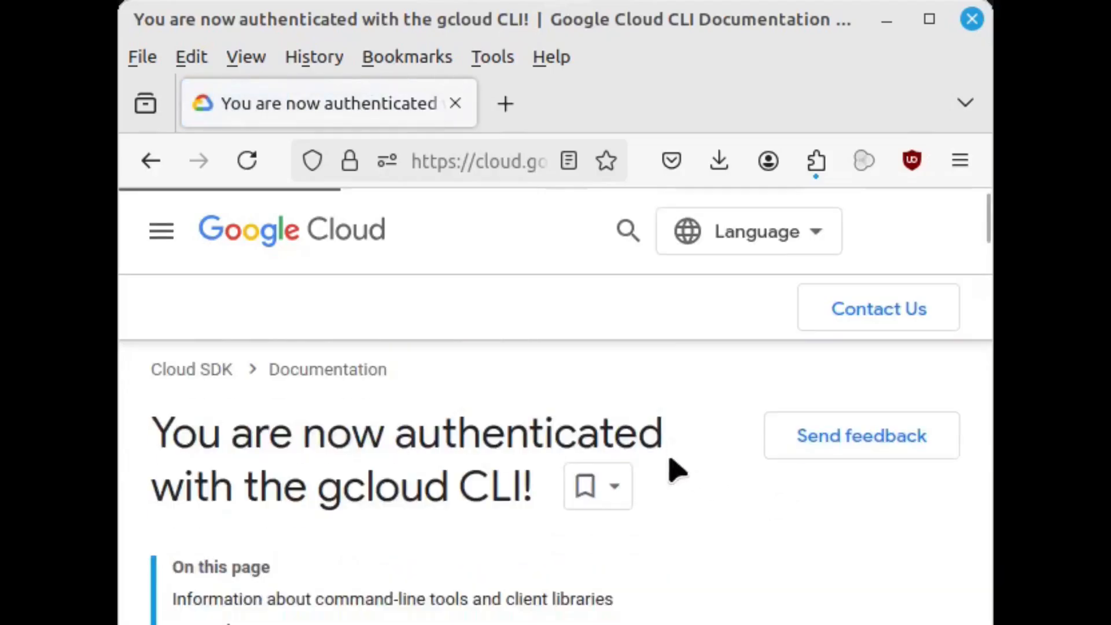
pyautogui.scroll(-3)
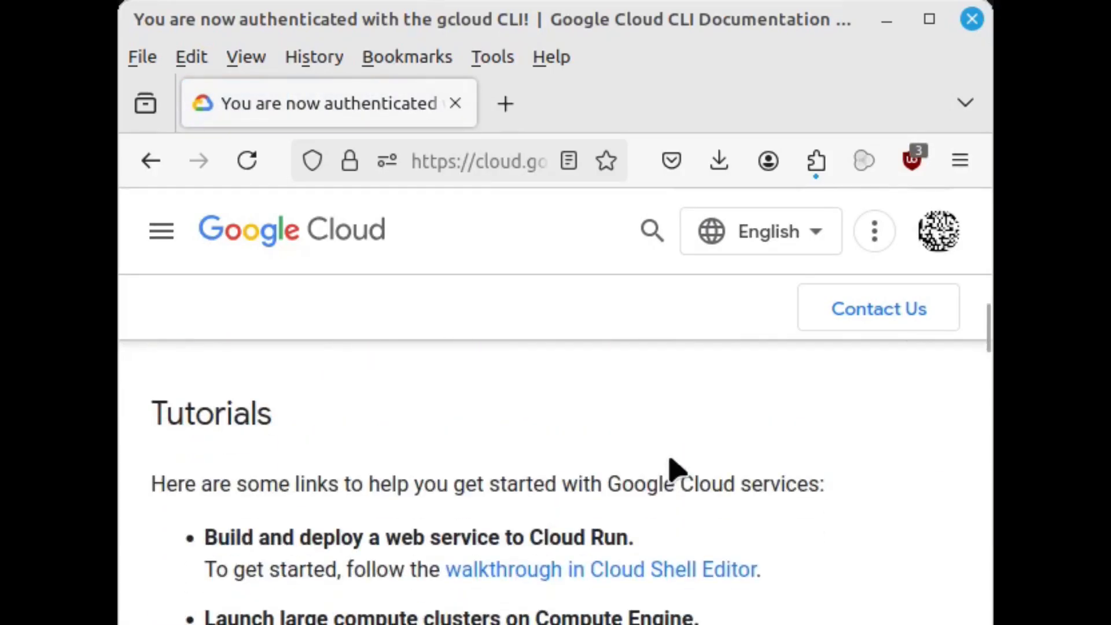
pyautogui.scroll(-3)
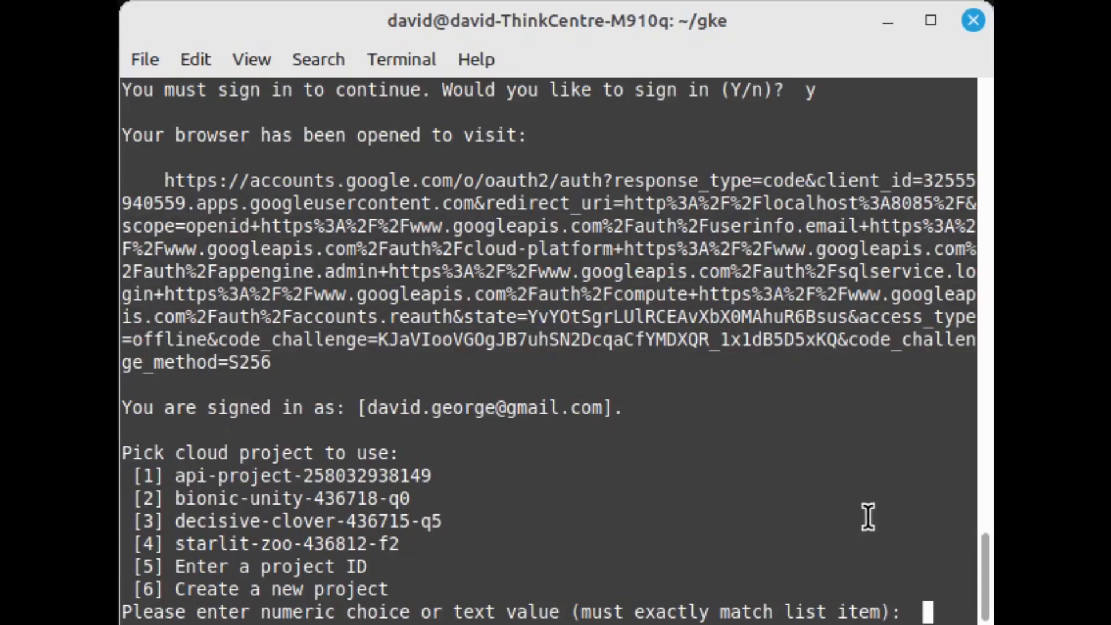
# Choose project 4 (starlit-zoo-436812-f2) and set a europe-north default compute zone
pyautogui.write('4')
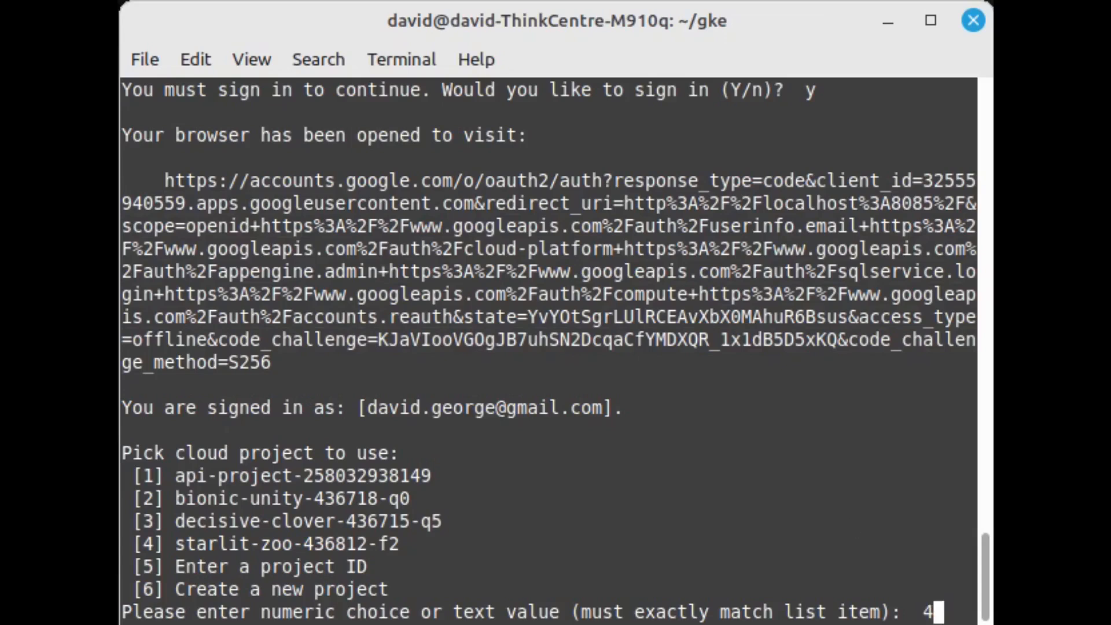
pyautogui.press('Return')
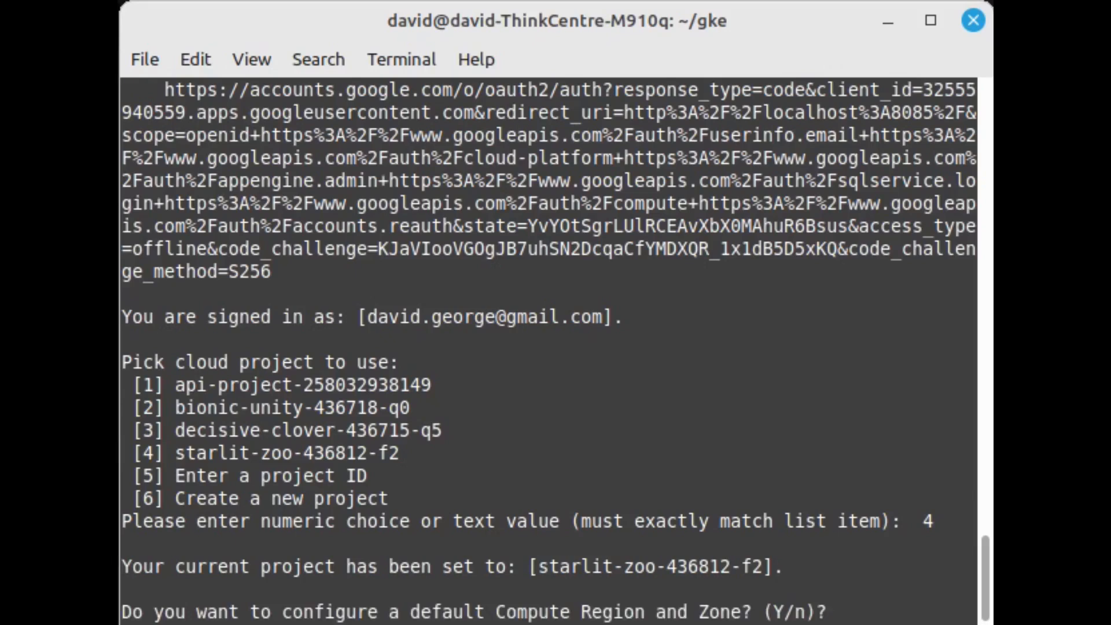
pyautogui.write('y')
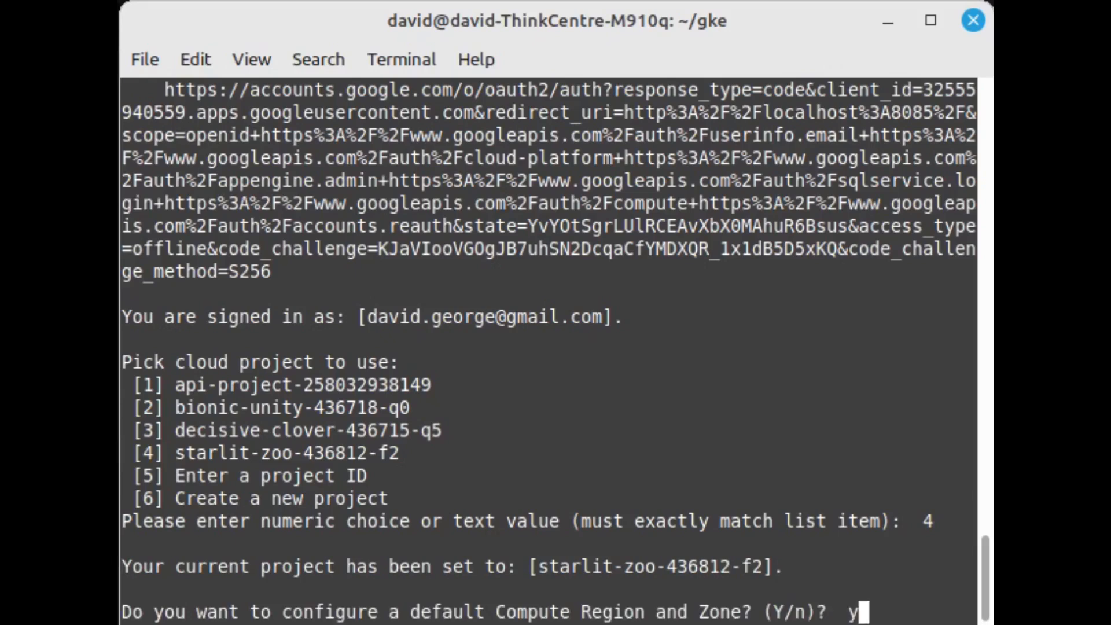
pyautogui.press('Return')
pyautogui.write('europe-north1')
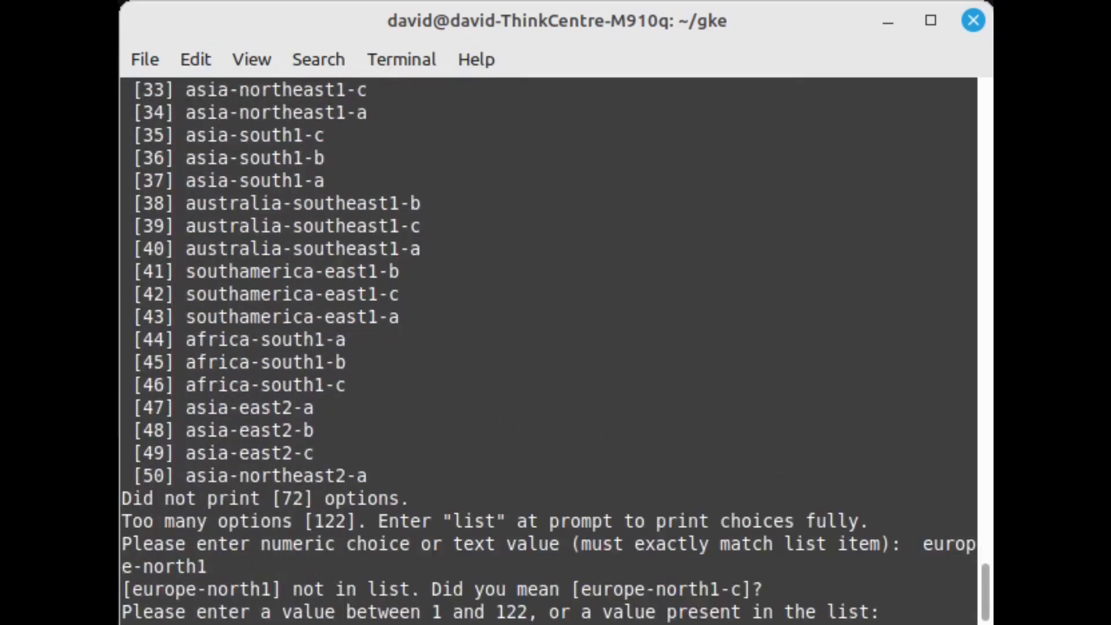
pyautogui.write('e')
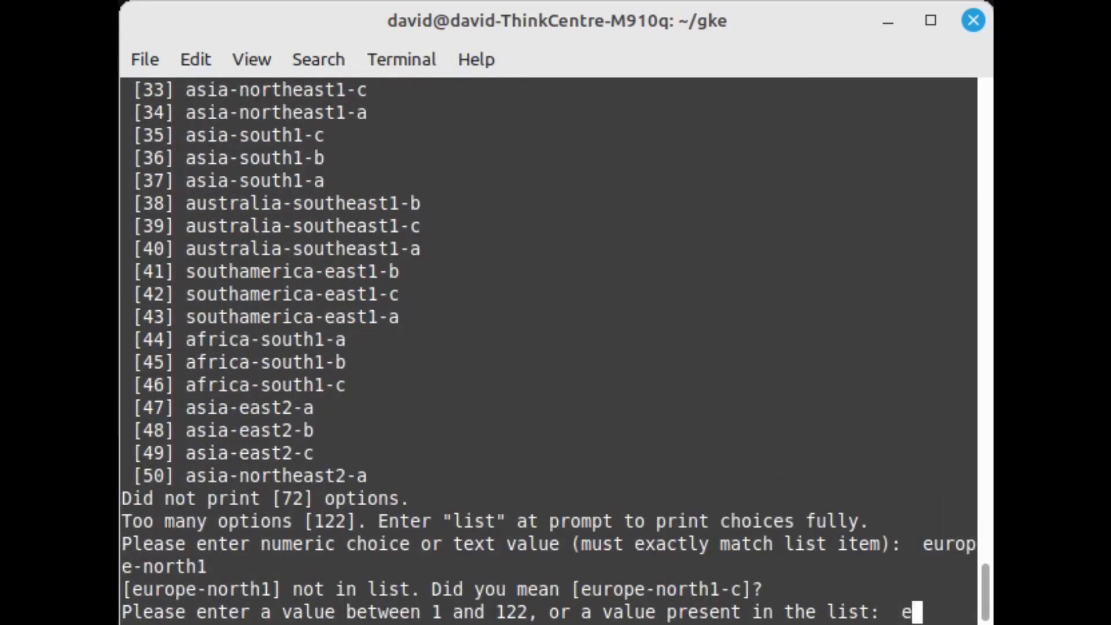
pyautogui.write('urop')
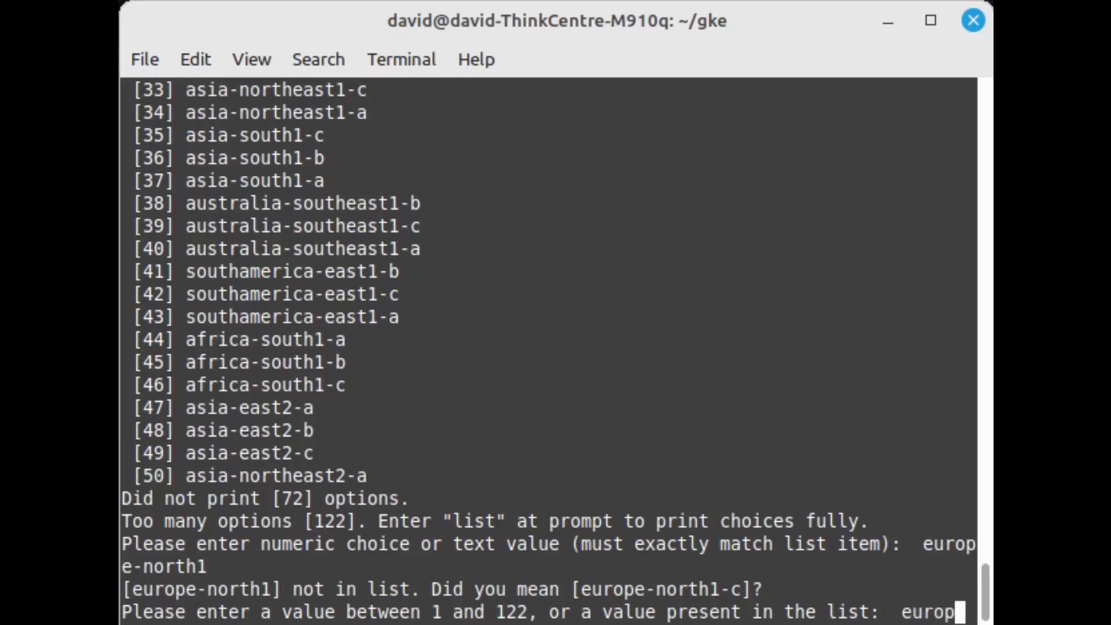
pyautogui.write('e-no')
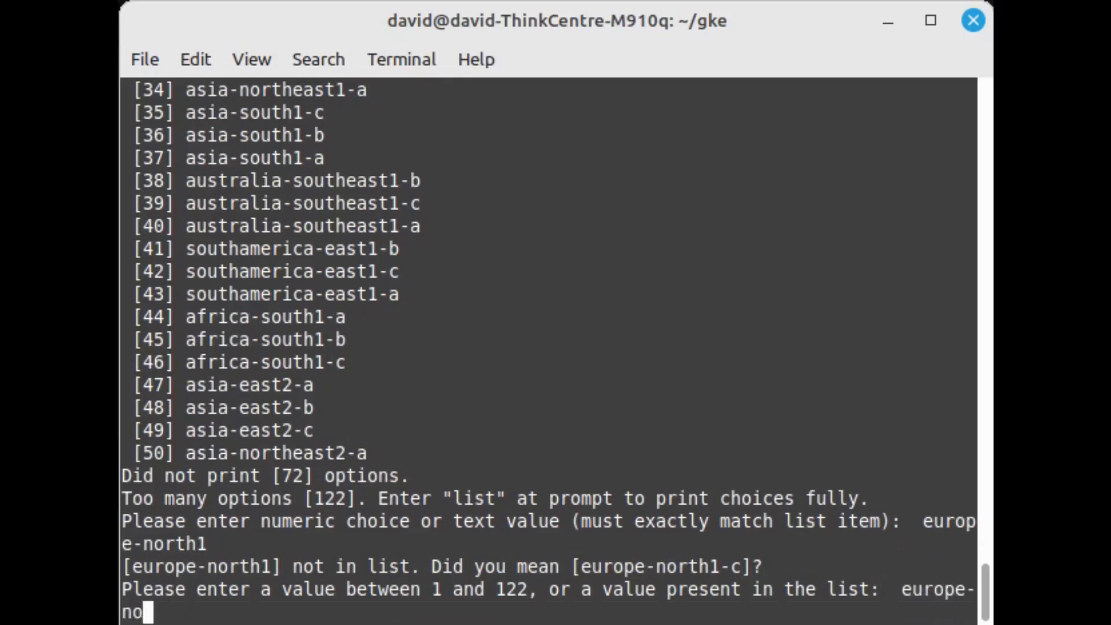
pyautogui.write('rth')
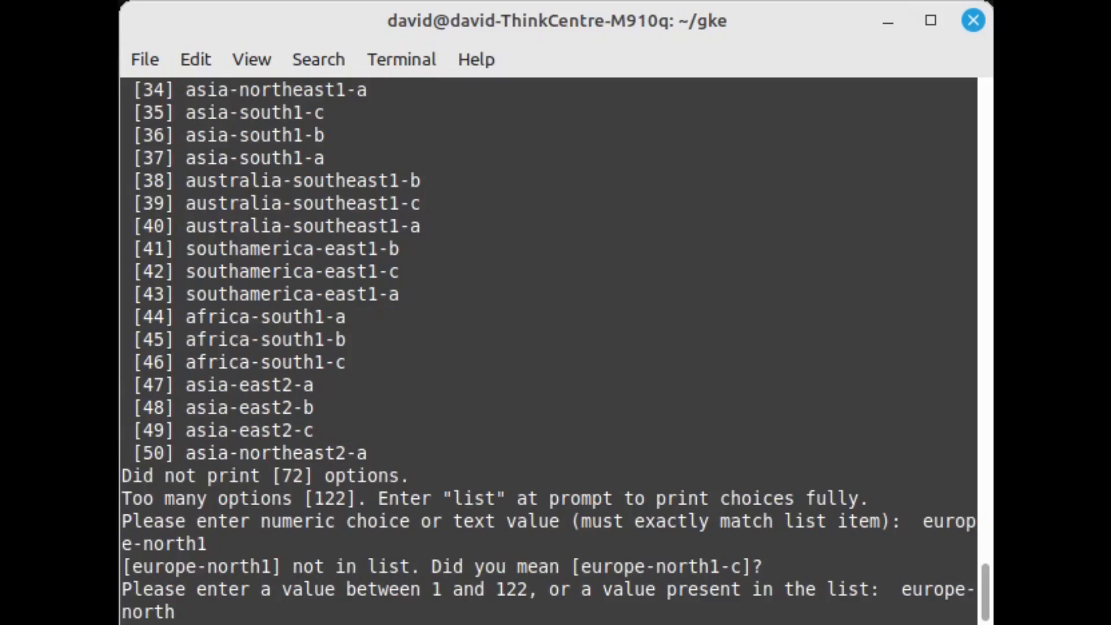
pyautogui.press('Return')
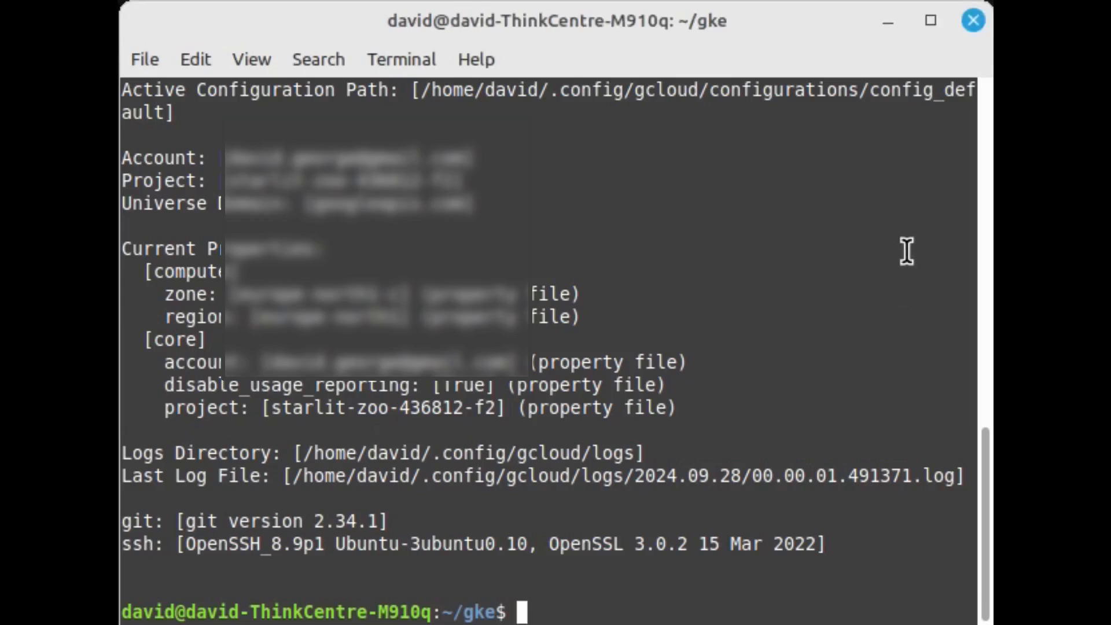
# Run k get po, stop the no-route-to-host errors with Ctrl+C, and clear the screen
pyautogui.write('k get po')
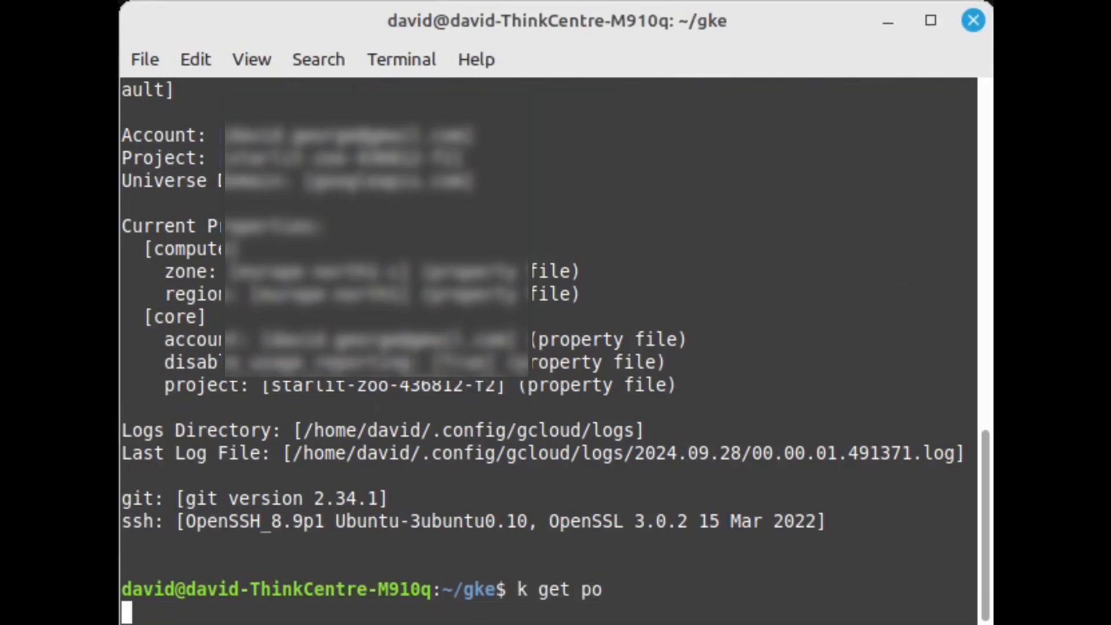
pyautogui.press('Return')
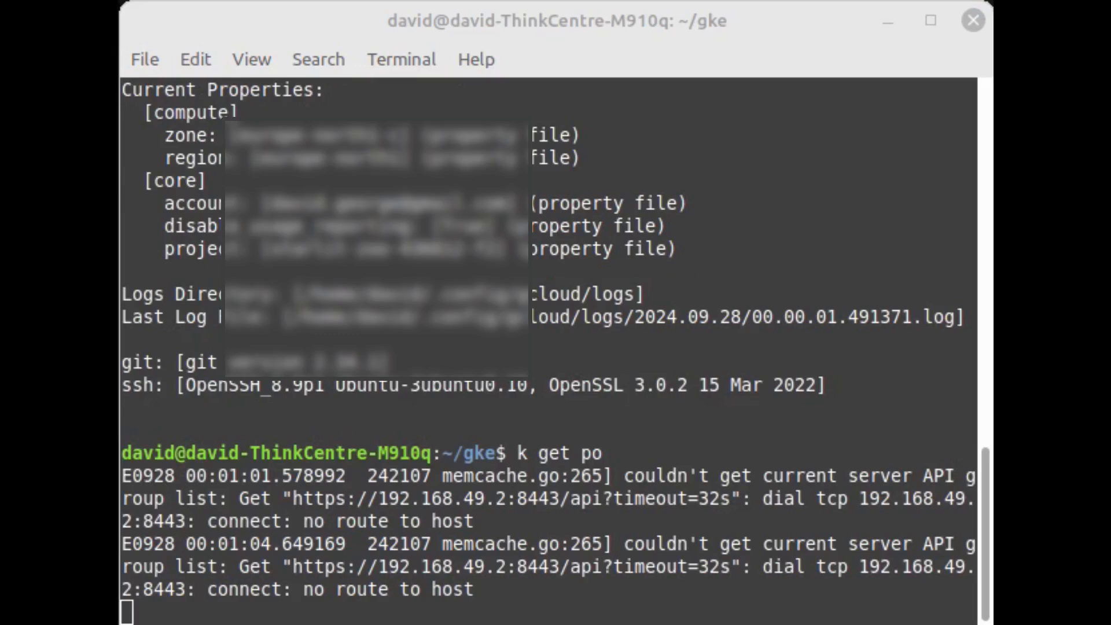
pyautogui.scroll(-3)
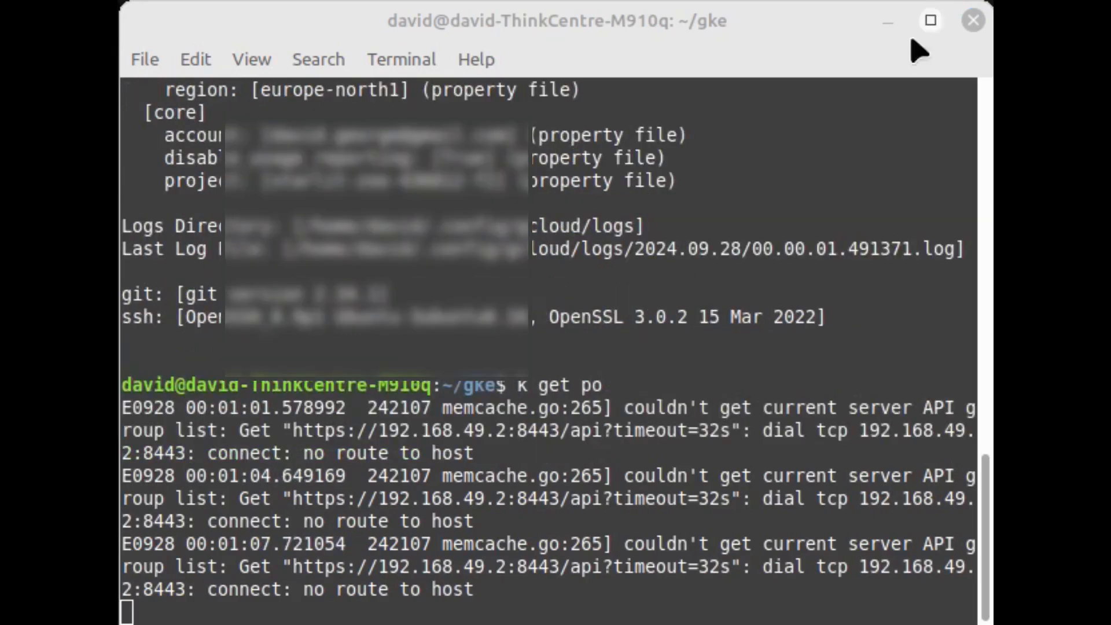
pyautogui.press('ctrl+c')
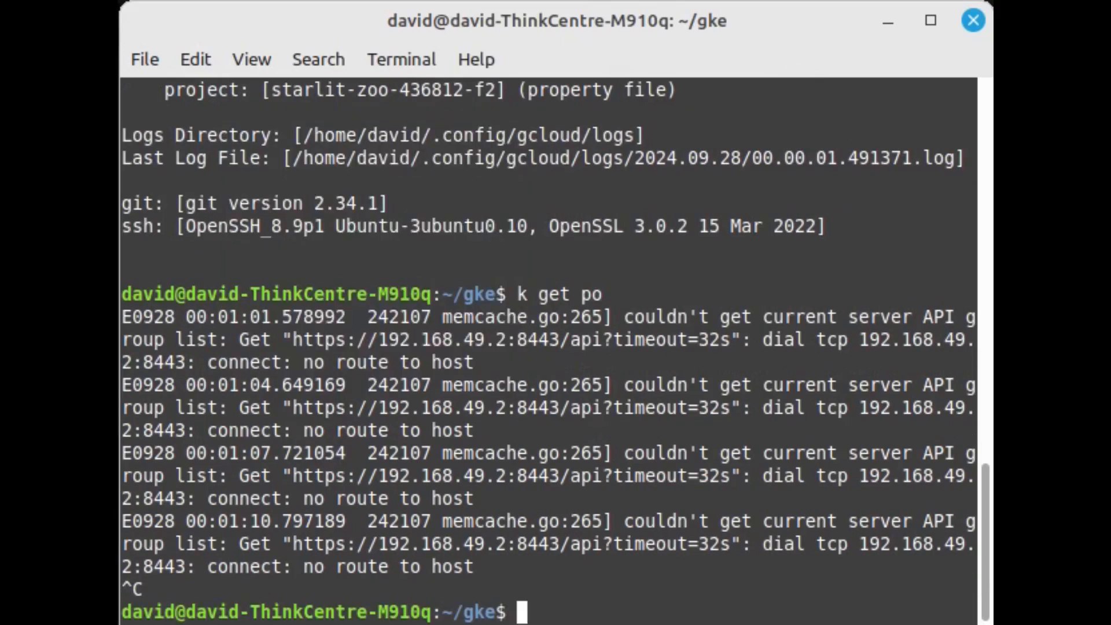
pyautogui.write('g')
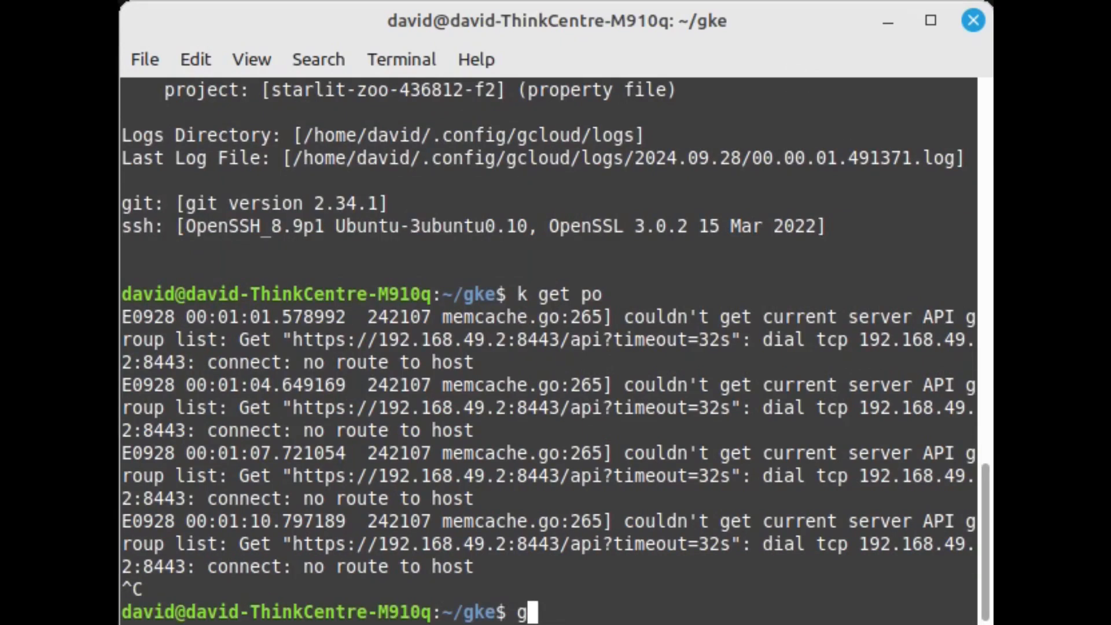
pyautogui.press('Backspace')
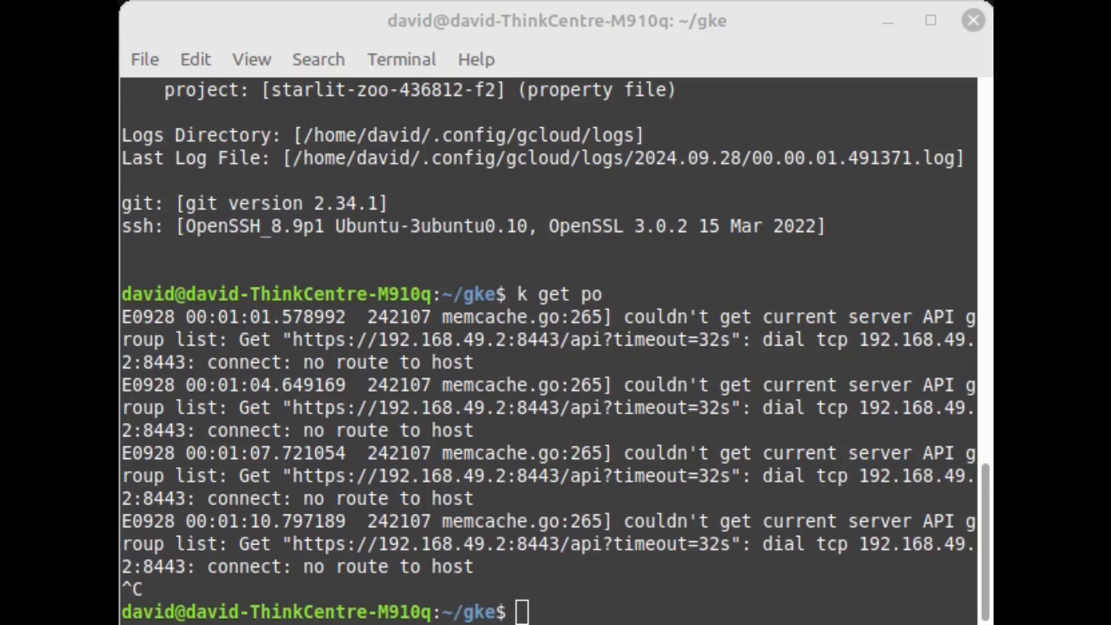
pyautogui.moveTo(722, 422)
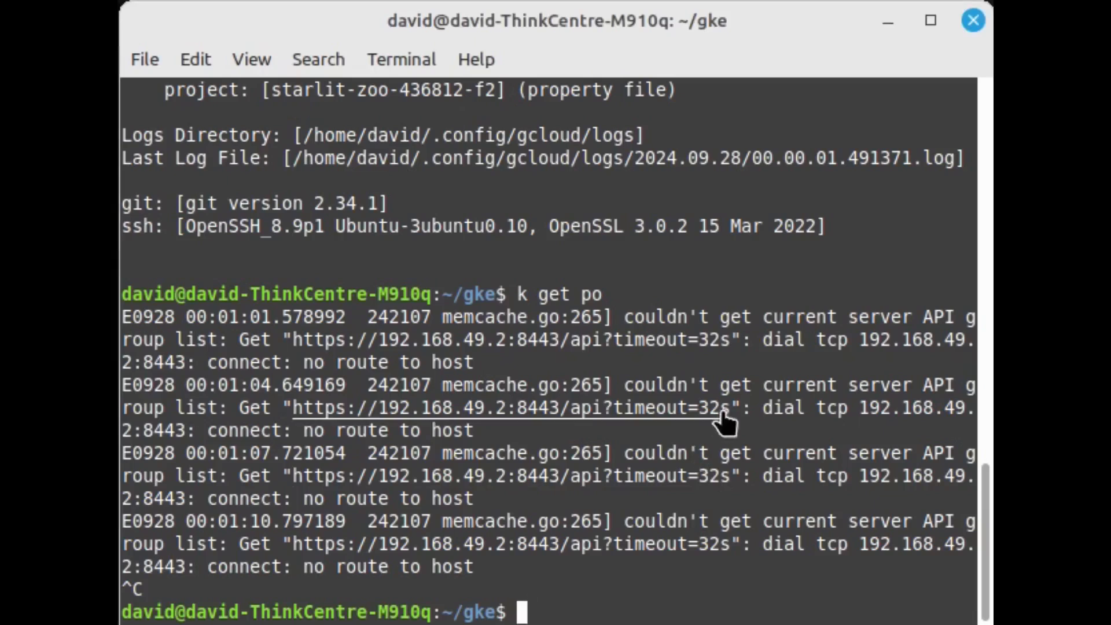
pyautogui.write('cle')
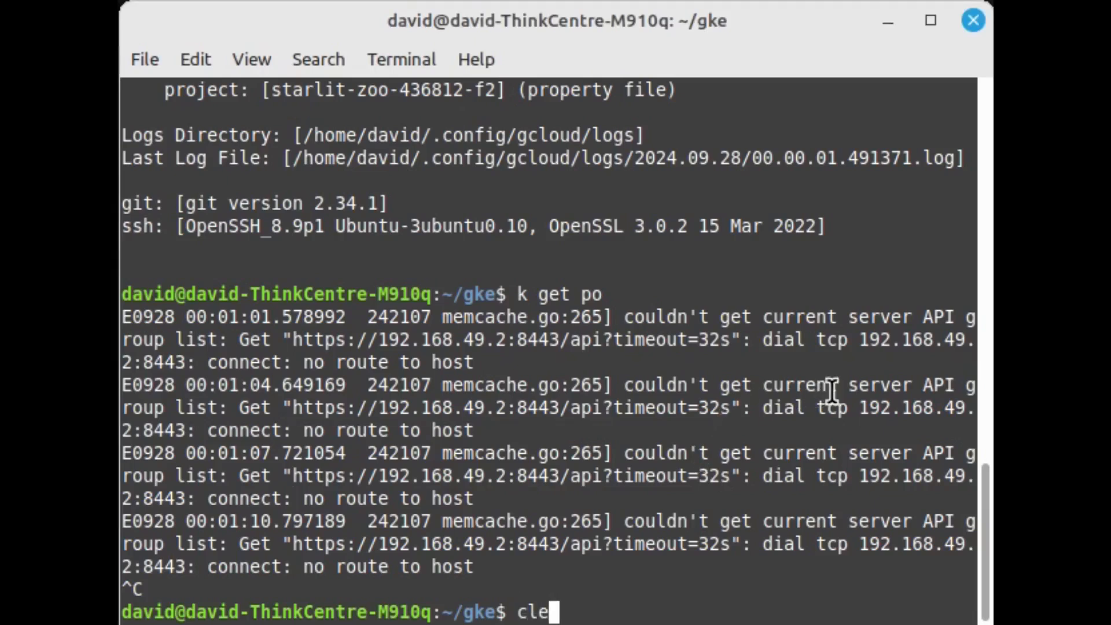
pyautogui.press('Return')
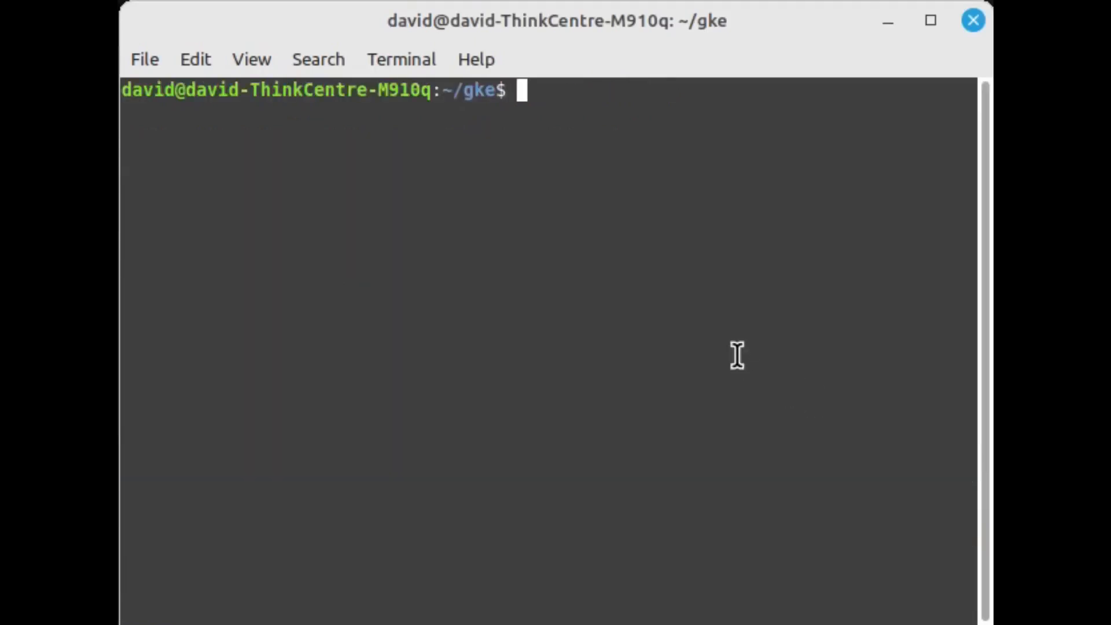
# Check gke-gcloud-auth-plugin --version, then try gcloud components install gke-gcloud-auth-plugin
pyautogui.write('gke-gcloud-auth-plugin --version')
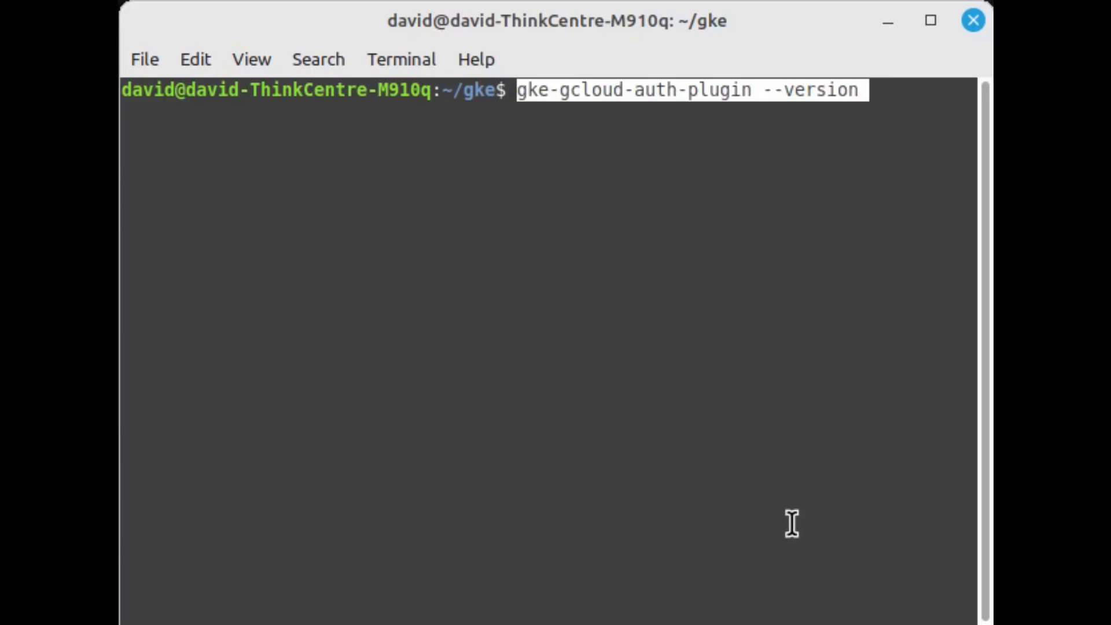
pyautogui.press('Return')
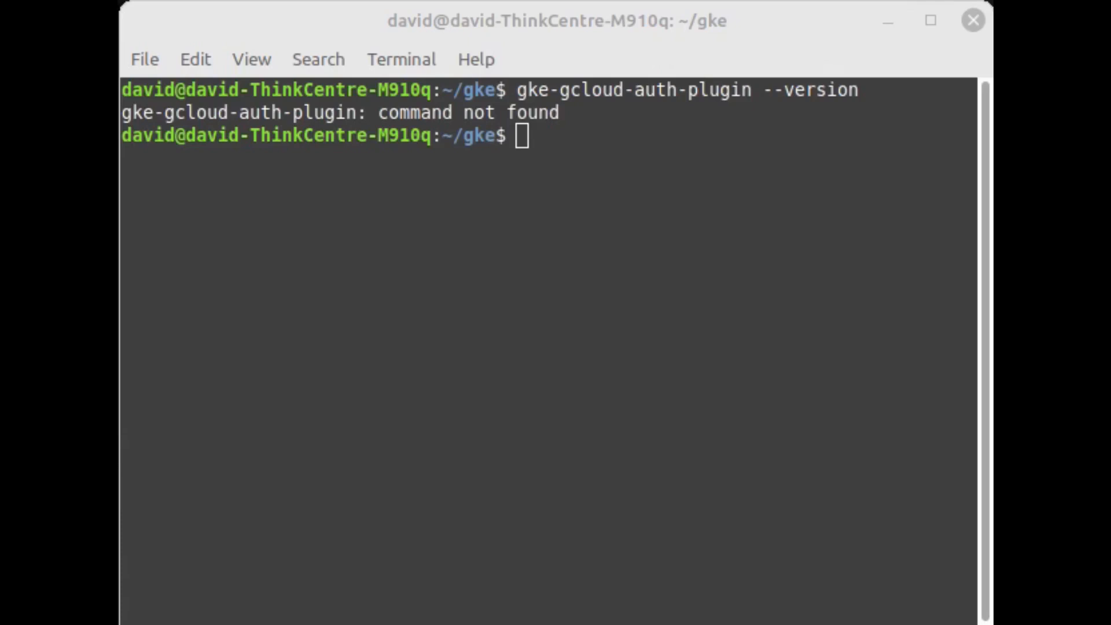
pyautogui.moveTo(730, 411)
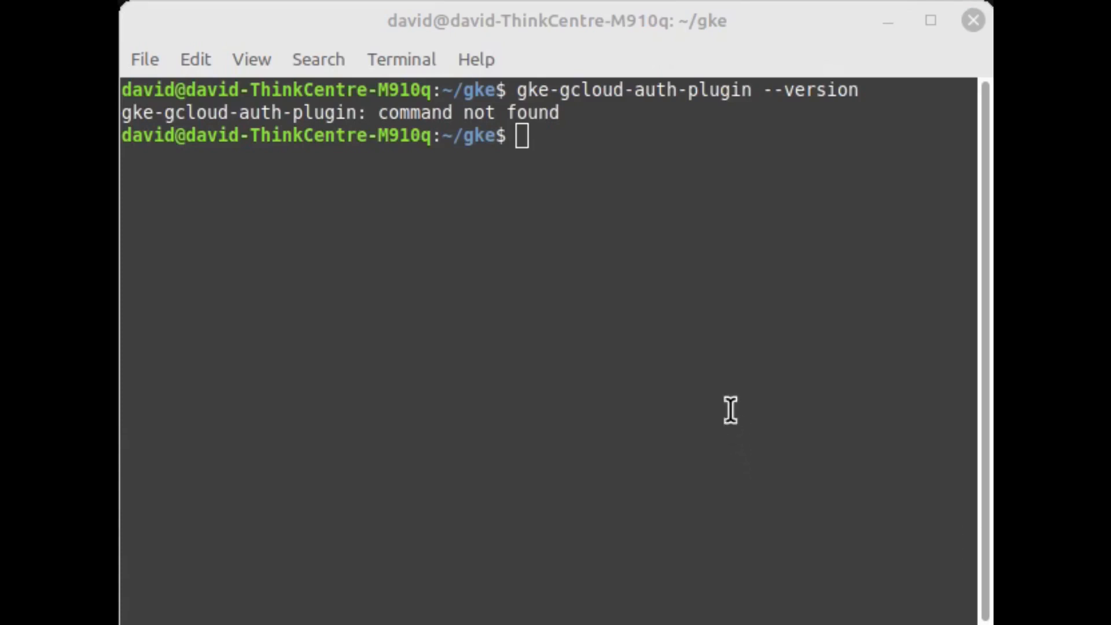
pyautogui.write('gcloud components install gke-gcloud-auth-plugin')
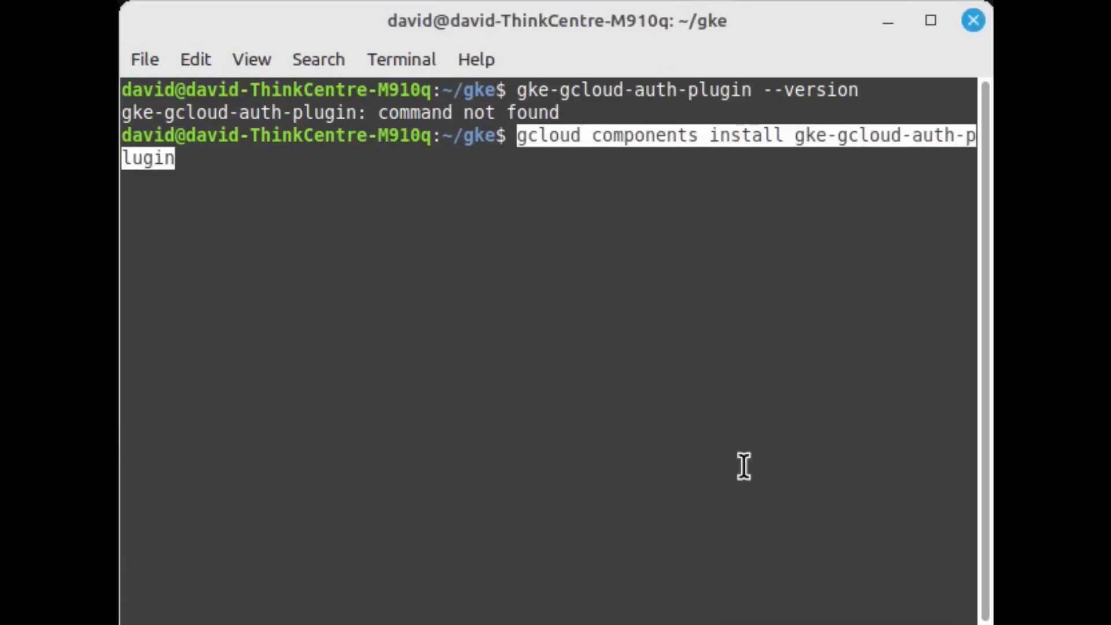
pyautogui.press('Return')
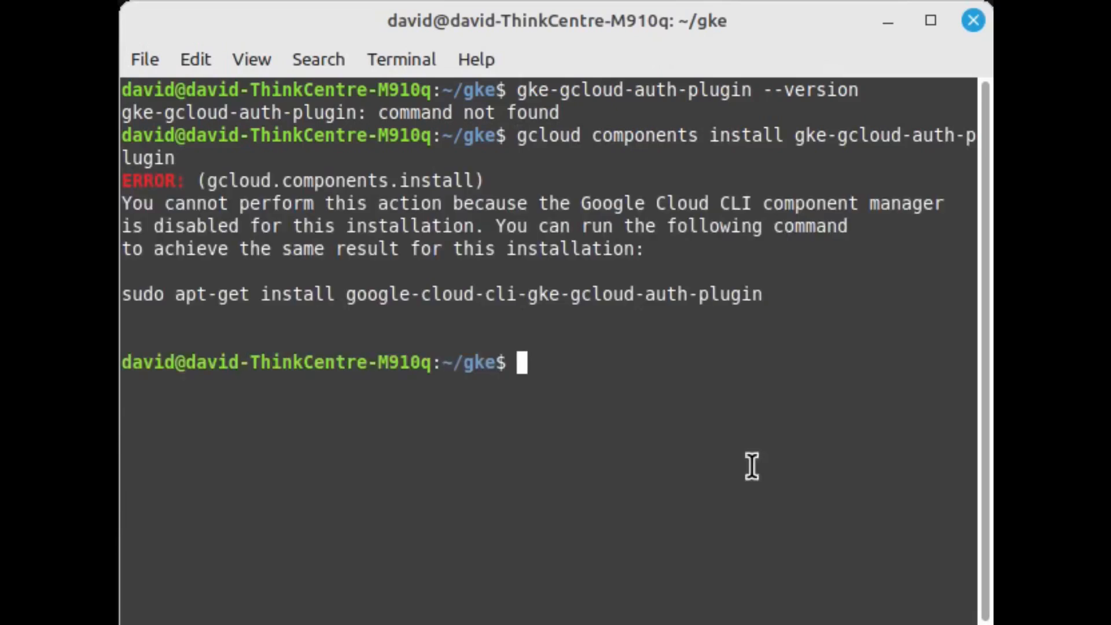
pyautogui.moveTo(838, 467)
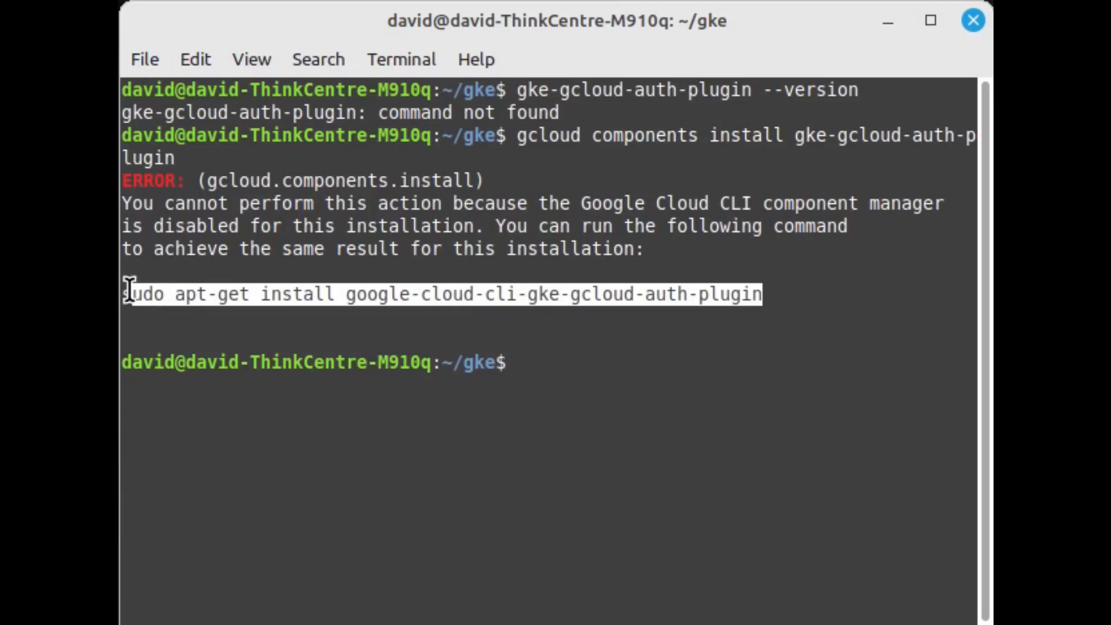
# Paste the suggested apt-get install for the auth plugin and the autopilot-cluster-1 get-credentials command
pyautogui.rightClick(326, 294)
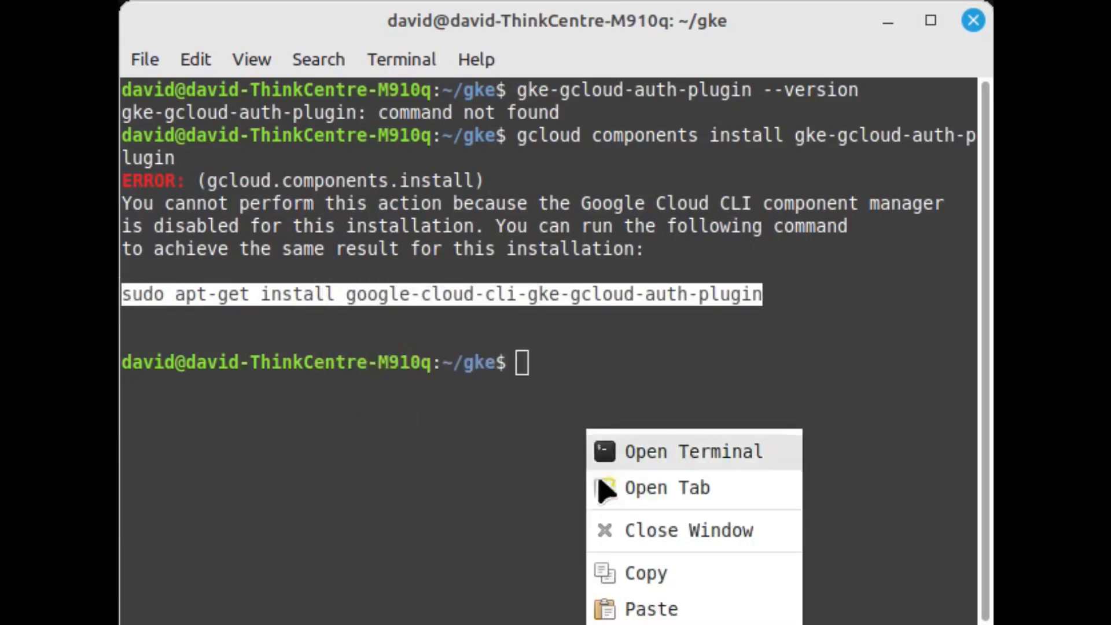
pyautogui.click(650, 608)
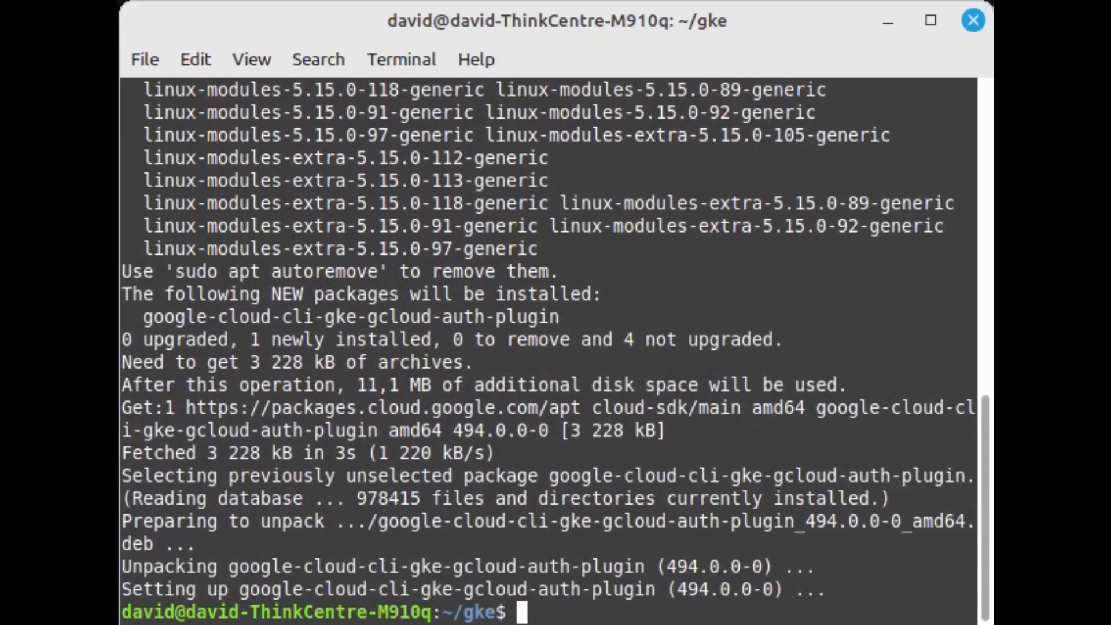
pyautogui.moveTo(626, 307)
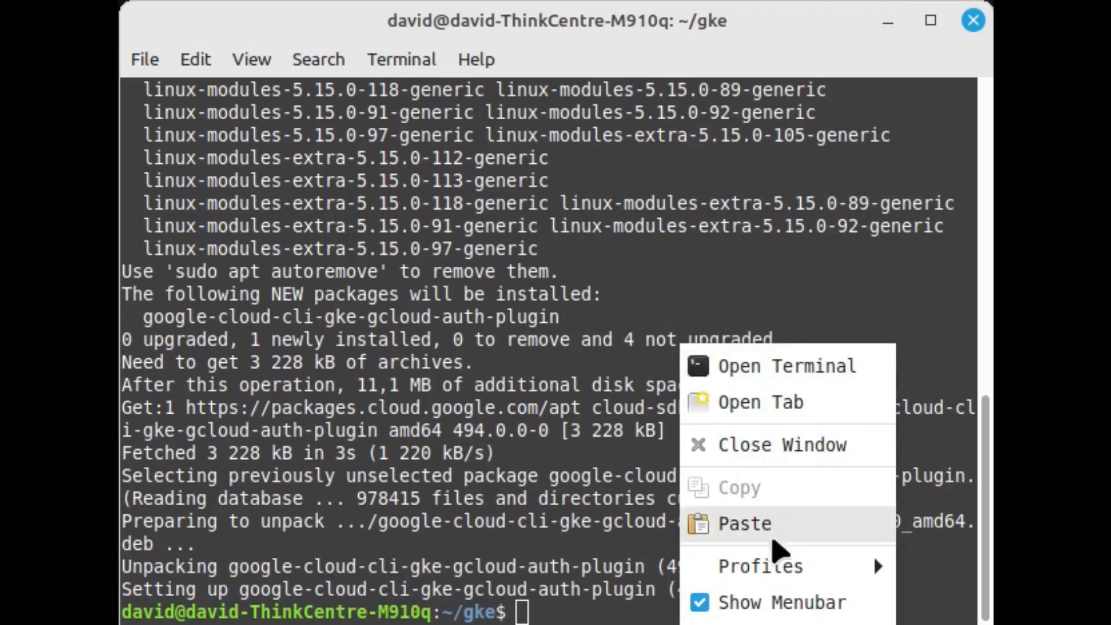
pyautogui.click(744, 523)
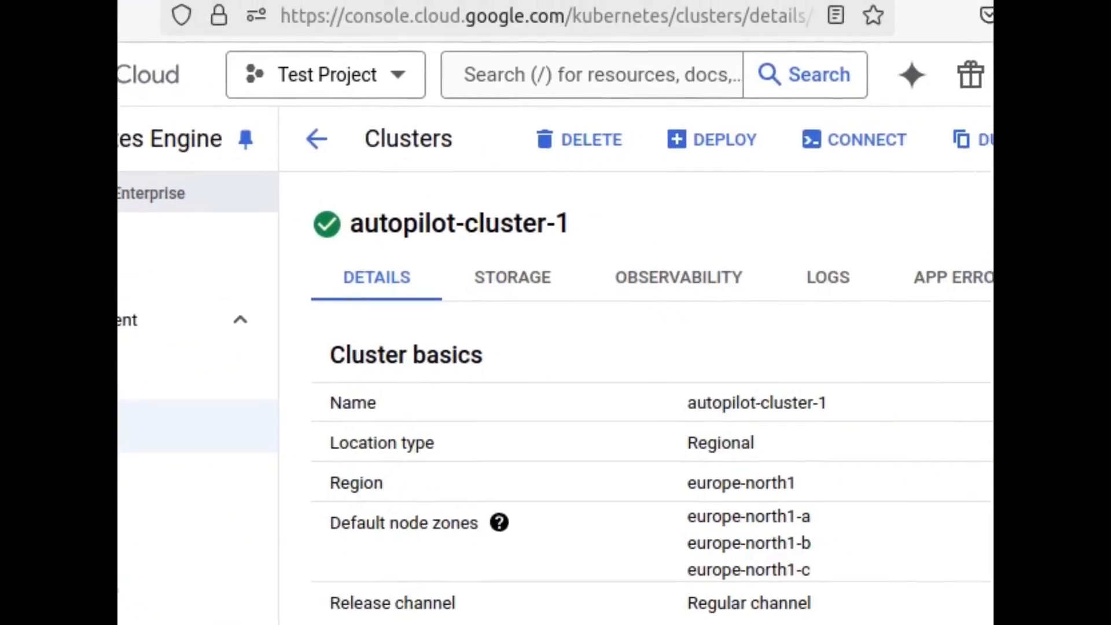
# Open CONNECT on the autopilot-cluster-1 details page to get its connection command
pyautogui.click(864, 139)
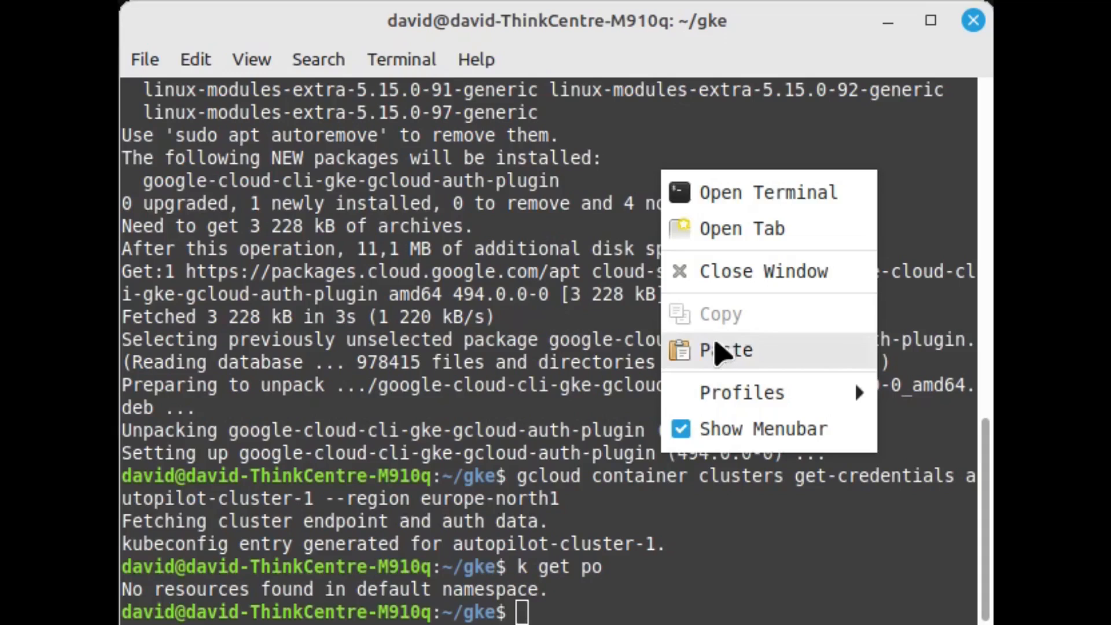
# Fetch autopilot-cluster-1 credentials with --project, then run pod mypod from nginx on port 80
pyautogui.click(725, 350)
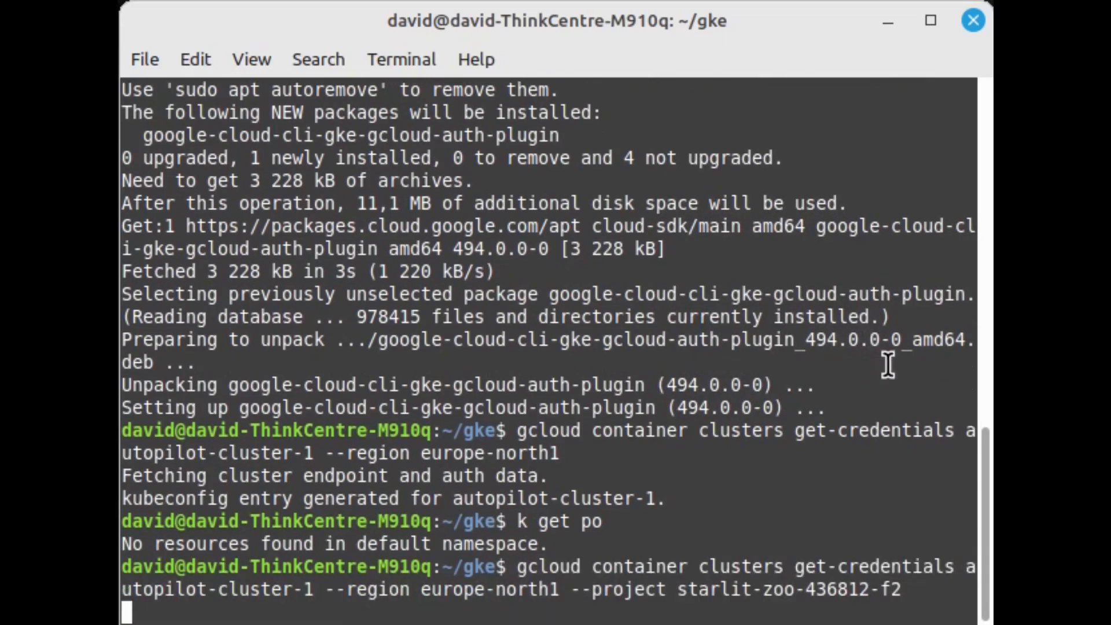
pyautogui.press('Return')
pyautogui.write('k run')
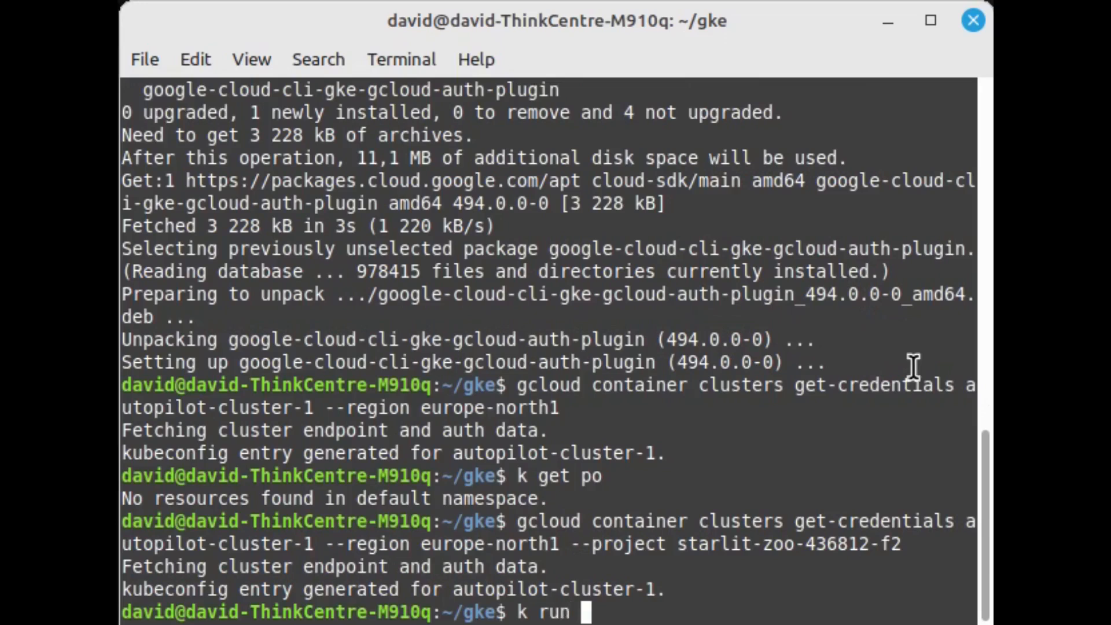
pyautogui.write('my')
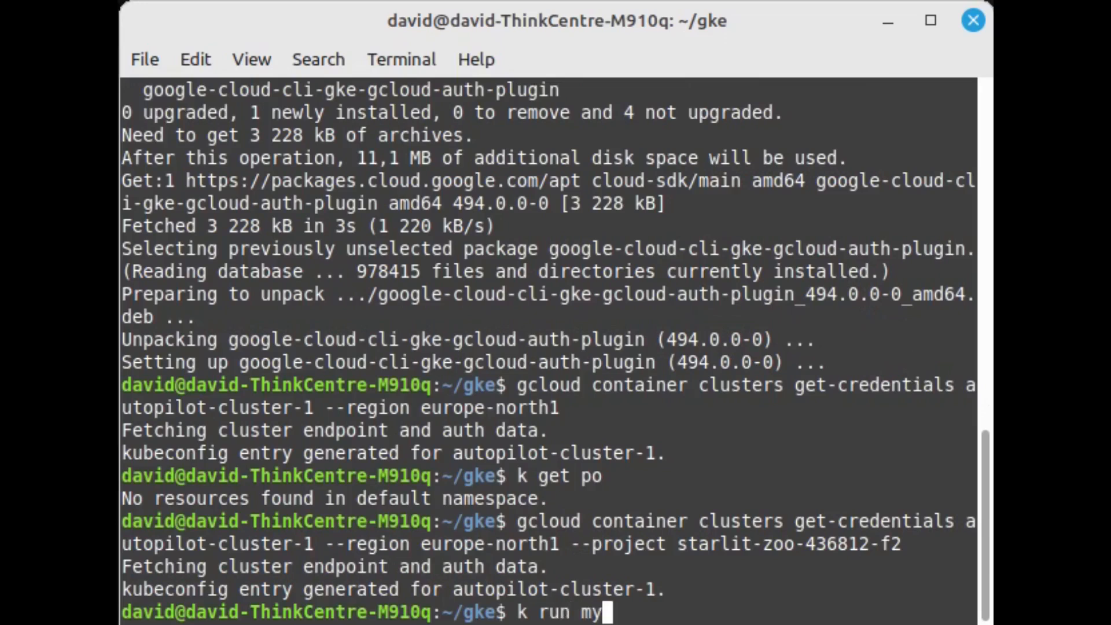
pyautogui.write('pod --ima')
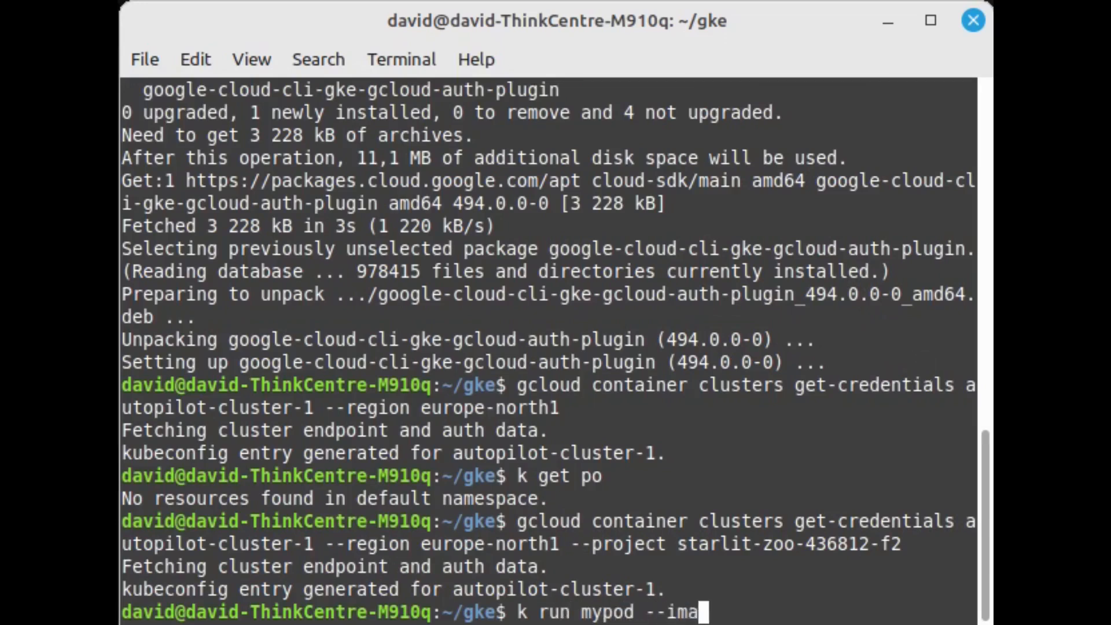
pyautogui.write('ge=ngi')
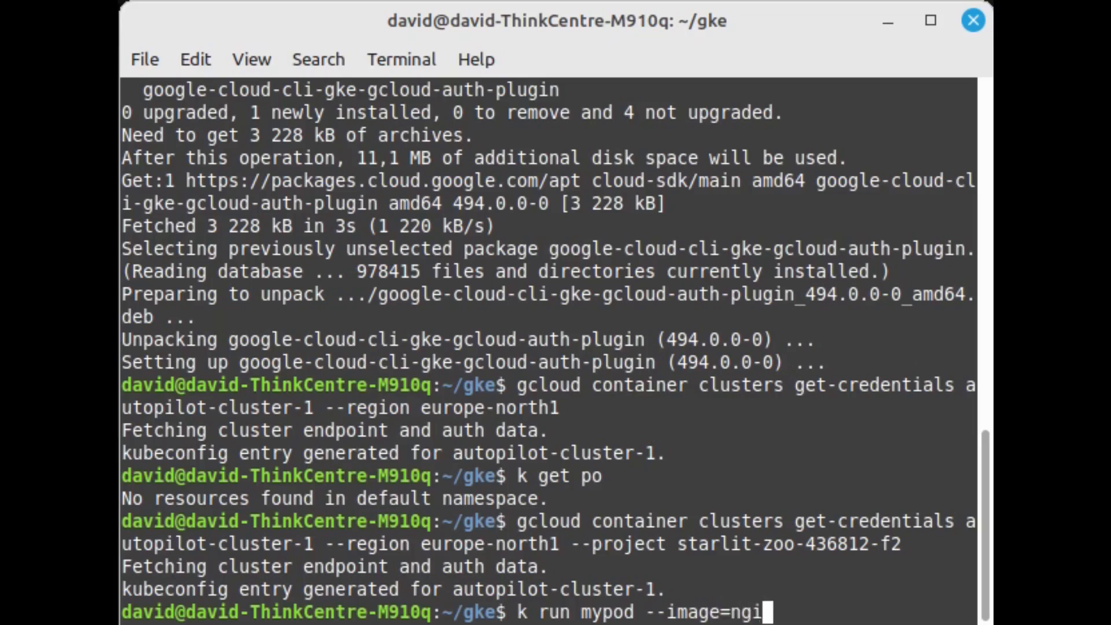
pyautogui.write('x')
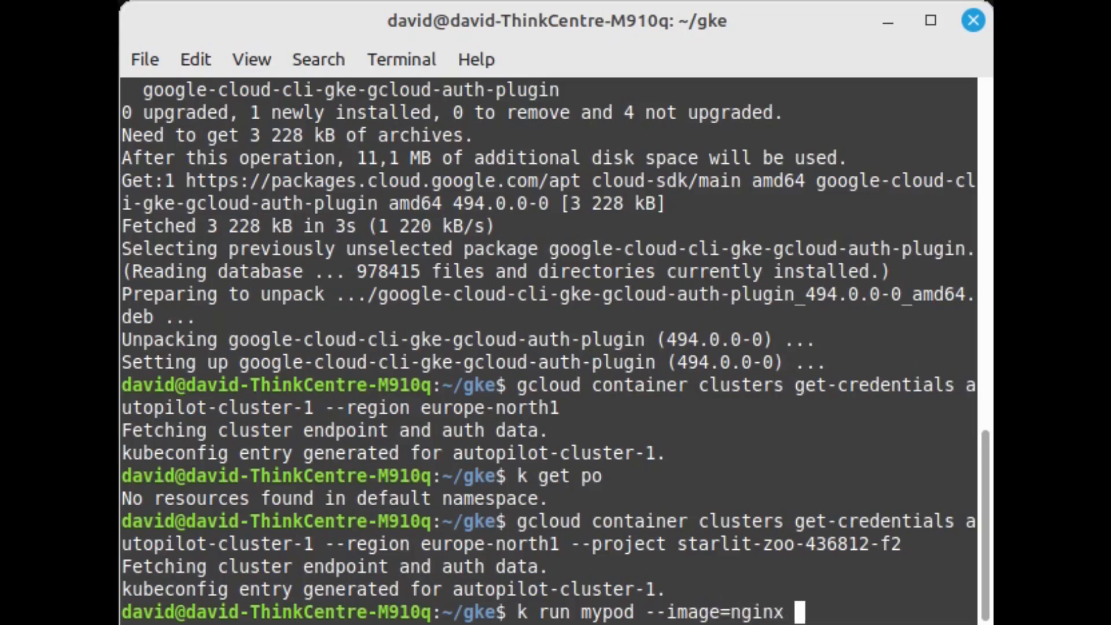
pyautogui.write('--p')
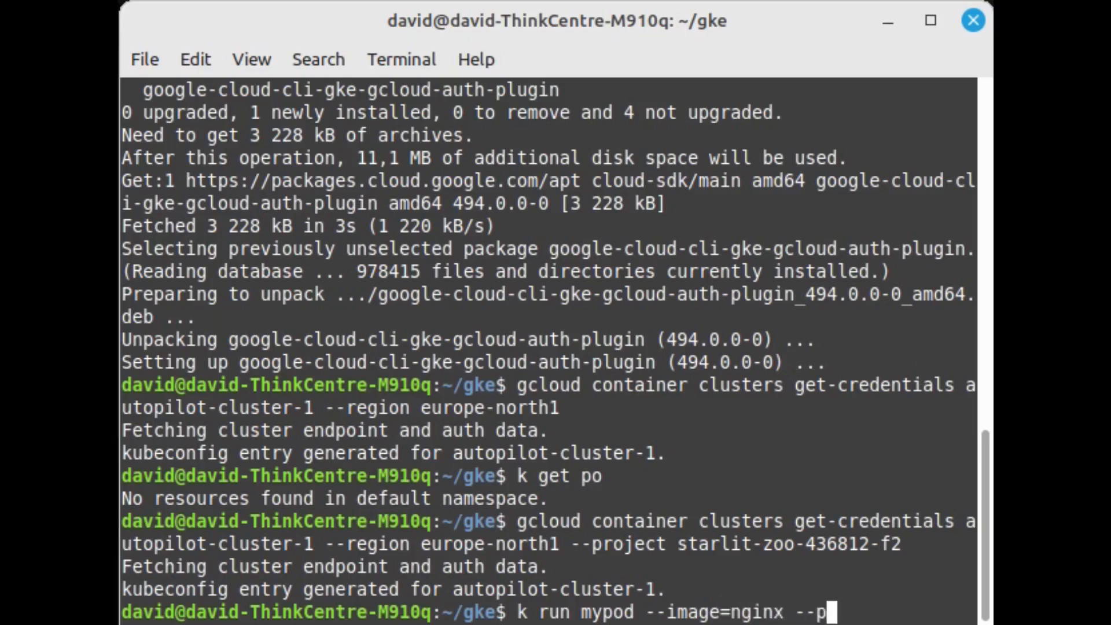
pyautogui.write('ort=8')
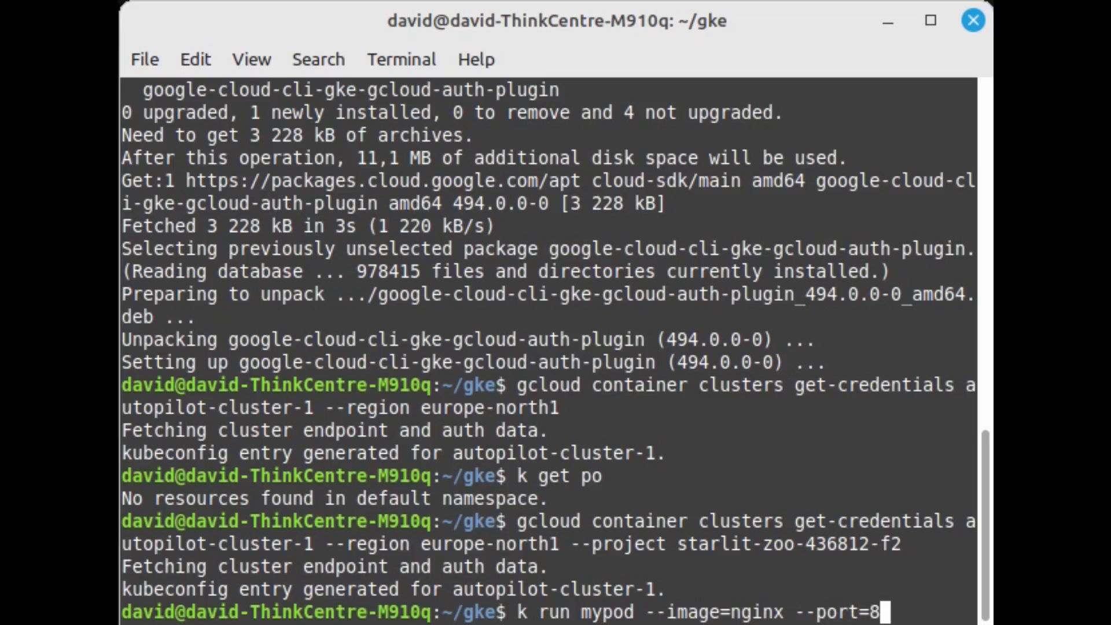
pyautogui.write('0')
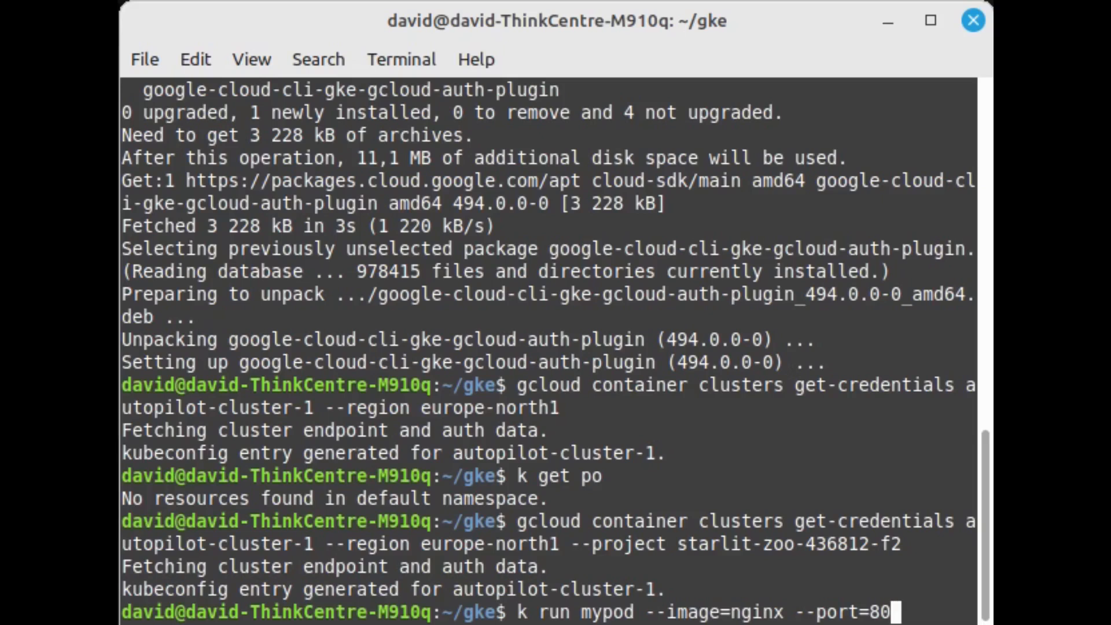
pyautogui.scroll(-3)
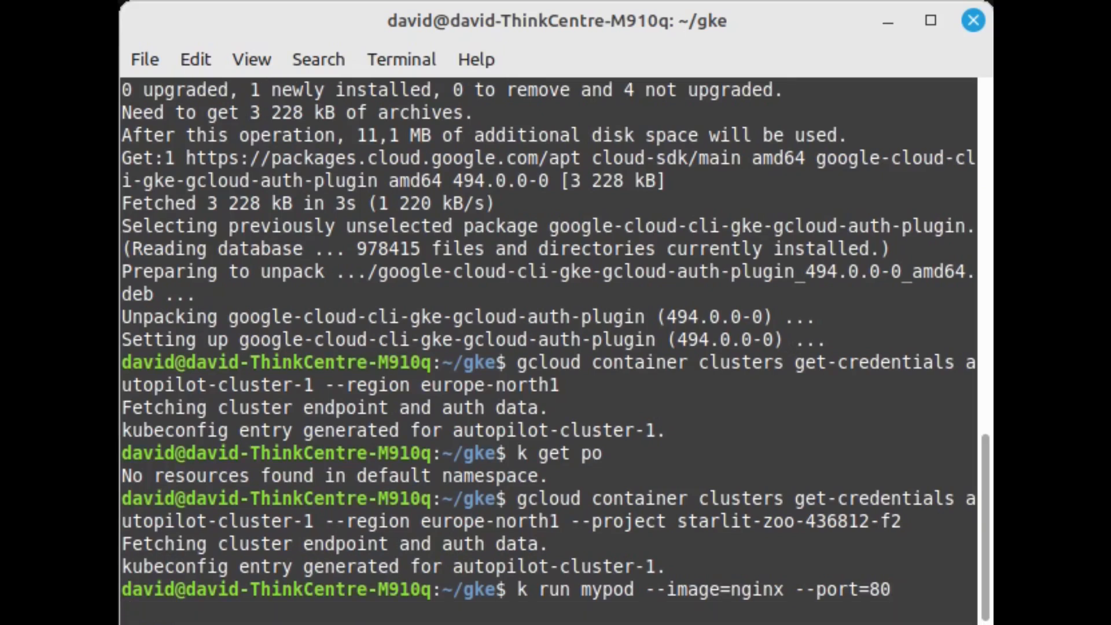
pyautogui.press('Return')
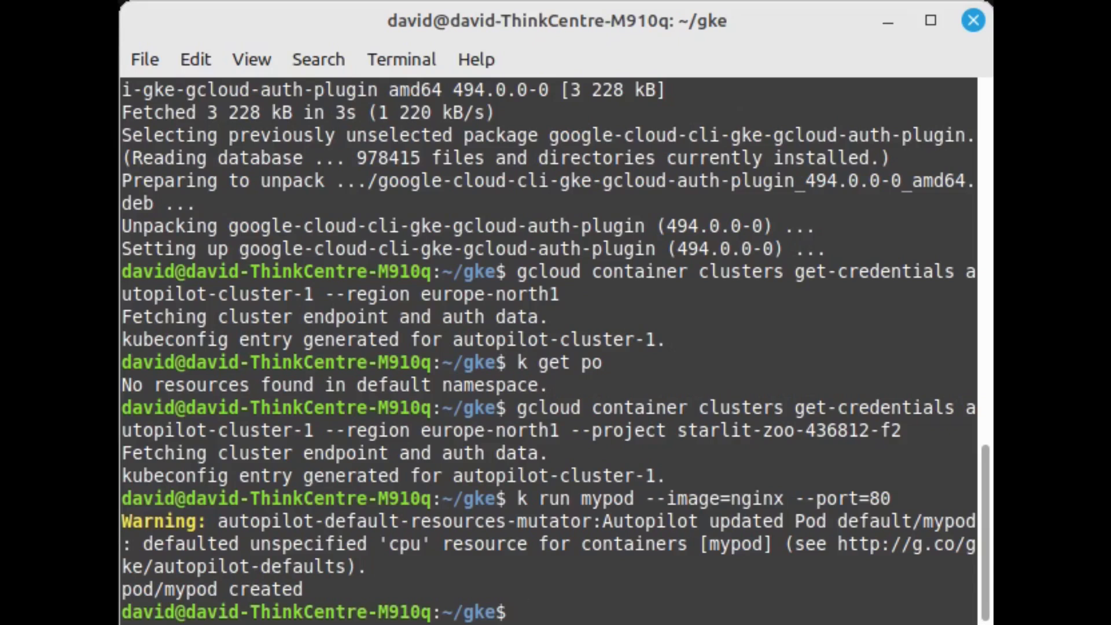
pyautogui.write('k get')
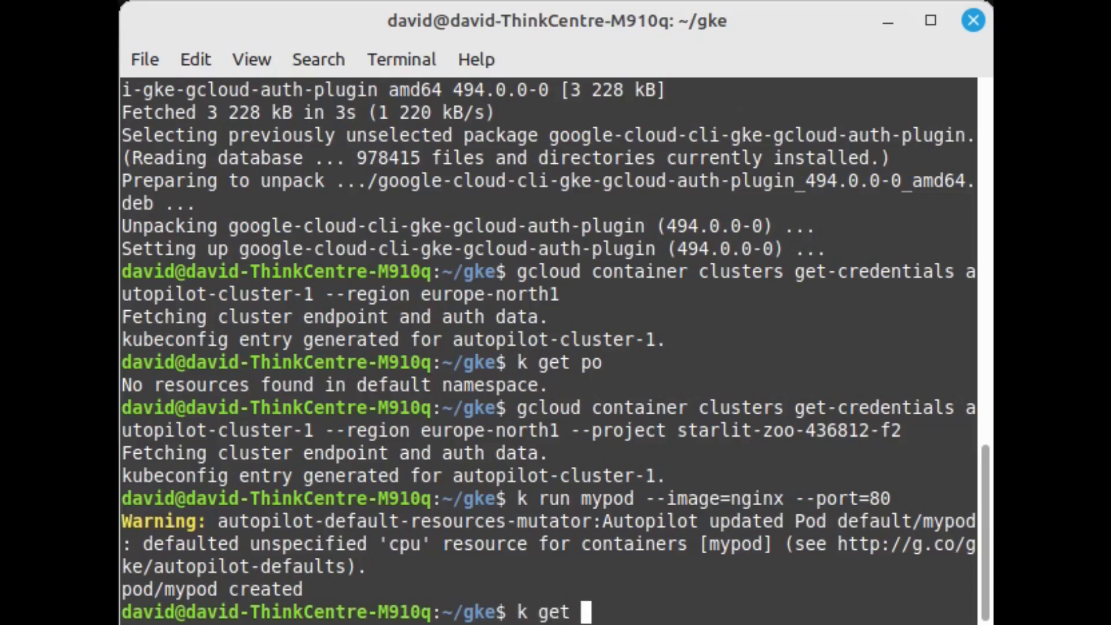
# List pods, then watch mypod's status, which stays Pending at 0/1 ready
pyautogui.press('Return')
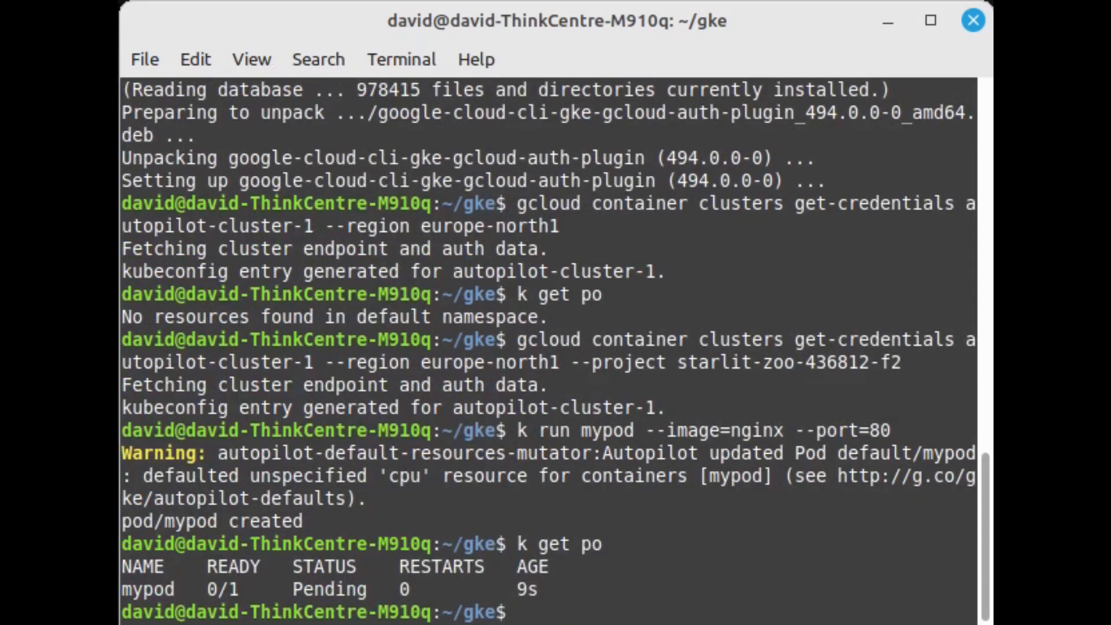
pyautogui.write('k get po -')
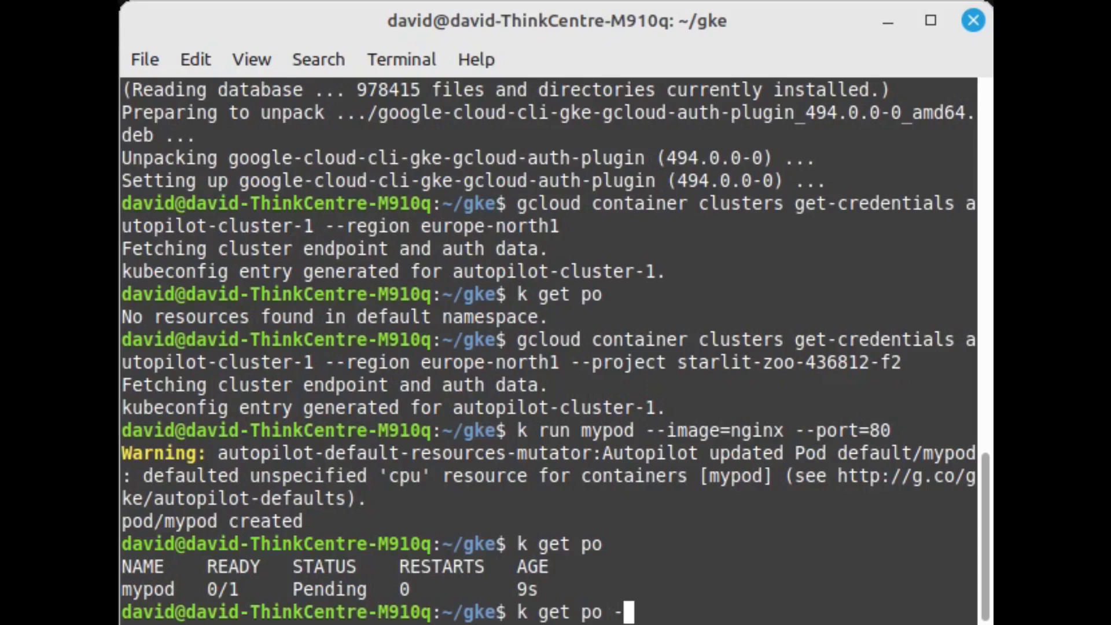
pyautogui.press('Return')
pyautogui.write('k de')
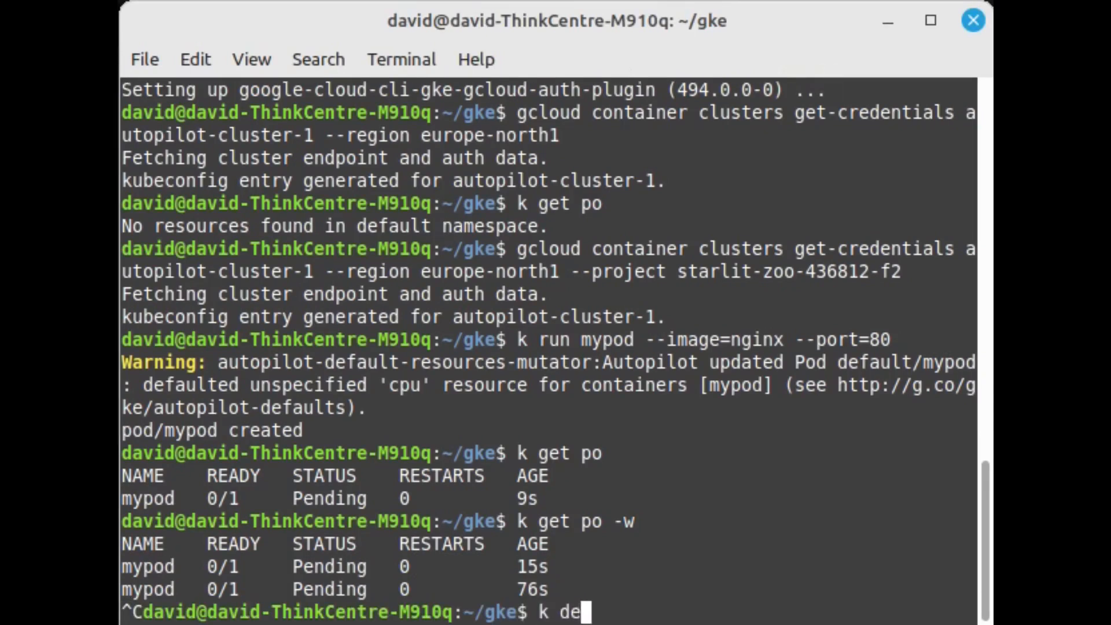
# Describe mypod twice to check its scheduling, image pull and container start events
pyautogui.write('scribe')
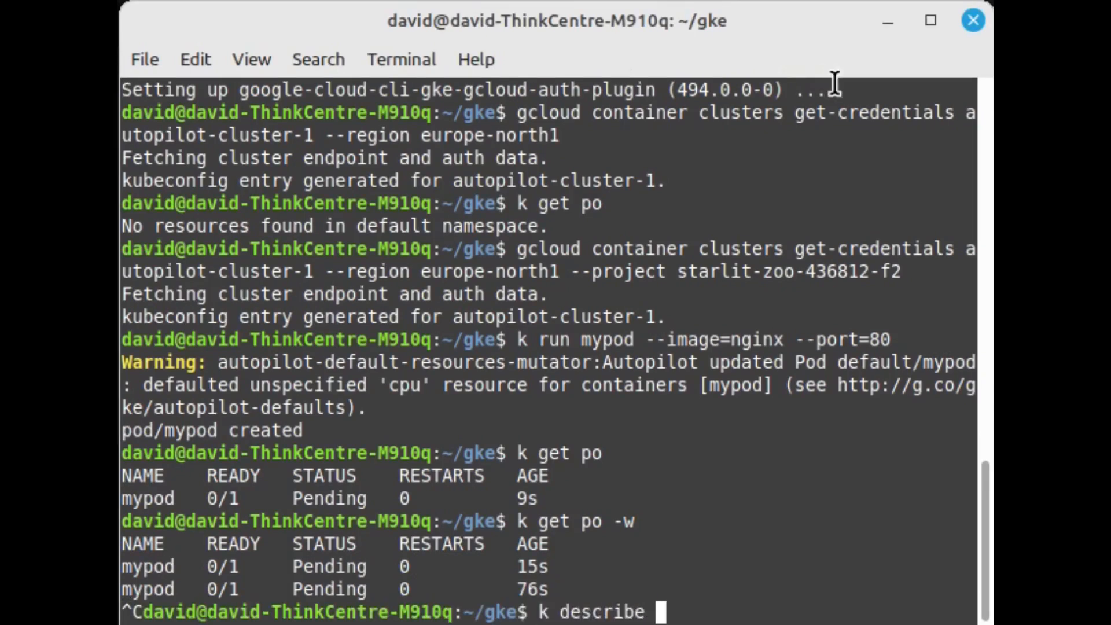
pyautogui.write('po mypo')
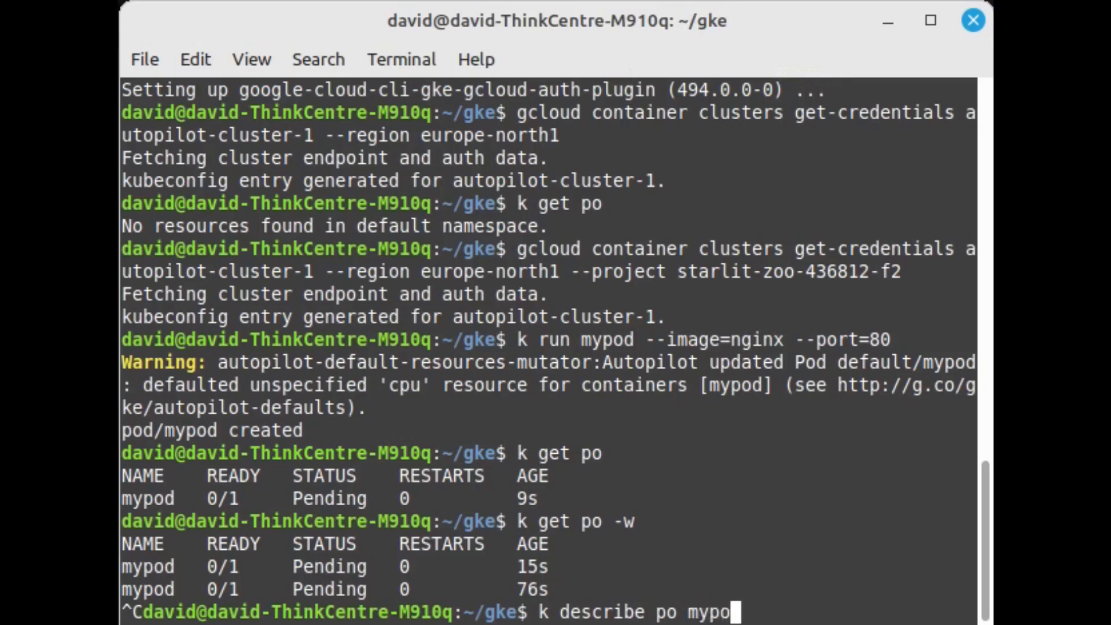
pyautogui.press('Return')
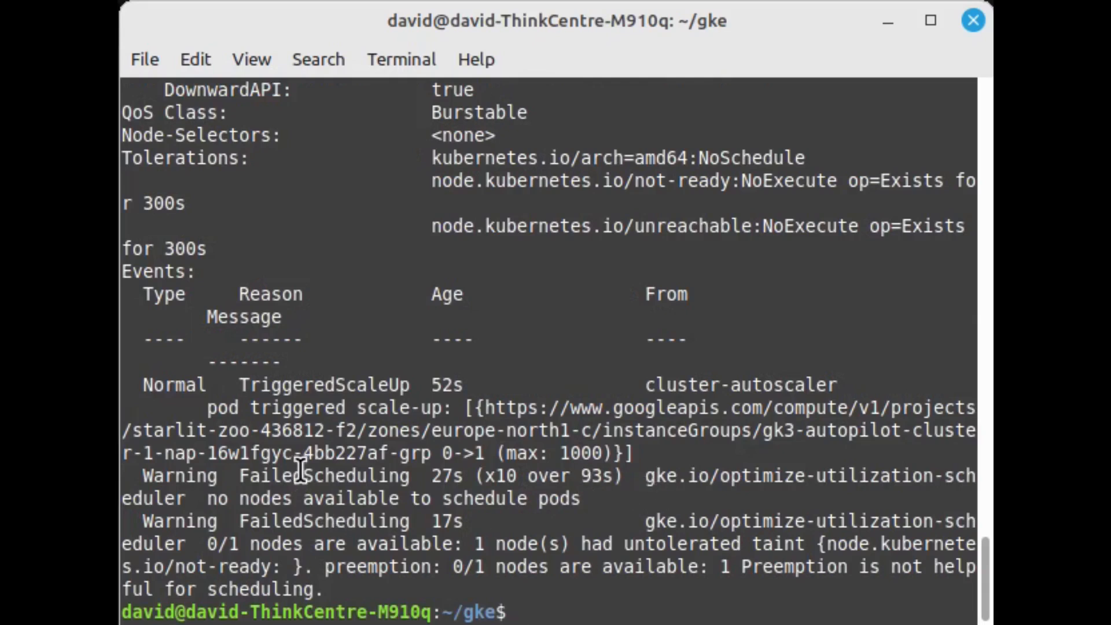
pyautogui.moveTo(669, 496)
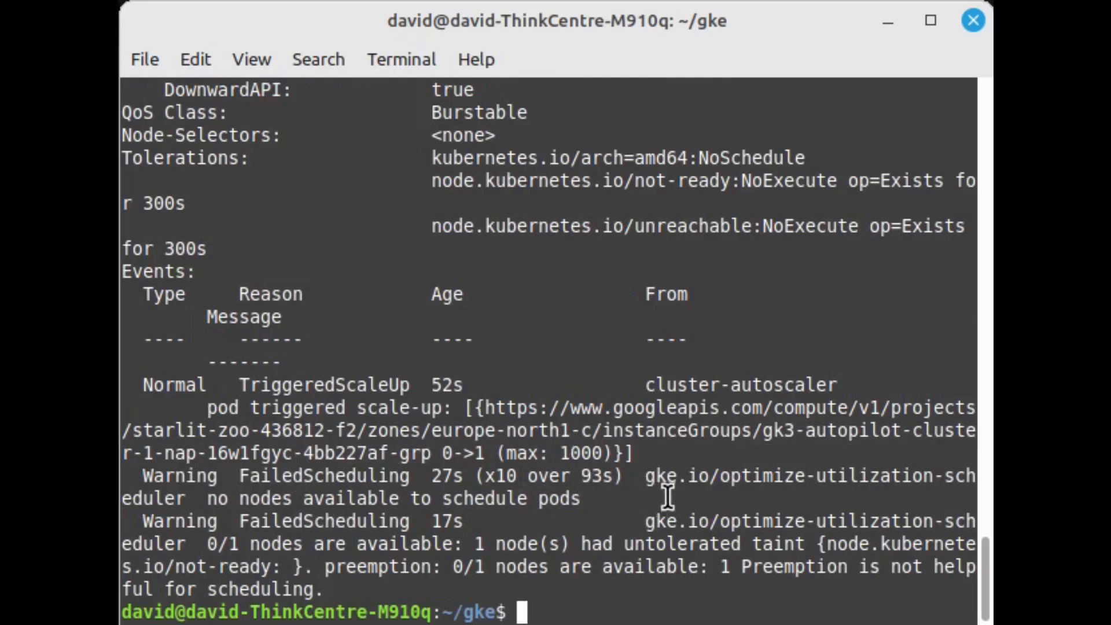
pyautogui.moveTo(950, 294)
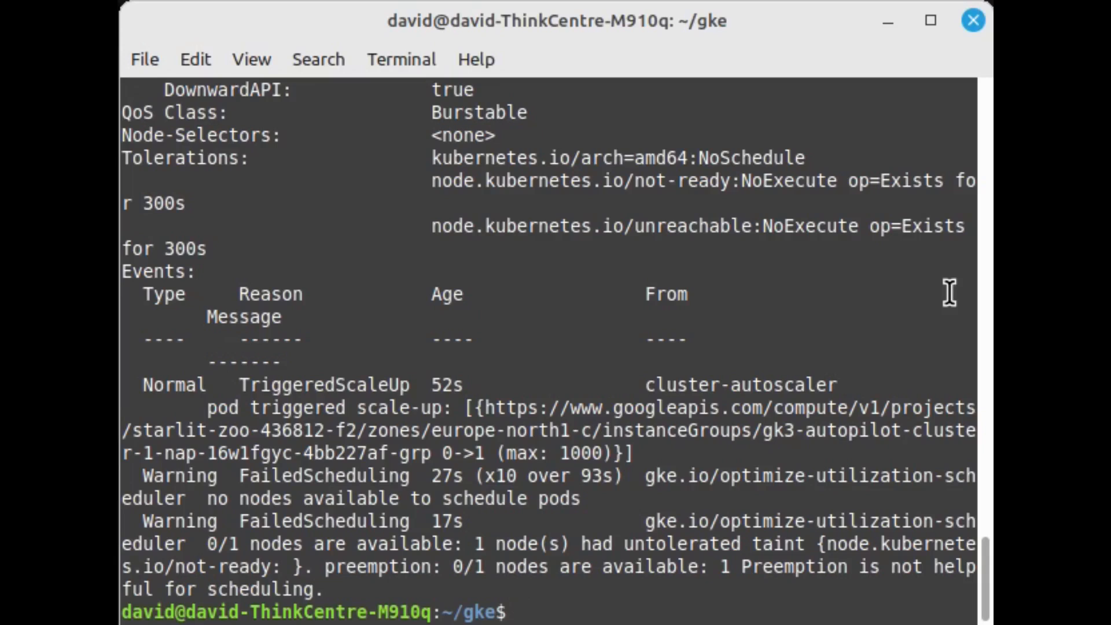
pyautogui.write('k describe po mypod')
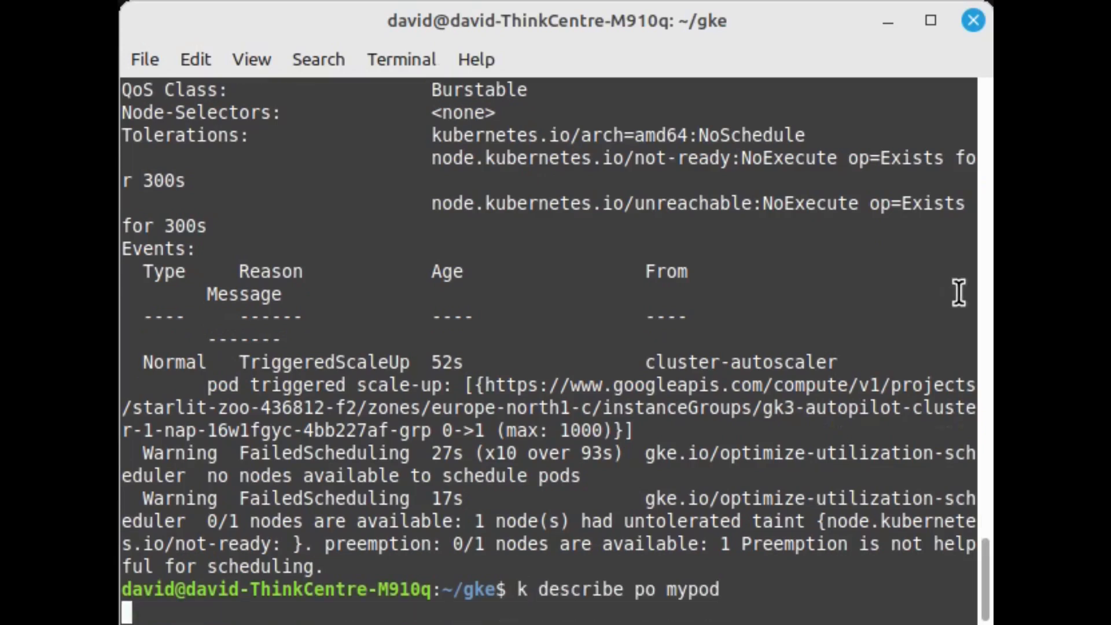
pyautogui.press('Return')
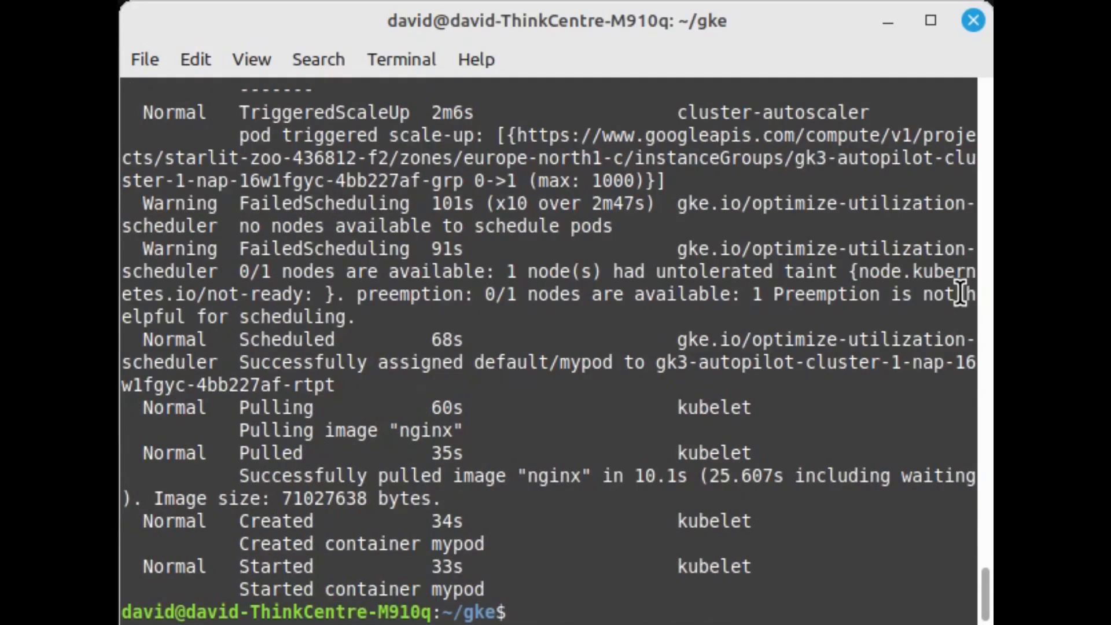
pyautogui.moveTo(807, 340)
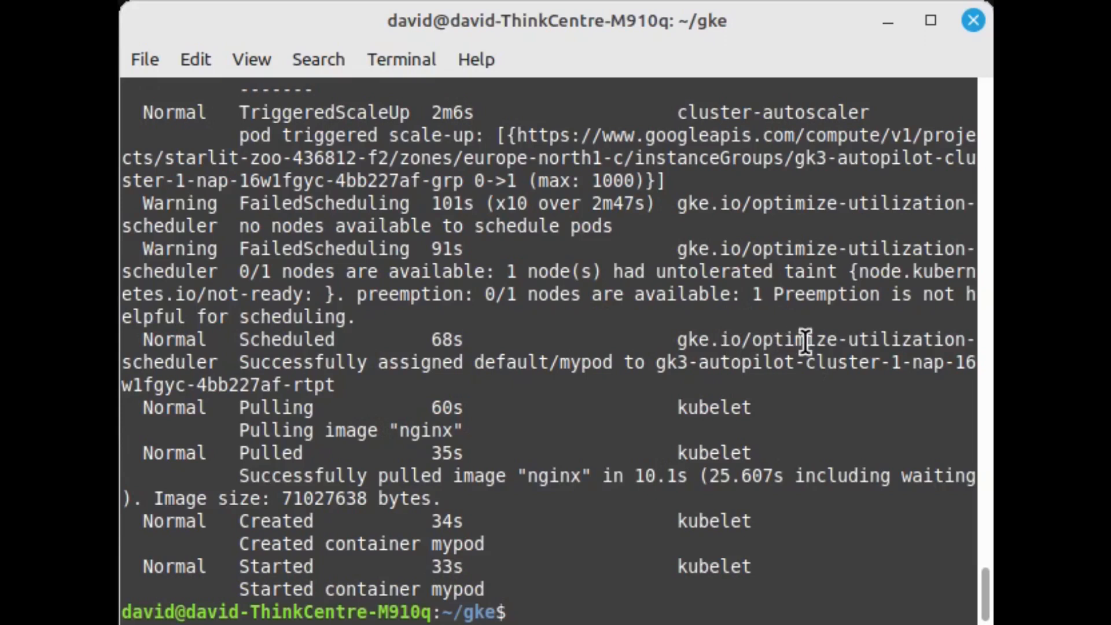
# Watch pods with k get po -w until mypod shows 1/1 Running, then stop
pyautogui.write('k get po -w')
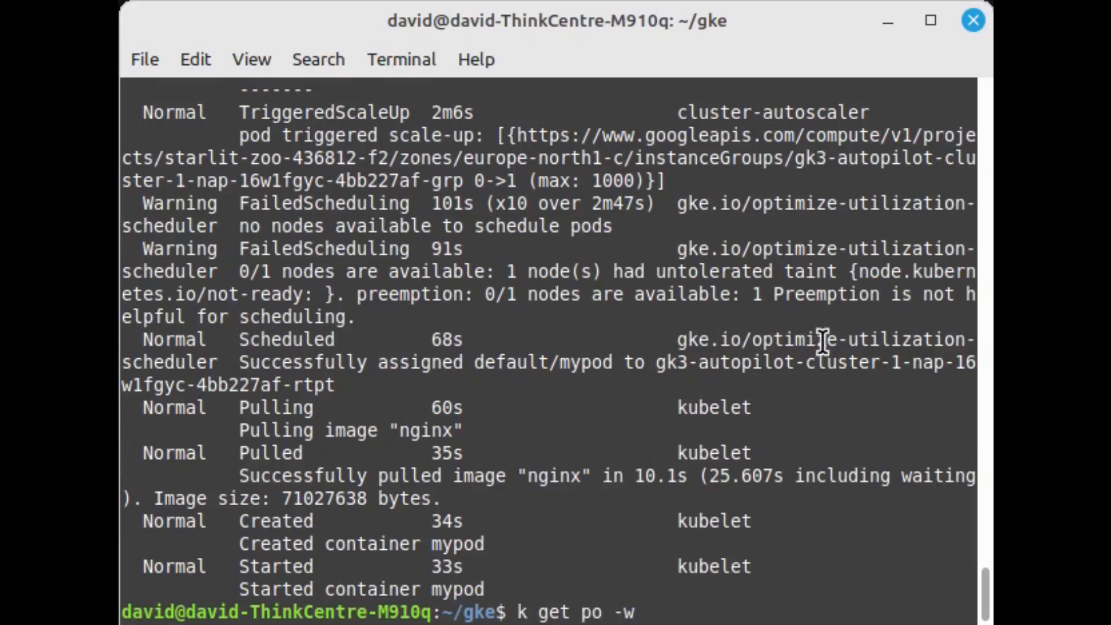
pyautogui.press('Return')
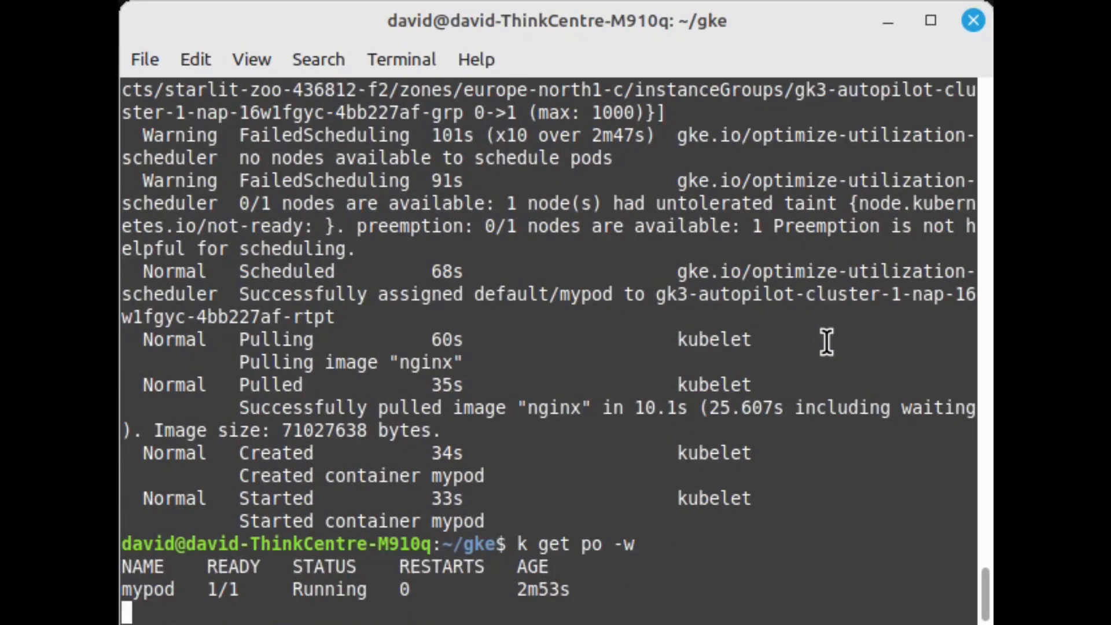
pyautogui.press('ctrl+c')
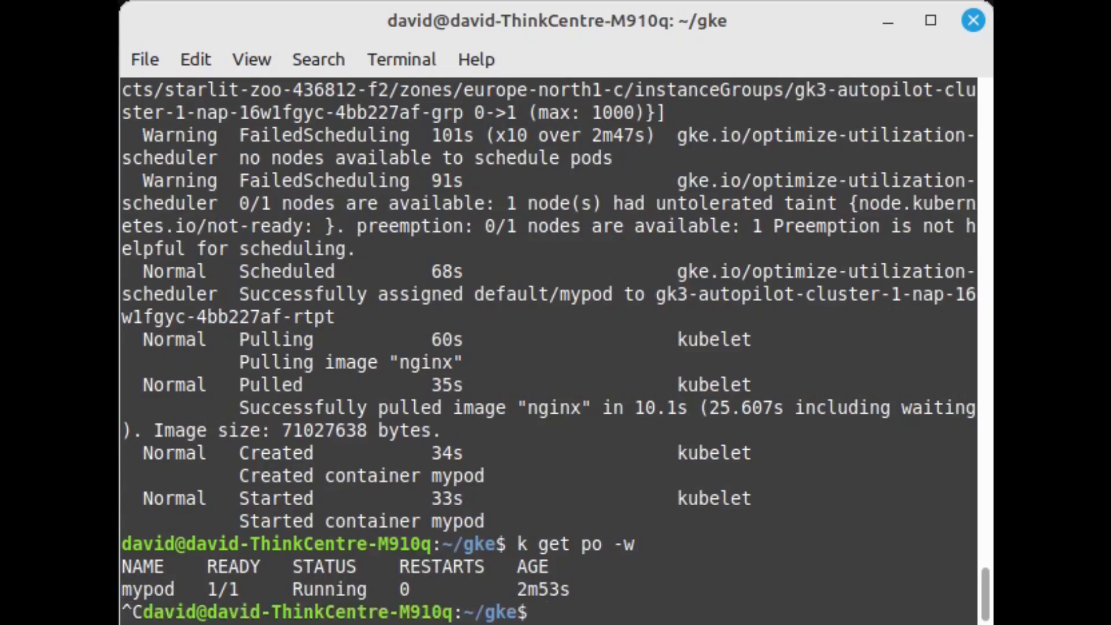
# Check k create svc help, then try exposing mypod as LoadBalancer on port 80, target port 80
pyautogui.write('k create svc --help')
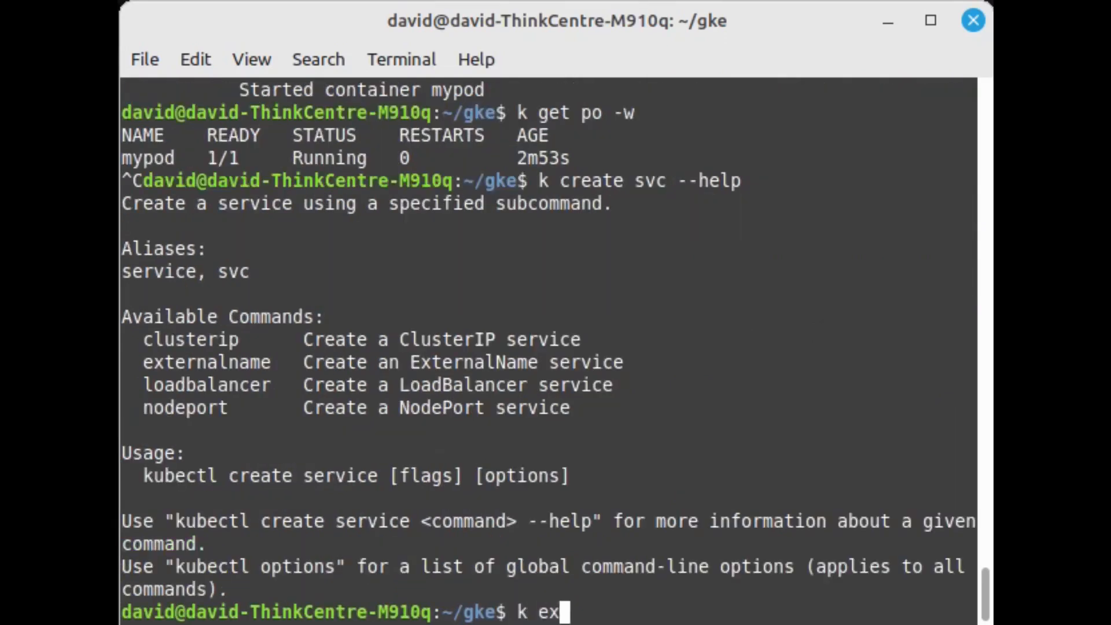
pyautogui.moveTo(760, 249)
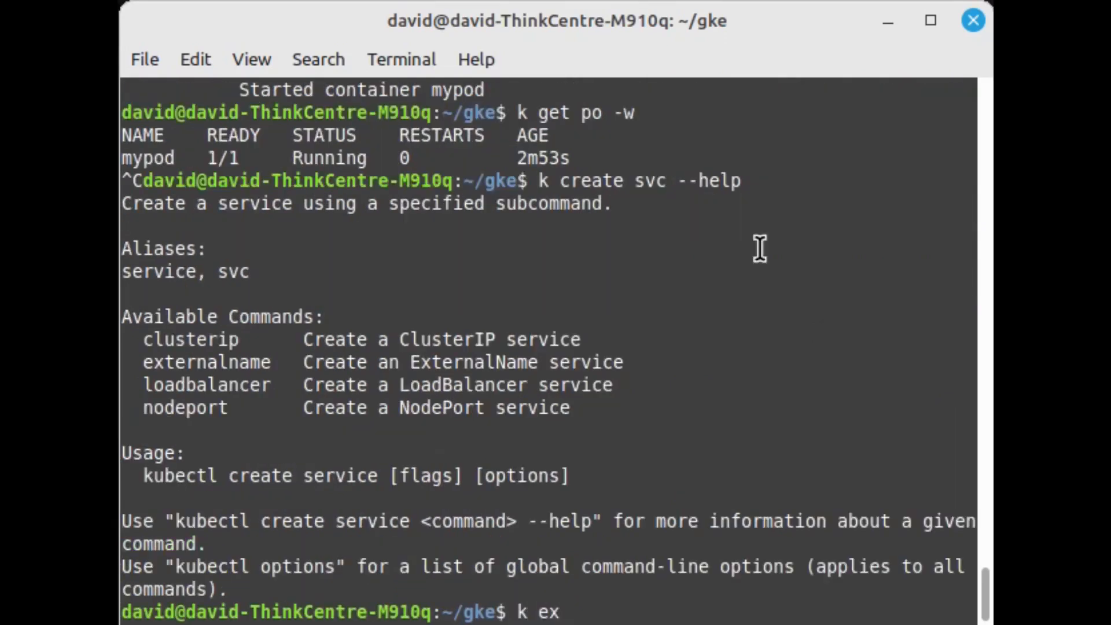
pyautogui.write('p')
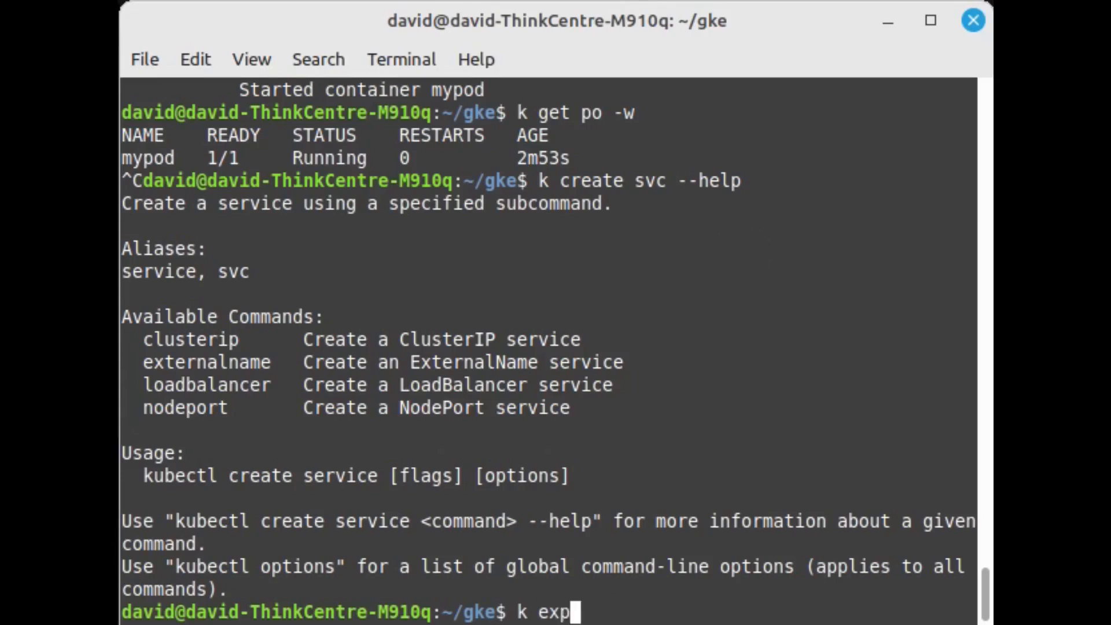
pyautogui.write('ose')
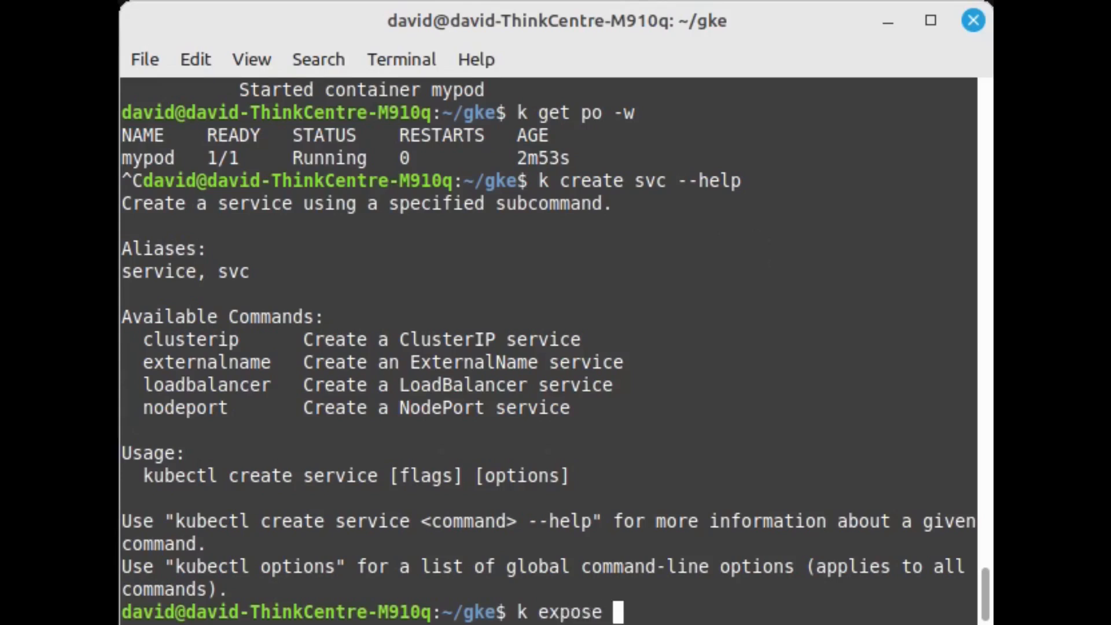
pyautogui.write('pod myp')
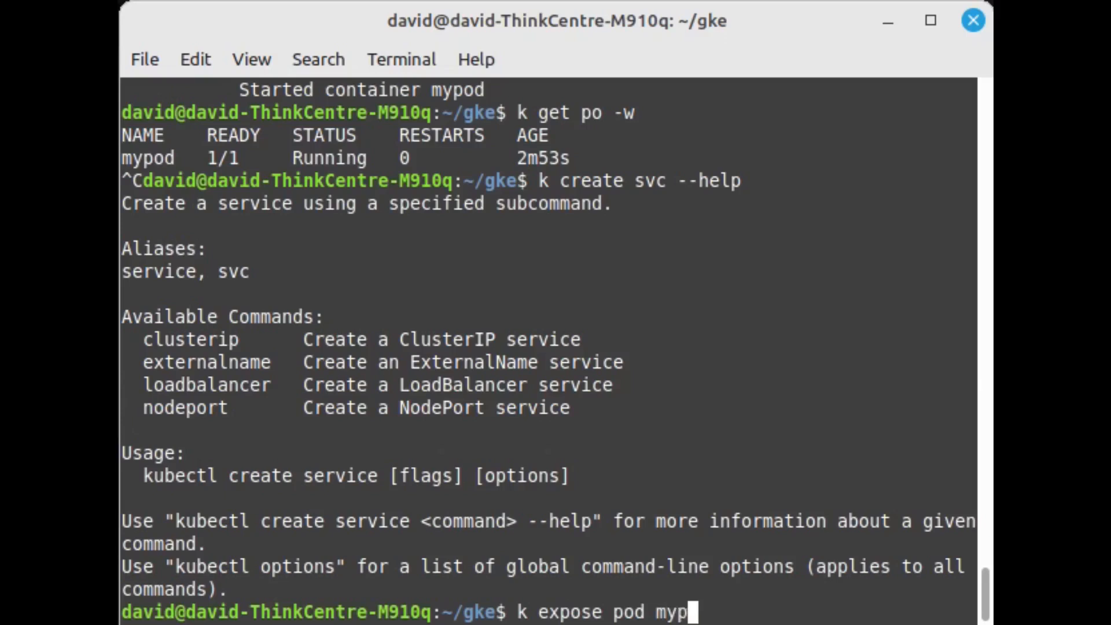
pyautogui.write('od --port')
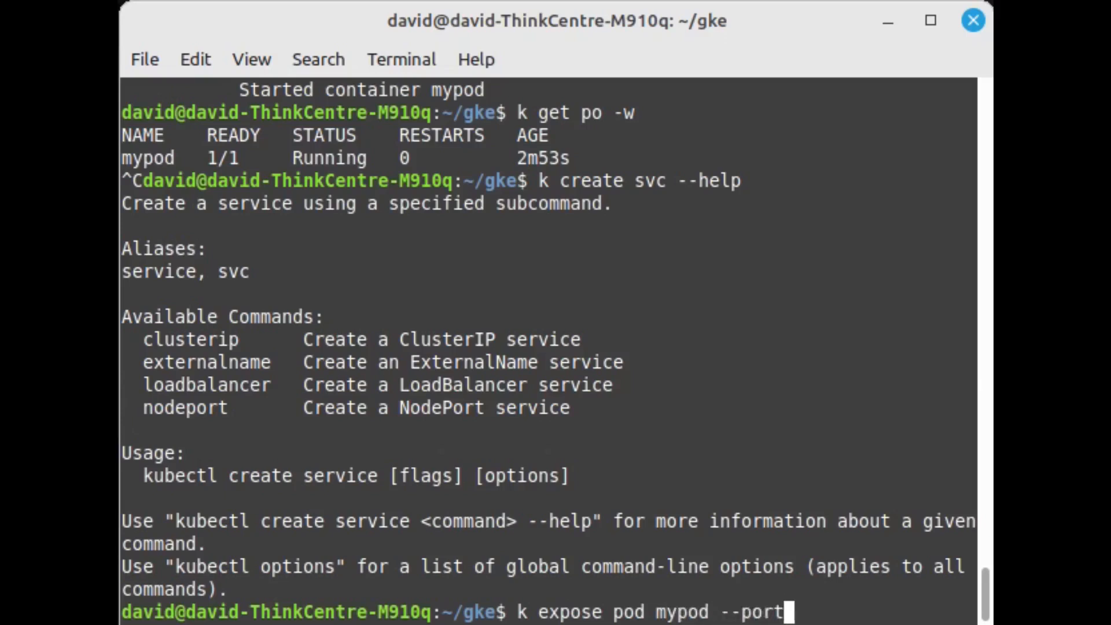
pyautogui.write('=80')
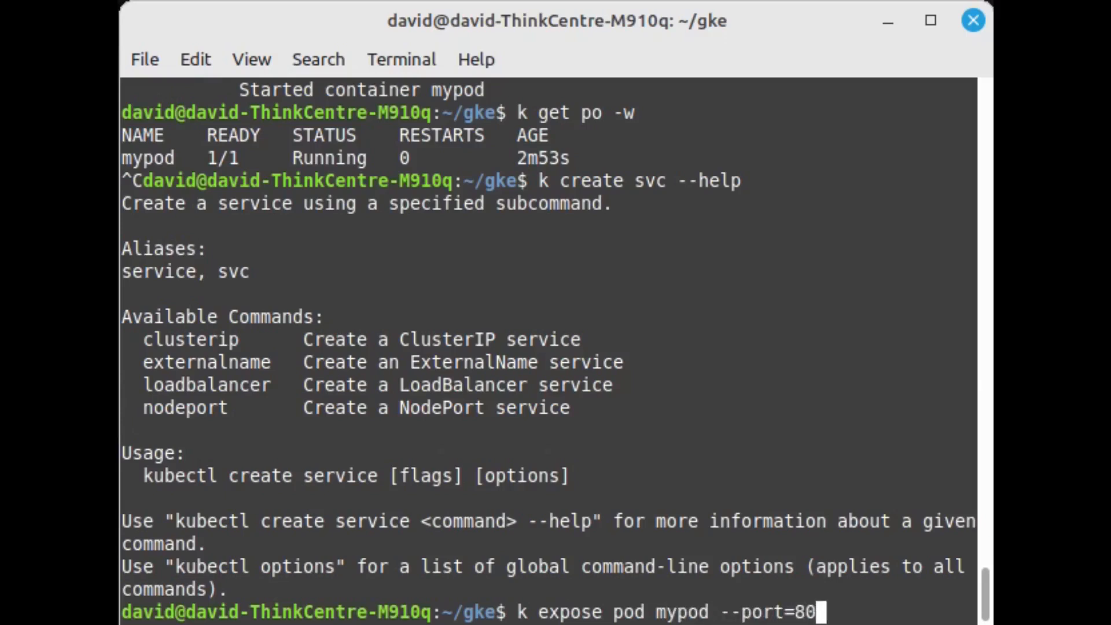
pyautogui.write('--targ')
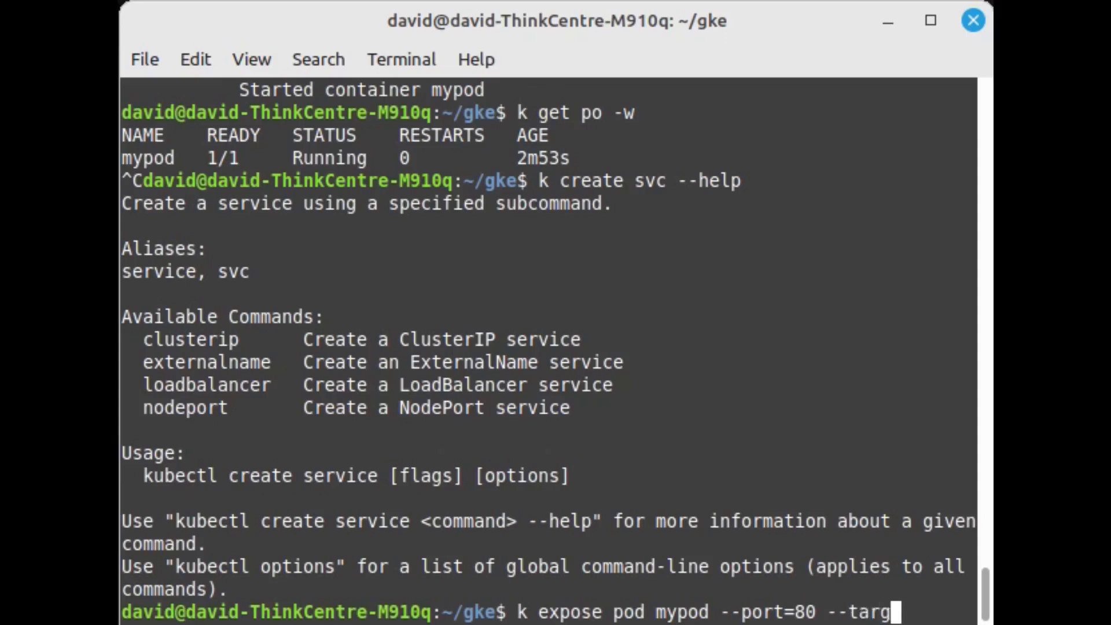
pyautogui.write('et-port=80 --')
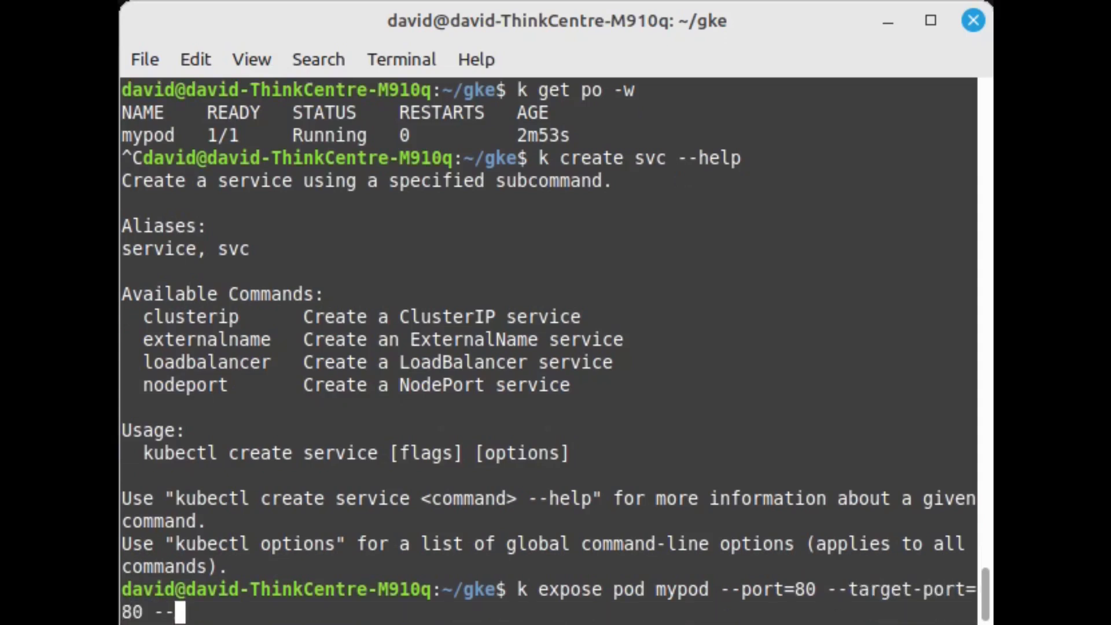
pyautogui.write('type')
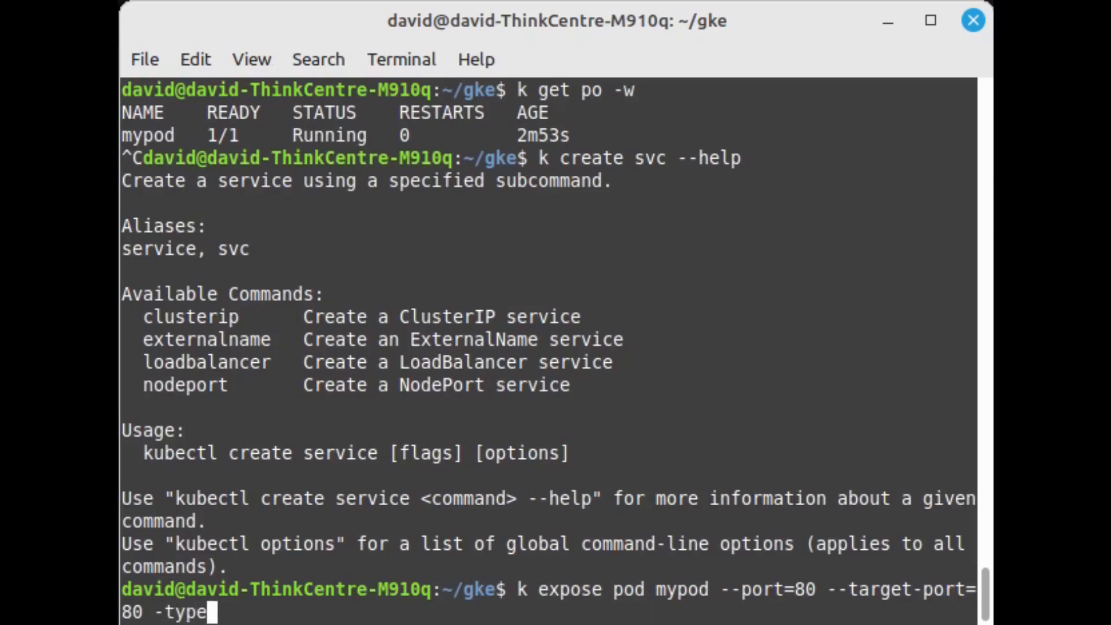
pyautogui.write('L')
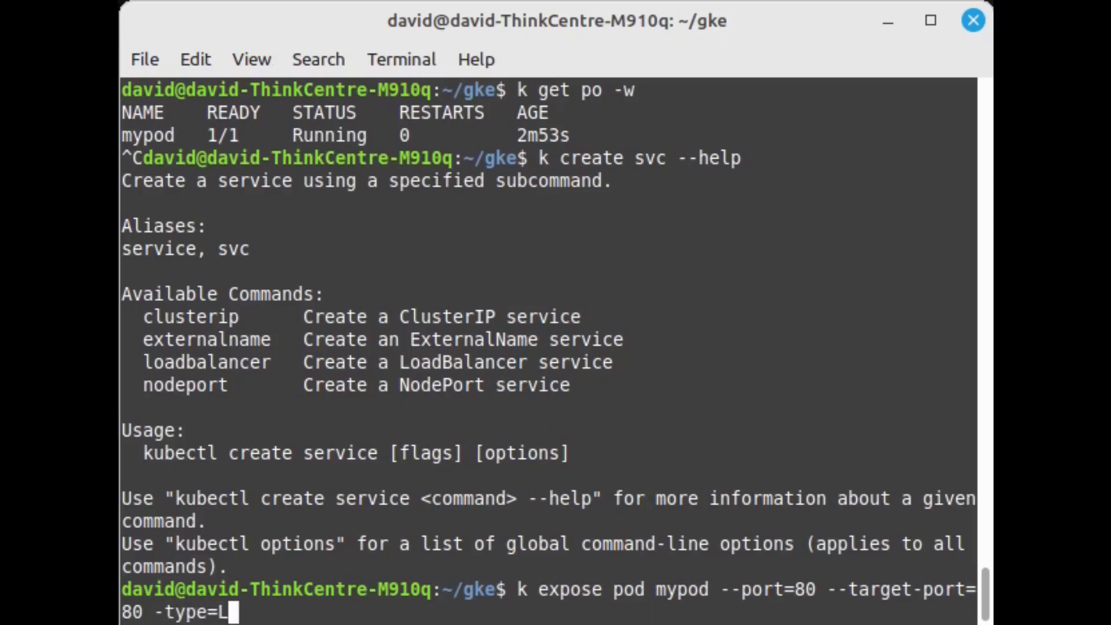
pyautogui.write('oadBa')
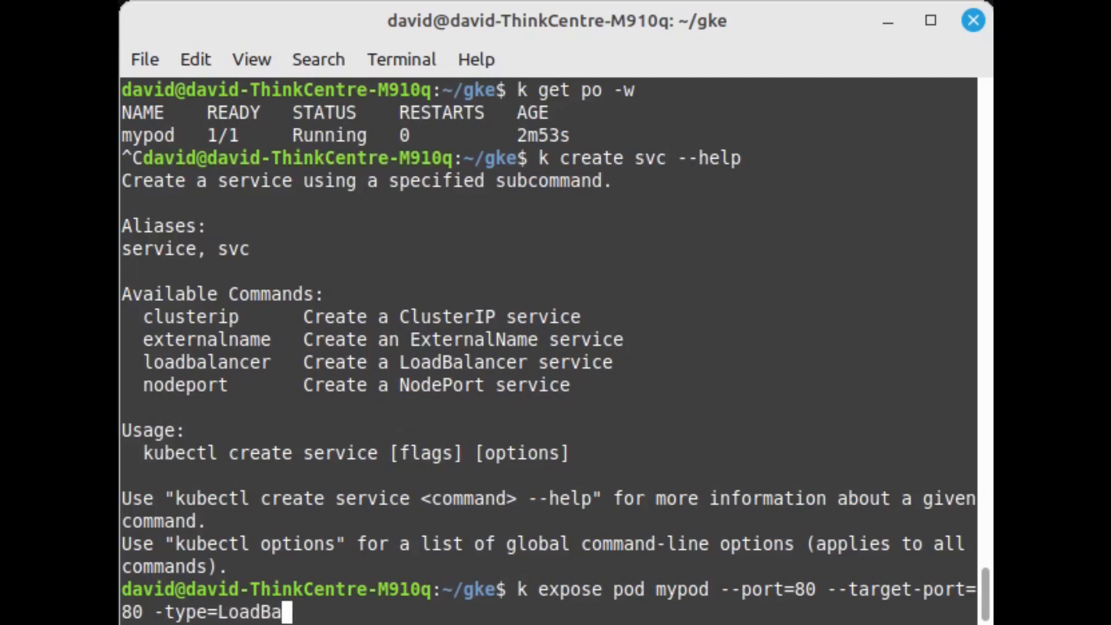
pyautogui.press('Return')
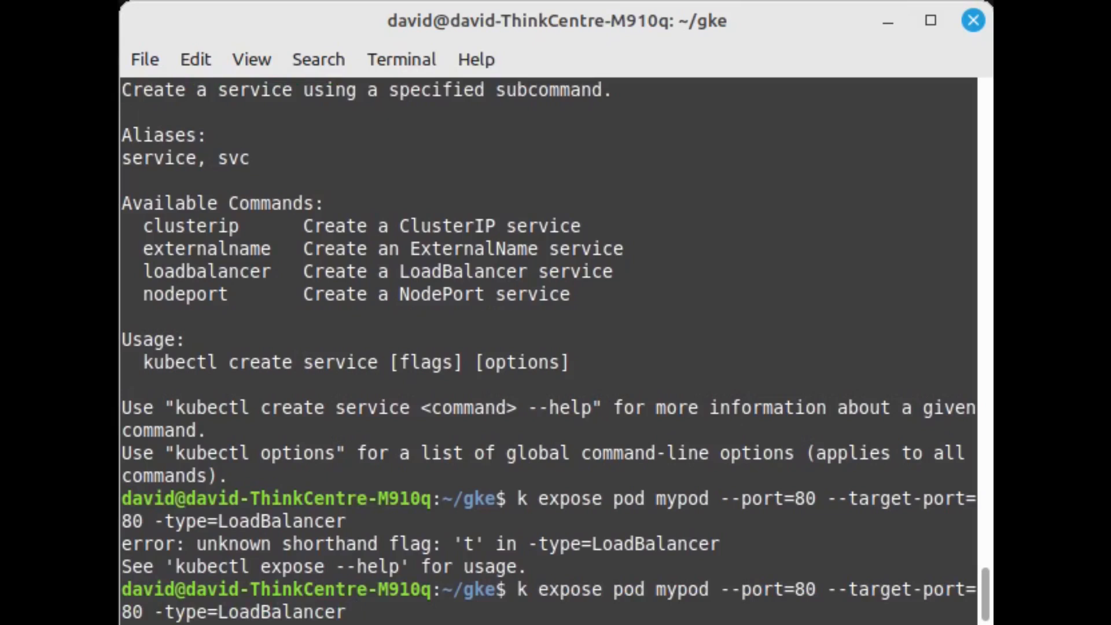
# Correct '-type' to '--type' and rerun the expose command successfully
pyautogui.press('ctrl+c')
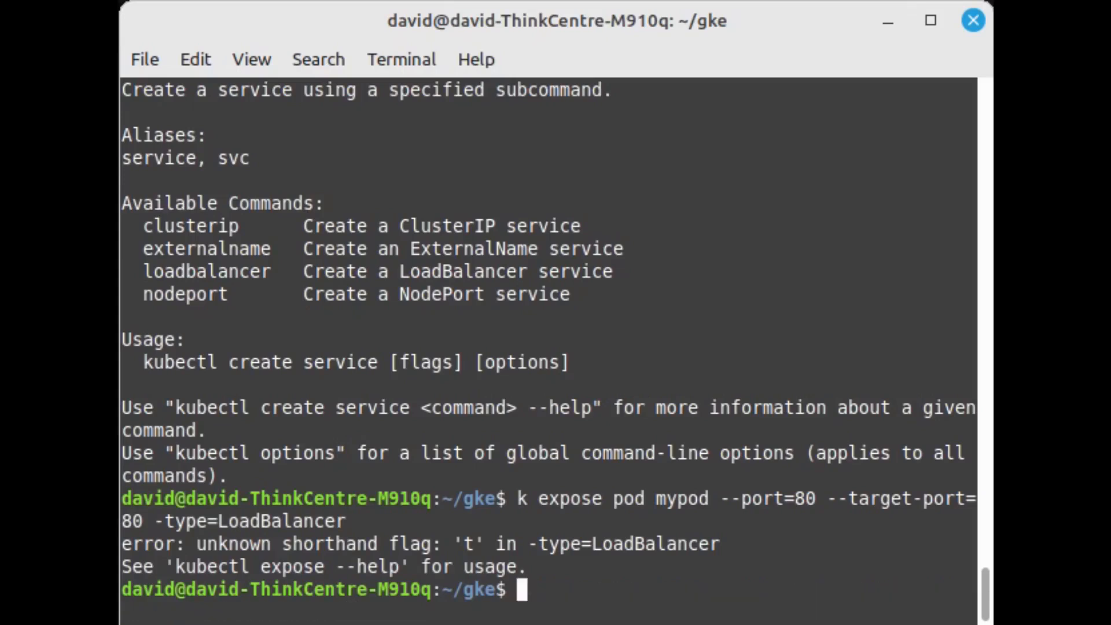
pyautogui.press('Up')
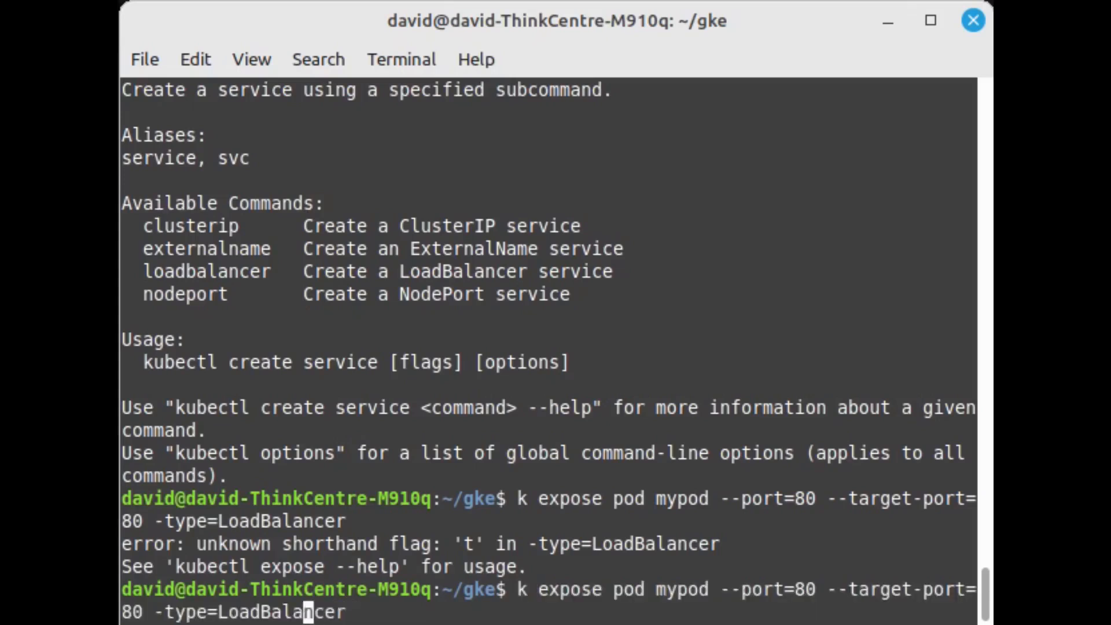
pyautogui.write('-')
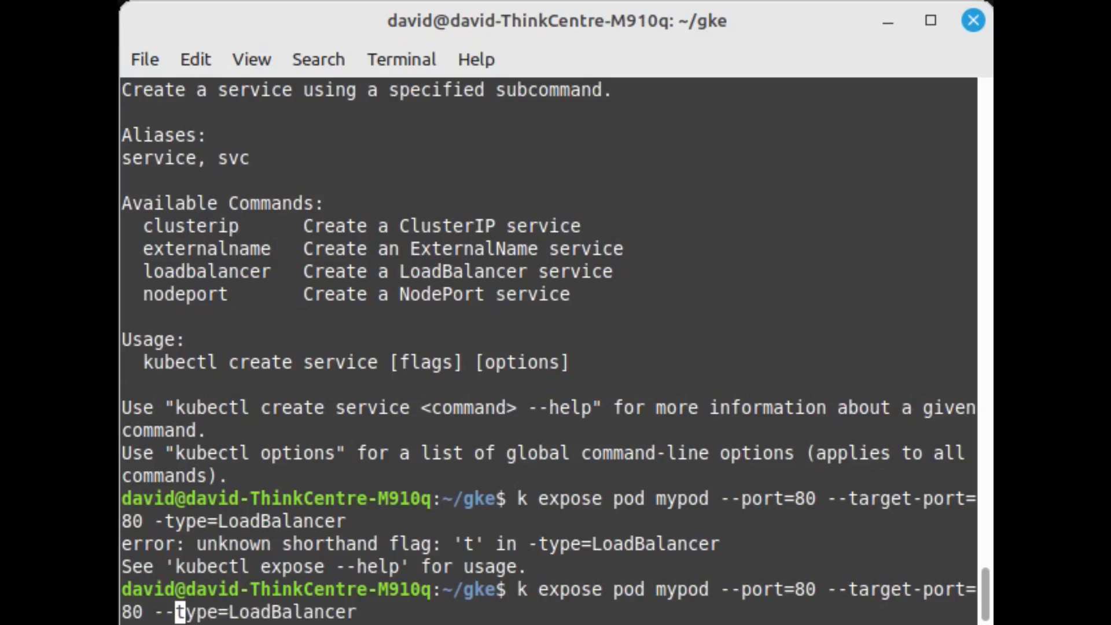
pyautogui.press('Return')
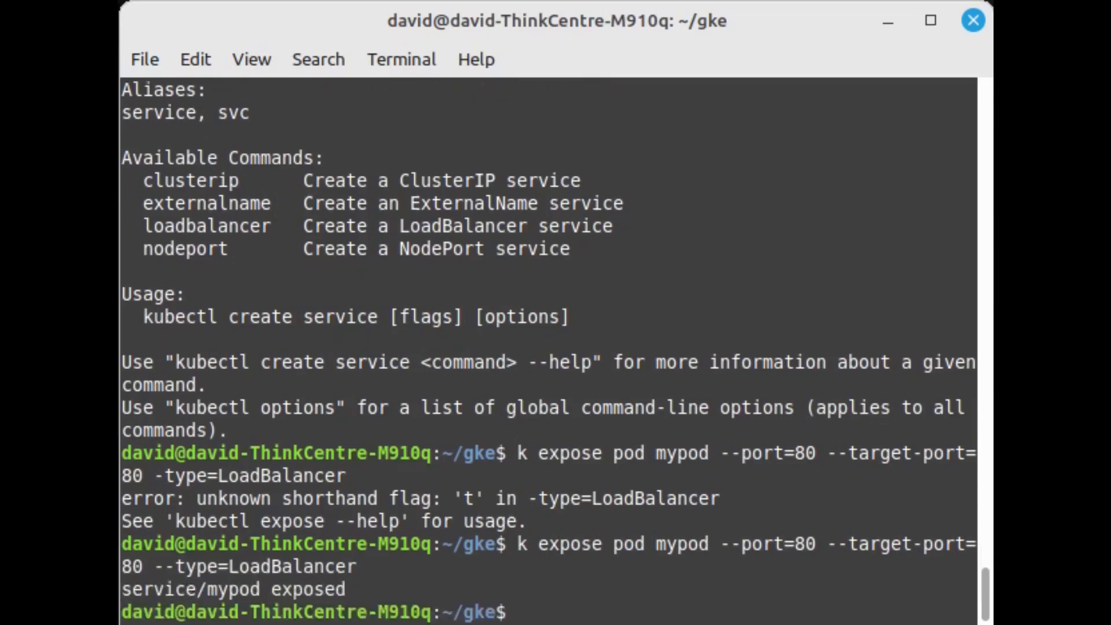
pyautogui.write('k')
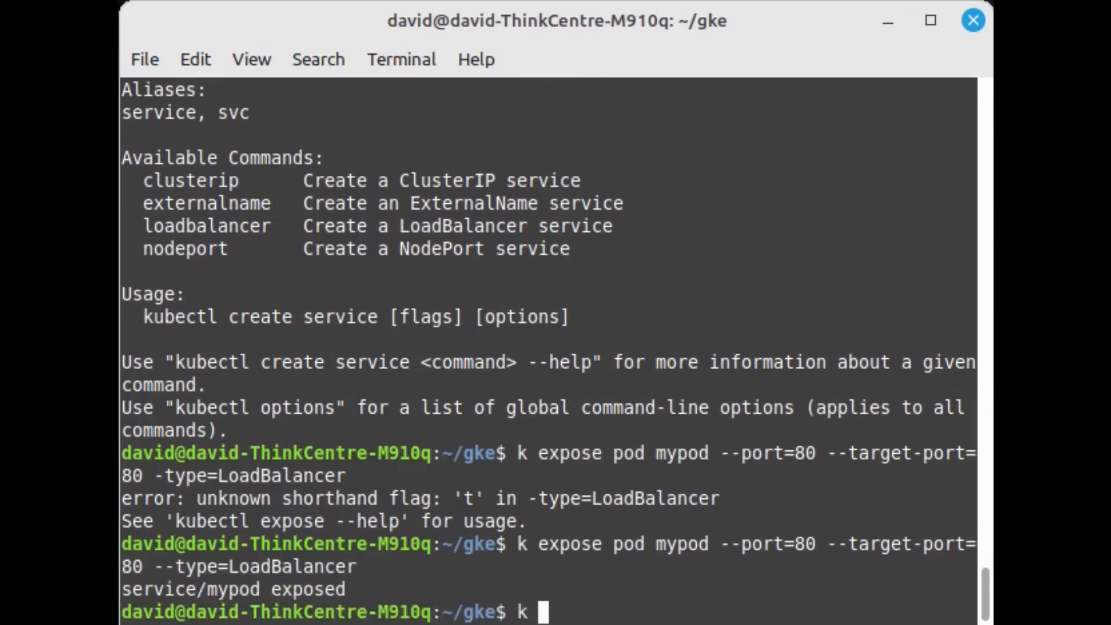
pyautogui.write('get svc')
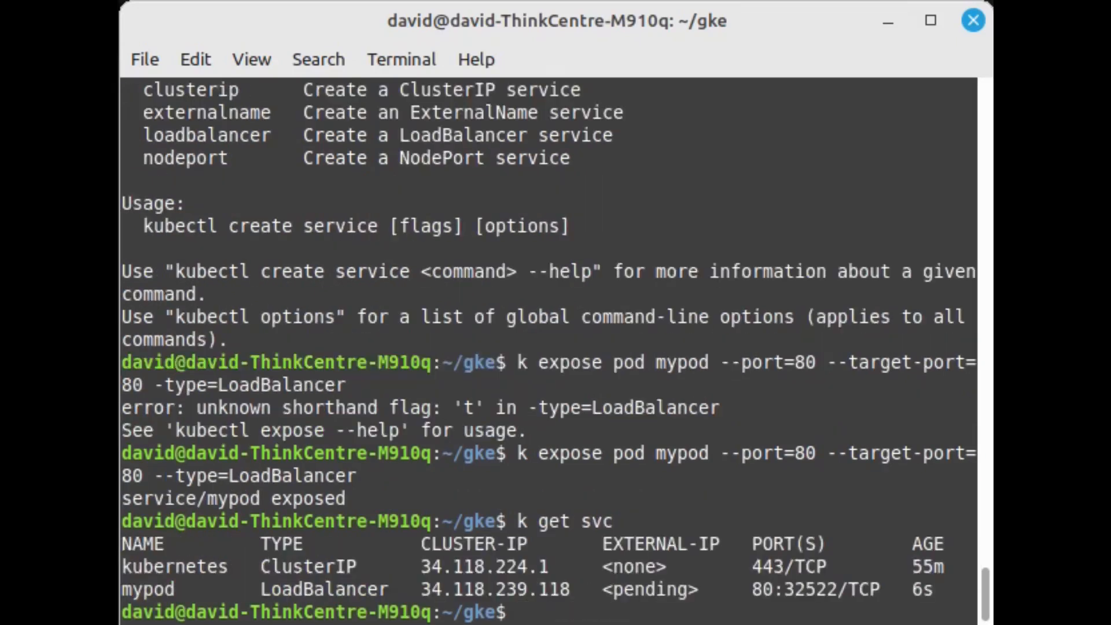
# Wait for mypod's external IP 35.228.89.186, then curl it to get the nginx welcome page
pyautogui.write('k get svc -w')
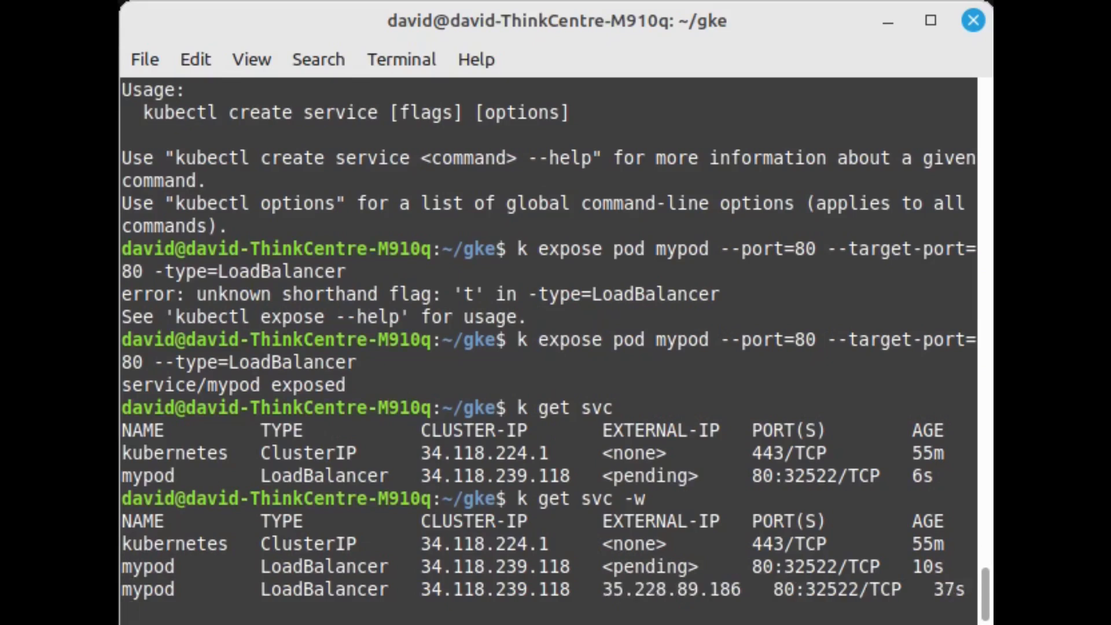
pyautogui.press('ctrl+c')
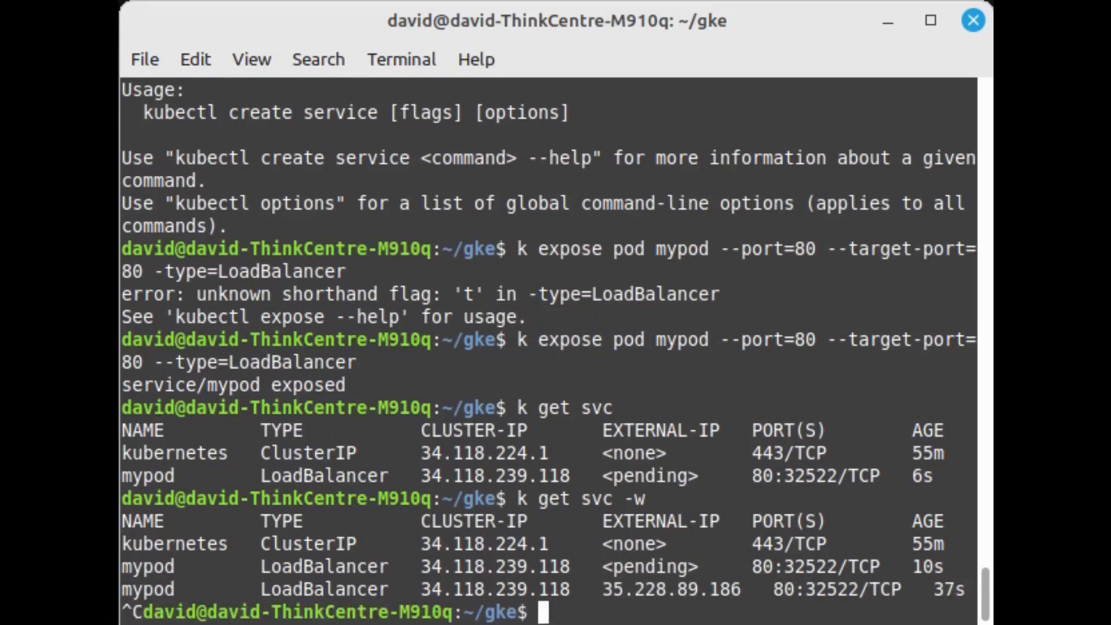
pyautogui.write('cur')
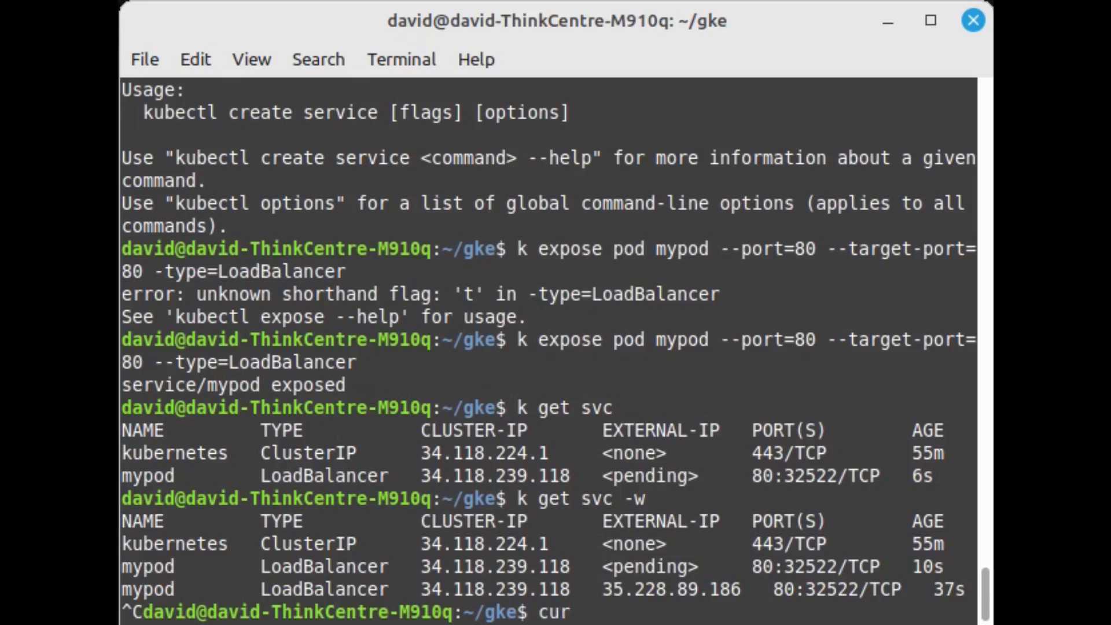
pyautogui.write('l')
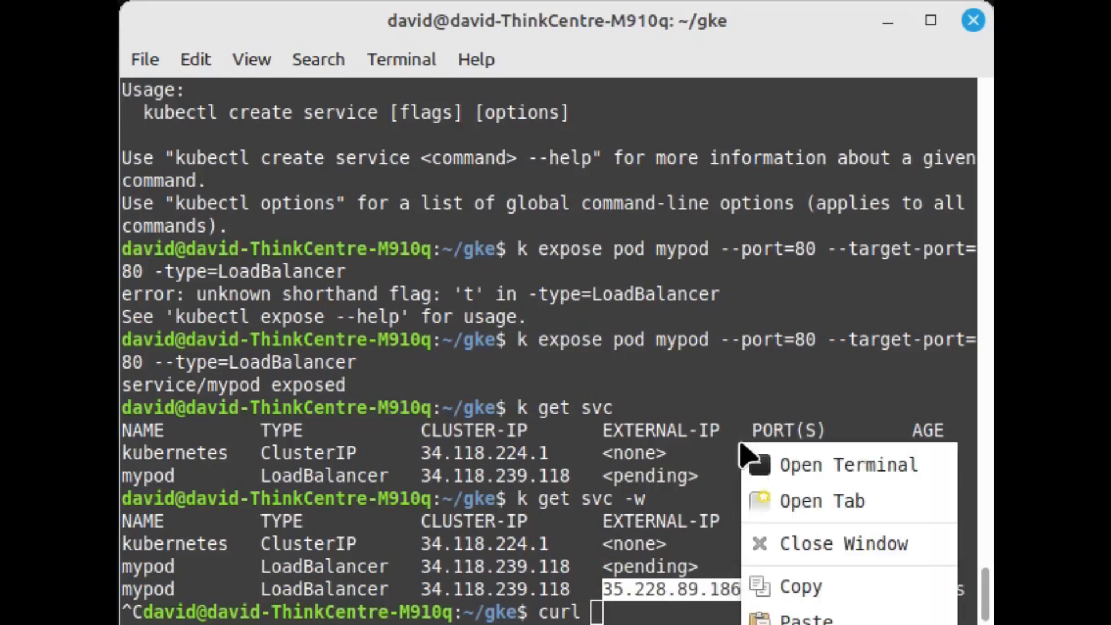
pyautogui.click(805, 620)
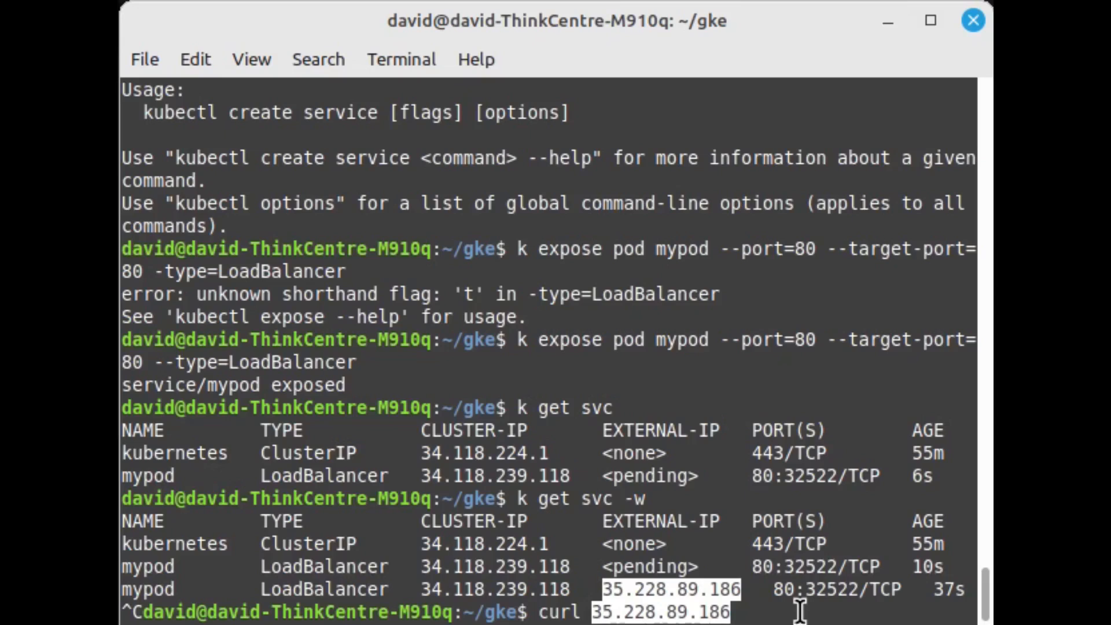
pyautogui.press('Return')
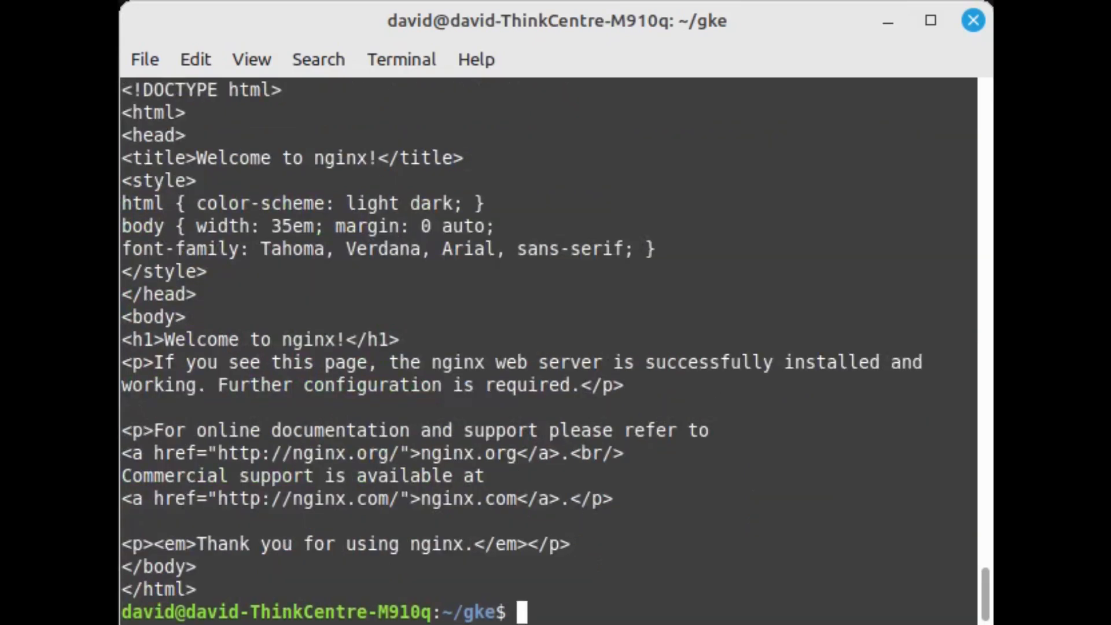
pyautogui.write('et voi')
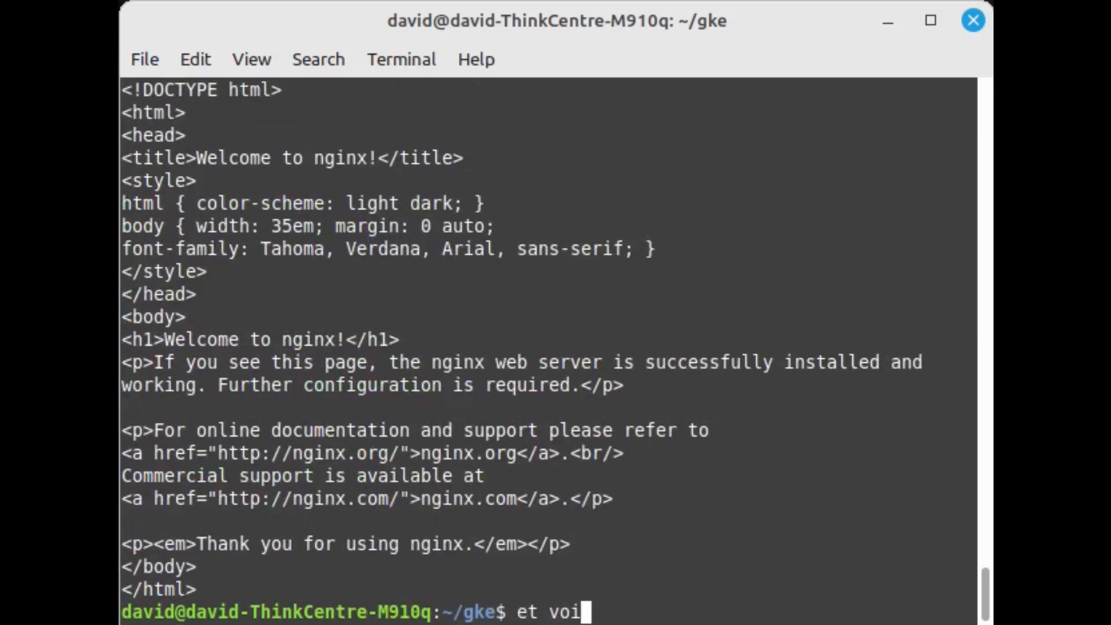
pyautogui.write('la')
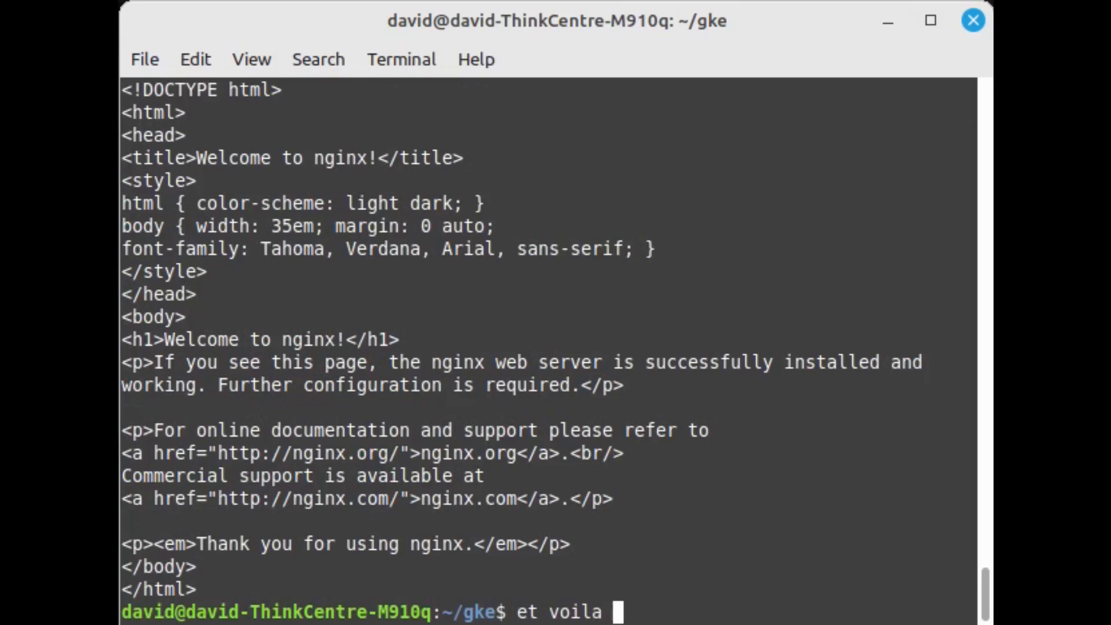
pyautogui.write('!')
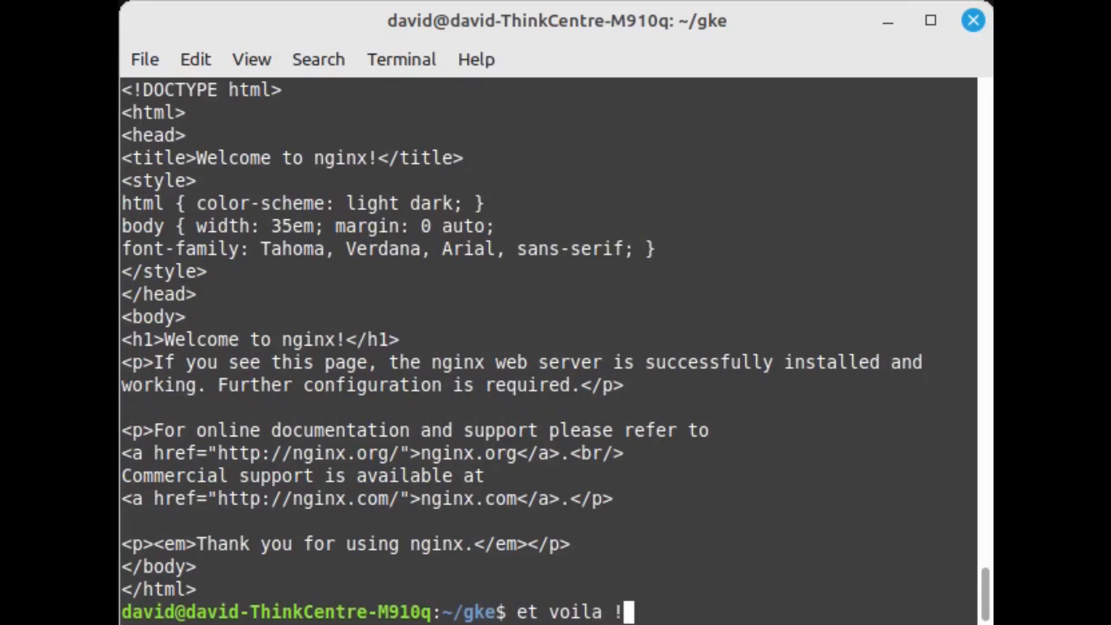